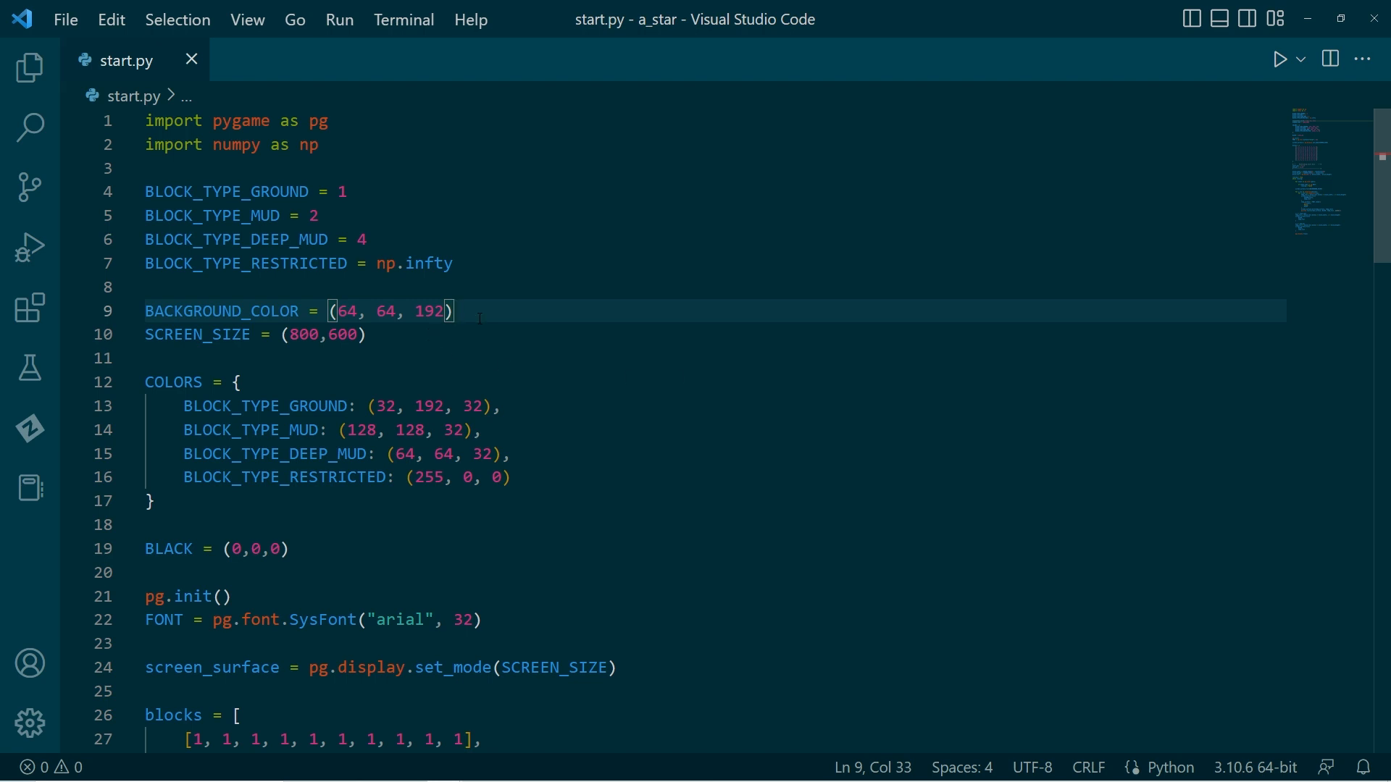
pyautogui.moveTo(702, 400)
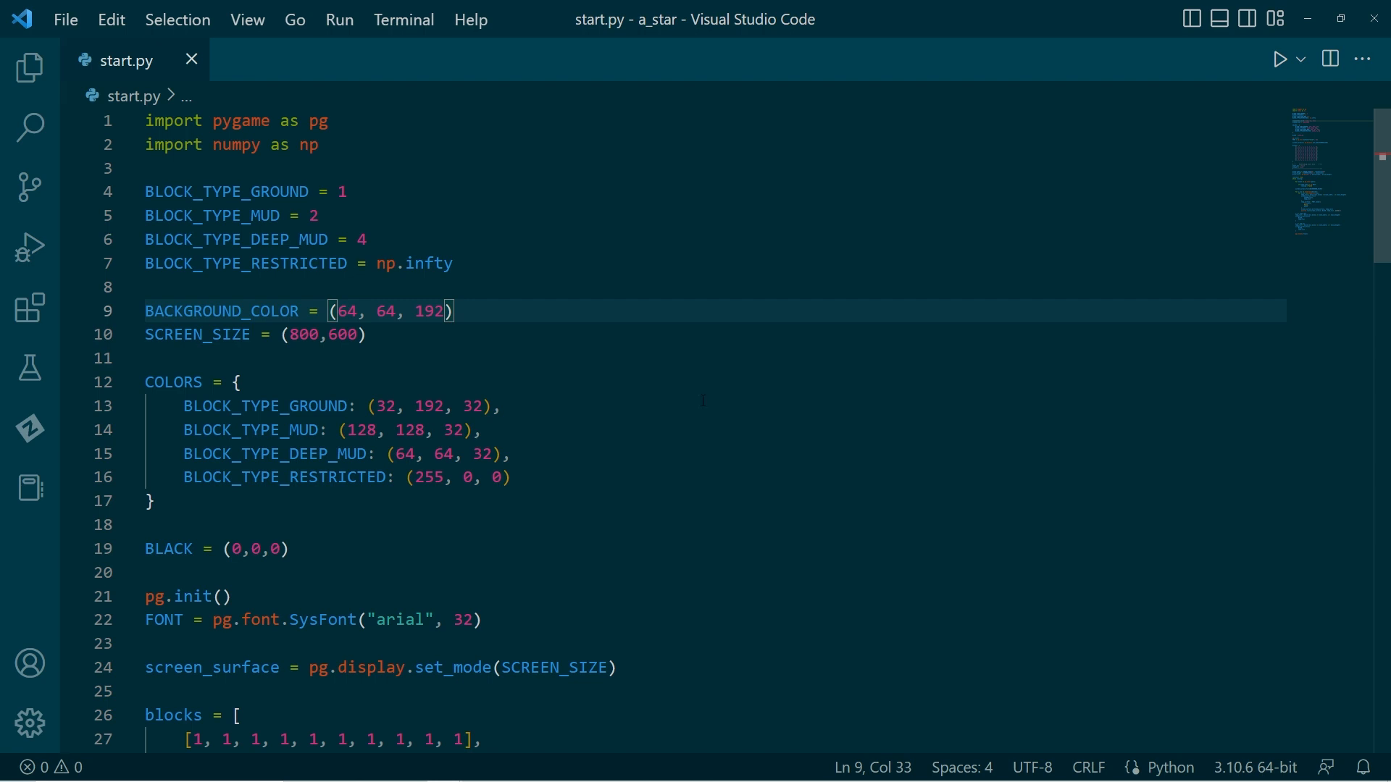
pyautogui.moveTo(1130, 185)
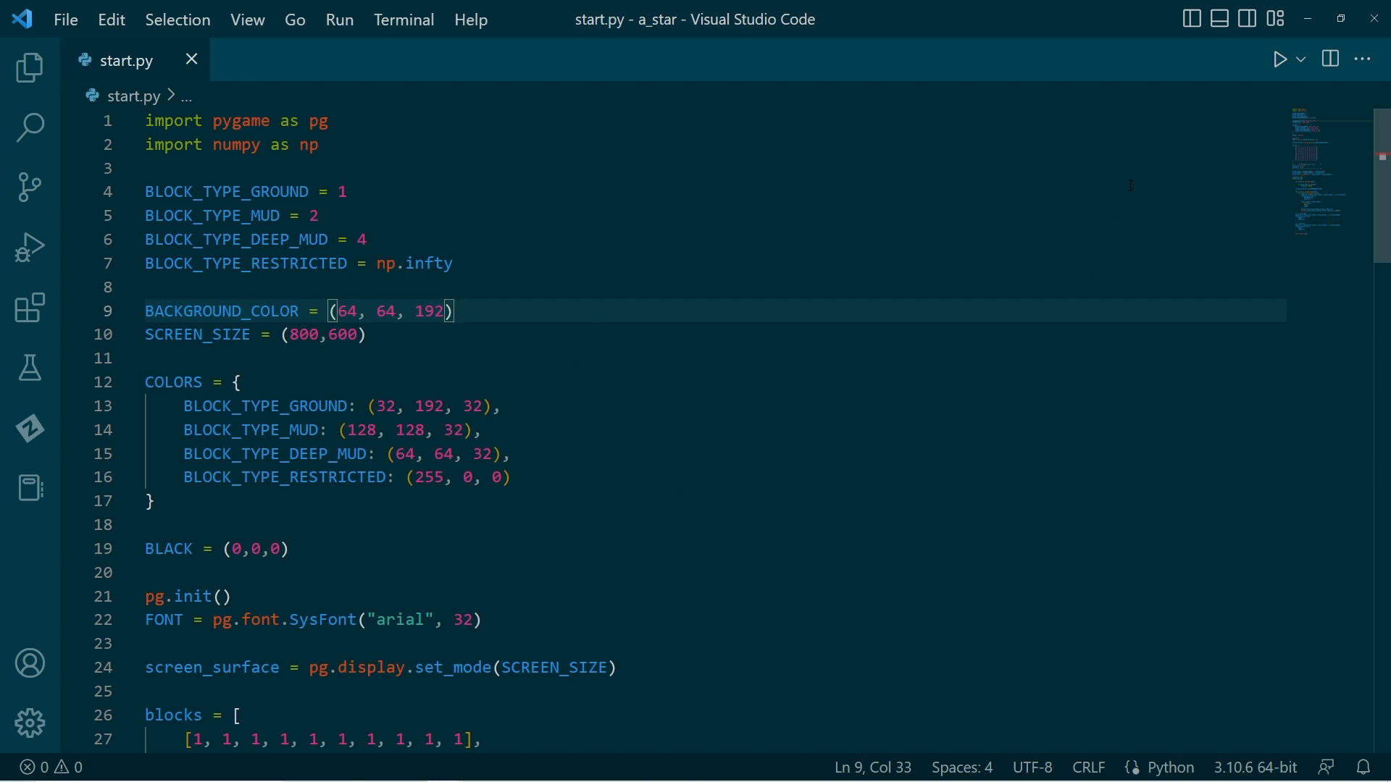
pyautogui.moveTo(1280, 59)
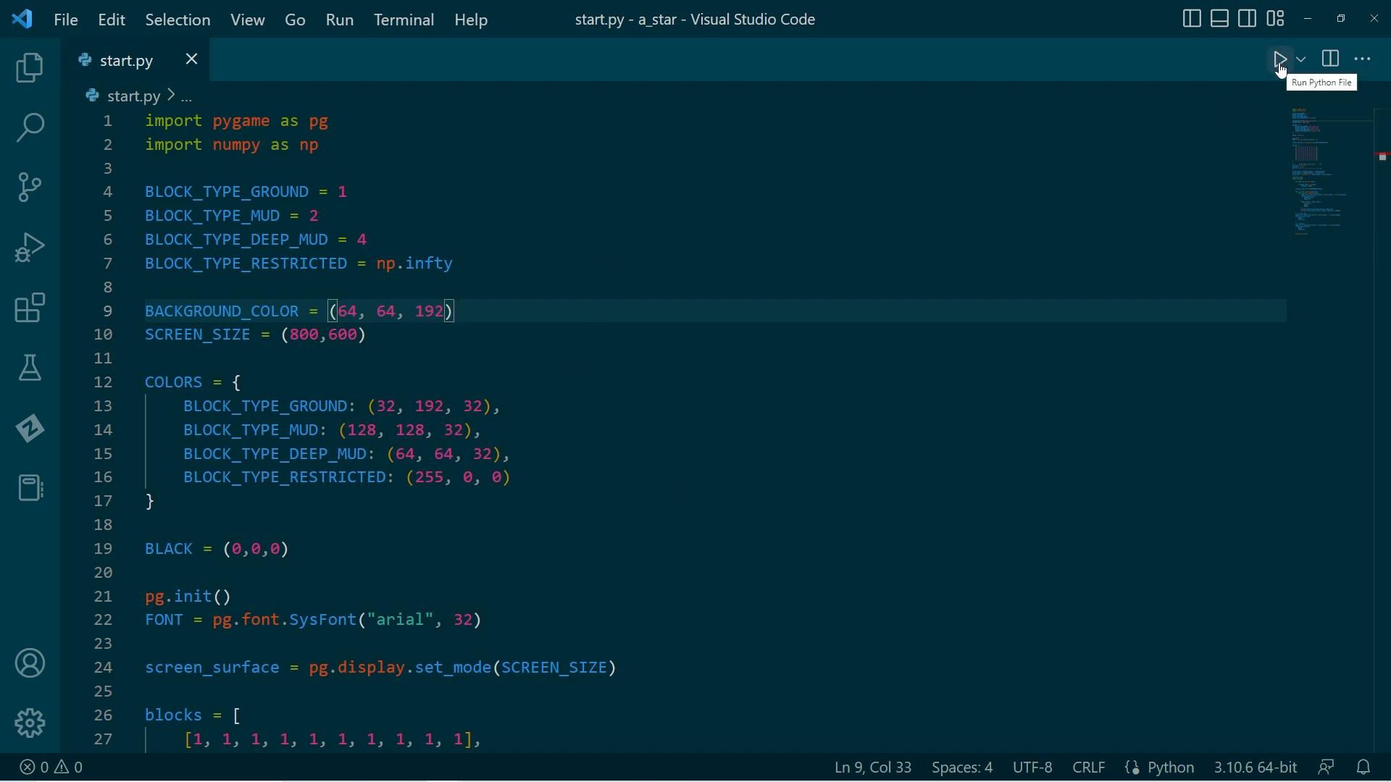
# Step: Run start.py to show the 10×10 cost grid with mud strips and two black cells
pyautogui.click(1278, 59)
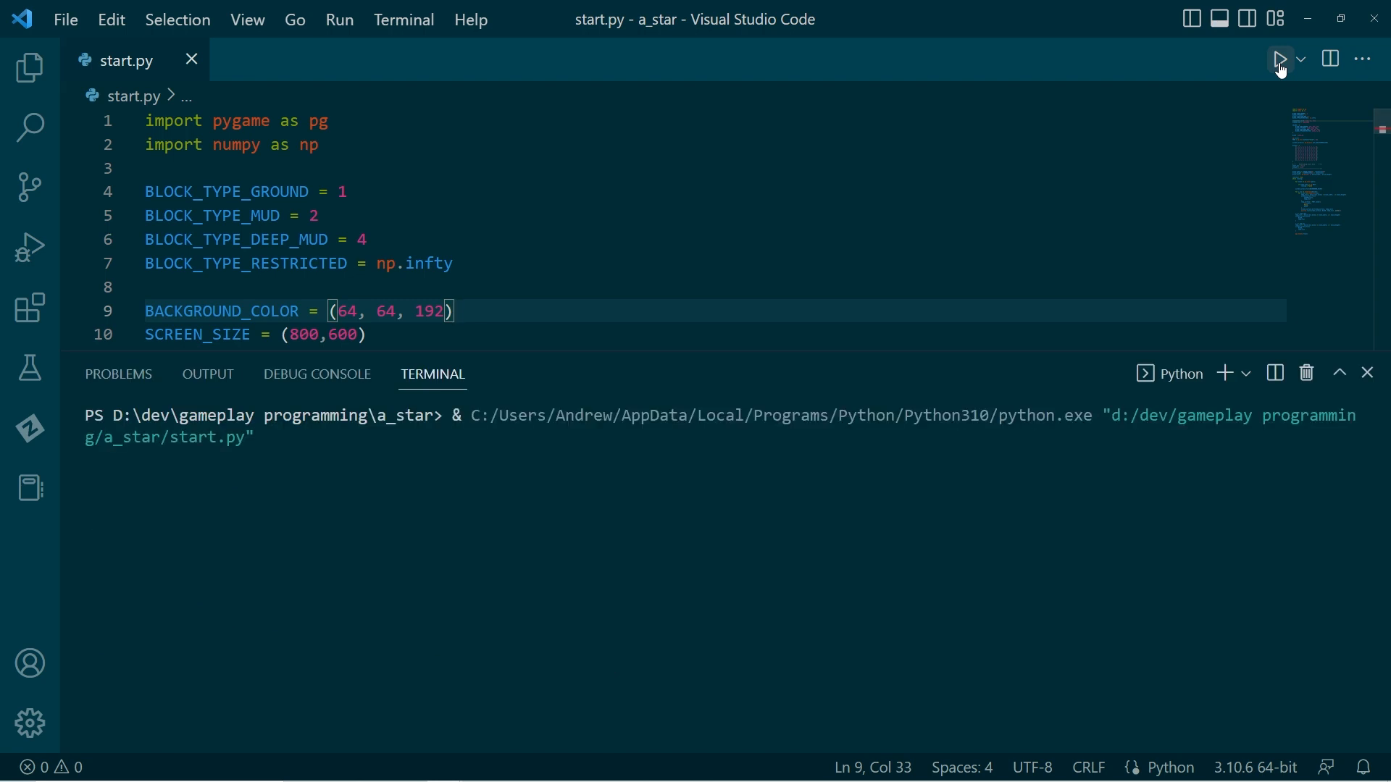
pyautogui.click(1277, 59)
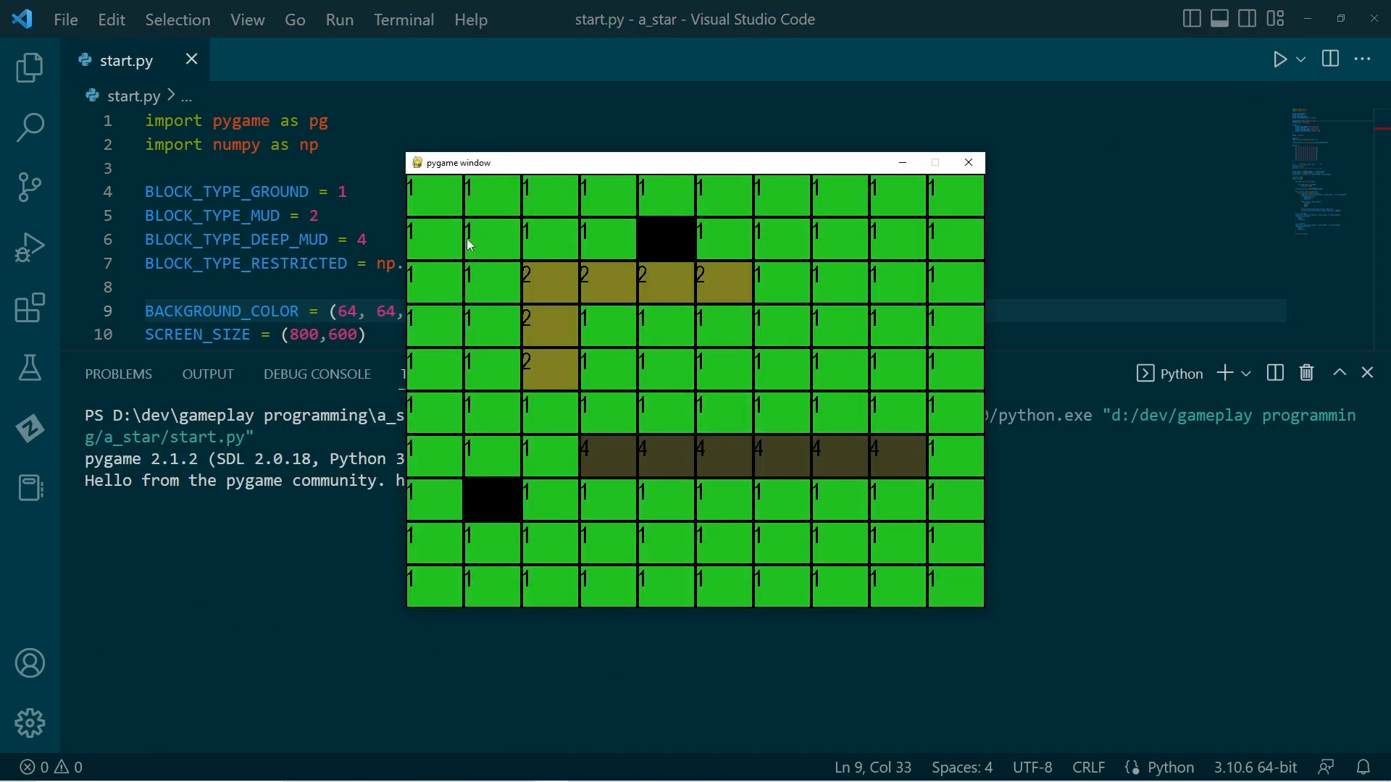
pyautogui.moveTo(534, 584)
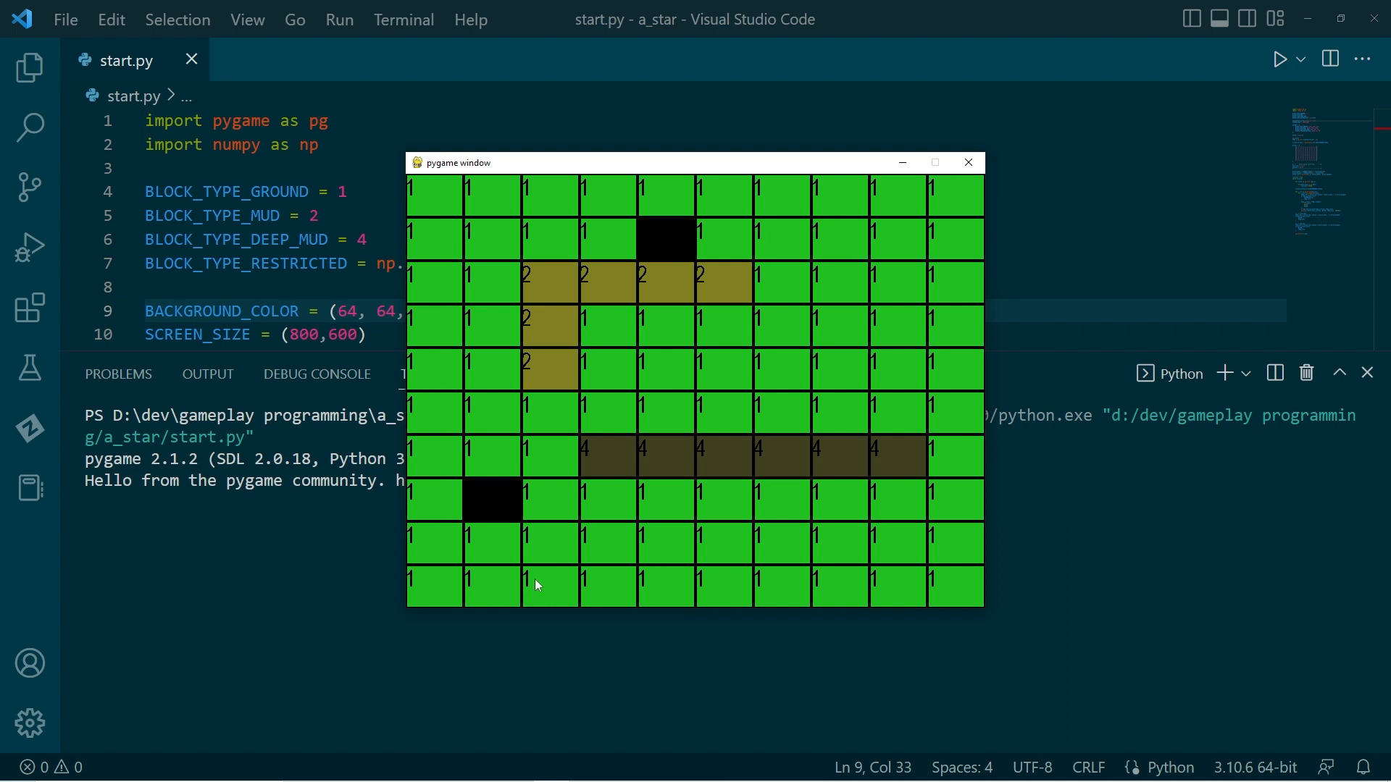
pyautogui.moveTo(572, 221)
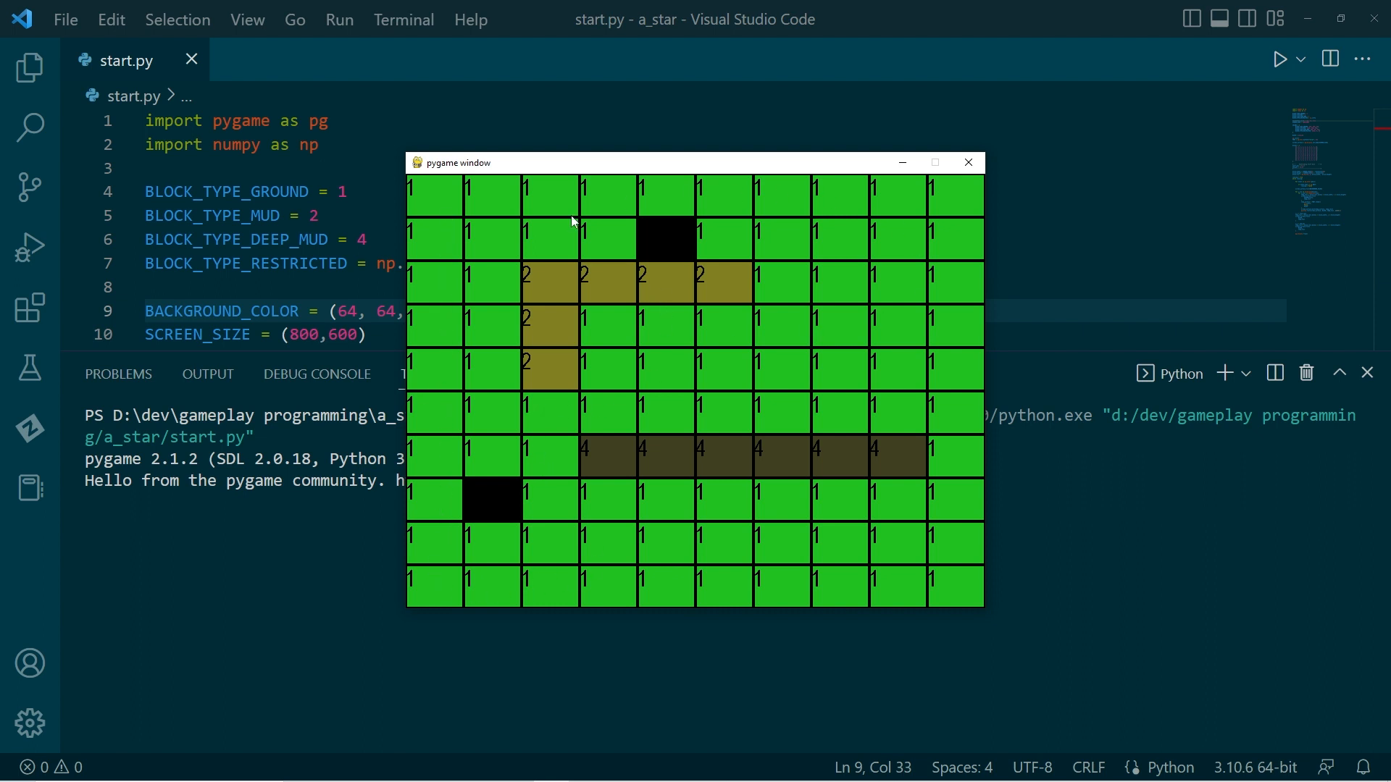
pyautogui.moveTo(838, 605)
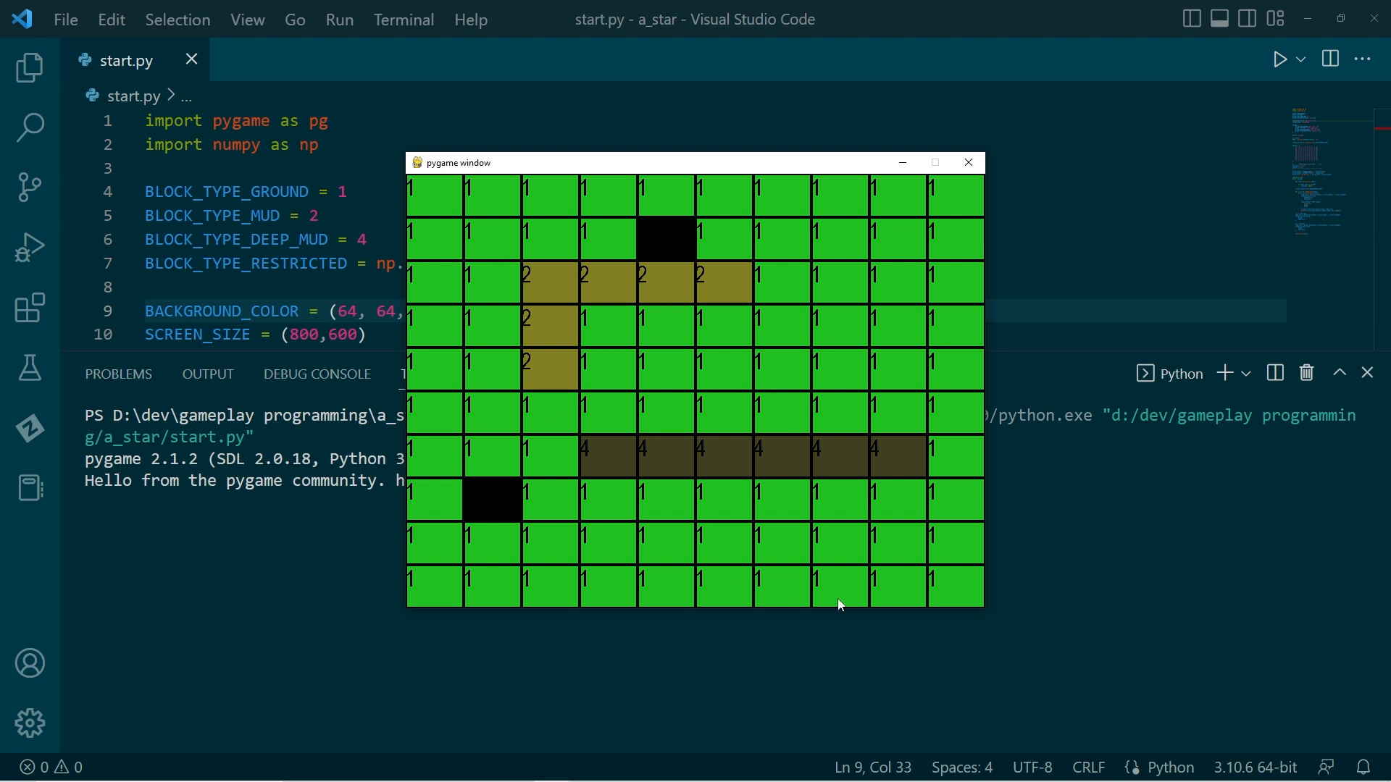
pyautogui.moveTo(597, 495)
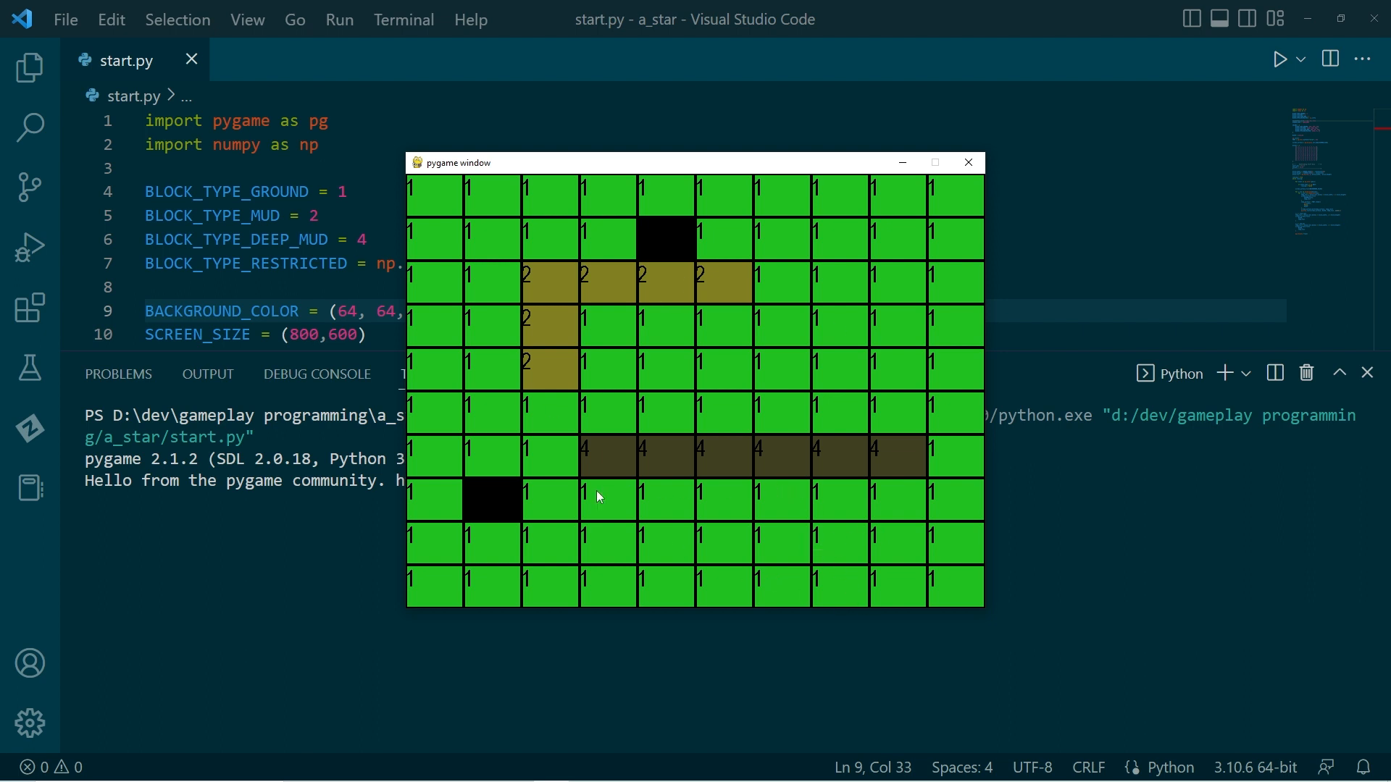
pyautogui.moveTo(664, 249)
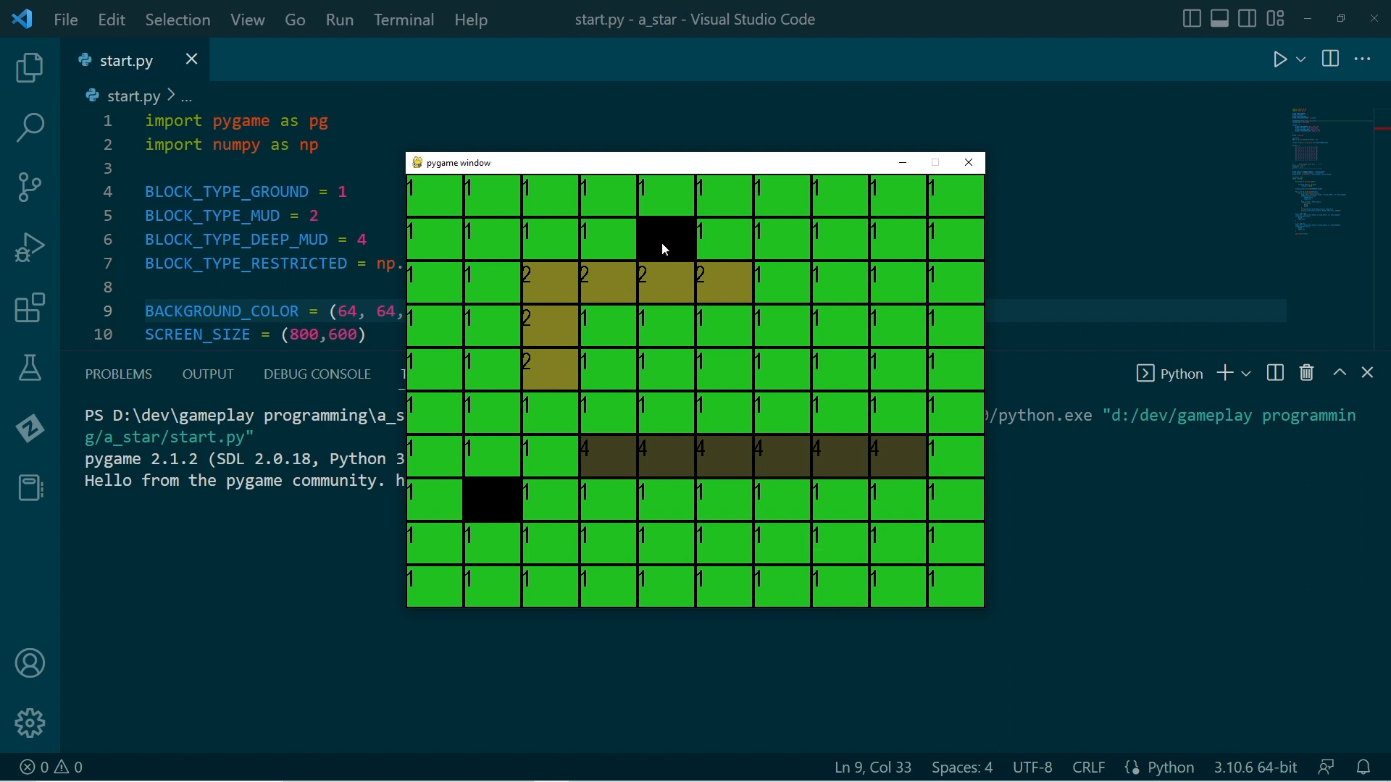
pyautogui.moveTo(522, 469)
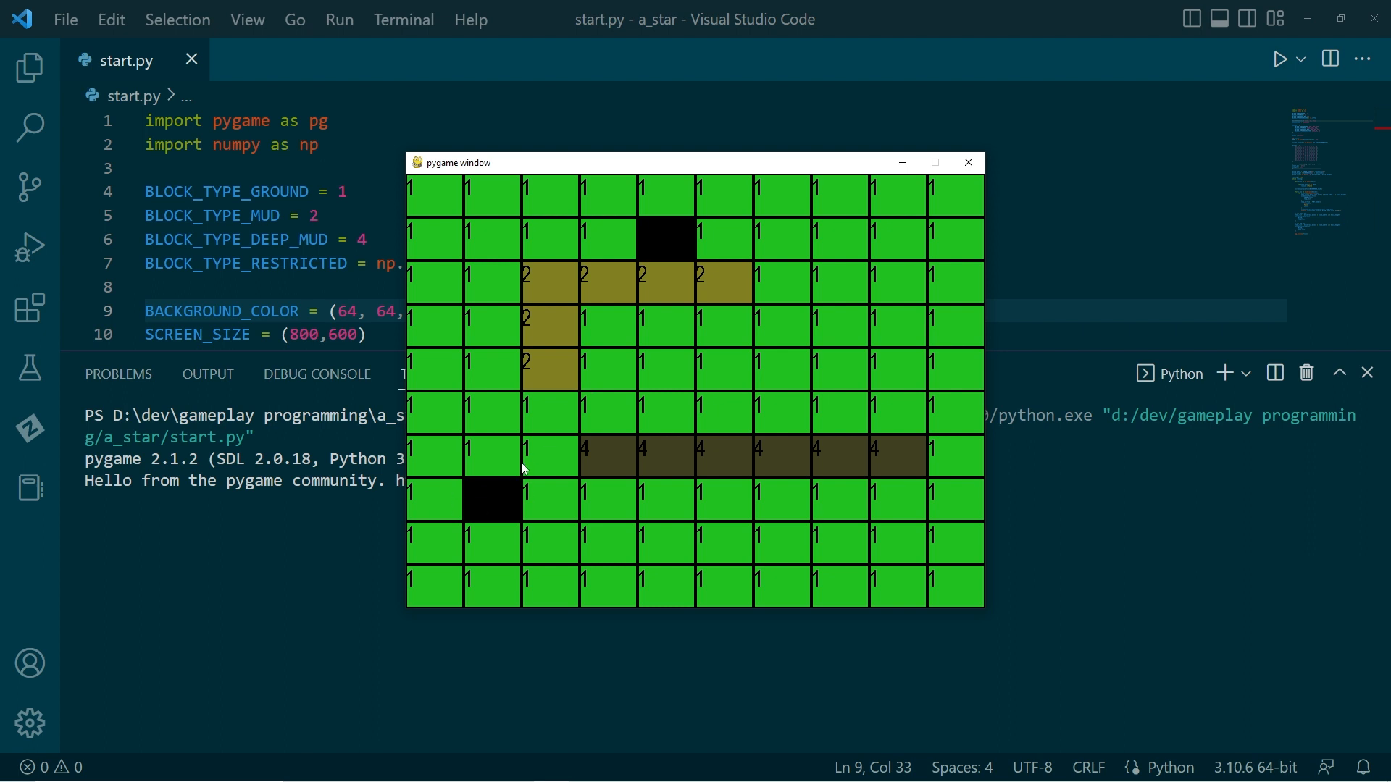
pyautogui.moveTo(612, 327)
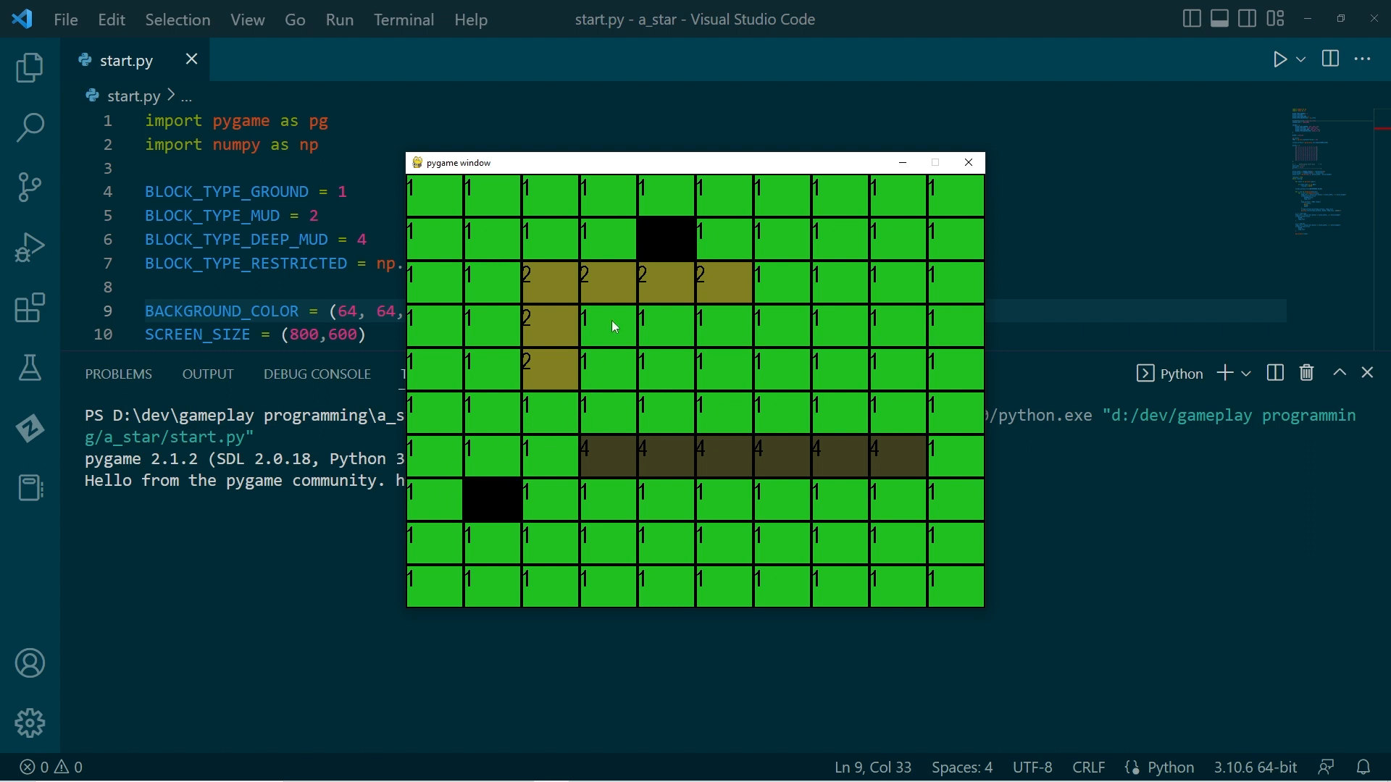
pyautogui.moveTo(647, 252)
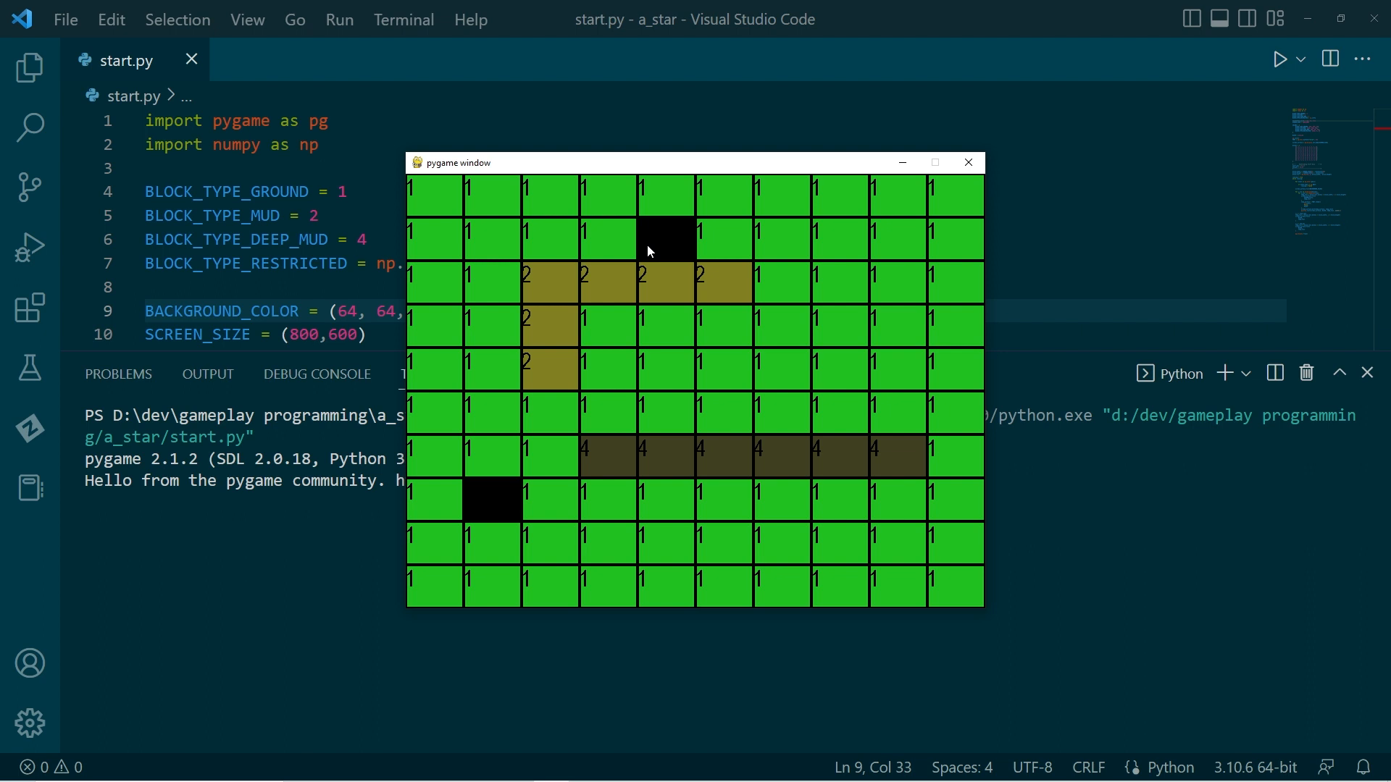
pyautogui.moveTo(856, 221)
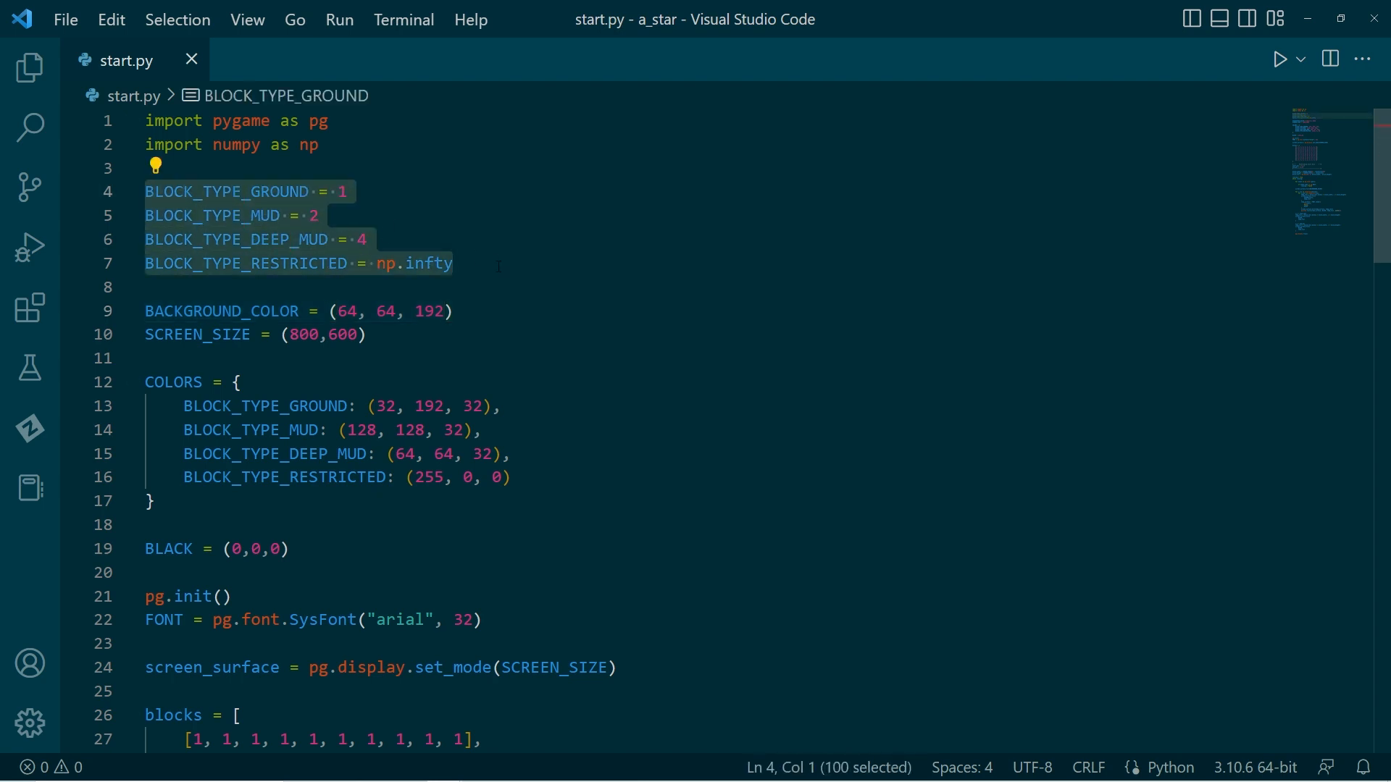
# Step: Deselect the block constants and review the blocks array, start/end positions and drawing loop
pyautogui.click(452, 264)
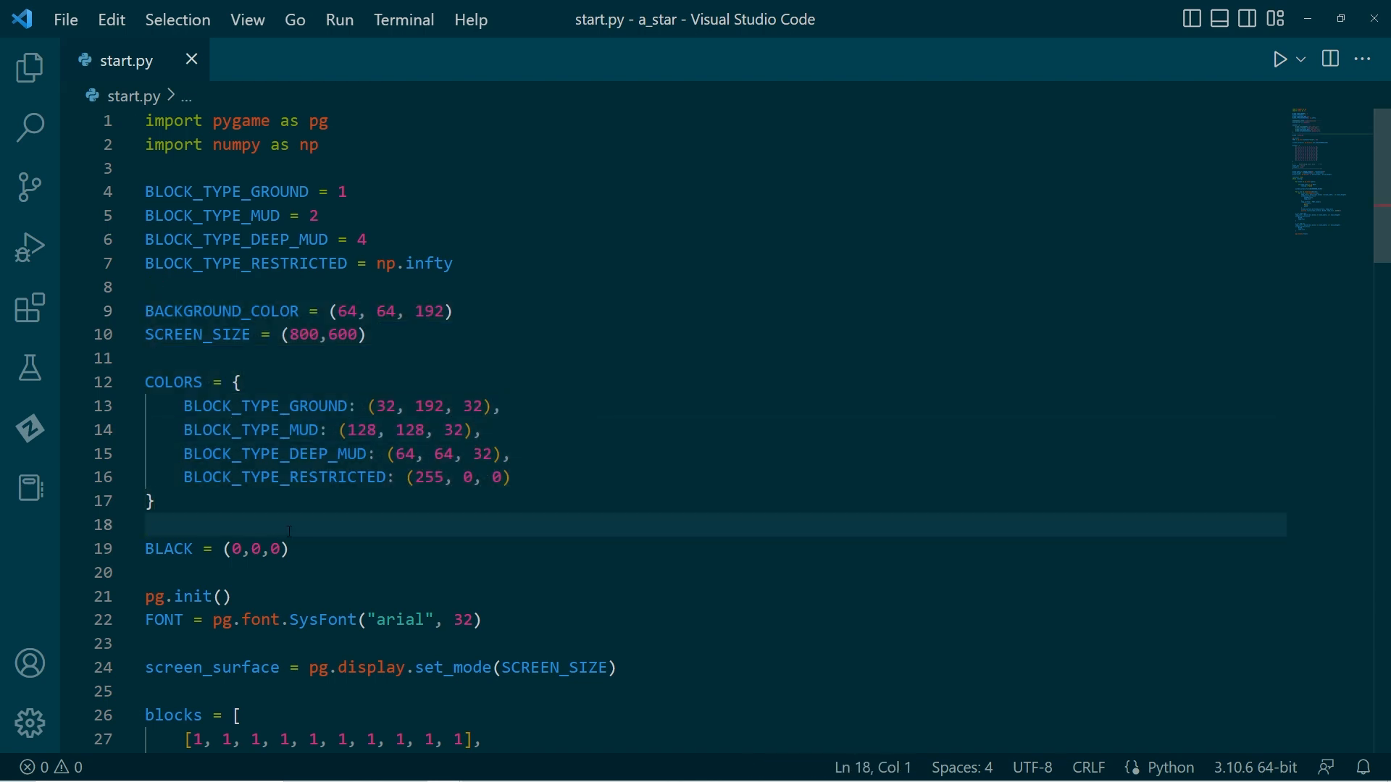
pyautogui.scroll(-3)
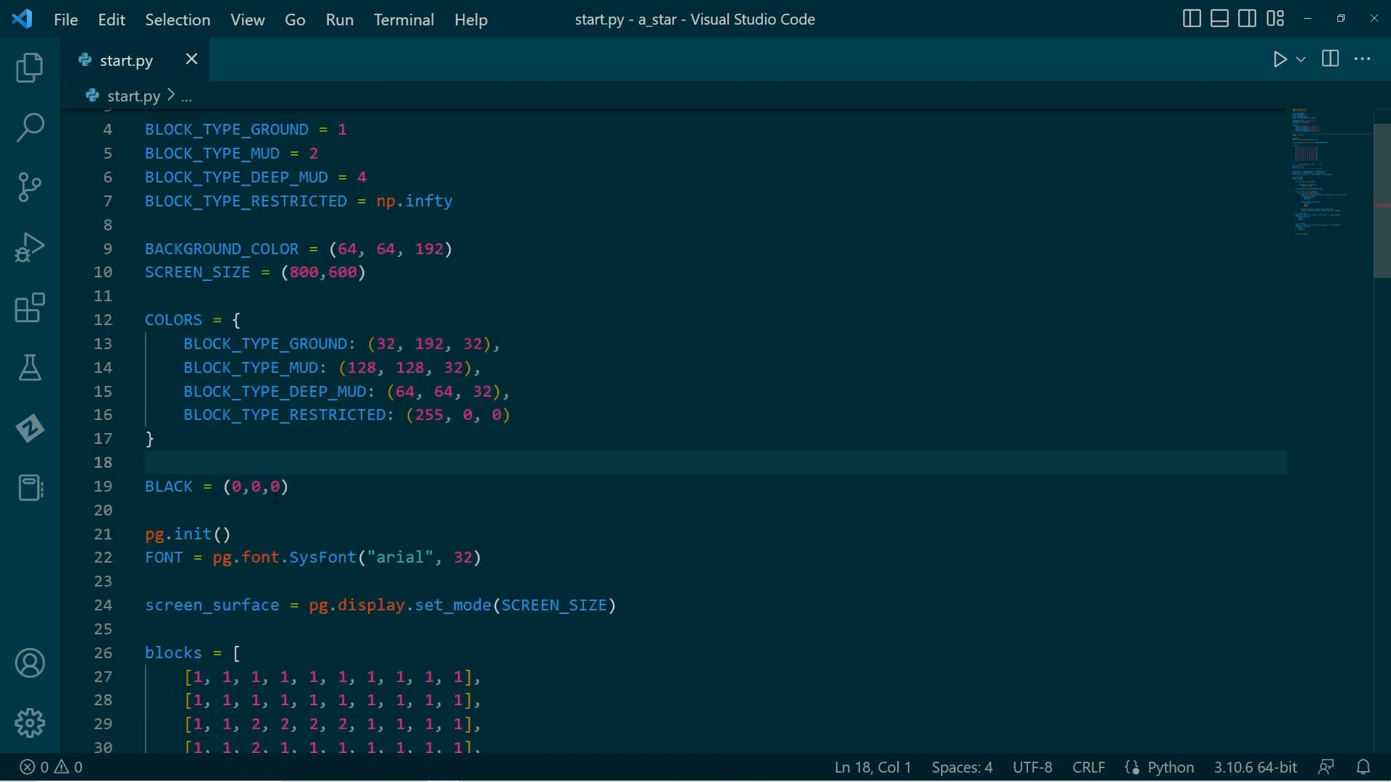
pyautogui.scroll(-3)
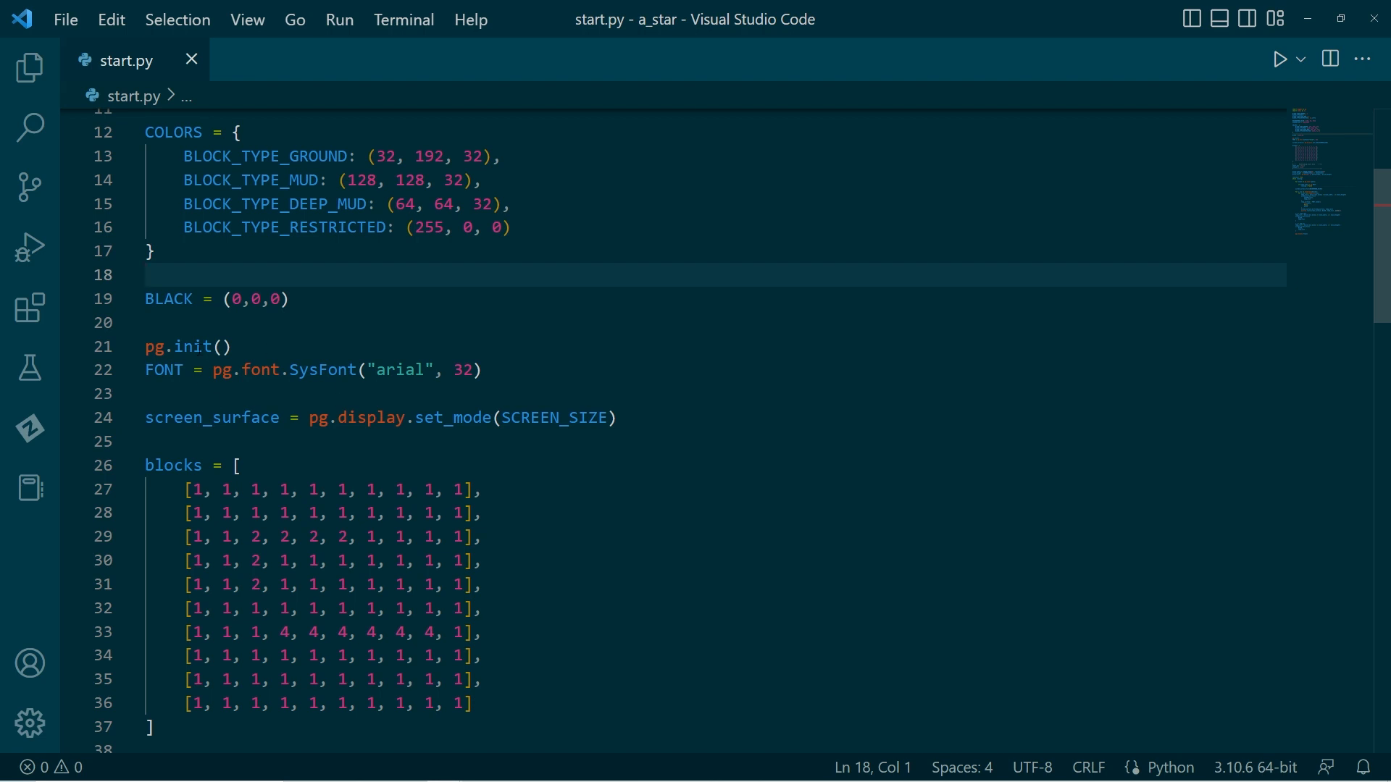
pyautogui.scroll(-3)
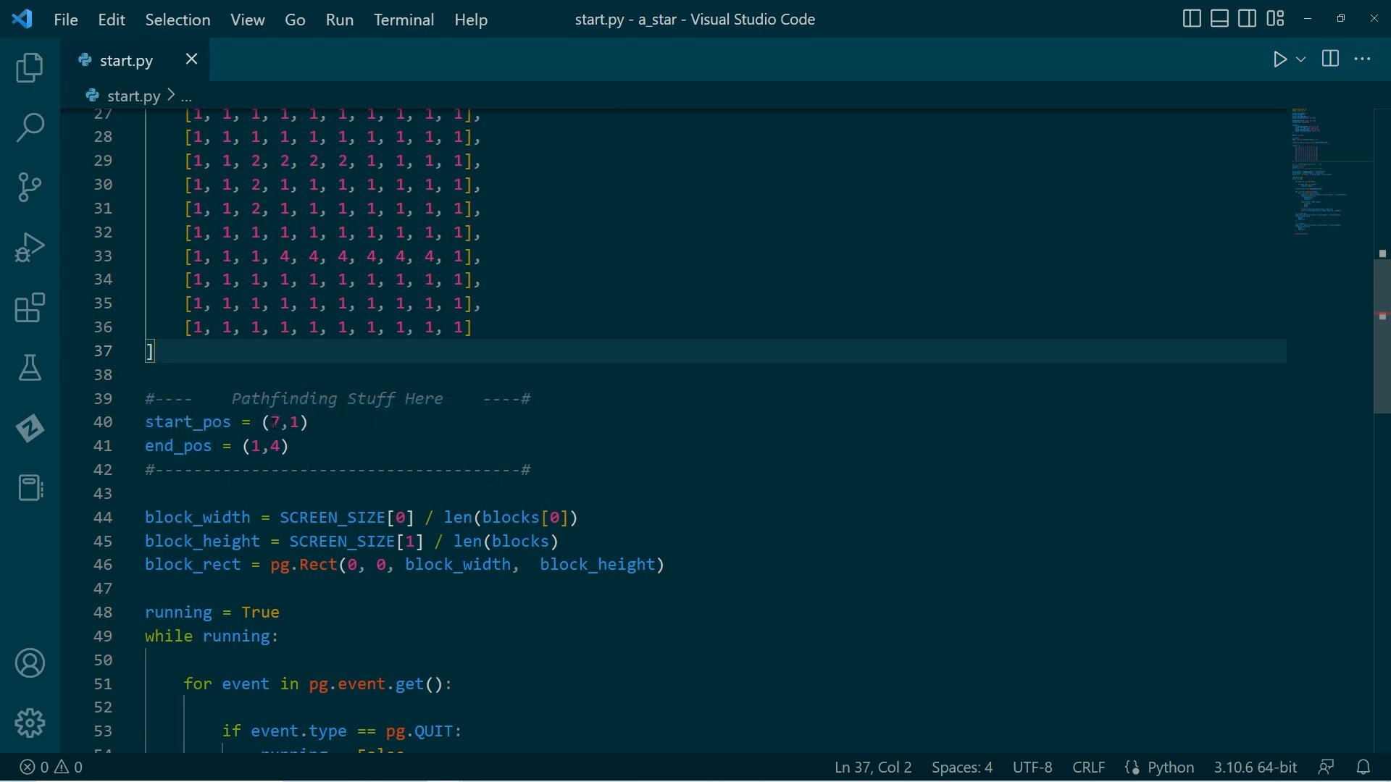
pyautogui.scroll(-3)
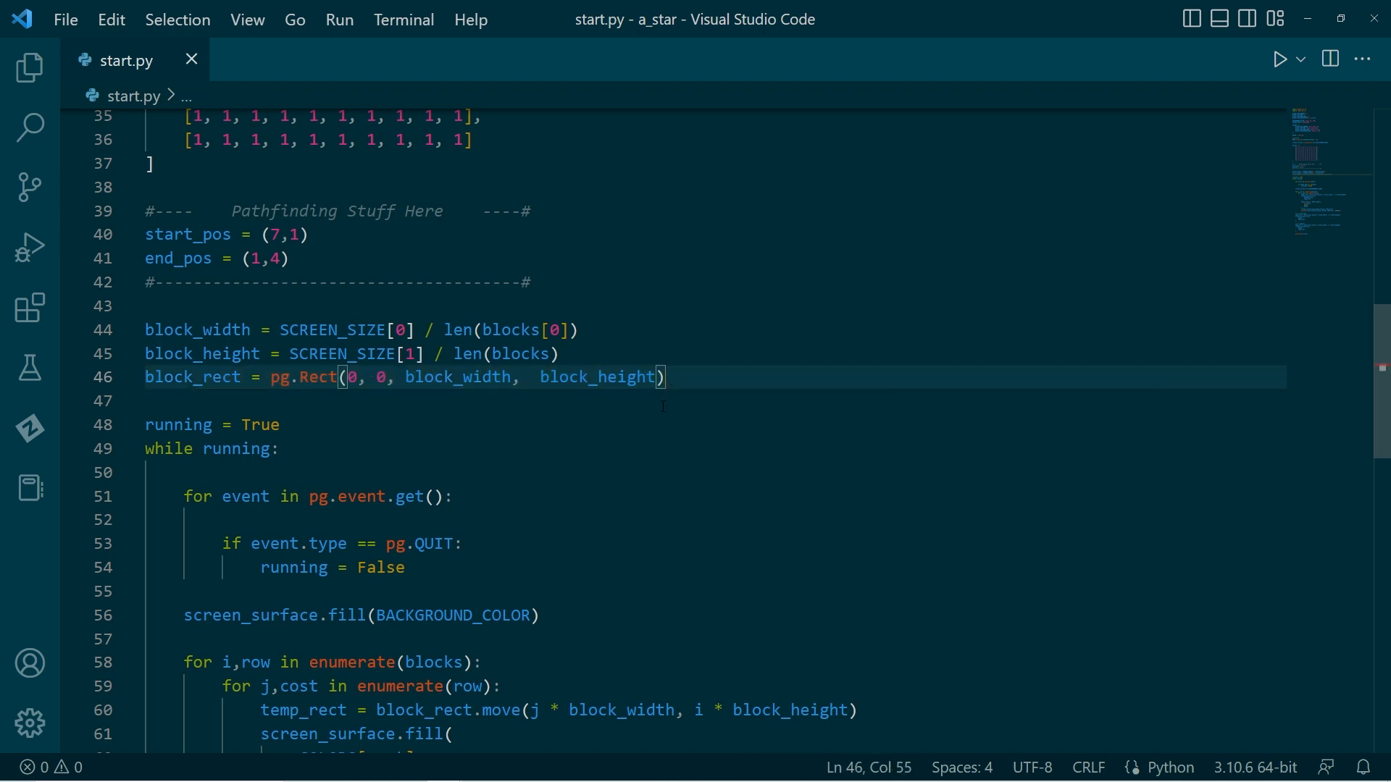
pyautogui.scroll(-3)
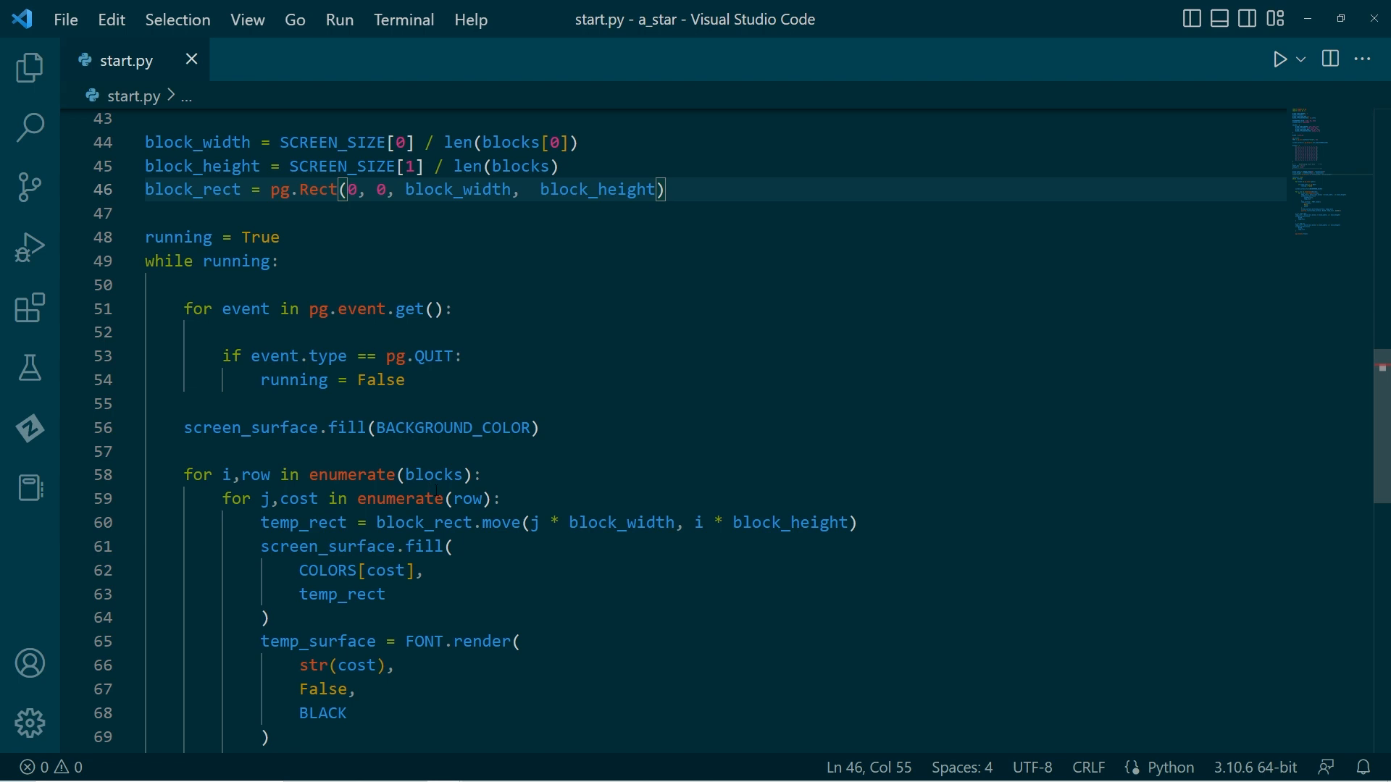
pyautogui.scroll(-3)
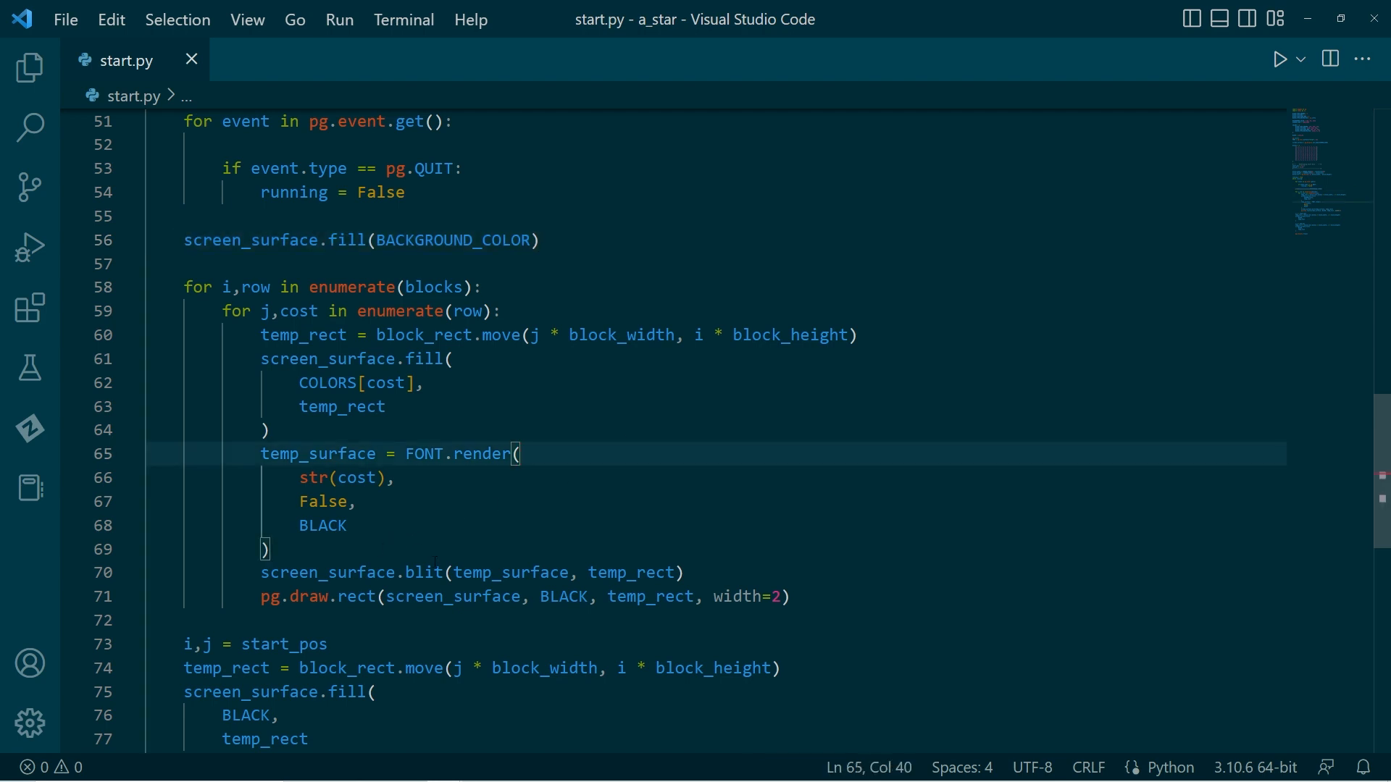
pyautogui.moveTo(565, 597)
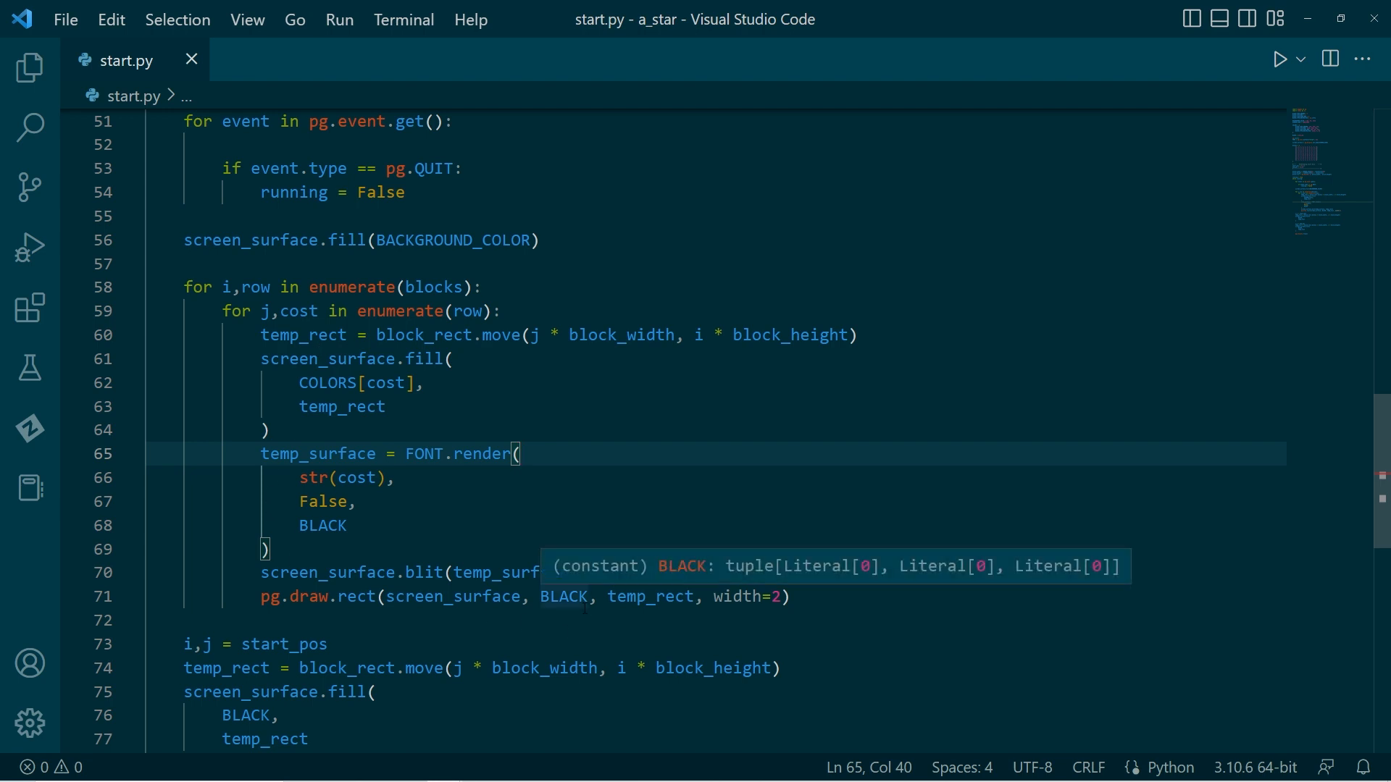
pyautogui.scroll(-3)
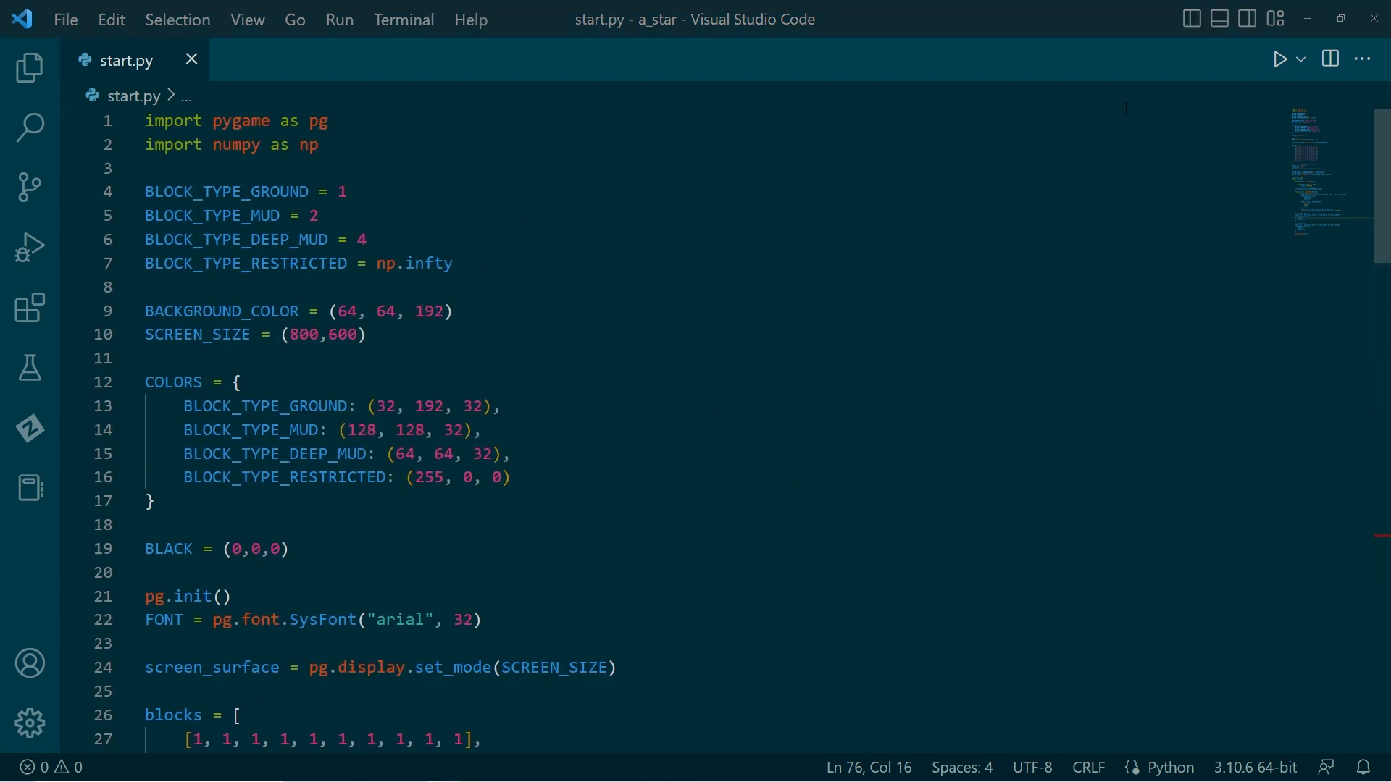
# Step: Rerun start.py, review the terrain grid window, then close it
pyautogui.click(1278, 58)
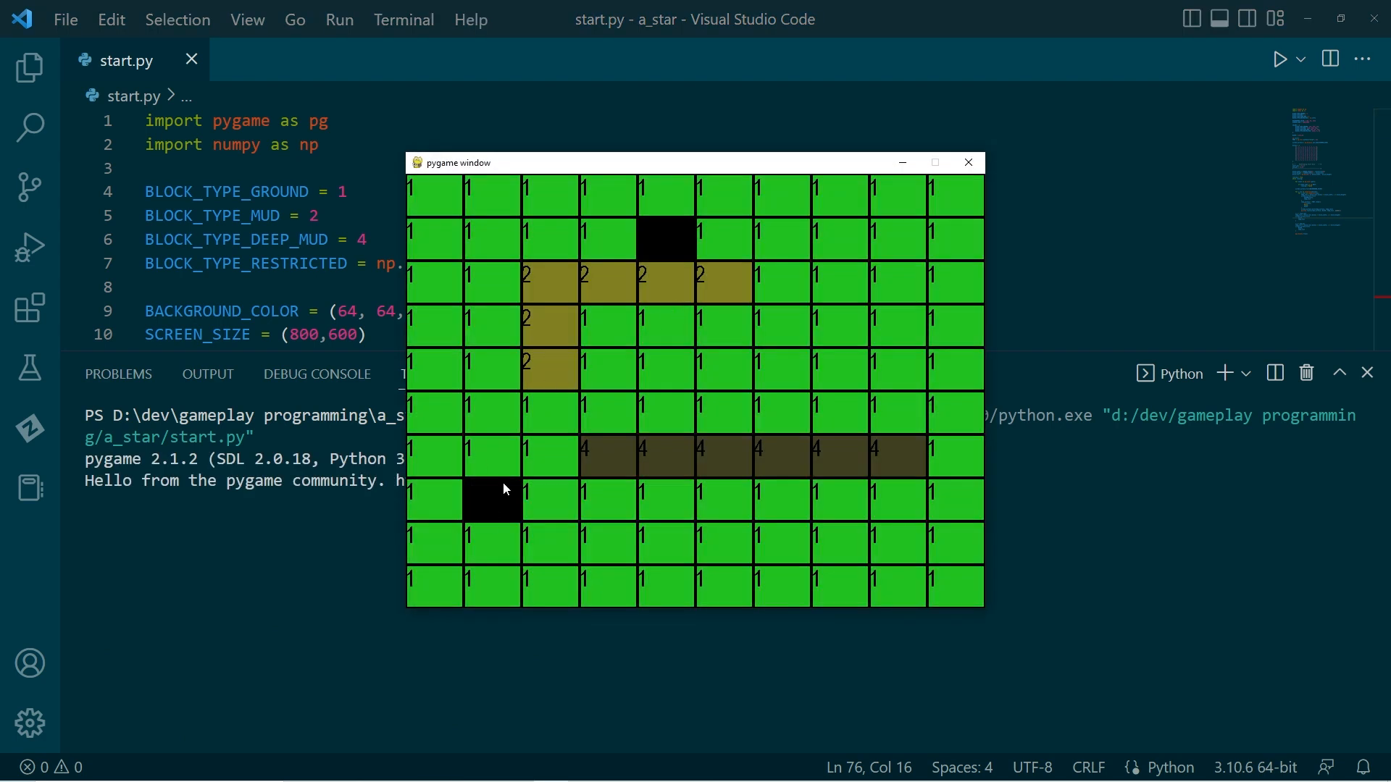
pyautogui.moveTo(501, 515)
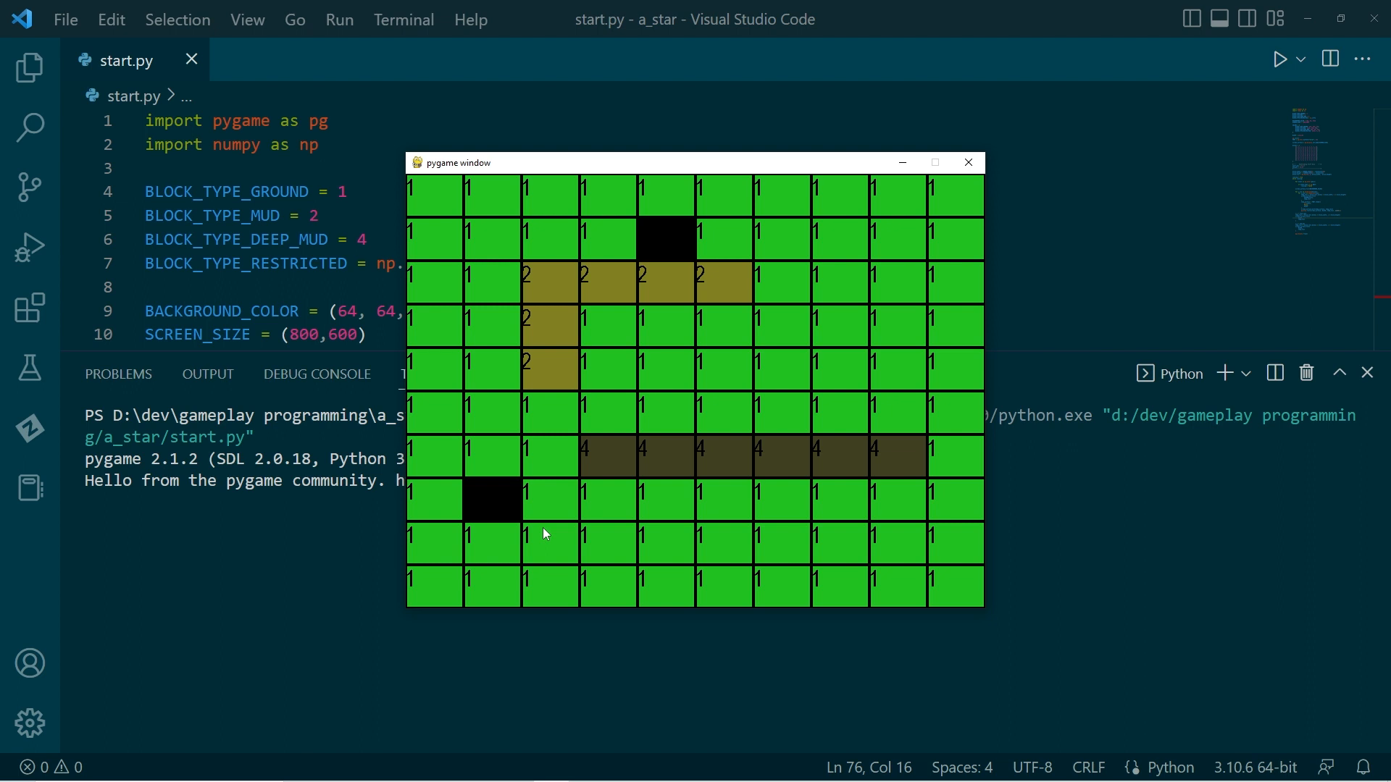
pyautogui.moveTo(414, 487)
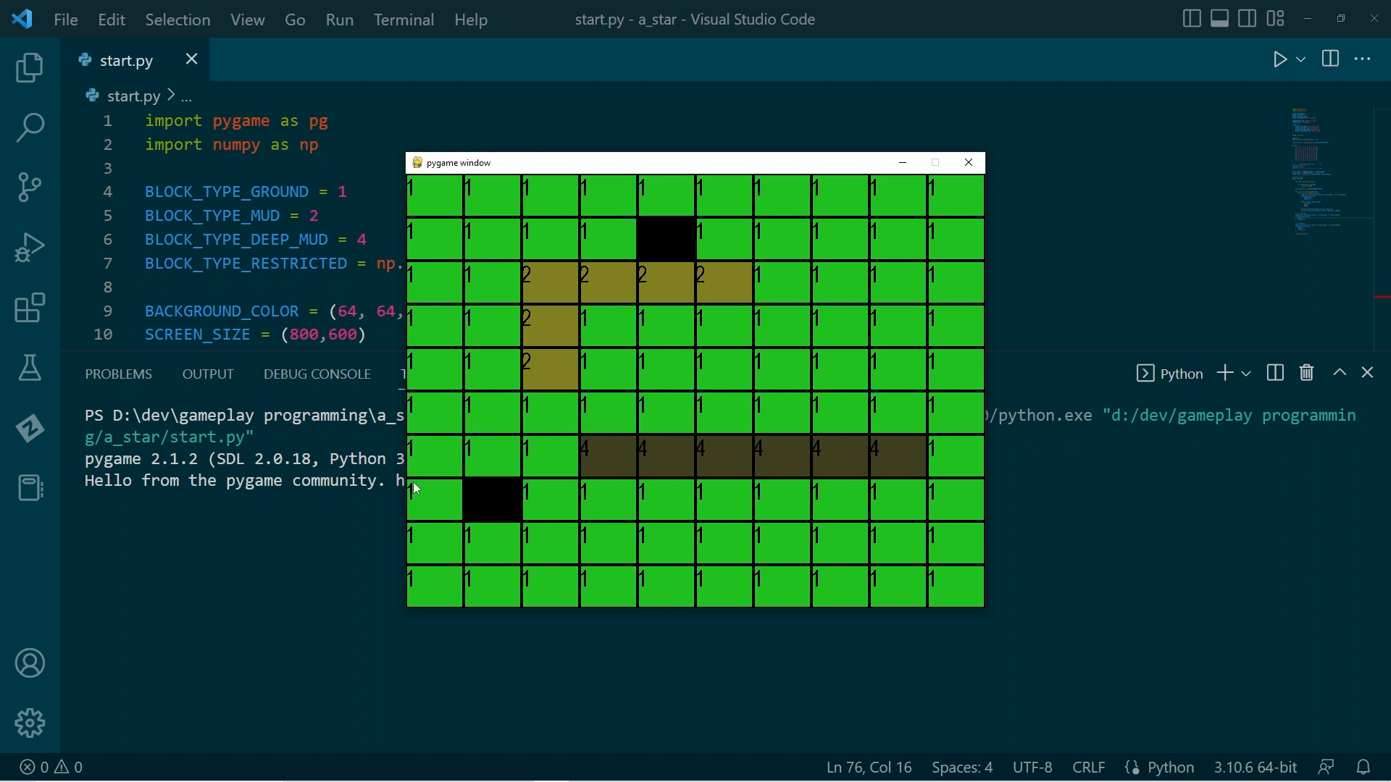
pyautogui.moveTo(527, 521)
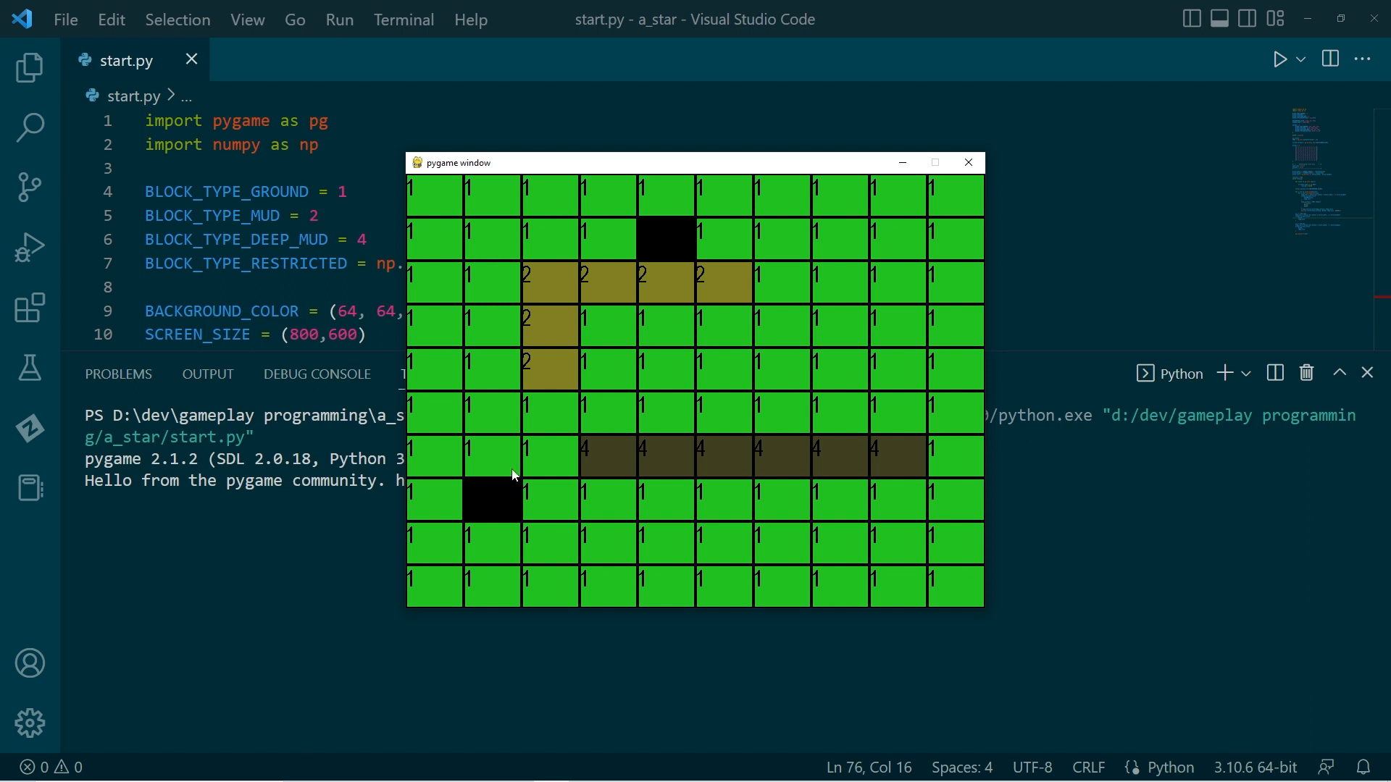
pyautogui.moveTo(485, 364)
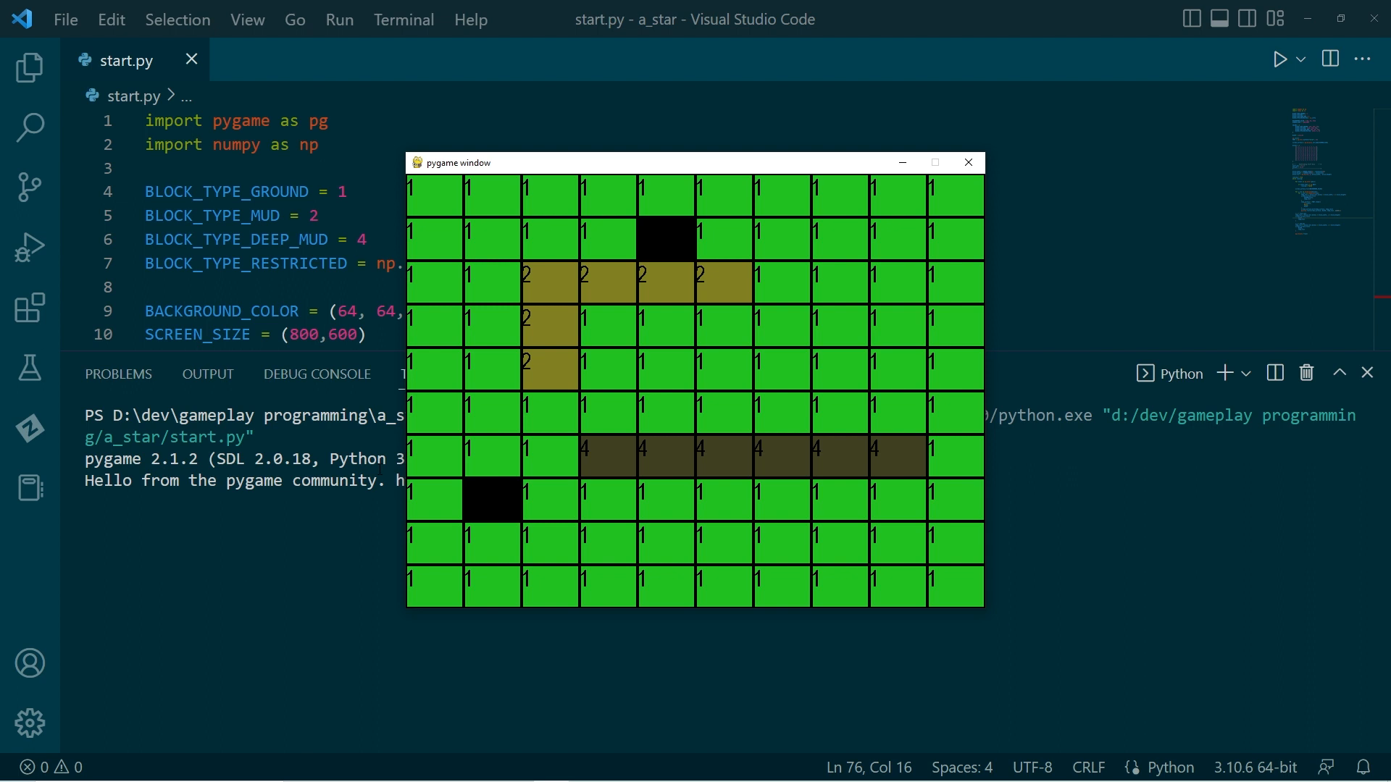
pyautogui.moveTo(651, 244)
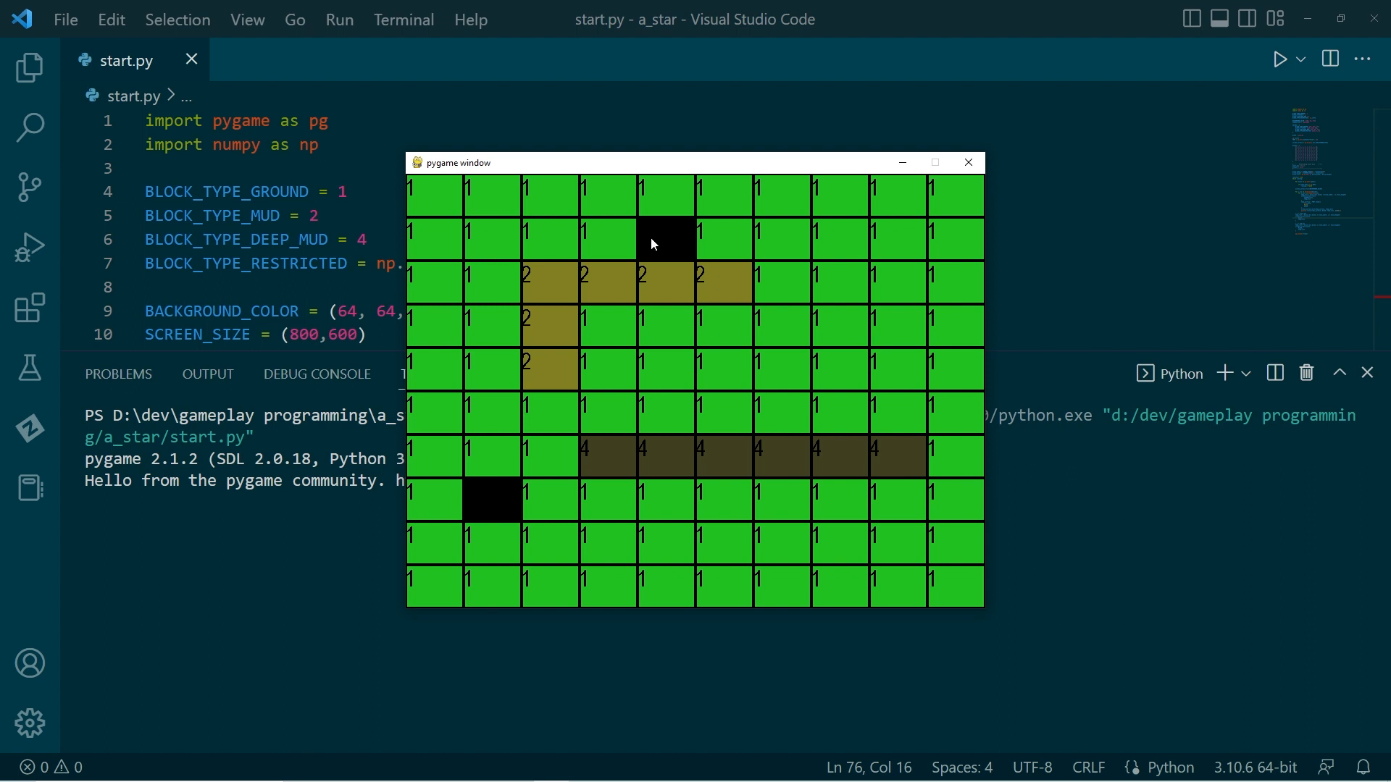
pyautogui.moveTo(671, 244)
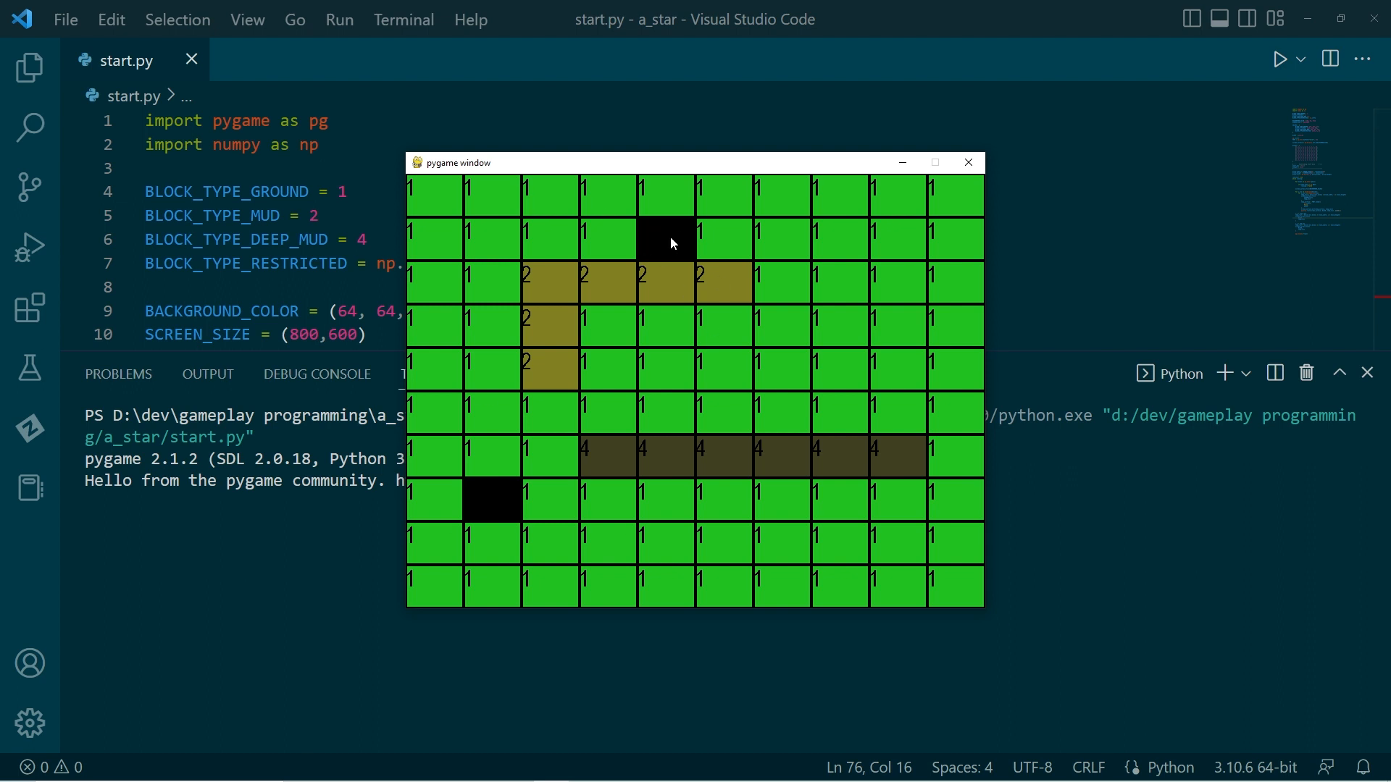
pyautogui.moveTo(643, 468)
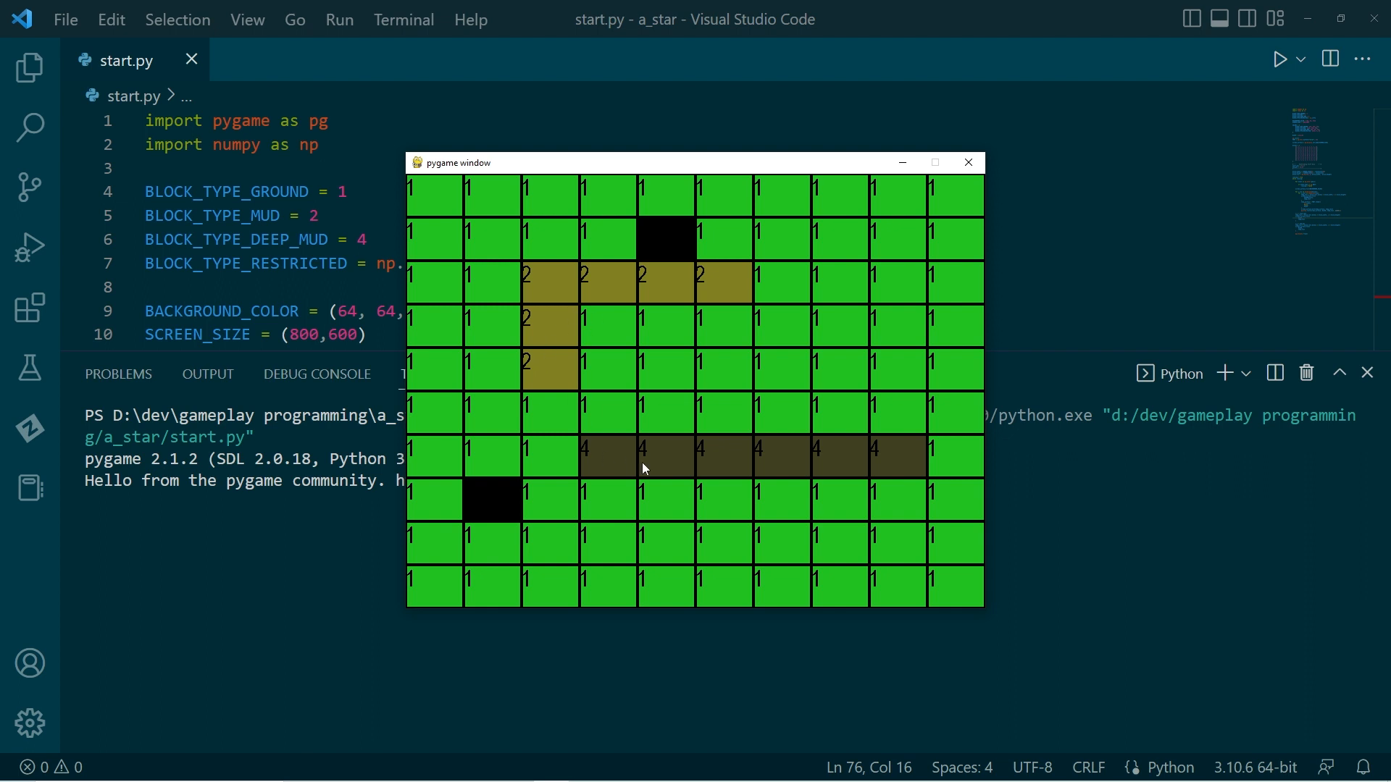
pyautogui.moveTo(515, 483)
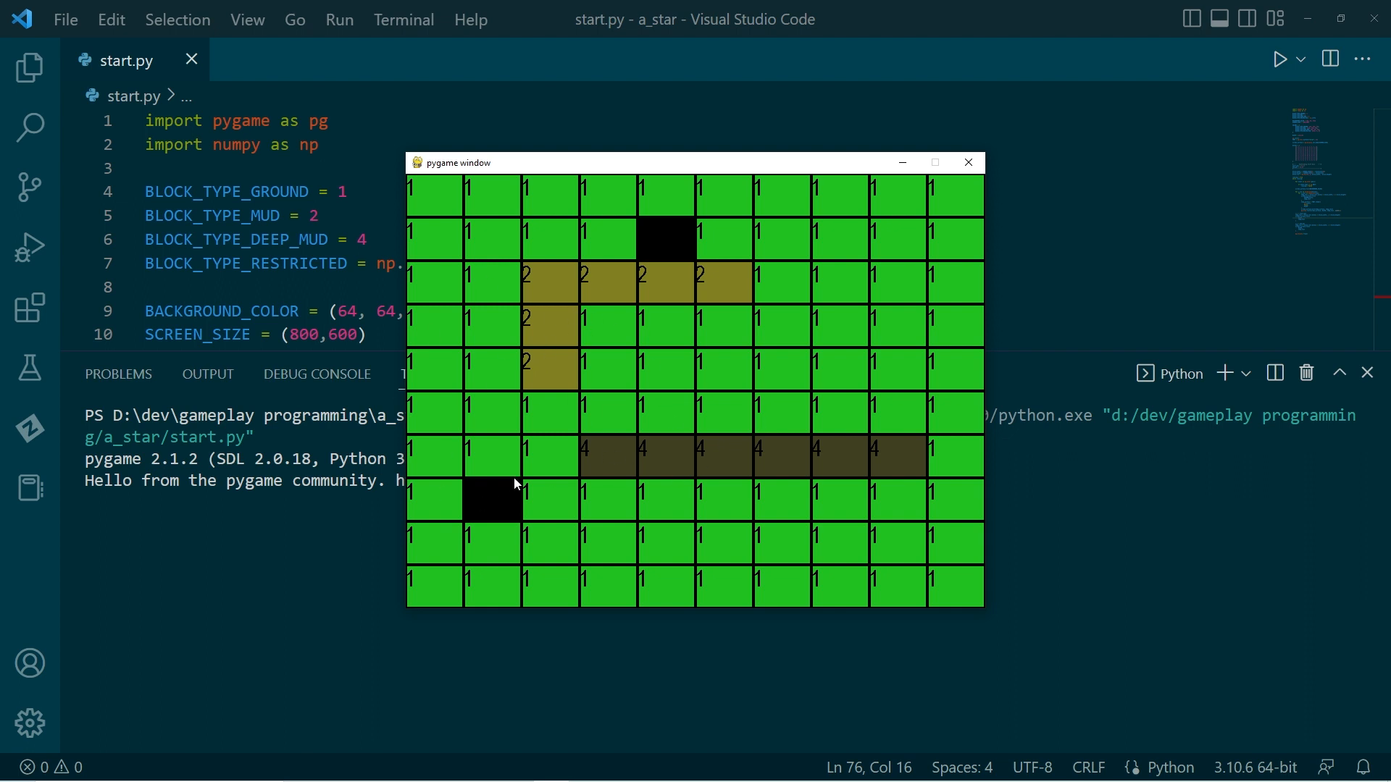
pyautogui.moveTo(937, 206)
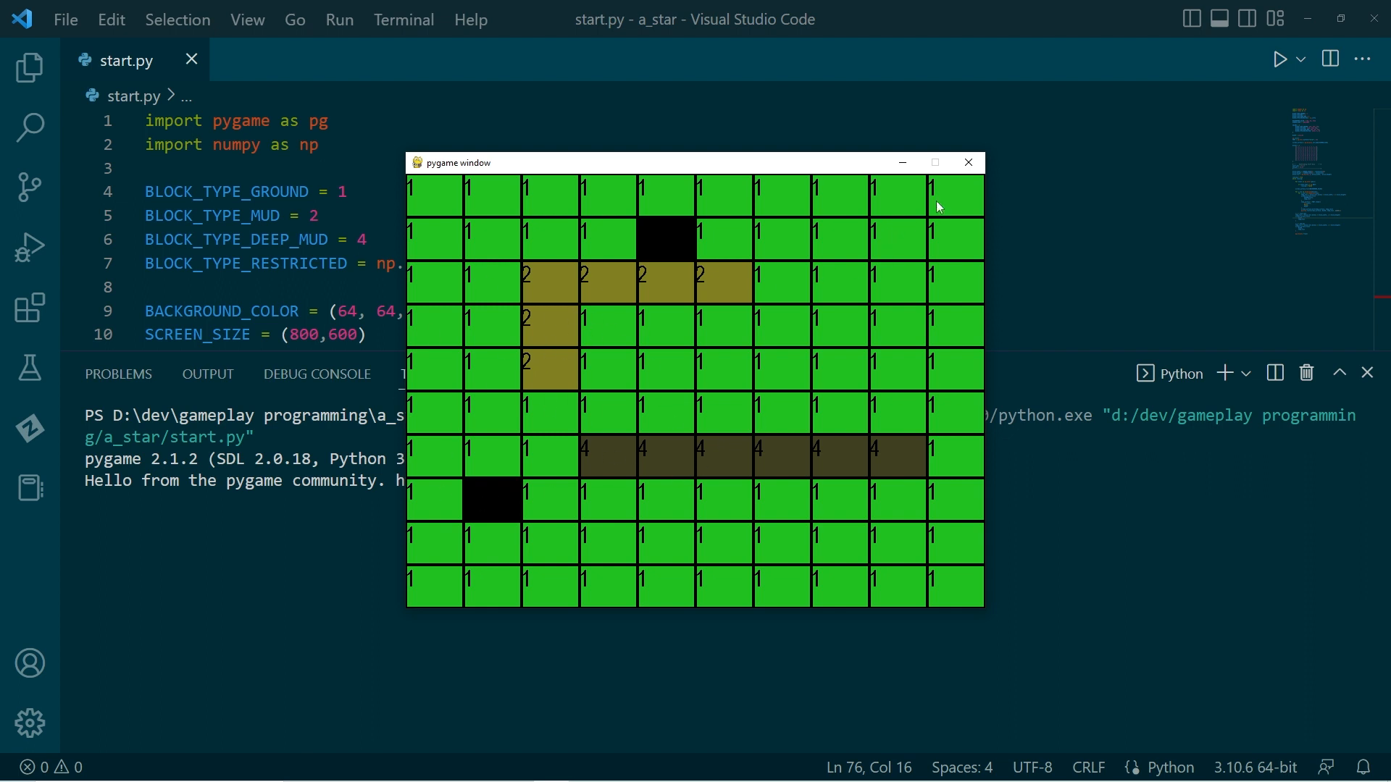
pyautogui.click(967, 162)
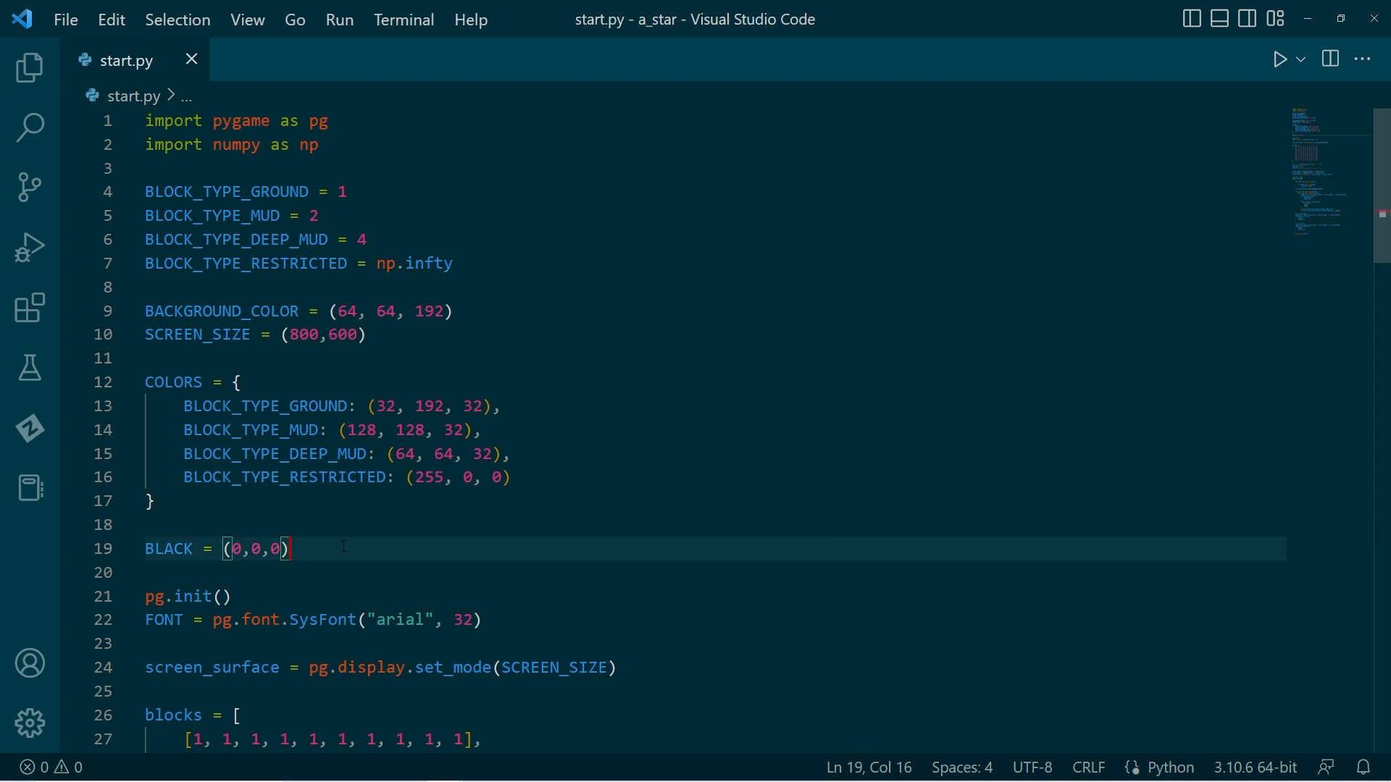
# Step: Add GREY = (64, 64, 64) on a new line below BLACK and save
pyautogui.press('Enter')
pyautogui.write('GREY = (64, ')
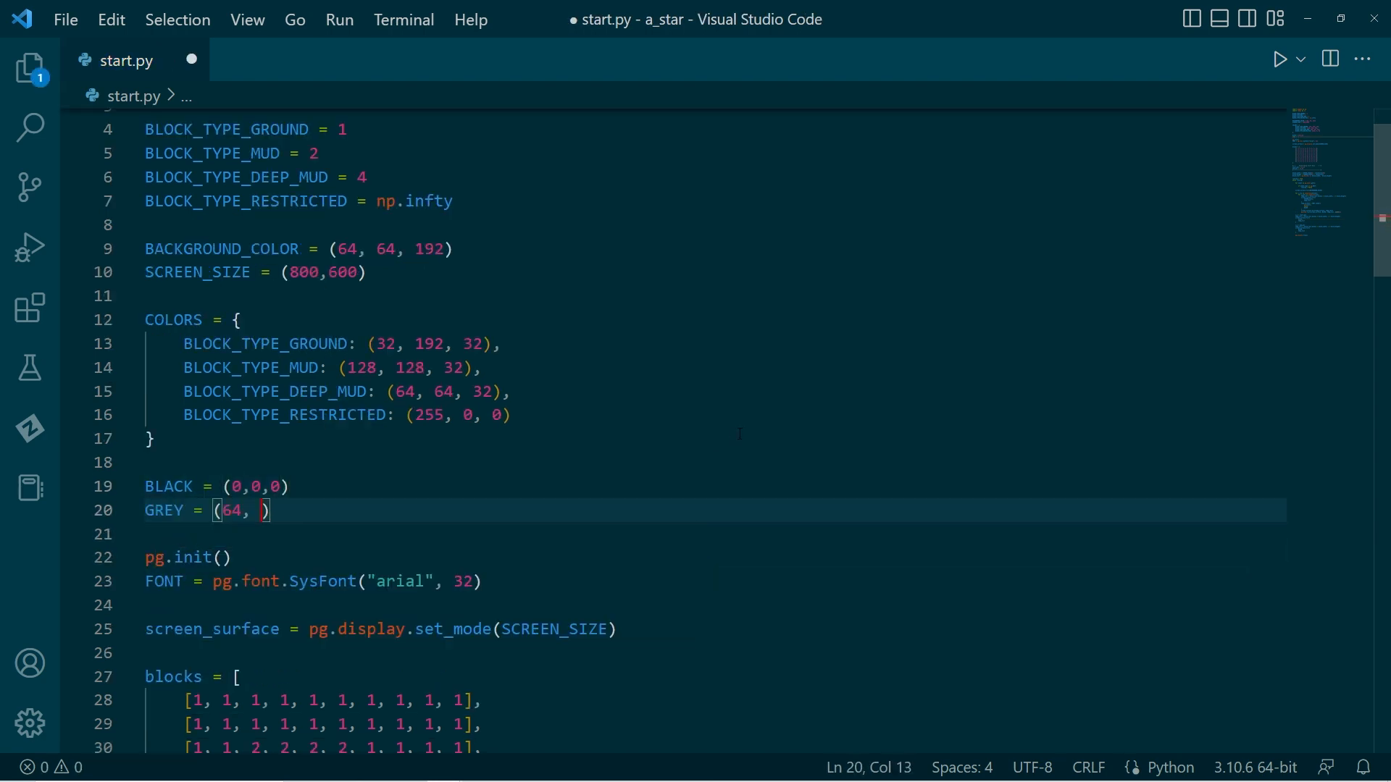
pyautogui.write('64, 64')
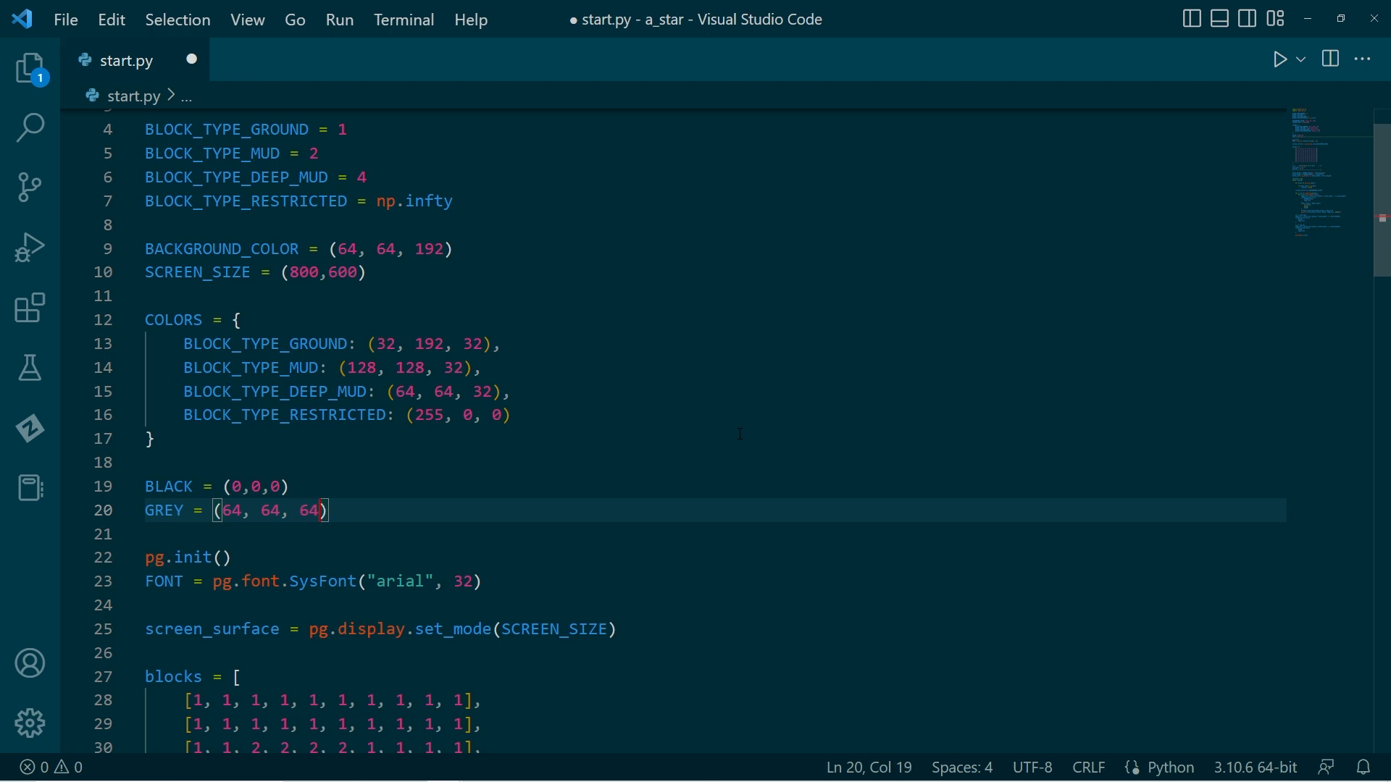
pyautogui.press('ctrl+s')
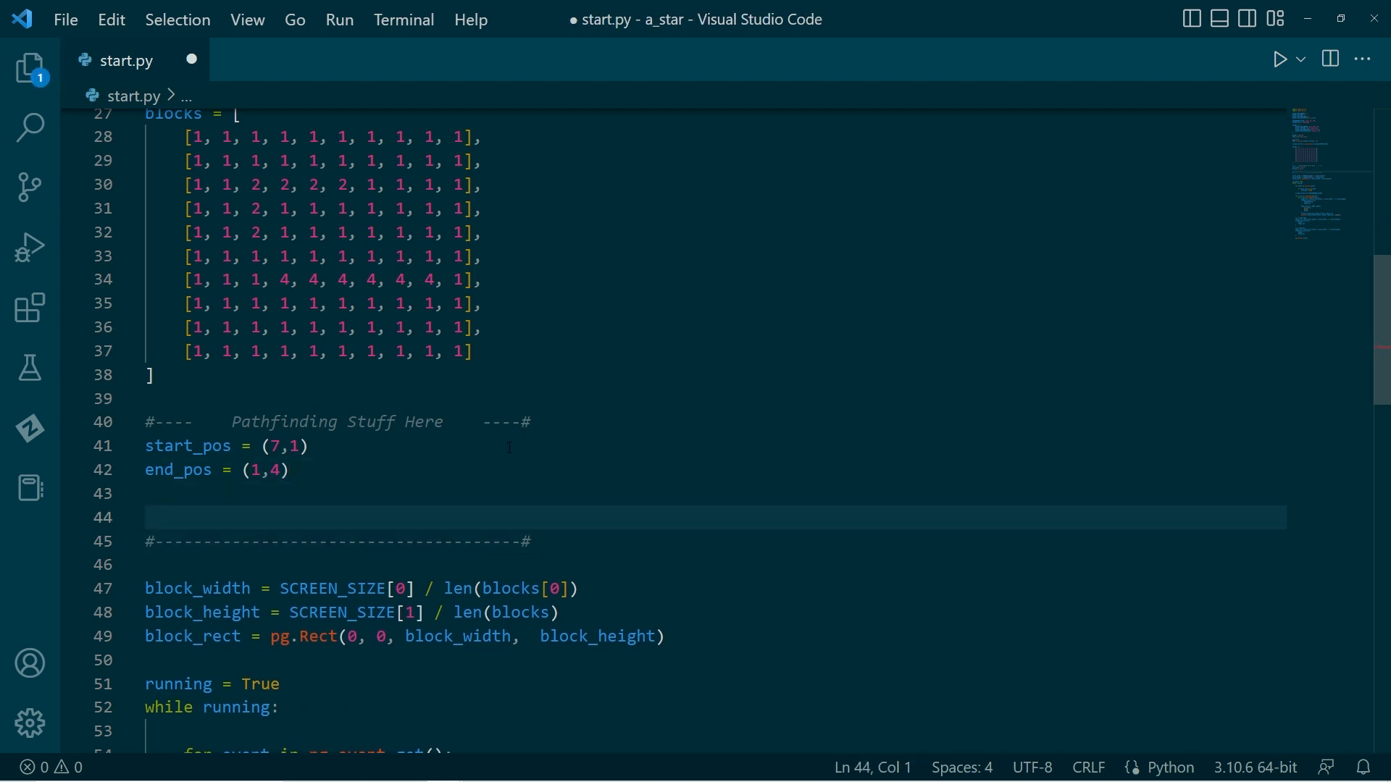
# Step: Define reset_search() with to_expand = [start_pos] as its first line, and save
pyautogui.scroll(-3)
pyautogui.write('def')
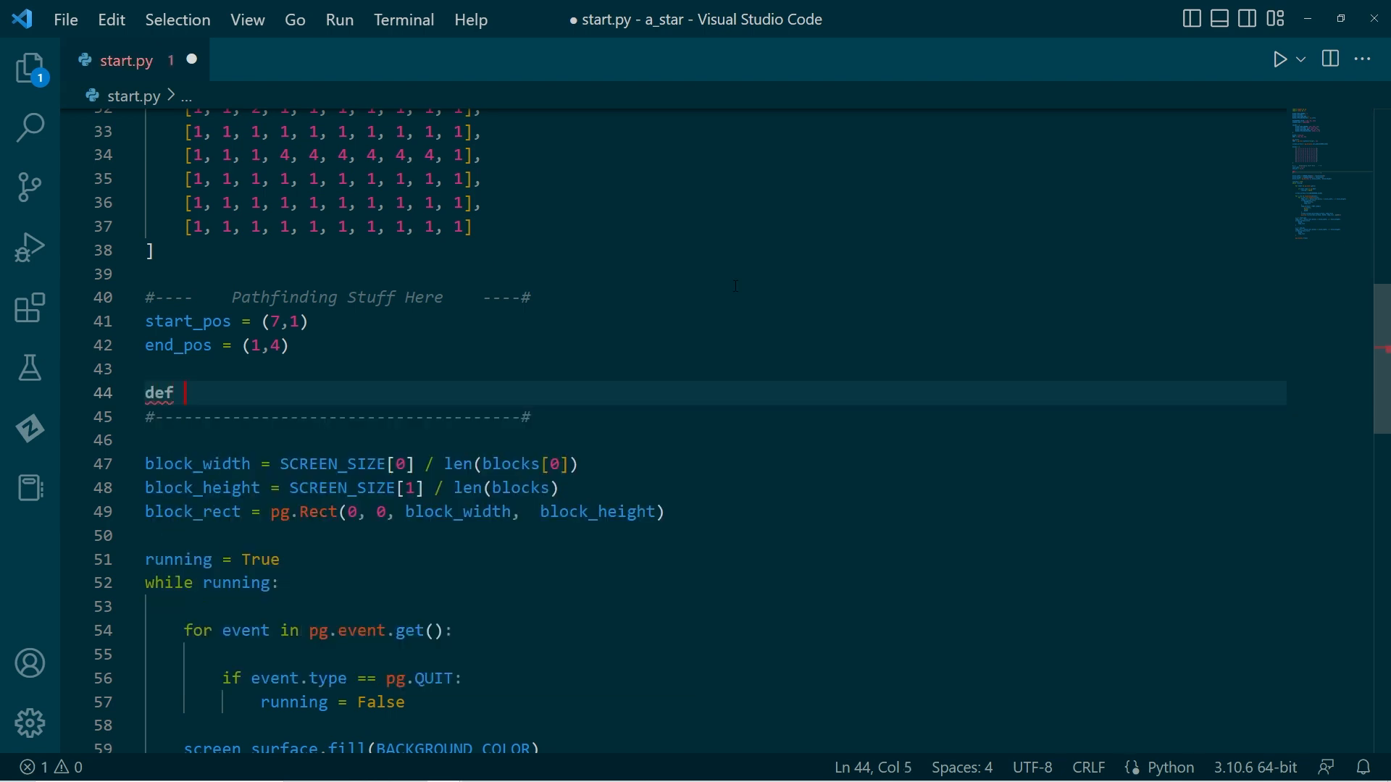
pyautogui.write('reset')
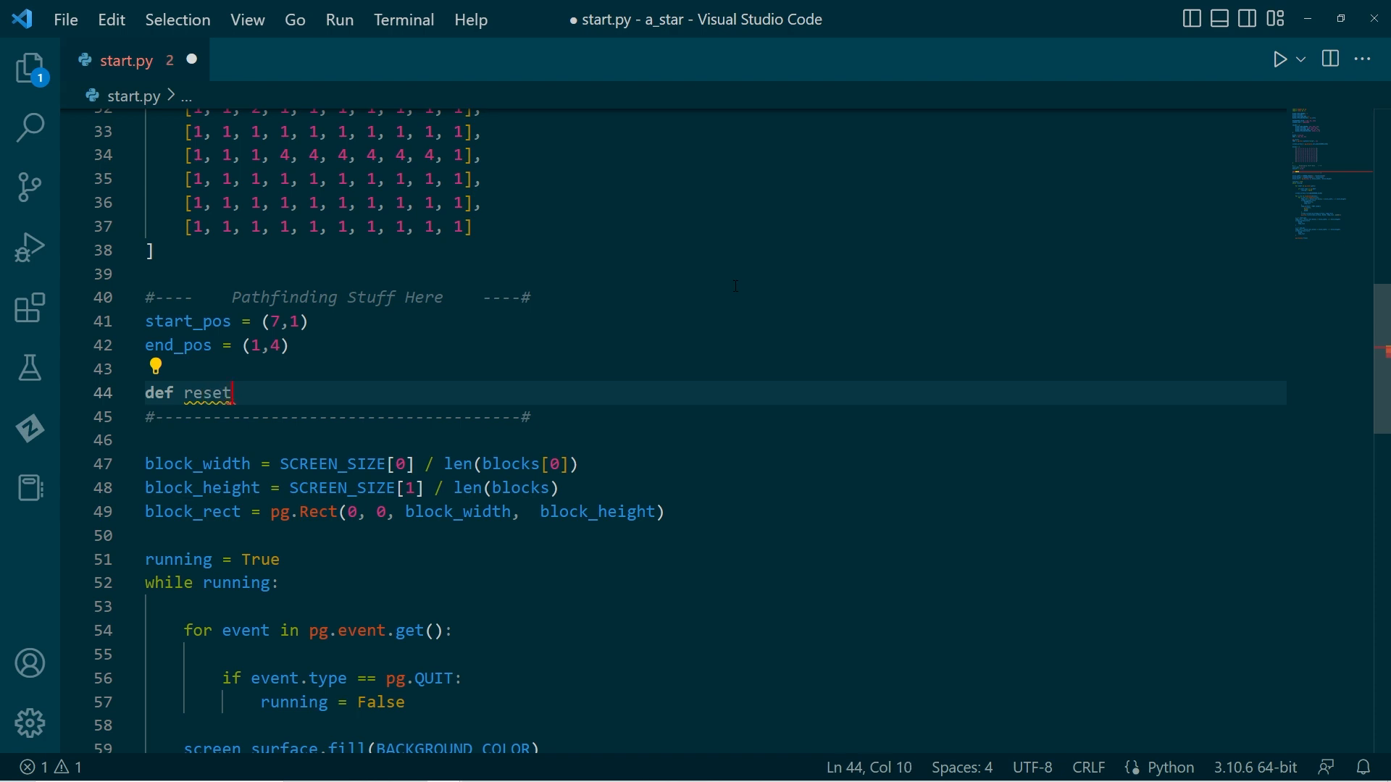
pyautogui.write('" "')
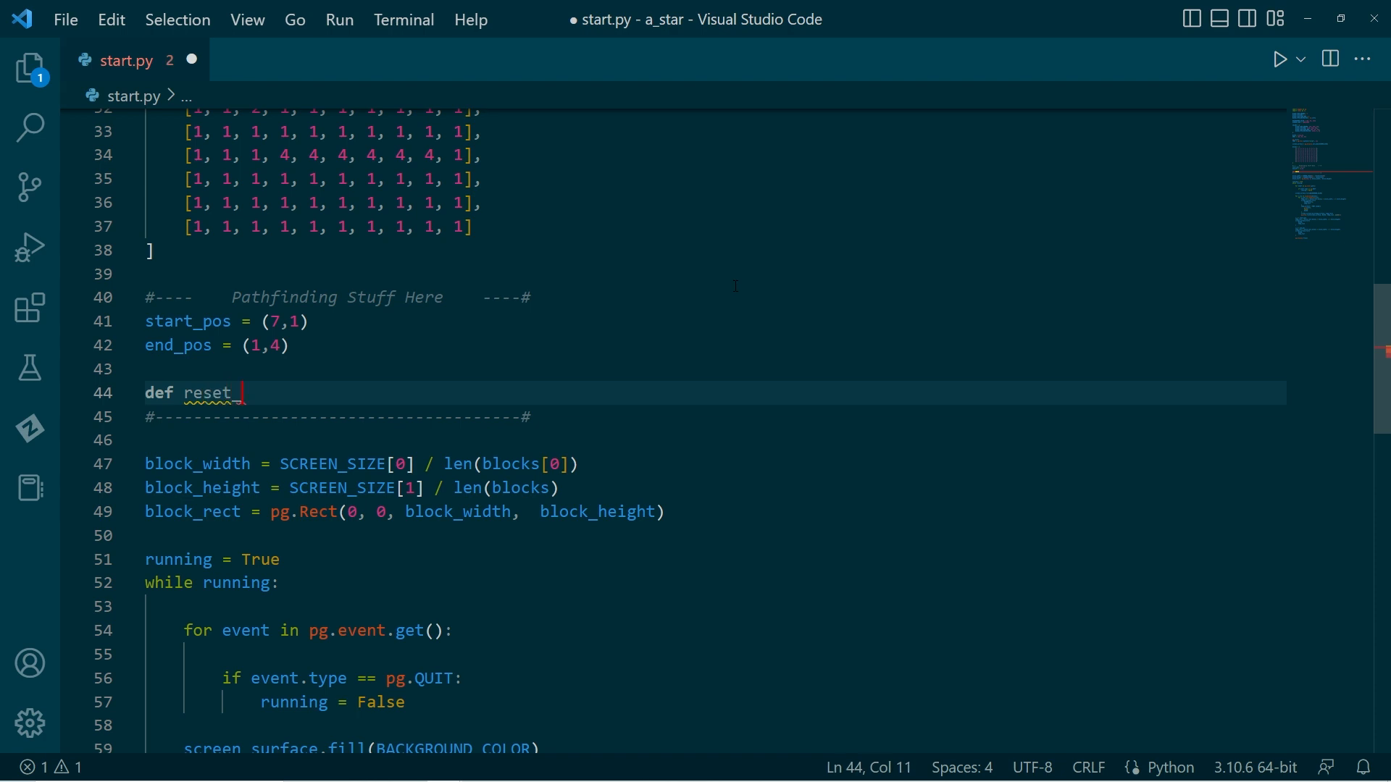
pyautogui.write('_search():')
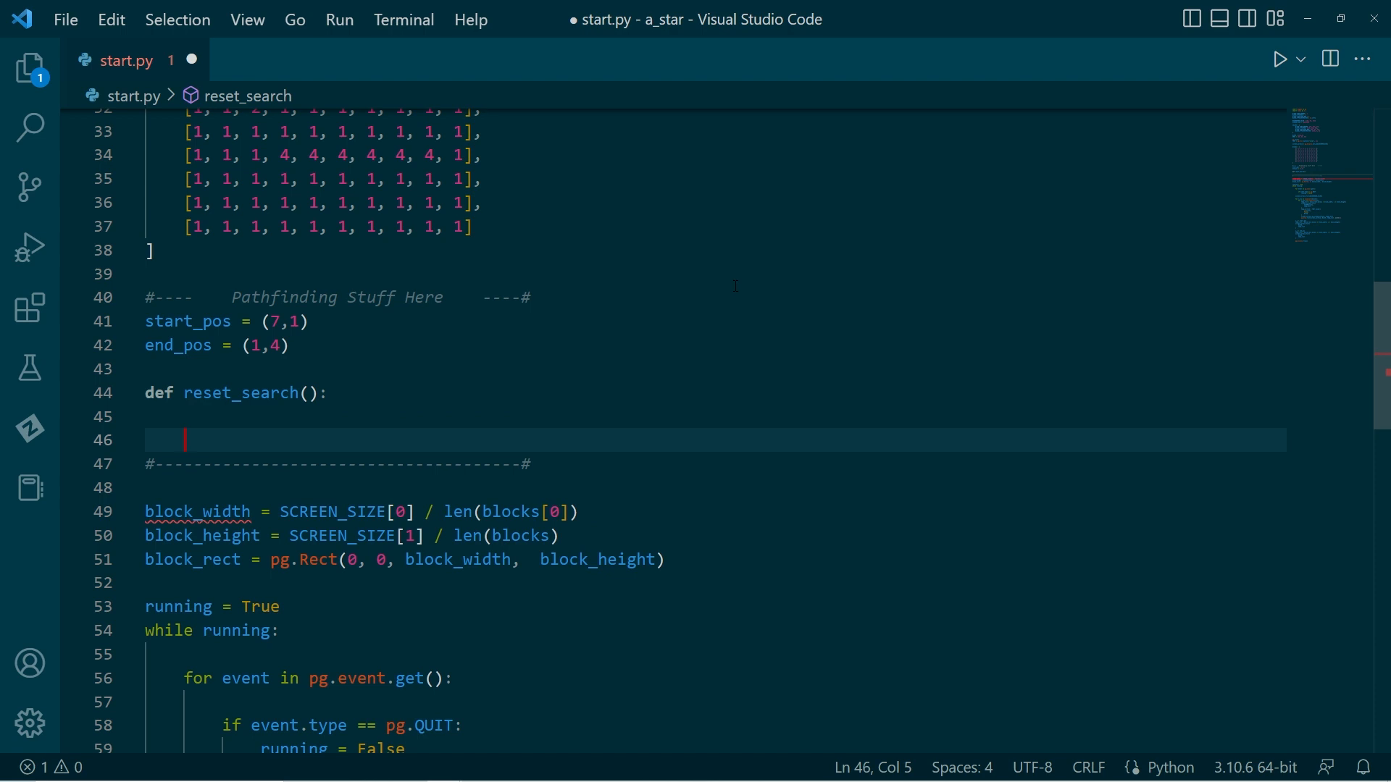
pyautogui.write('to_expand = [sta')
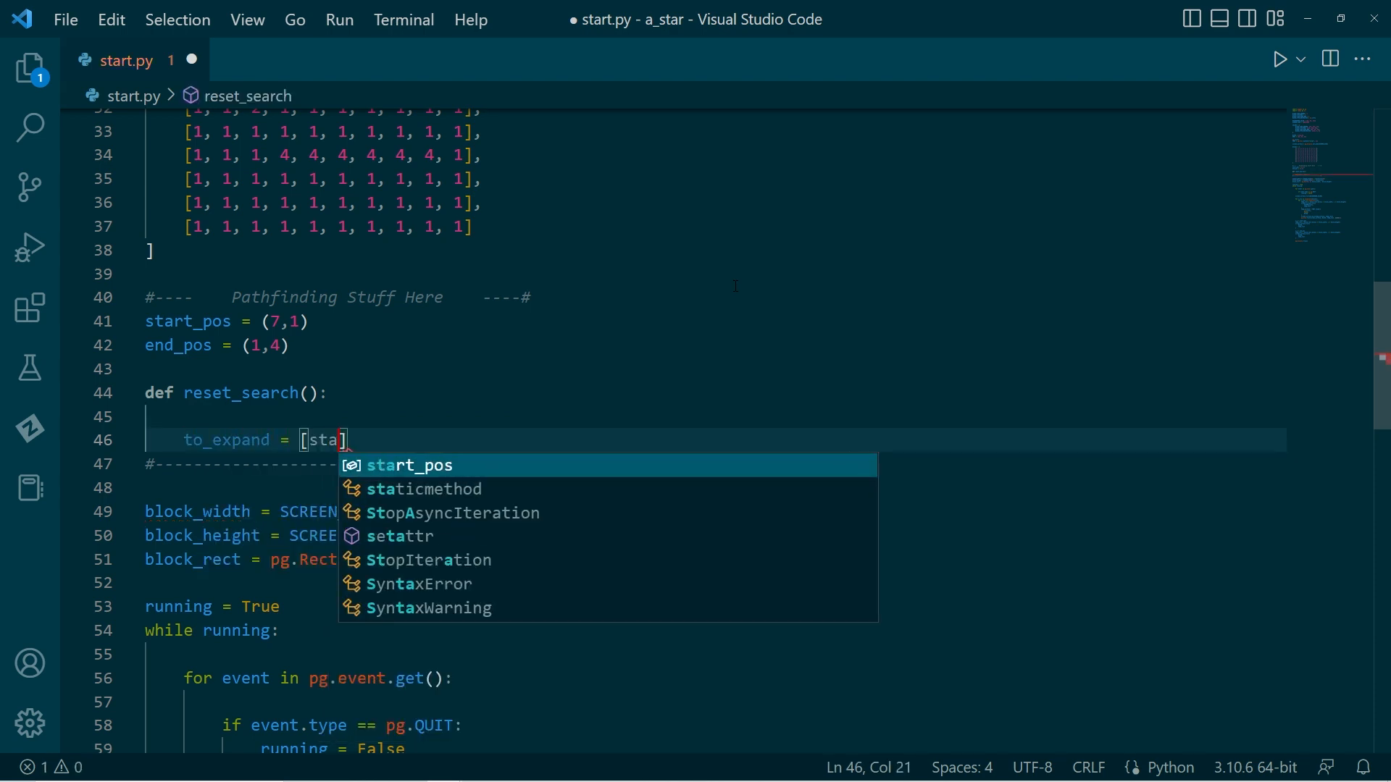
pyautogui.press('Tab')
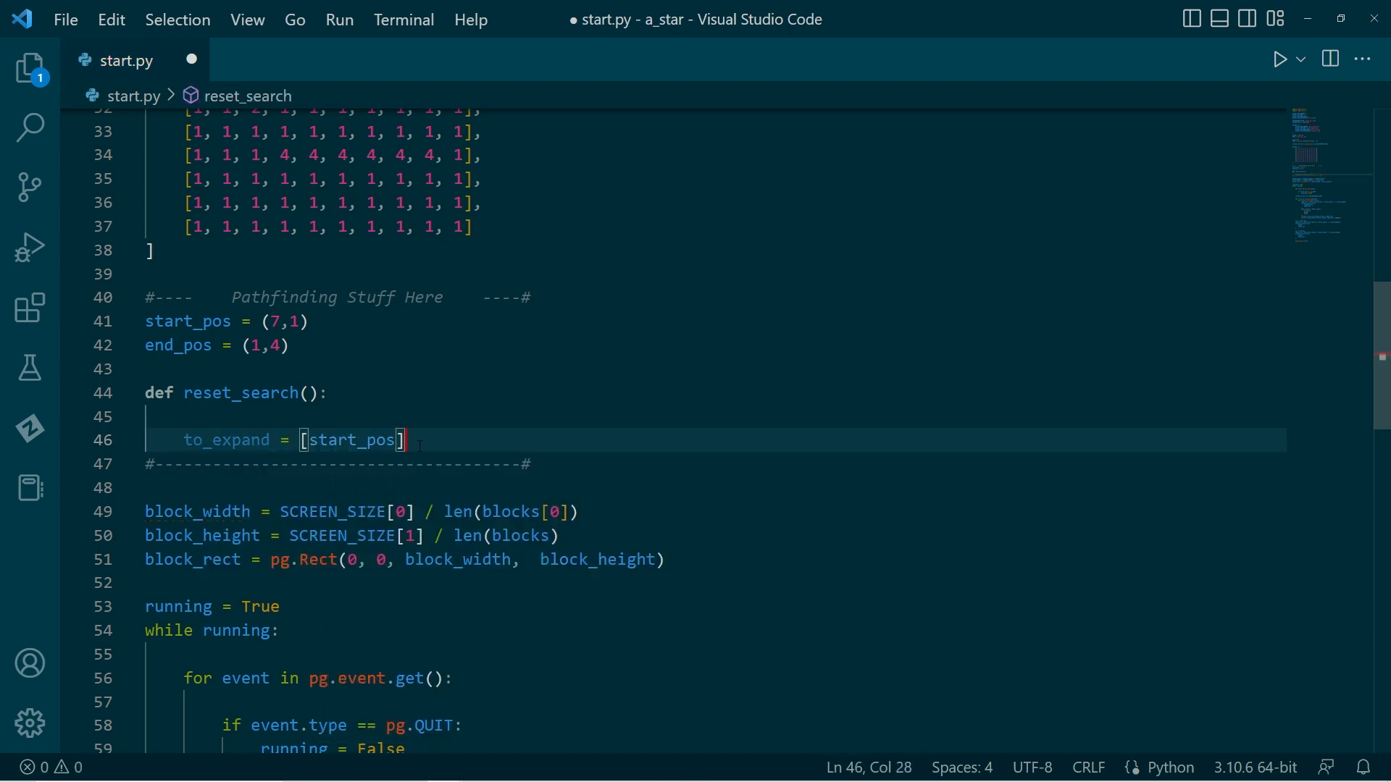
pyautogui.press('ctrl+s')
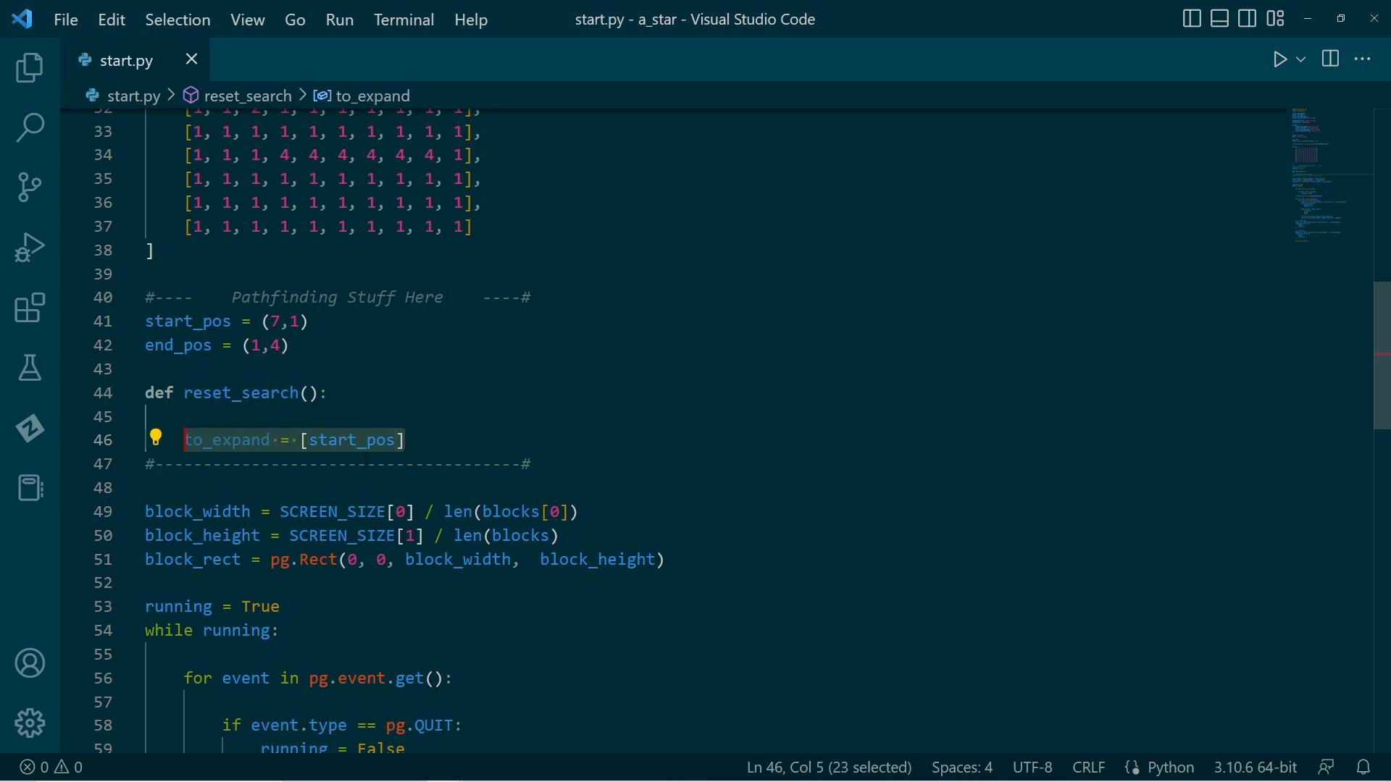
# Step: Add history = [] and predecessor = {} to reset_search
pyautogui.press('Enter')
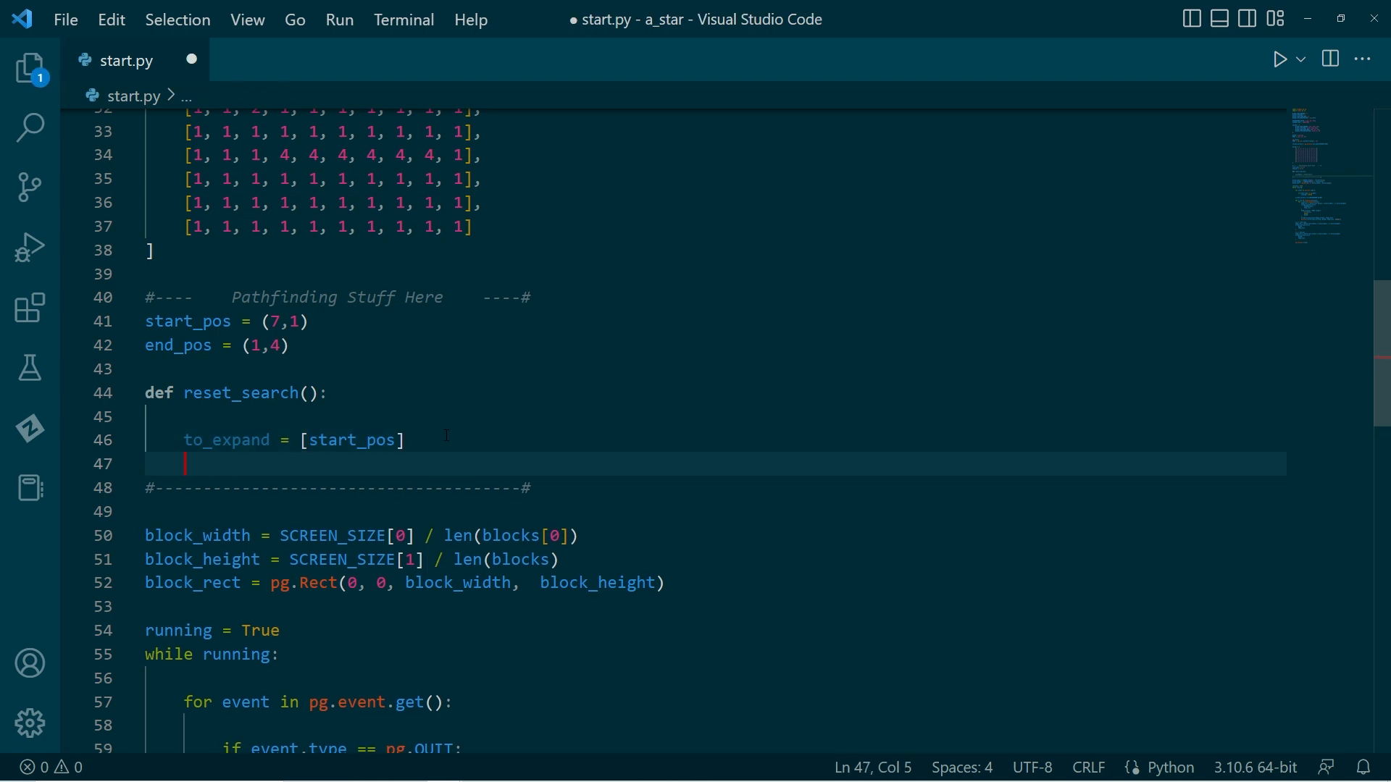
pyautogui.write('history = [')
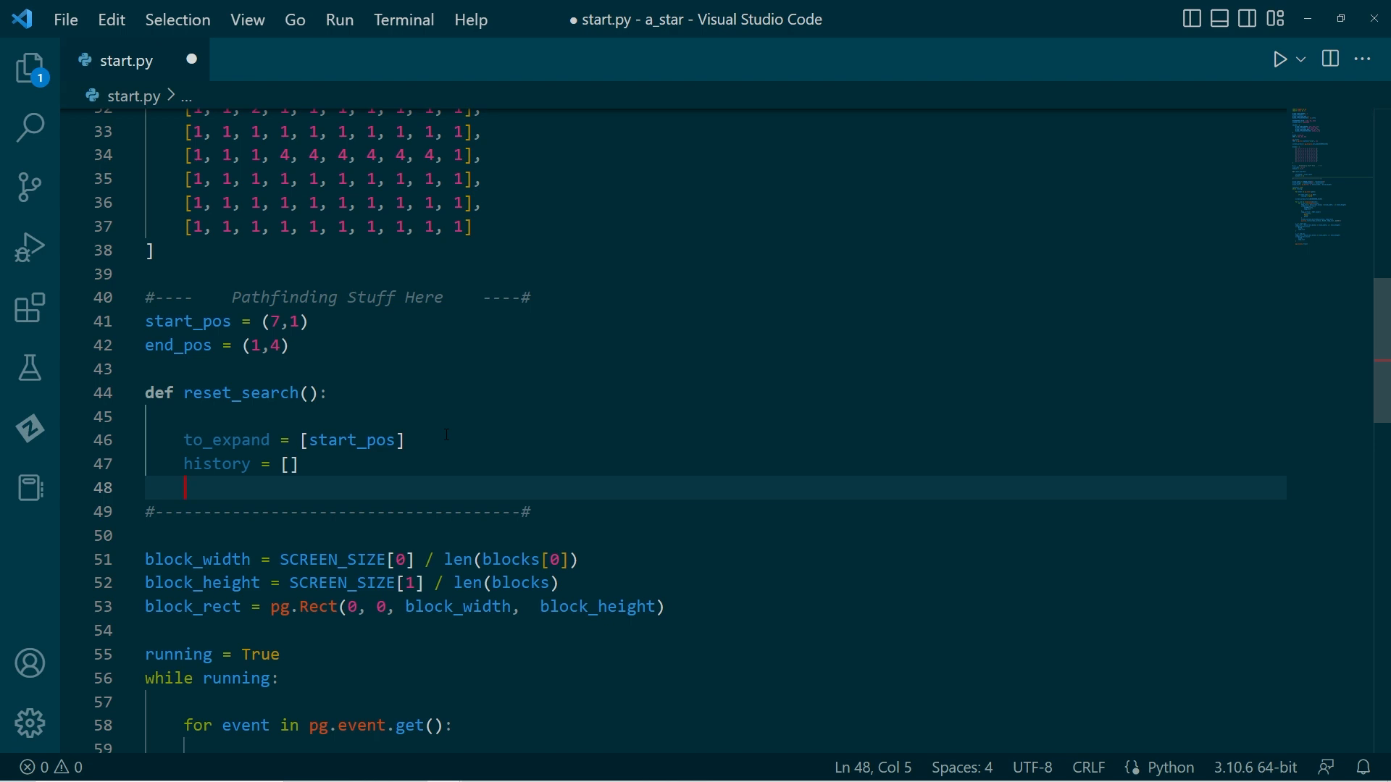
pyautogui.write('predecessor =')
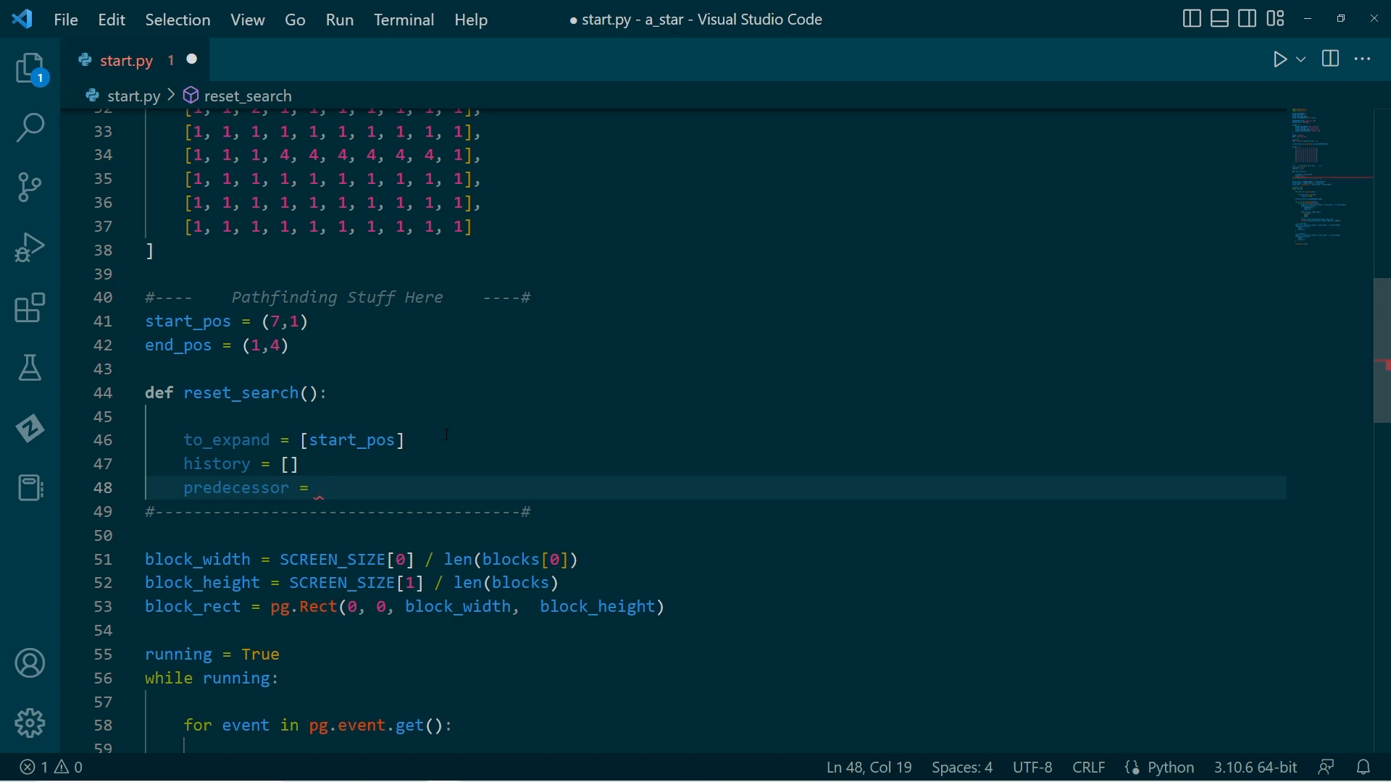
pyautogui.write('{}')
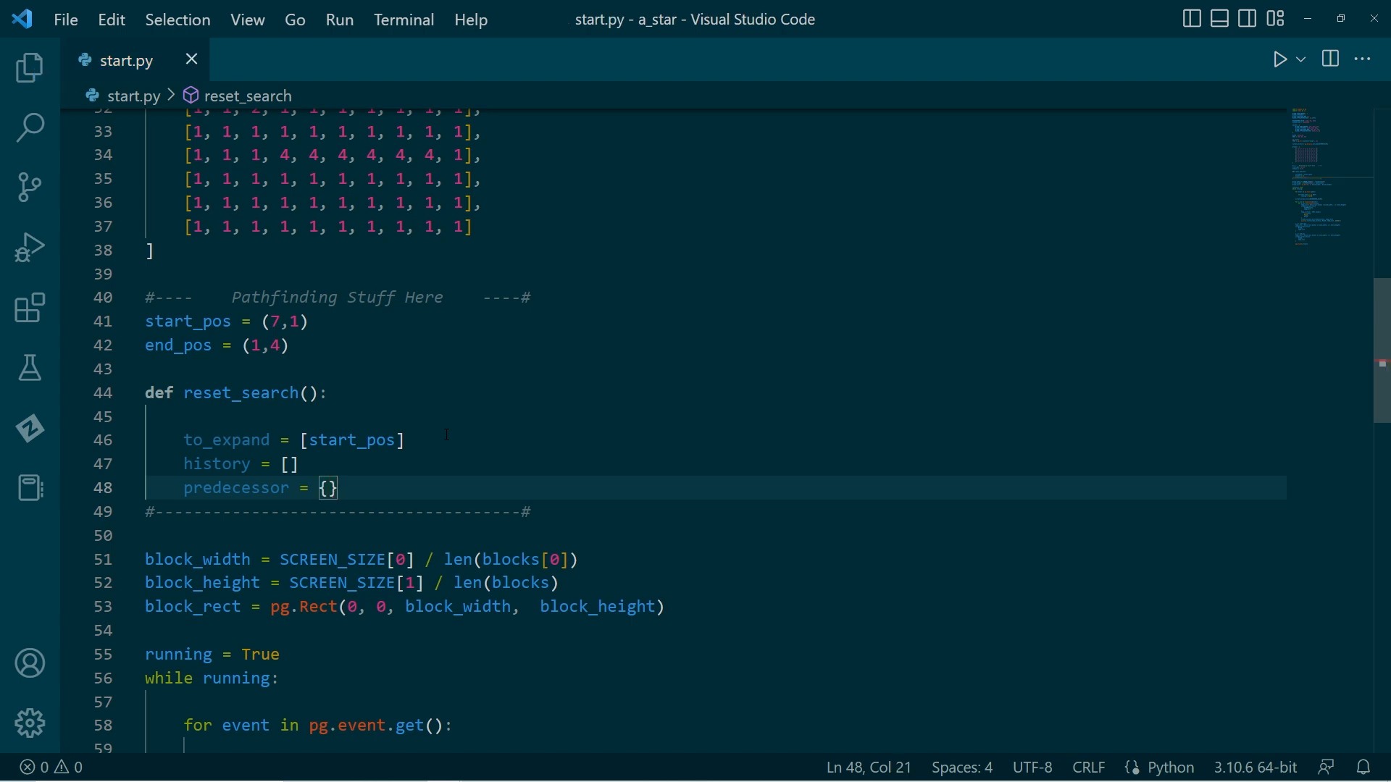
pyautogui.moveTo(345, 520)
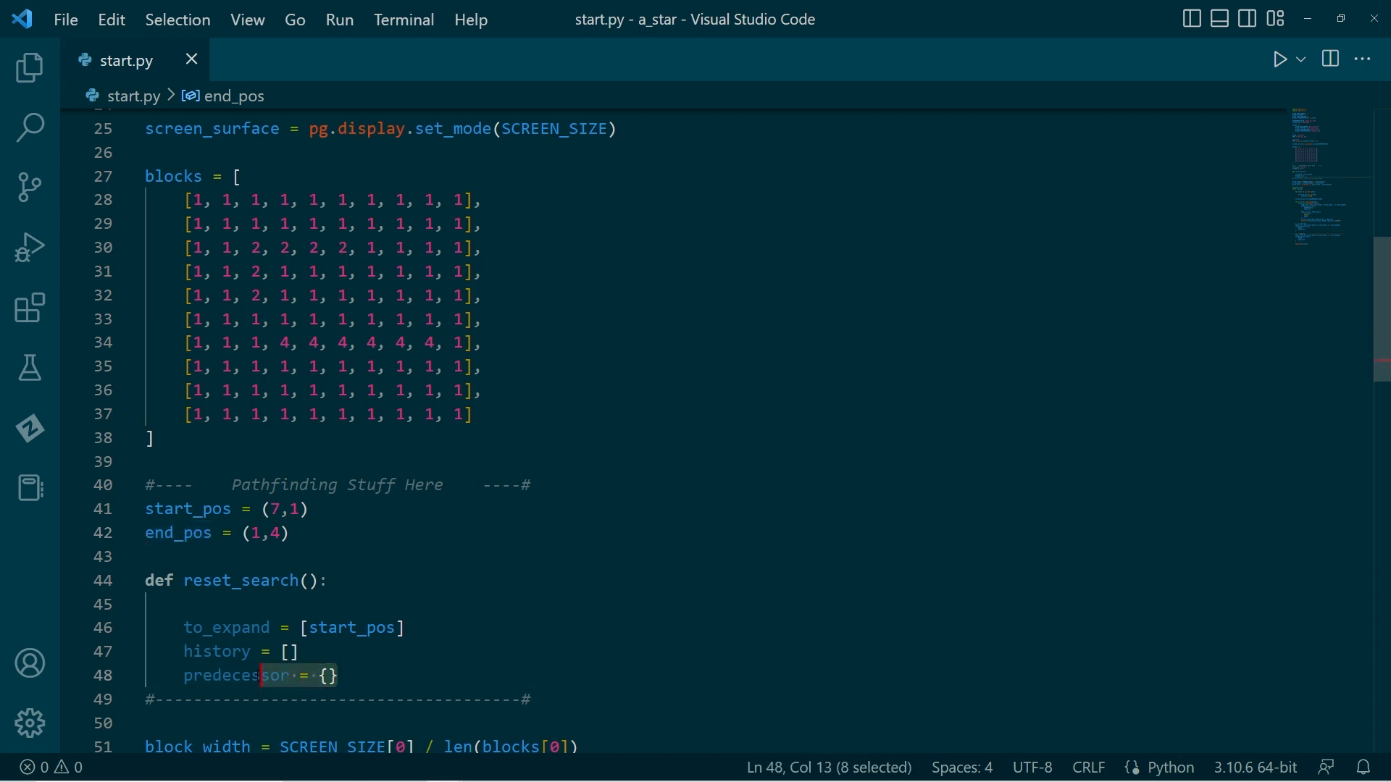
pyautogui.doubleClick(230, 676)
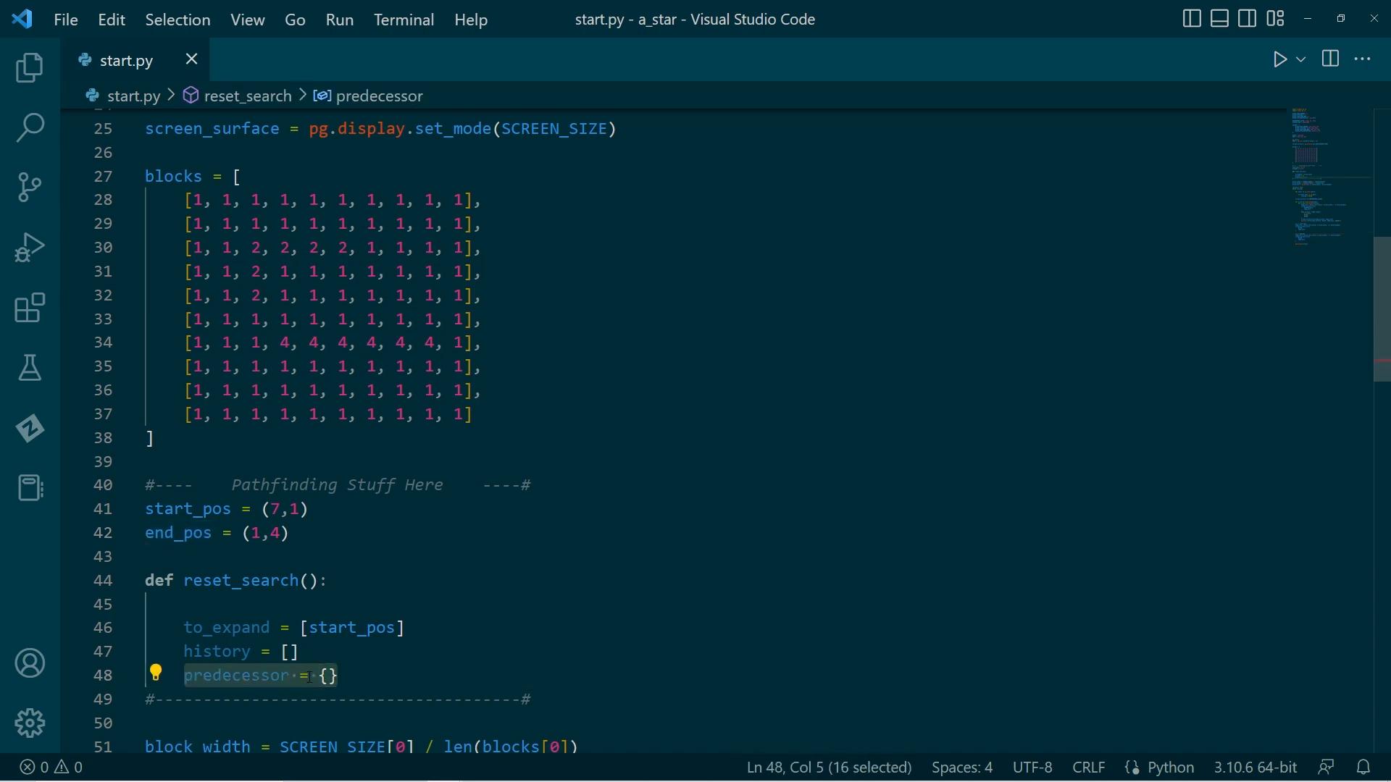
pyautogui.click(337, 676)
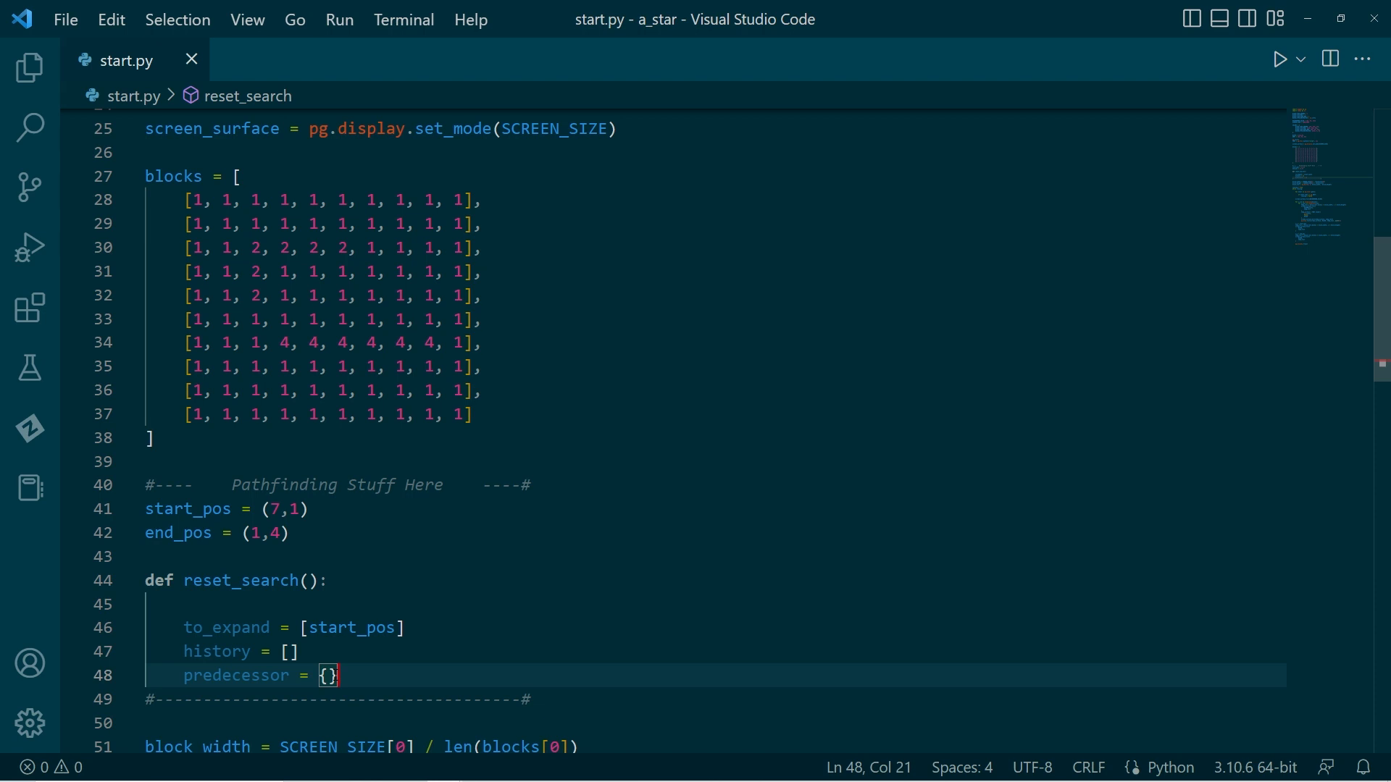
# Step: End reset_search with return (to_expand, history, predecessor)
pyautogui.scroll(-3)
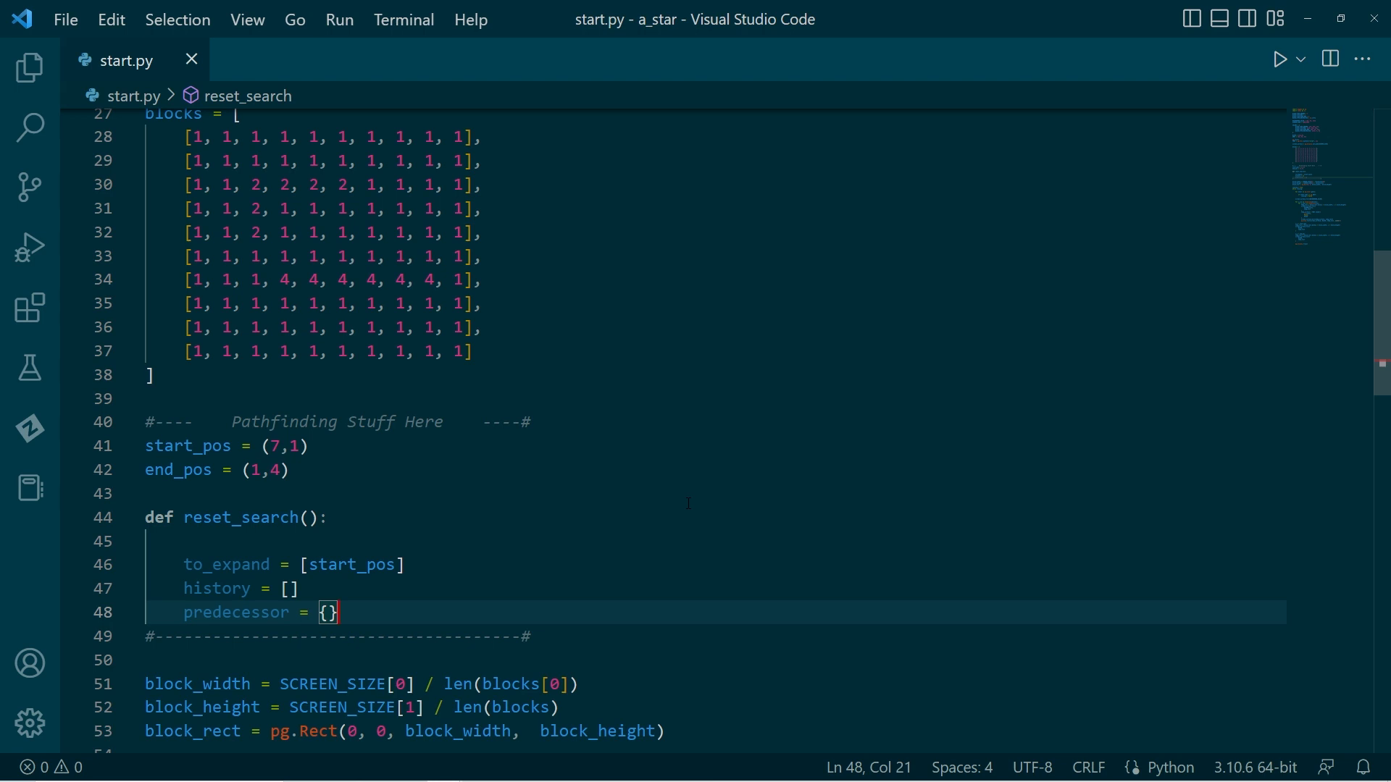
pyautogui.press('Enter')
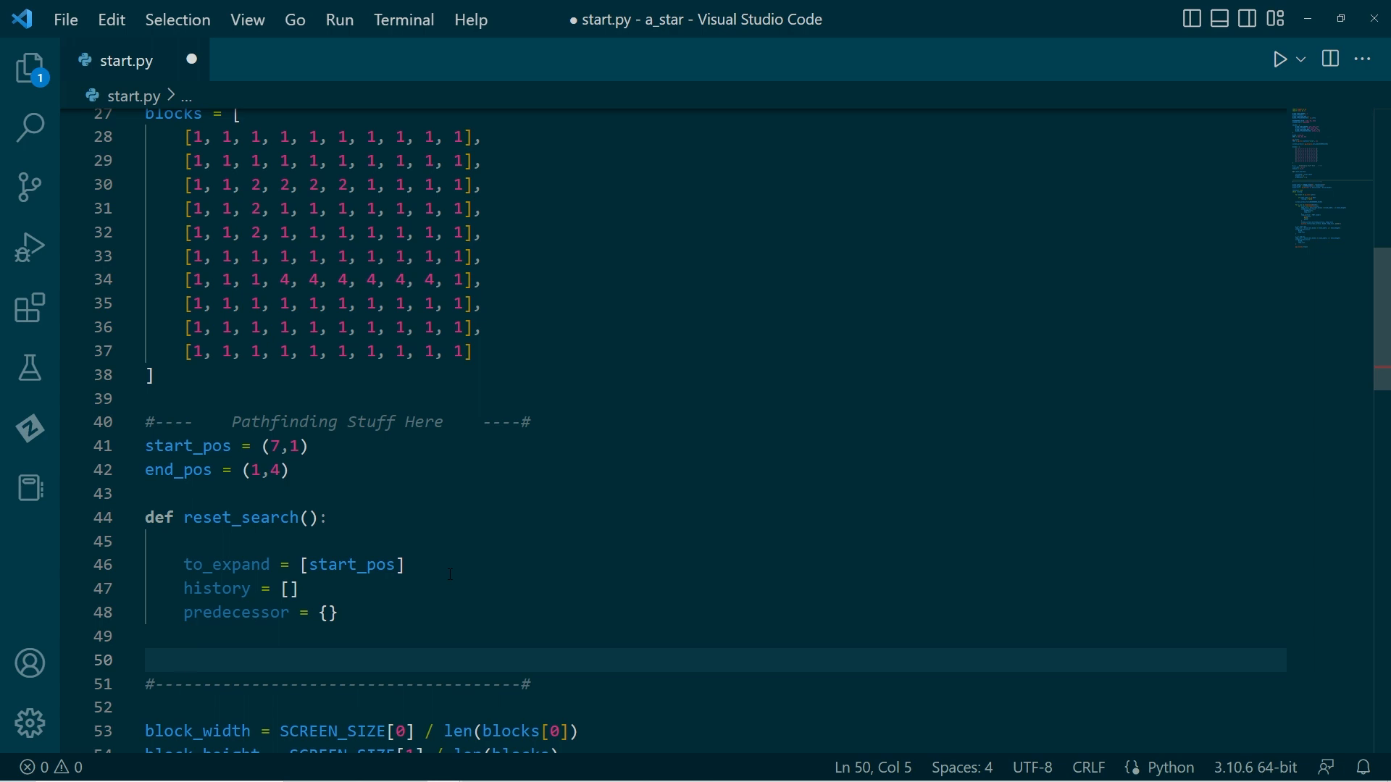
pyautogui.write('return (')
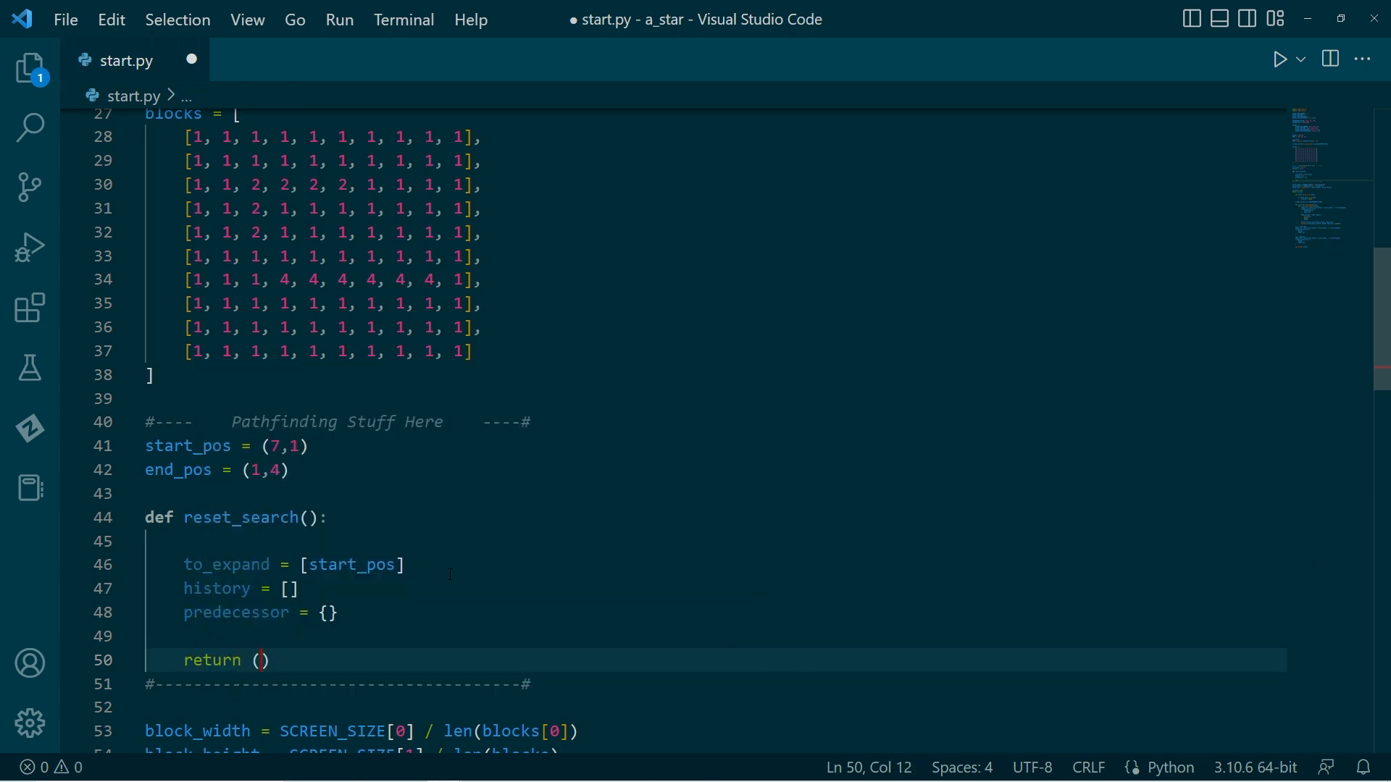
pyautogui.write('to_expand,')
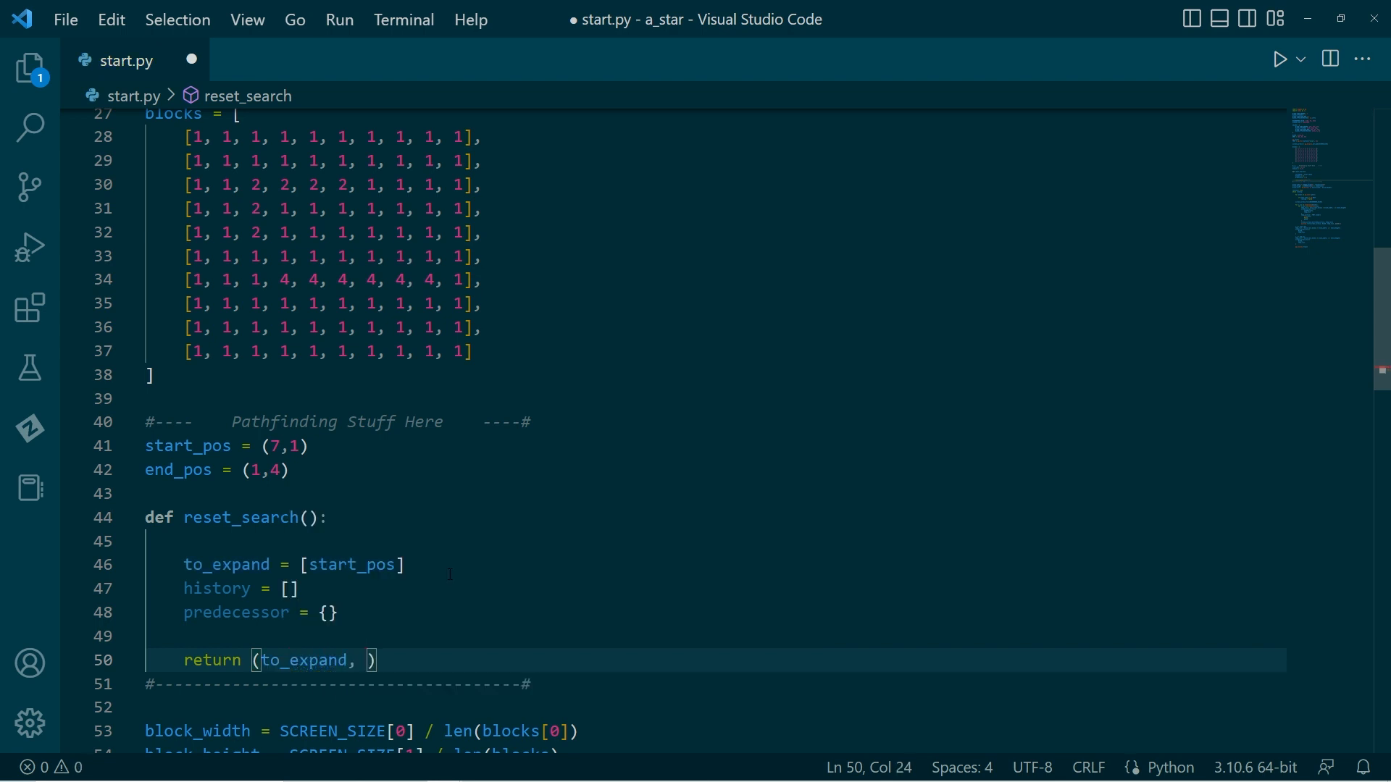
pyautogui.write('history, predecessor')
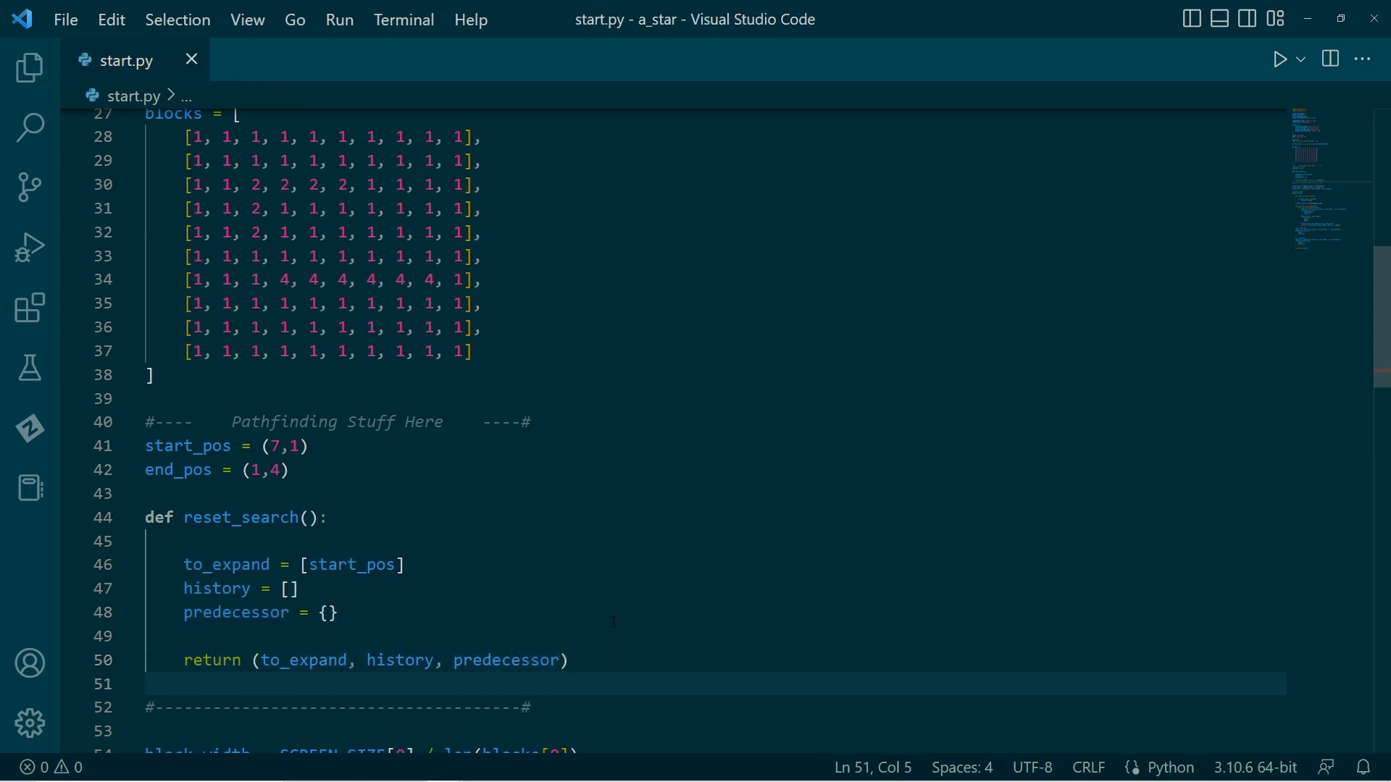
# Step: Initialise to_expand, history, predecessor = reset_search() at startup and save
pyautogui.scroll(-3)
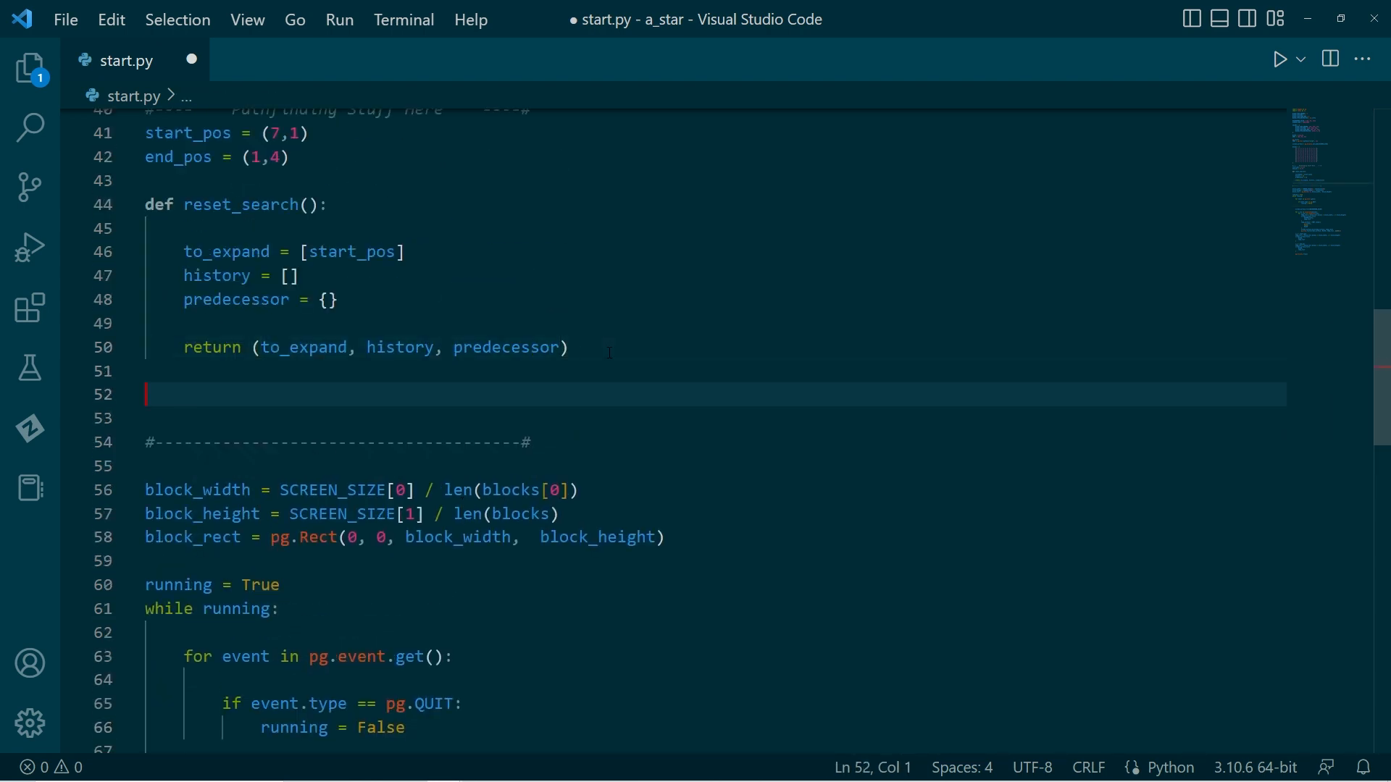
pyautogui.write('t')
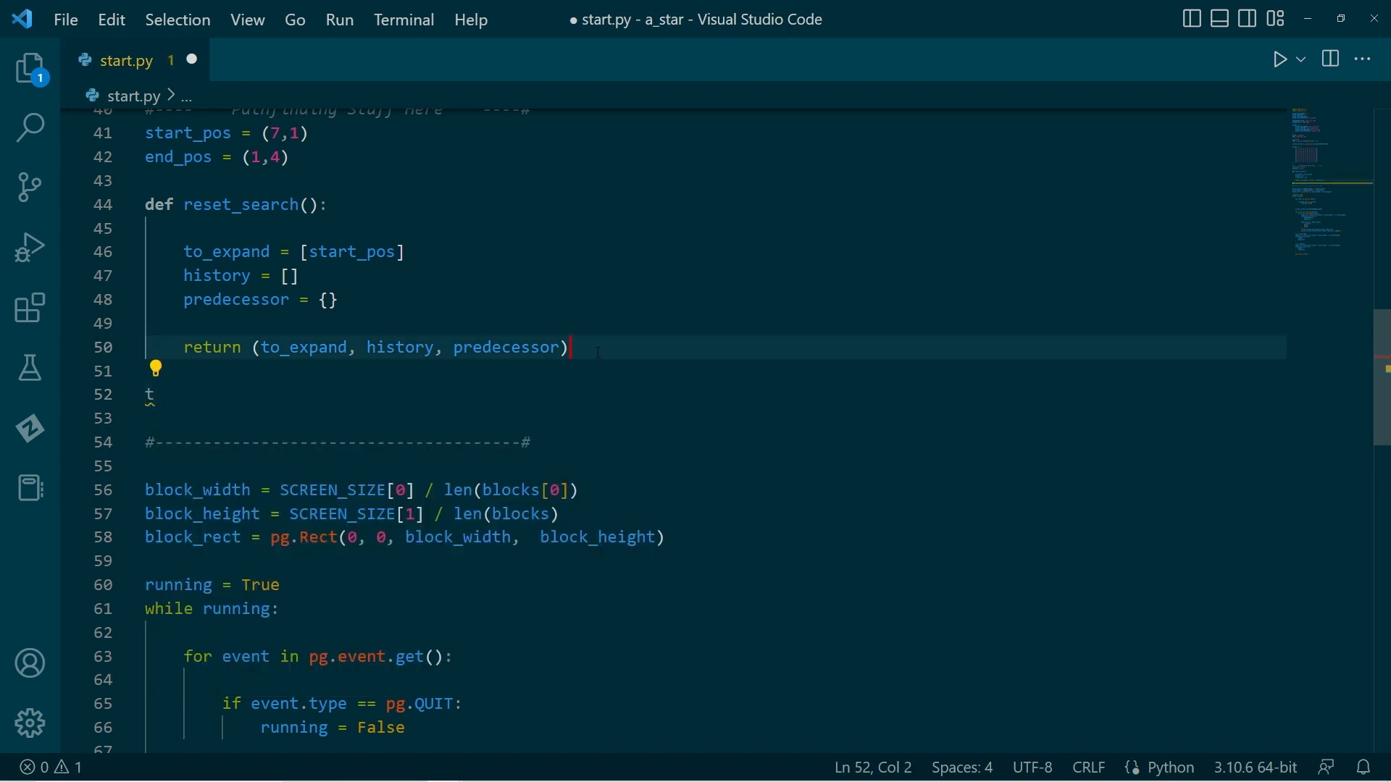
pyautogui.write('to_expand, history, predecessor = reset_search(')
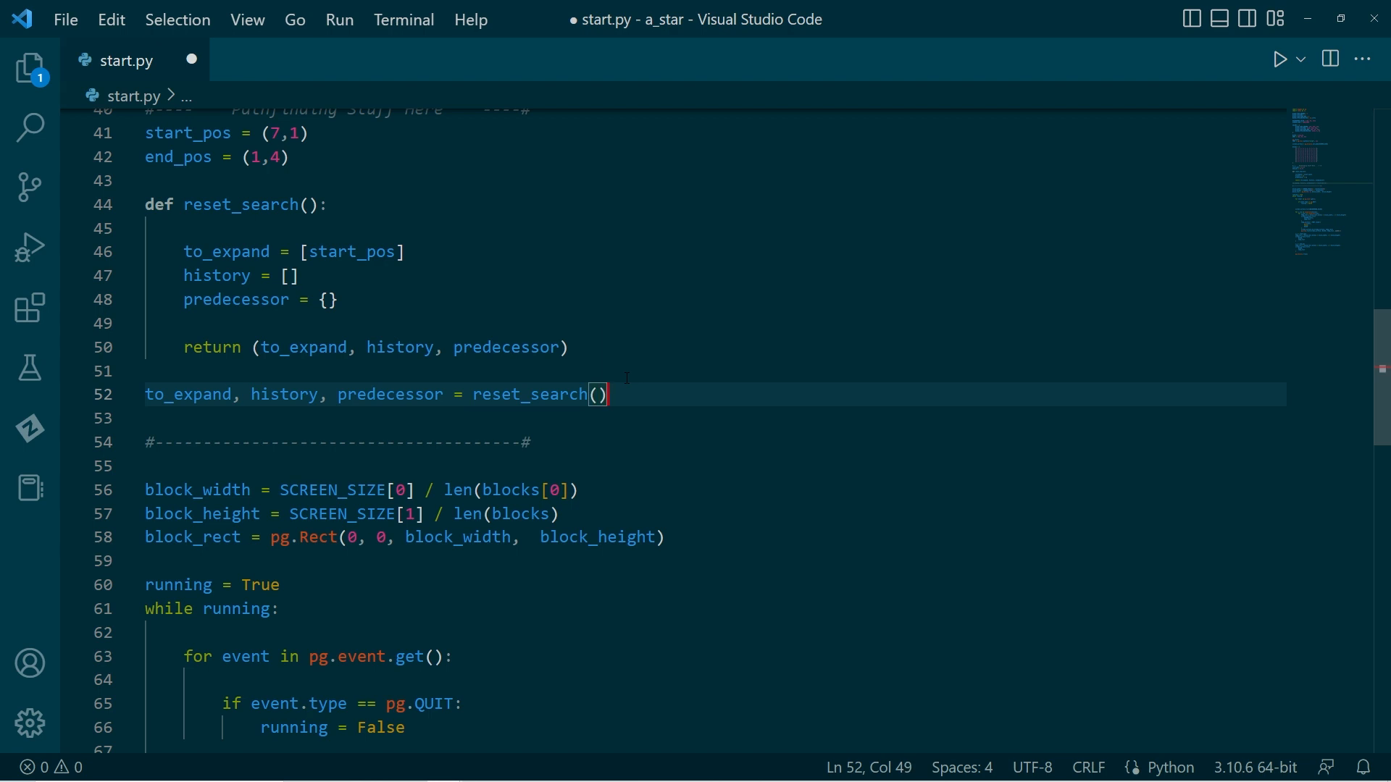
pyautogui.press('ctrl+s')
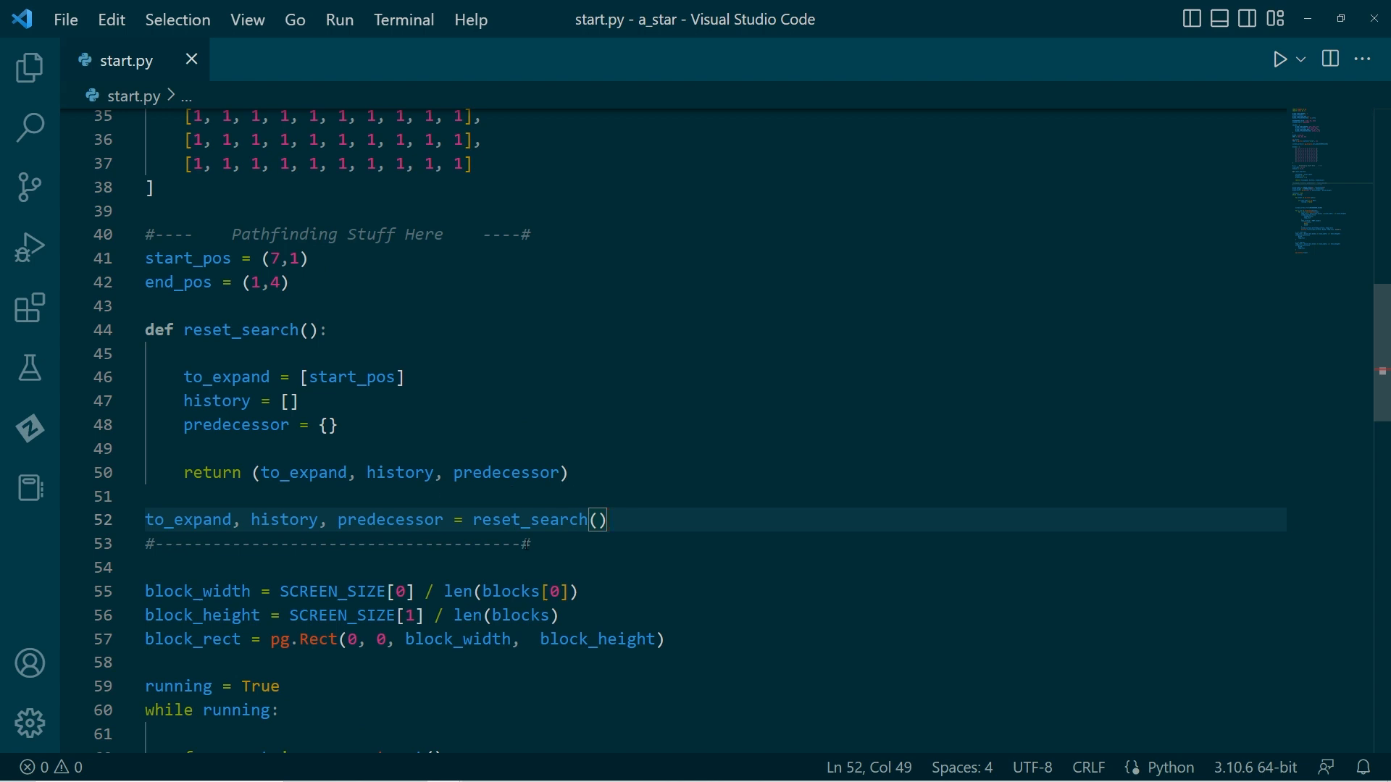
# Step: Add a pg.KEYDOWN / pg.K_ESCAPE branch in the event loop calling reset_search, and save
pyautogui.scroll(-3)
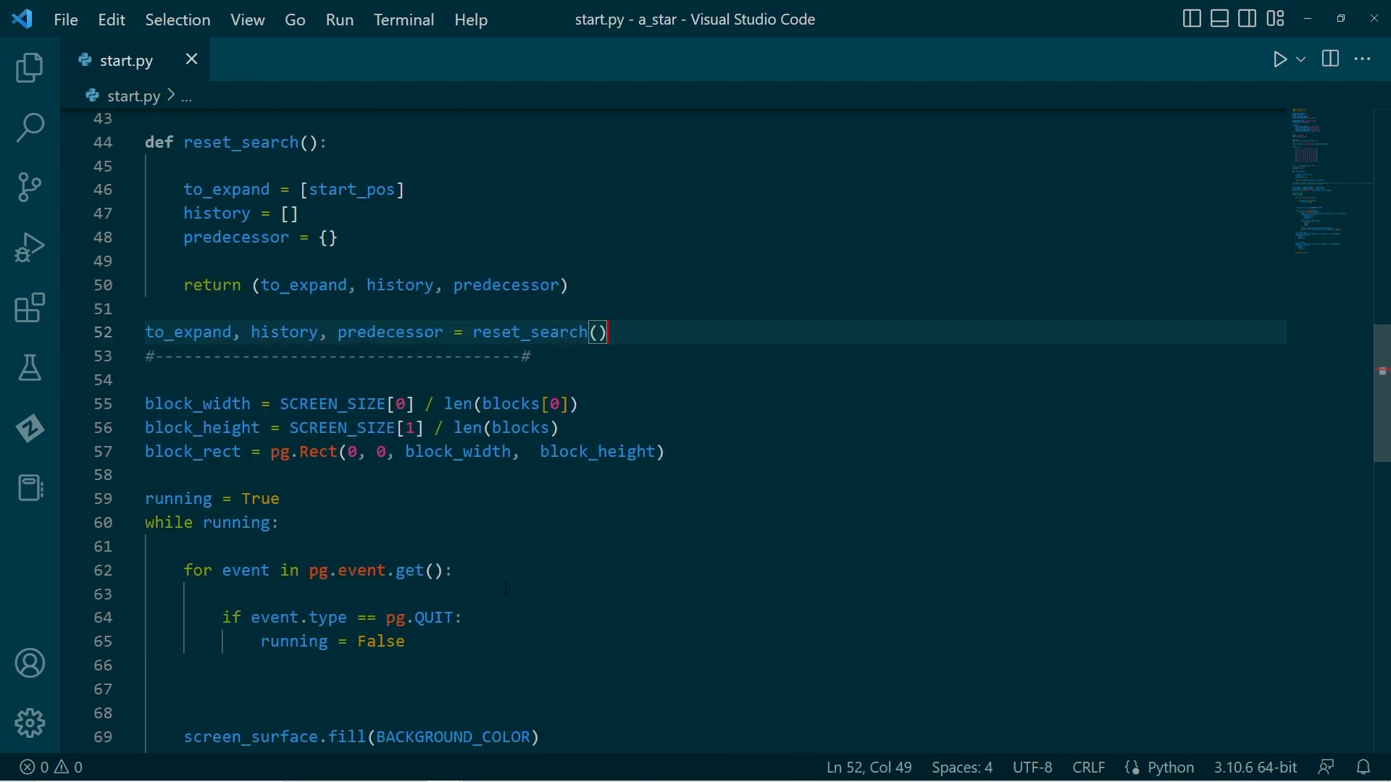
pyautogui.press('Enter')
pyautogui.write('if')
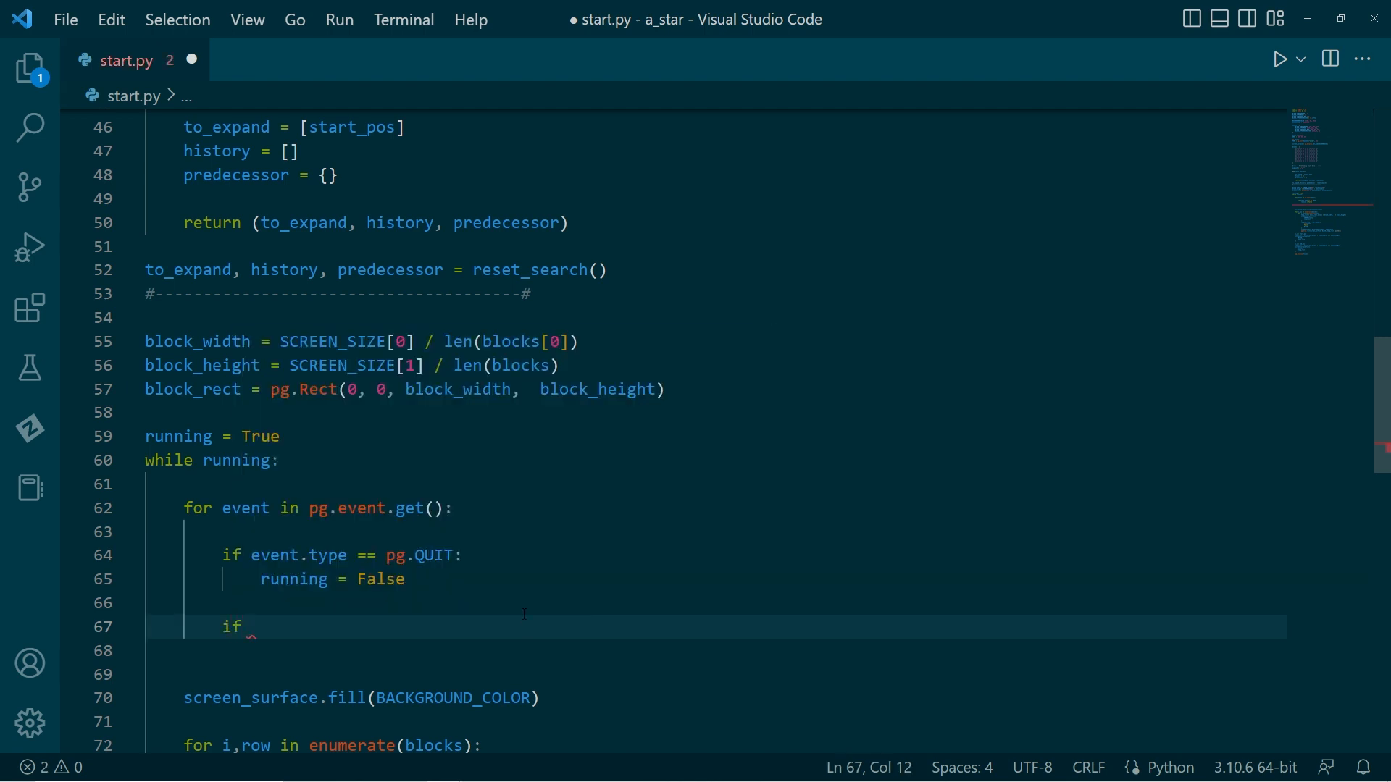
pyautogui.write('event.type == pg.KEYDOWN')
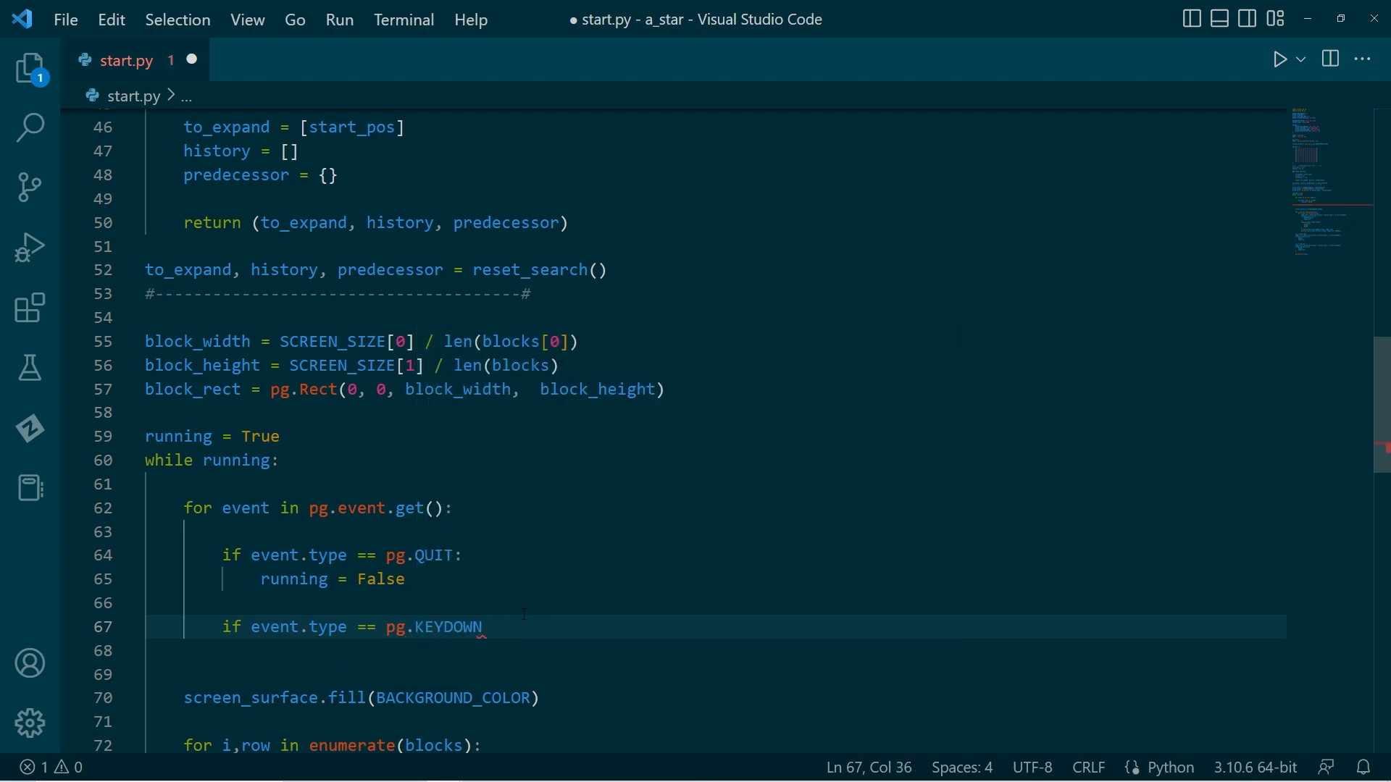
pyautogui.write('if event.key == pg.K_ESCAPE:')
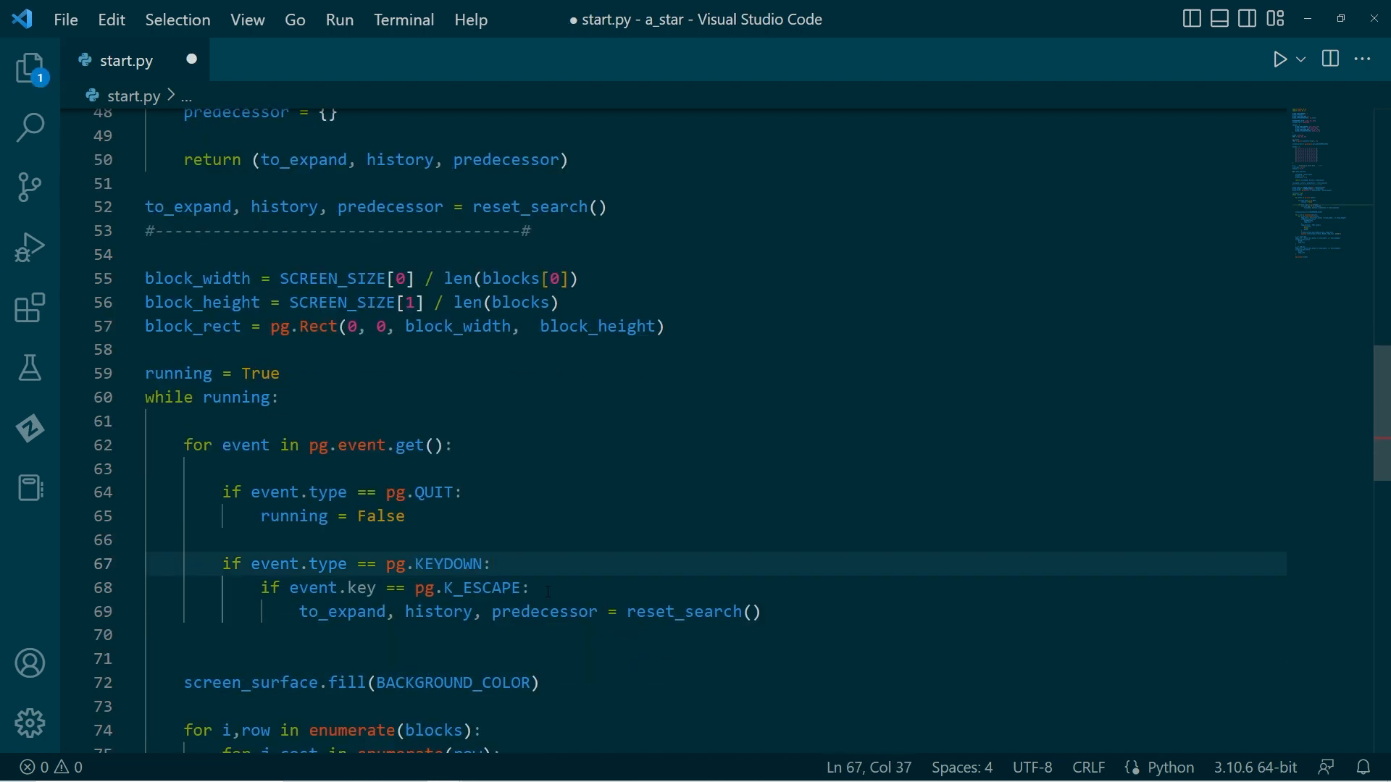
pyautogui.press('ctrl+s')
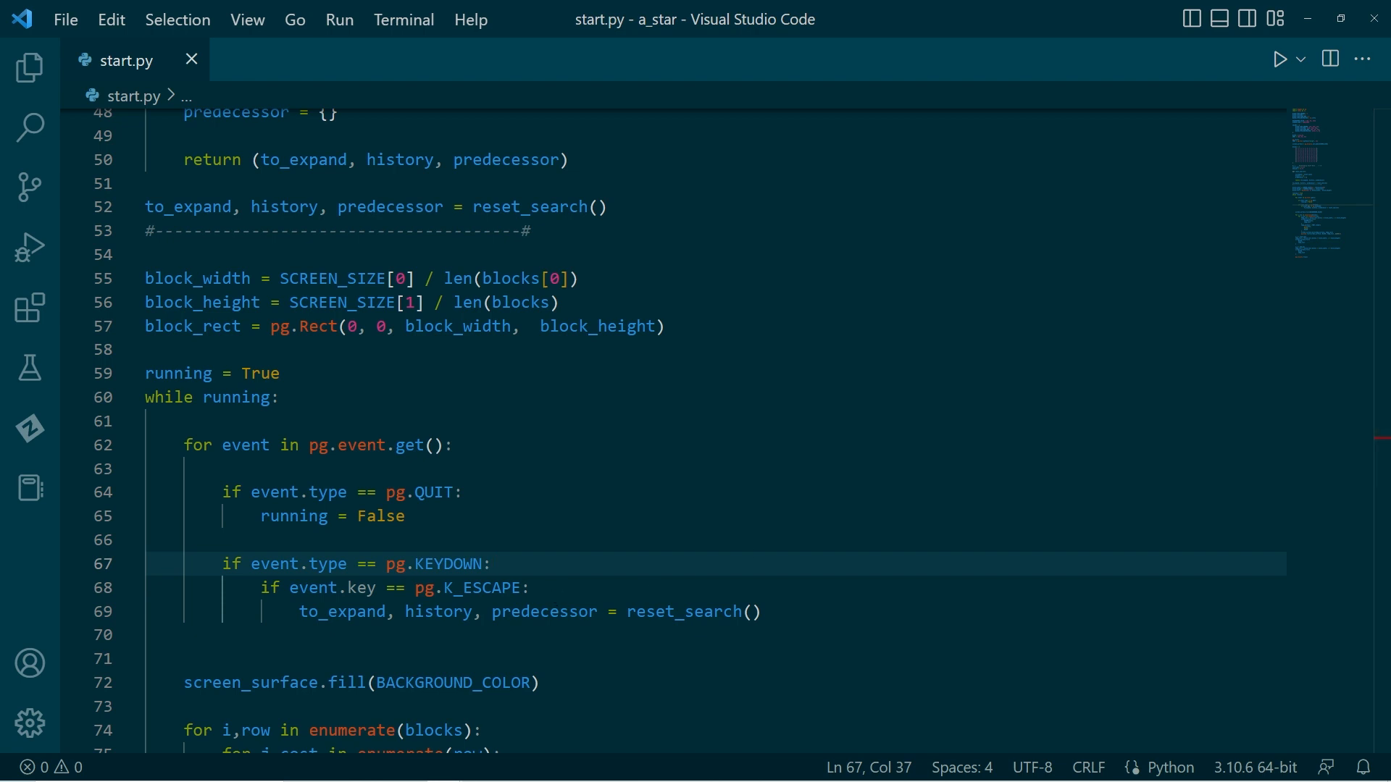
pyautogui.scroll(3)
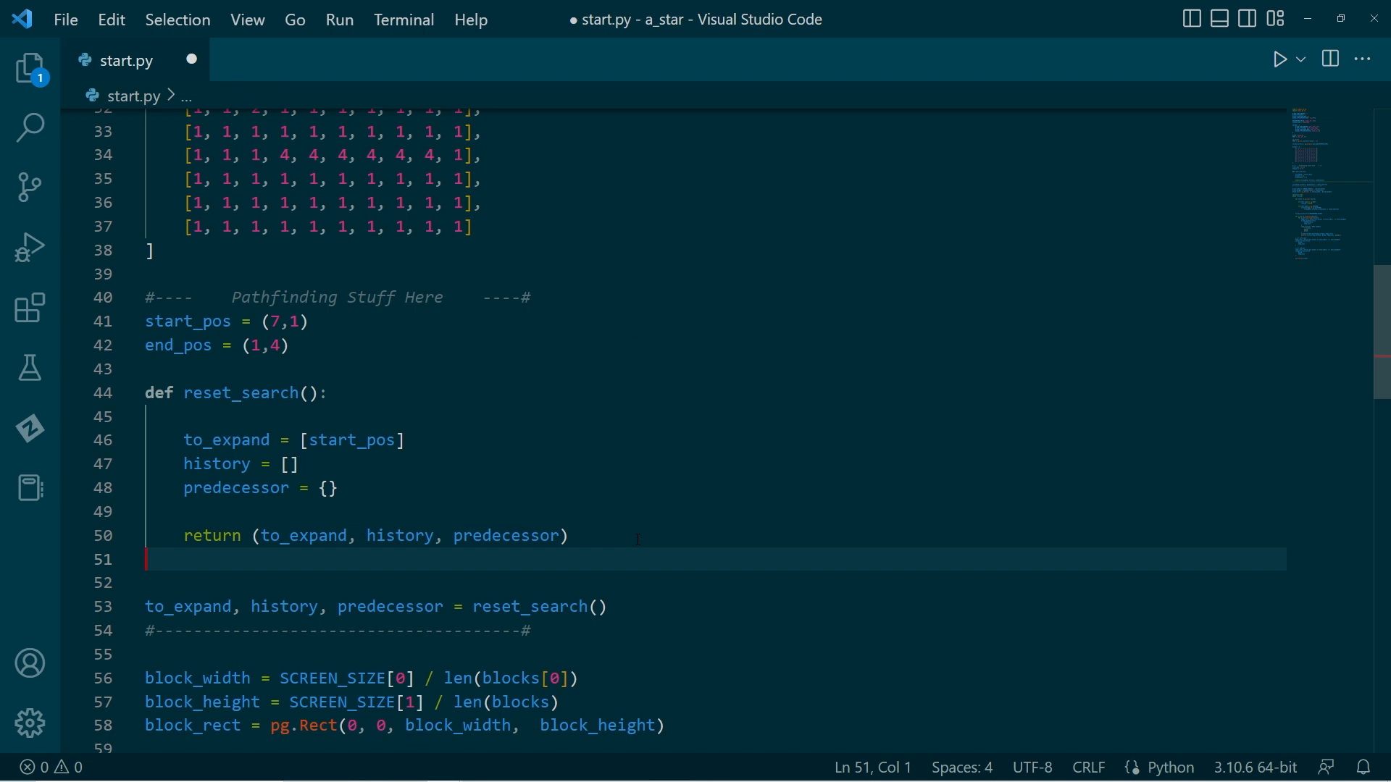
# Step: Define progress_search with list[tuple[int]] and dict[tuple[int], tuple[int]] parameters and a pass body
pyautogui.press('enter')
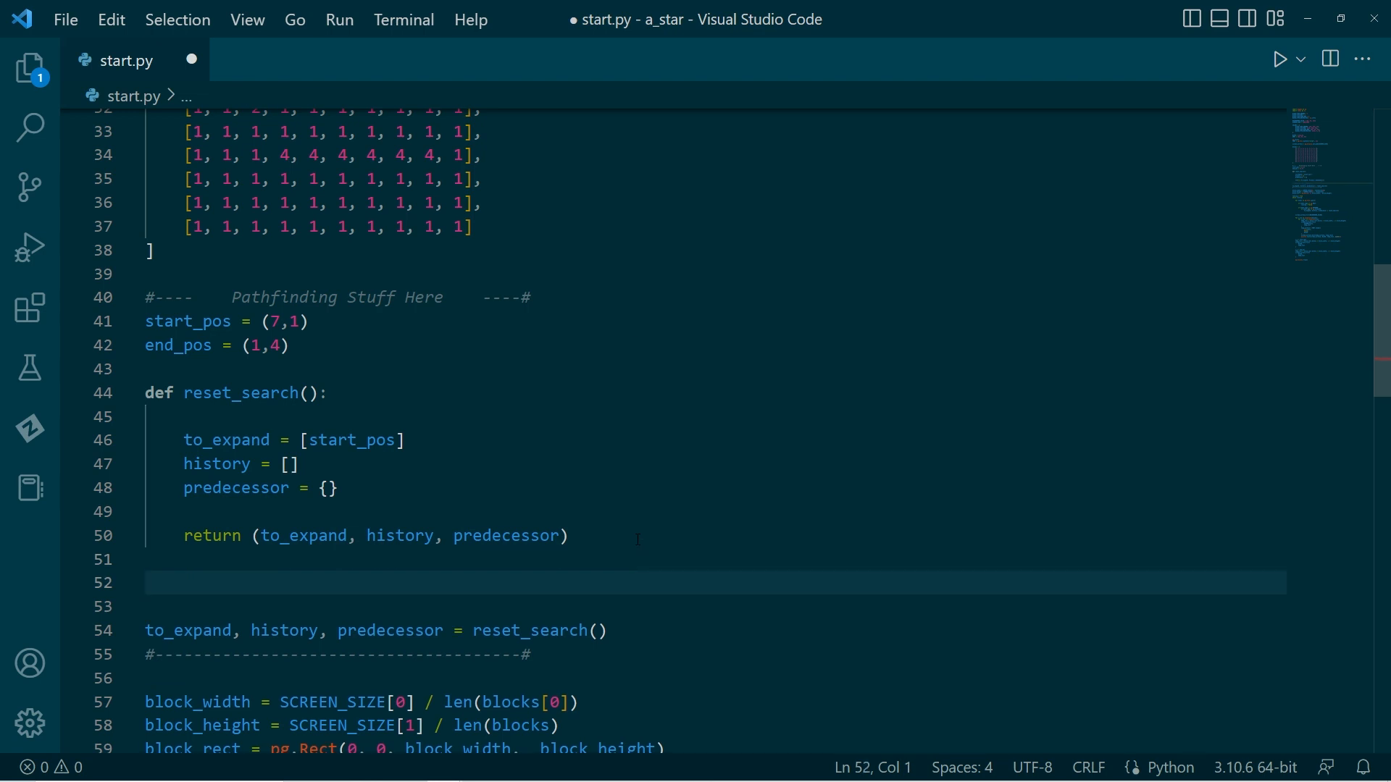
pyautogui.write('def pre')
pyautogui.click(716, 607)
pyautogui.write('to_expan')
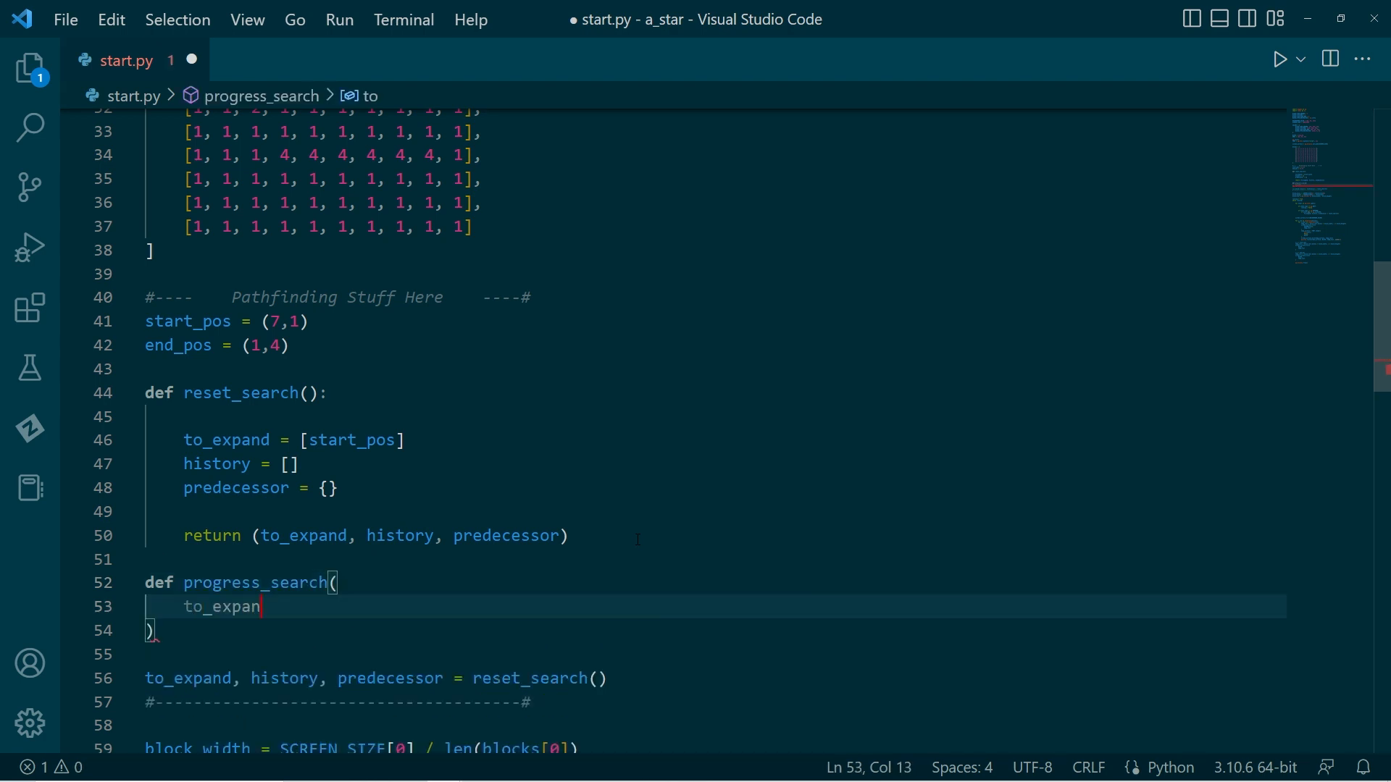
pyautogui.write('d: list[tuple[int]],')
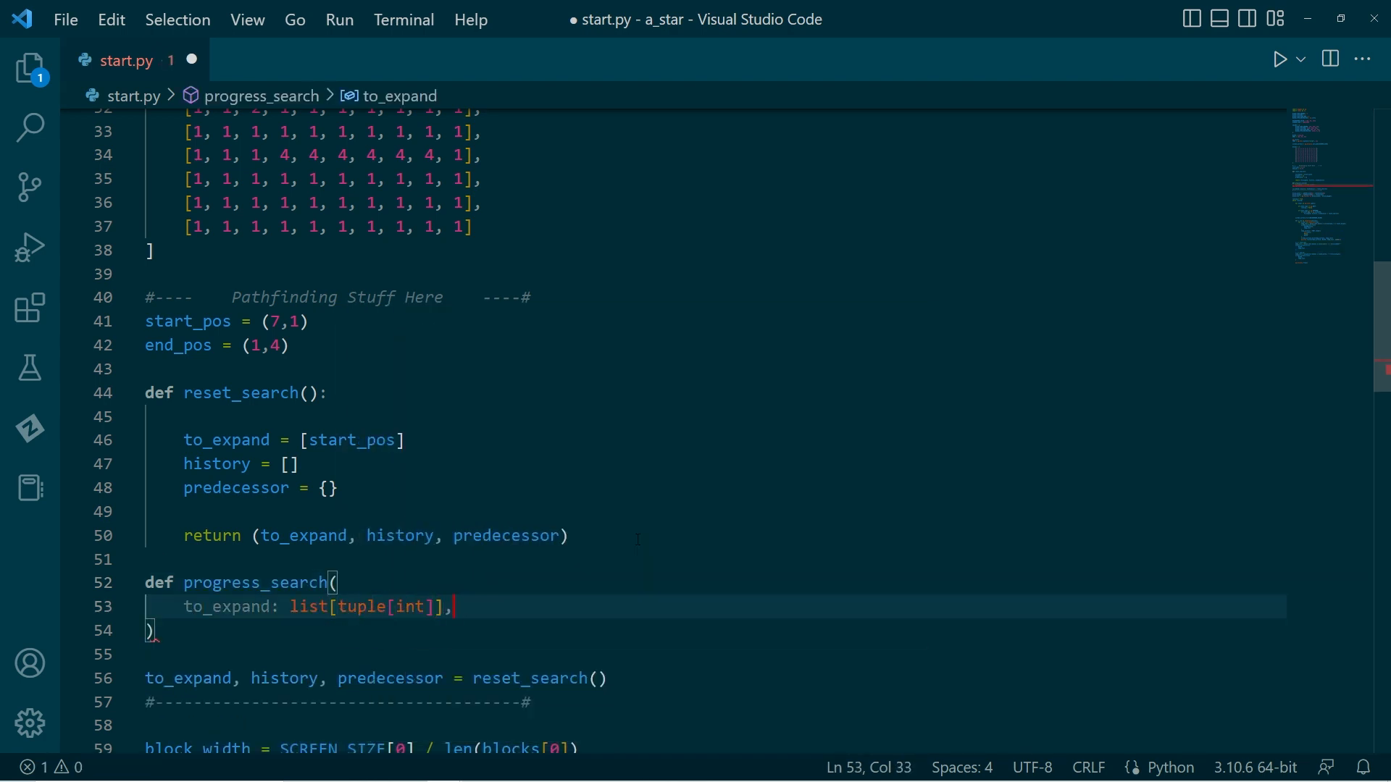
pyautogui.write('history: list')
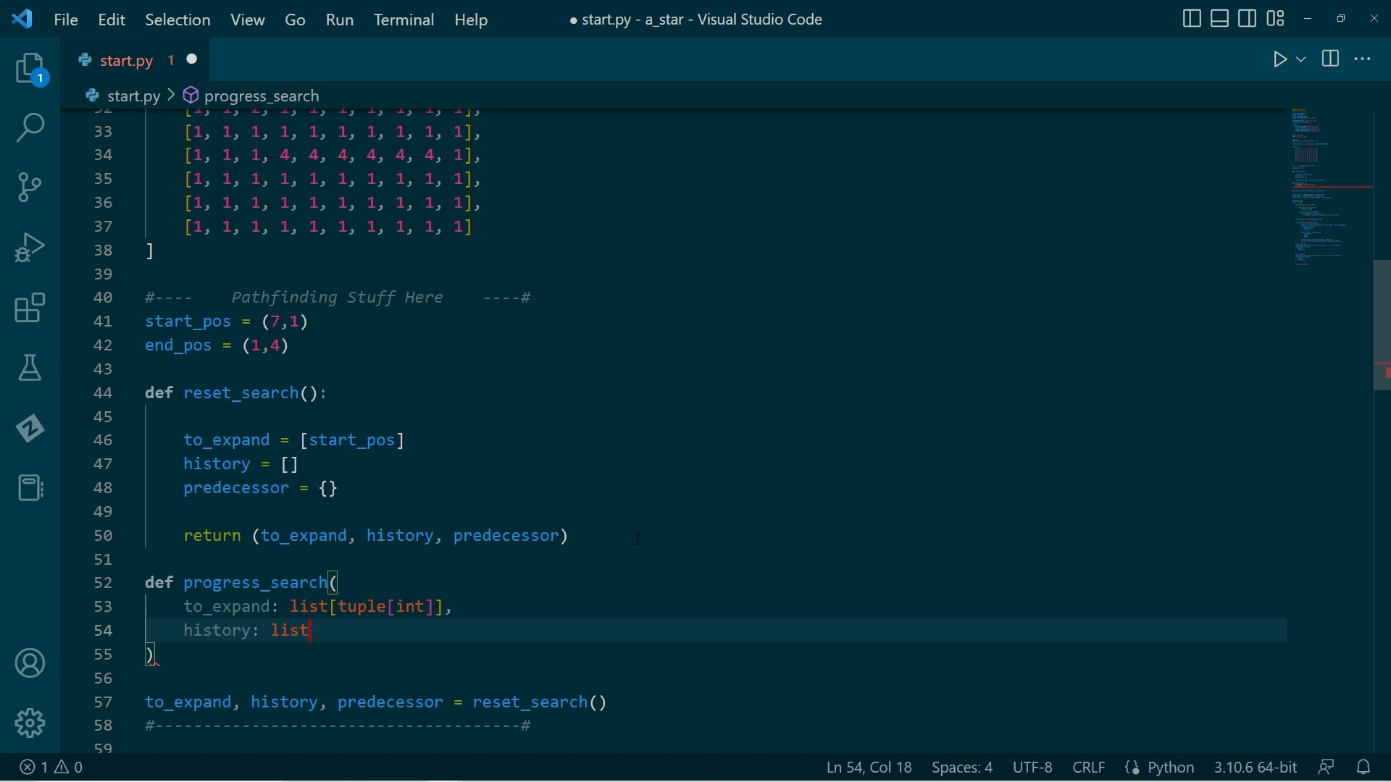
pyautogui.write('[tuple[int]],')
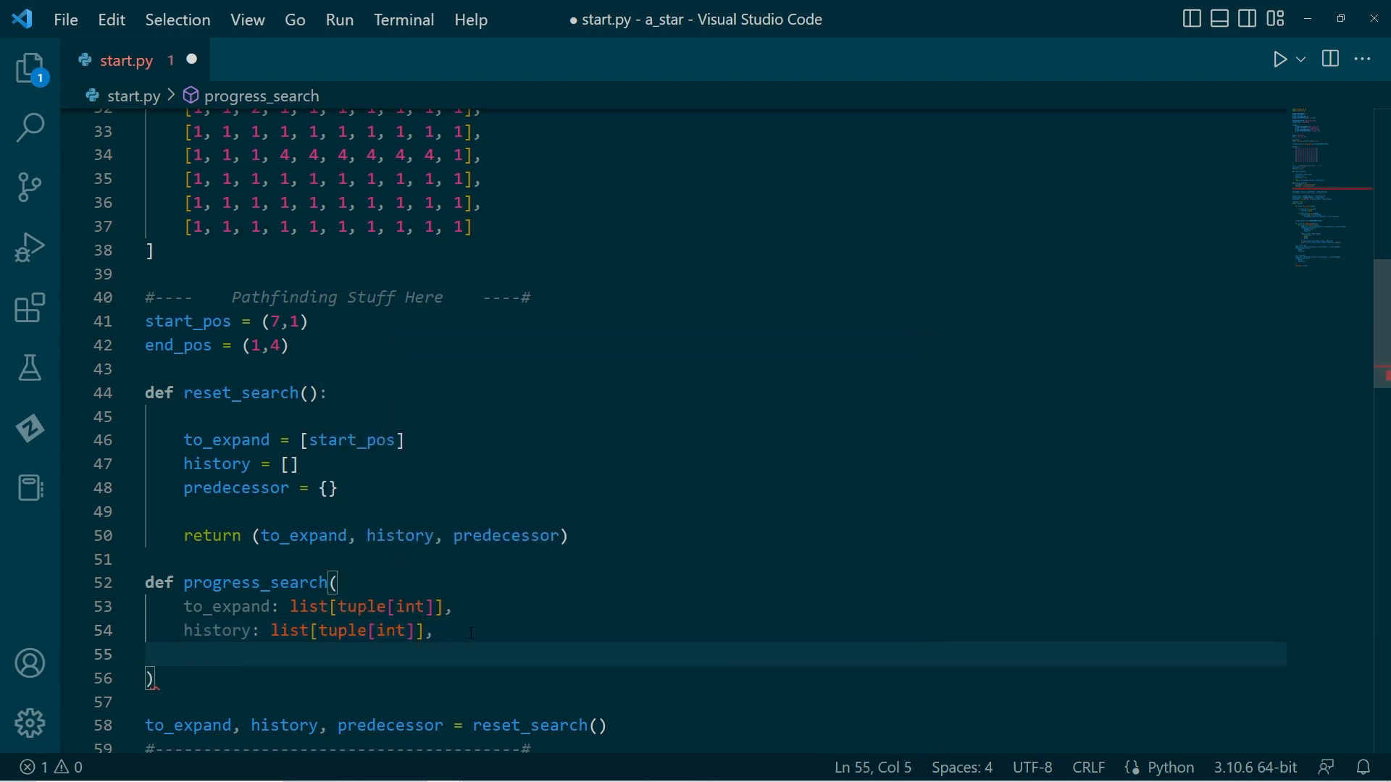
pyautogui.write('predecessor: dict[]')
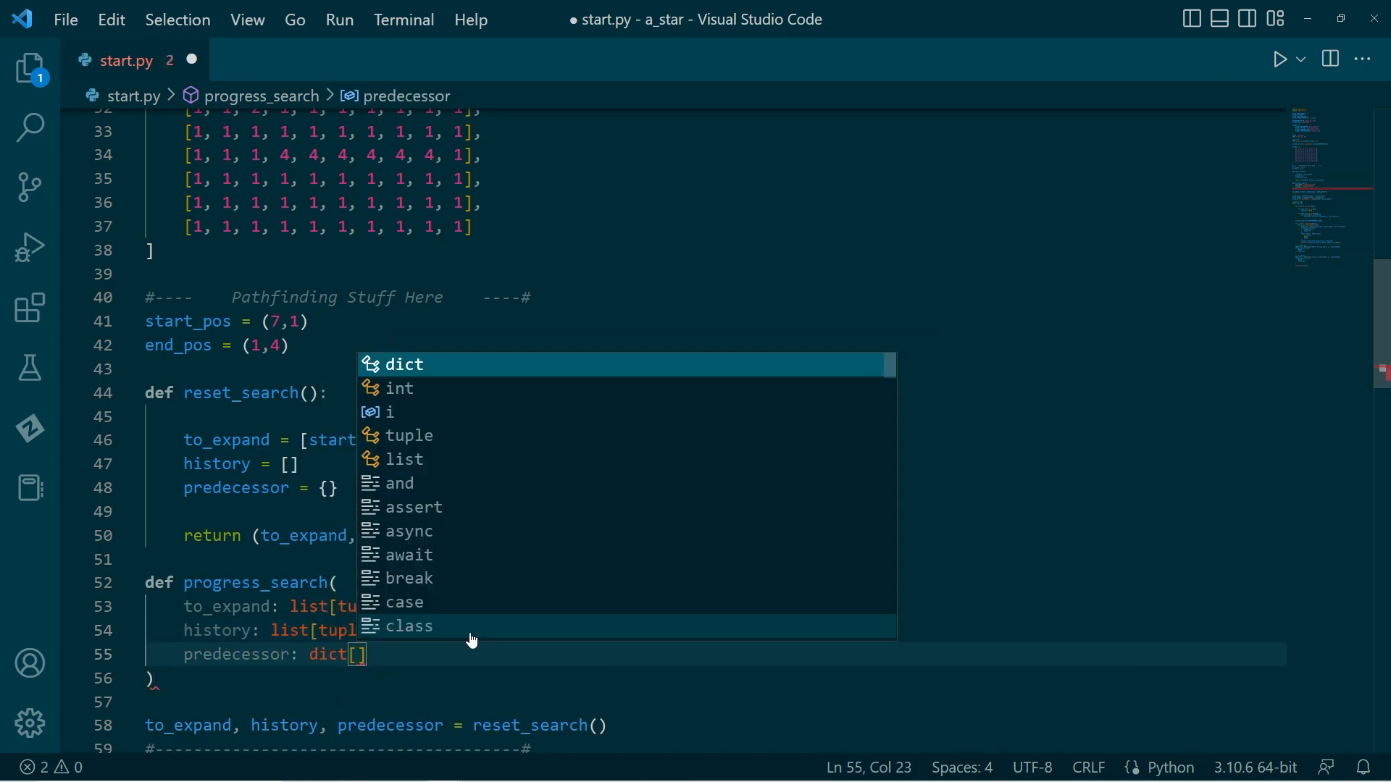
pyautogui.write('tuple[int], tup]')
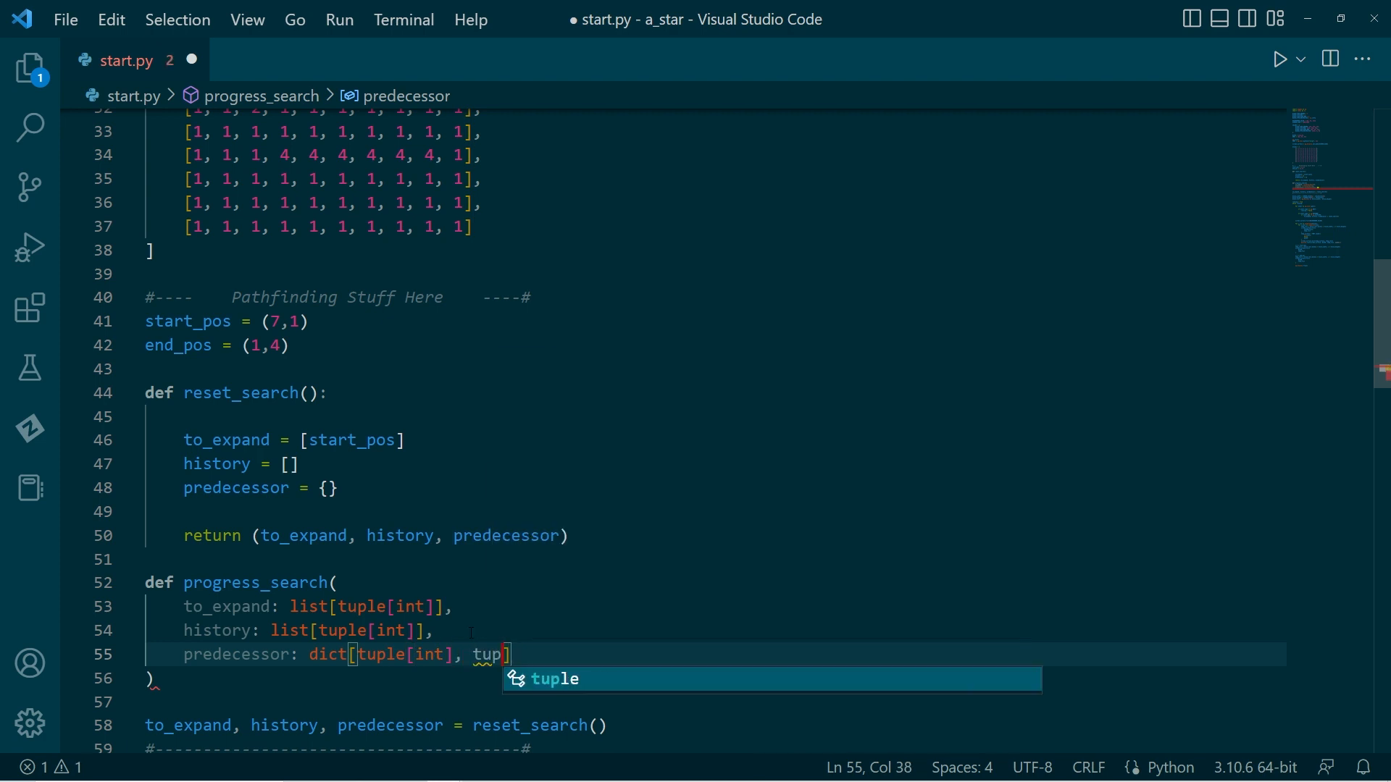
pyautogui.press('Tab')
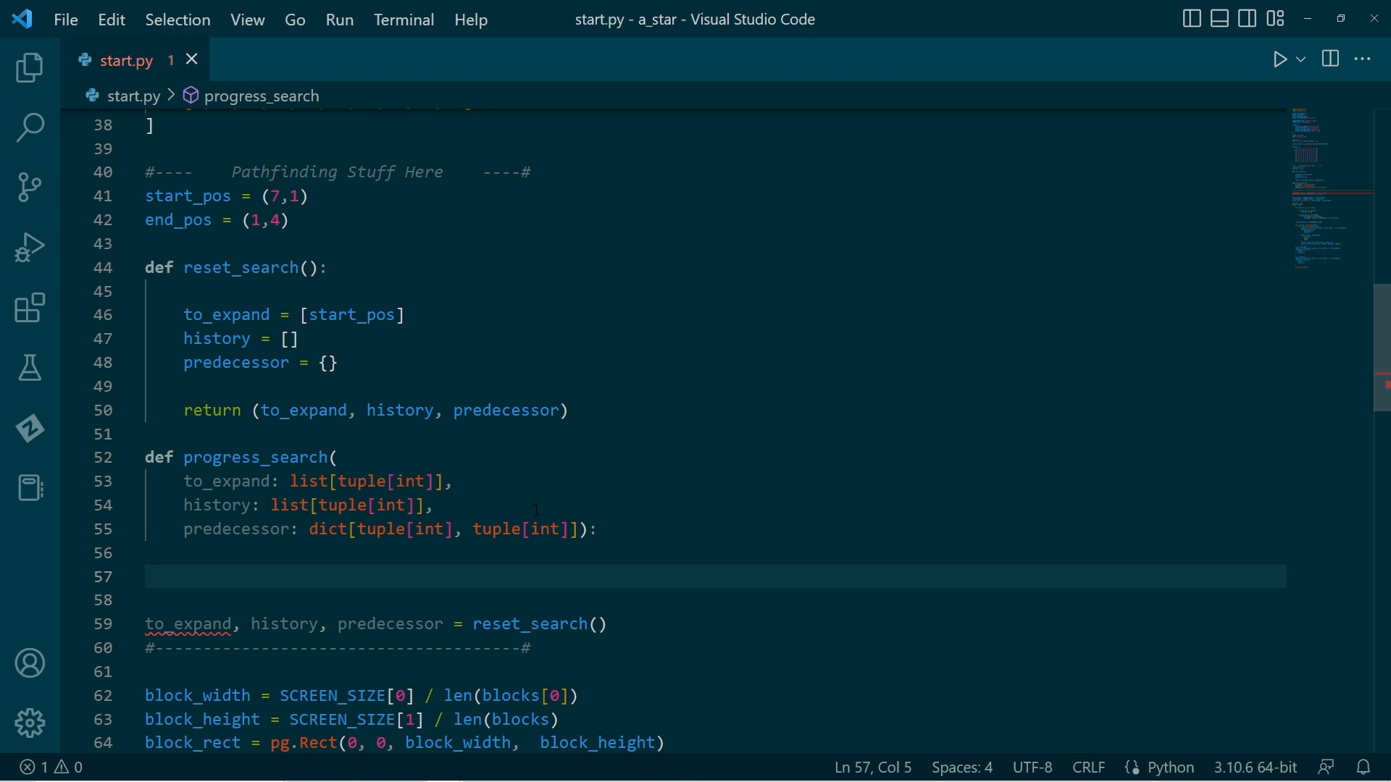
pyautogui.write('pass')
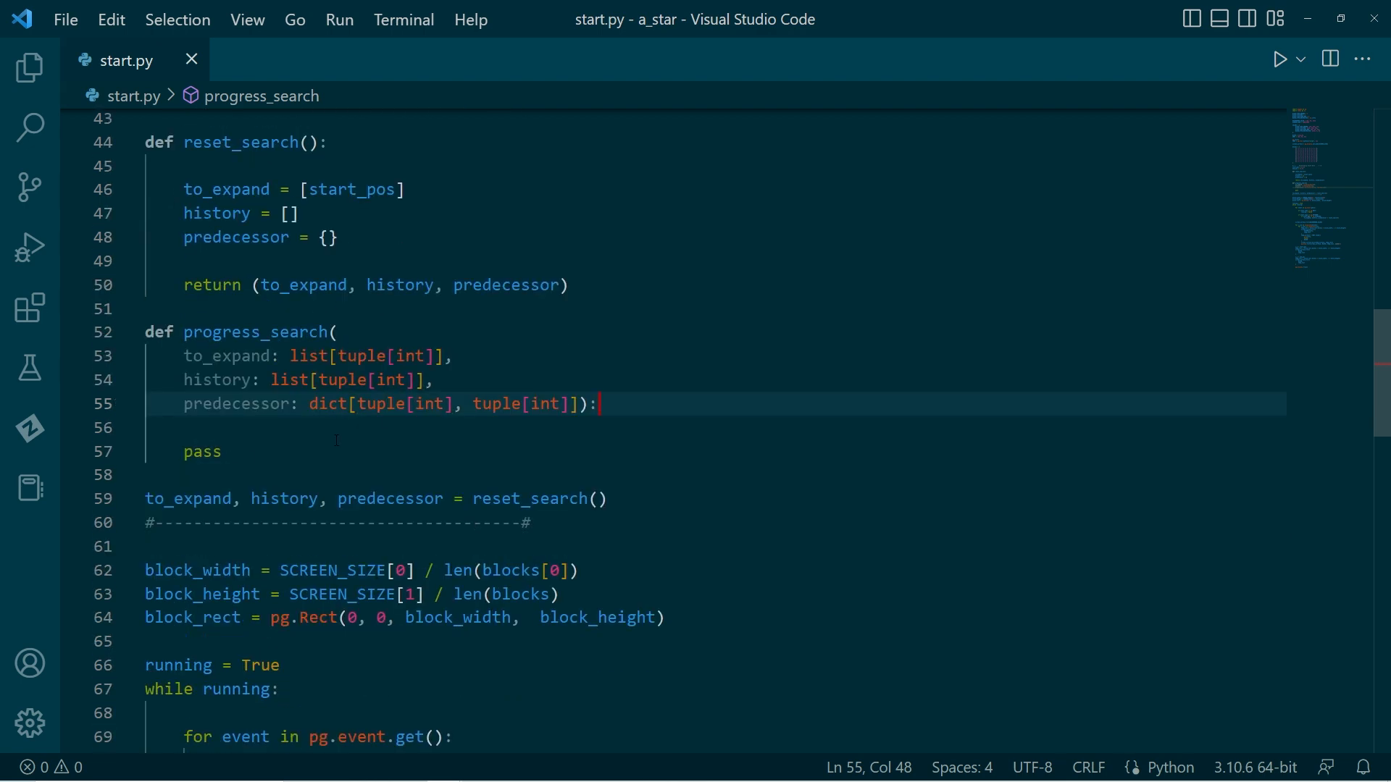
# Step: Add an elif event.key == pg.K_SPACE branch that calls progress_search
pyautogui.scroll(-3)
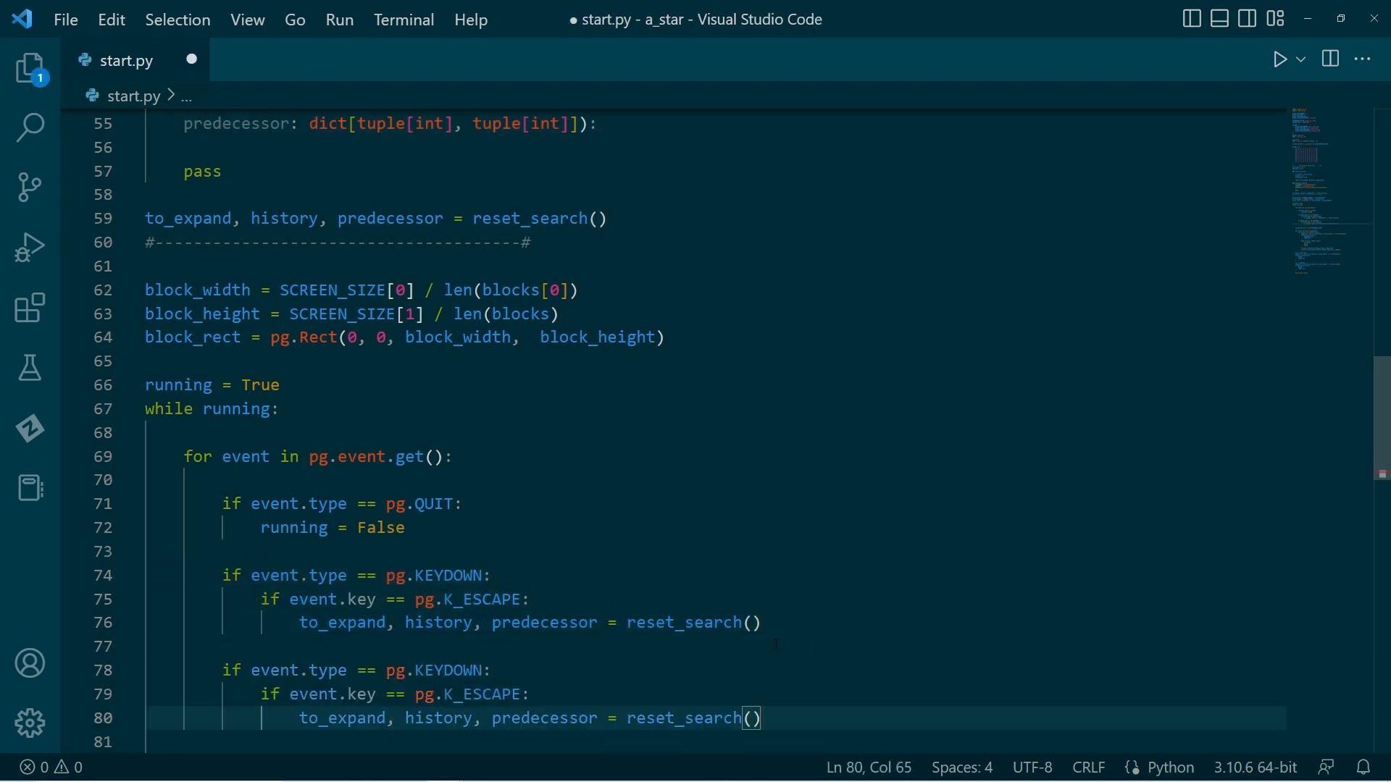
pyautogui.scroll(-3)
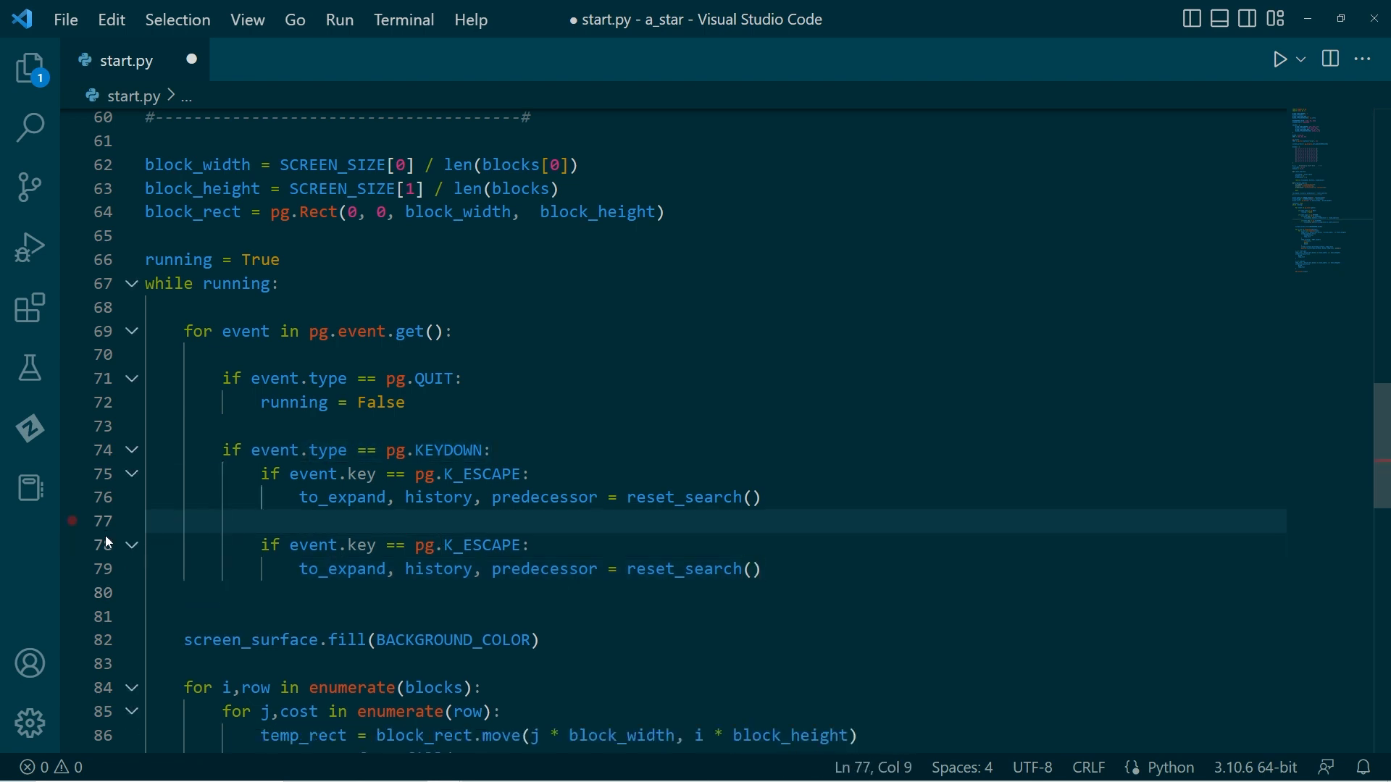
pyautogui.write('elif event.key == pg.K_SP')
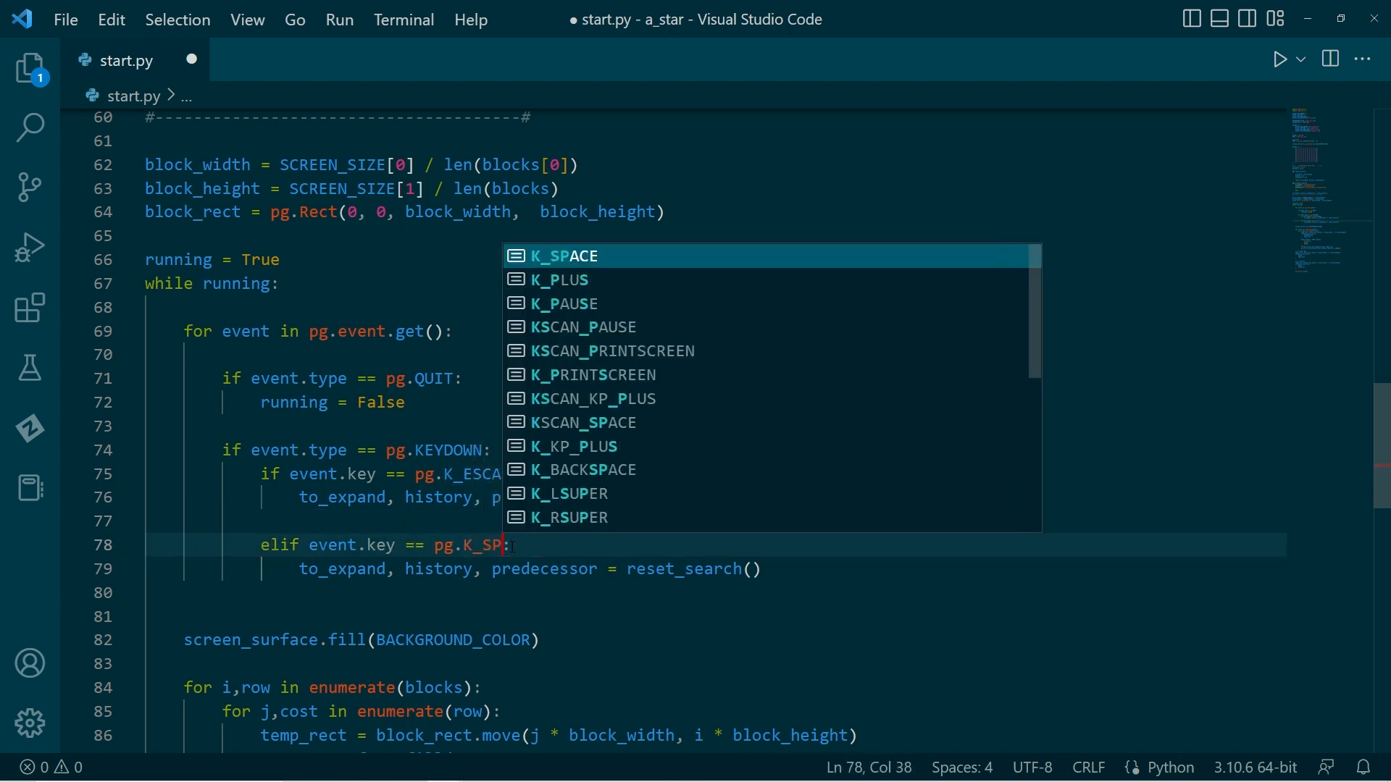
pyautogui.press('Tab')
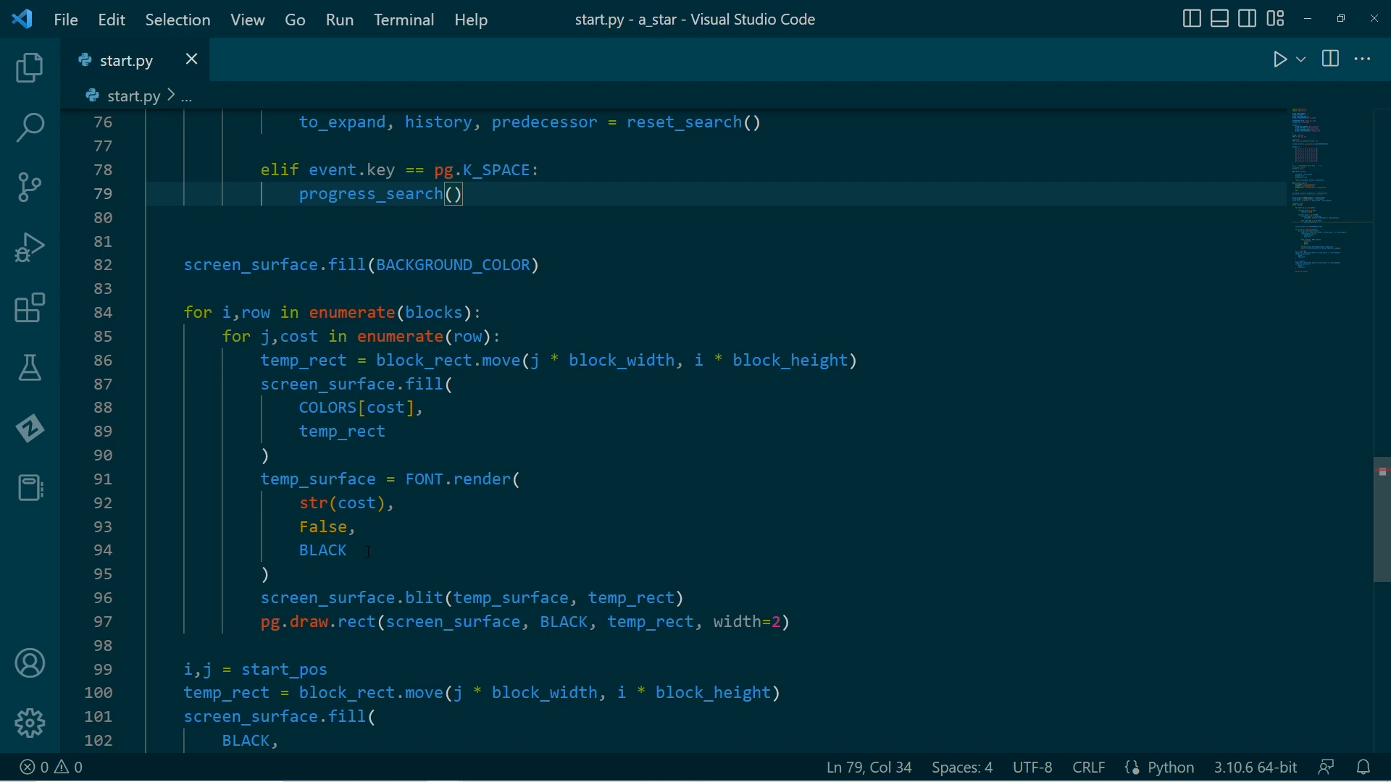
# Step: Add an 'if (i,j) in history:' check after the tile fill in the drawing loop
pyautogui.click(268, 455)
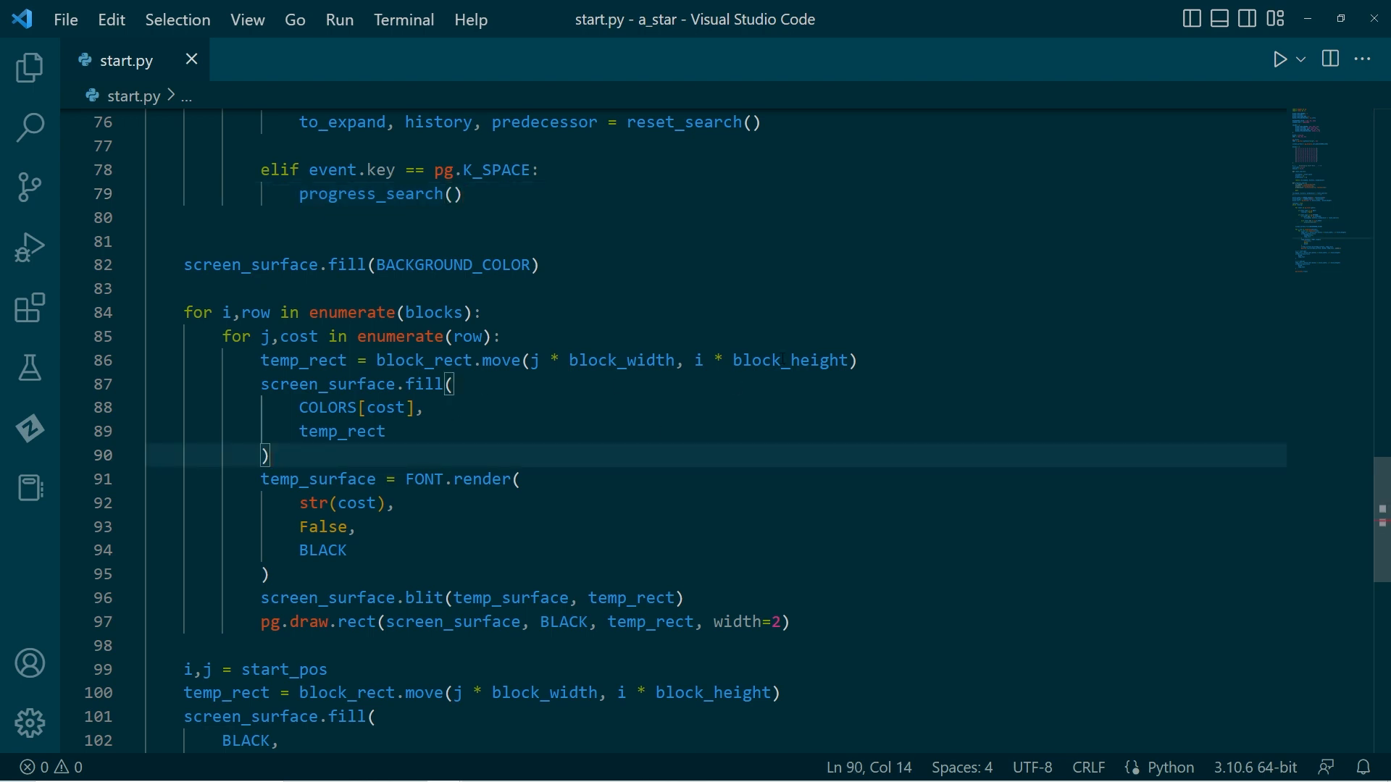
pyautogui.press('Enter')
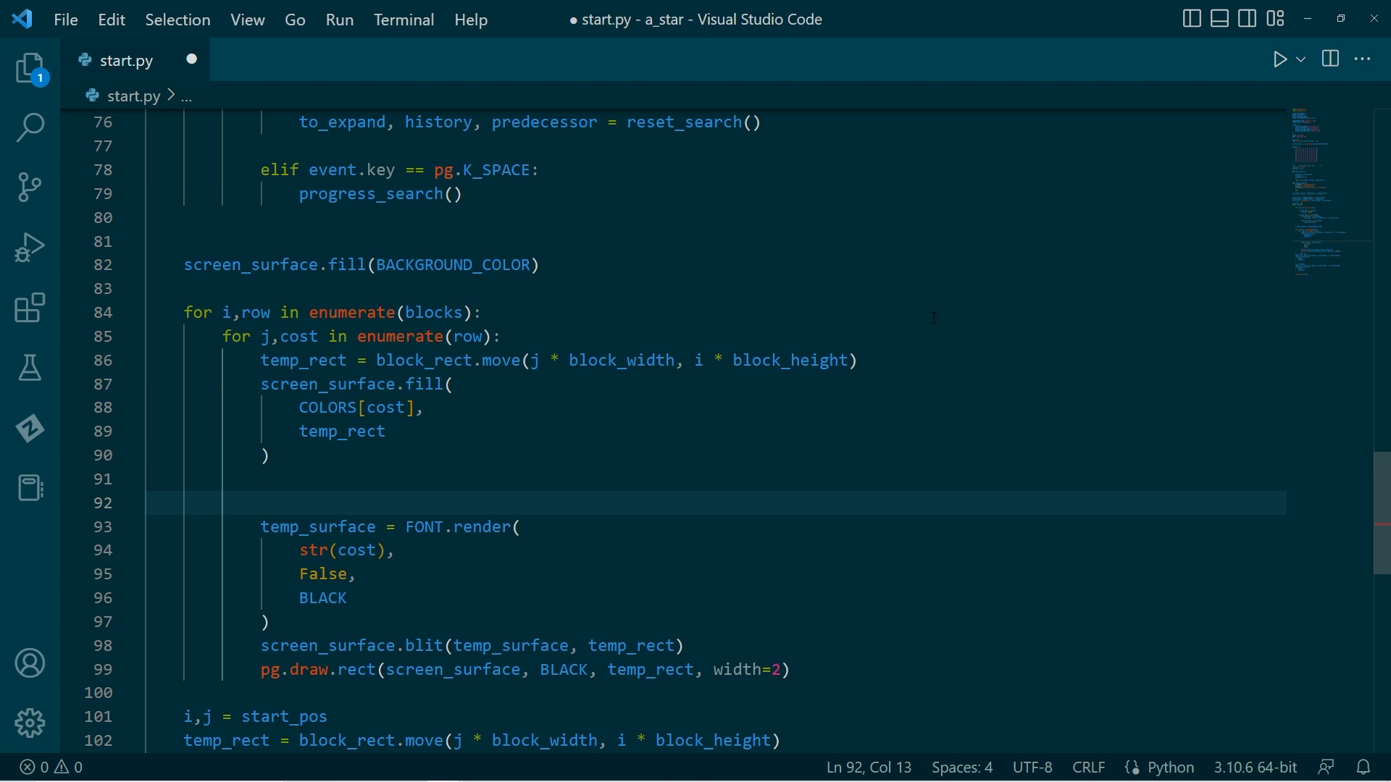
pyautogui.write('if (')
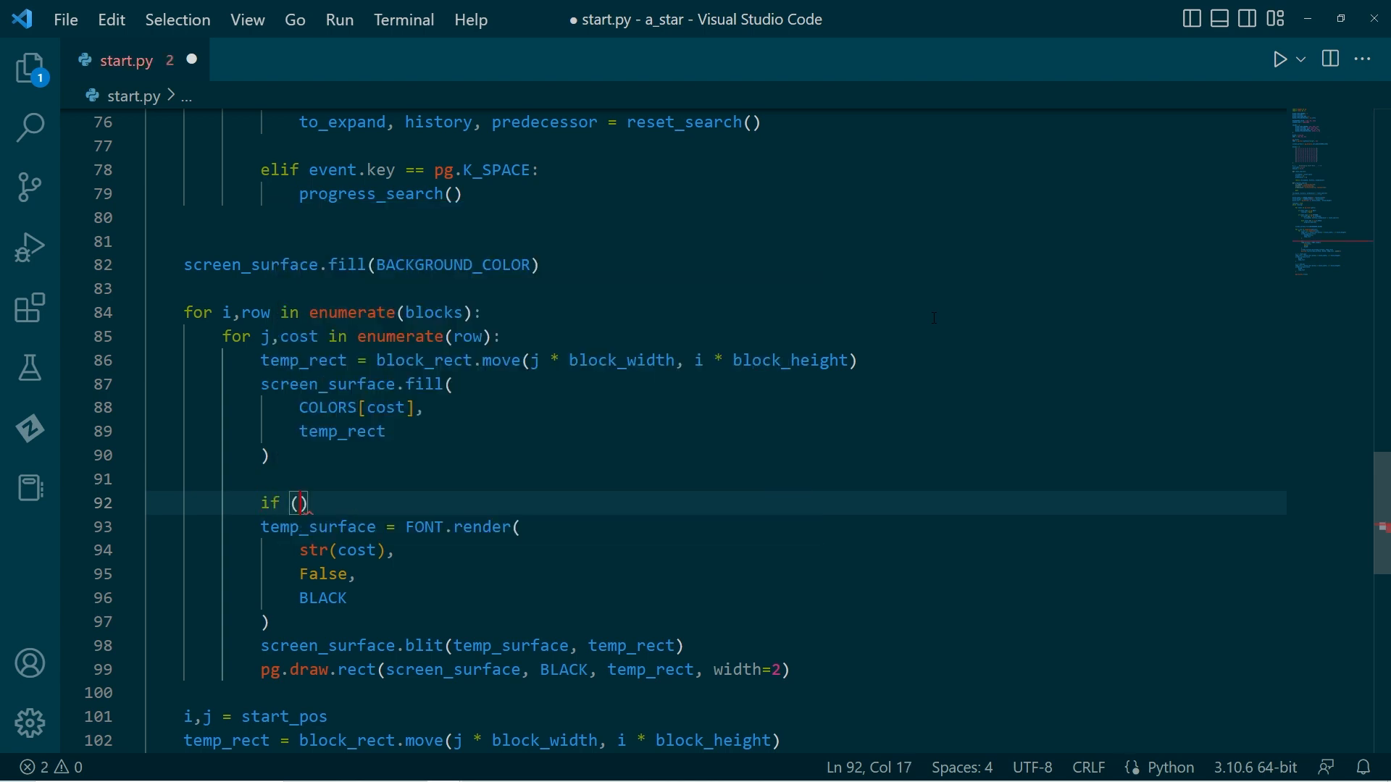
pyautogui.write('i,j')
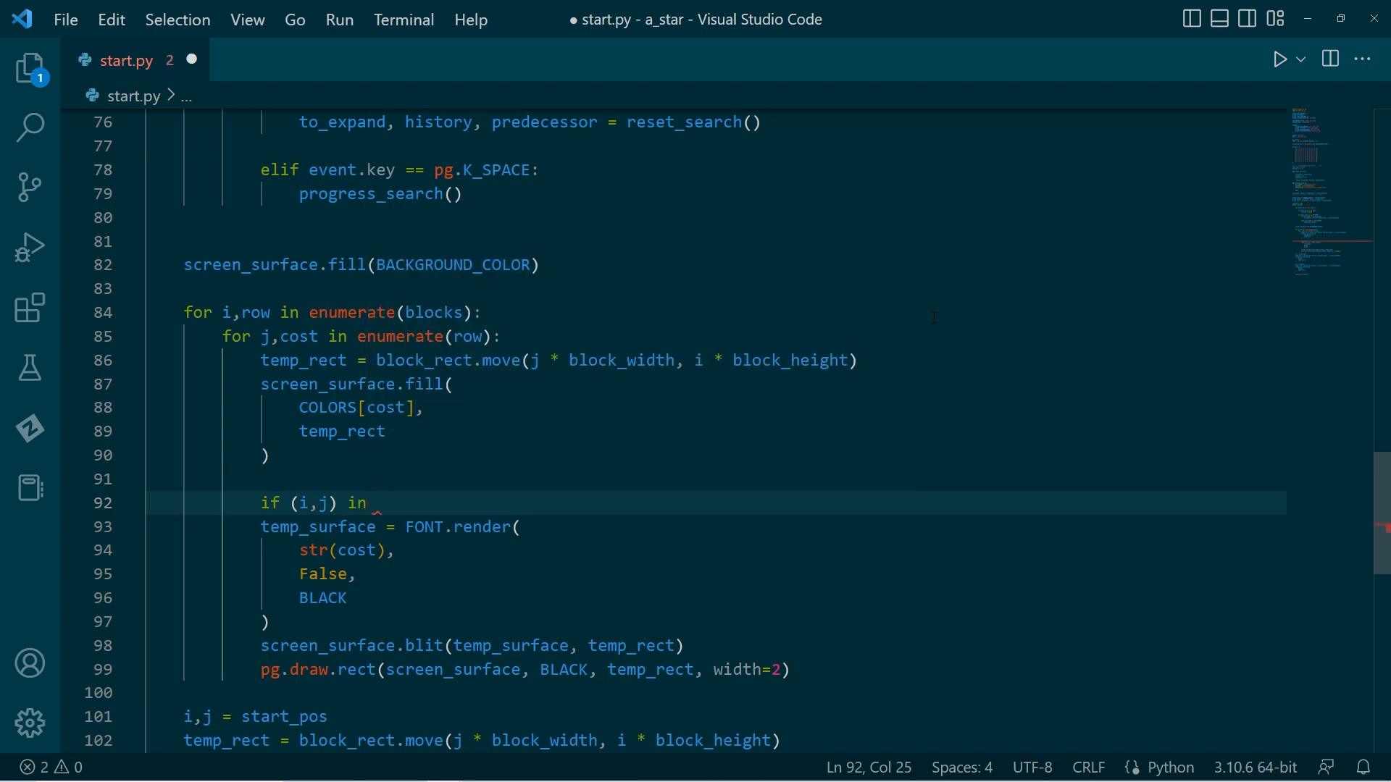
pyautogui.write('history:')
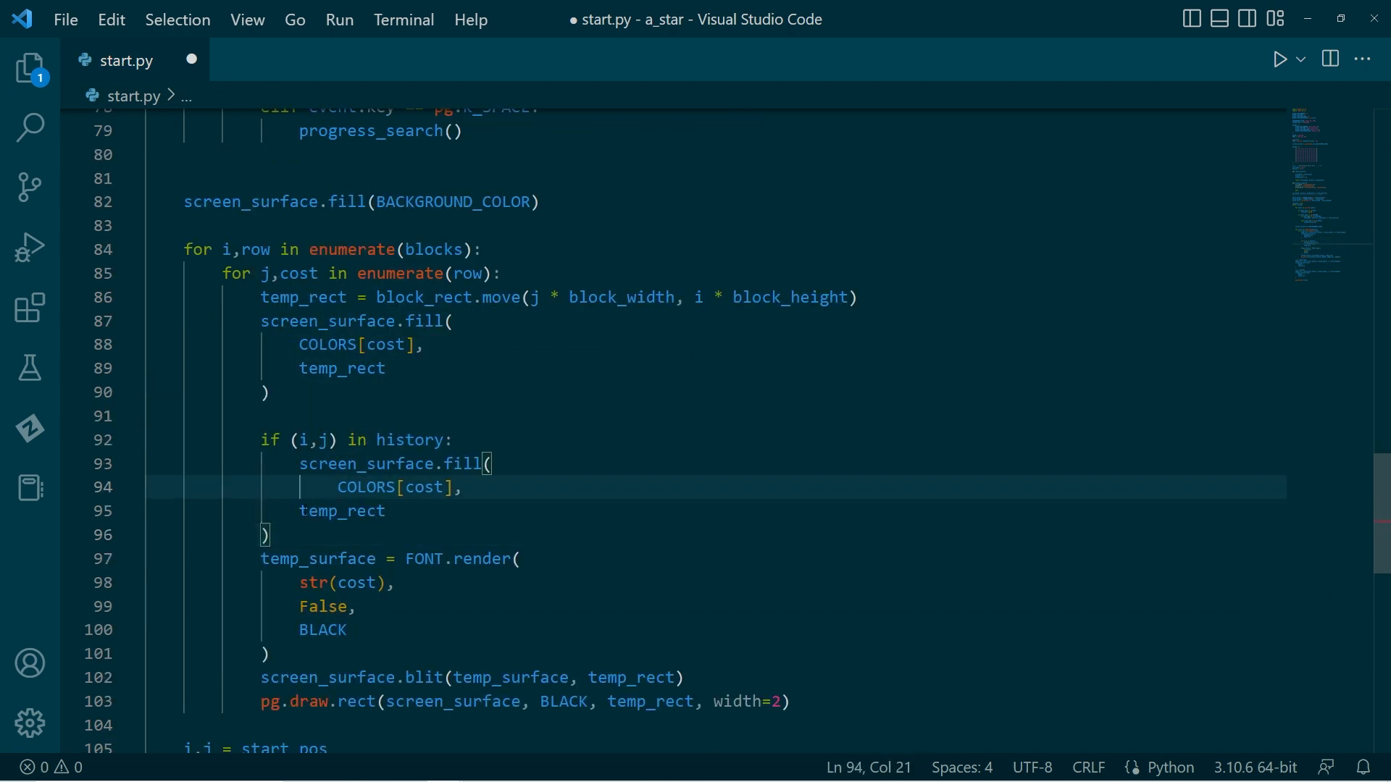
# Step: Make the history fill use GREY with pg.BLEND_ADD
pyautogui.doubleClick(391, 487)
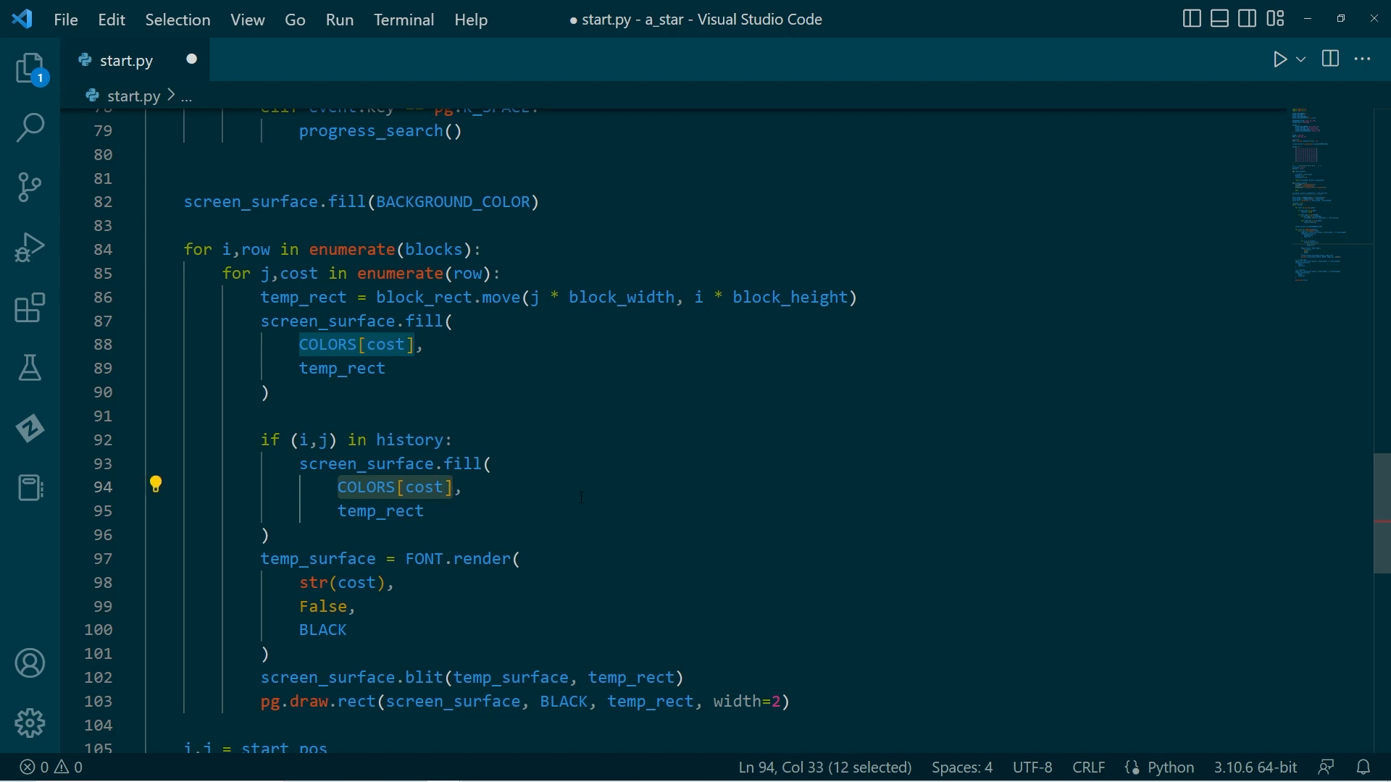
pyautogui.write('GRA,')
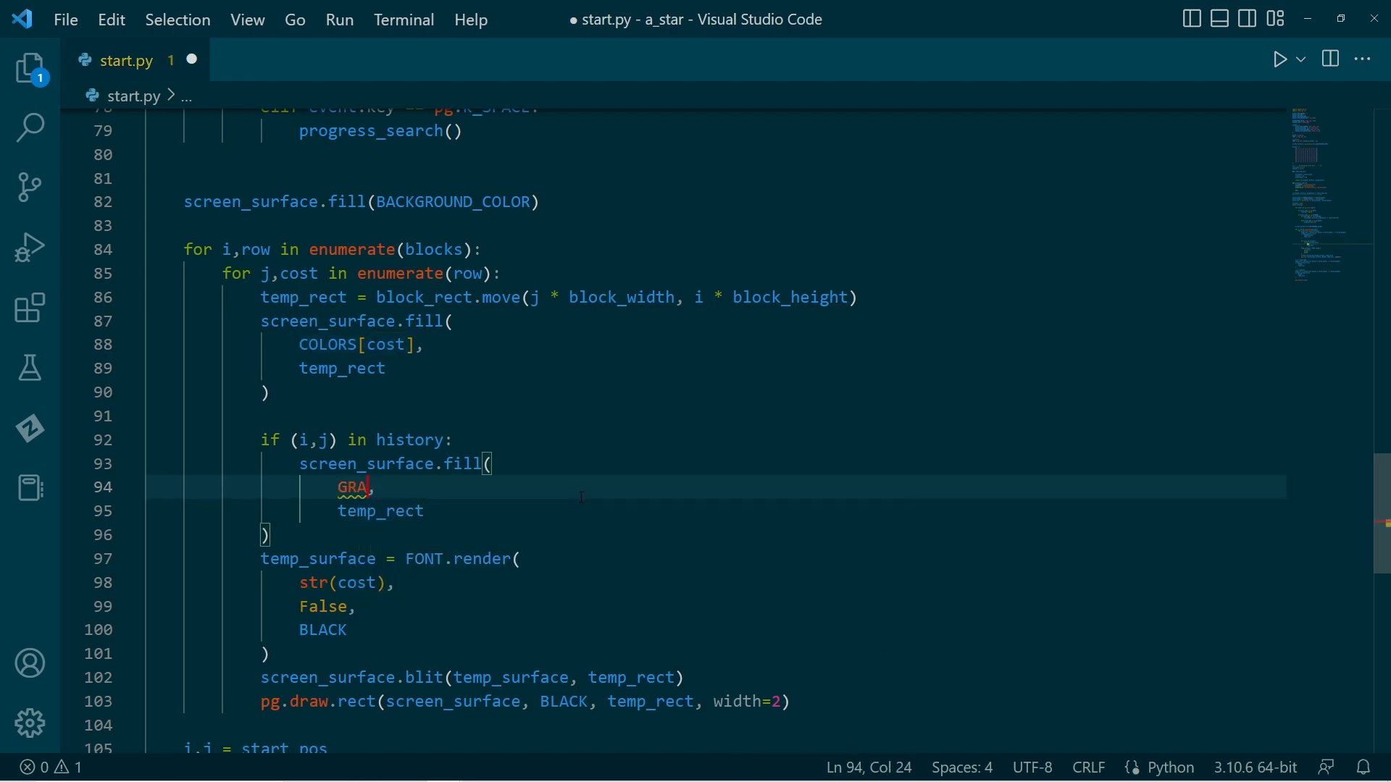
pyautogui.write('EY')
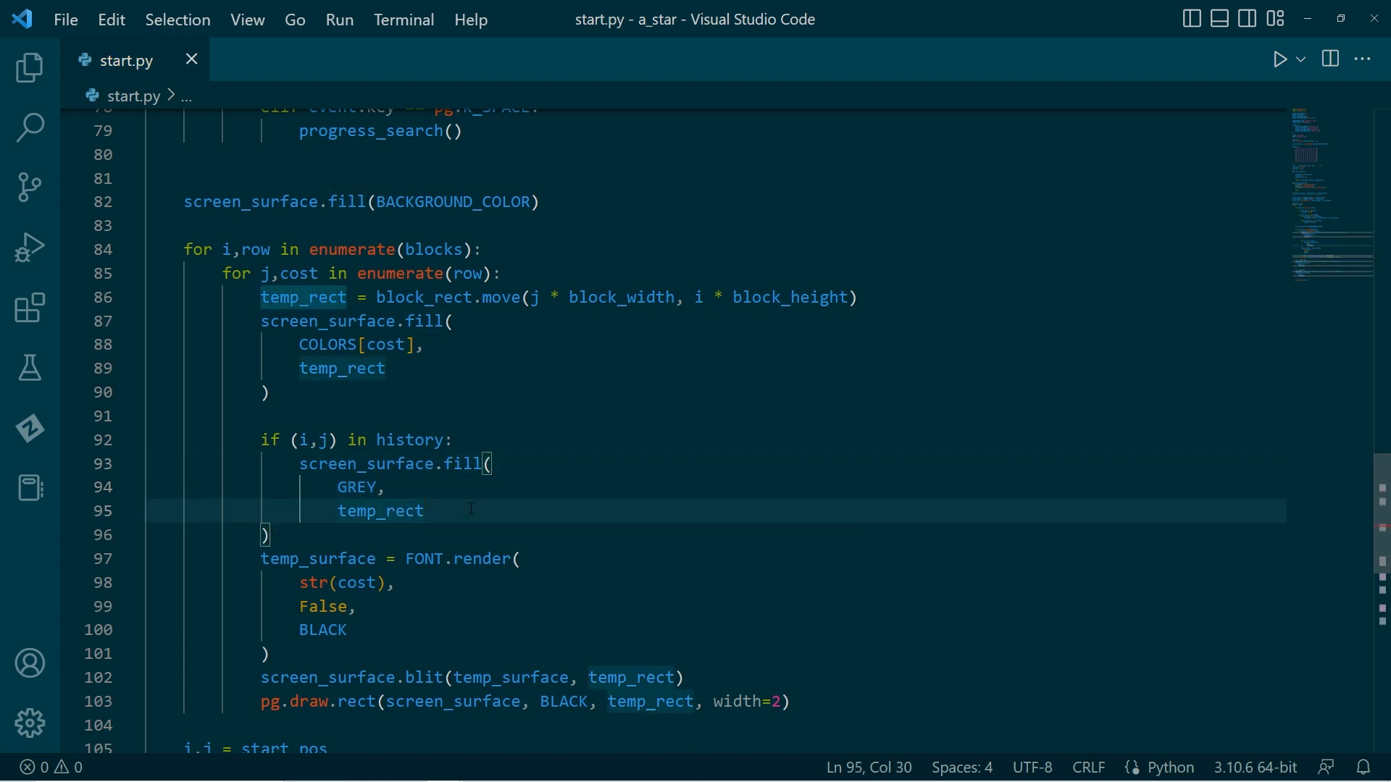
pyautogui.write('pg')
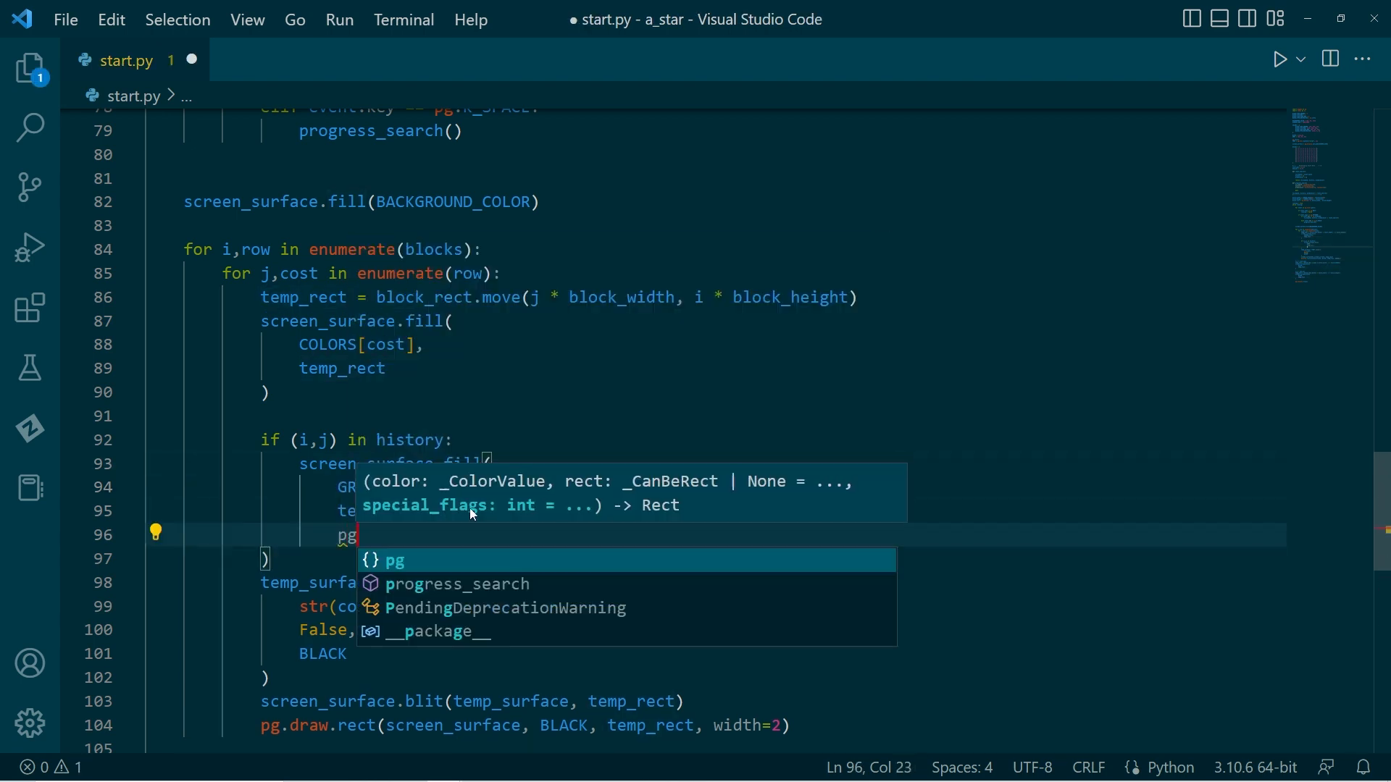
pyautogui.write('.blend')
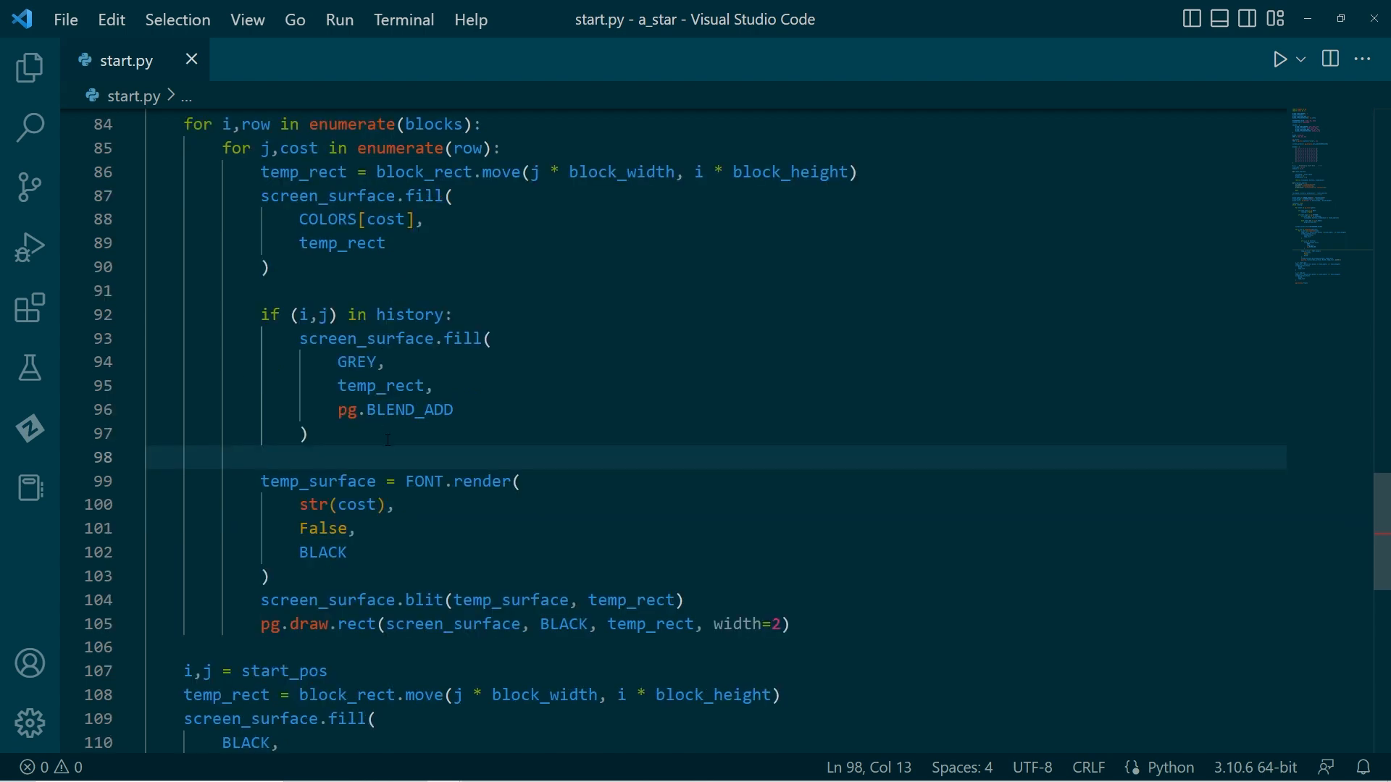
pyautogui.scroll(-3)
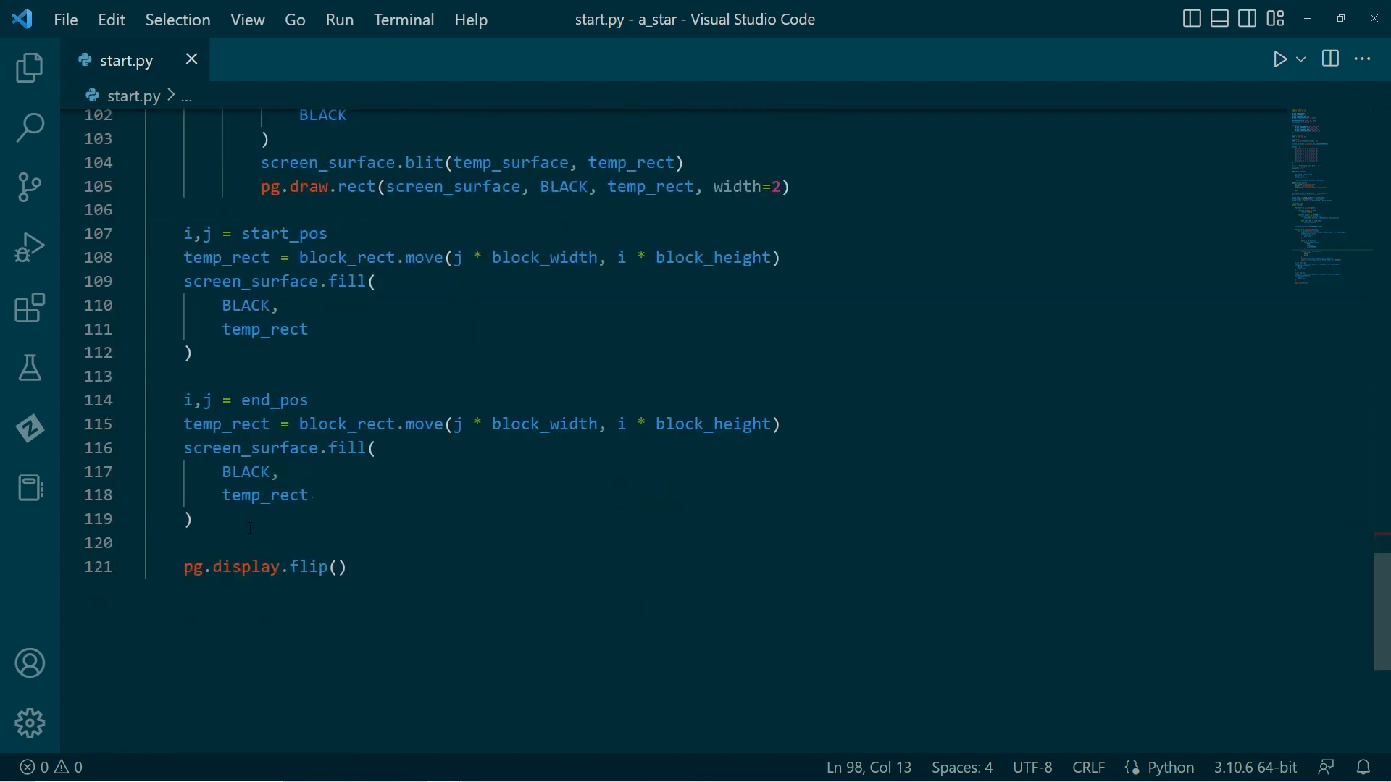
pyautogui.click(187, 519)
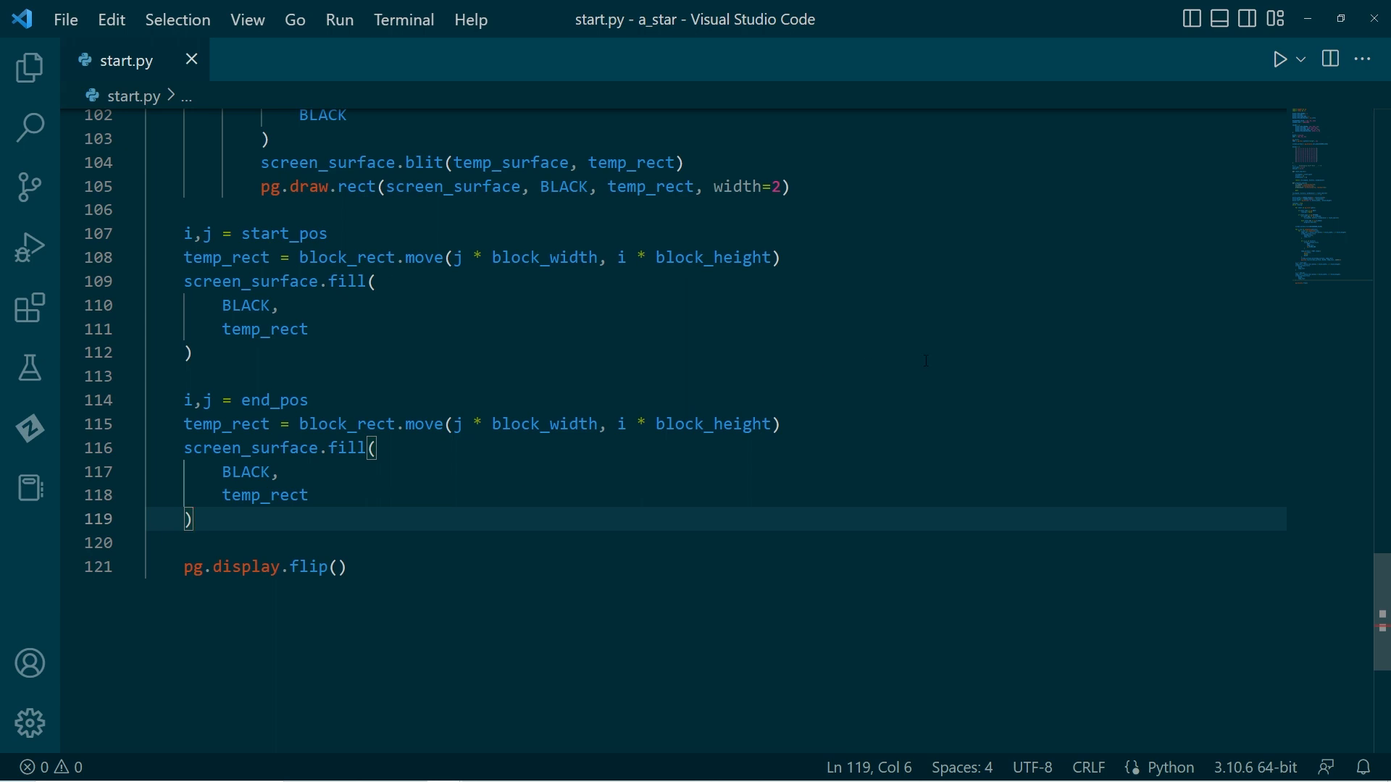
# Step: Add pos = end_pos and a while pos in predecessor loop stepping pos = predecessor[pos]
pyautogui.press('Enter')
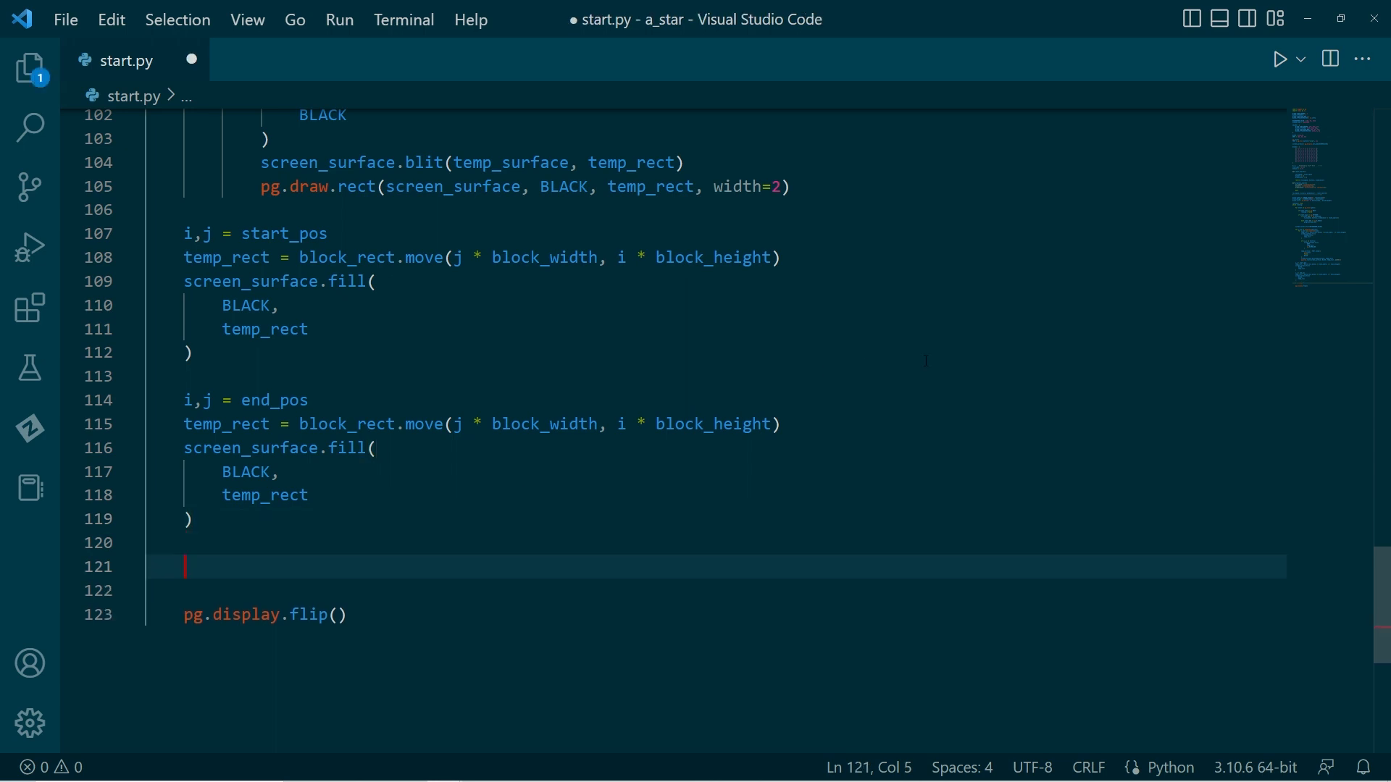
pyautogui.write('pos =')
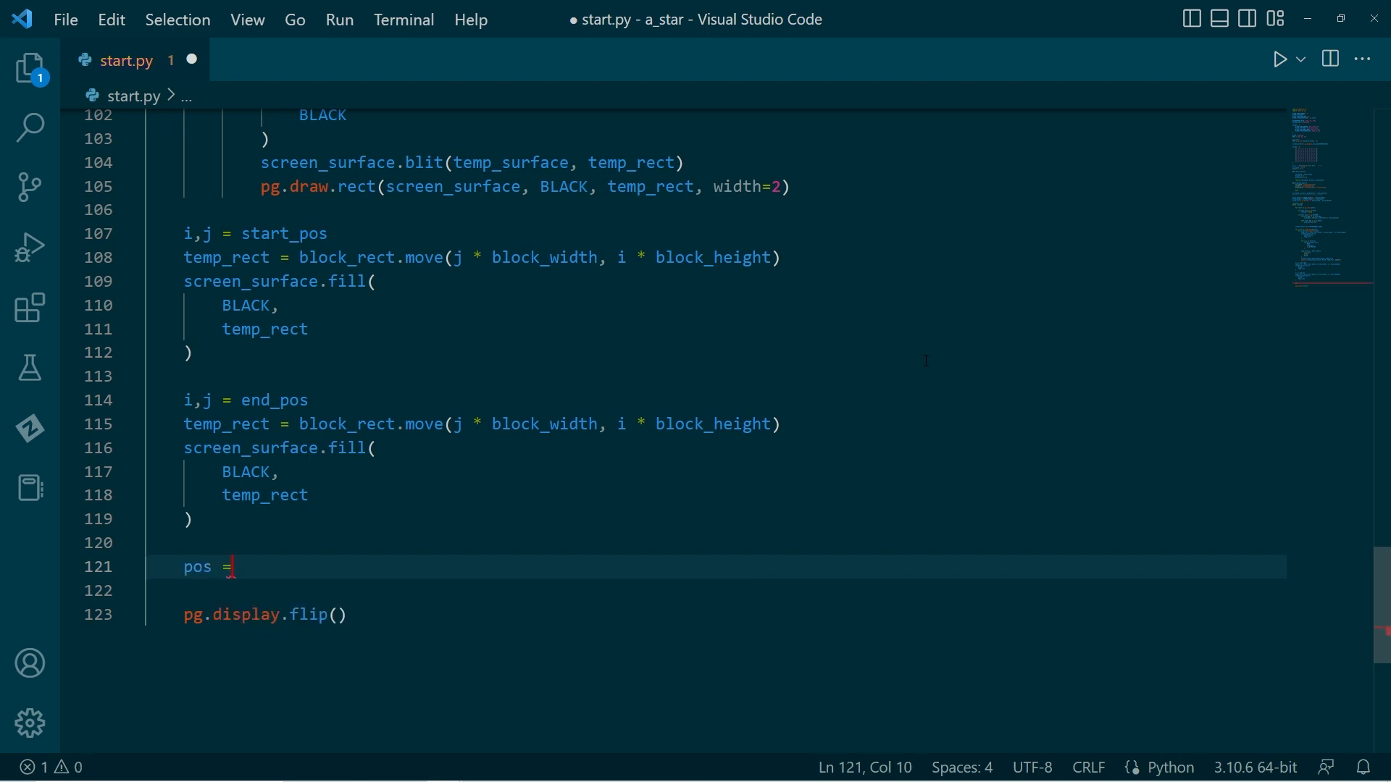
pyautogui.write('end_pos')
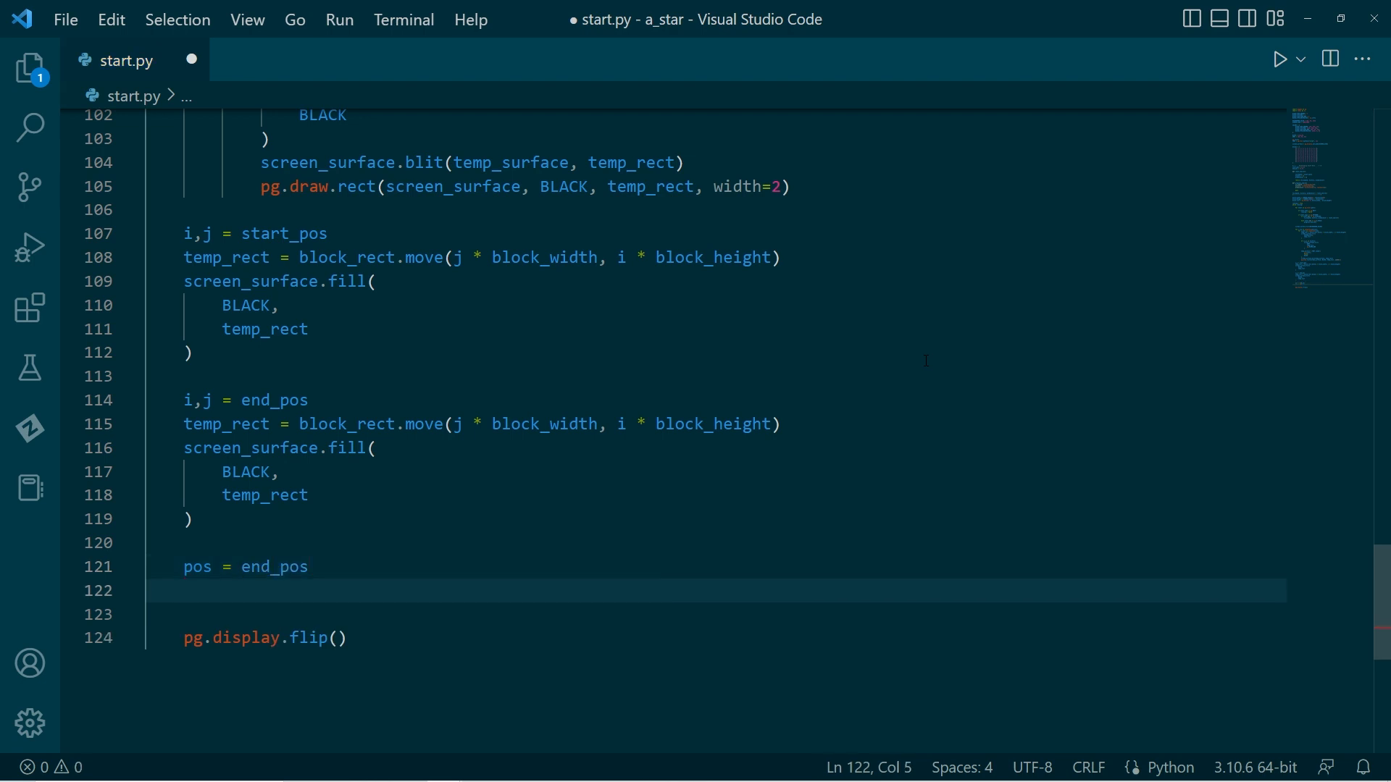
pyautogui.write('while pos in p')
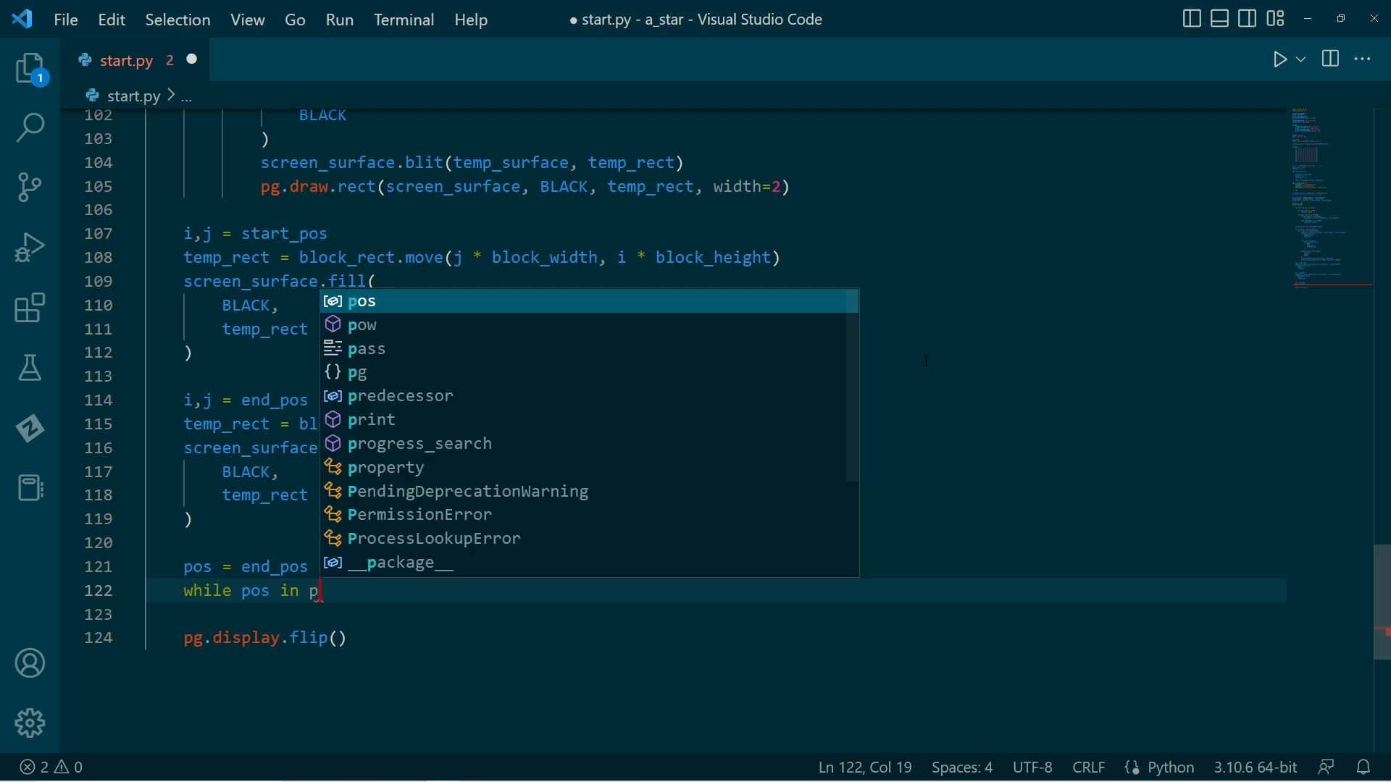
pyautogui.click(400, 395)
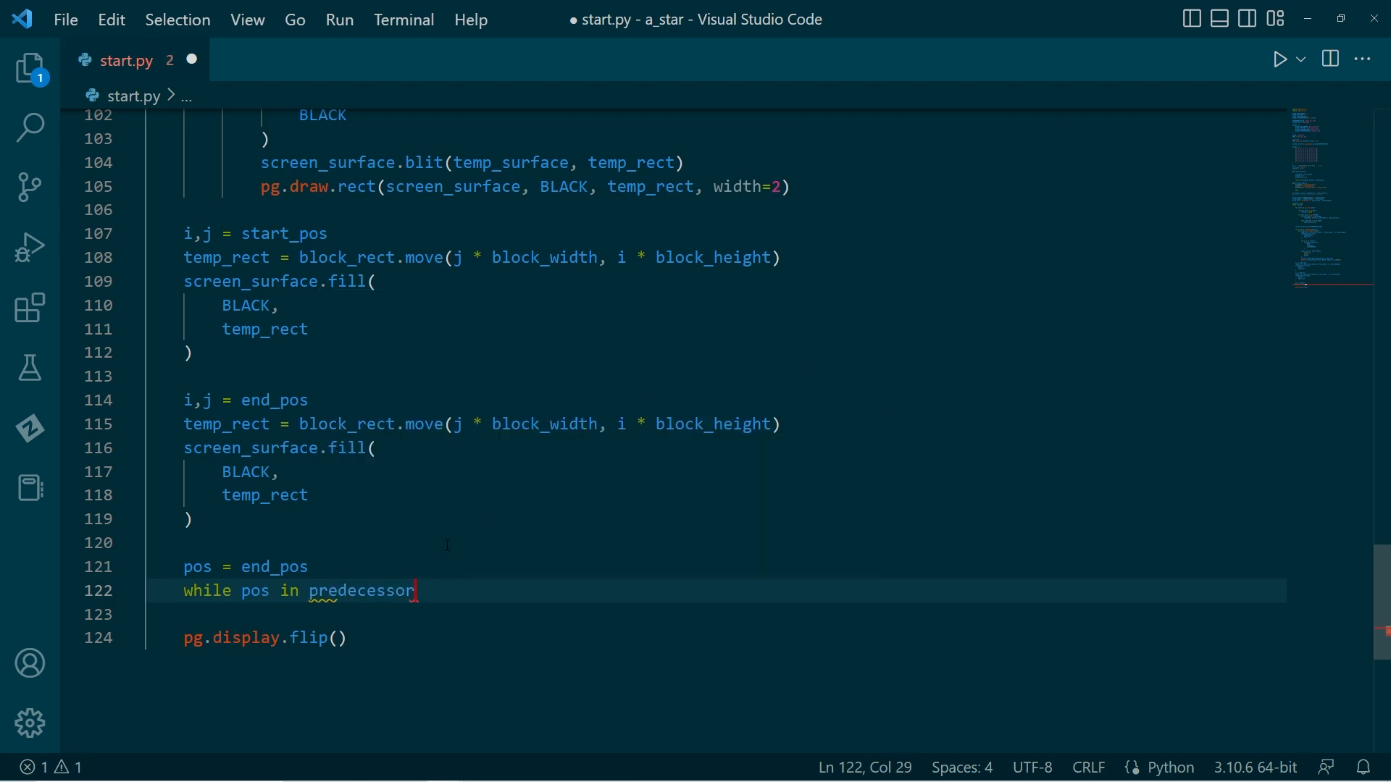
pyautogui.write(':')
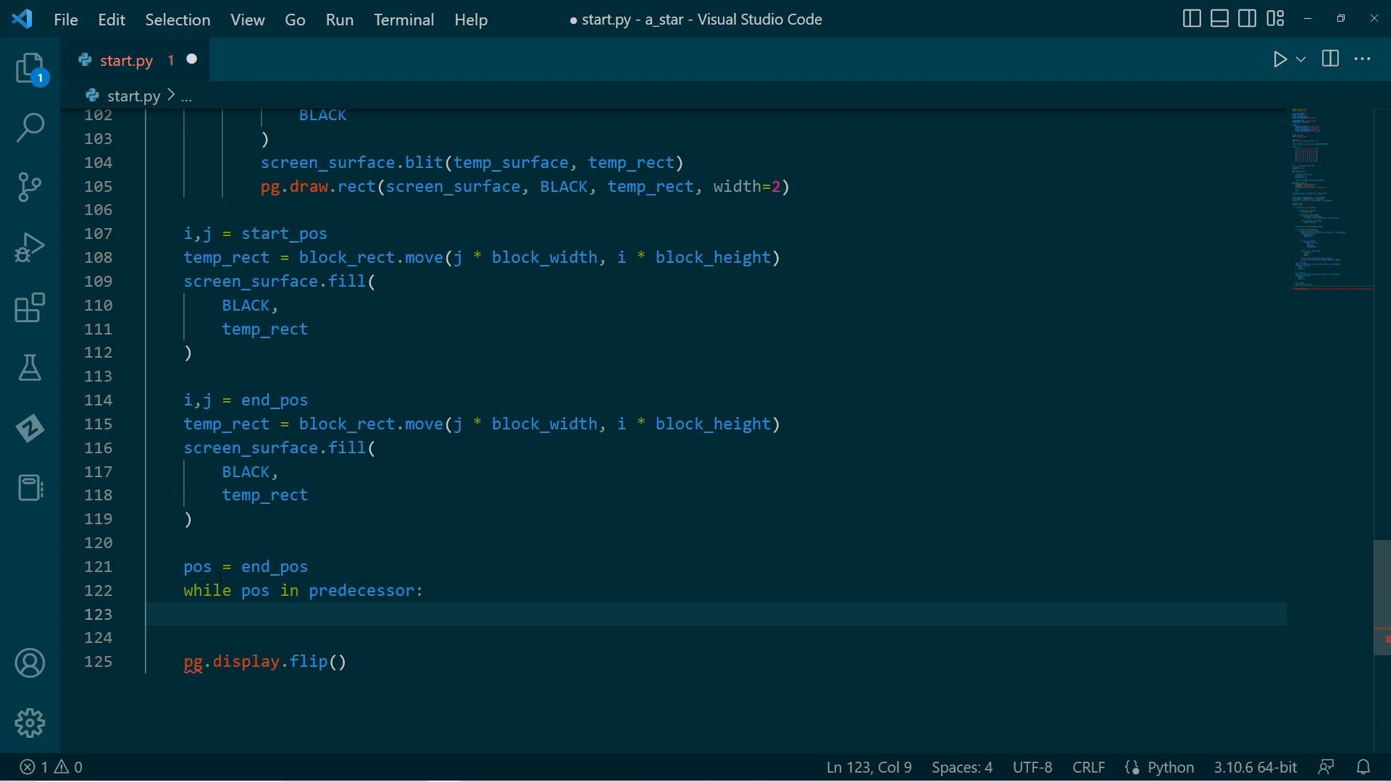
pyautogui.press('ctrl+s')
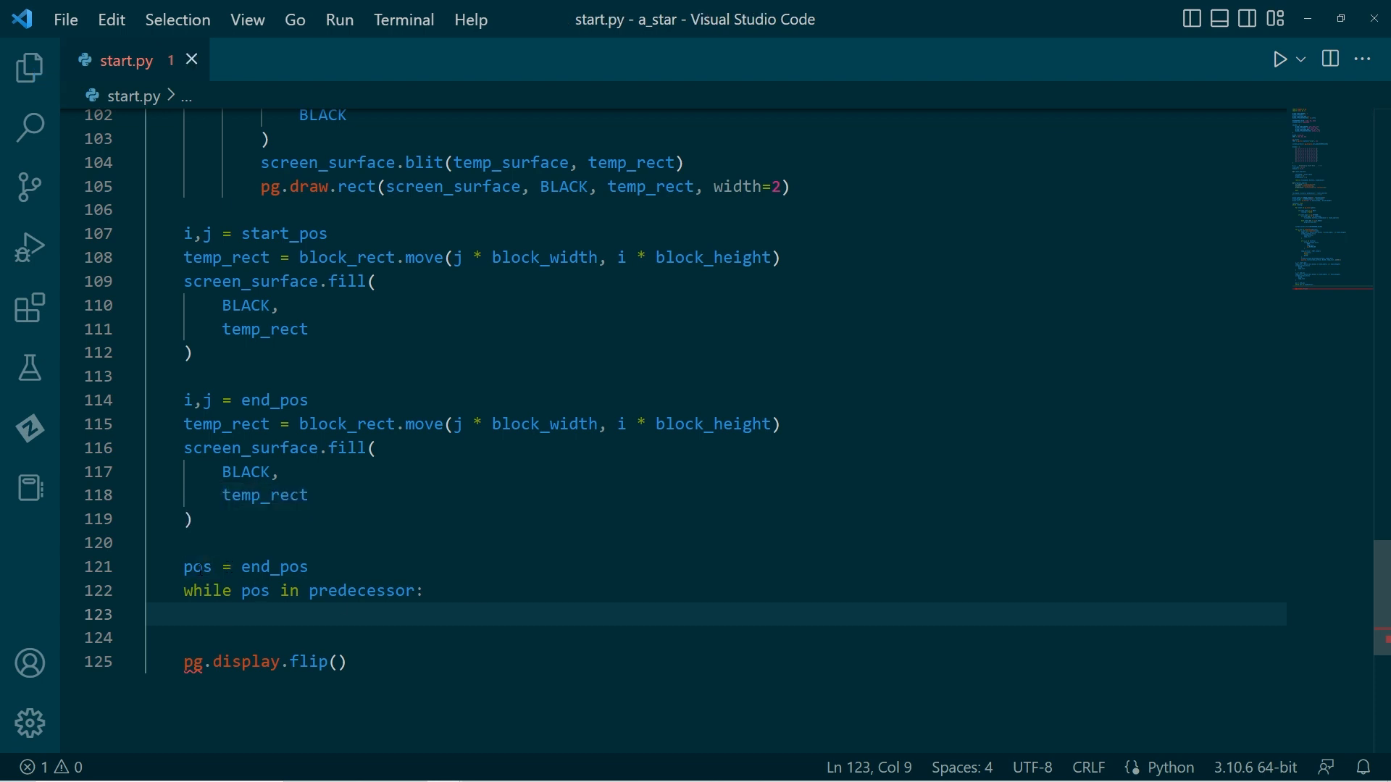
pyautogui.moveTo(360, 591)
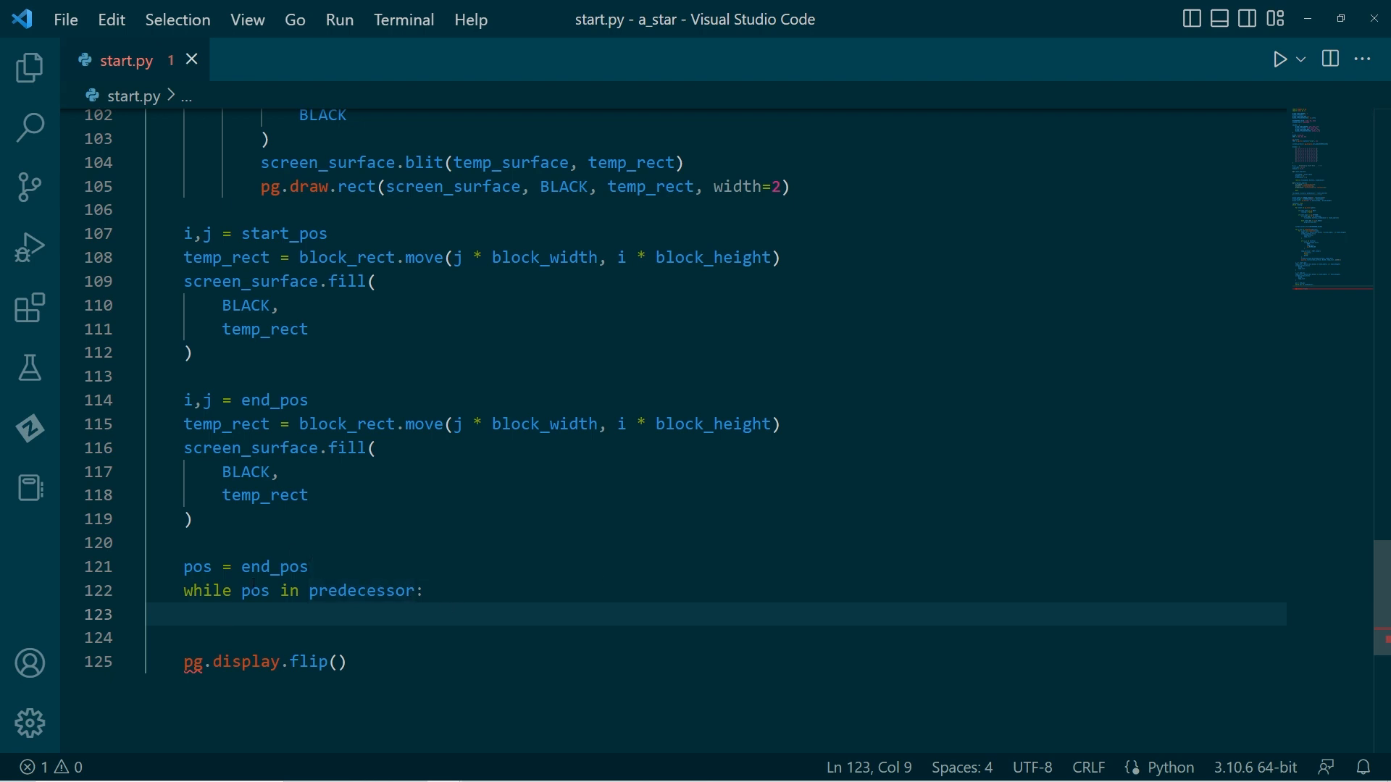
pyautogui.moveTo(362, 591)
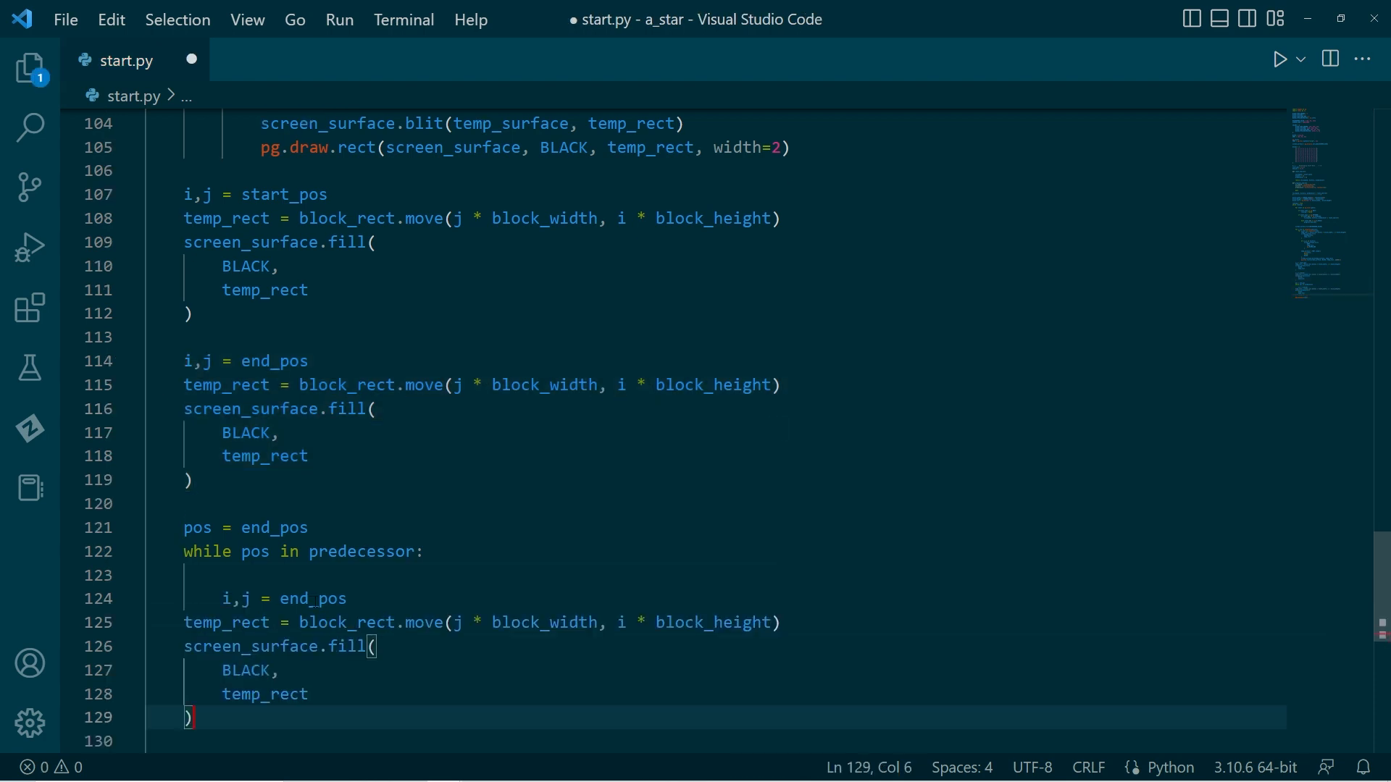
pyautogui.write('pos')
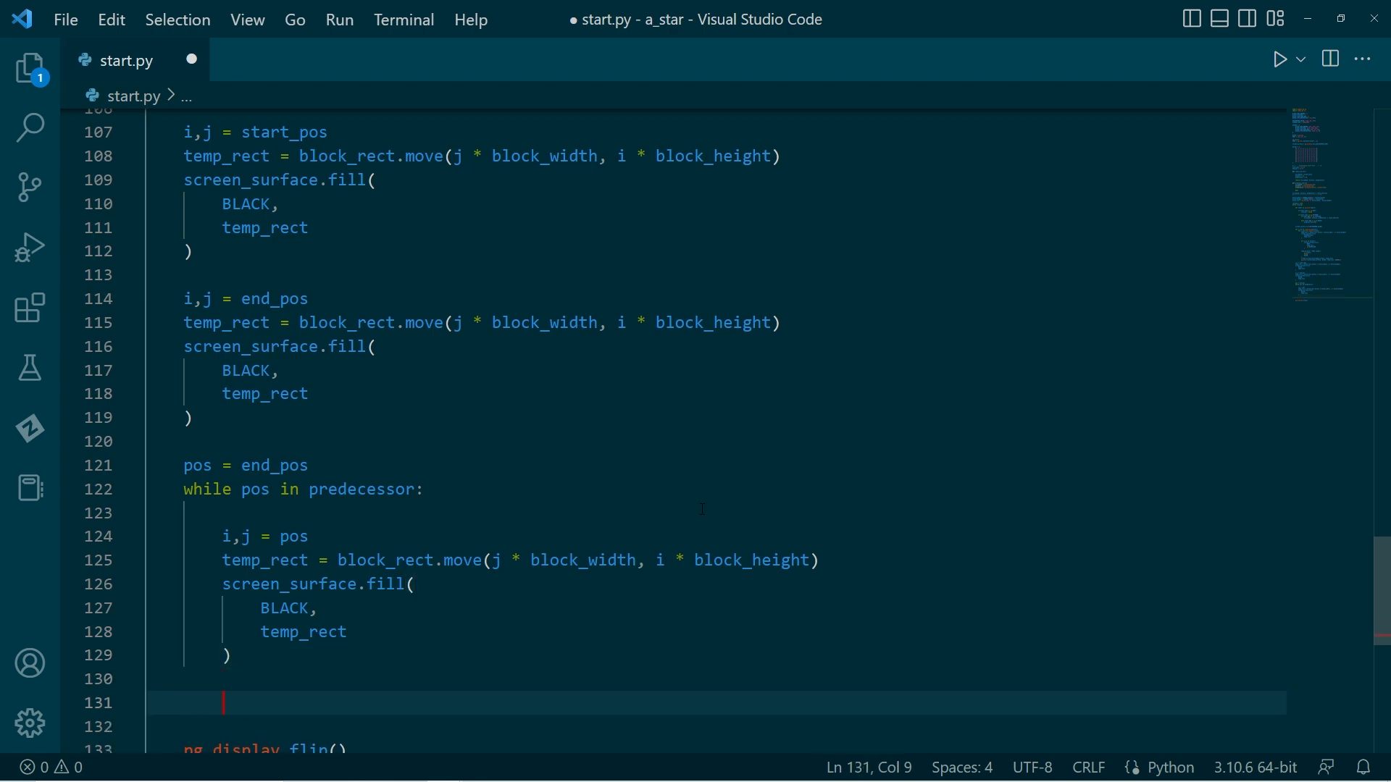
pyautogui.write('pos = pred')
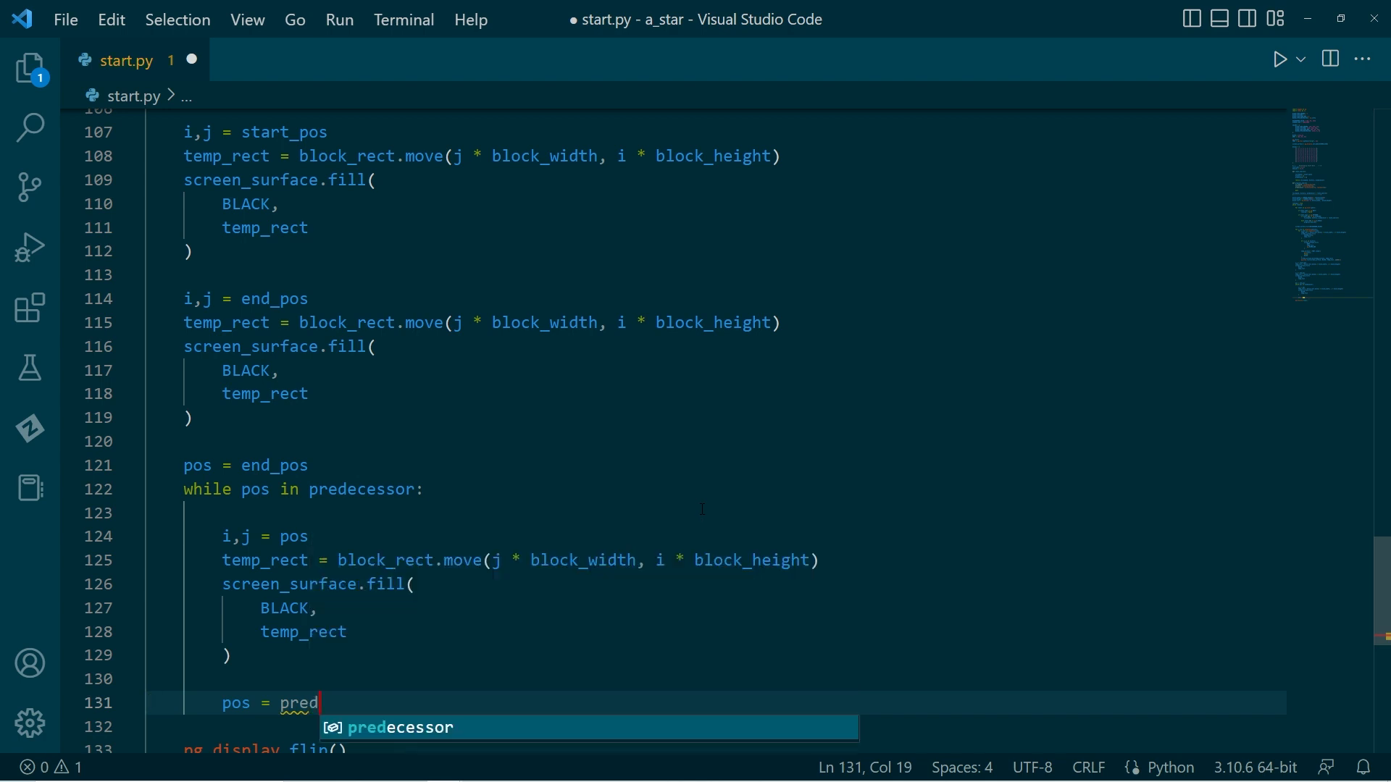
pyautogui.write('ecessor[pos')
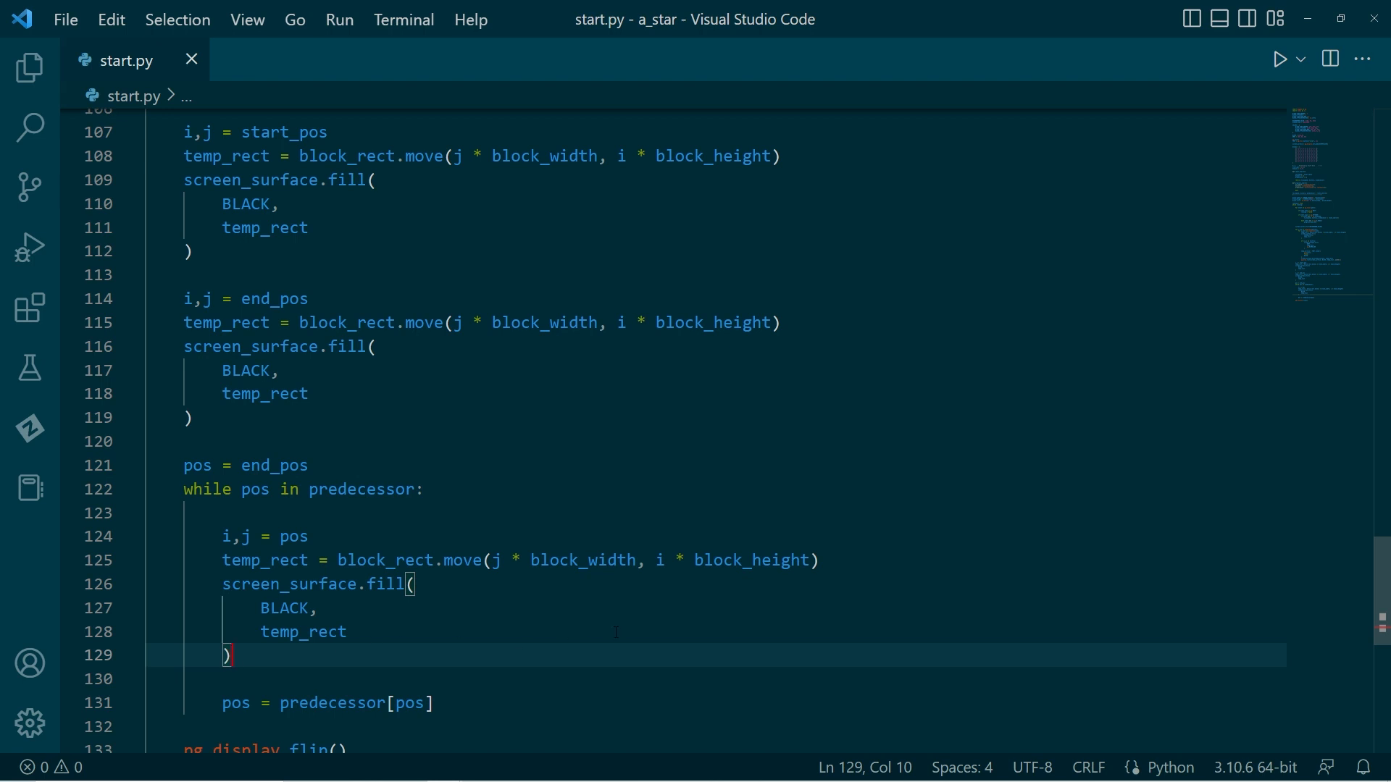
# Step: Replace pass with an 'if len(to_expand) == 0 or end_pos in predecessor' check
pyautogui.scroll(-3)
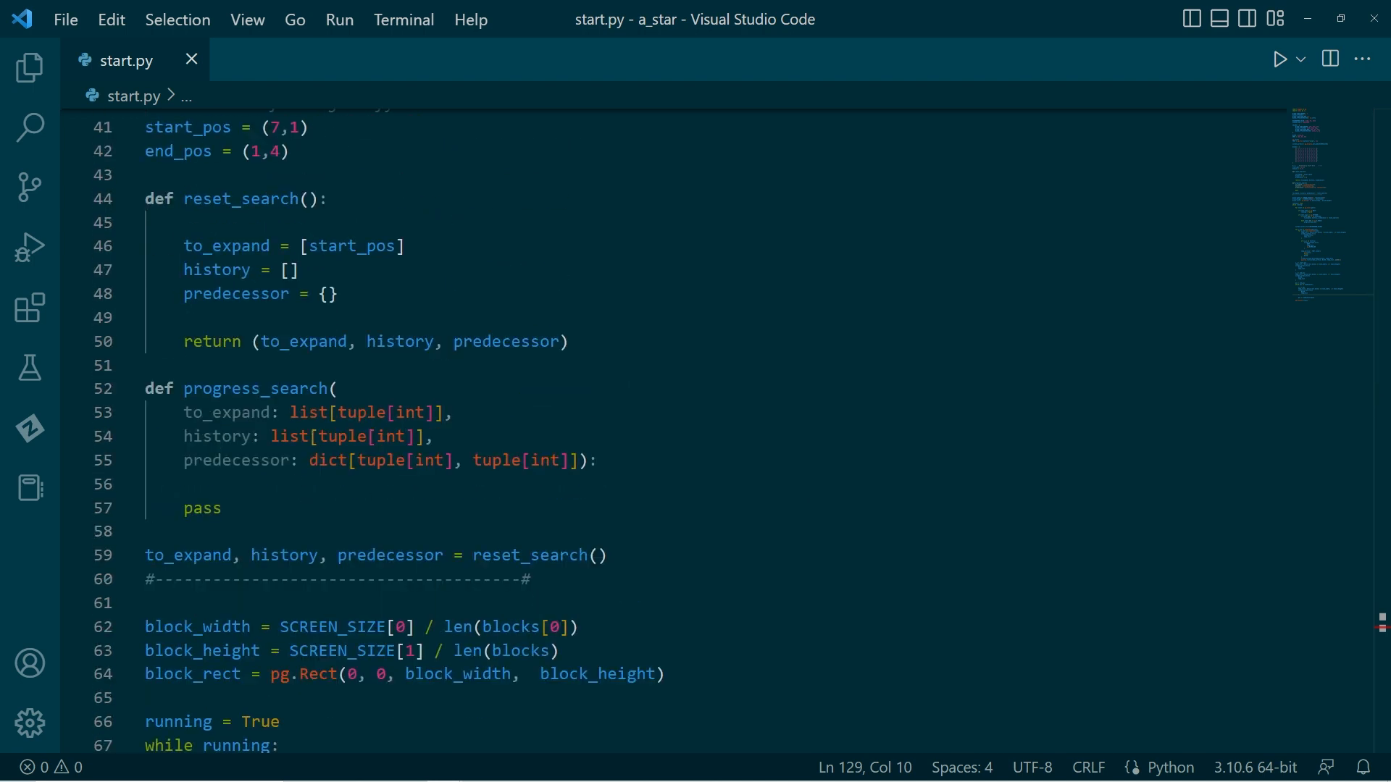
pyautogui.doubleClick(202, 509)
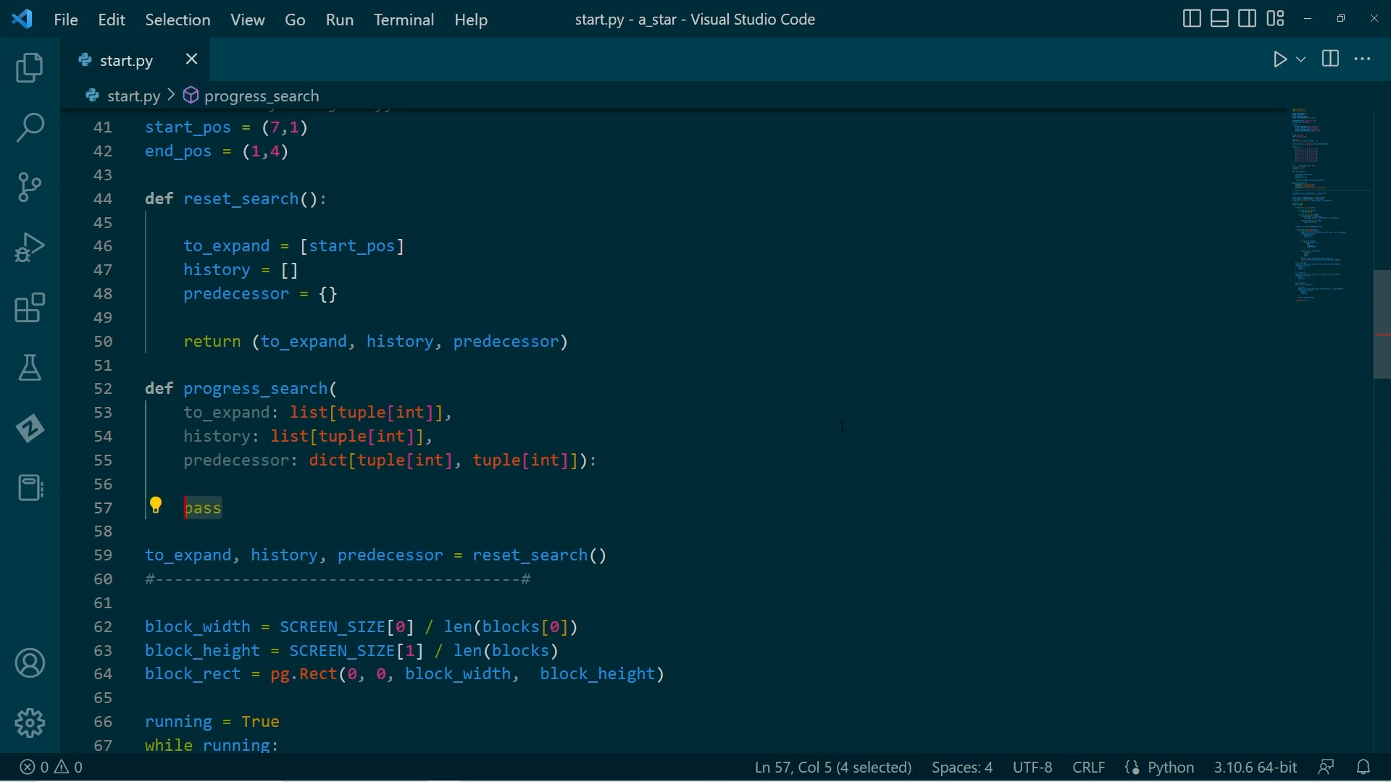
pyautogui.write('is')
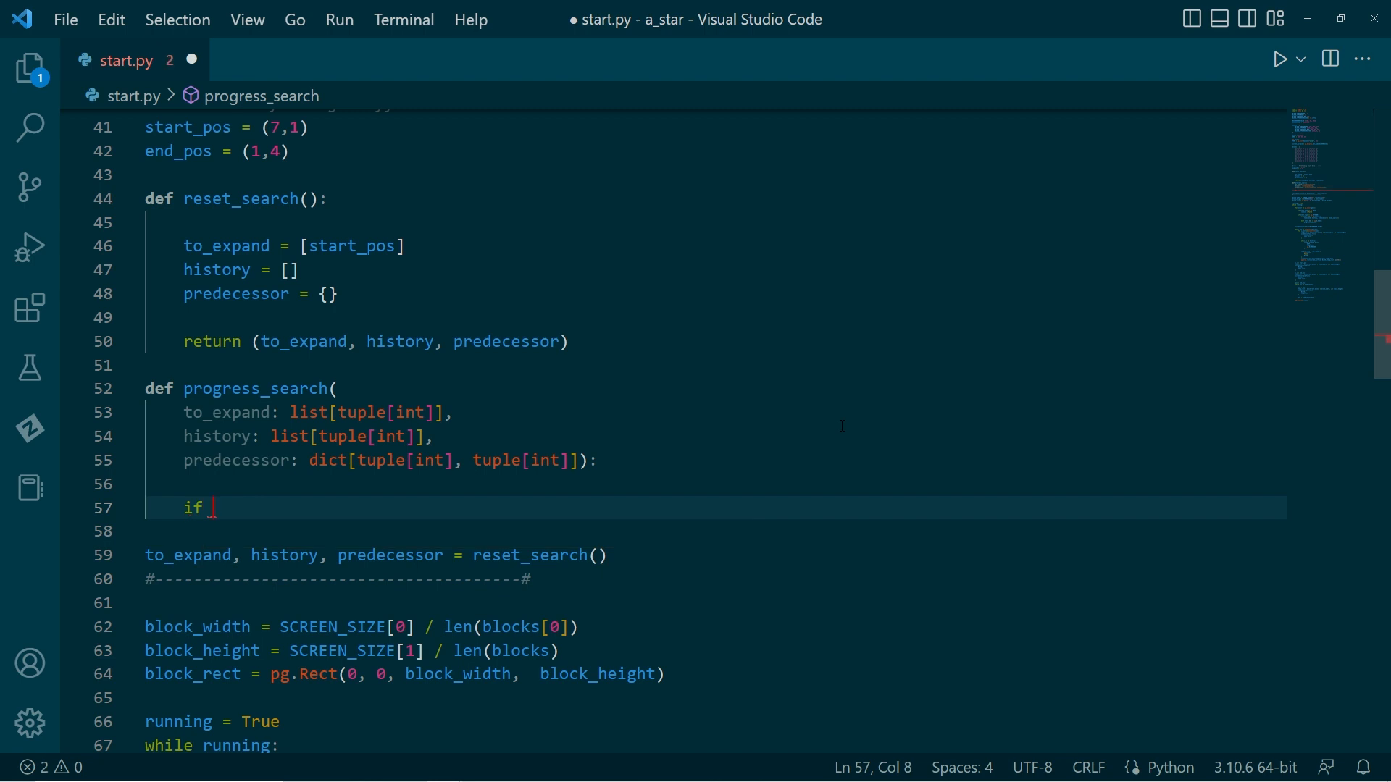
pyautogui.write('len(')
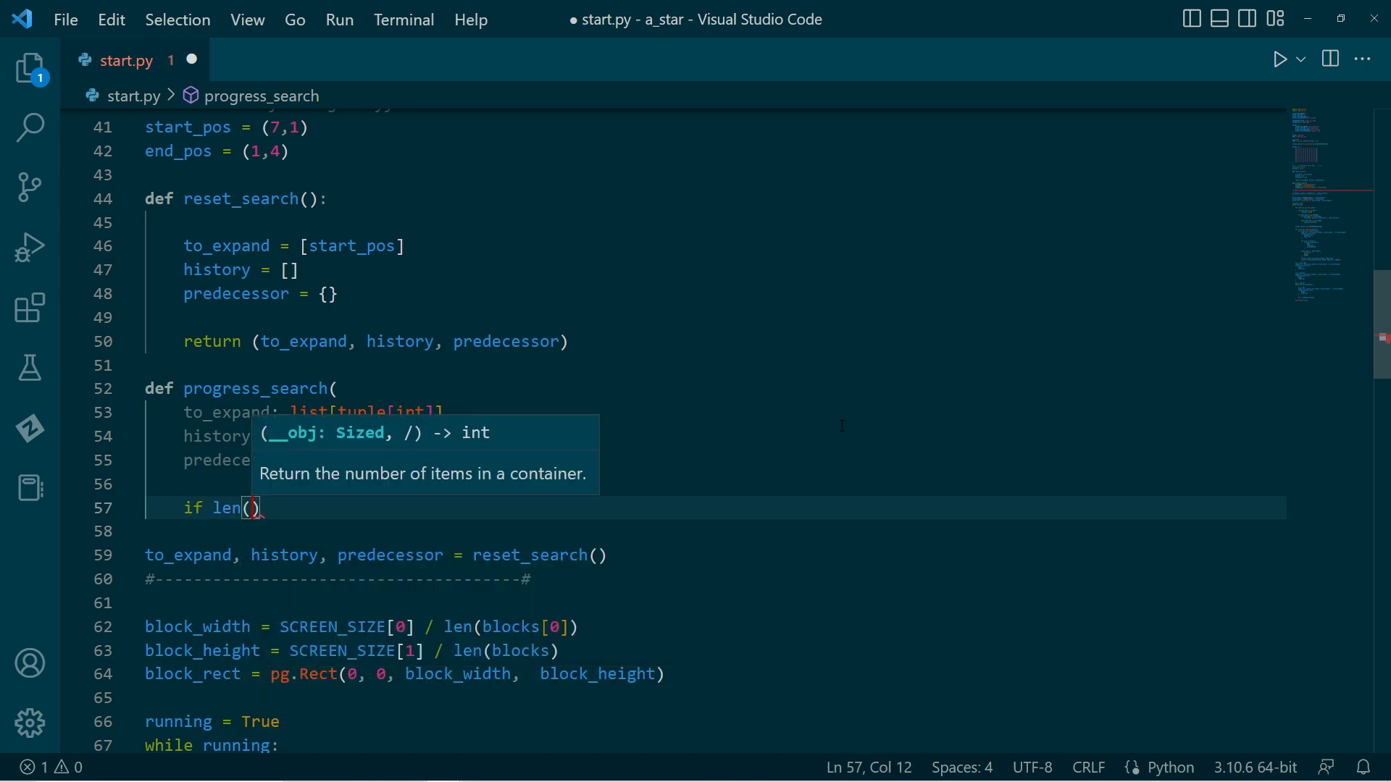
pyautogui.write('to_expand')
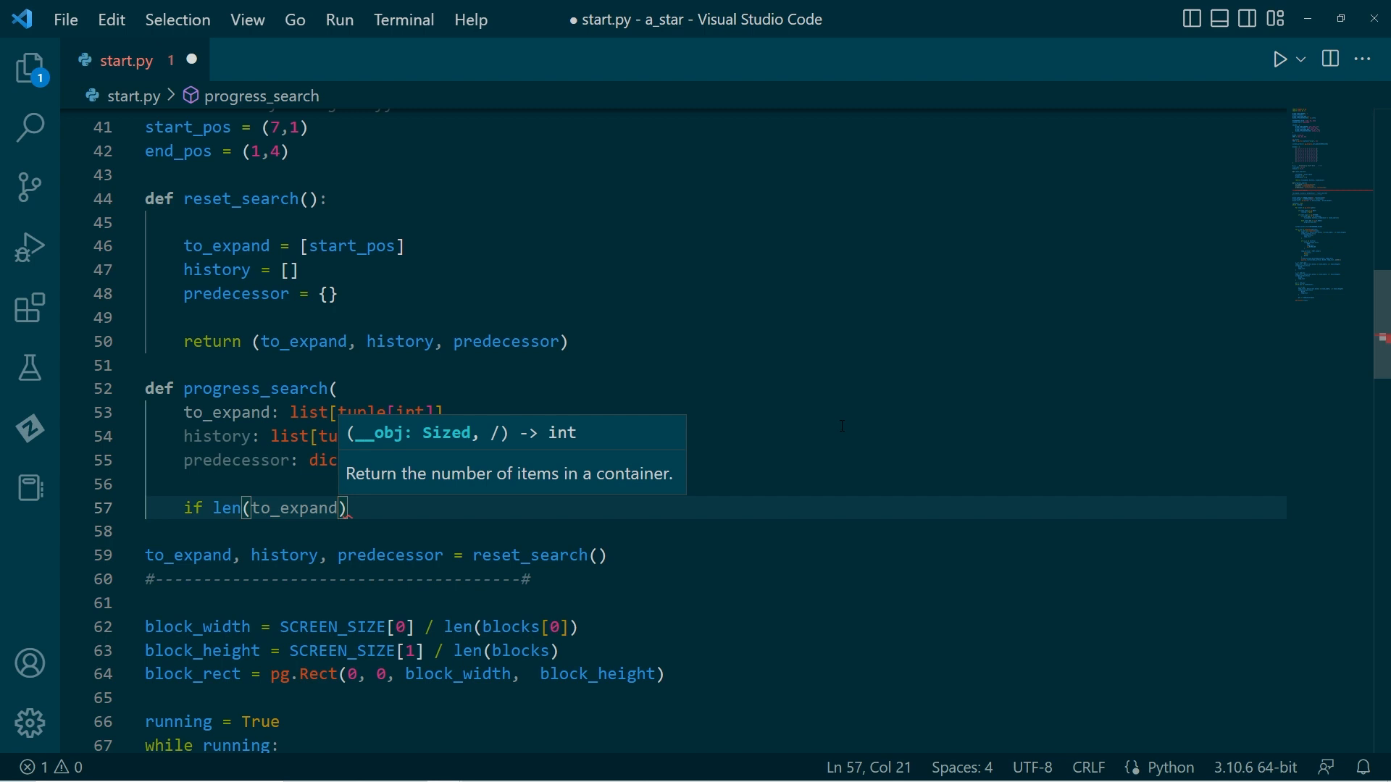
pyautogui.write('== 0 or')
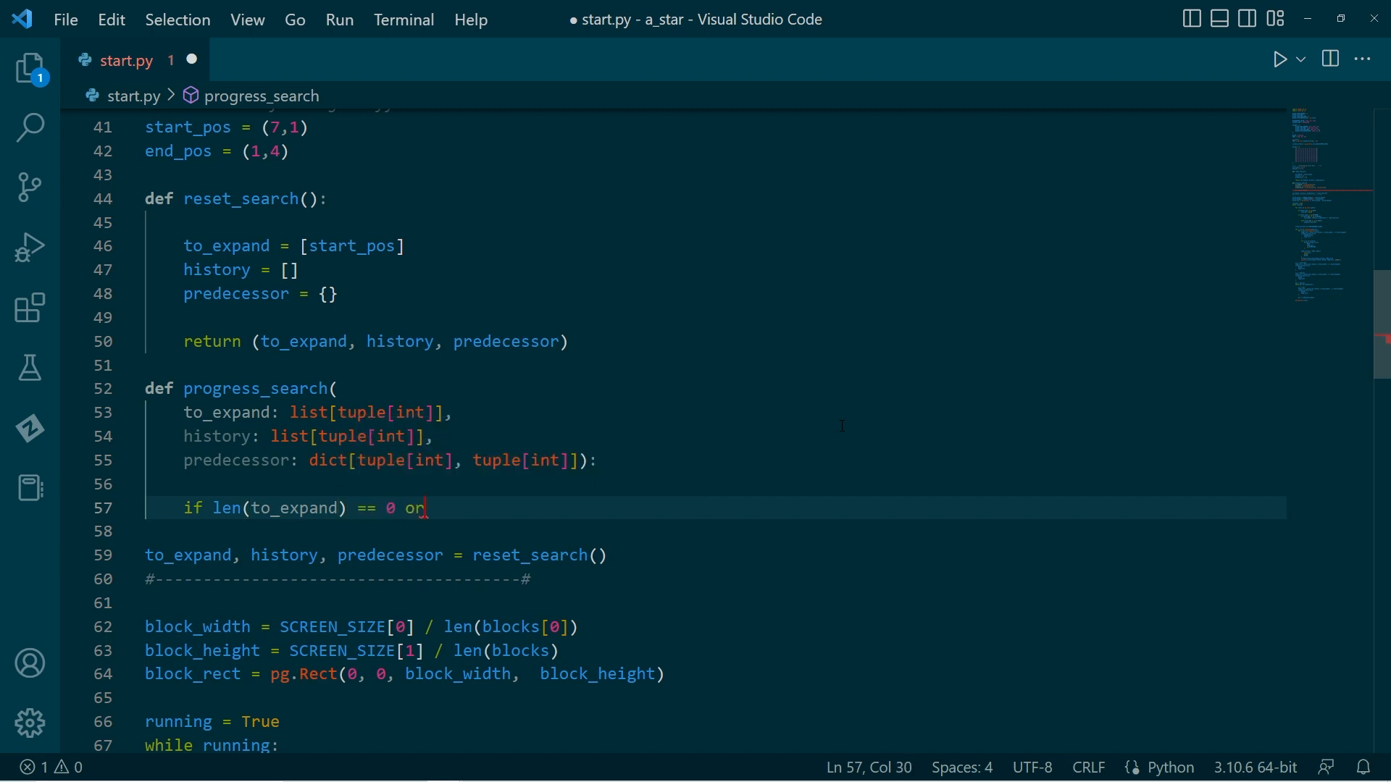
pyautogui.write('end_pos in')
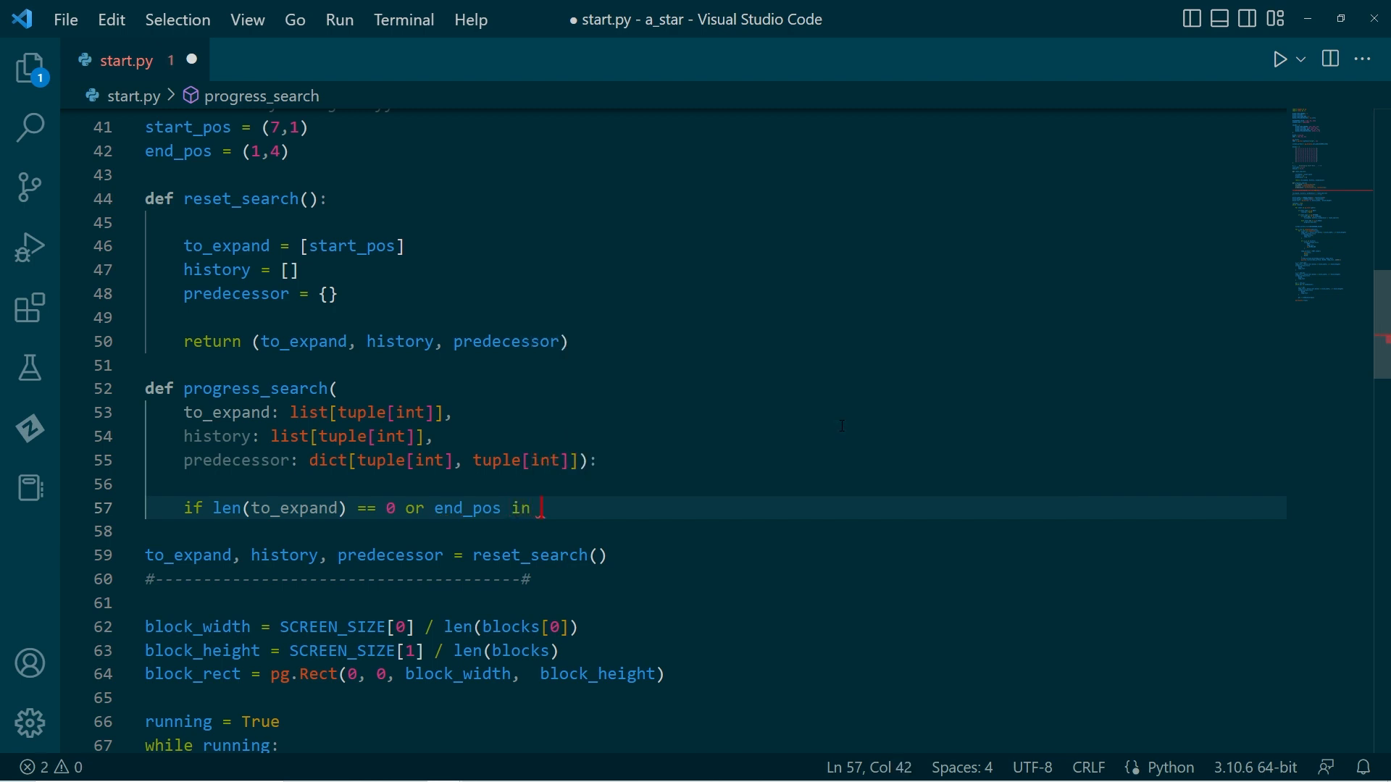
pyautogui.write('pred')
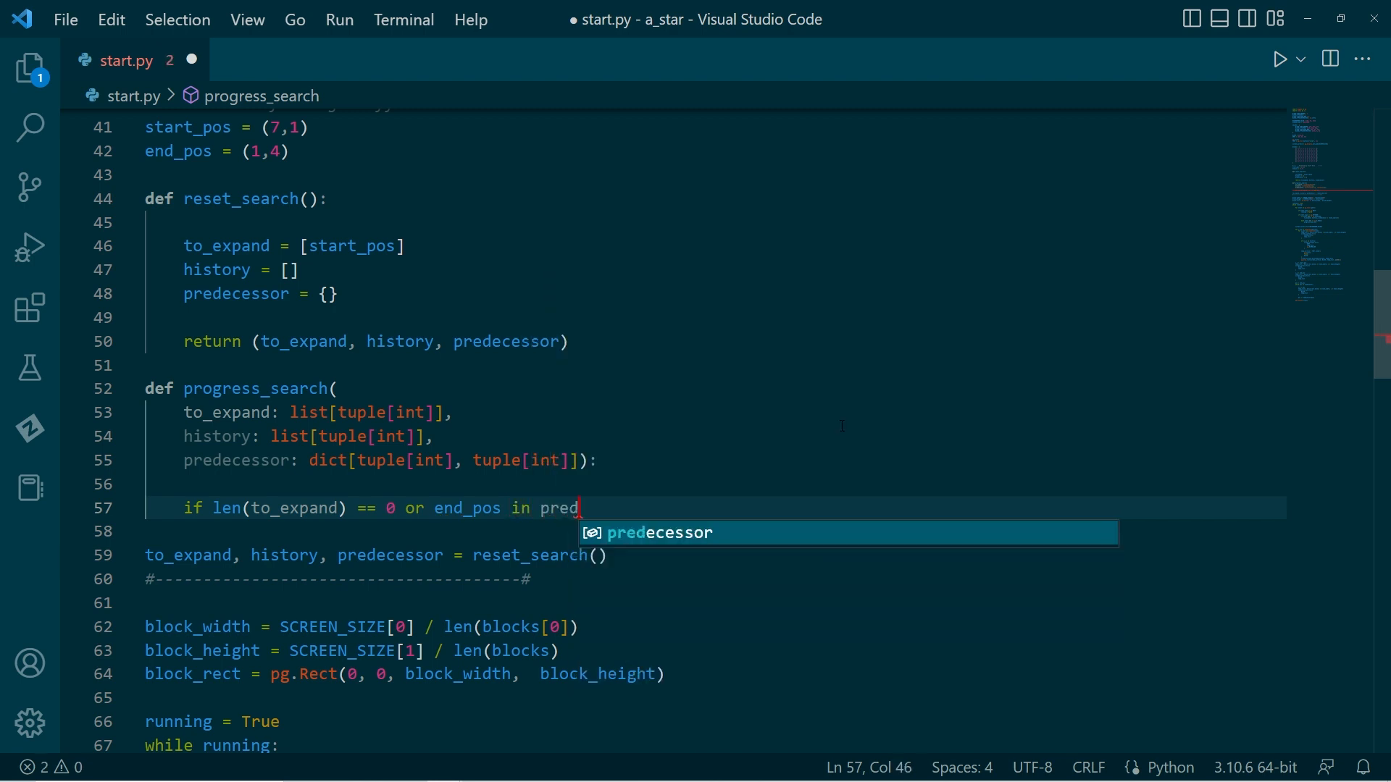
pyautogui.press('Enter')
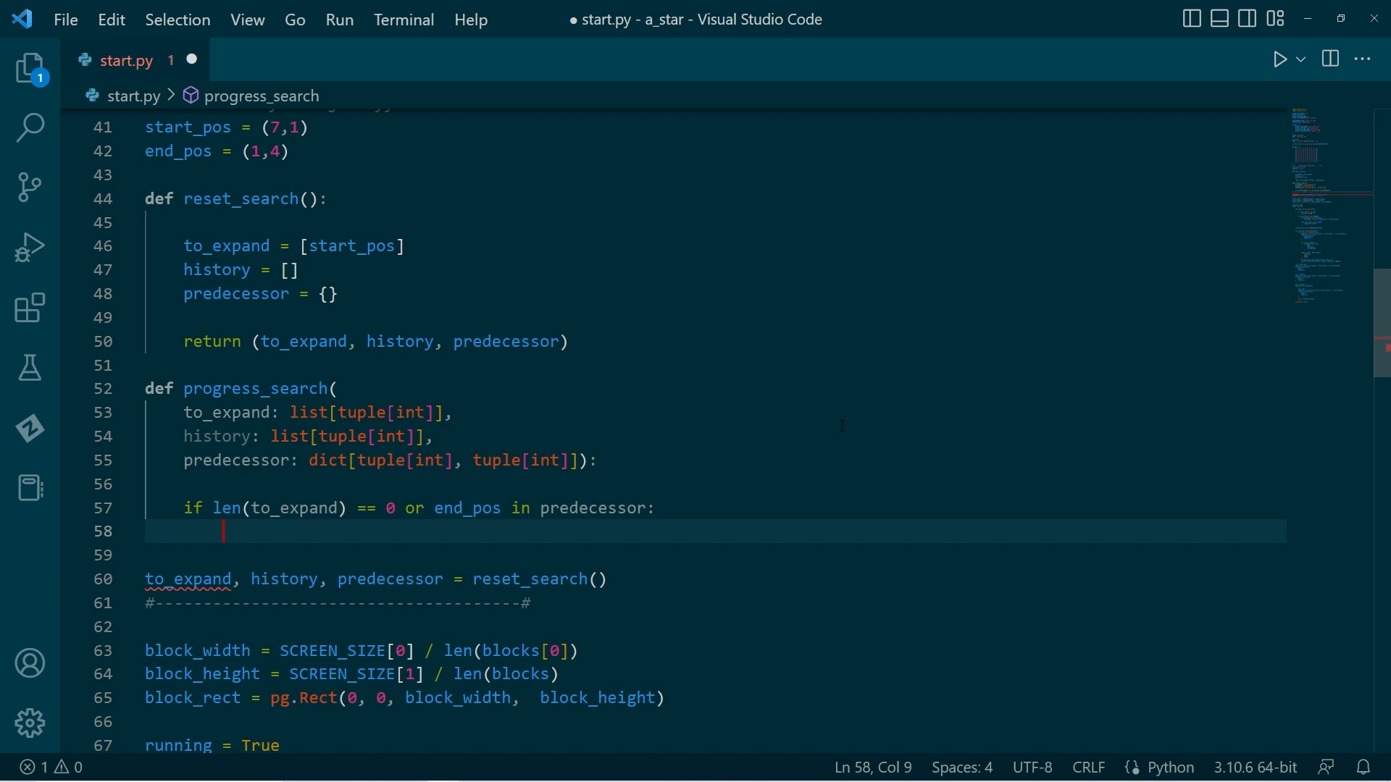
# Step: Inside that check, print the 'Search finished' check count and return
pyautogui.write('pri')
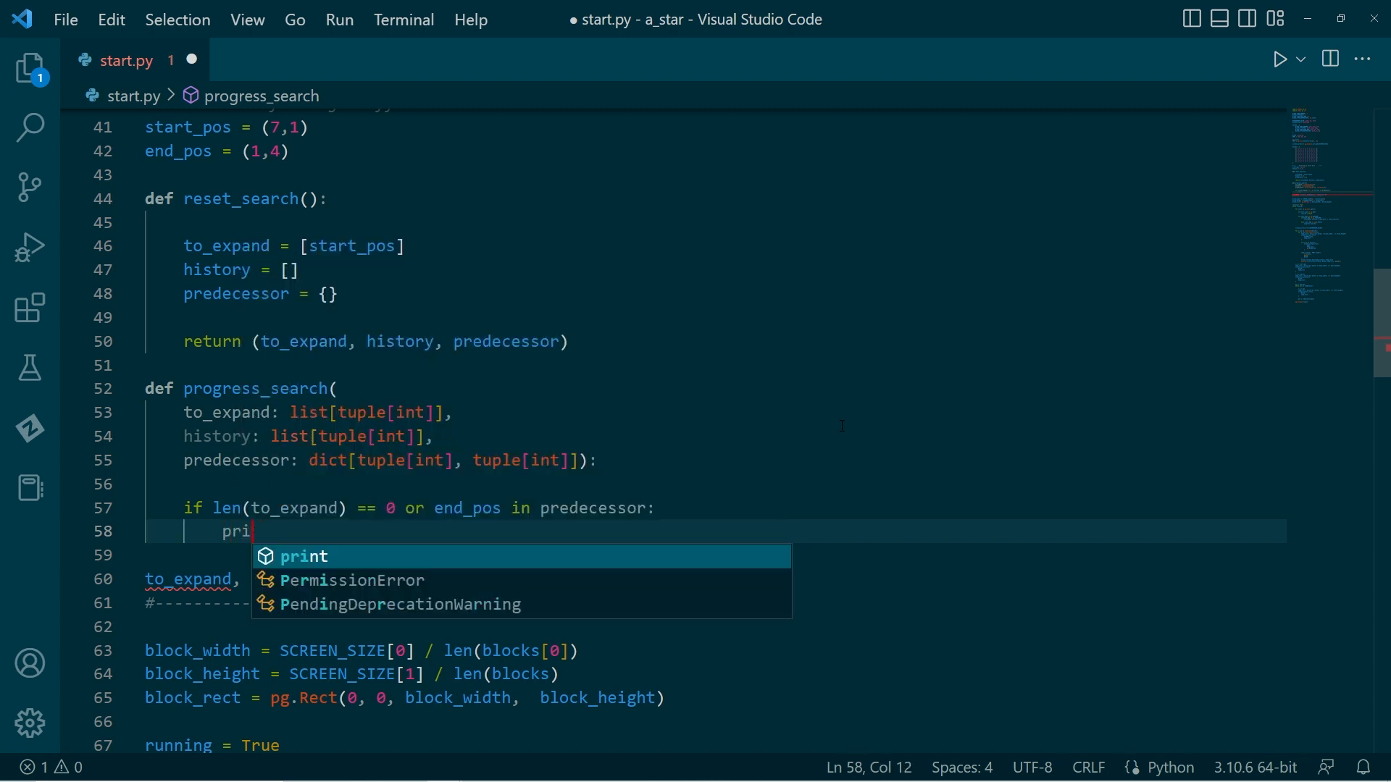
pyautogui.write('nt(f')
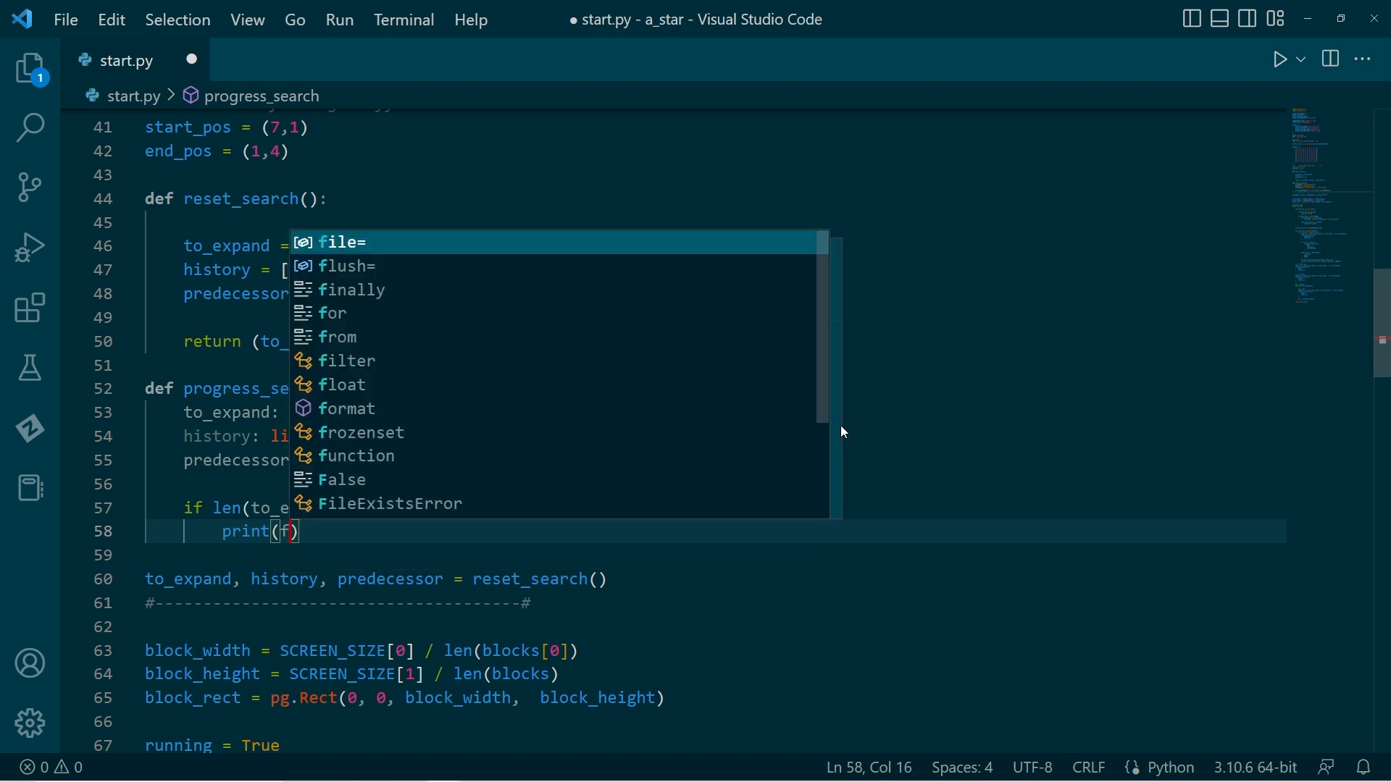
pyautogui.write('"Search finished: {"')
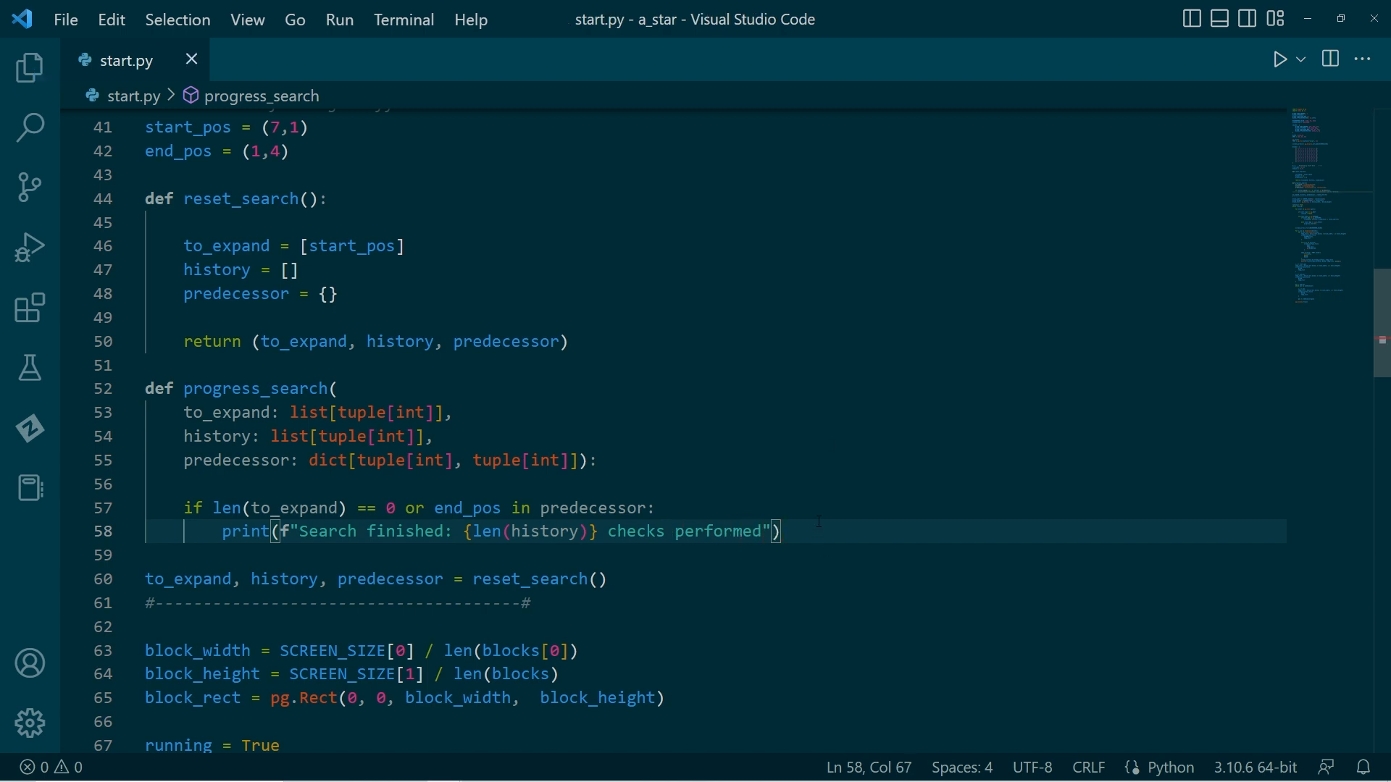
pyautogui.scroll(-3)
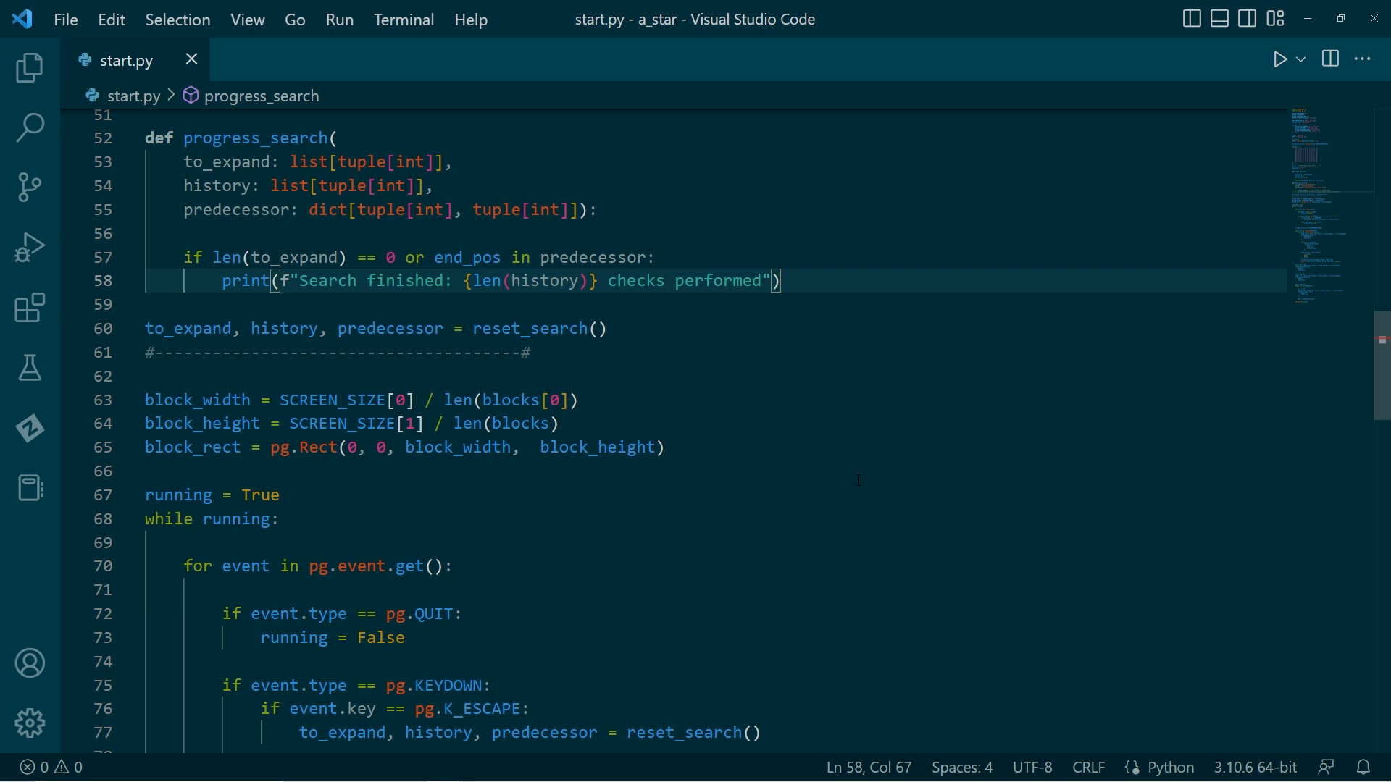
pyautogui.press('enter')
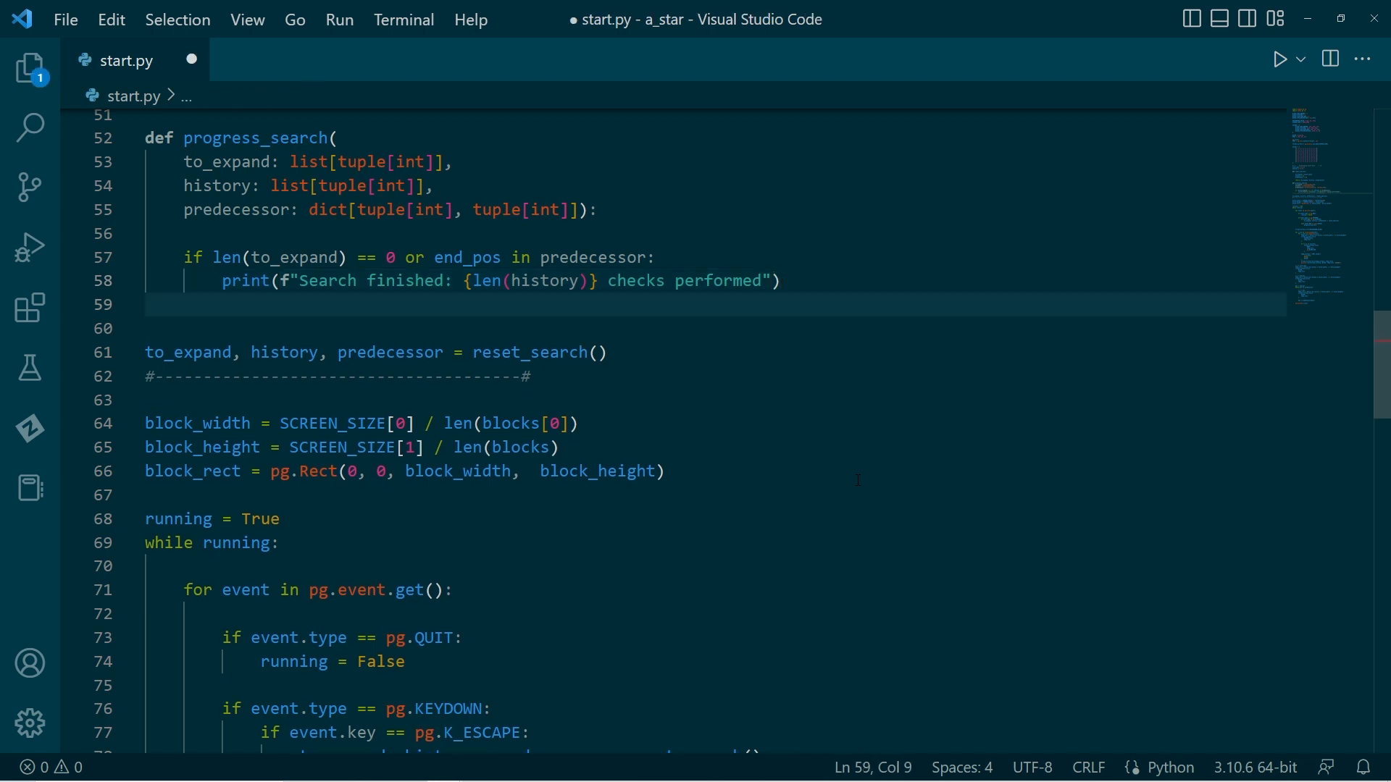
pyautogui.write('return')
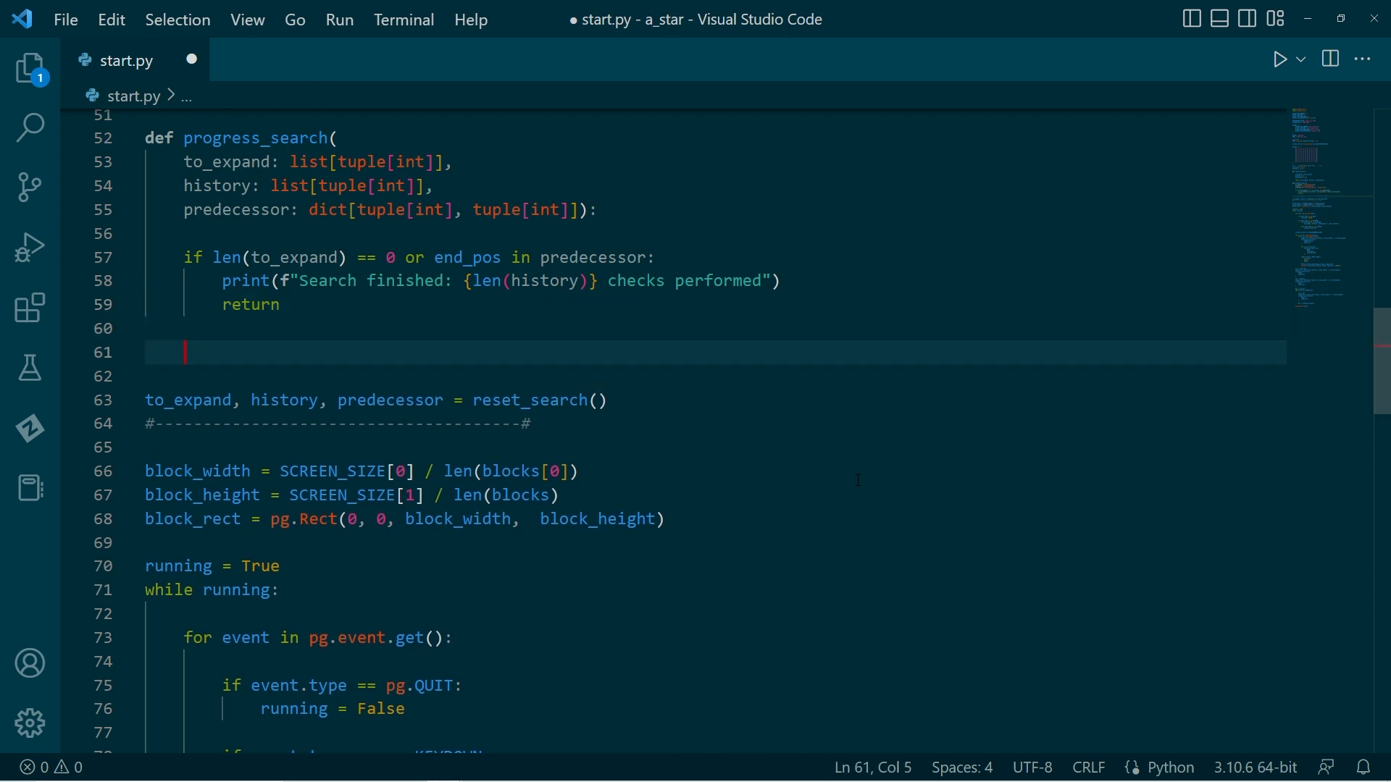
# Step: Save, then pop the next position from to_expand in progress_search
pyautogui.press('ctrl+s')
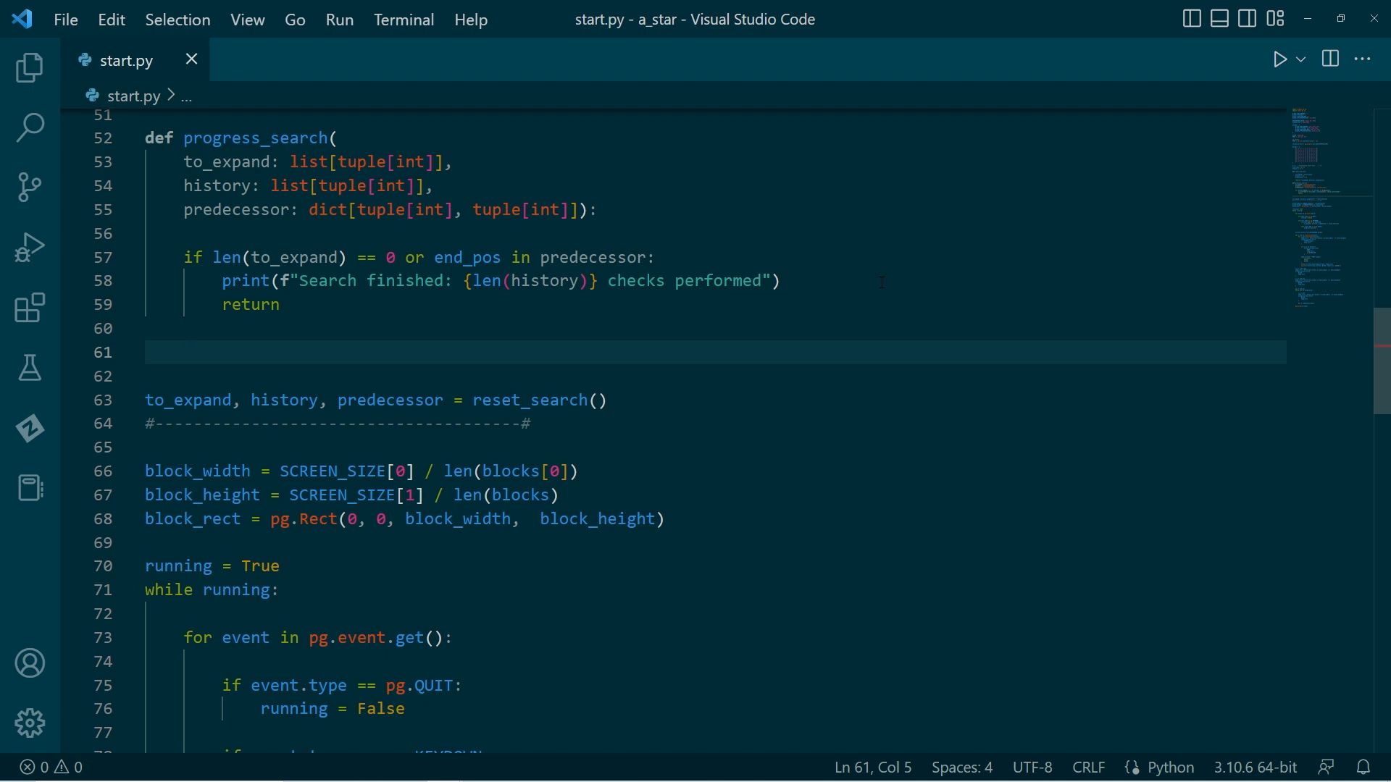
pyautogui.write('pos =')
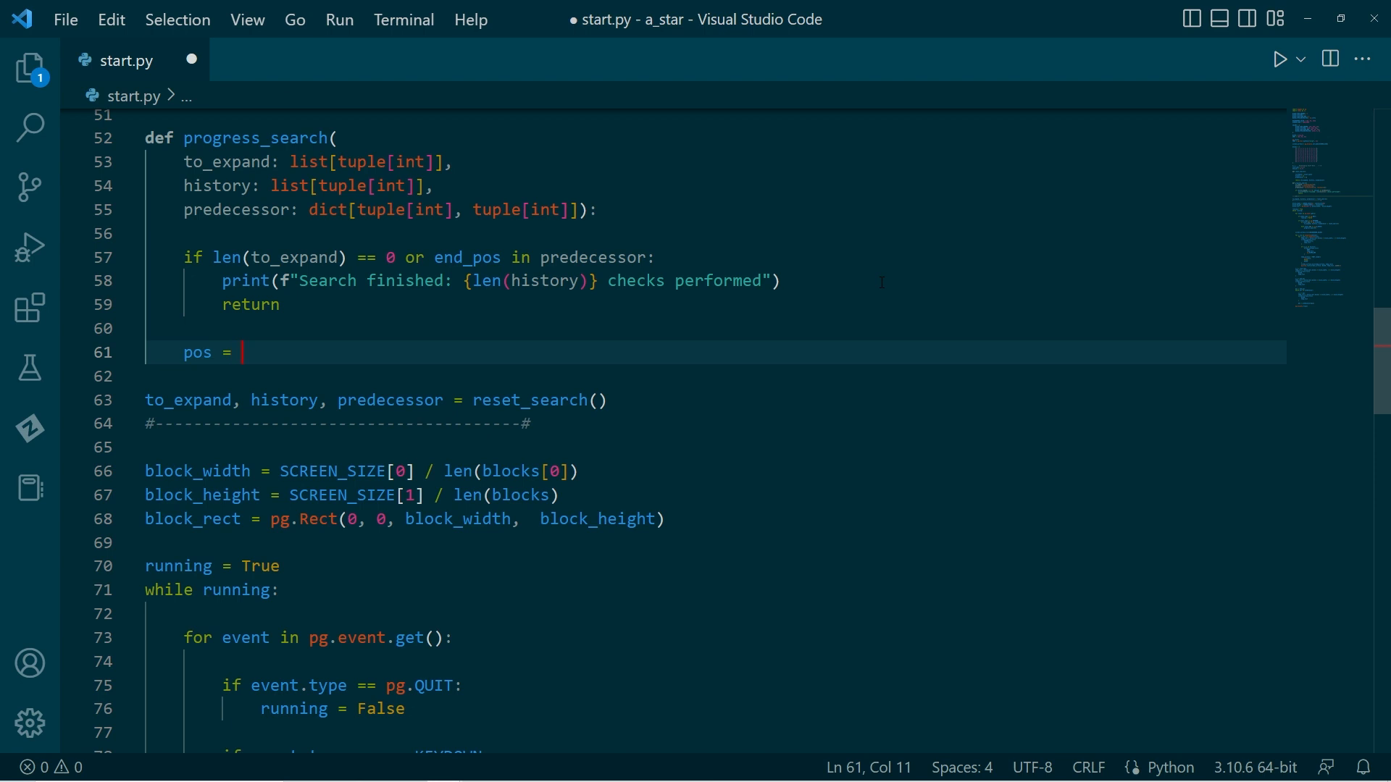
pyautogui.write('te')
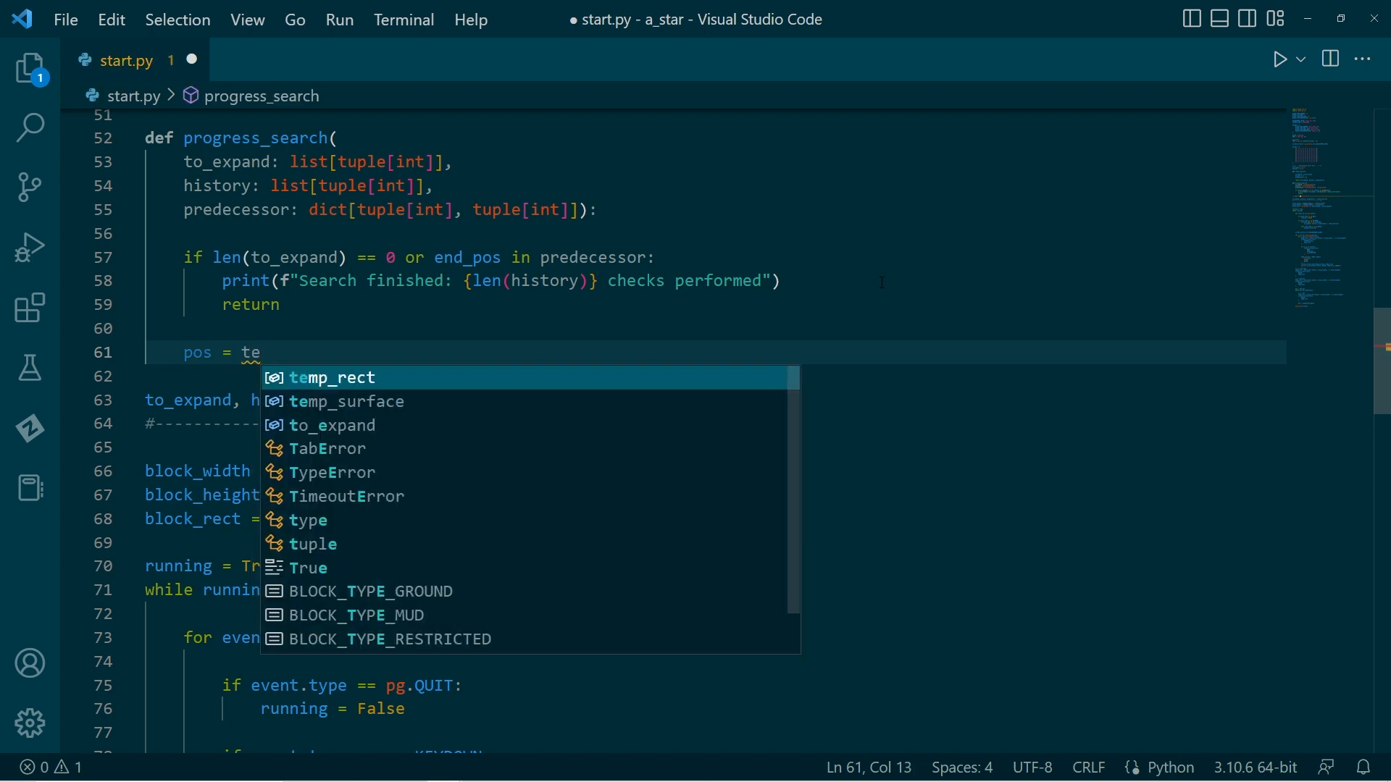
pyautogui.write('o_expand.pop(0')
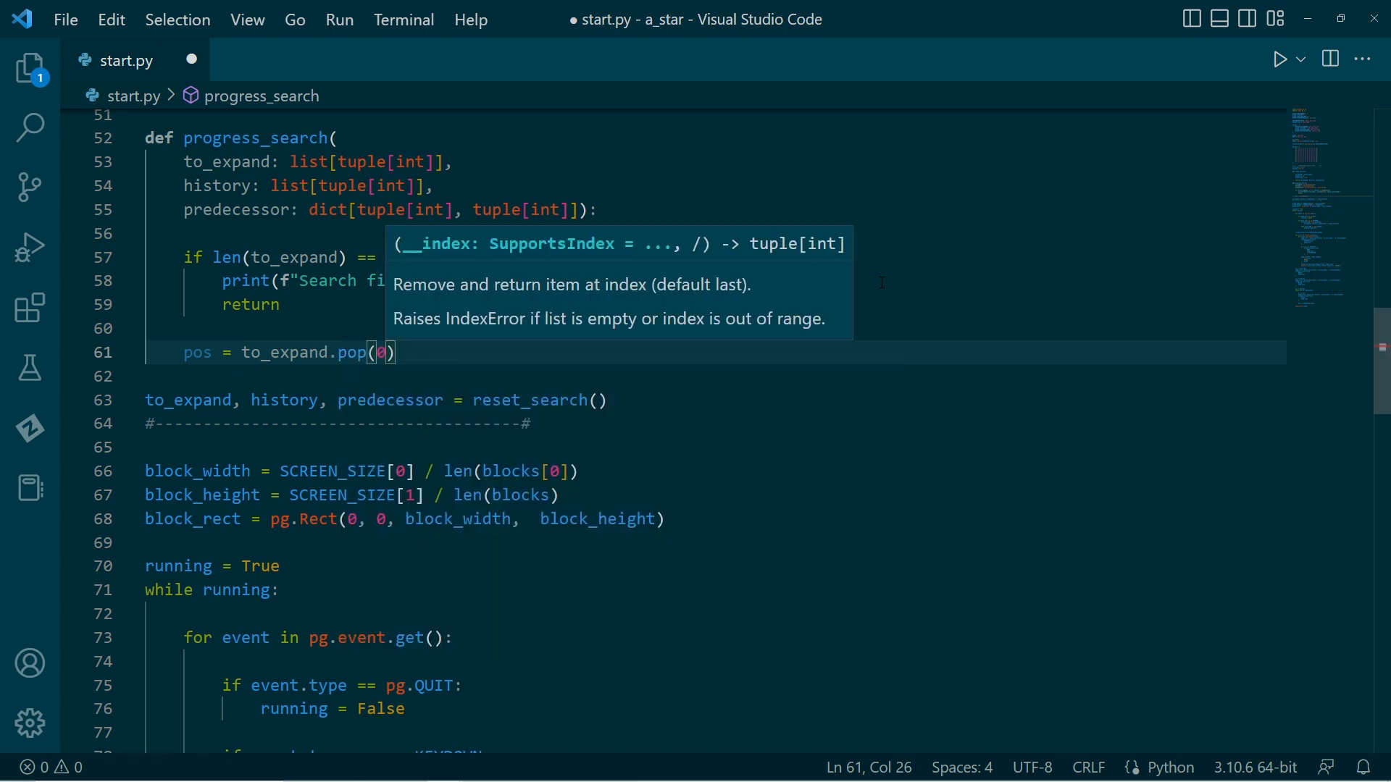
pyautogui.press('enter')
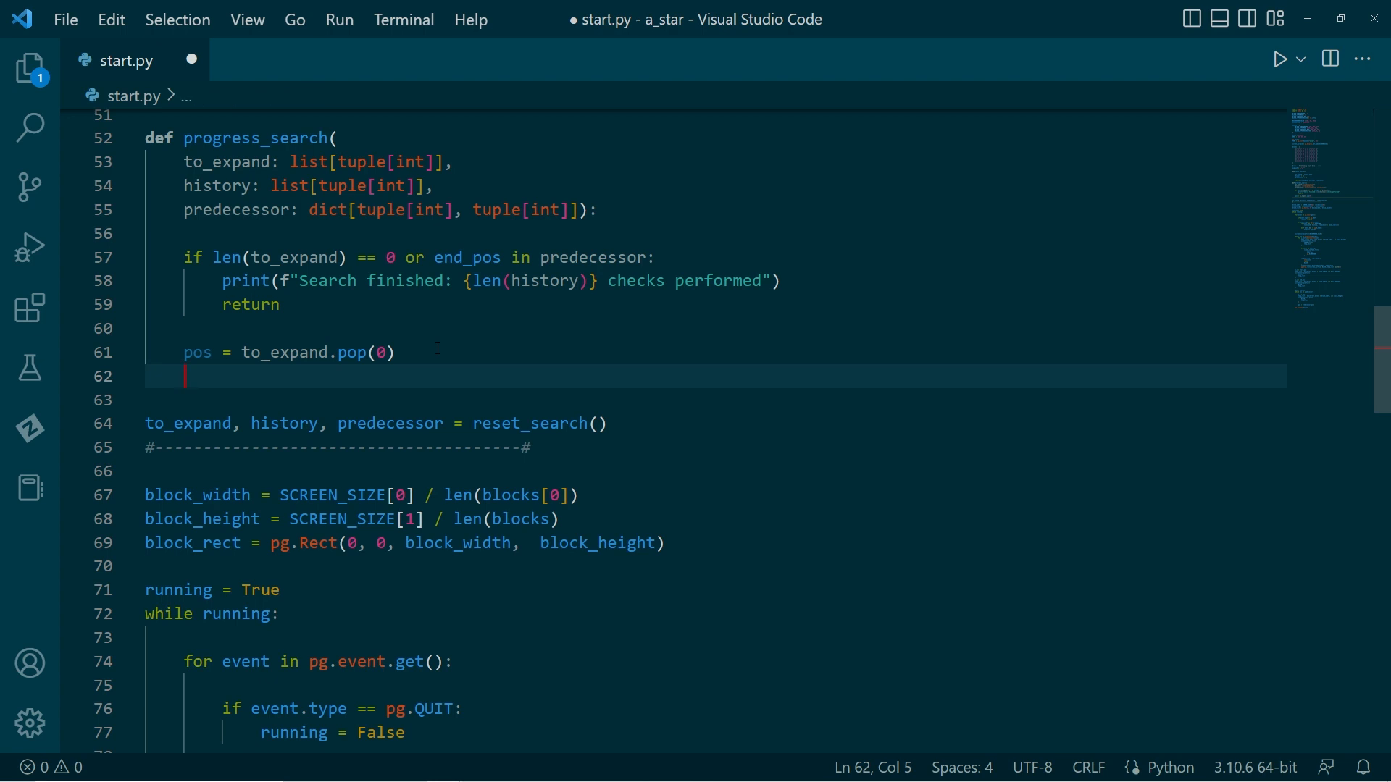
# Step: Keep popping while pos is in history, then append pos to history and save
pyautogui.write('while')
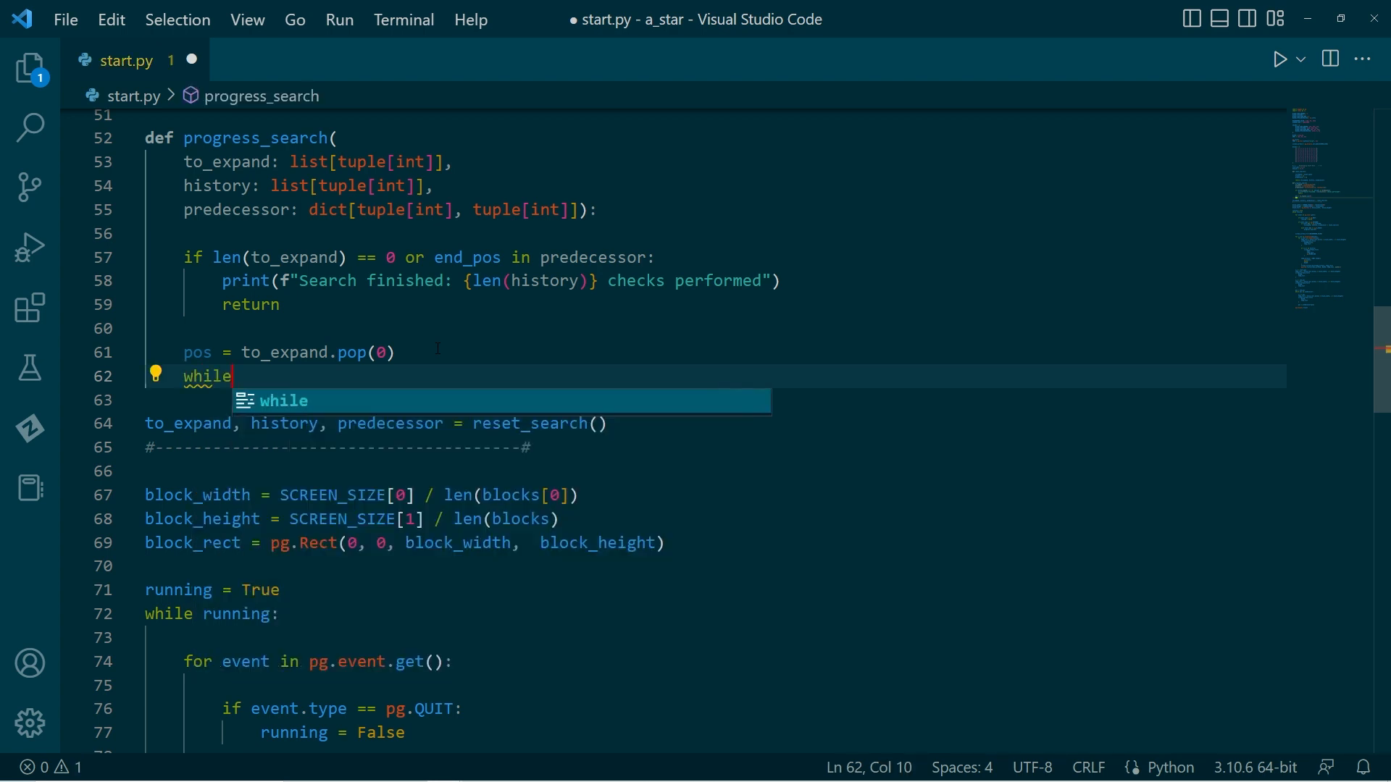
pyautogui.write('pos in')
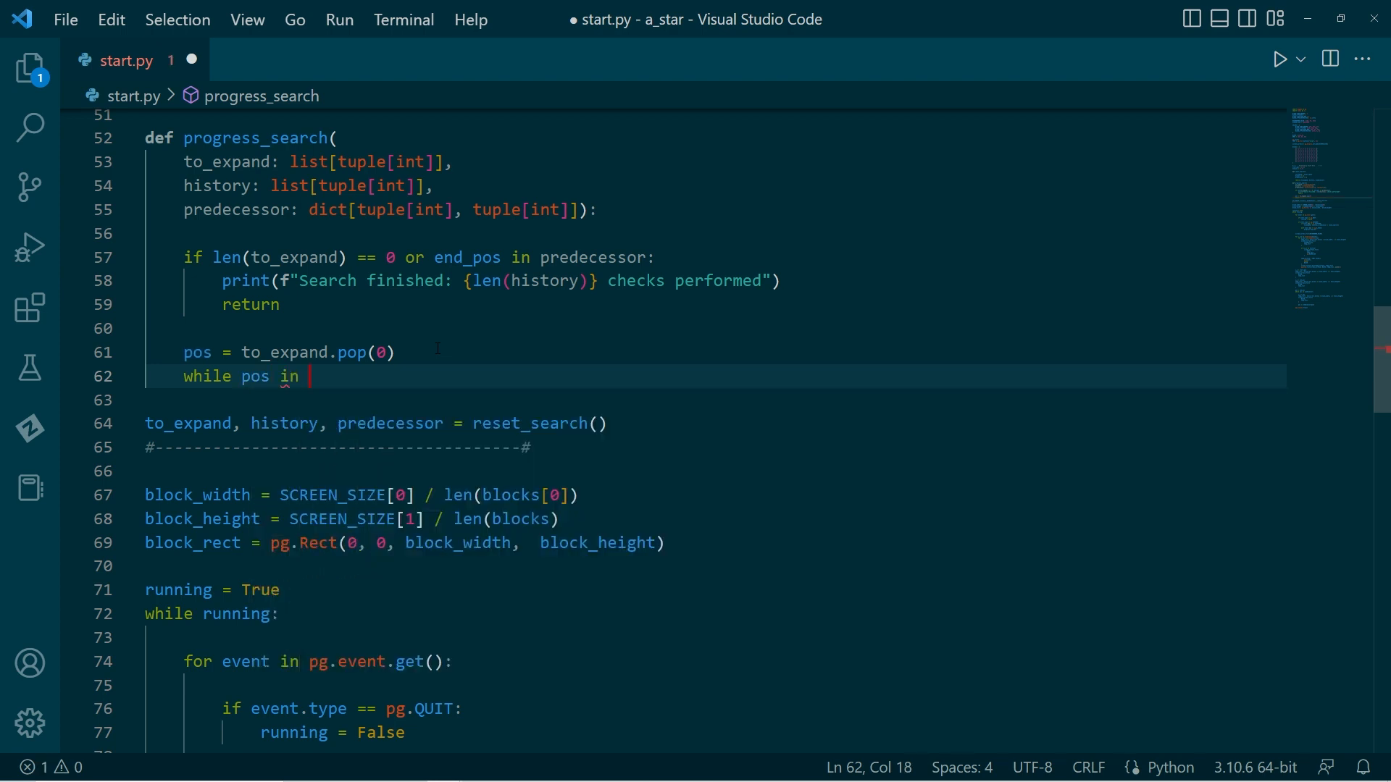
pyautogui.write('history:')
pyautogui.write('pos = to_expand.pop(0')
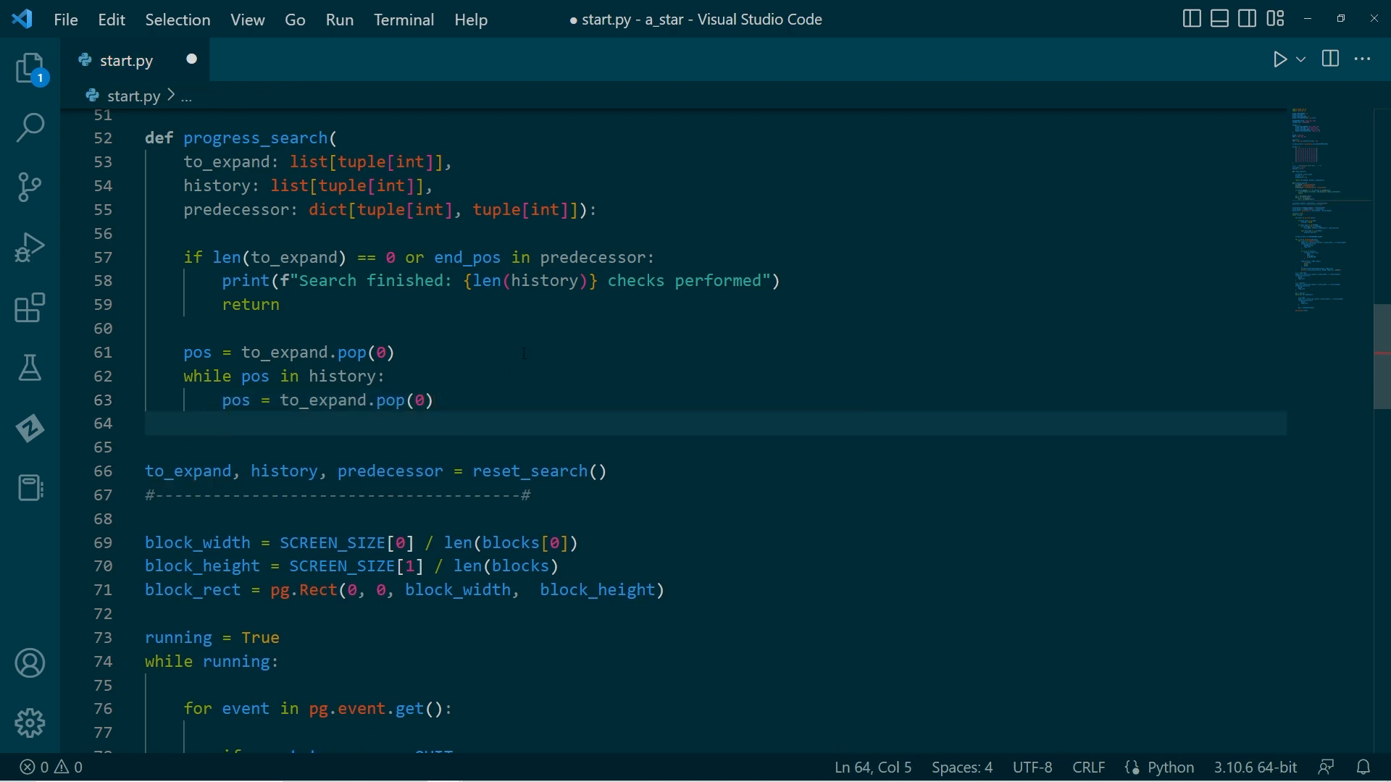
pyautogui.write('history.append')
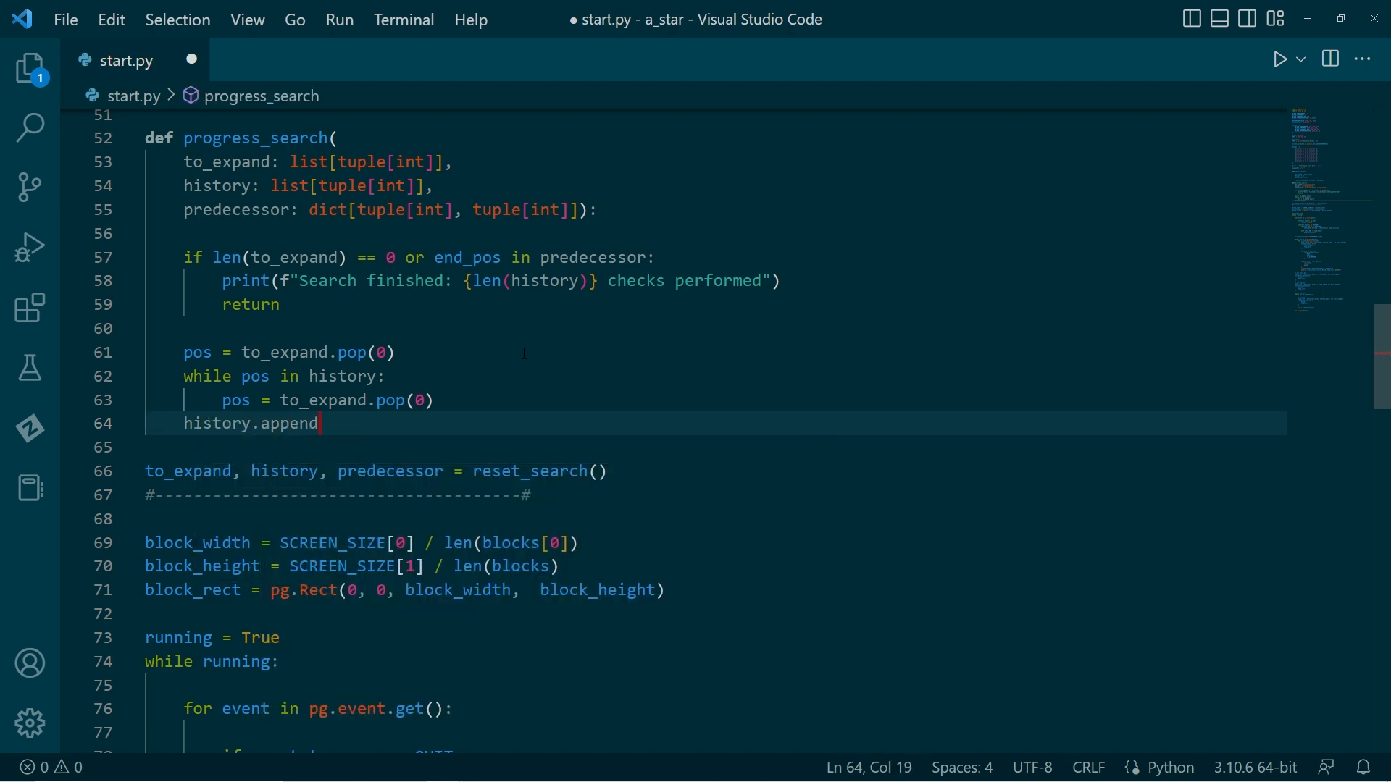
pyautogui.write('(pos')
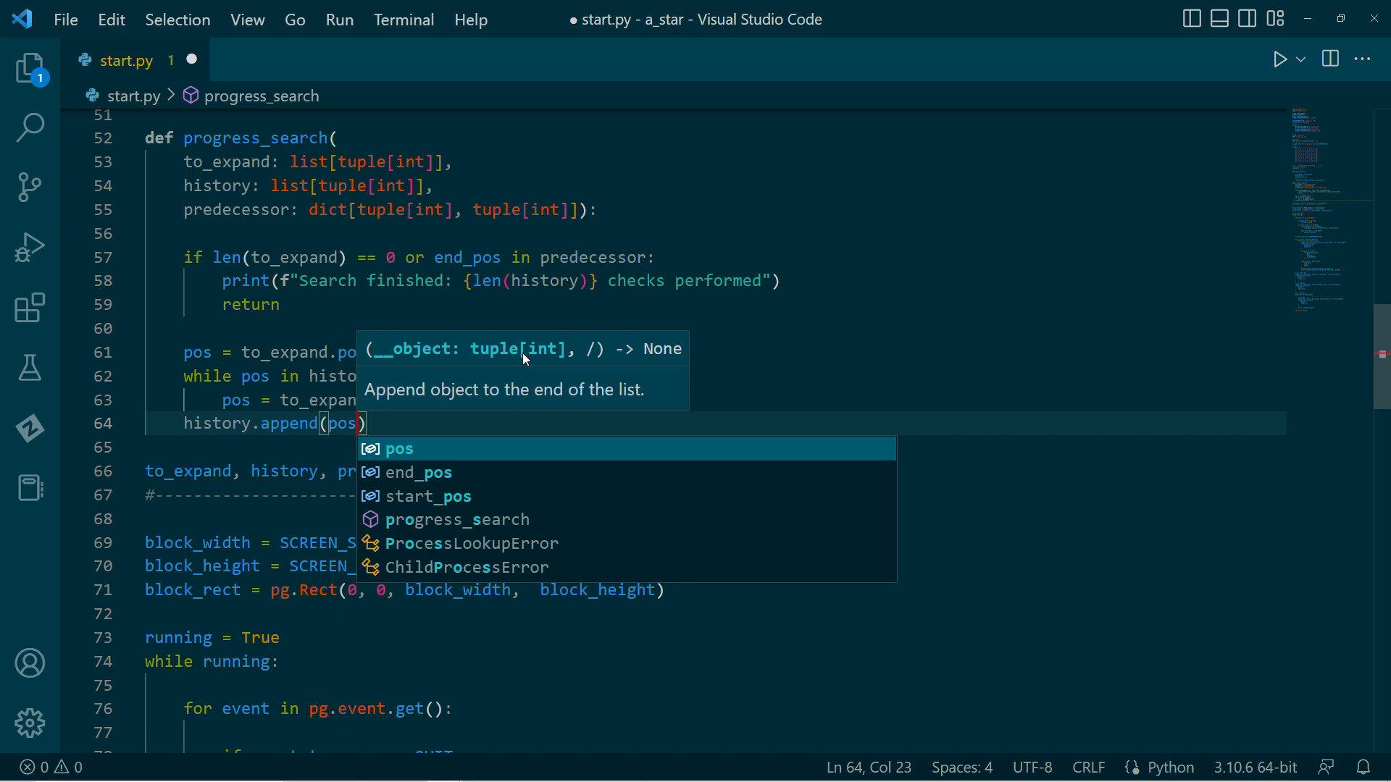
pyautogui.press('ctrl+s')
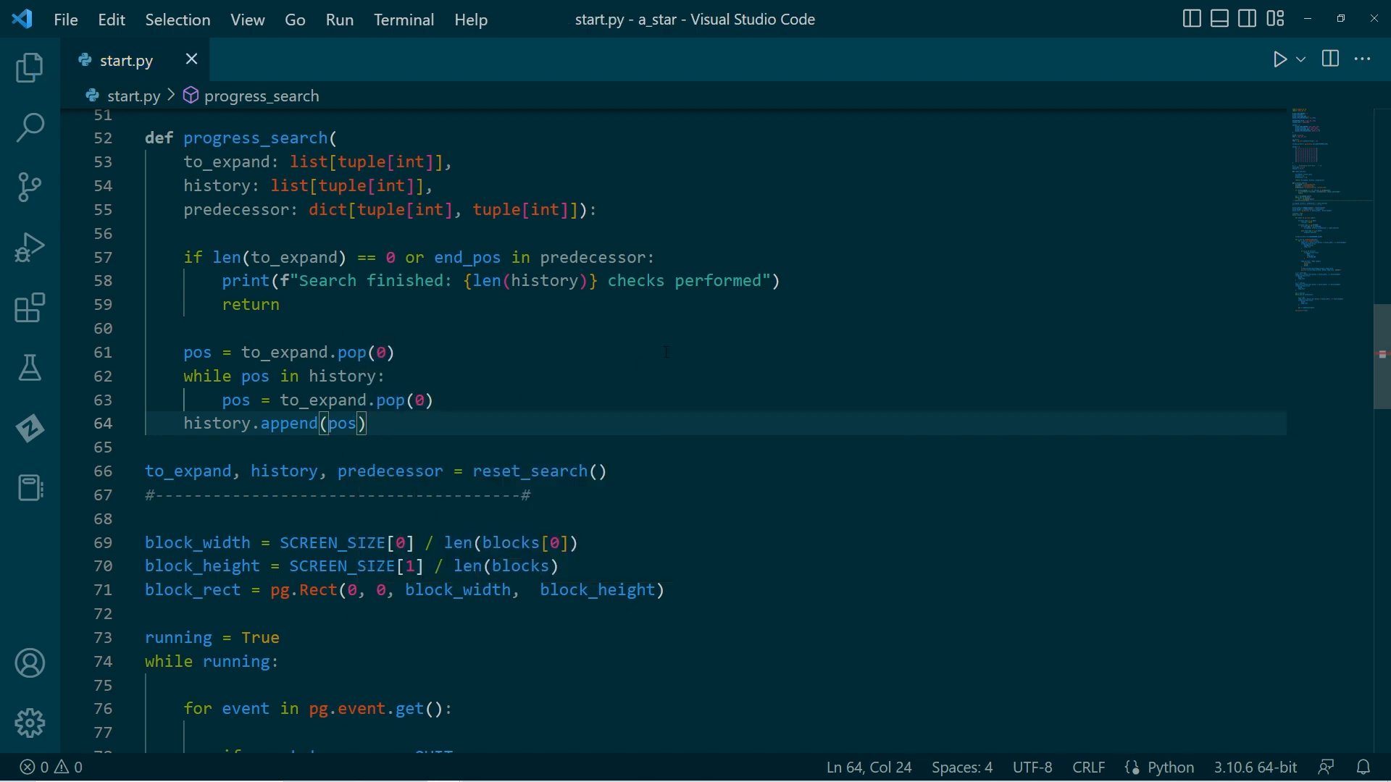
pyautogui.press('Enter')
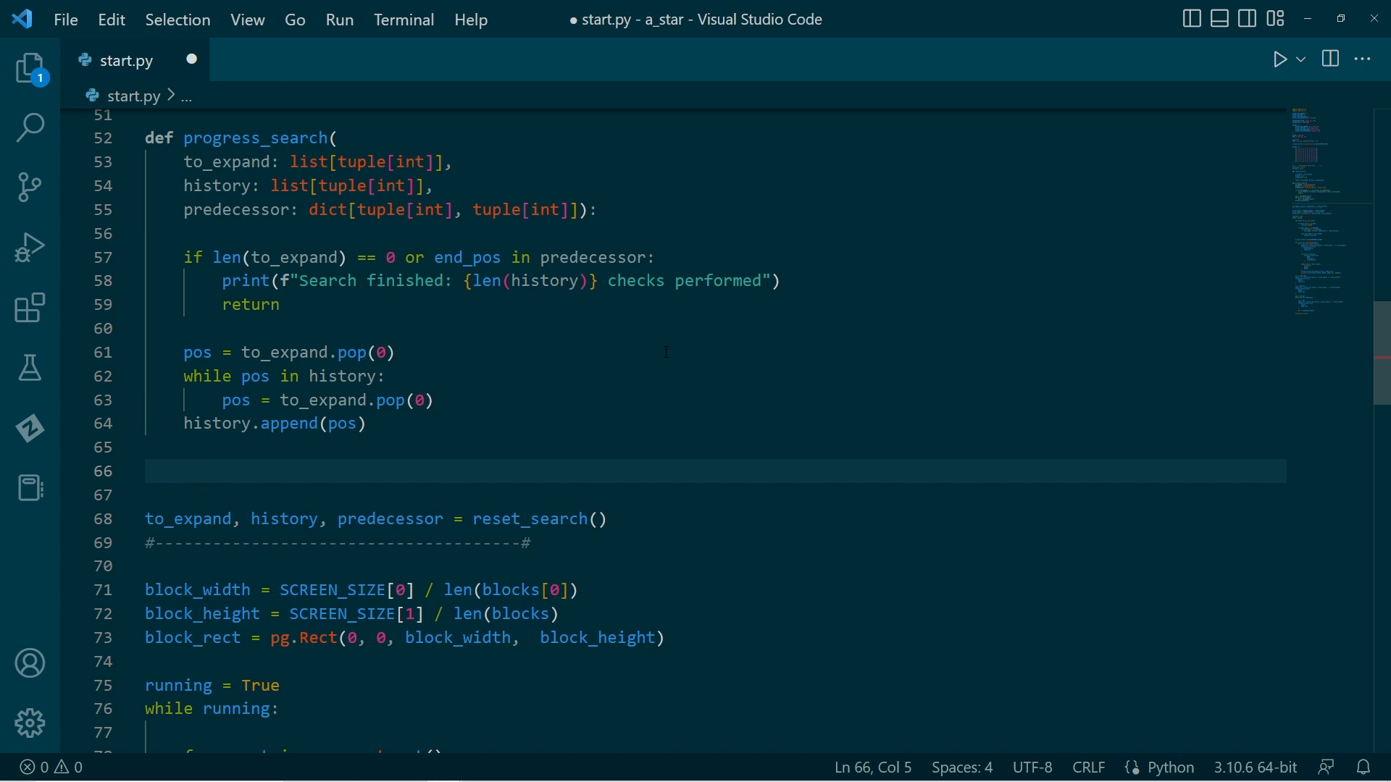
# Step: Write get_neighbours(pos) -> list[tuple[int]] returning four clamped neighbour positions, and save
pyautogui.press('ctrl+s')
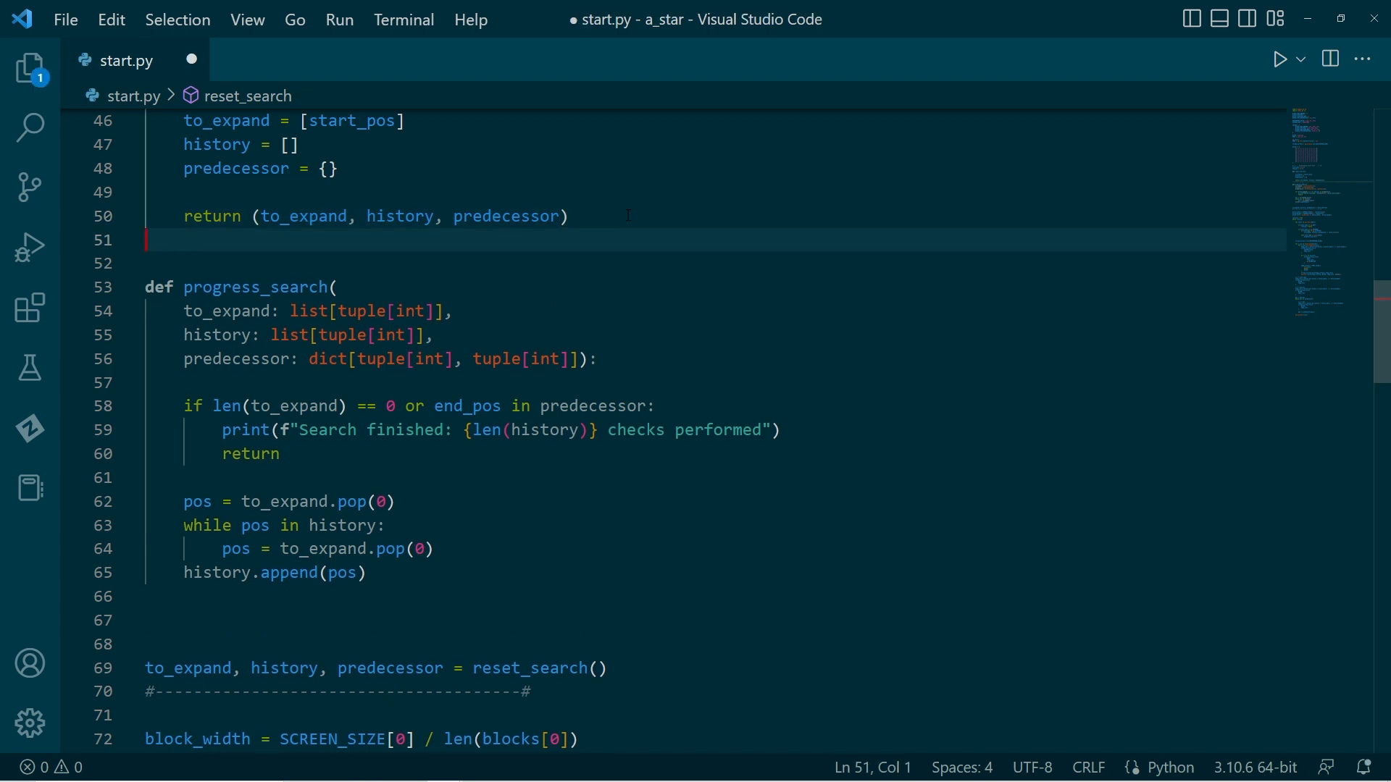
pyautogui.write('def get_neighbours(pos: tuple[int]) ->')
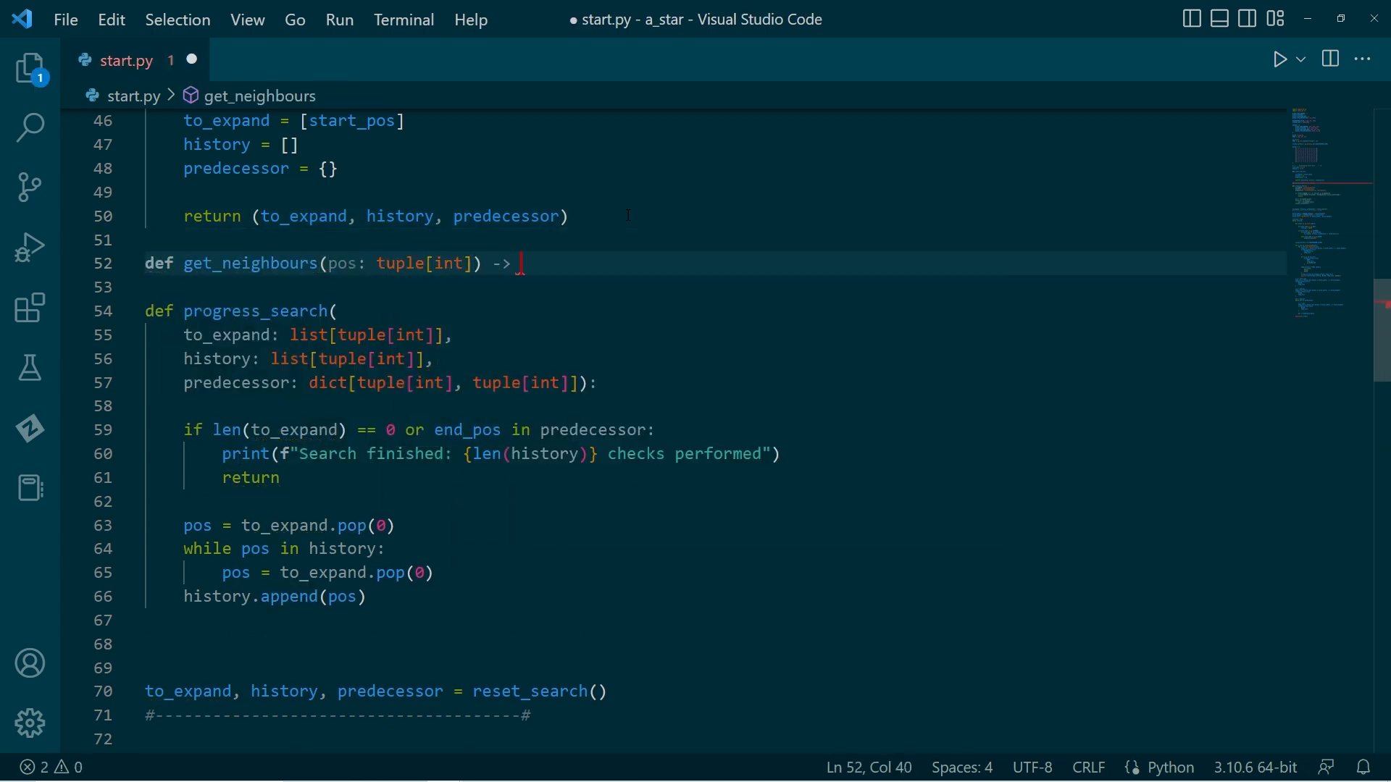
pyautogui.write('list[tuple[int]]')
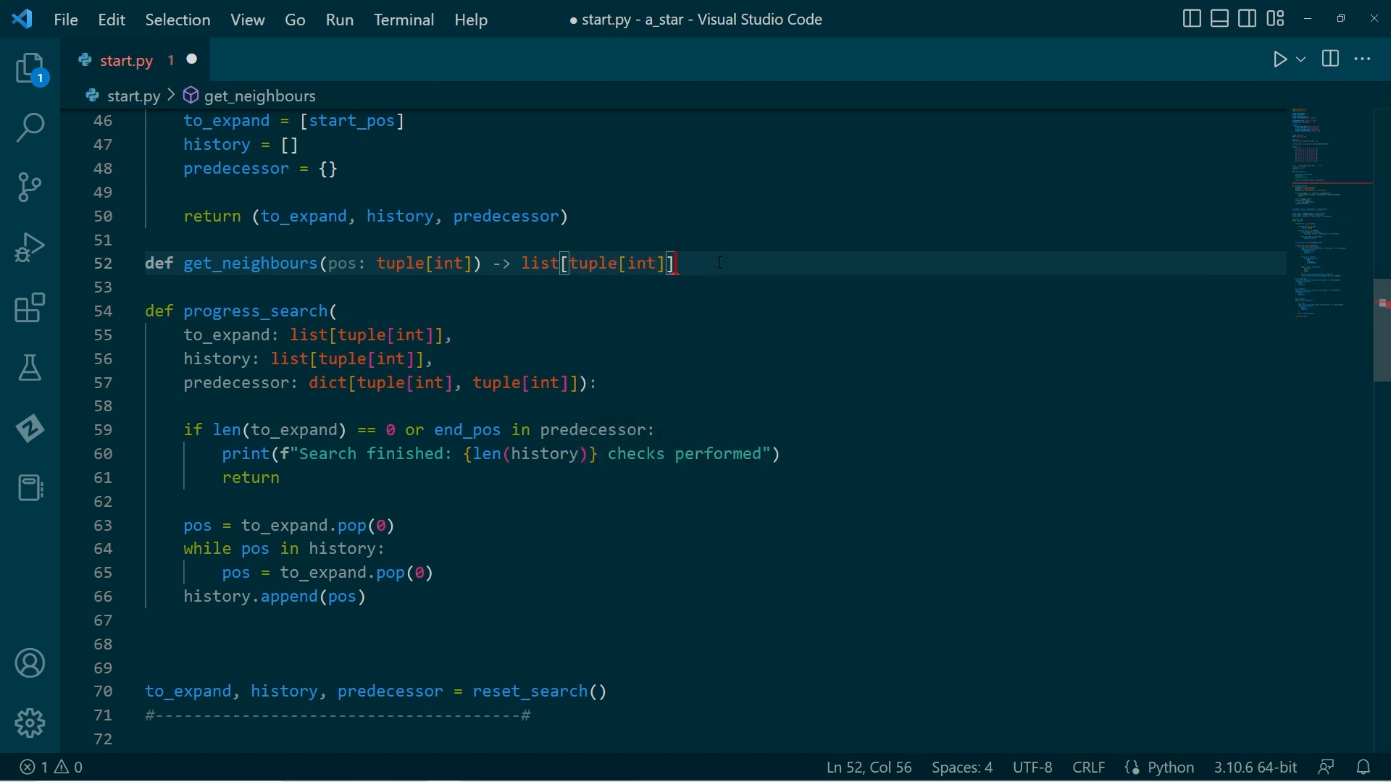
pyautogui.write('i,j = po')
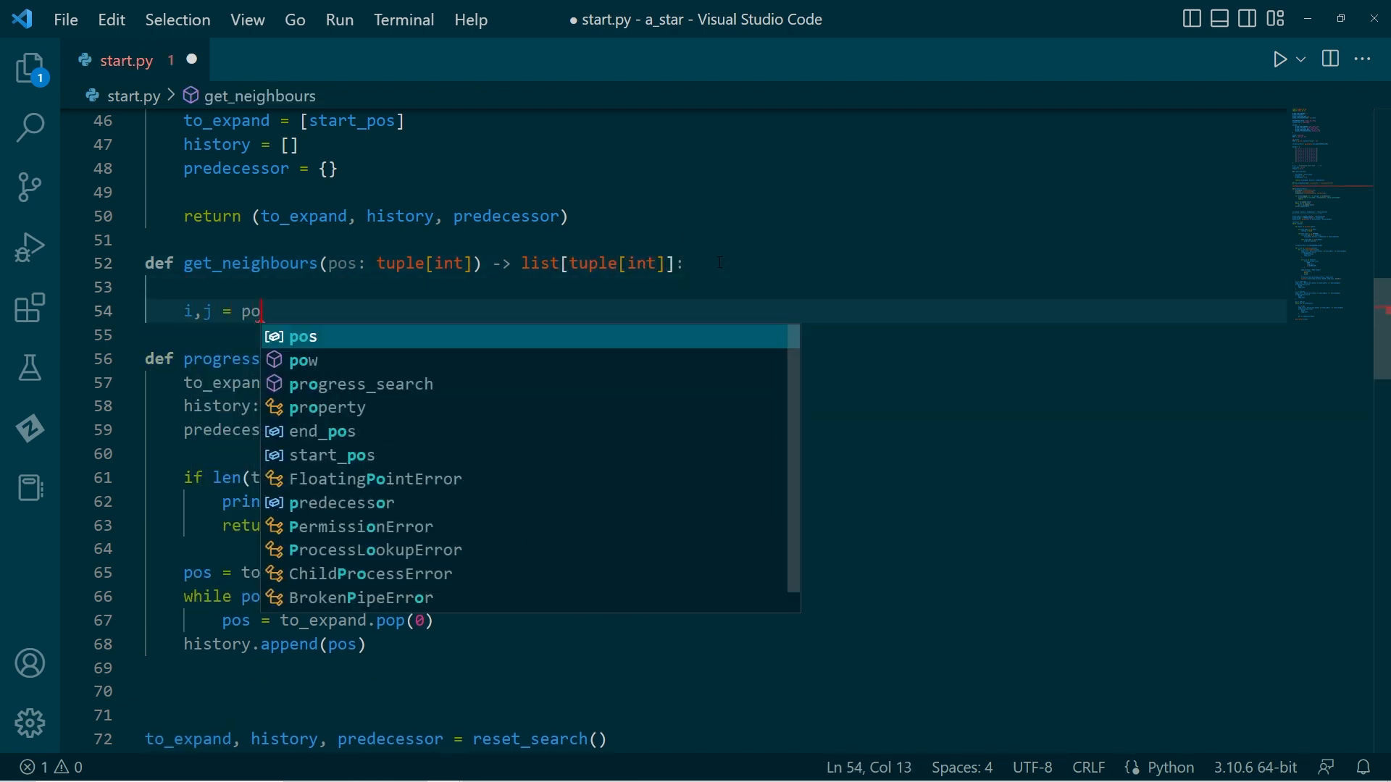
pyautogui.press('Enter')
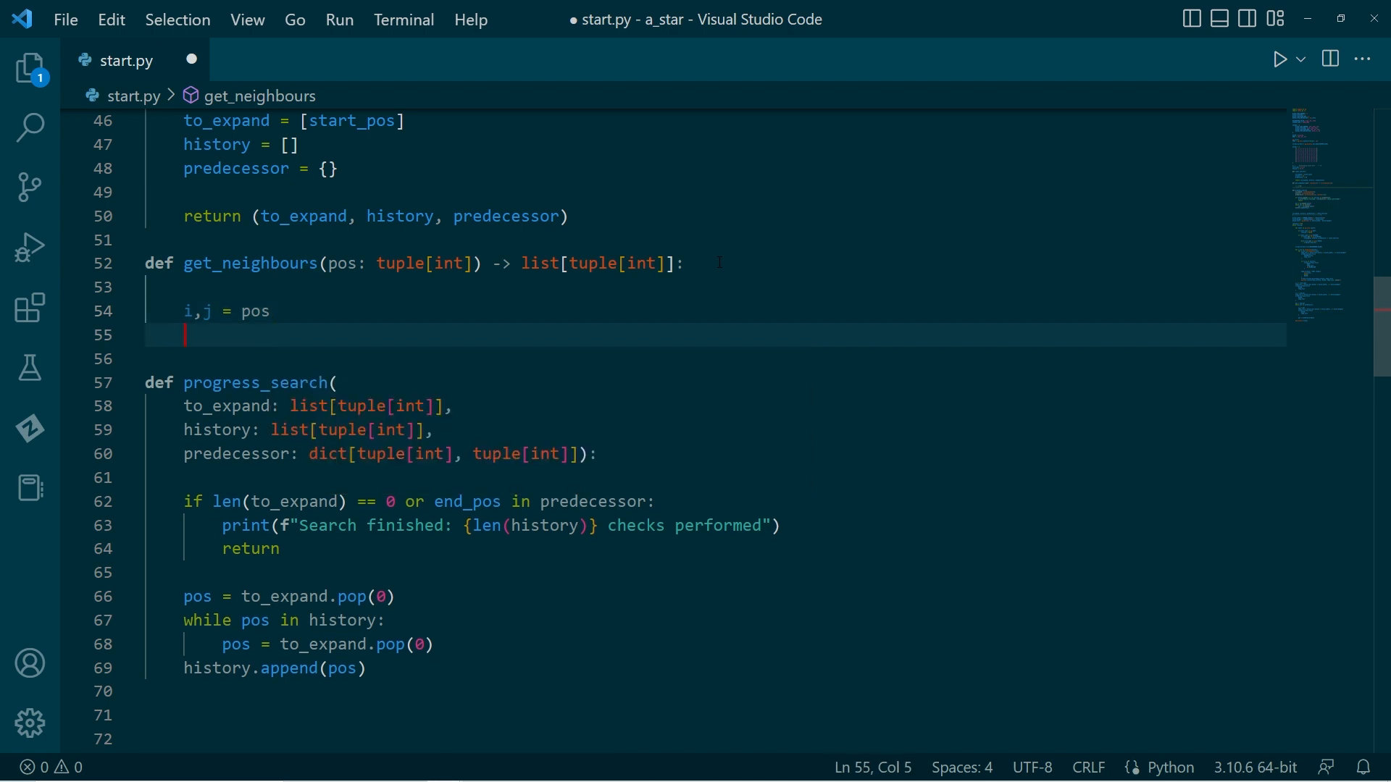
pyautogui.press('enter')
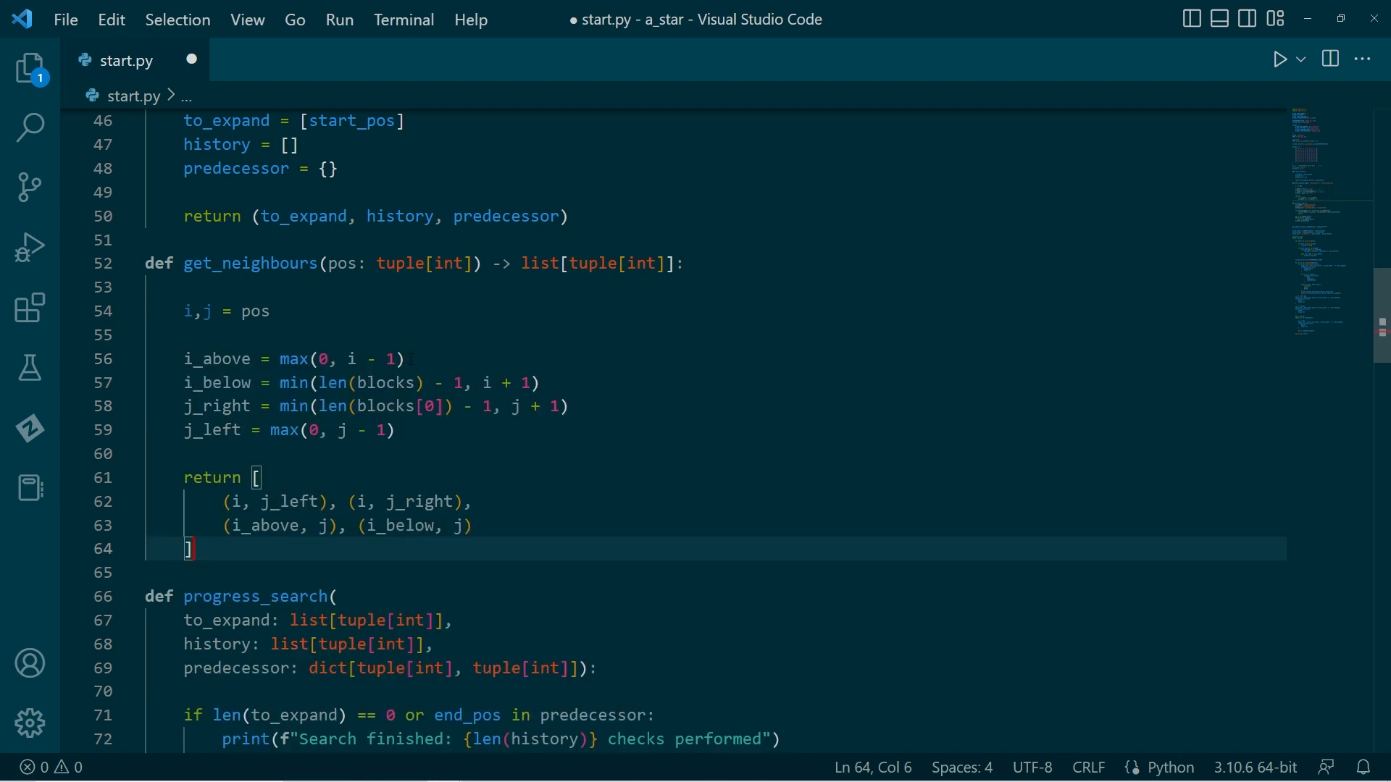
pyautogui.press('ctrl+s')
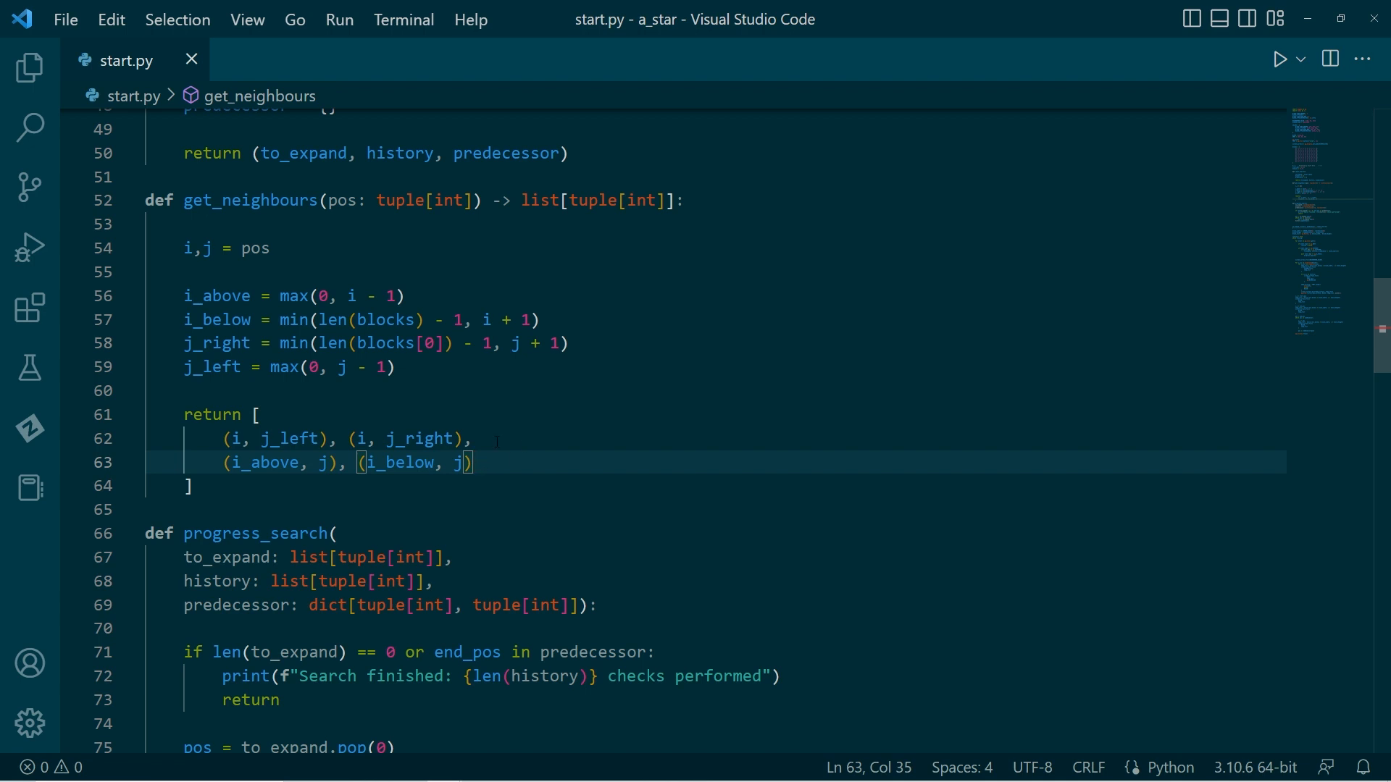
# Step: Fold get_neighbours and add points = get_neighbours(pos) with a 'for new_pos in points' loop
pyautogui.click(131, 200)
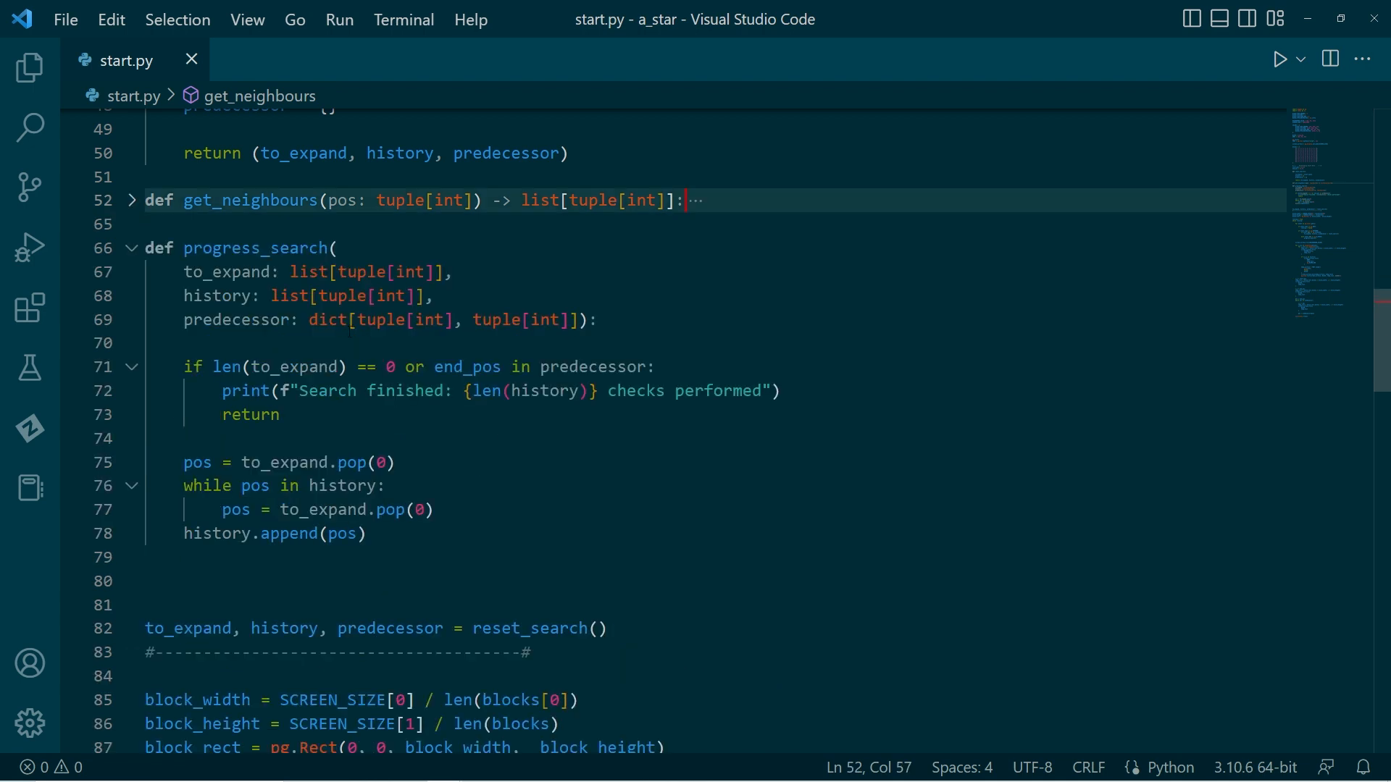
pyautogui.click(355, 533)
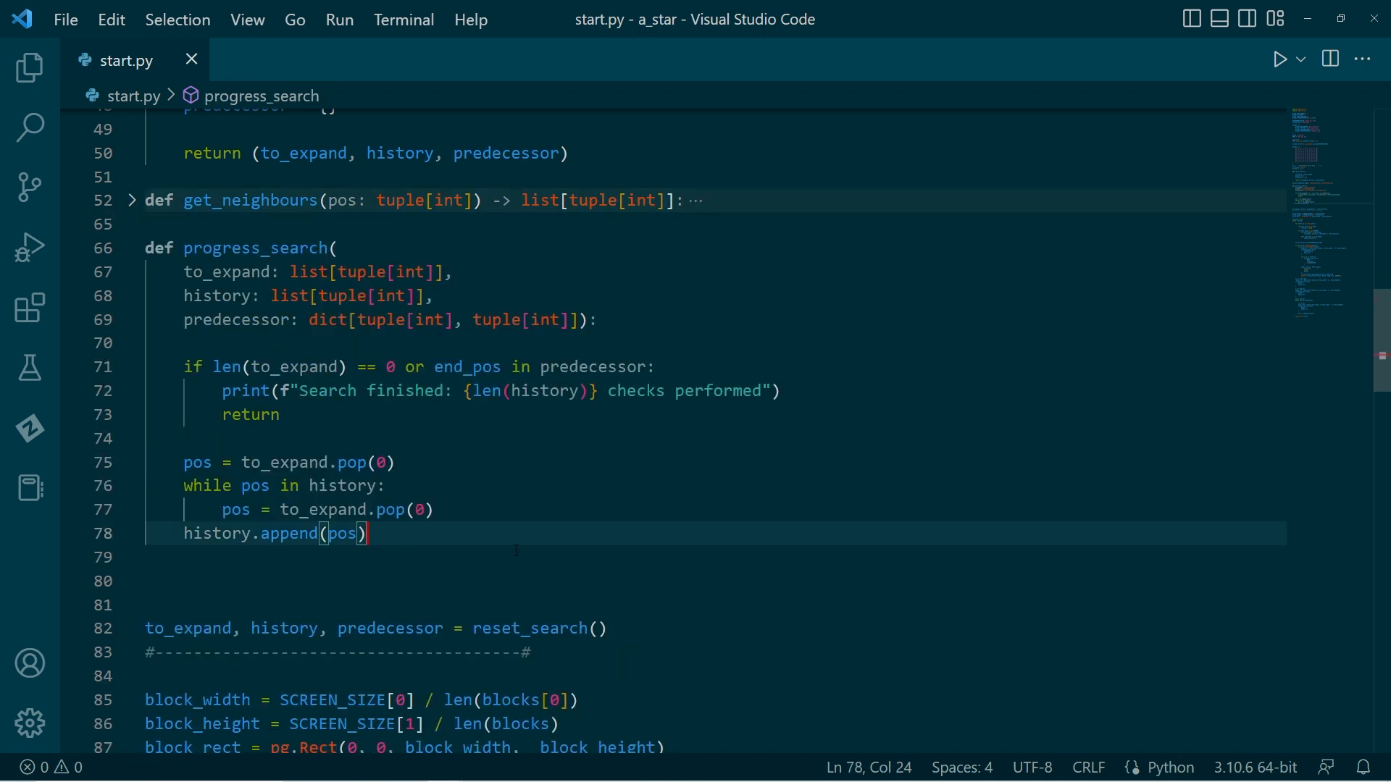
pyautogui.press('Enter')
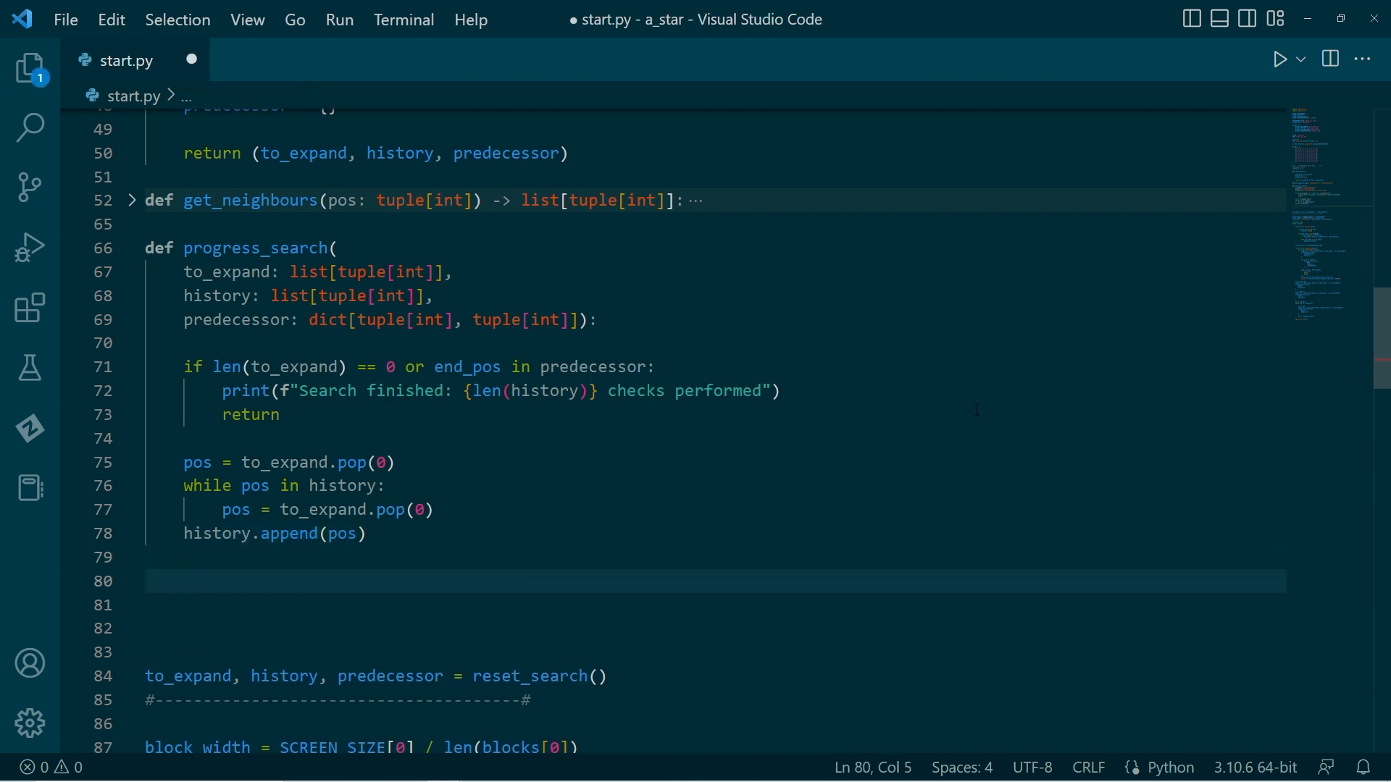
pyautogui.write('for new_pos')
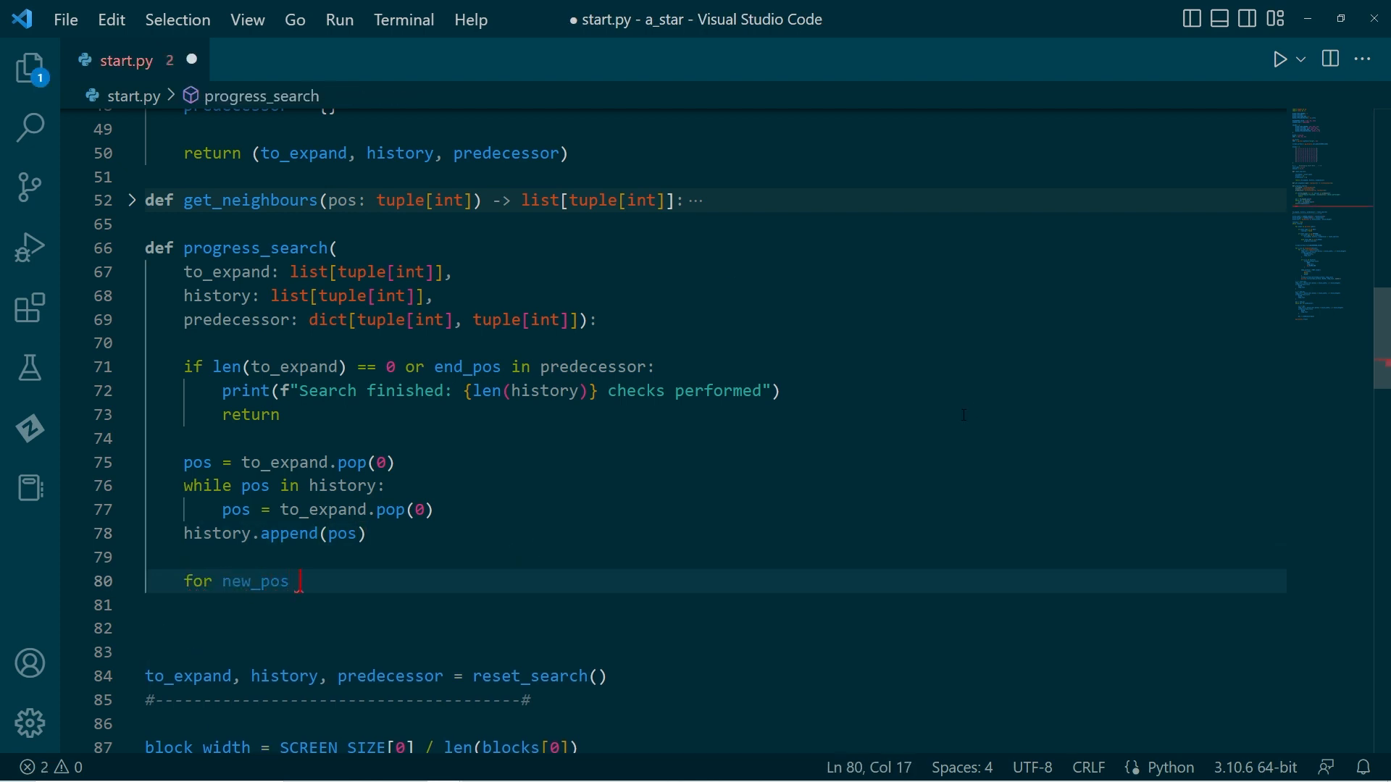
pyautogui.write('points = get_neighbours(pos)')
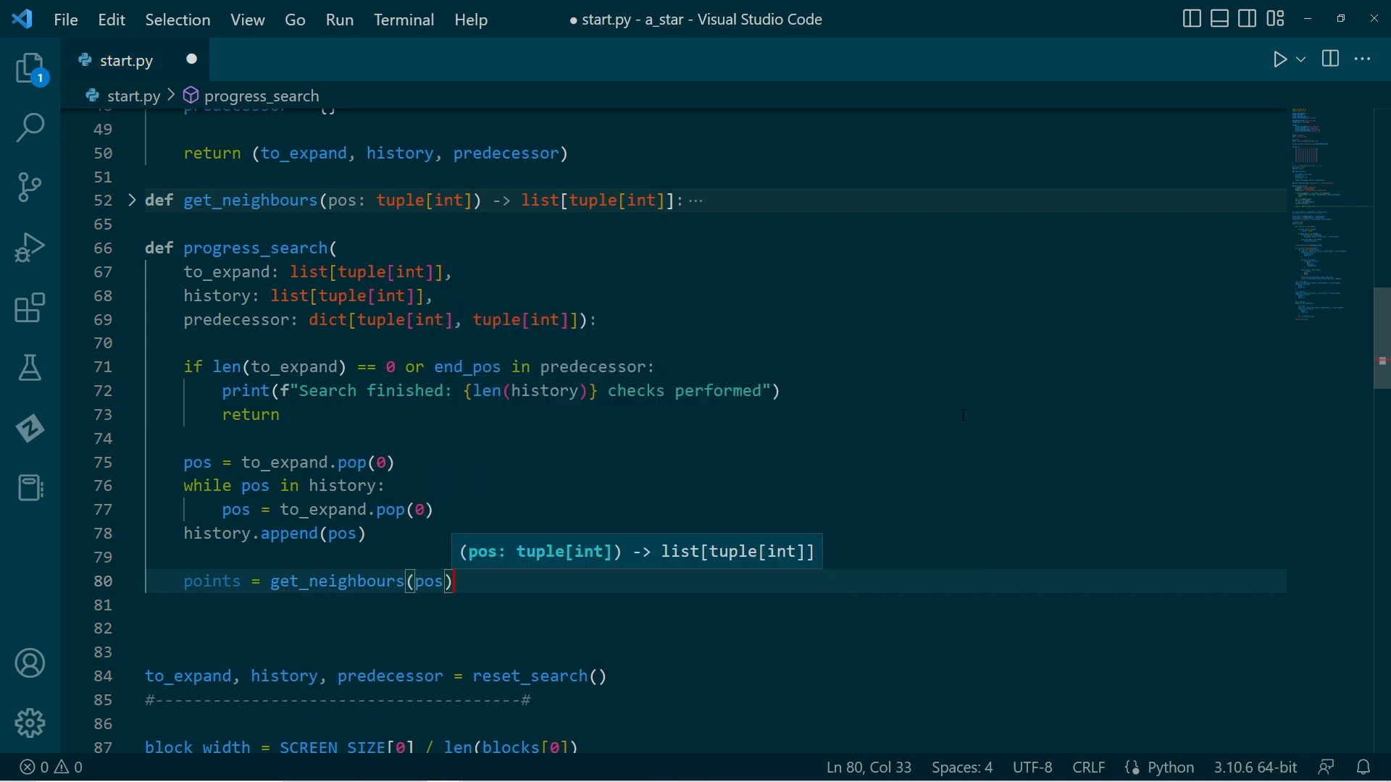
pyautogui.write('for new_pos in points:')
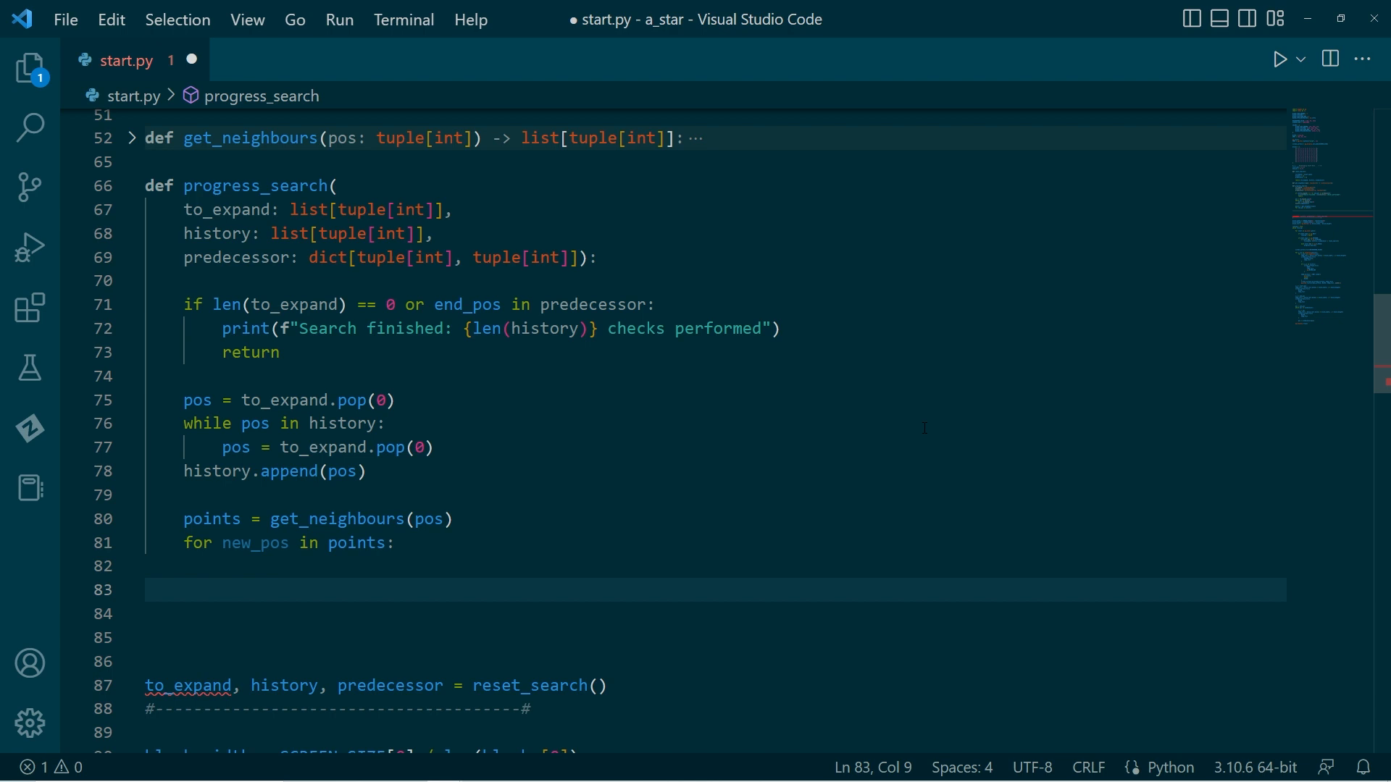
# Step: In the loop, continue when new_pos is already in history or to_expand
pyautogui.write('if')
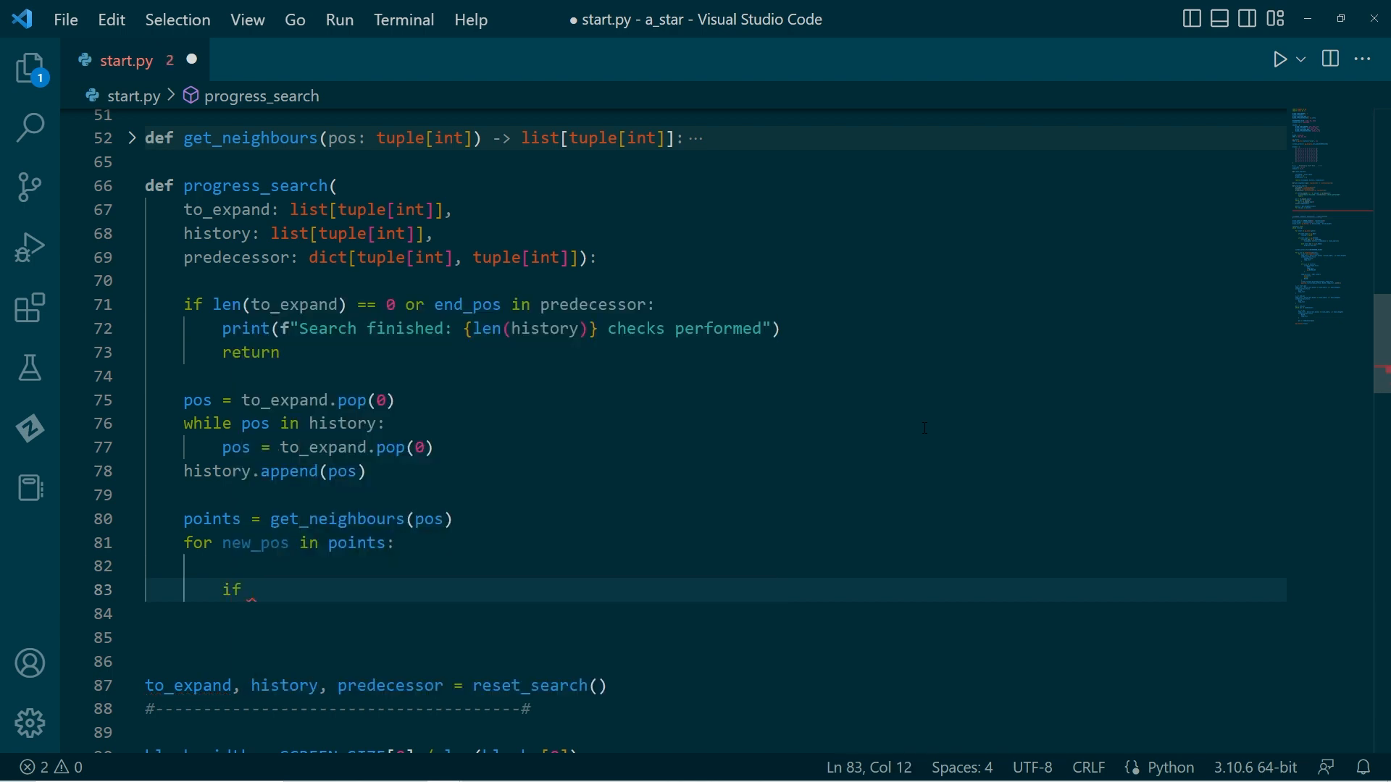
pyautogui.write('new')
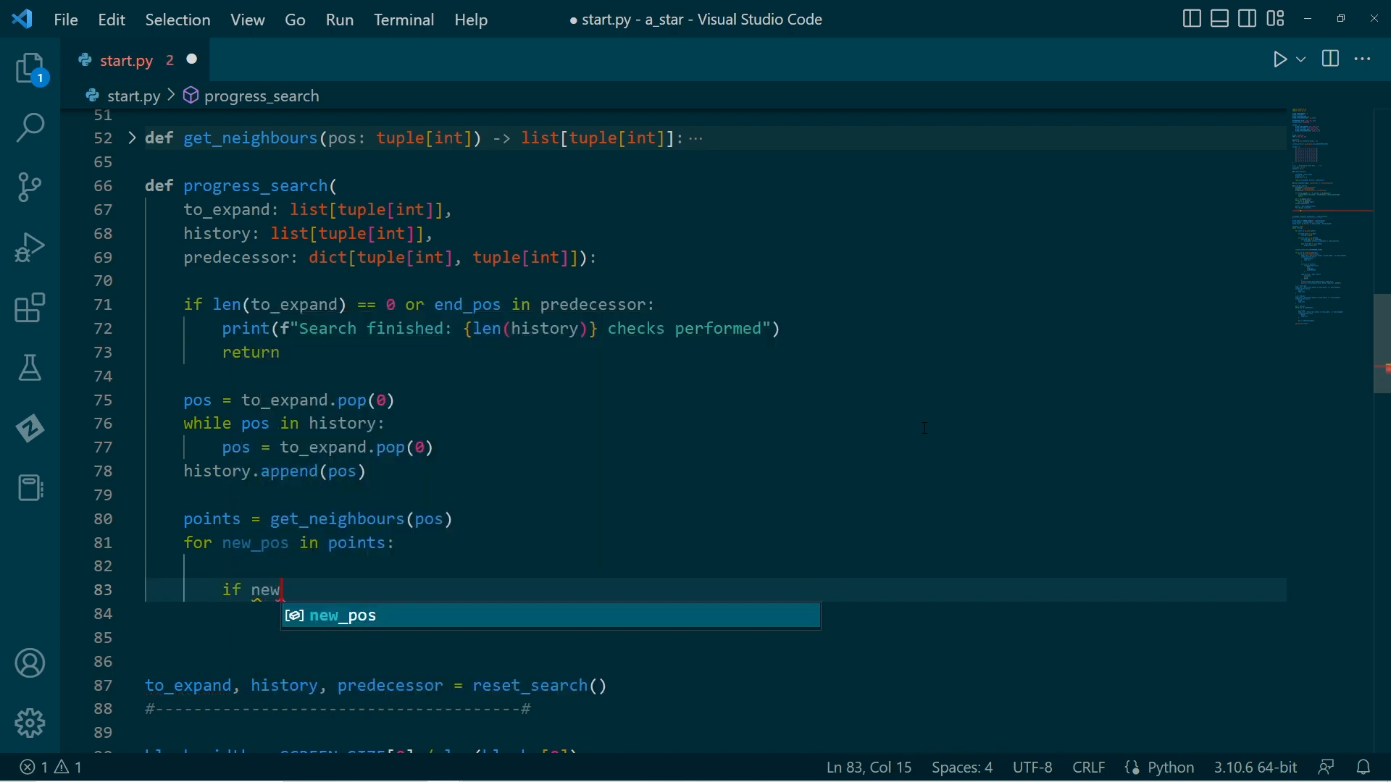
pyautogui.write('_pos is')
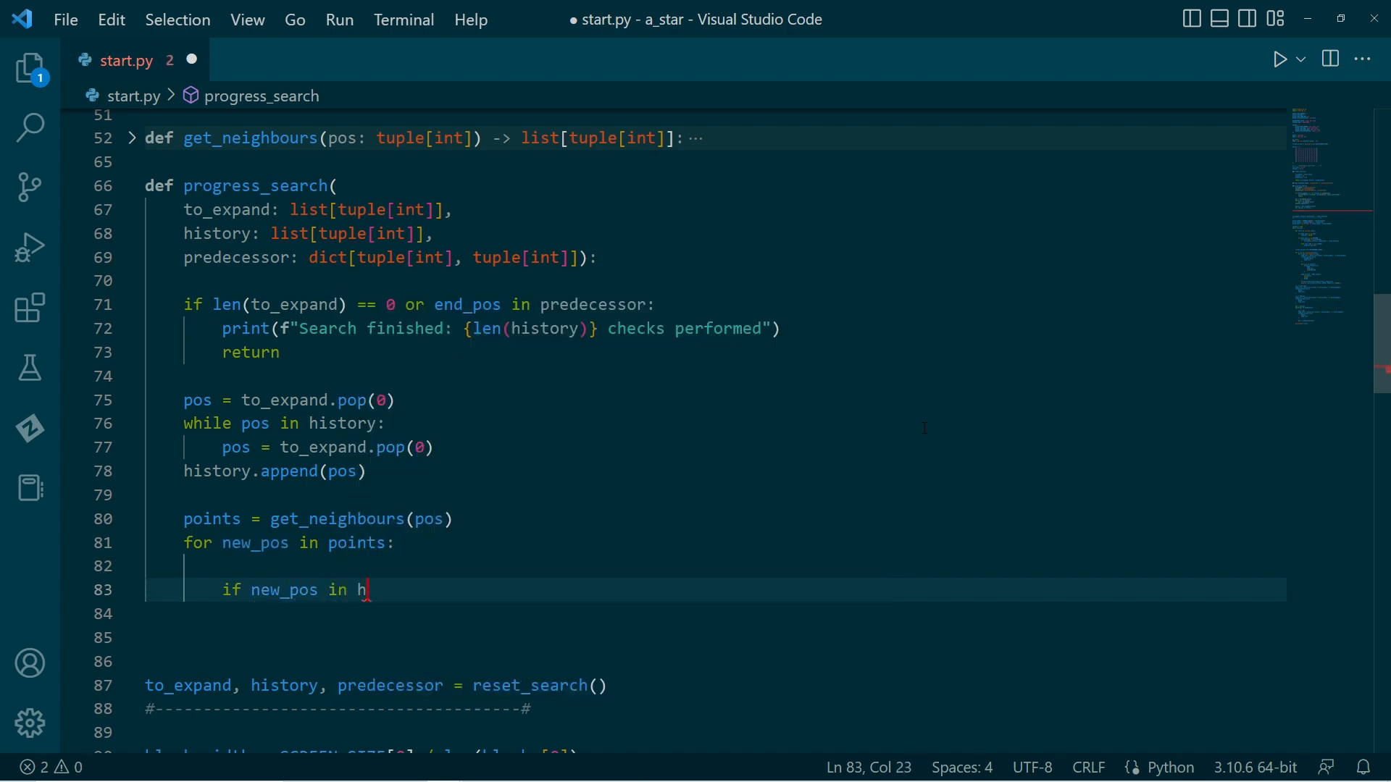
pyautogui.write('istory or new_pos')
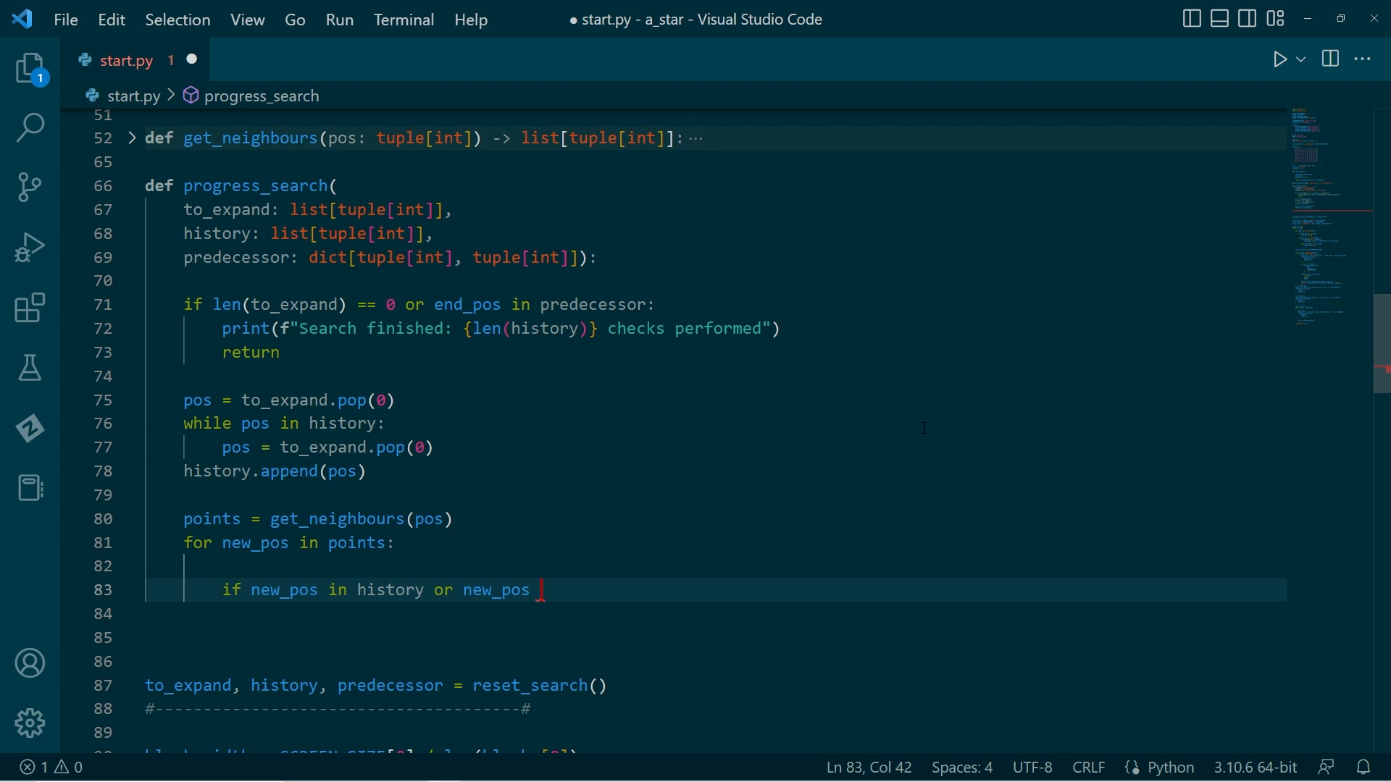
pyautogui.write('in')
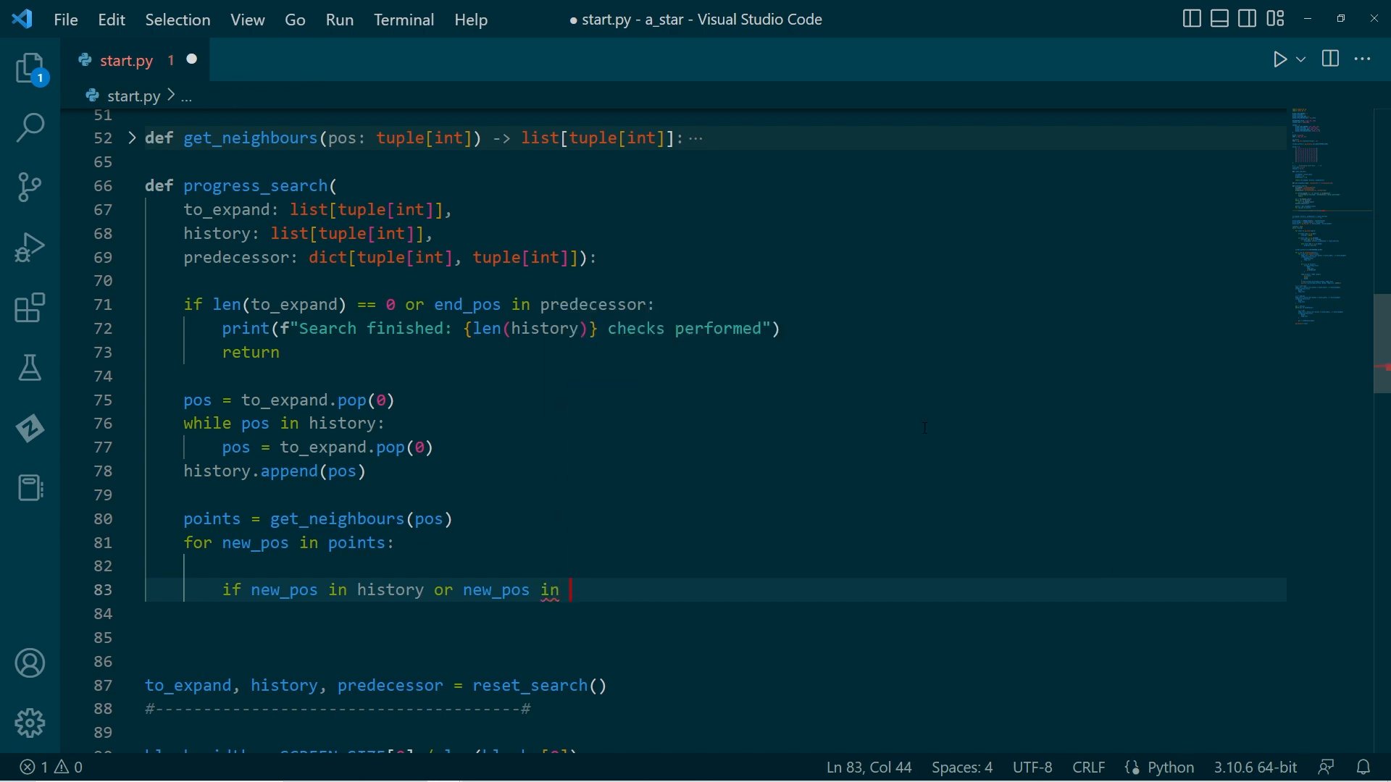
pyautogui.write('to_expand')
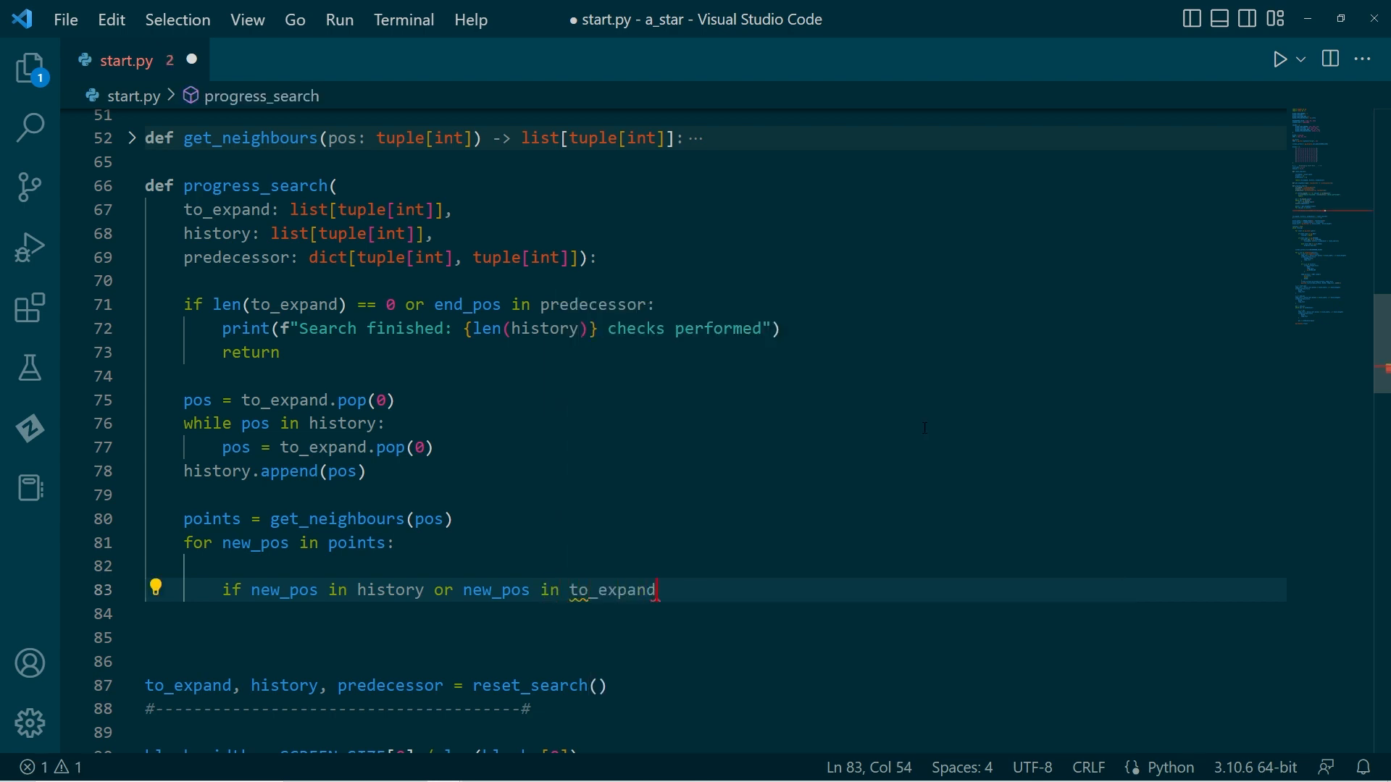
pyautogui.write('c')
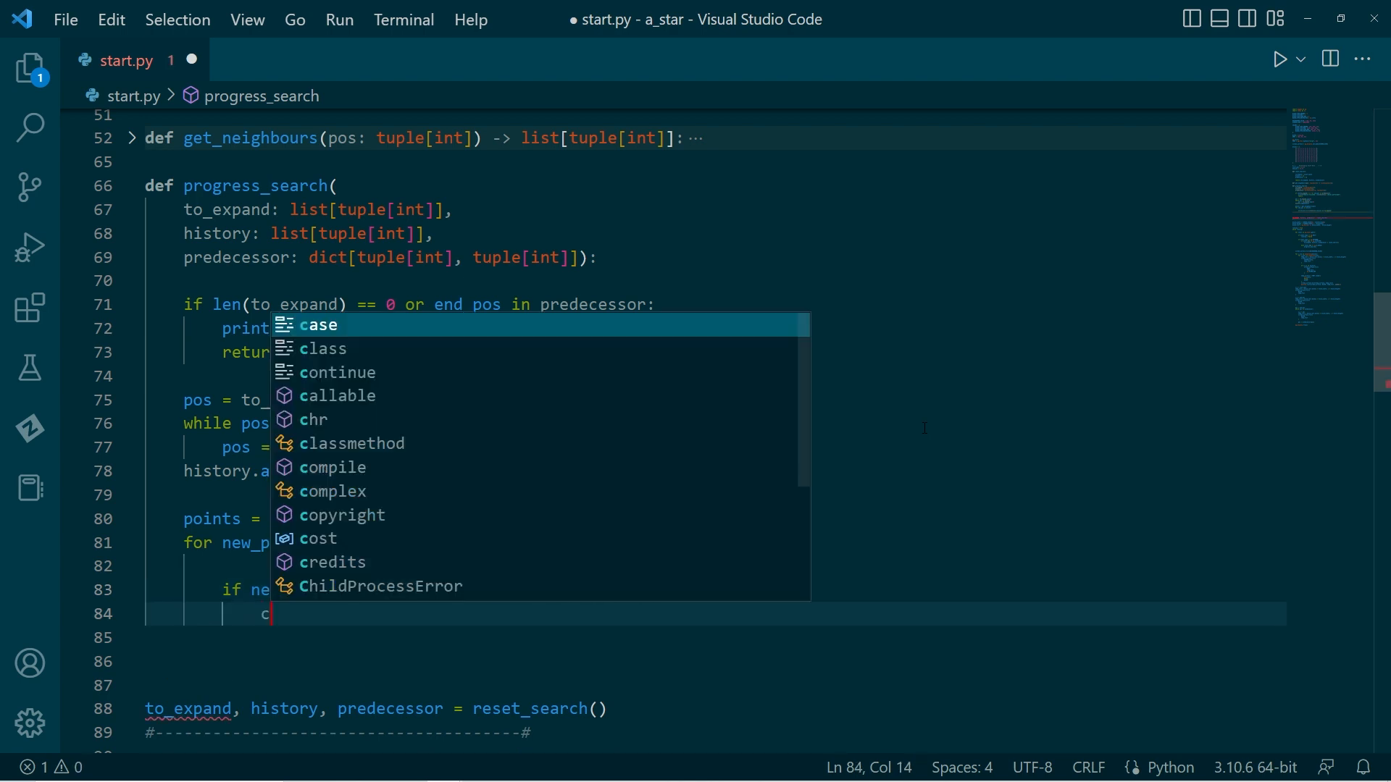
pyautogui.write('continue')
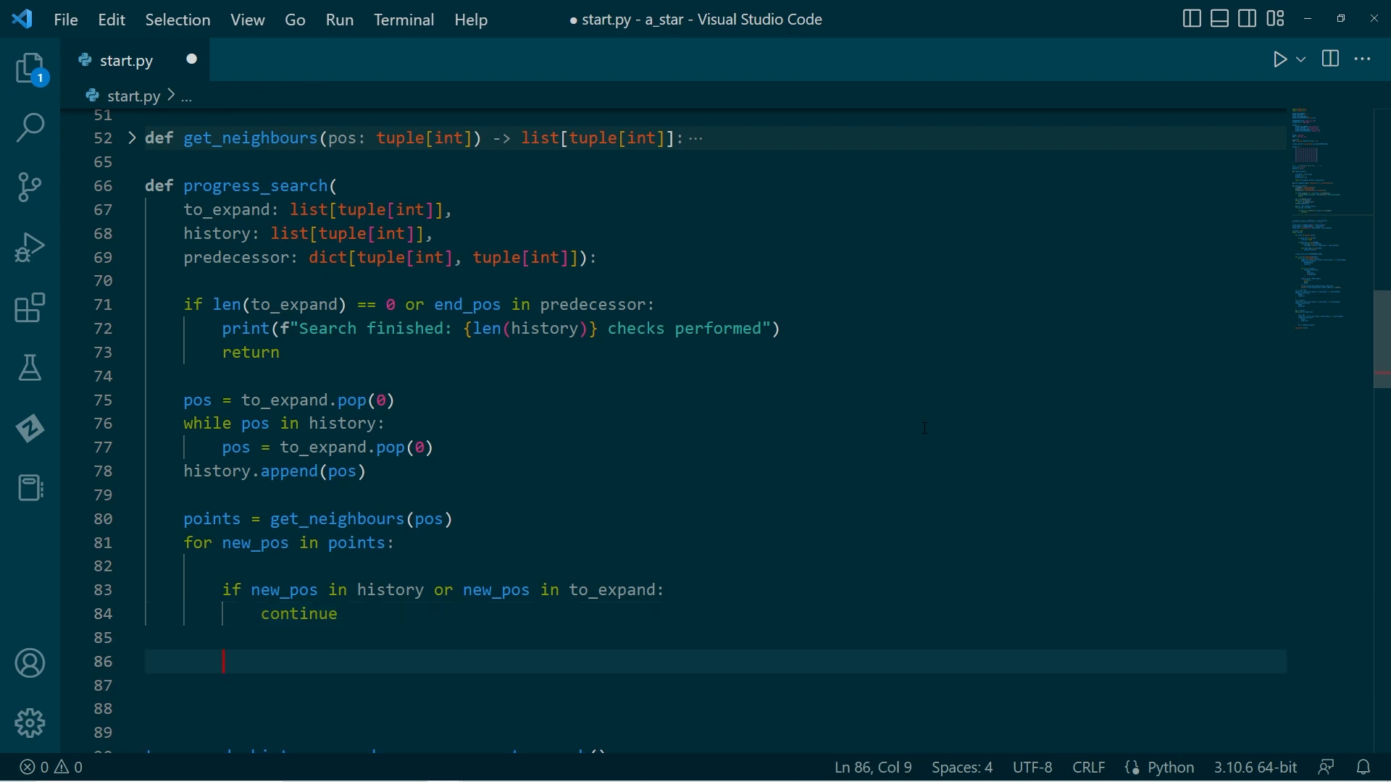
# Step: Set predecessor[new_pos] = pos, append new_pos to to_expand, and save start.py
pyautogui.scroll(-3)
pyautogui.write('if')
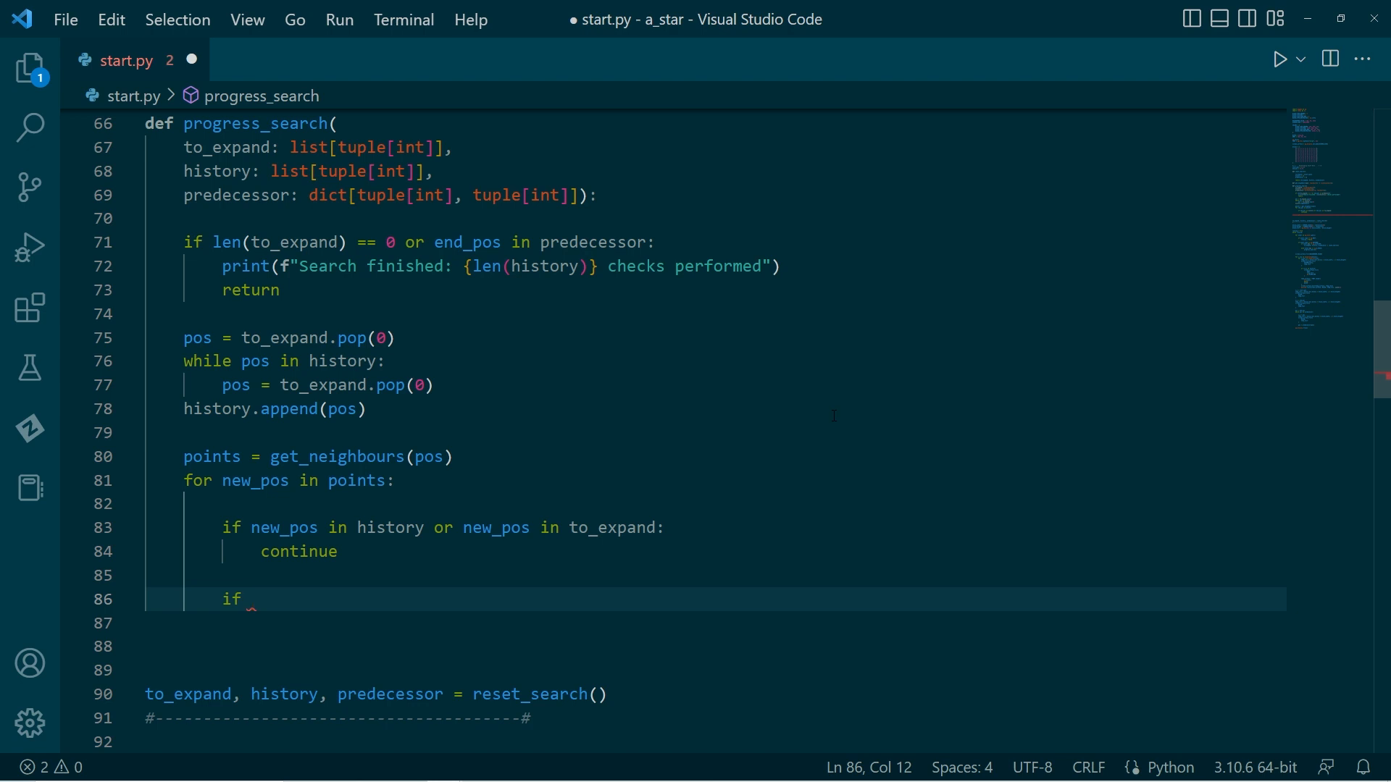
pyautogui.write('new_pos not in')
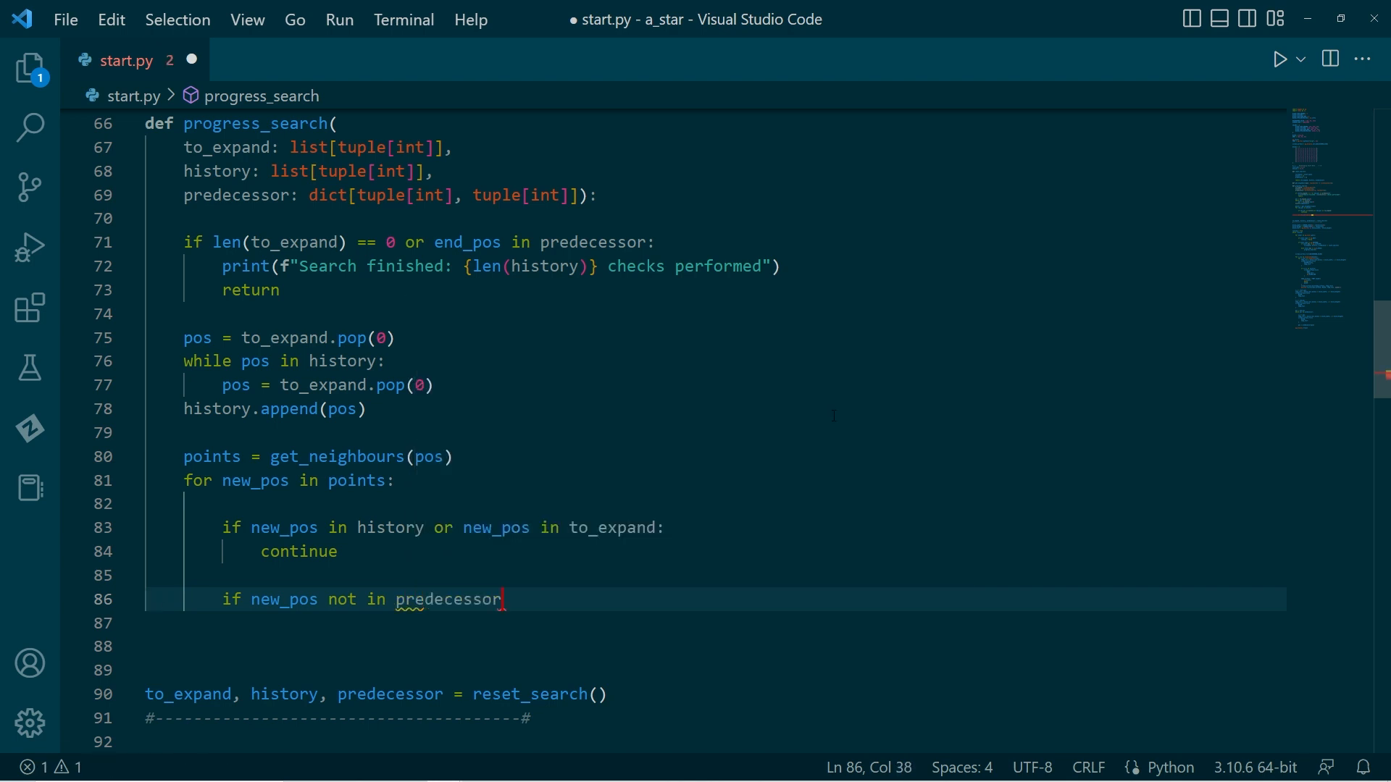
pyautogui.write('predecessor[]')
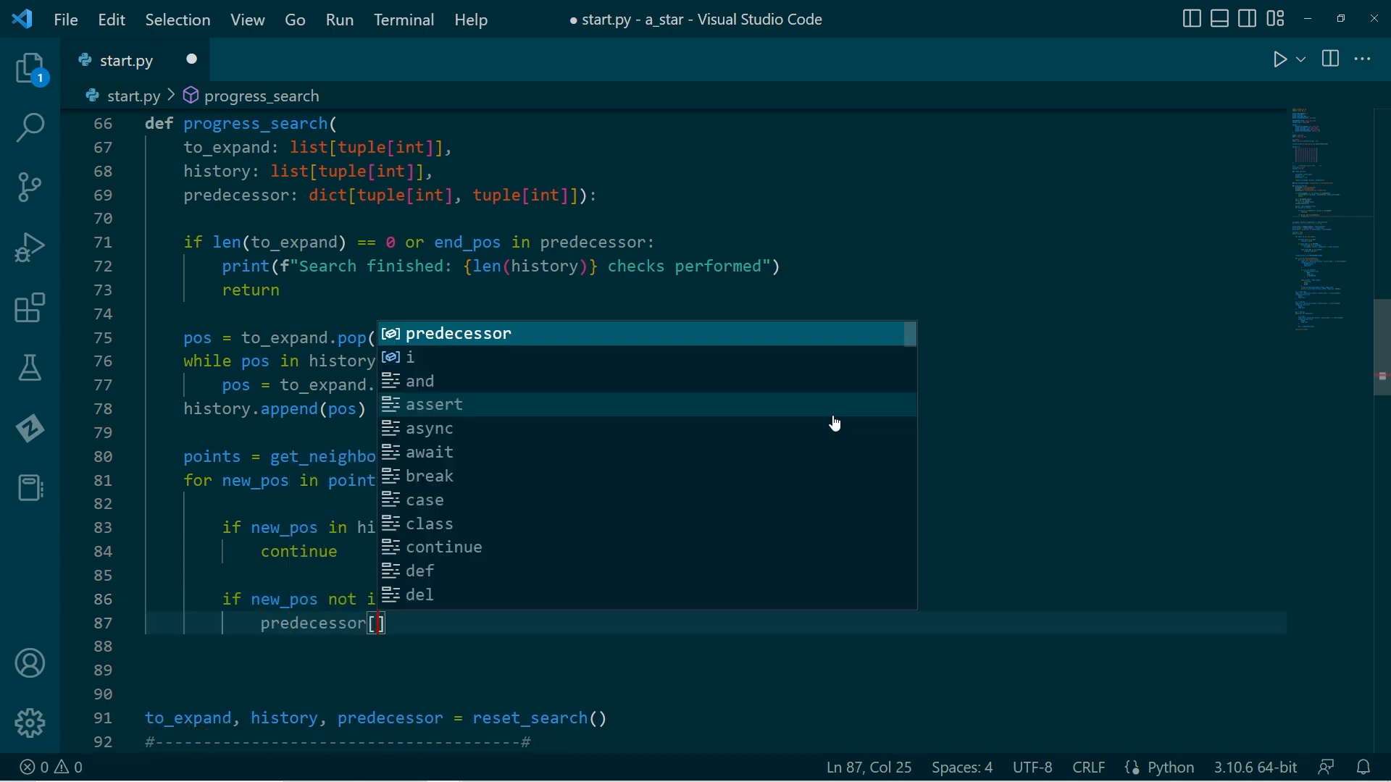
pyautogui.write('new_pos] = pos')
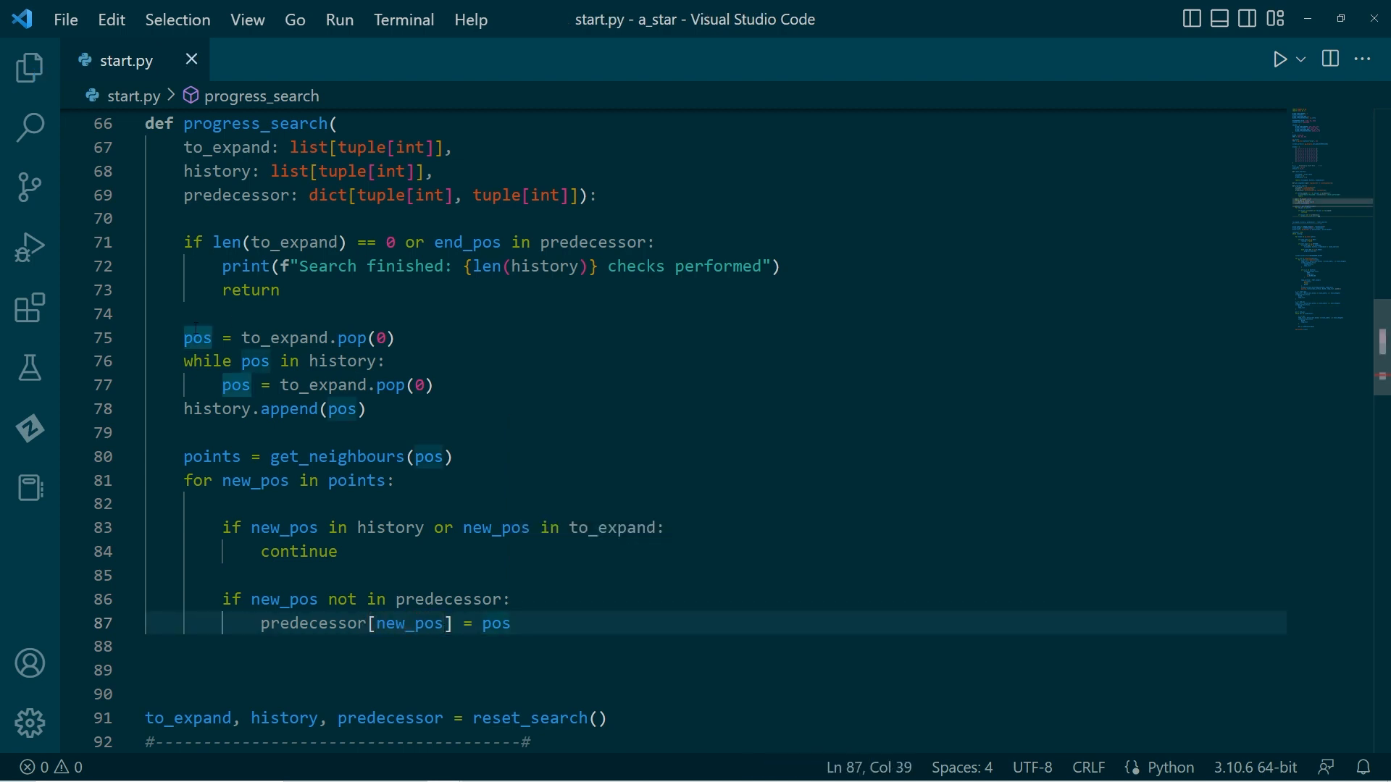
pyautogui.doubleClick(197, 338)
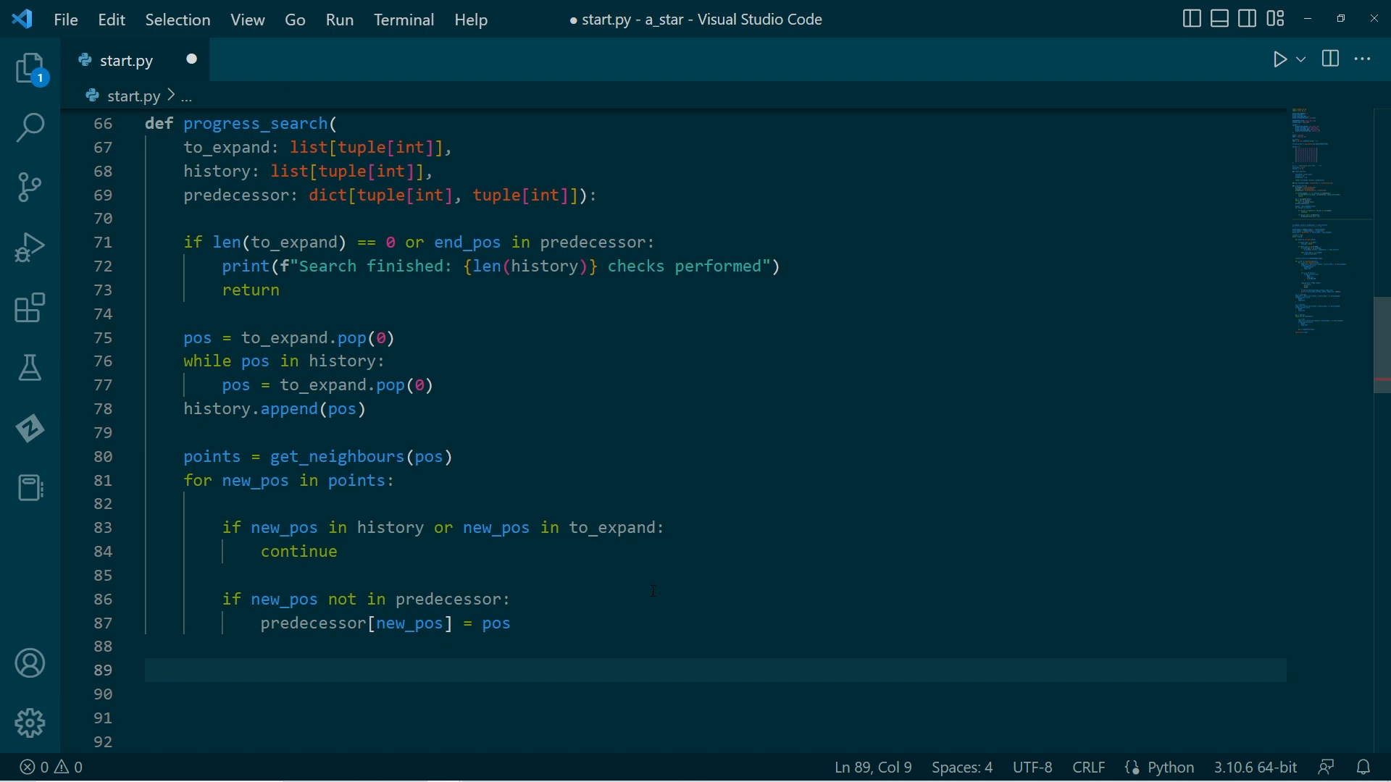
pyautogui.write('to_expand')
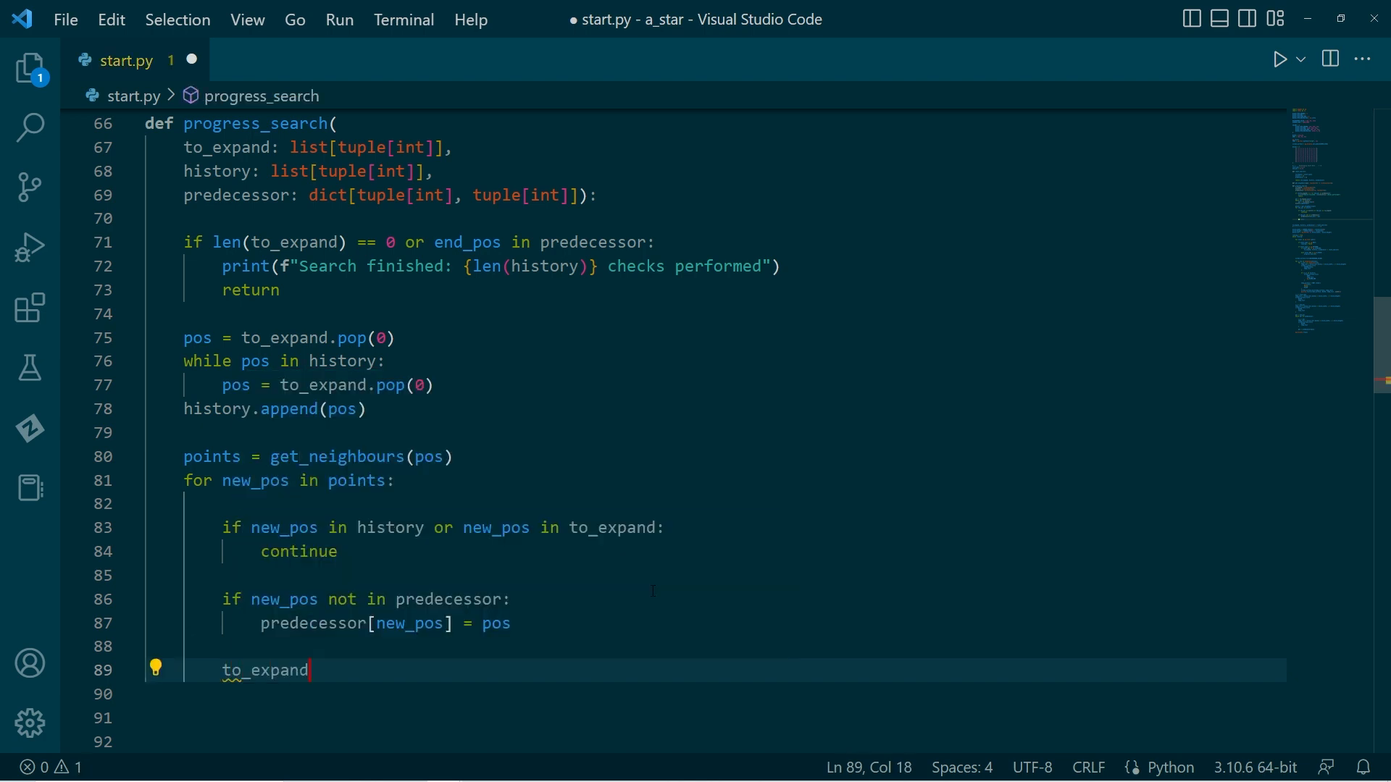
pyautogui.write('.append(')
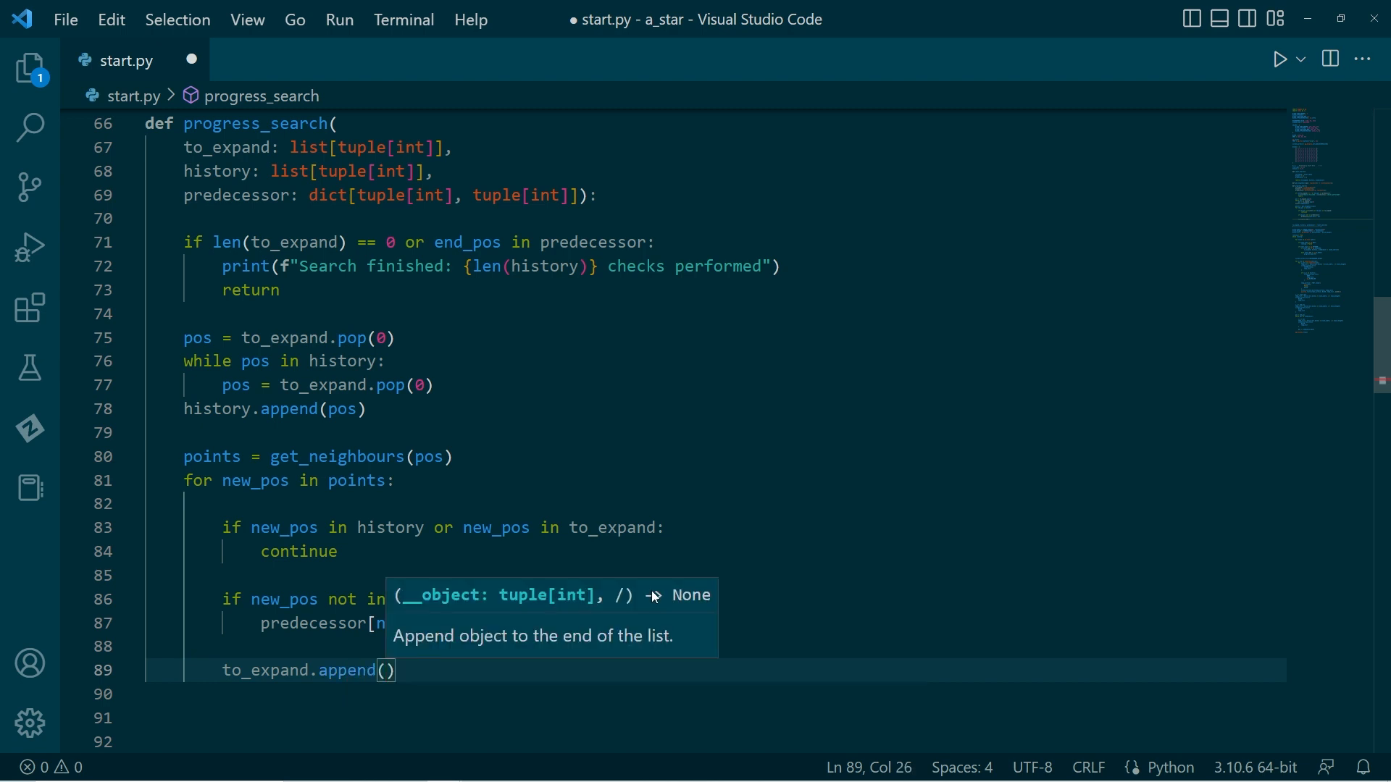
pyautogui.write('new_pos')
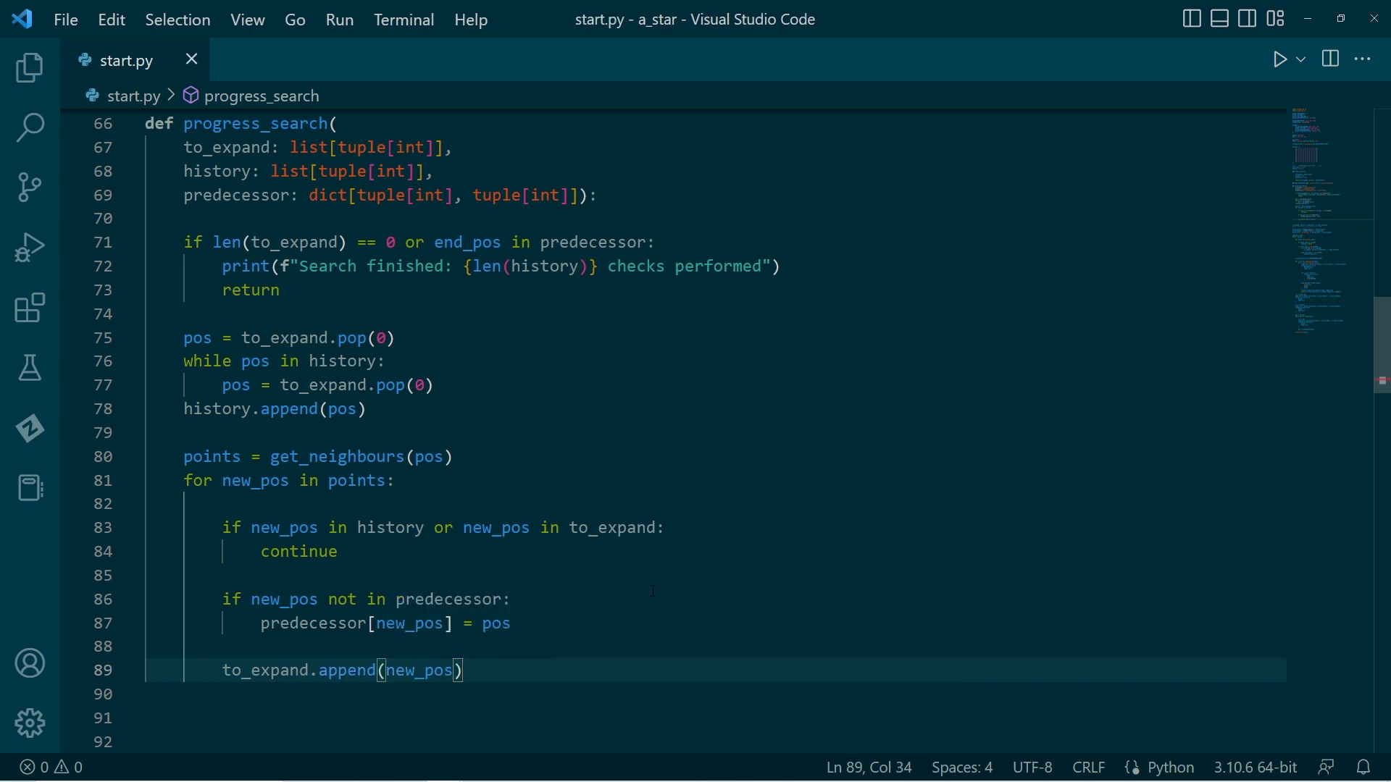
pyautogui.scroll(-3)
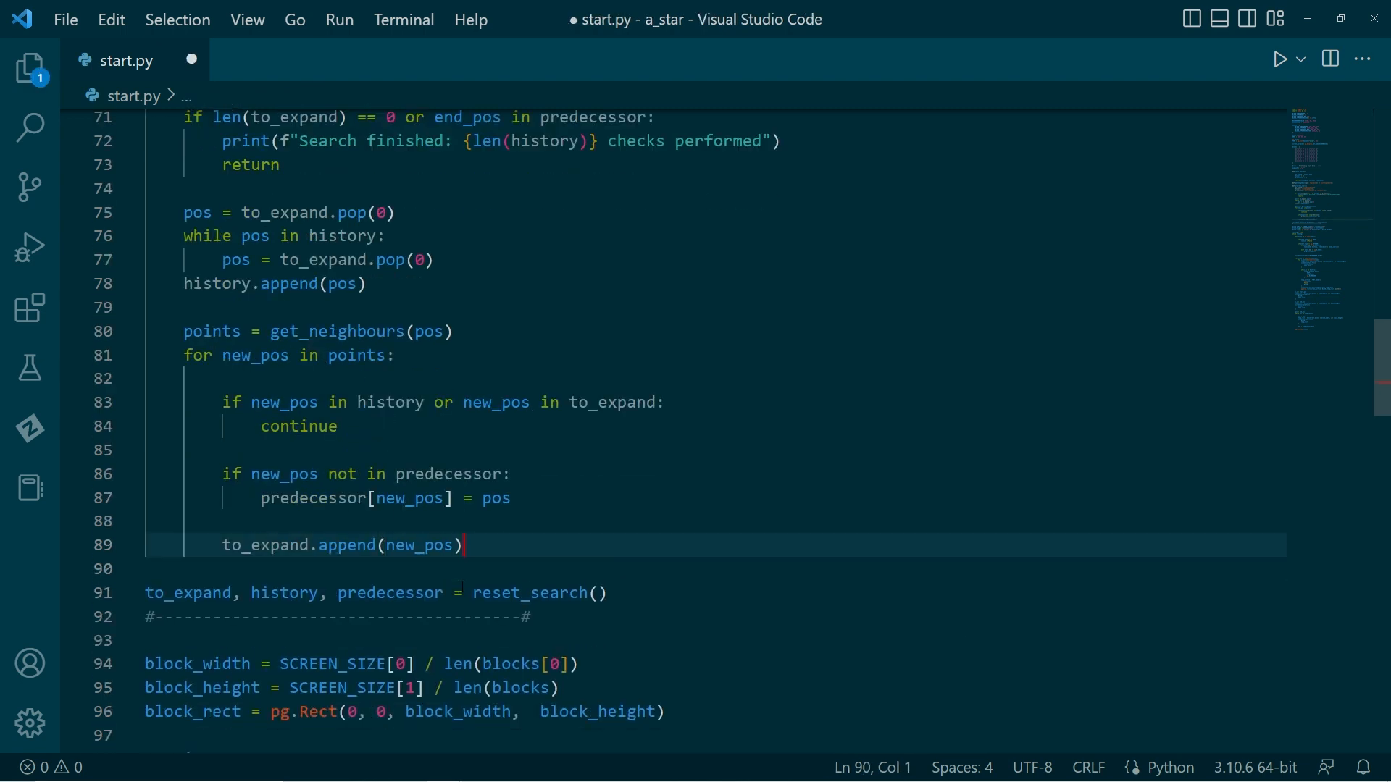
pyautogui.press('ctrl+s')
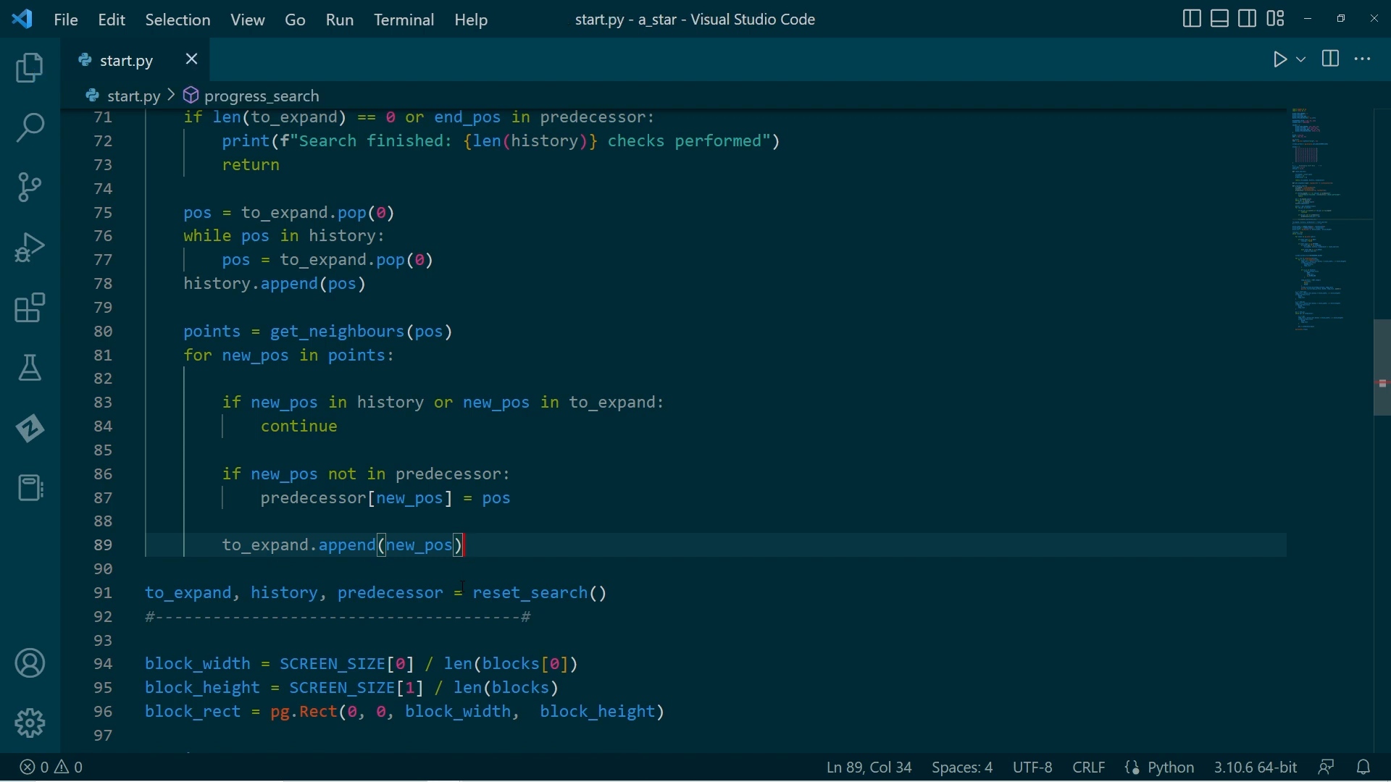
pyautogui.click(396, 212)
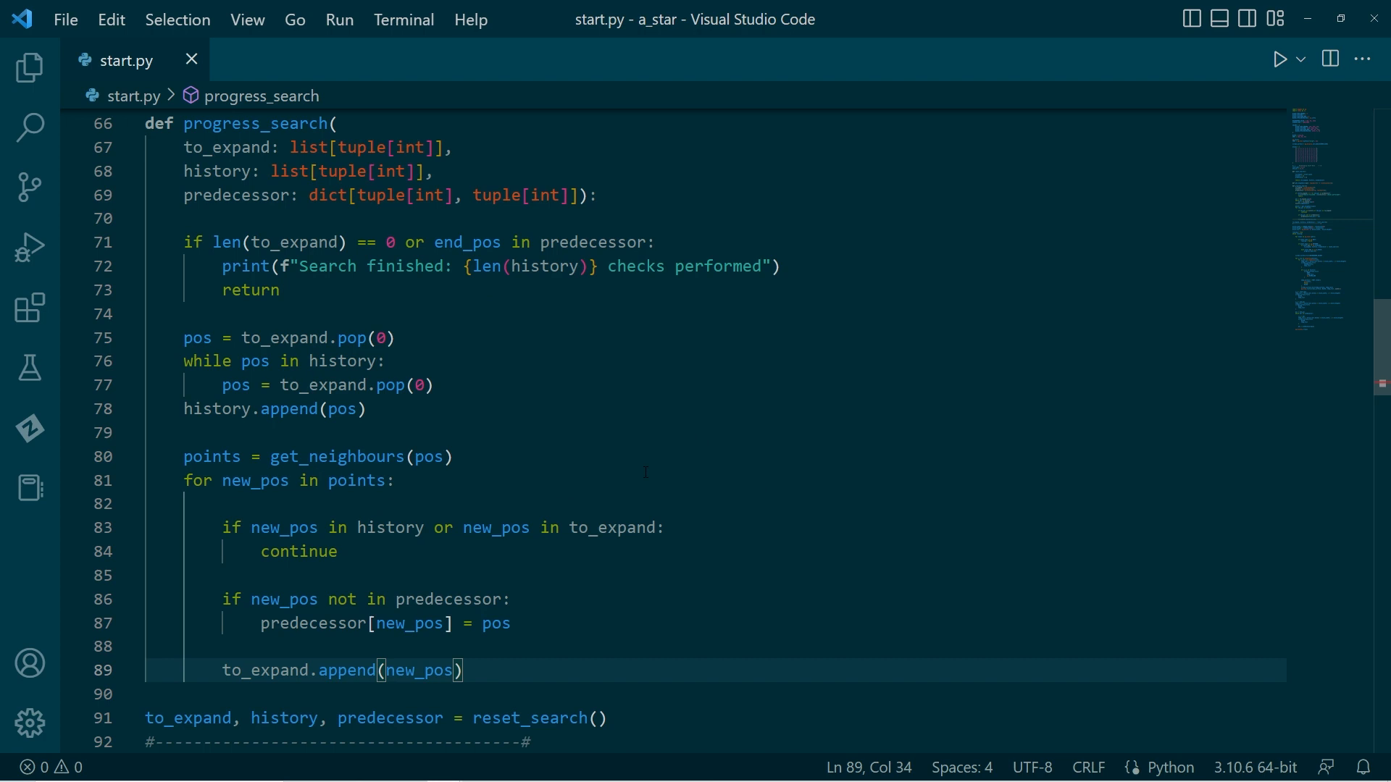
# Step: Pass to_expand, history and predecessor to progress_search in the Space branch
pyautogui.click(1279, 59)
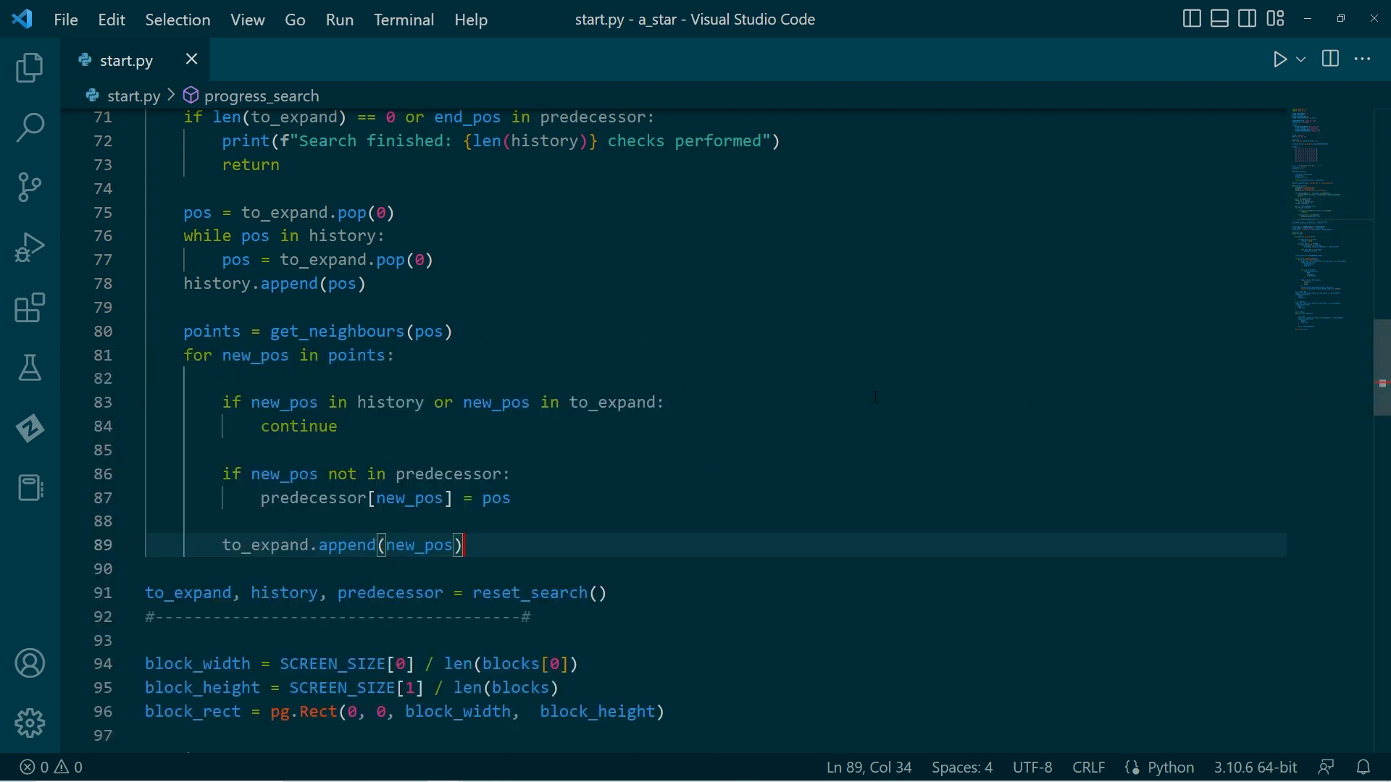
pyautogui.scroll(-3)
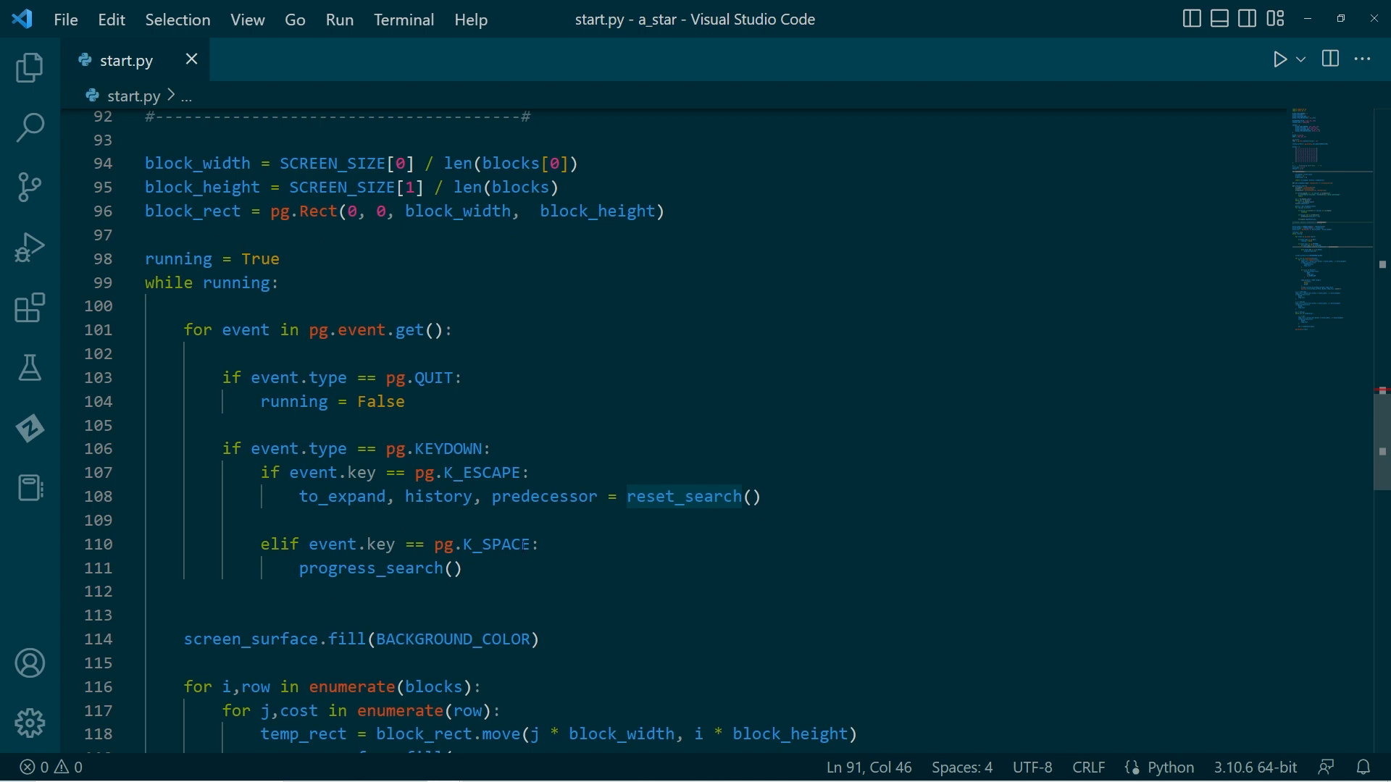
pyautogui.write('to_expand, history, predecessor')
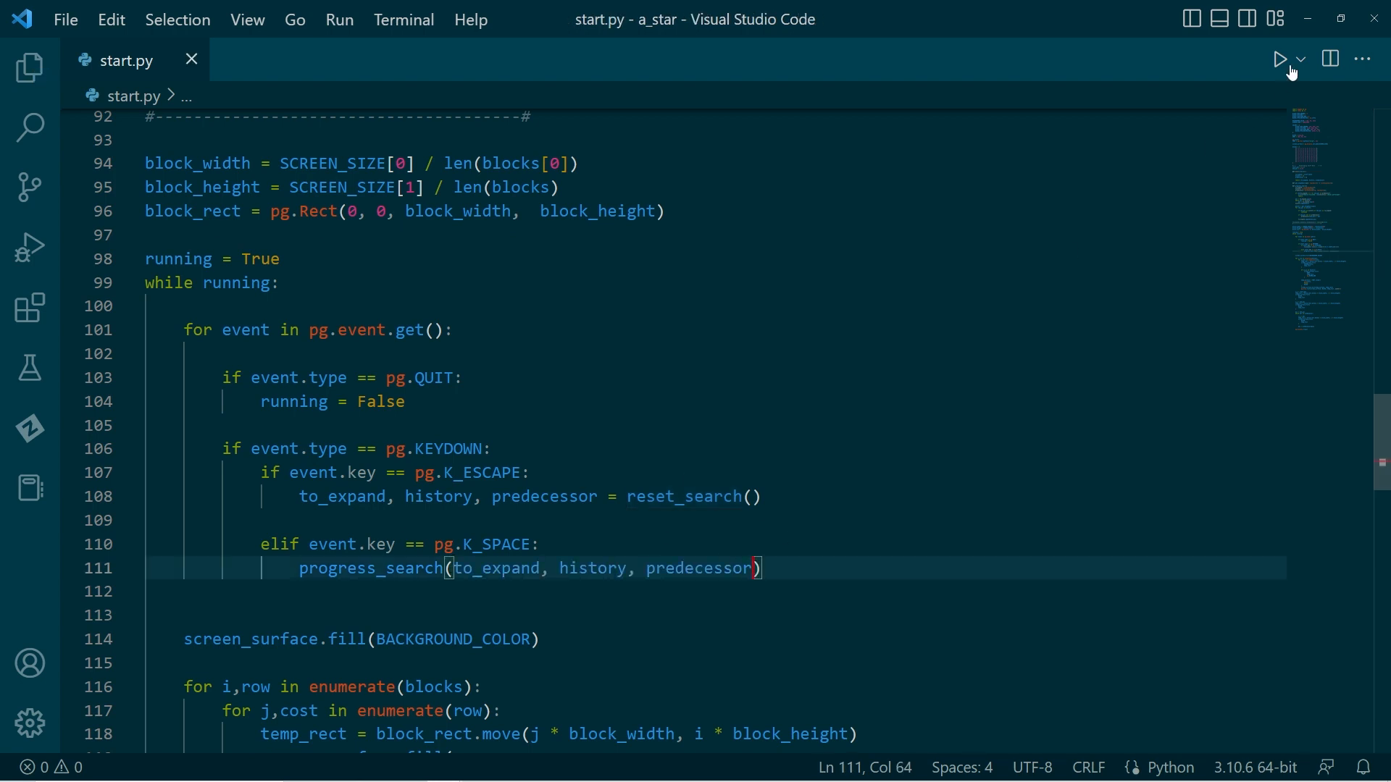
# Step: Run start.py, let the search report 67 checks, then close the pygame window
pyautogui.click(1279, 58)
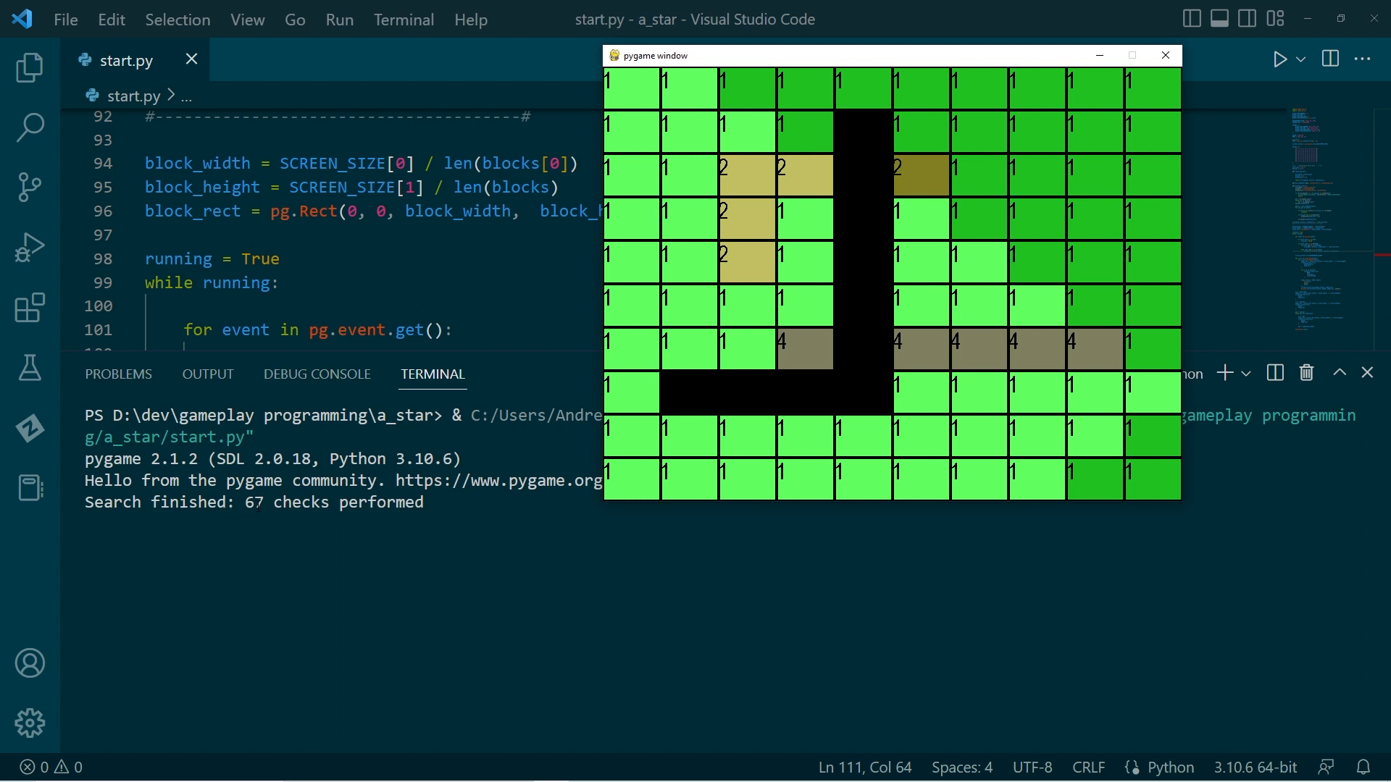
pyautogui.moveTo(665, 390)
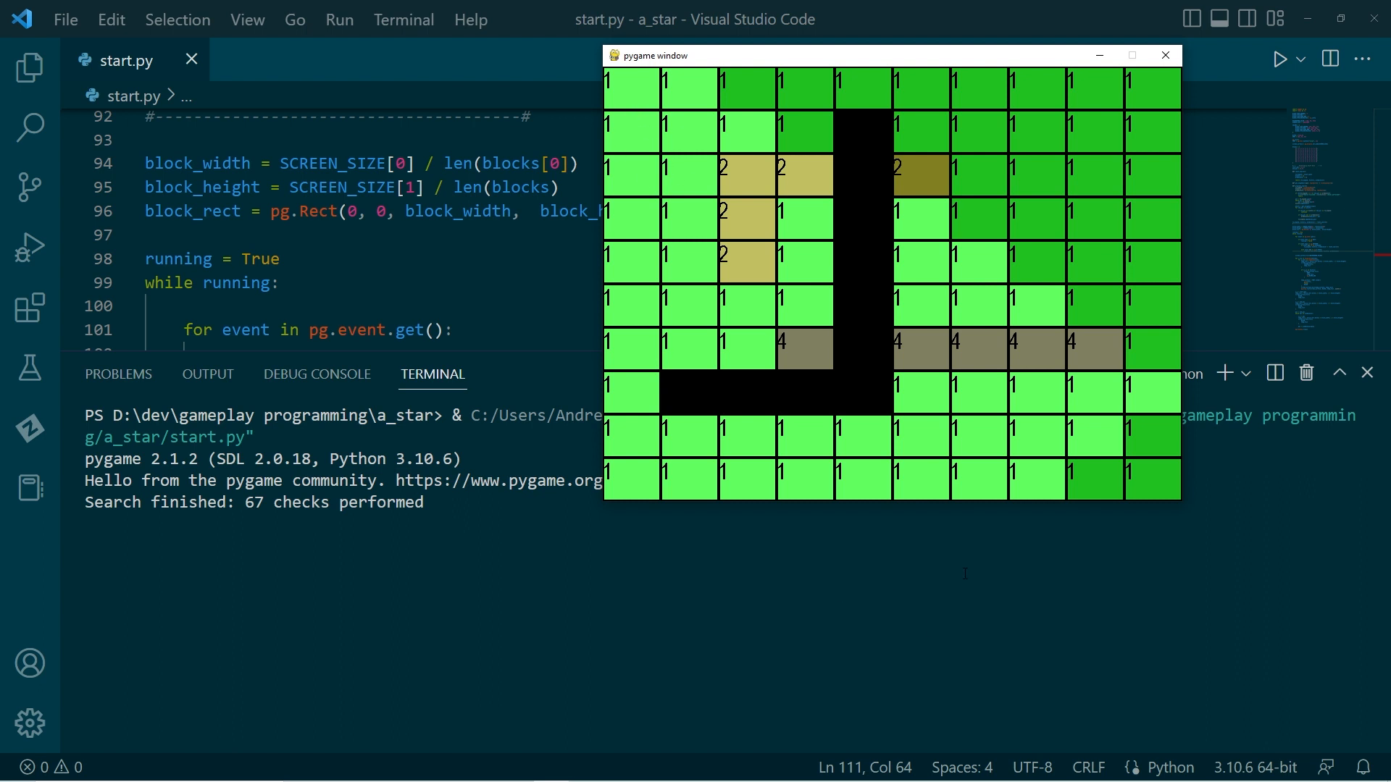
pyautogui.moveTo(1097, 389)
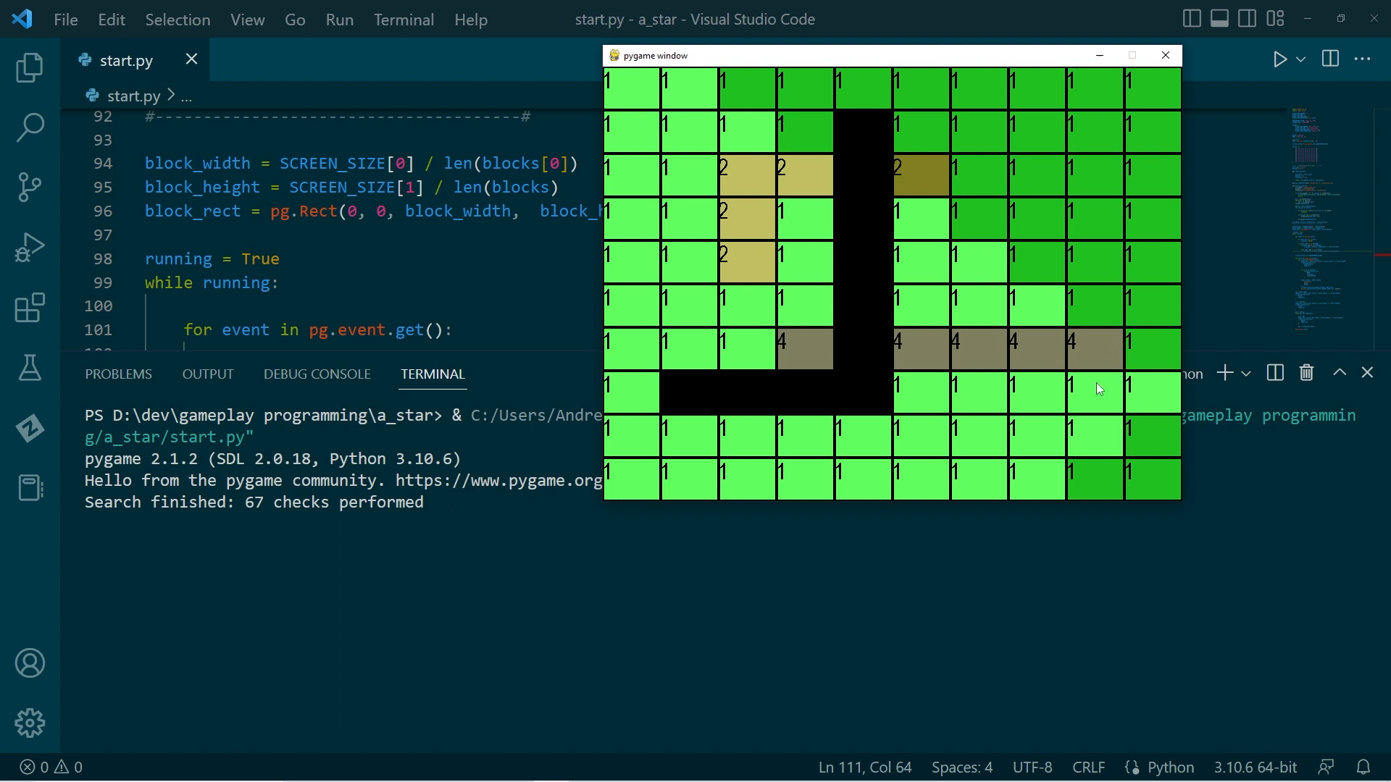
pyautogui.moveTo(1091, 387)
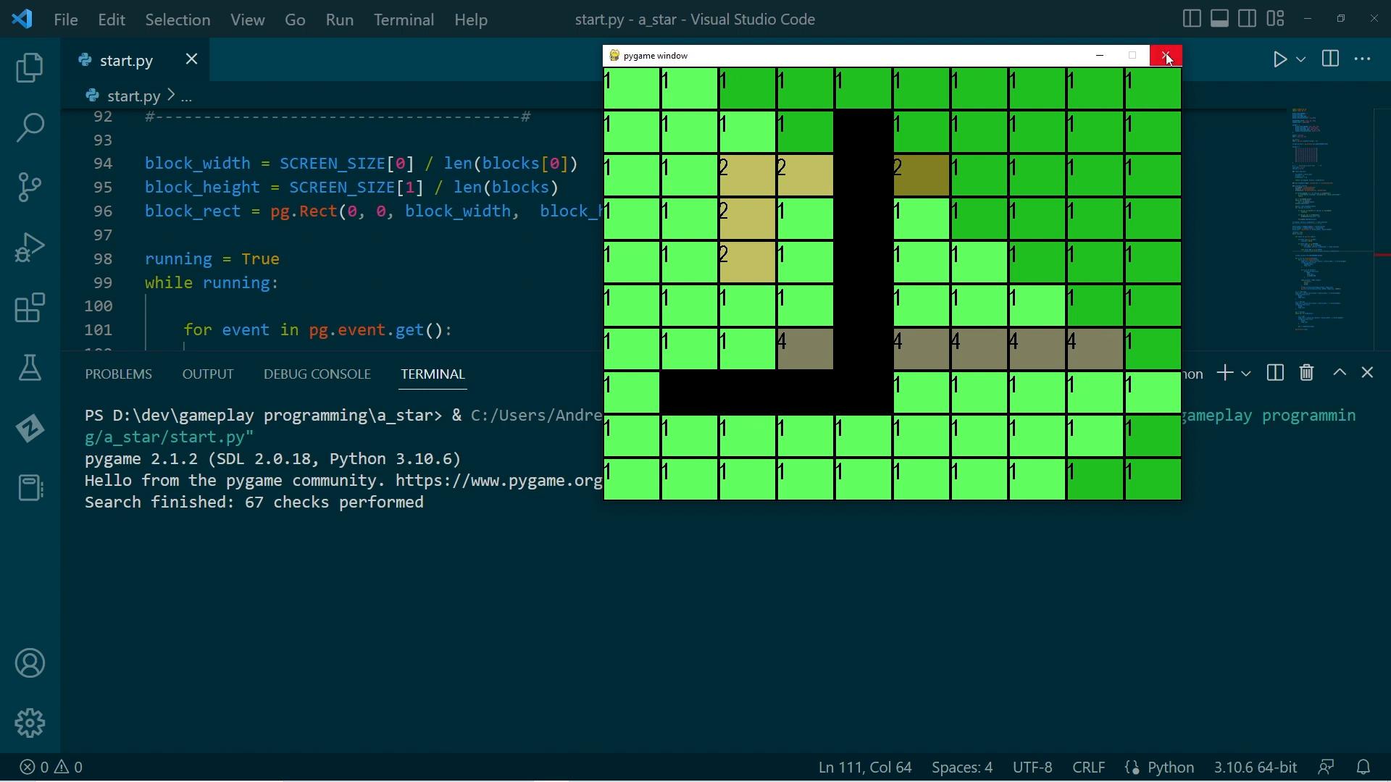
pyautogui.click(1165, 55)
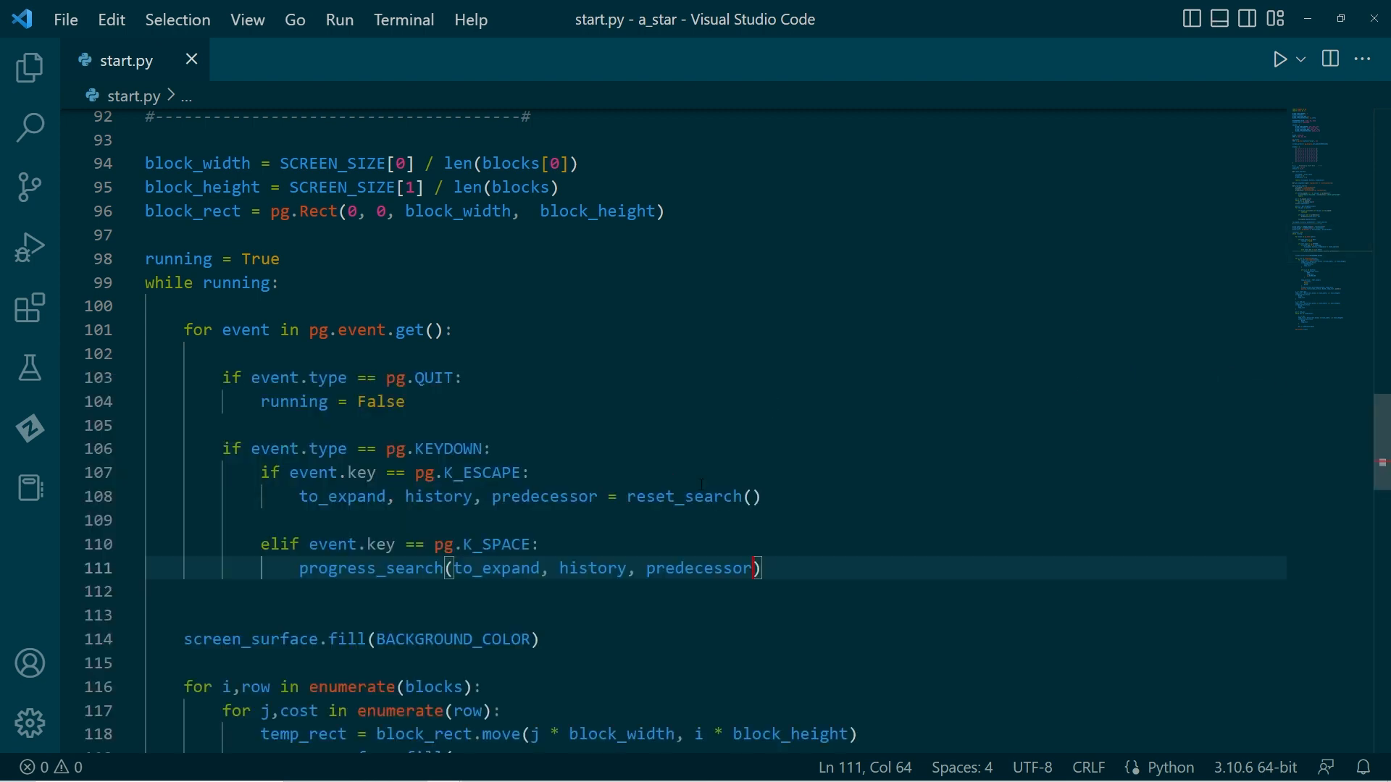
# Step: Add 'import heapq' below the pygame and numpy imports
pyautogui.scroll(3)
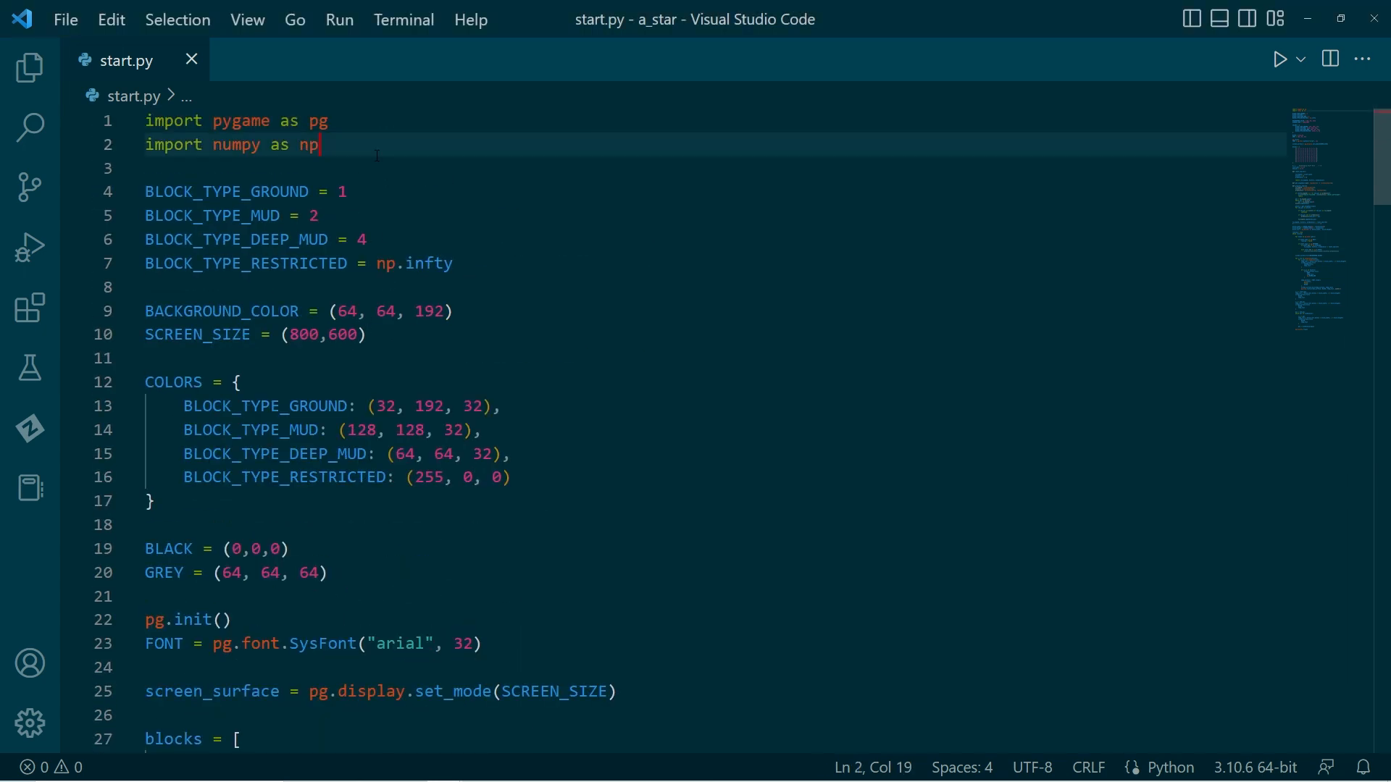
pyautogui.write('impor')
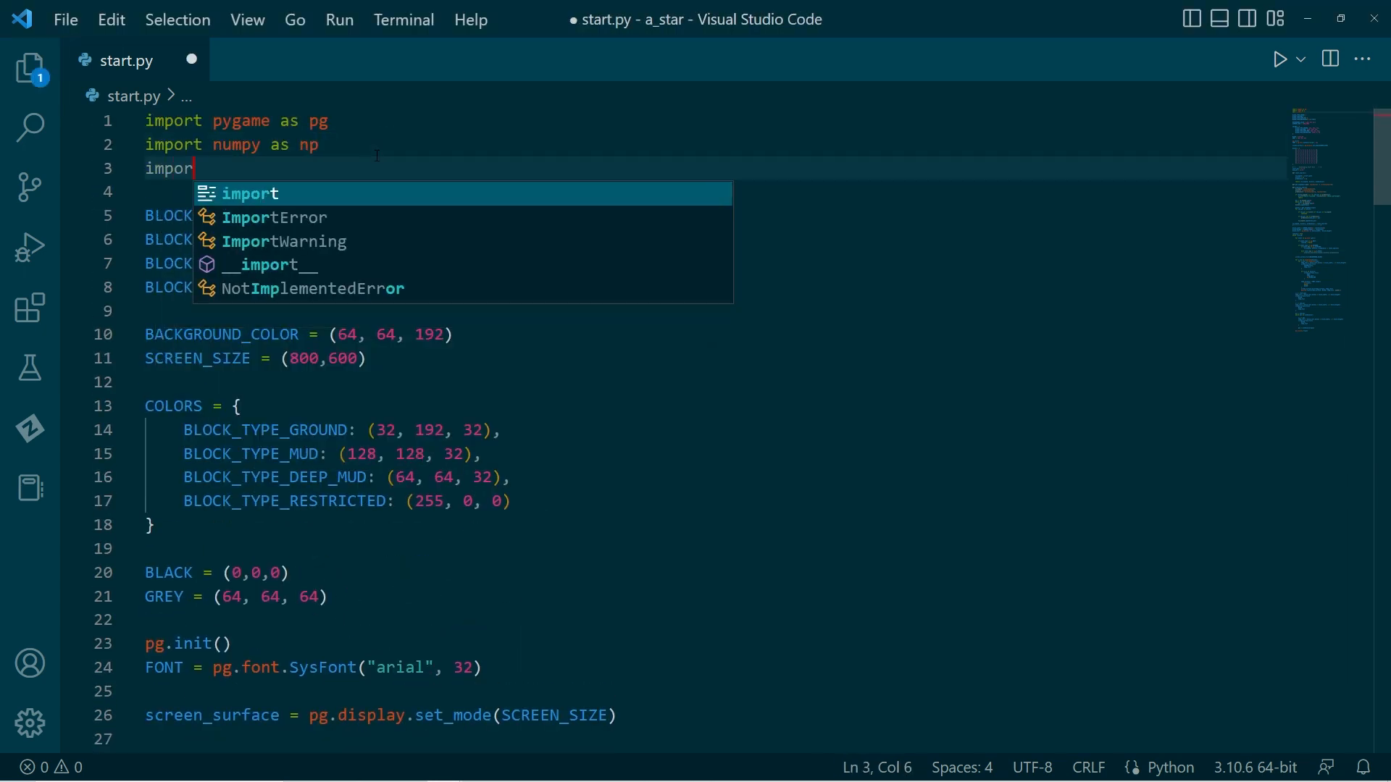
pyautogui.write('heapq')
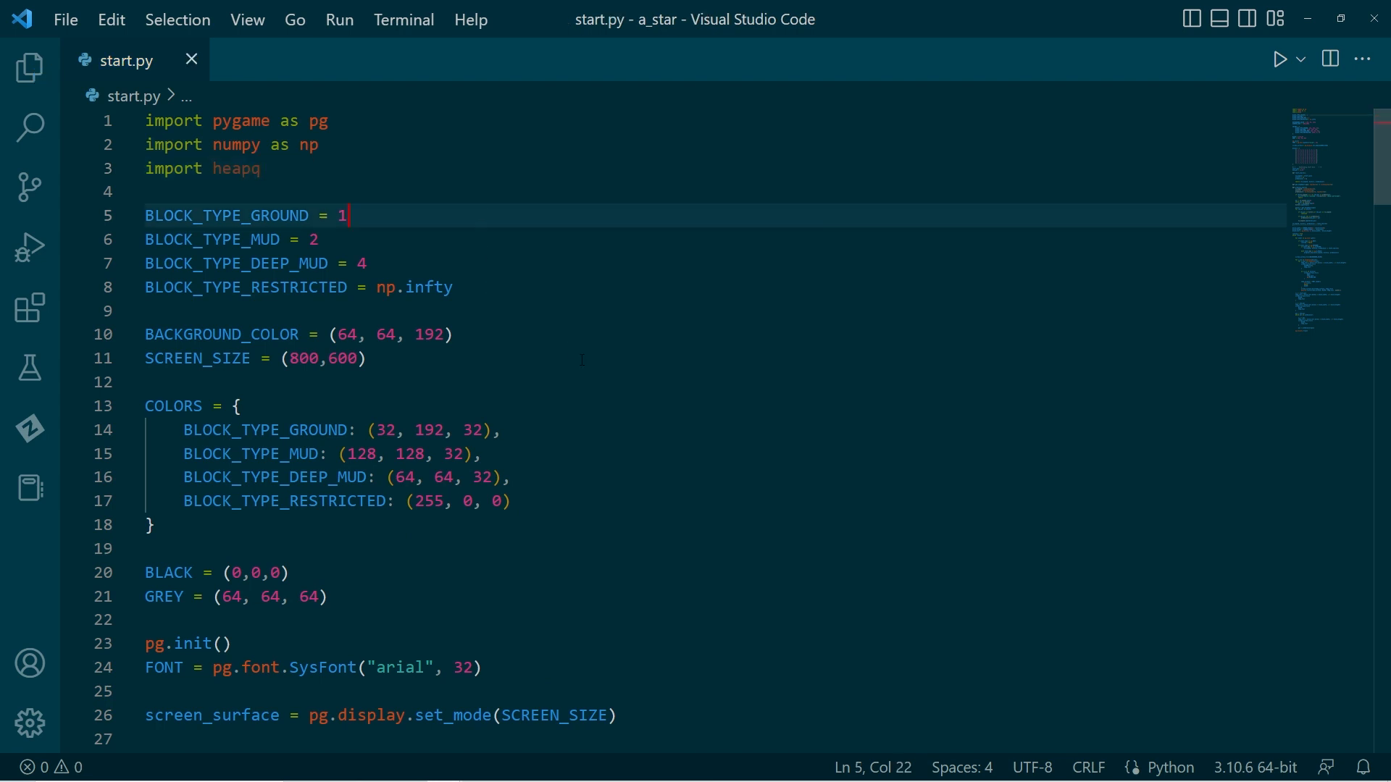
pyautogui.scroll(-3)
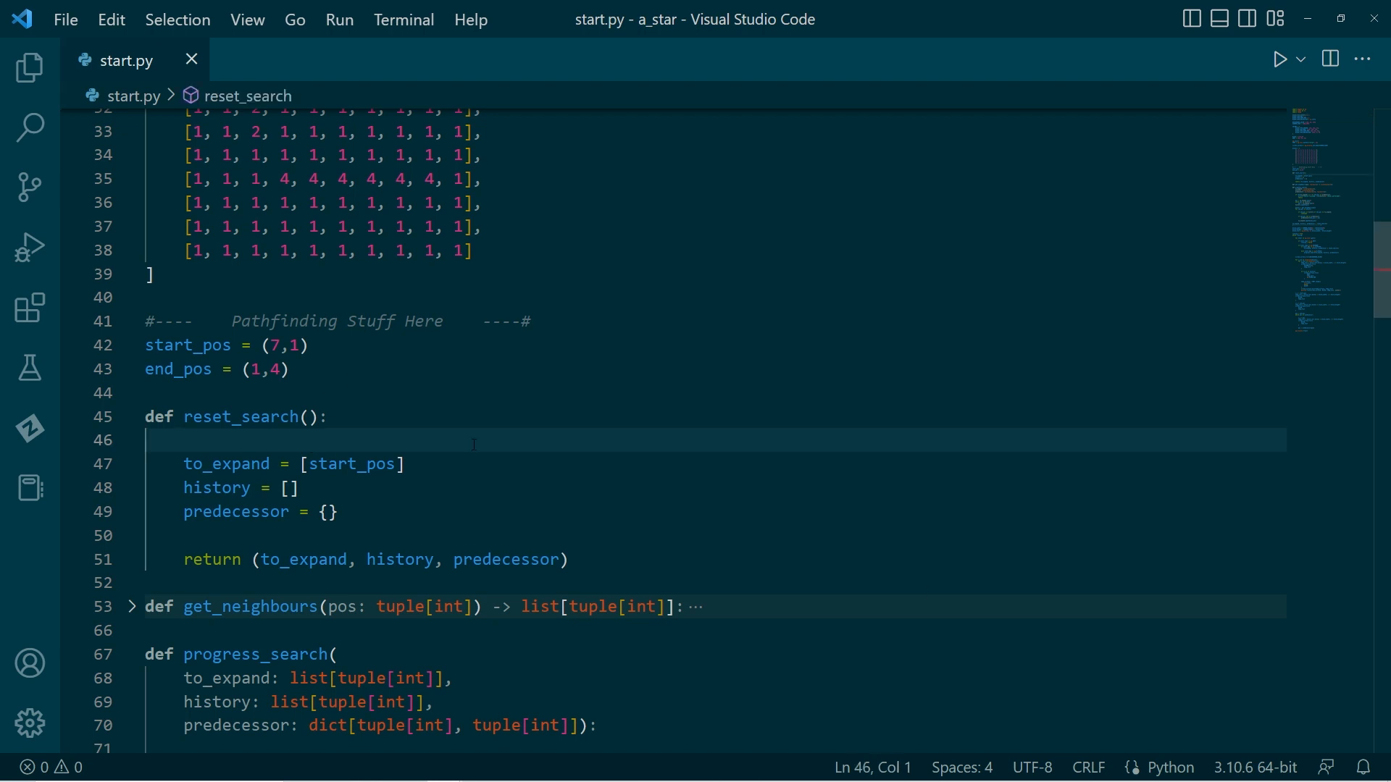
# Step: In reset_search, set to_expand = [] and heapq.heappush(to_expand, (0, start_pos))
pyautogui.press('Enter')
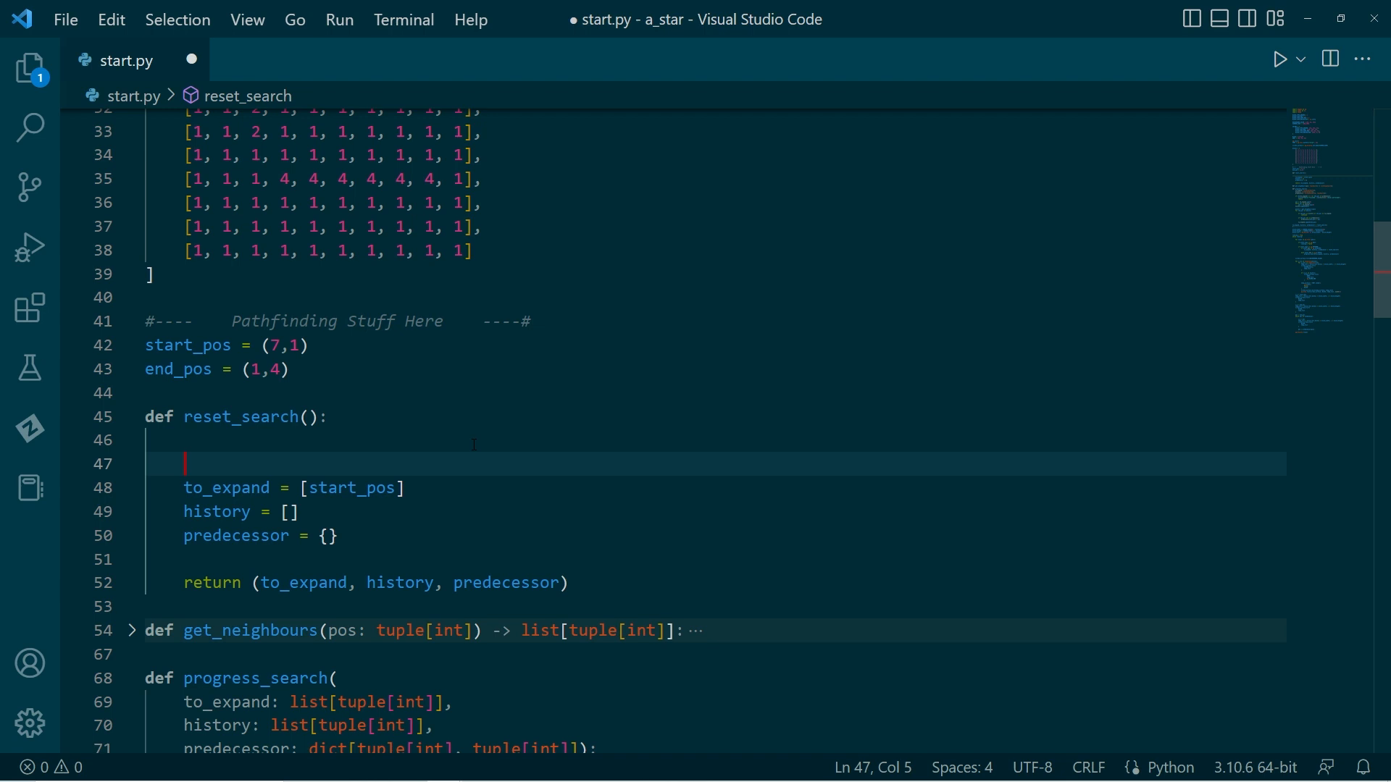
pyautogui.write('to_expand = [')
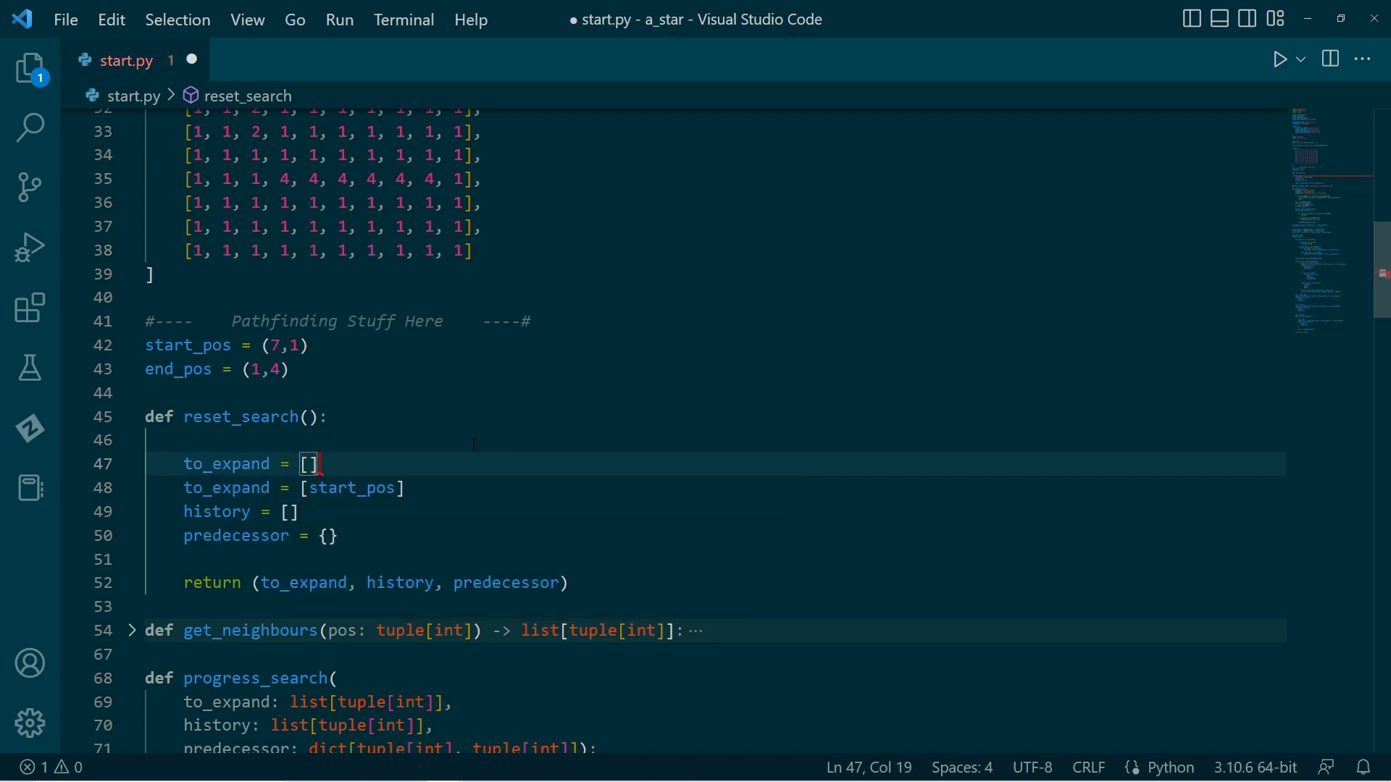
pyautogui.write('hea')
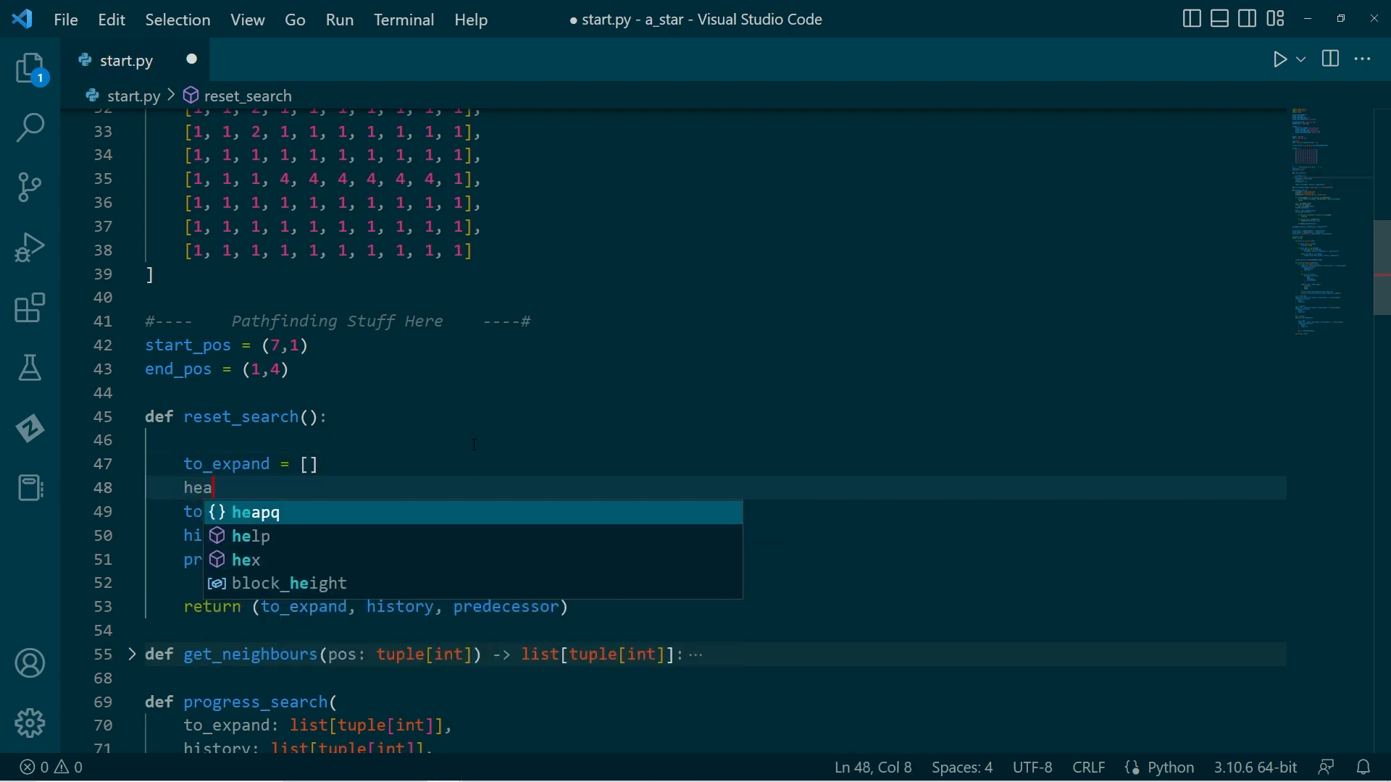
pyautogui.write('pq.')
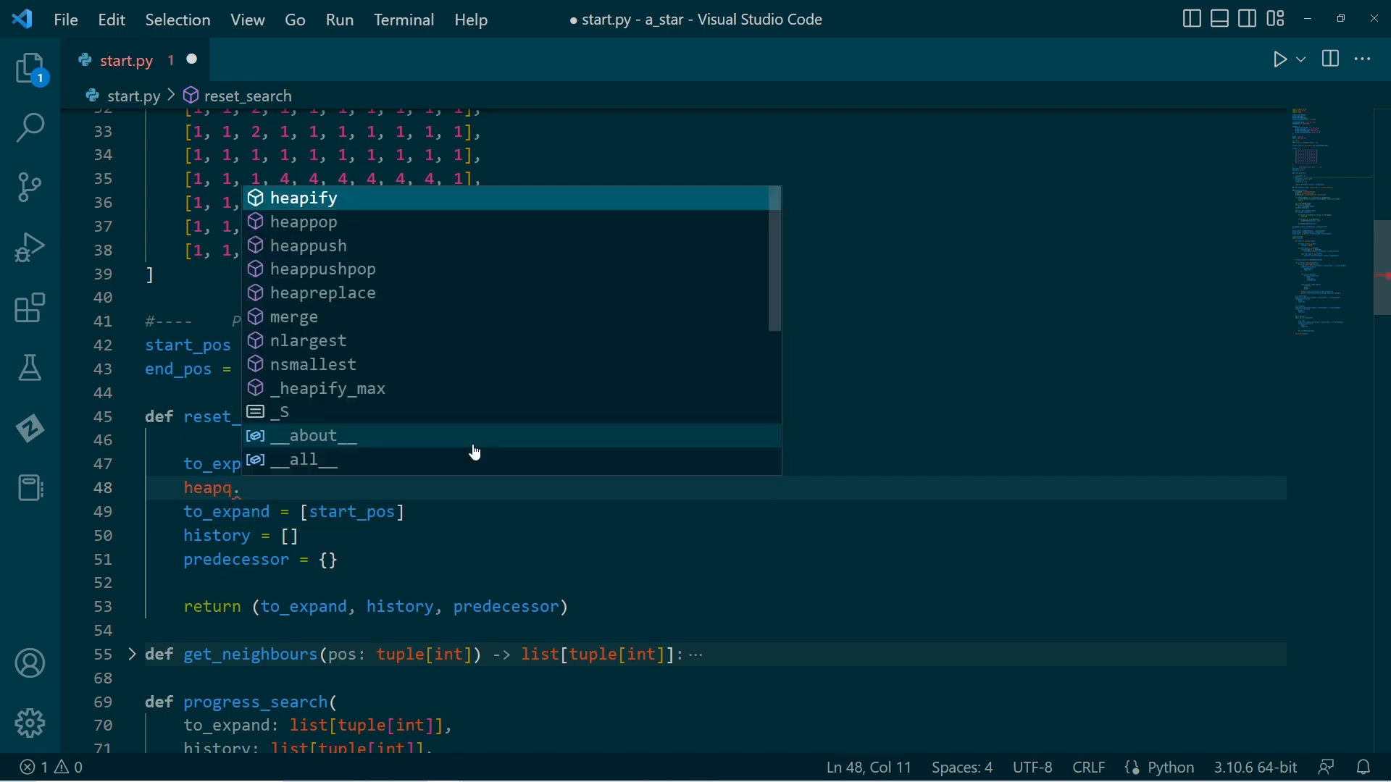
pyautogui.write('heap')
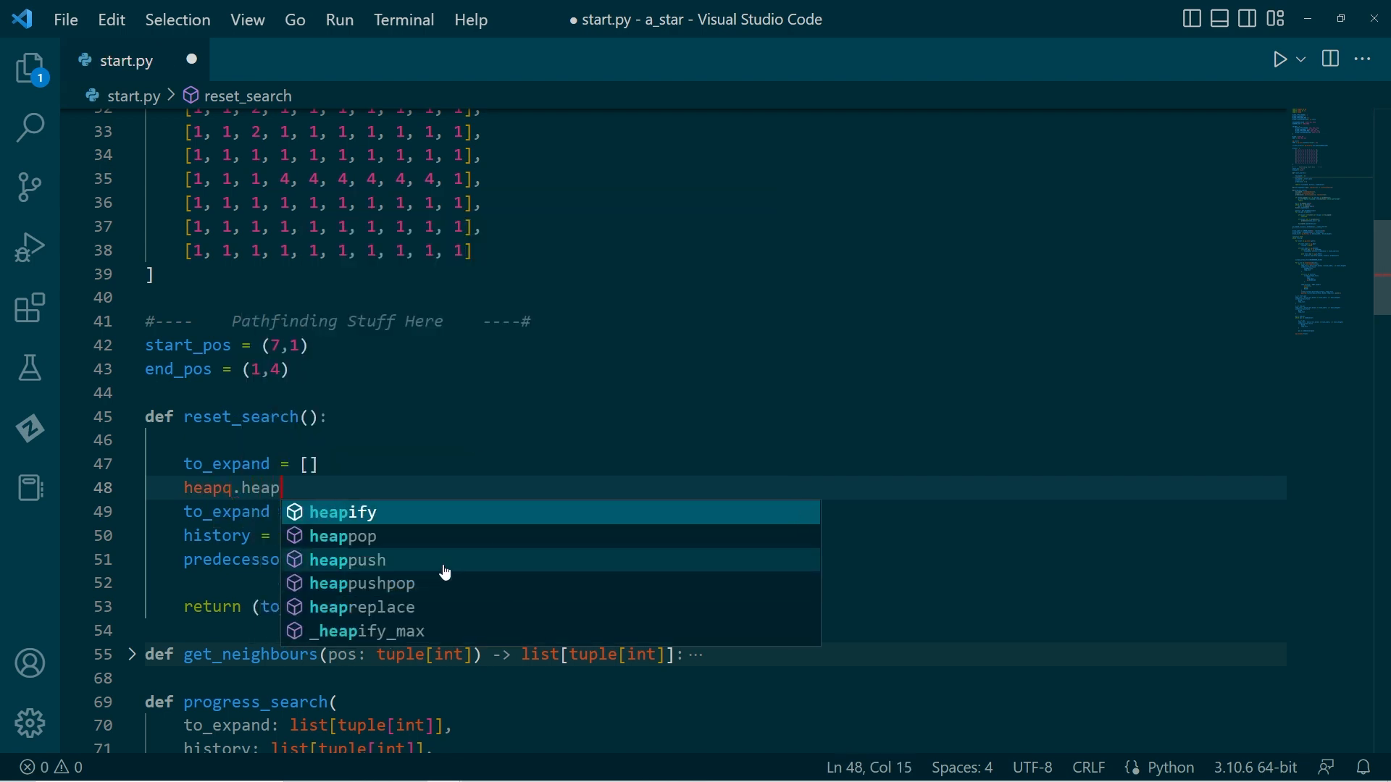
pyautogui.click(348, 560)
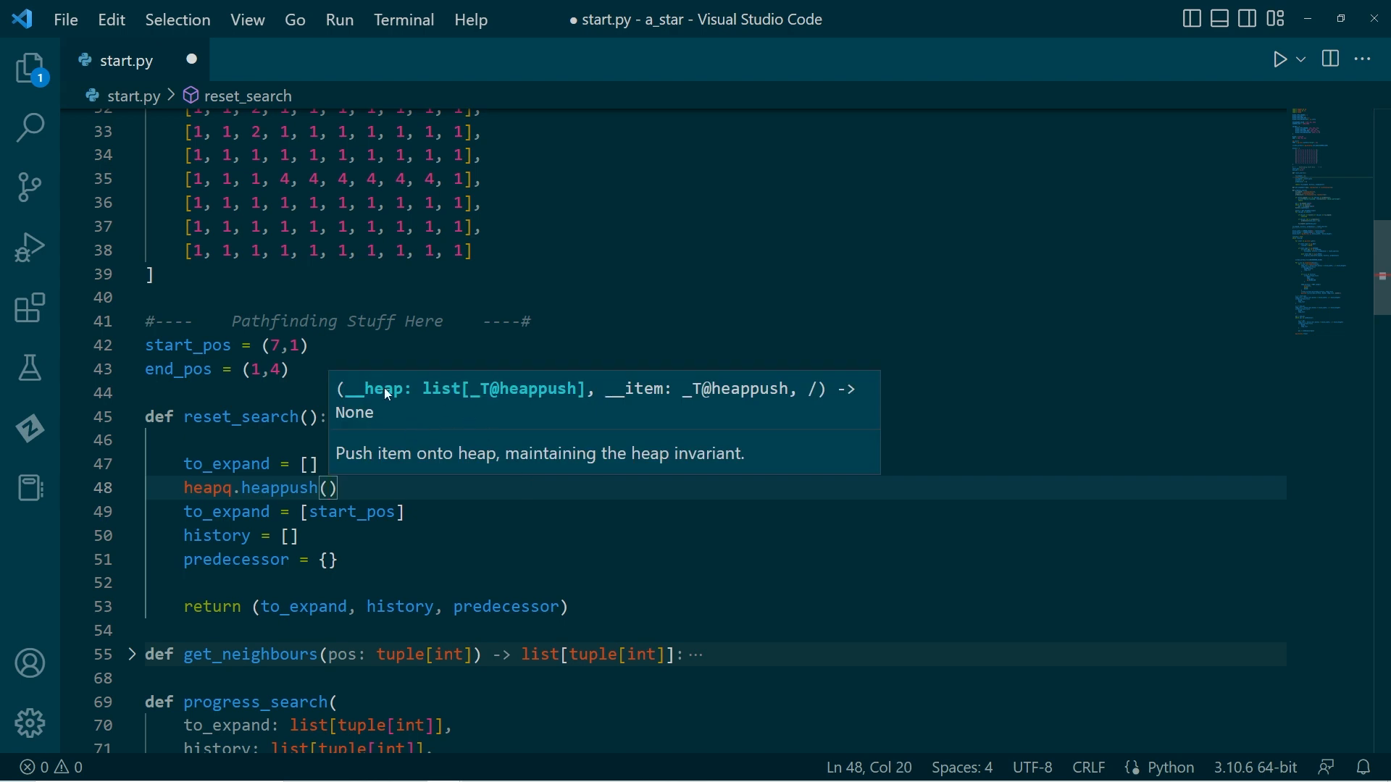
pyautogui.write('to_expand')
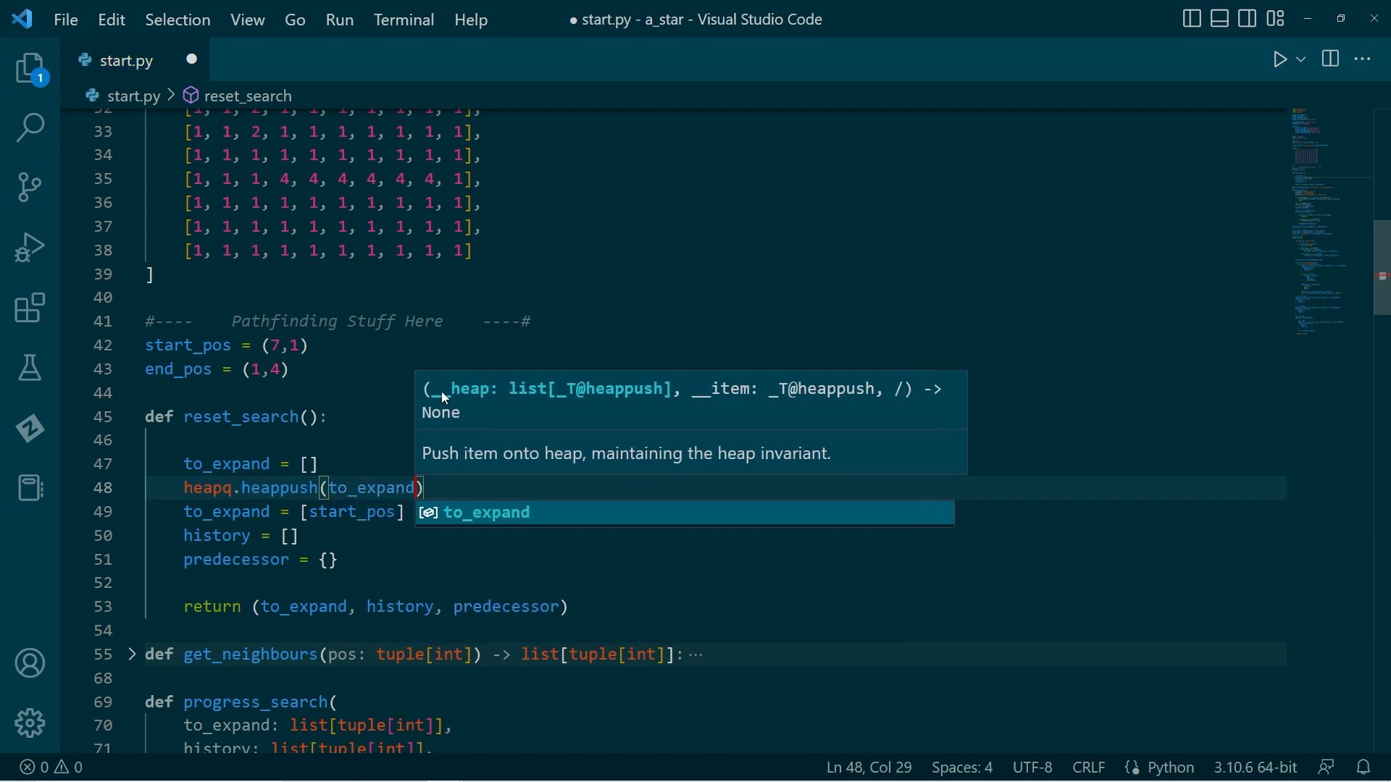
pyautogui.write(',')
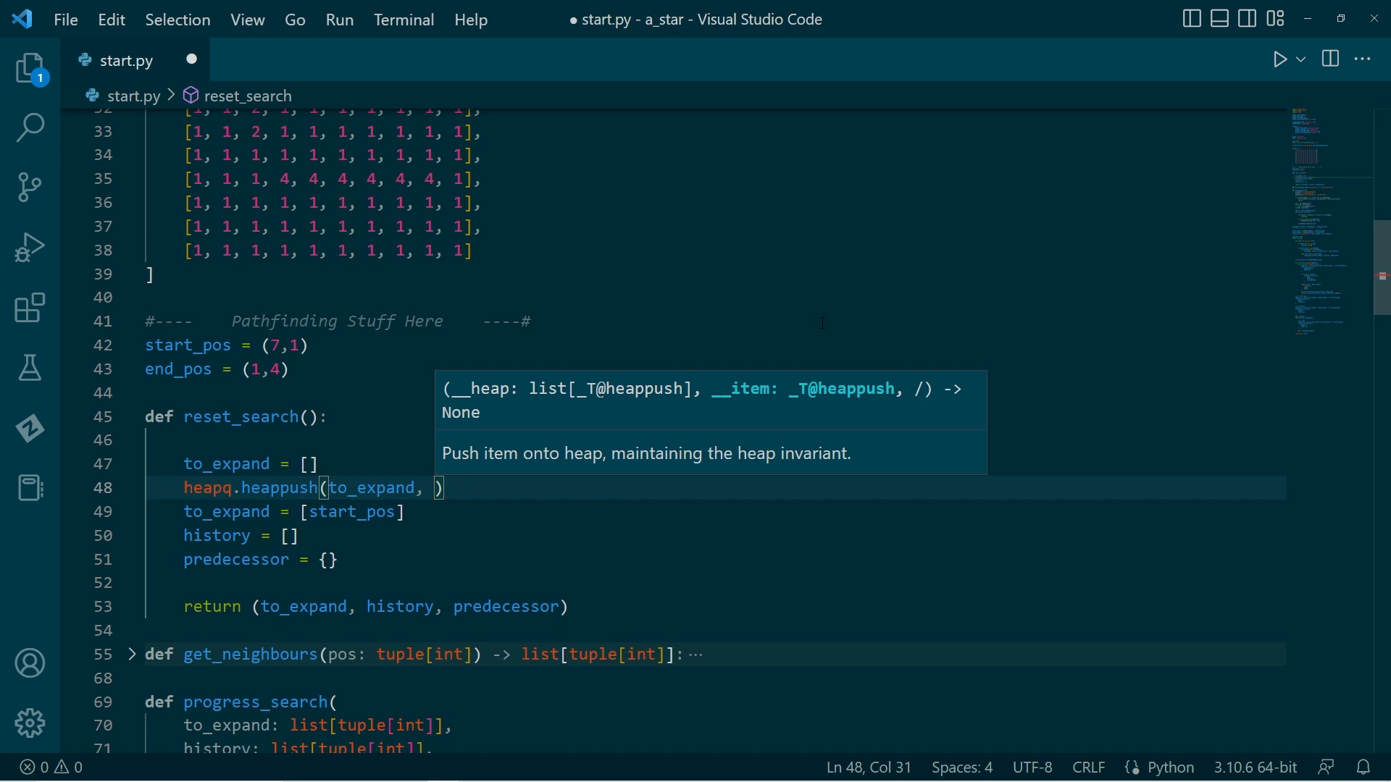
pyautogui.write('(')
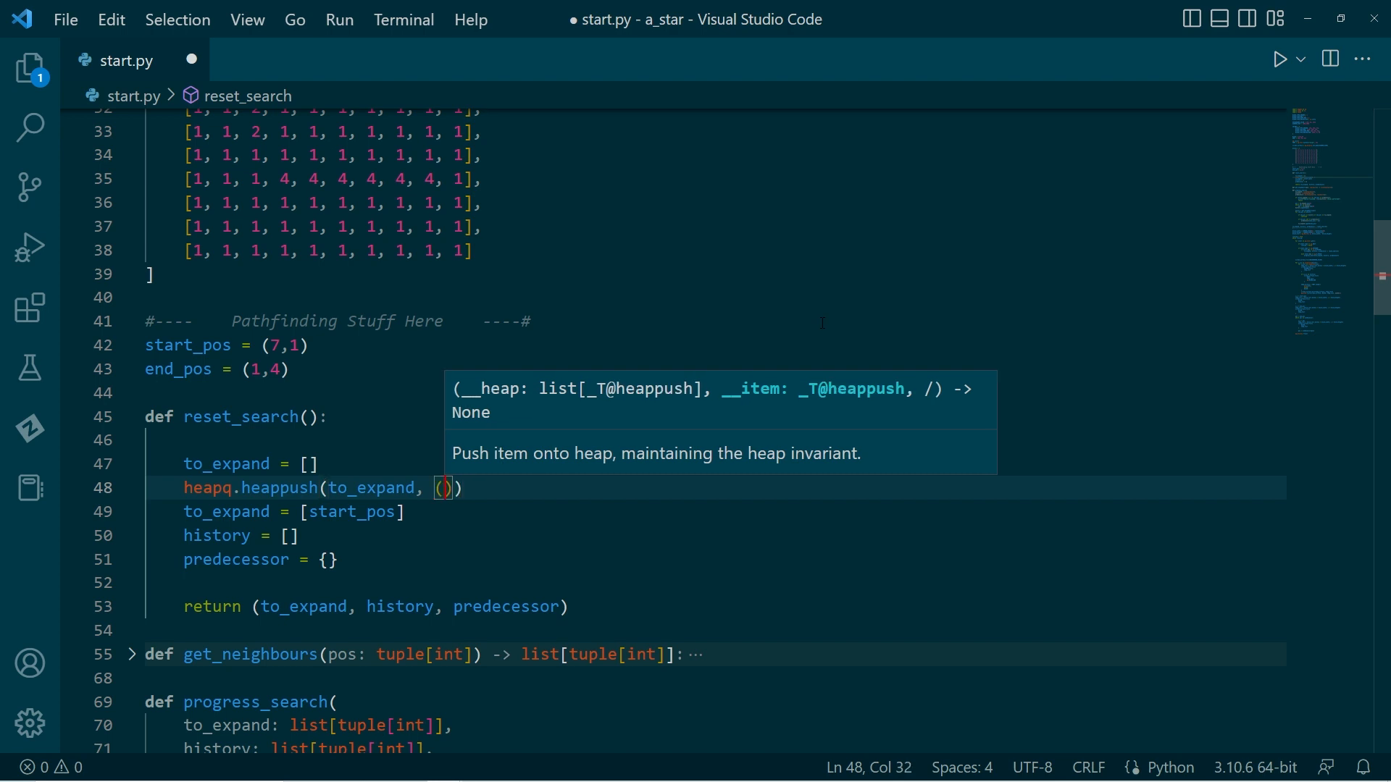
pyautogui.write('0,')
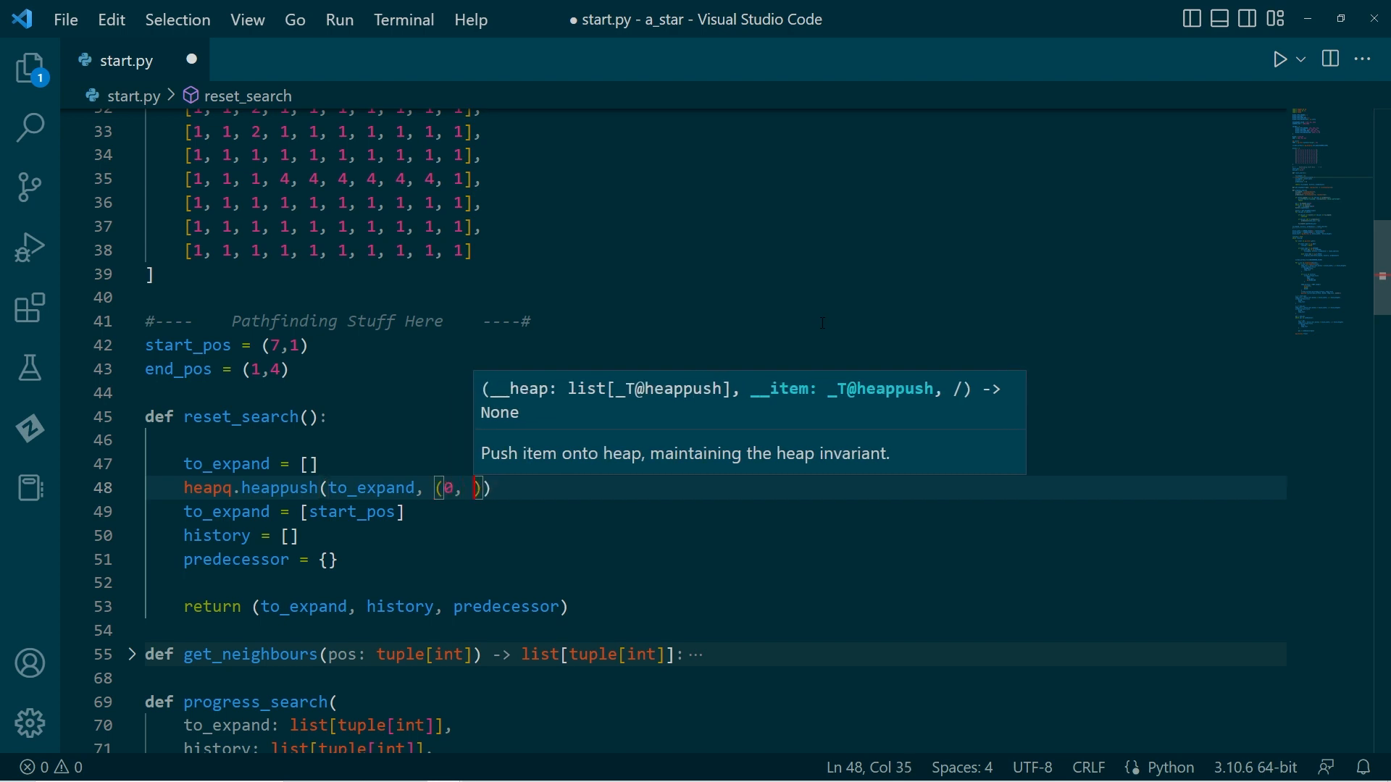
pyautogui.write('start_pos')
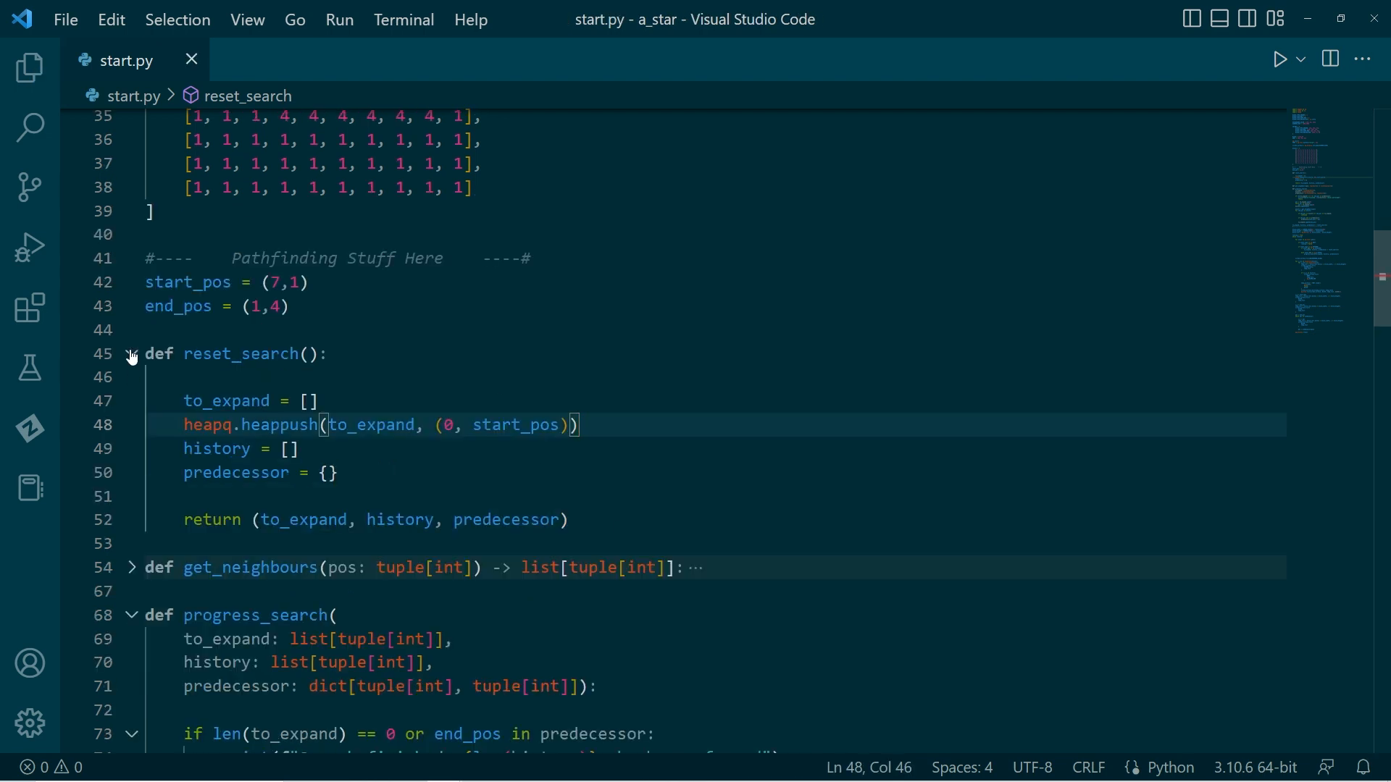
# Step: Replace to_expand.pop(0) with cost, pos = heapq.heappop(to_expand) in progress_search
pyautogui.click(129, 354)
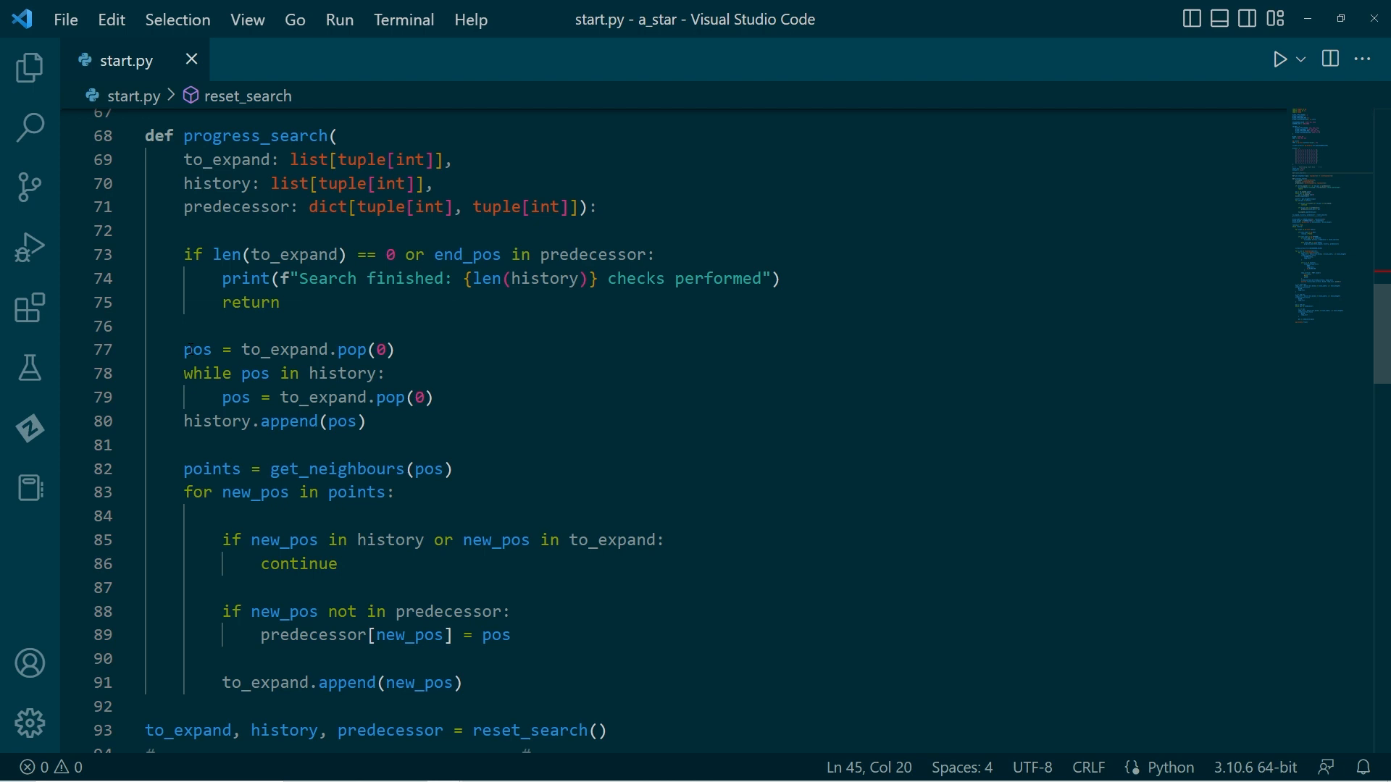
pyautogui.click(197, 348)
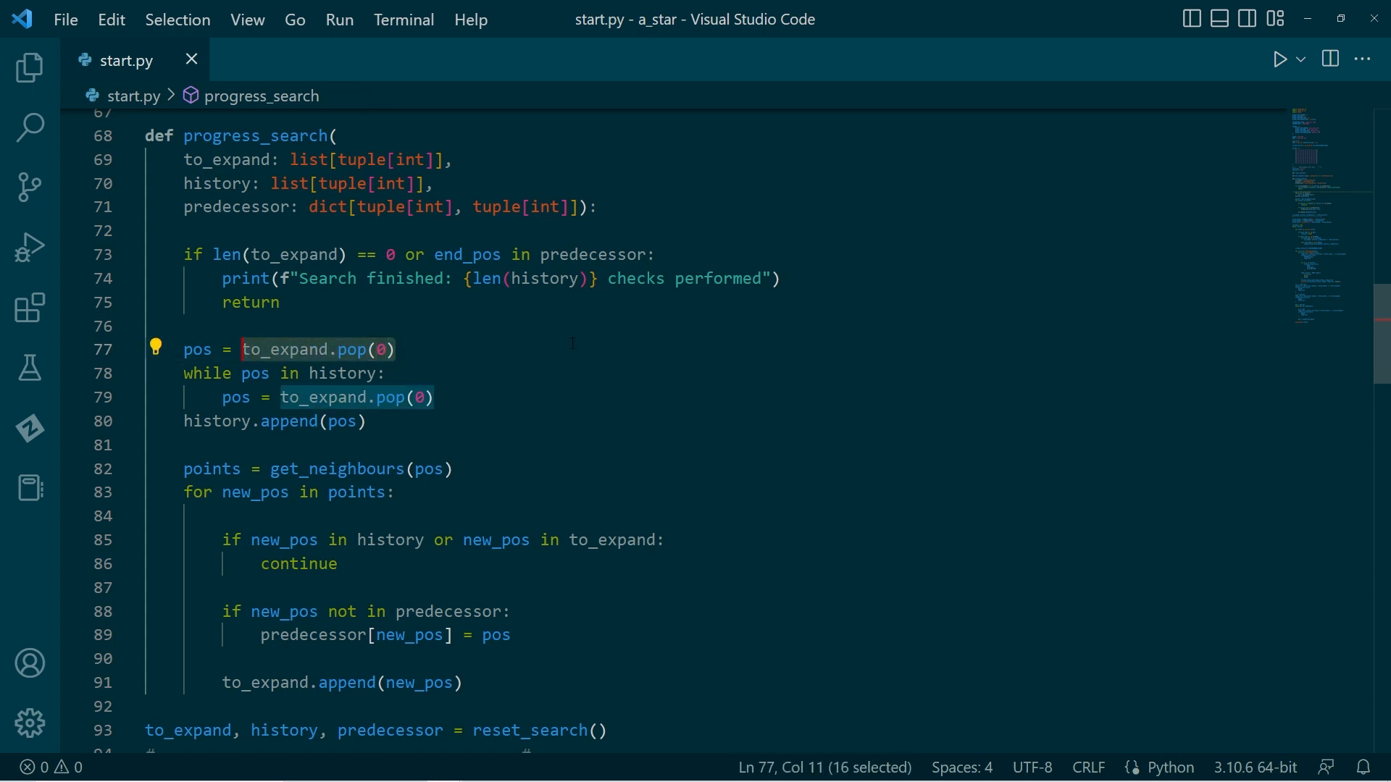
pyautogui.write('heap')
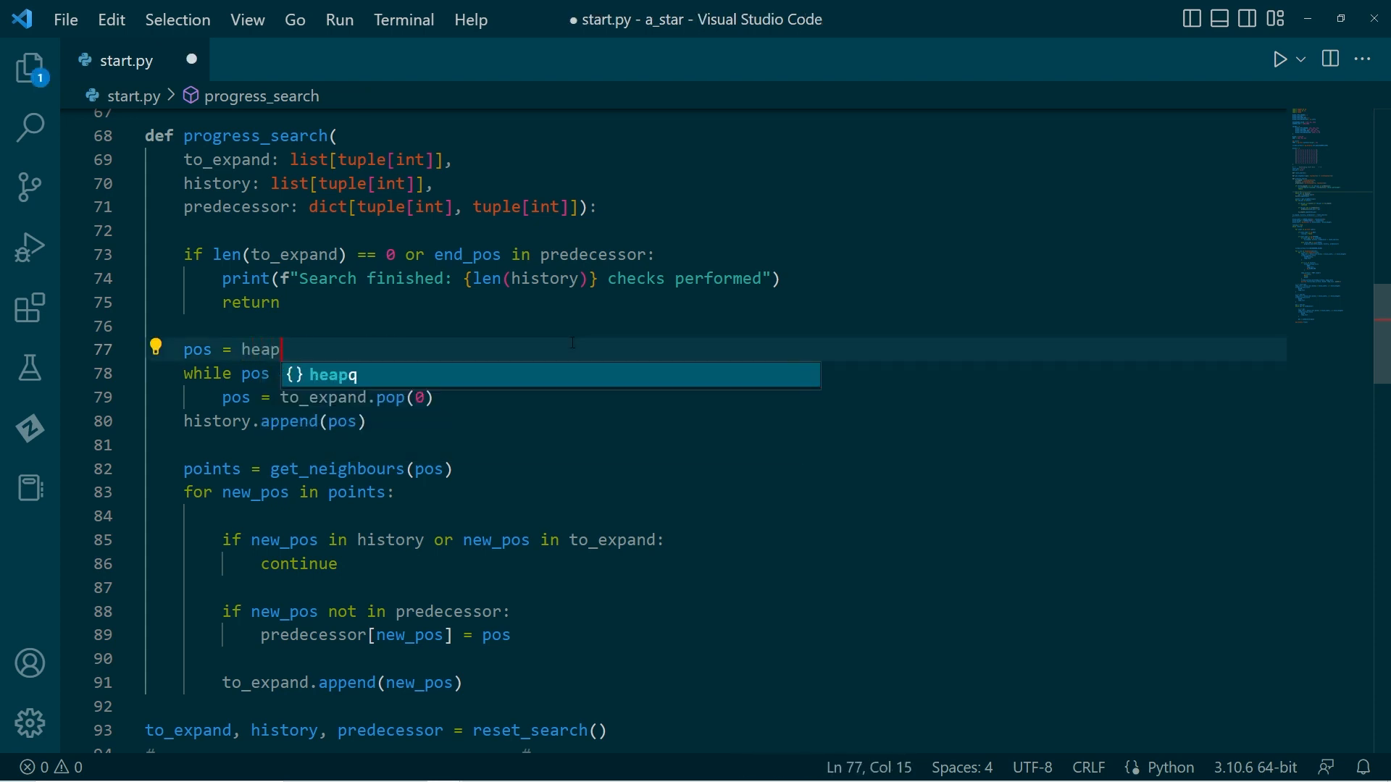
pyautogui.write('q.heappop')
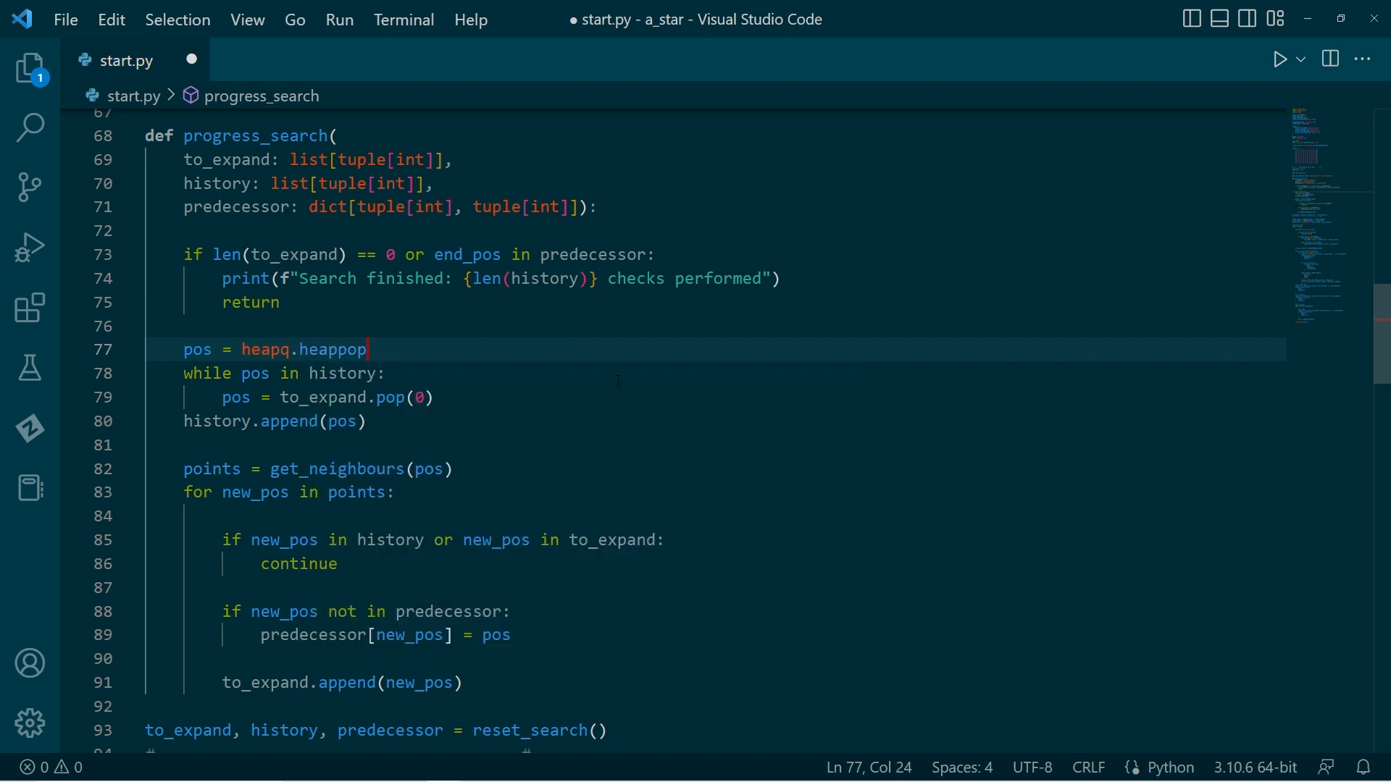
pyautogui.write('(')
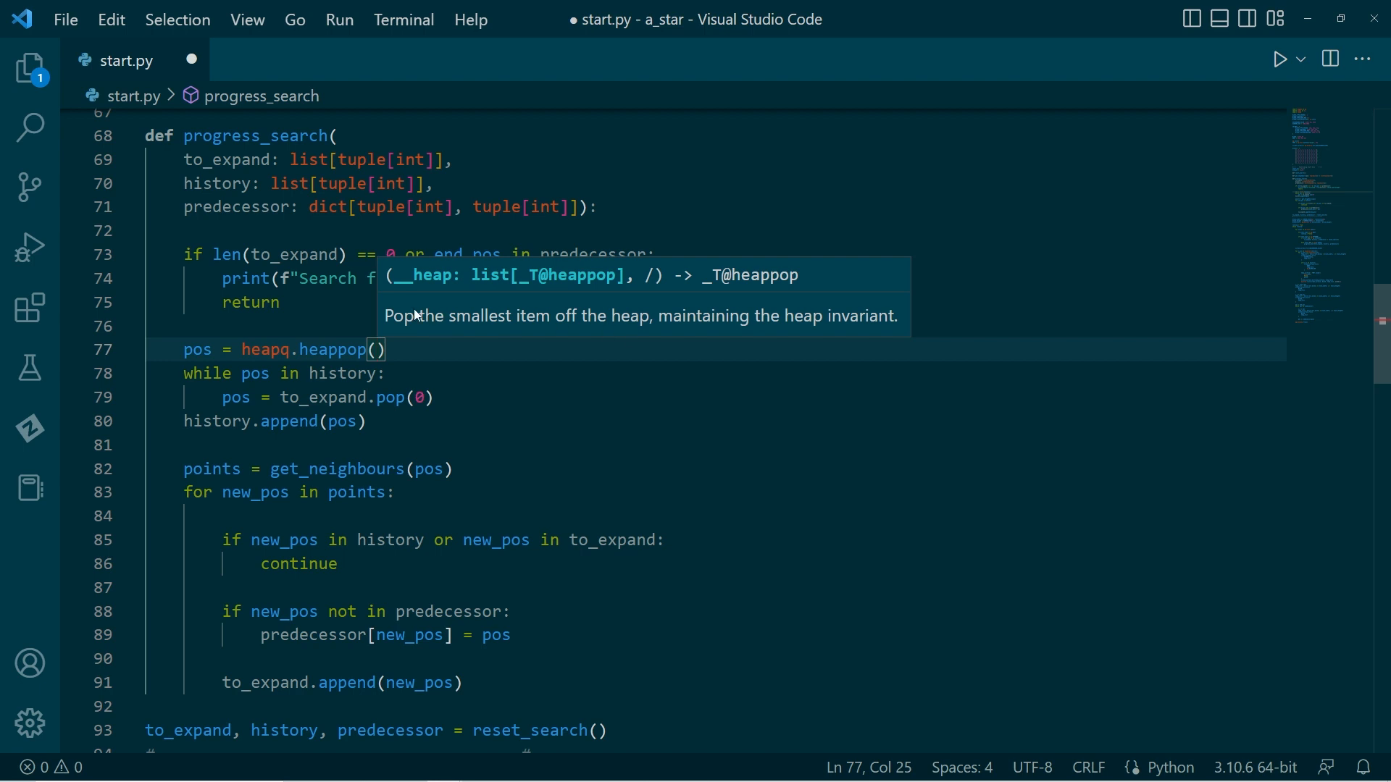
pyautogui.moveTo(763, 324)
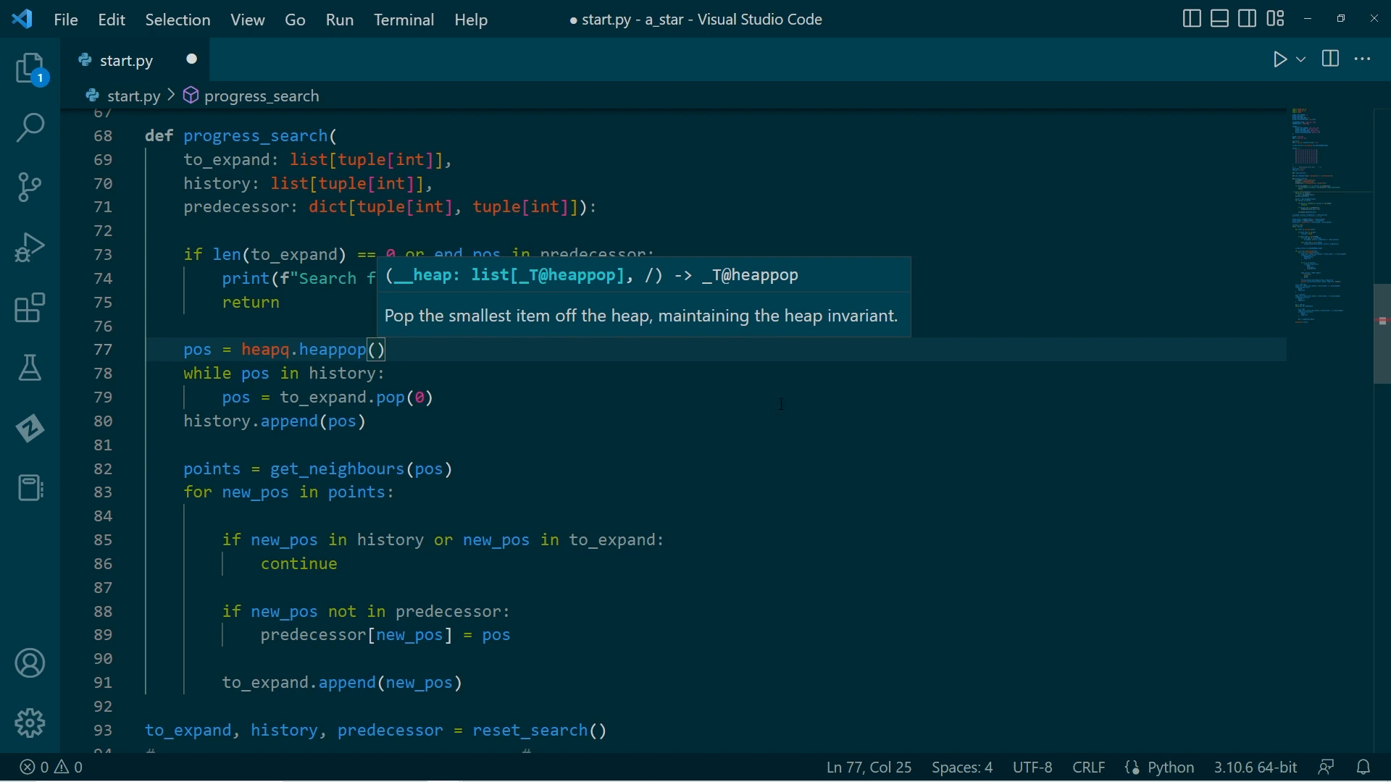
pyautogui.write('to_expand')
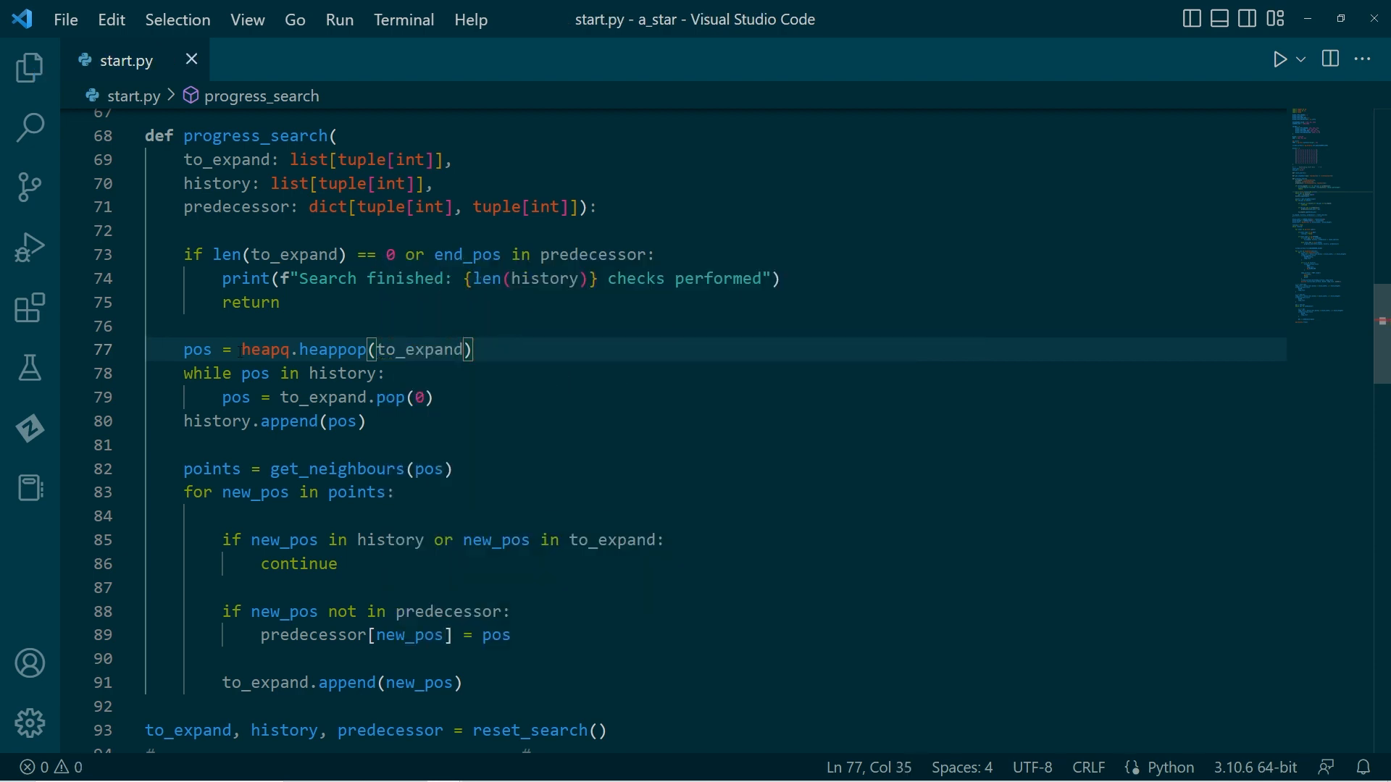
pyautogui.click(195, 348)
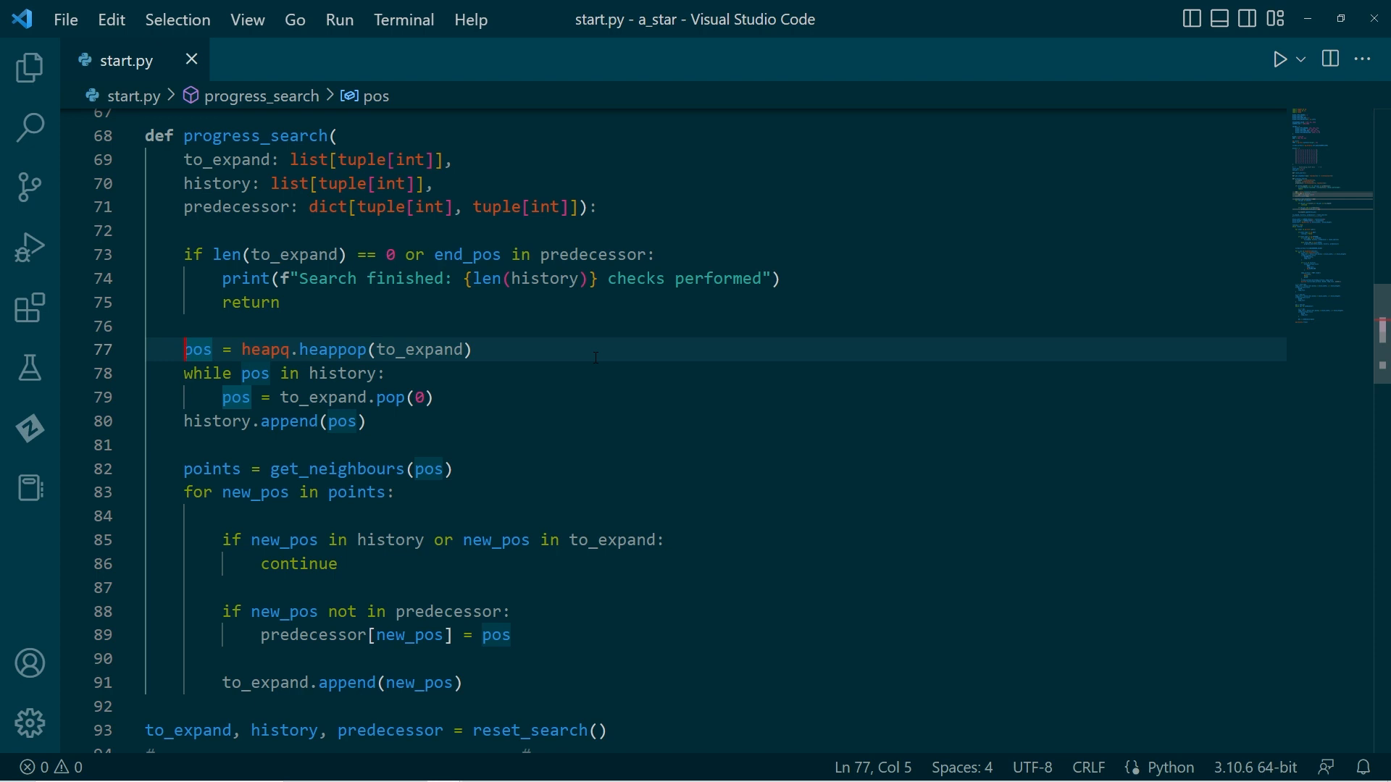
pyautogui.write('cost,')
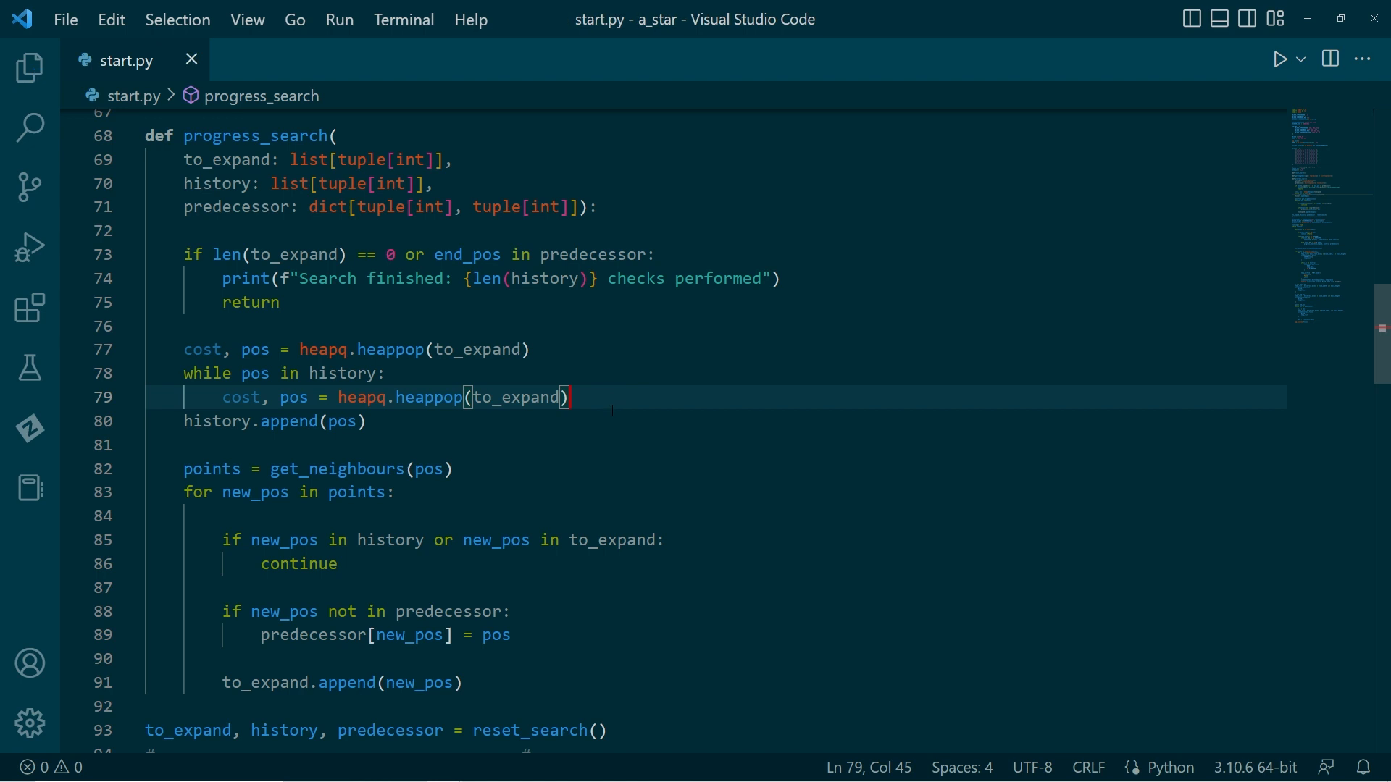
pyautogui.scroll(-3)
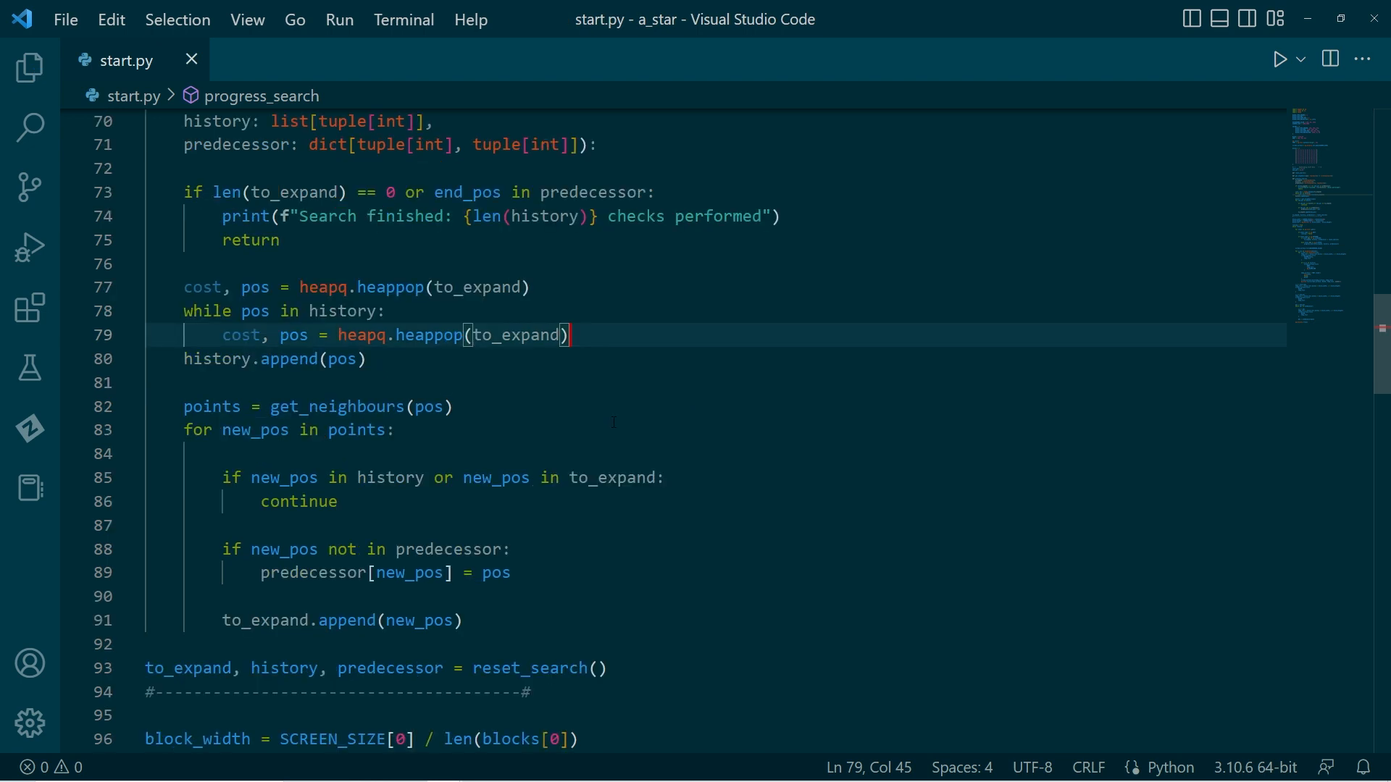
# Step: Add a line above the append computing new_cost = blocks[new_pos[0]][new_pos[1]]
pyautogui.click(302, 597)
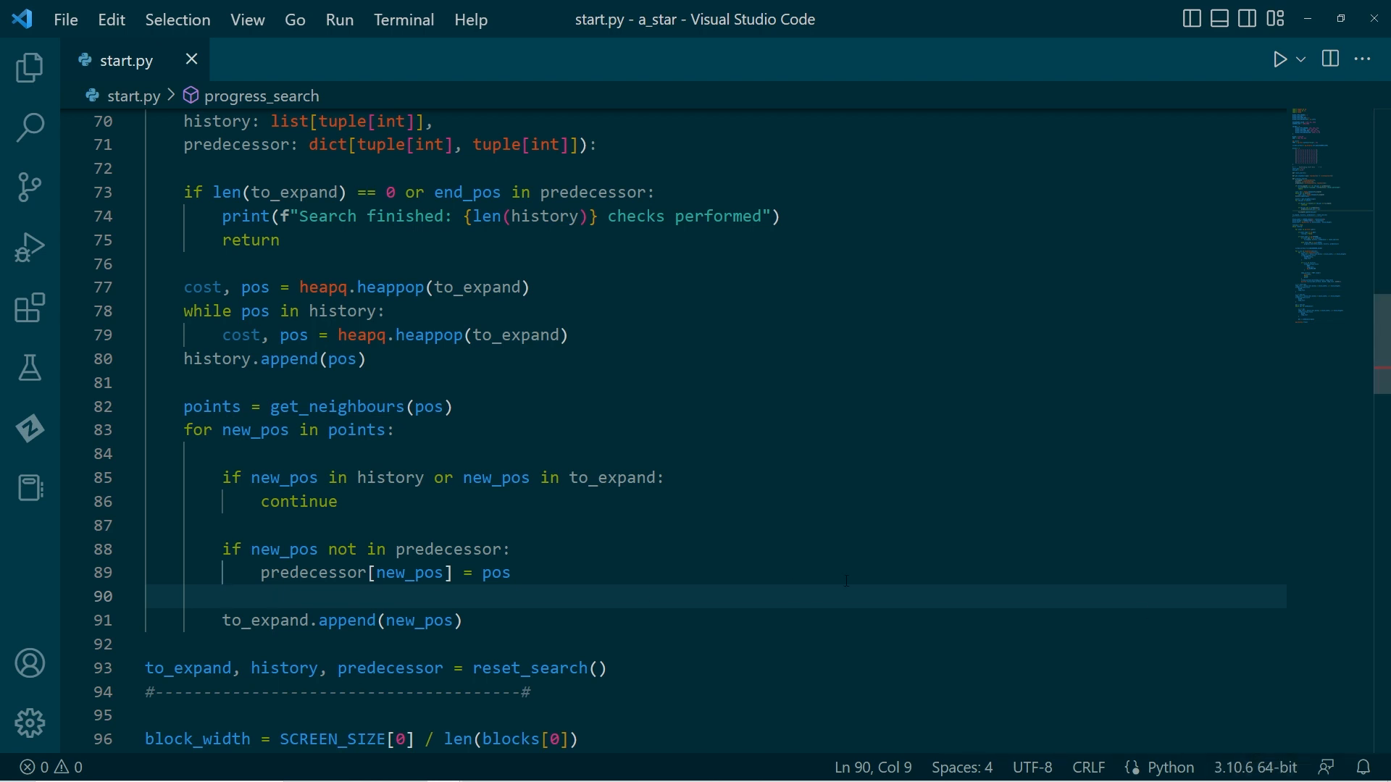
pyautogui.press('Enter')
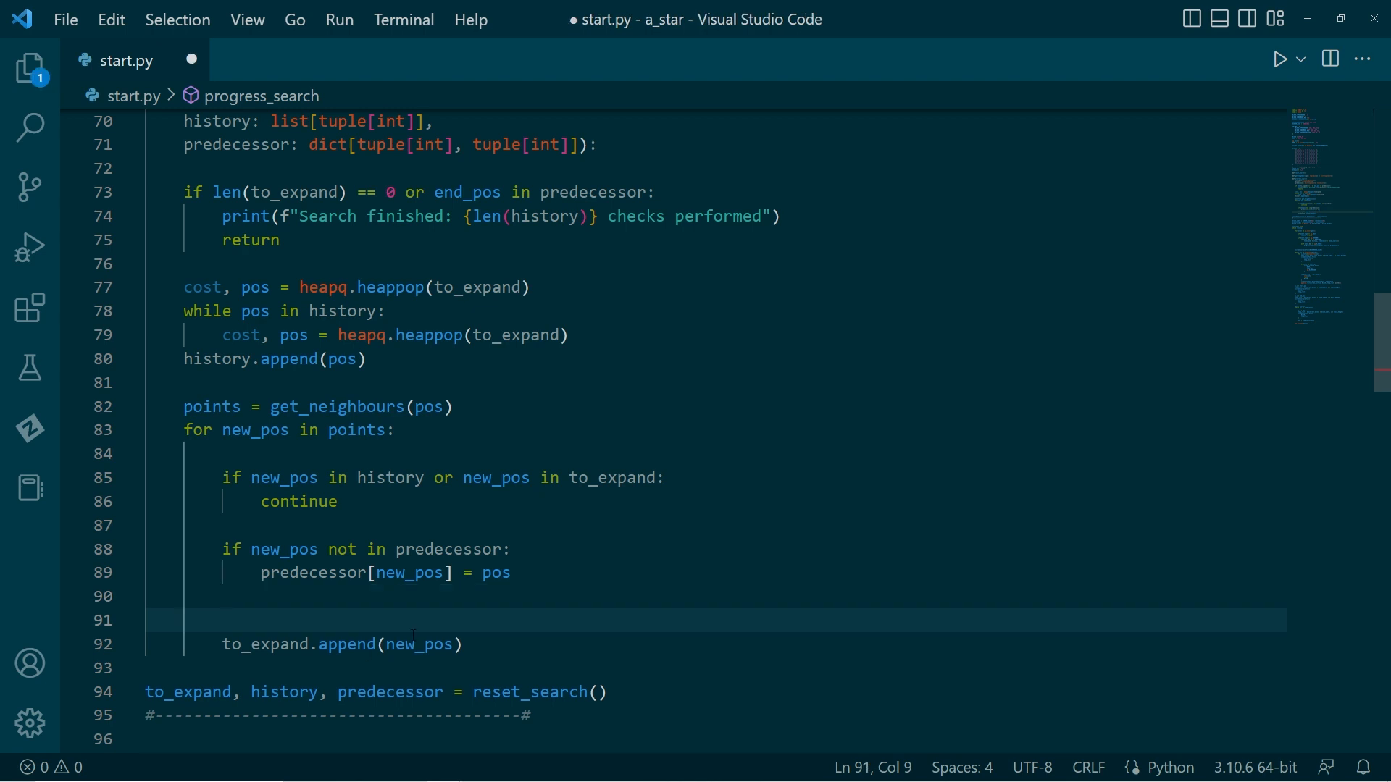
pyautogui.write('new_cost')
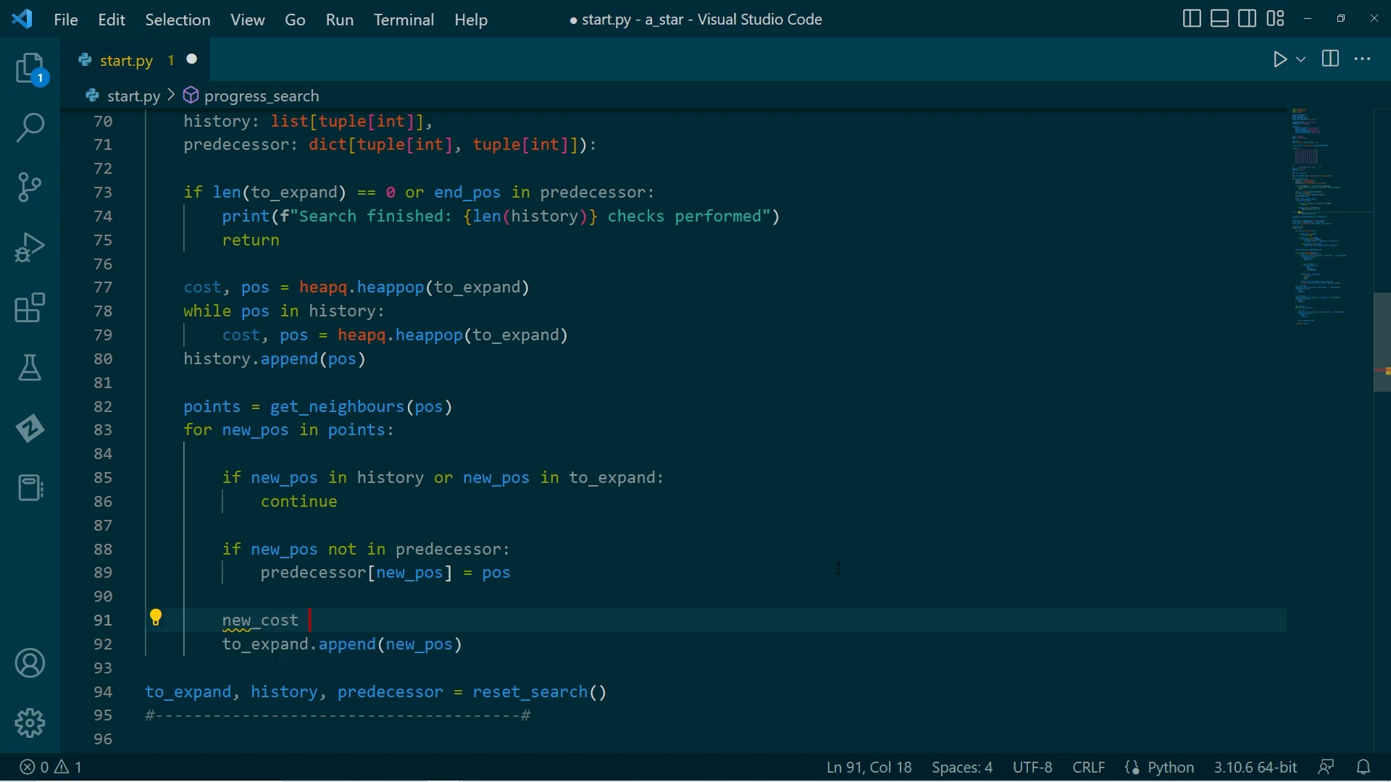
pyautogui.write('= b')
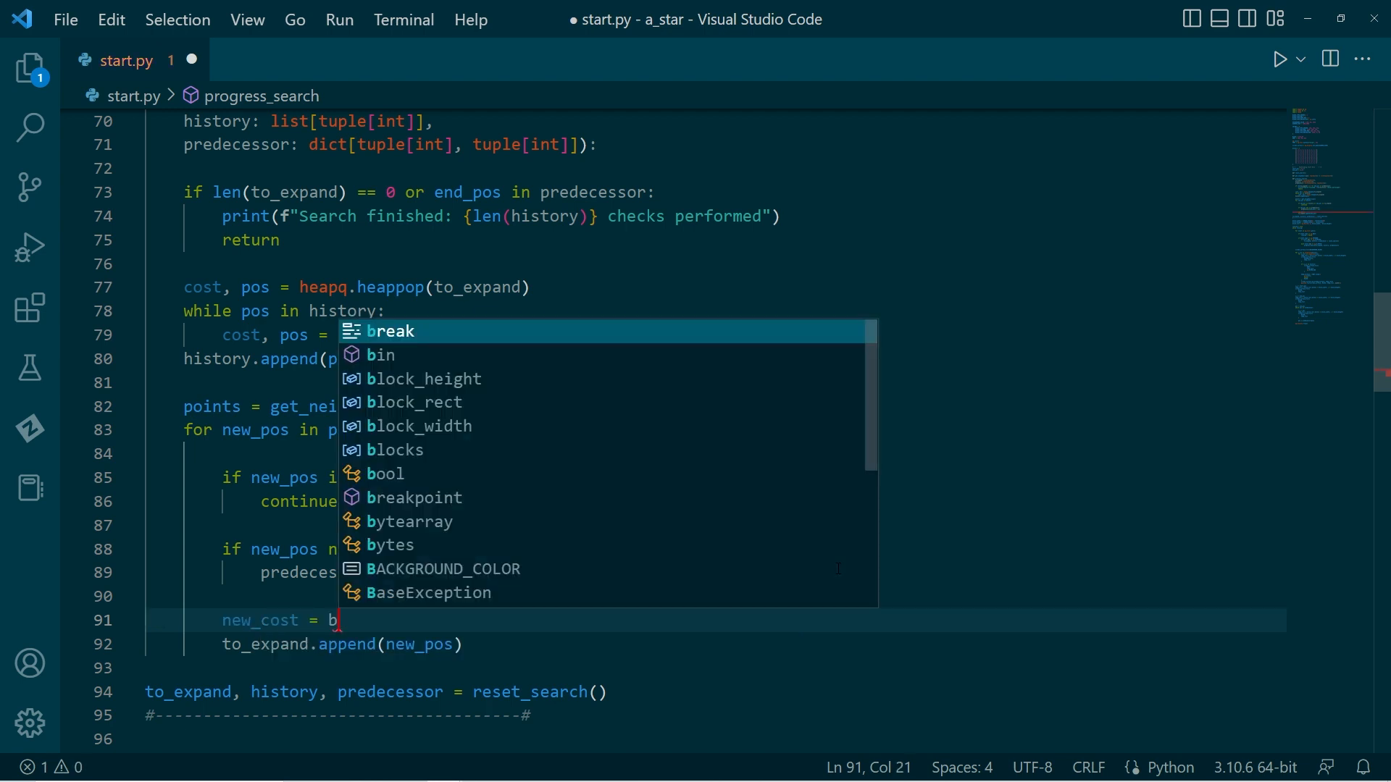
pyautogui.write('locks[')
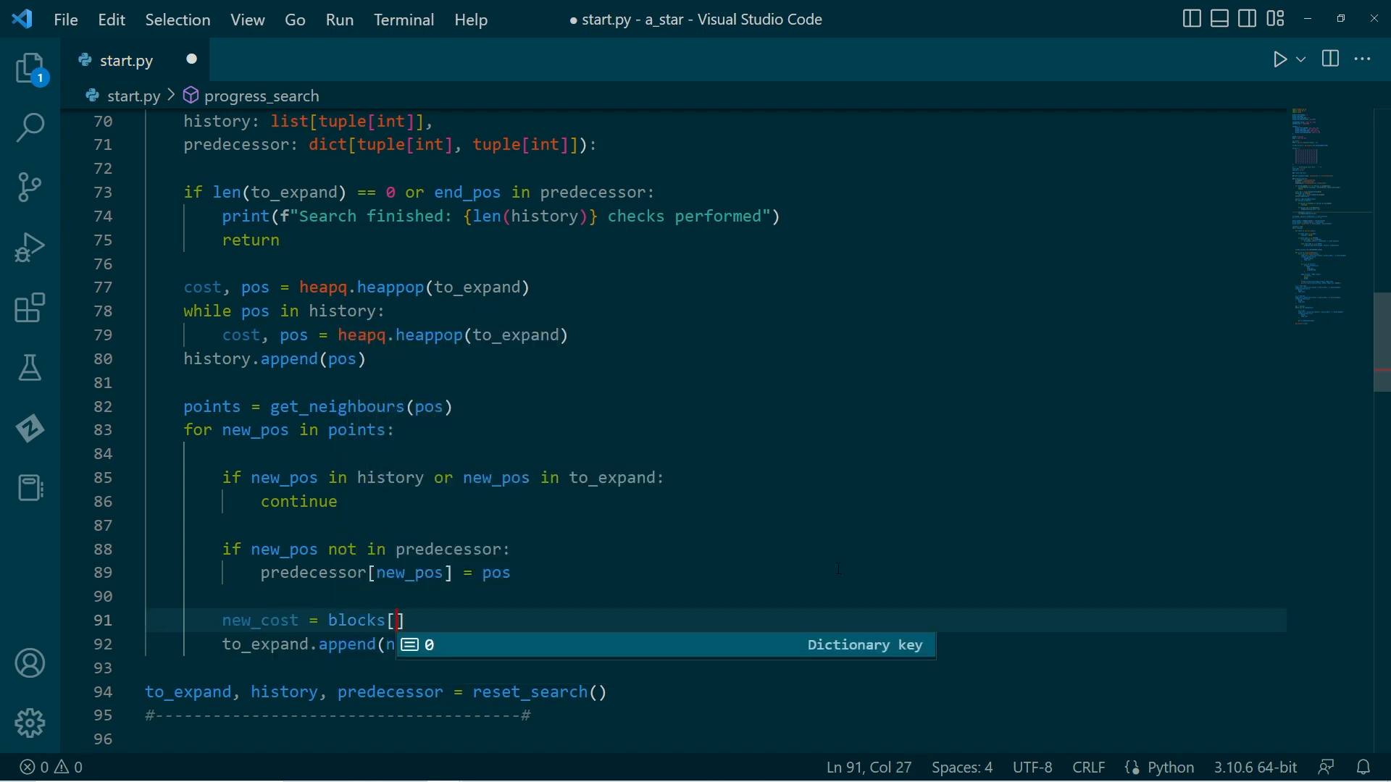
pyautogui.write('new_pos[0')
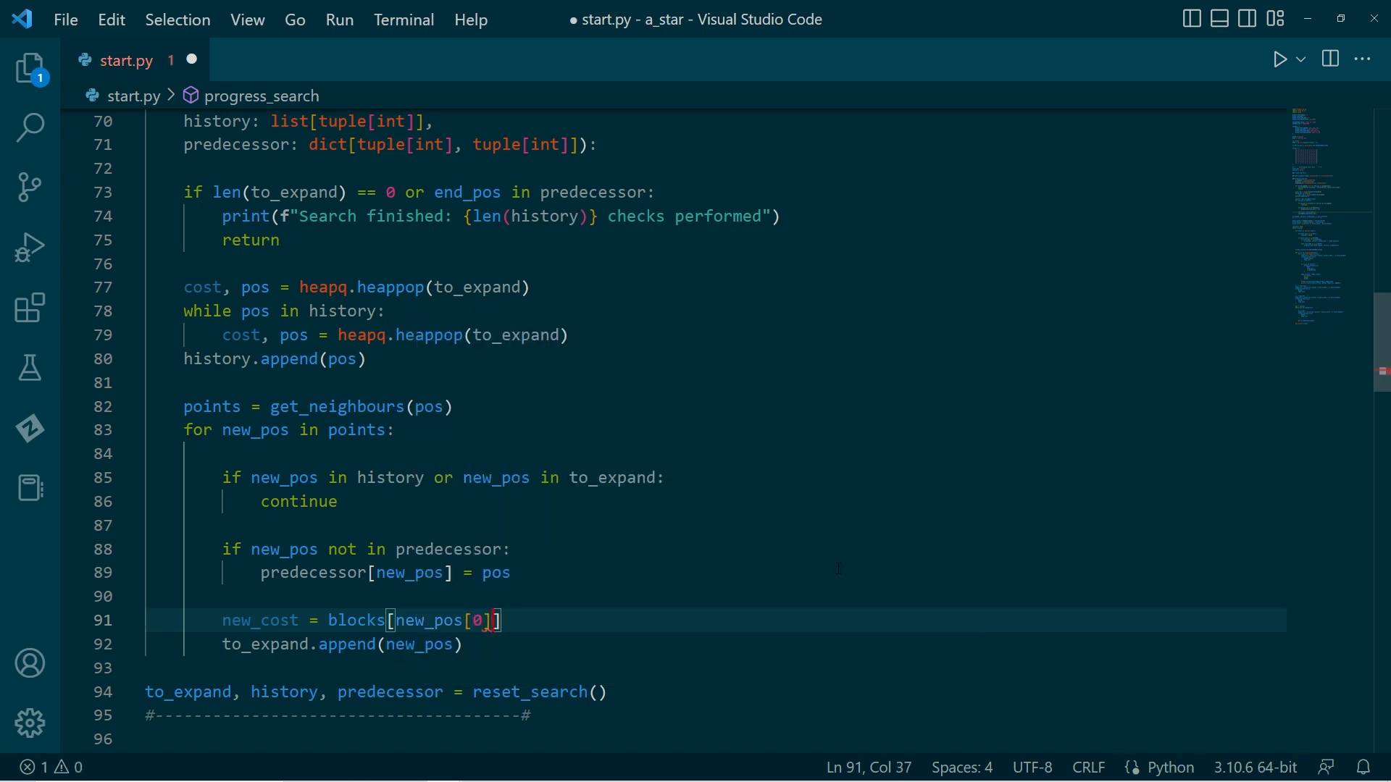
pyautogui.write('[new')
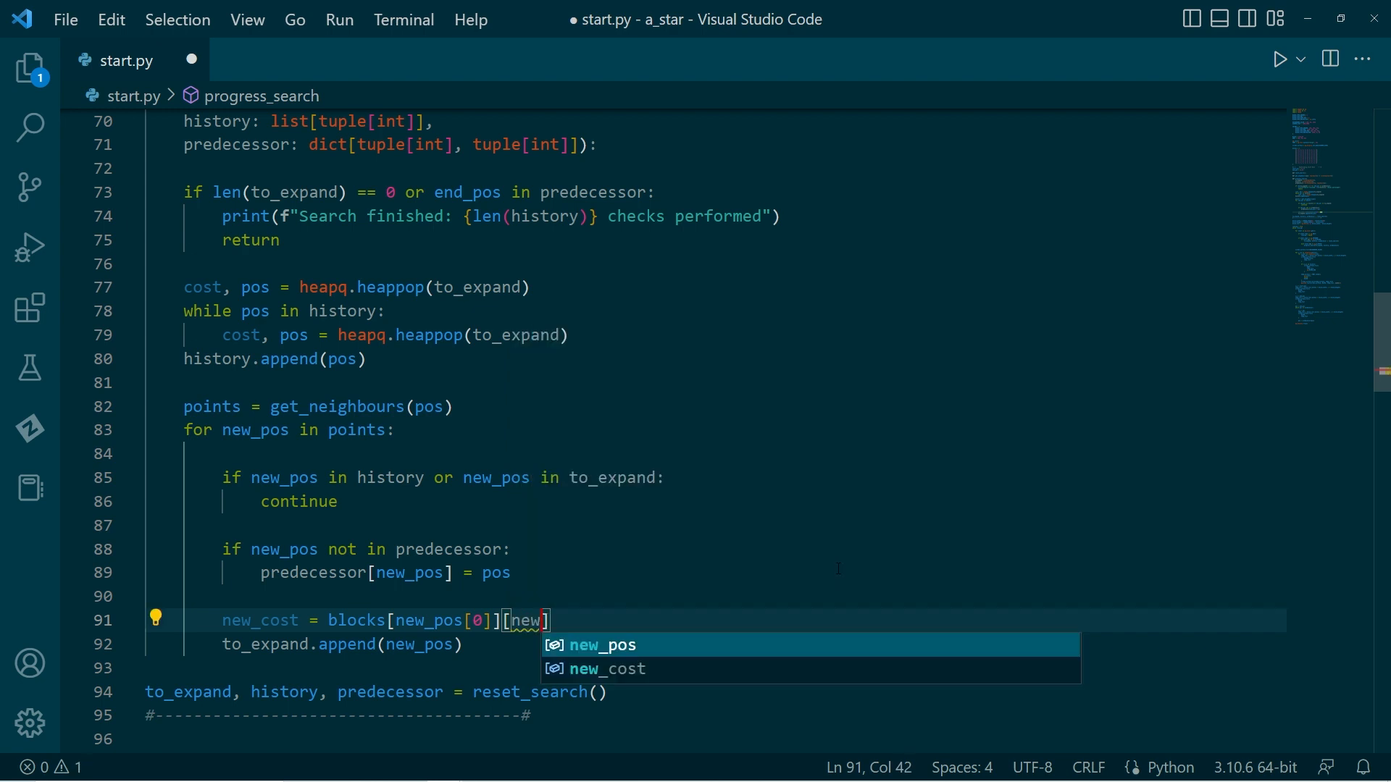
pyautogui.write('_pos[1]')
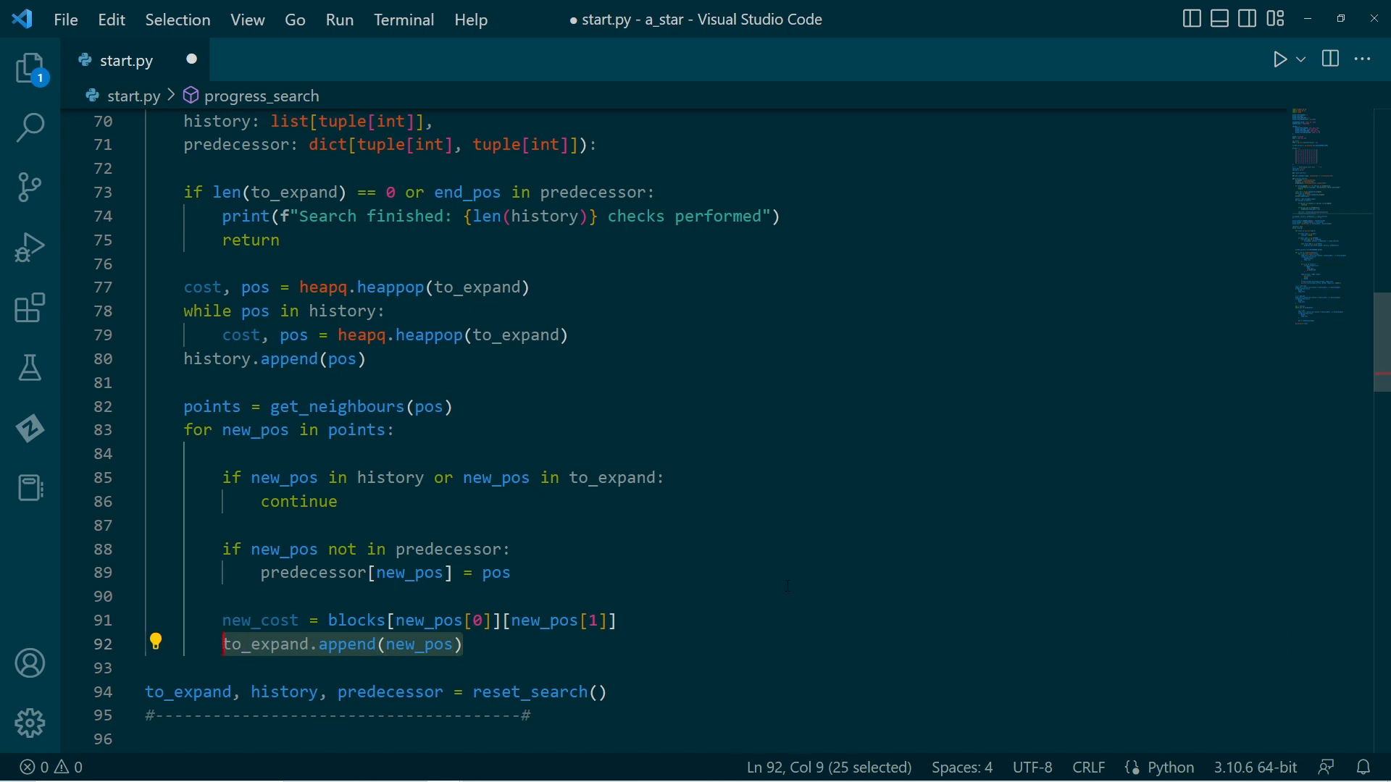
# Step: Replace the append with heapq.heappush(to_expand, (cost + new_cost, new_pos))
pyautogui.write('heapq.heappush')
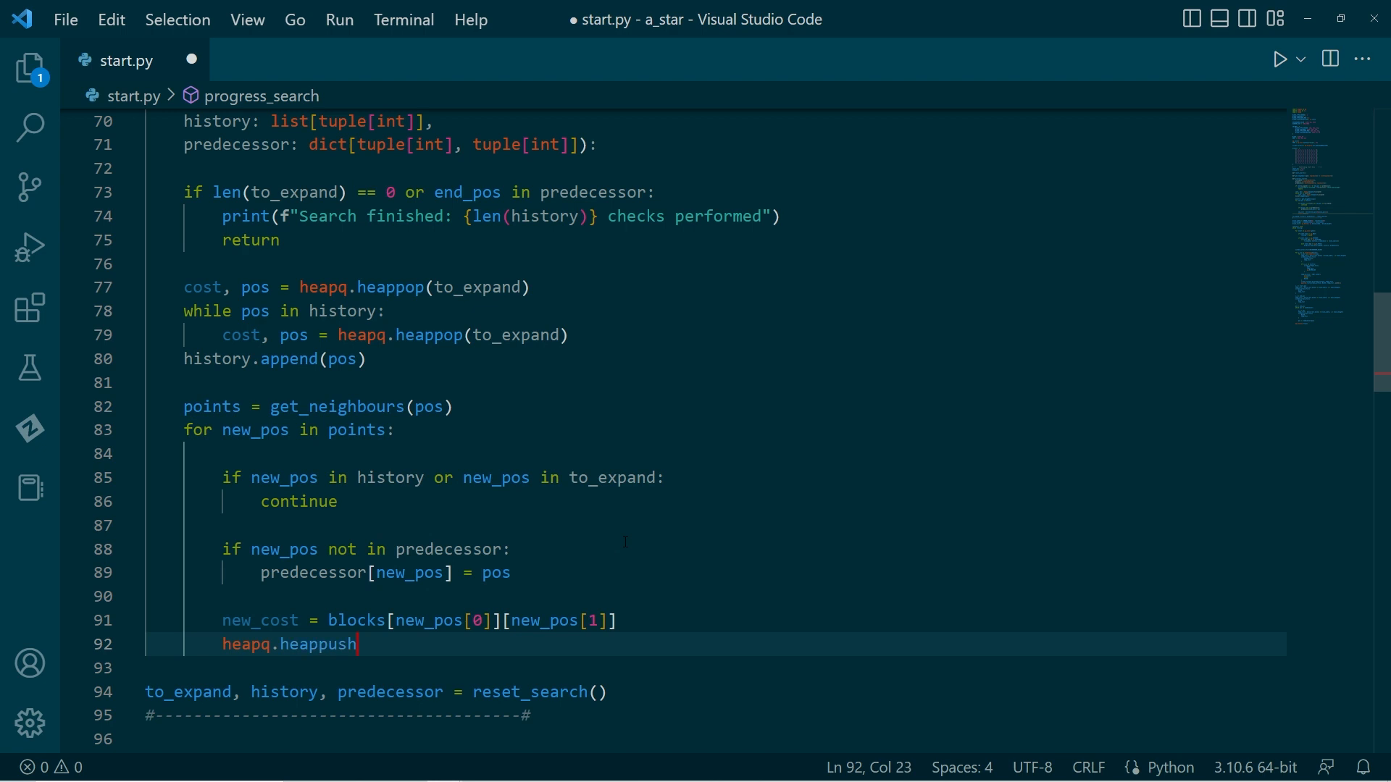
pyautogui.write('(to_expand,')
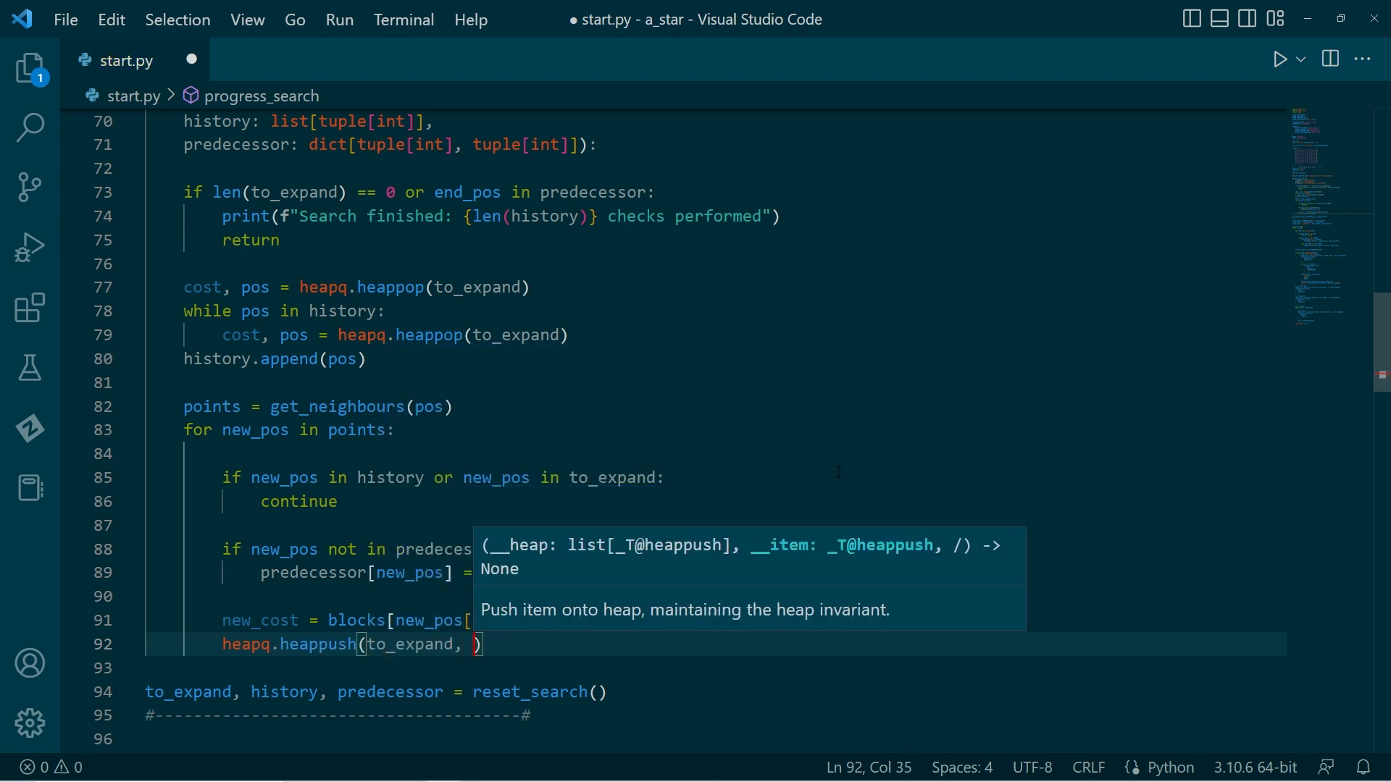
pyautogui.write('()')
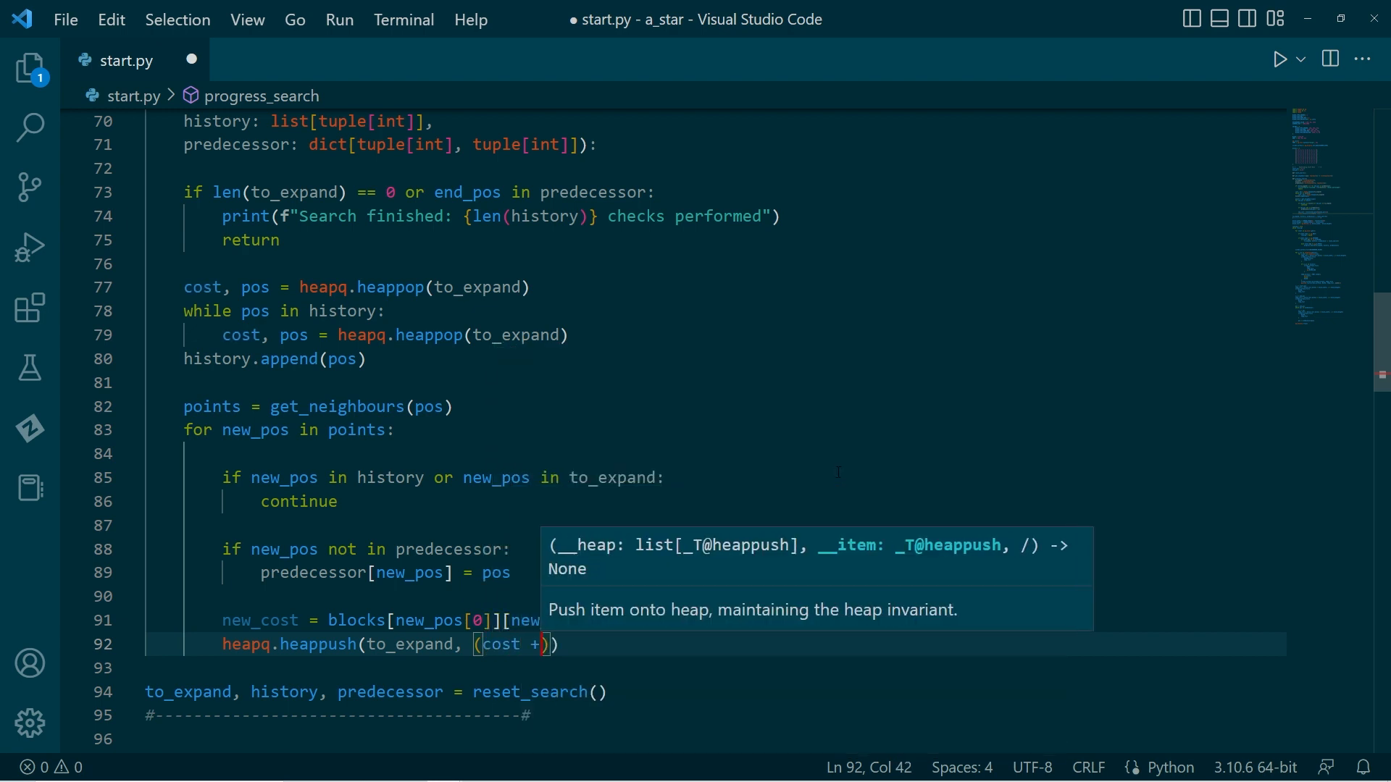
pyautogui.write('new_cost')
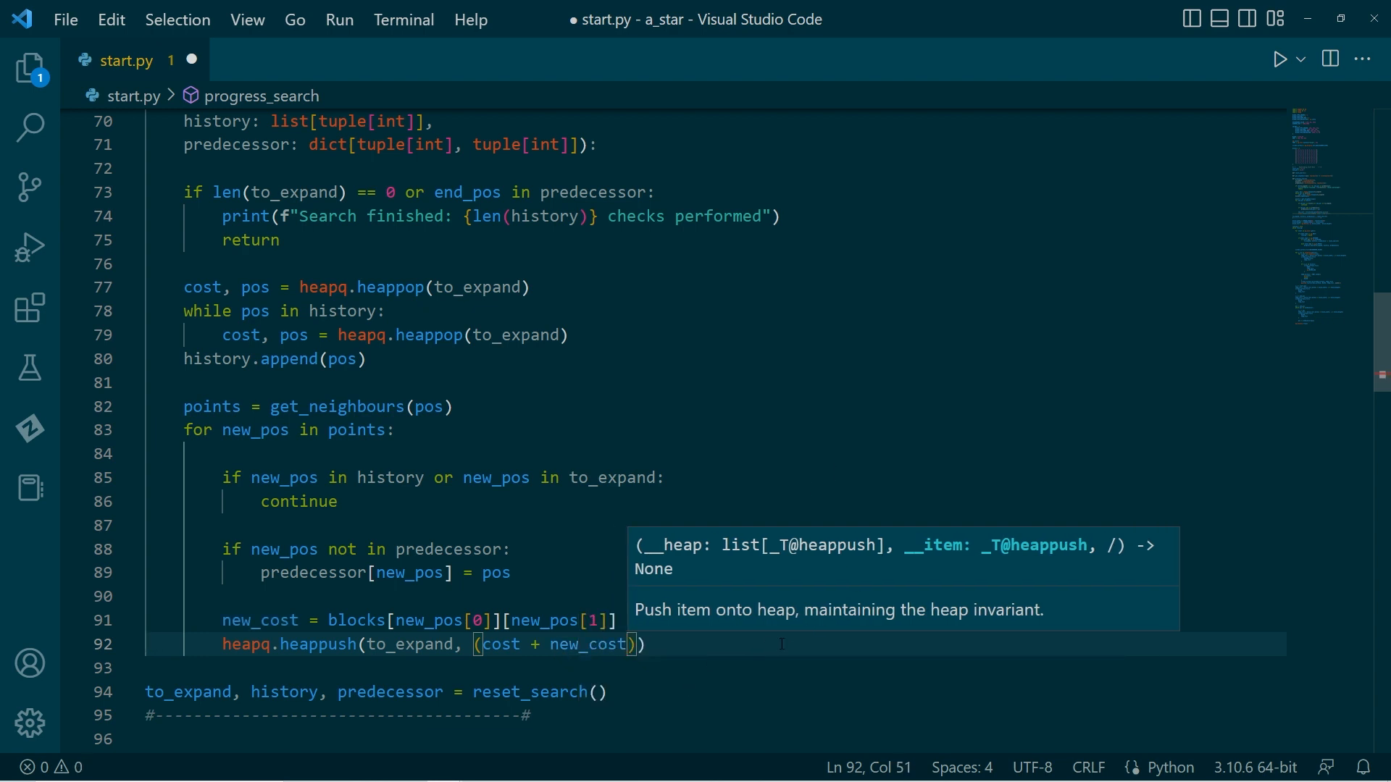
pyautogui.write(',')
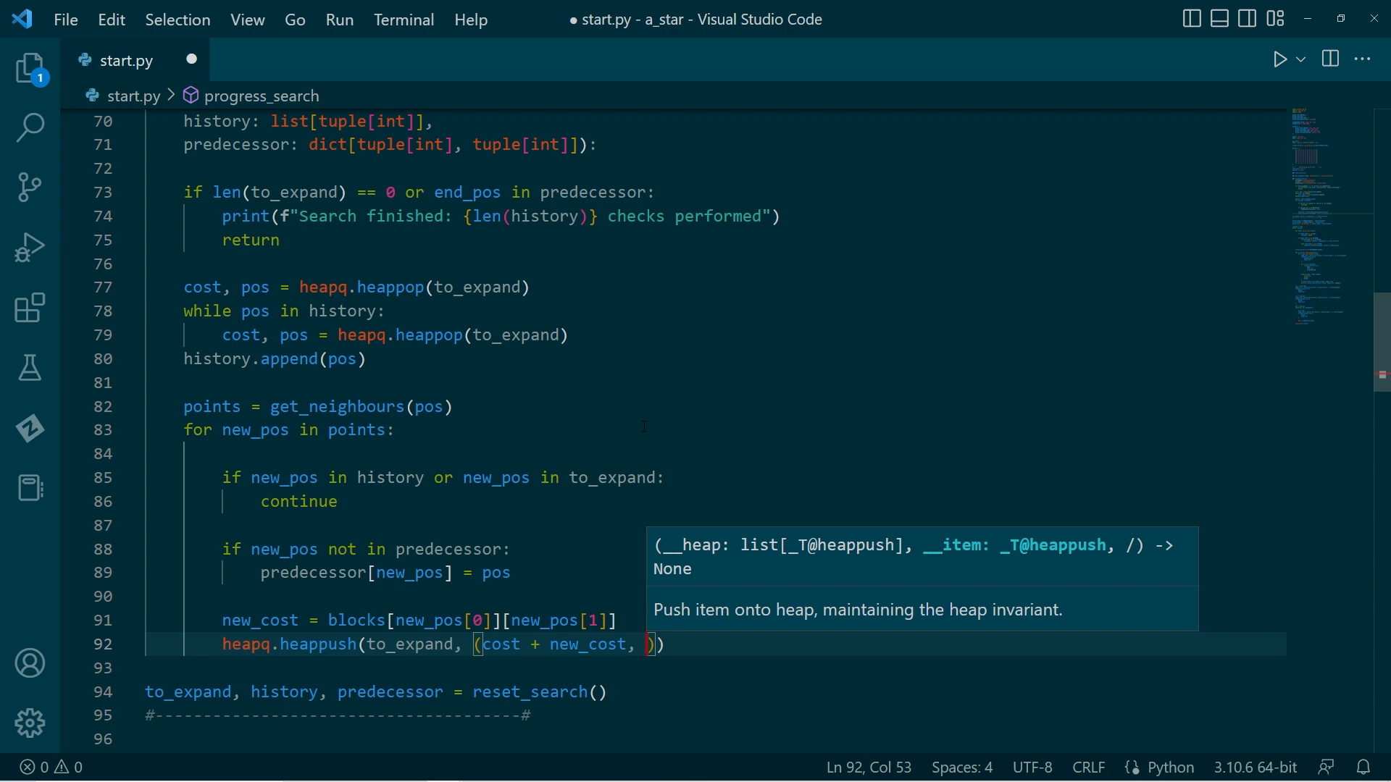
pyautogui.write('new_pos')
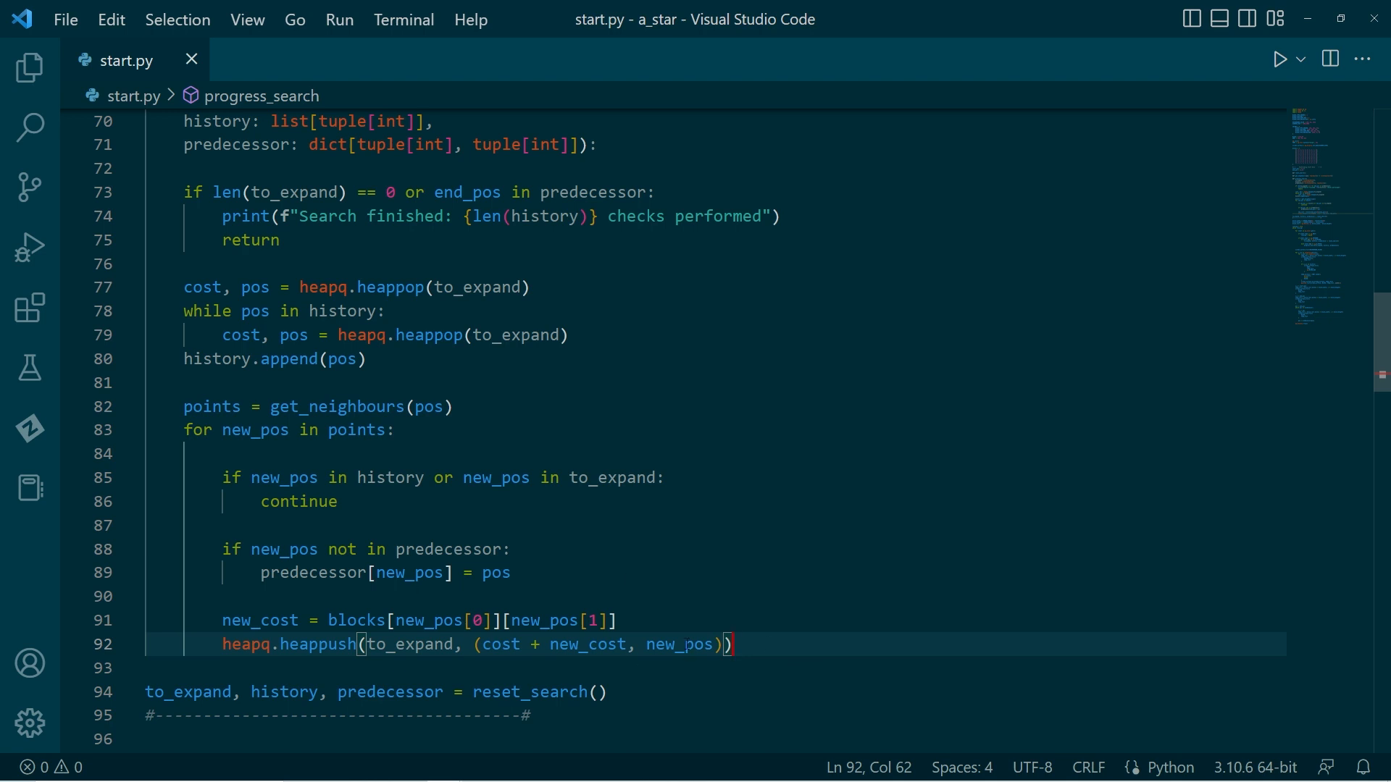
pyautogui.moveTo(690, 607)
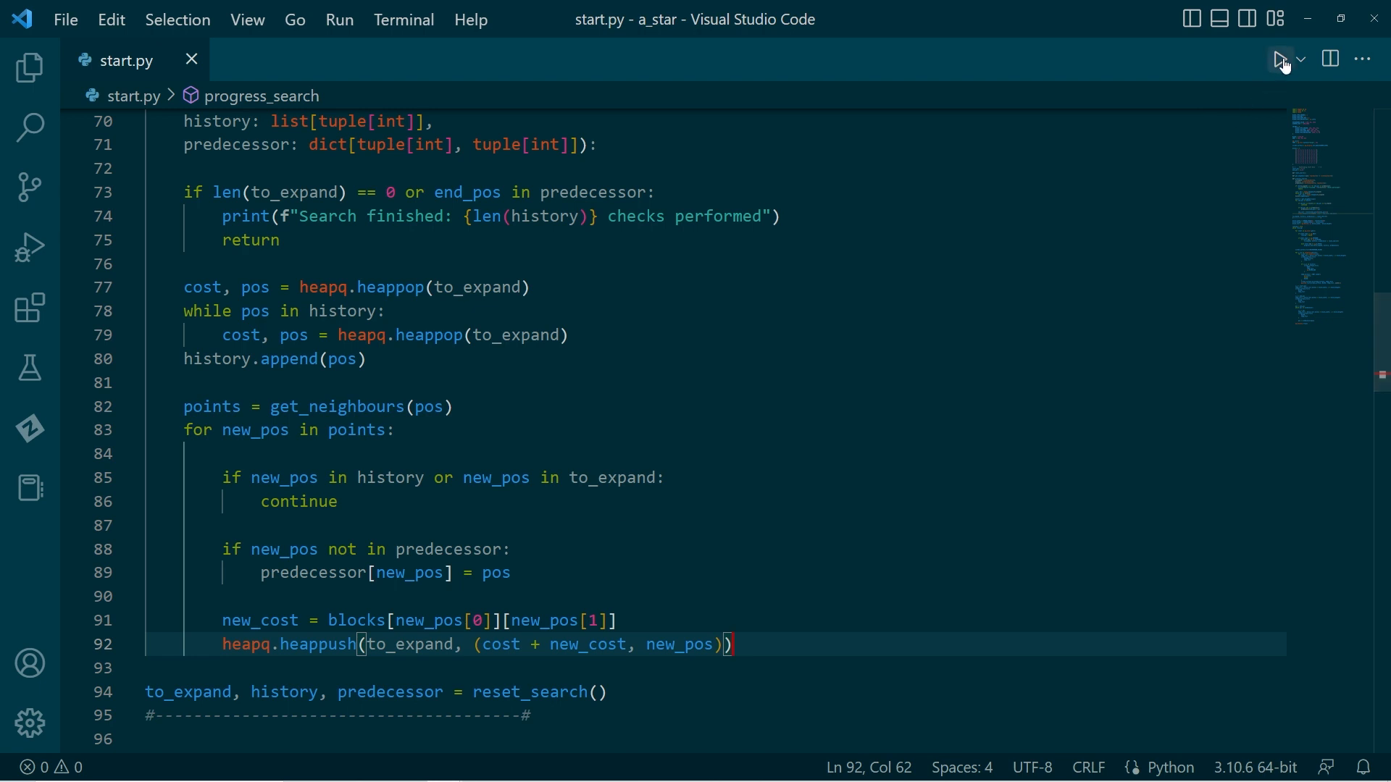
# Step: Run start.py to view the pygame grid and path, with 57 checks reported
pyautogui.click(1280, 59)
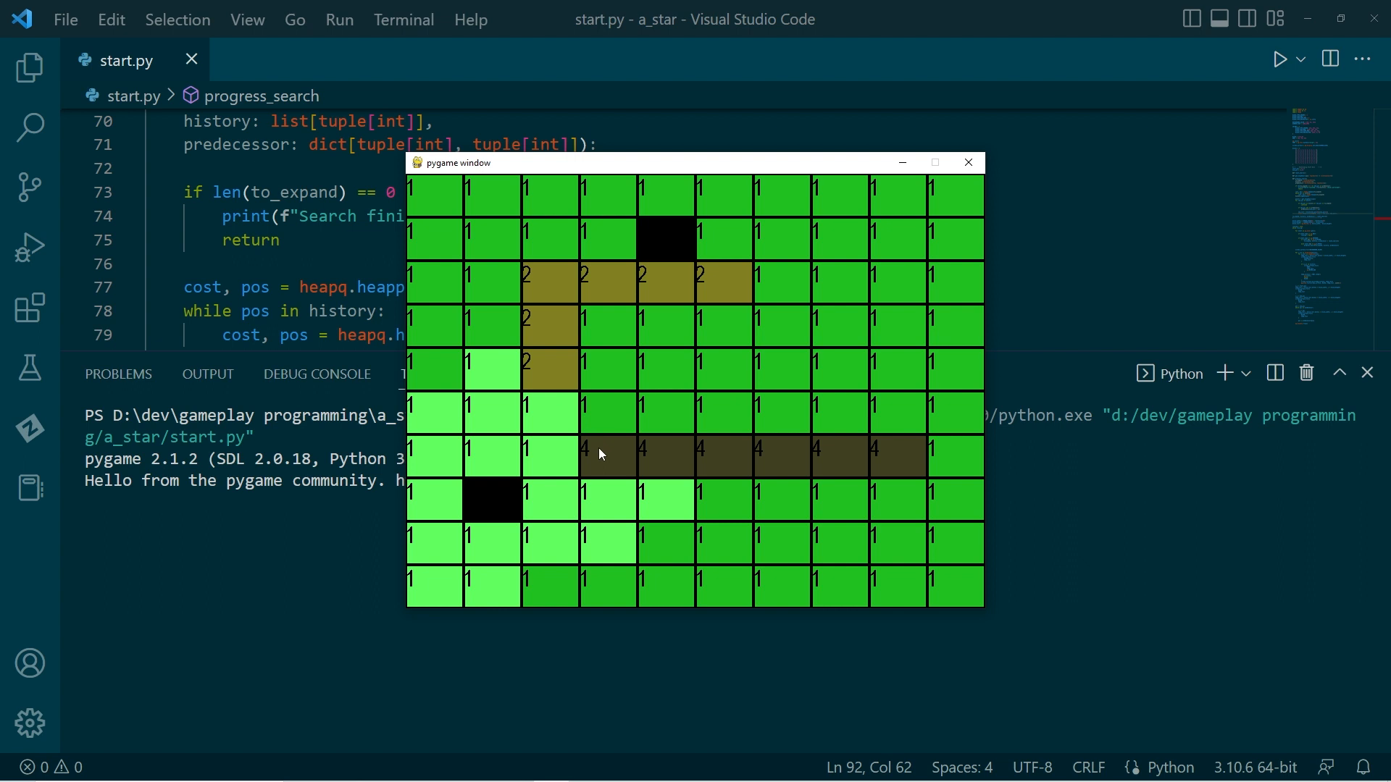
pyautogui.moveTo(612, 458)
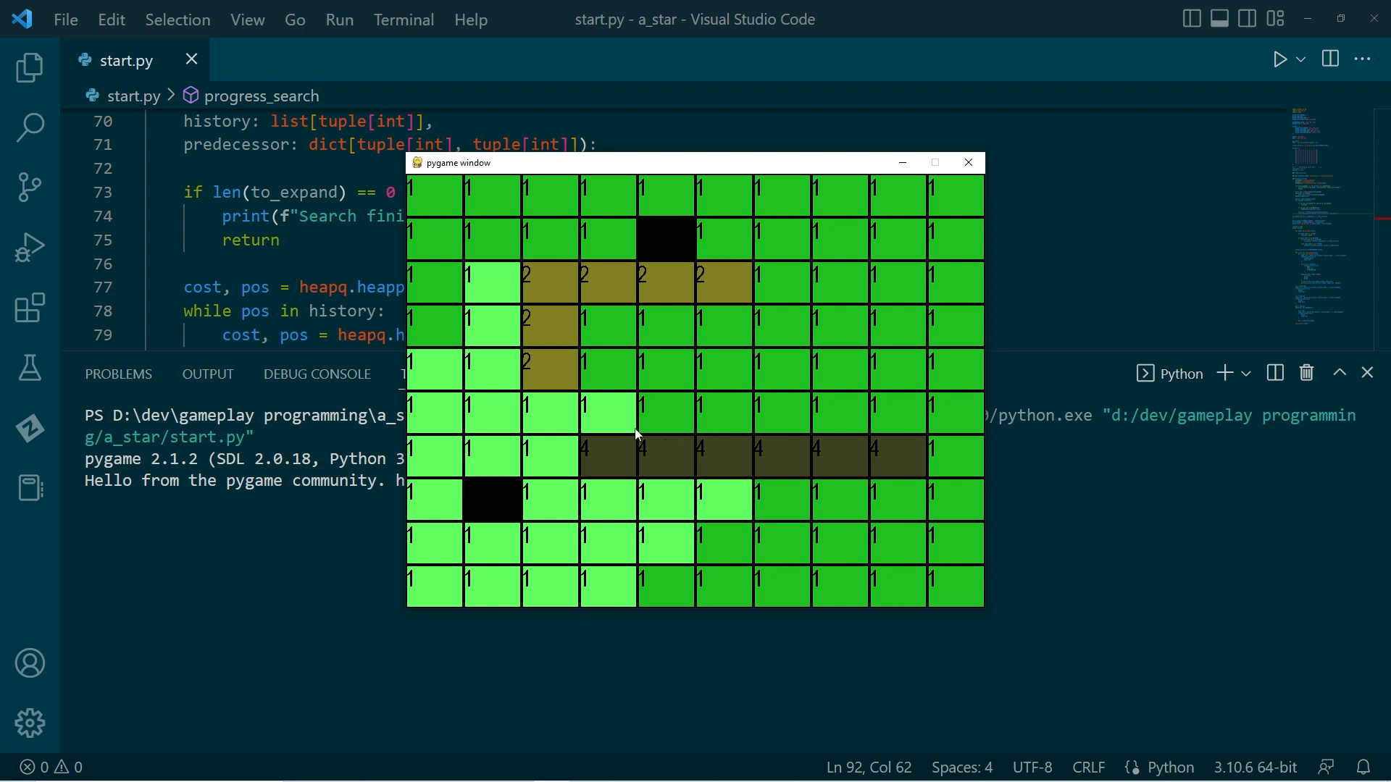
pyautogui.moveTo(510, 332)
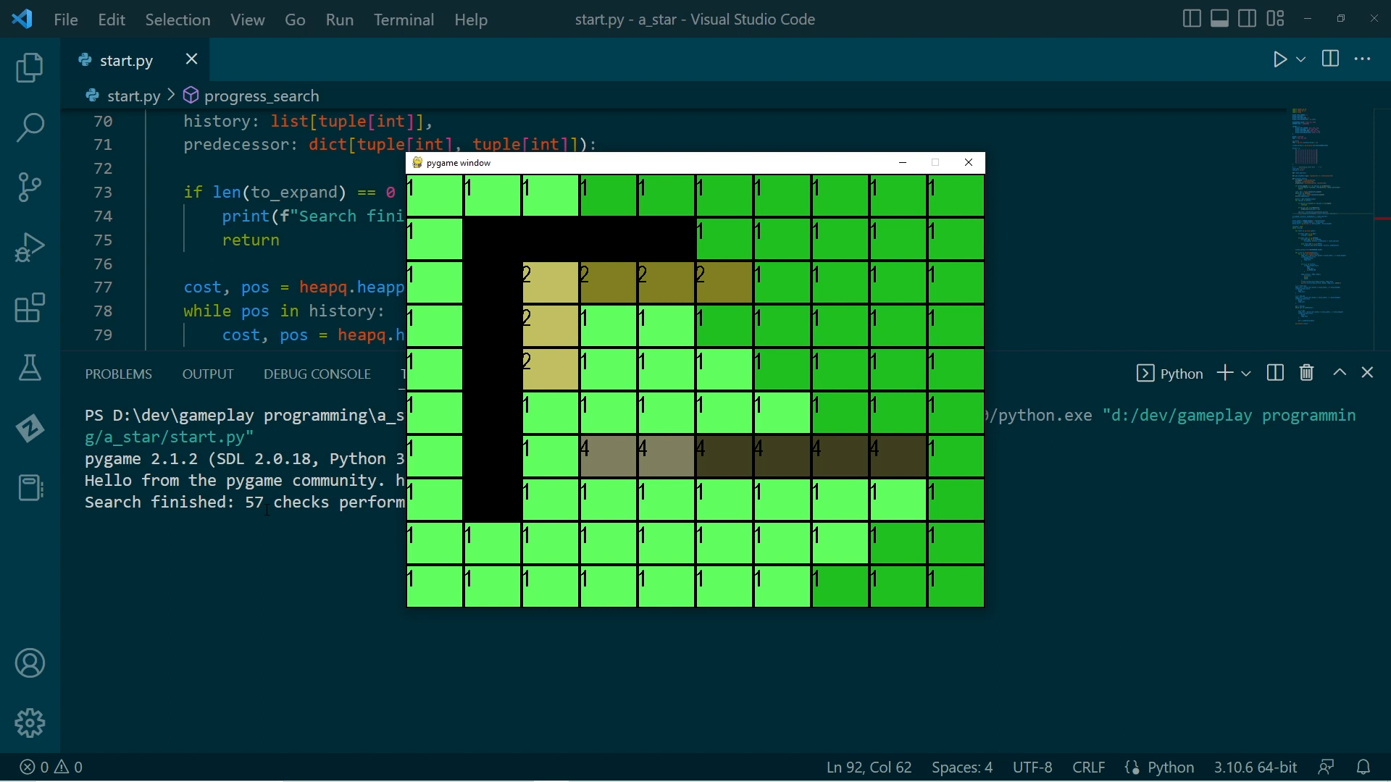
pyautogui.moveTo(734, 393)
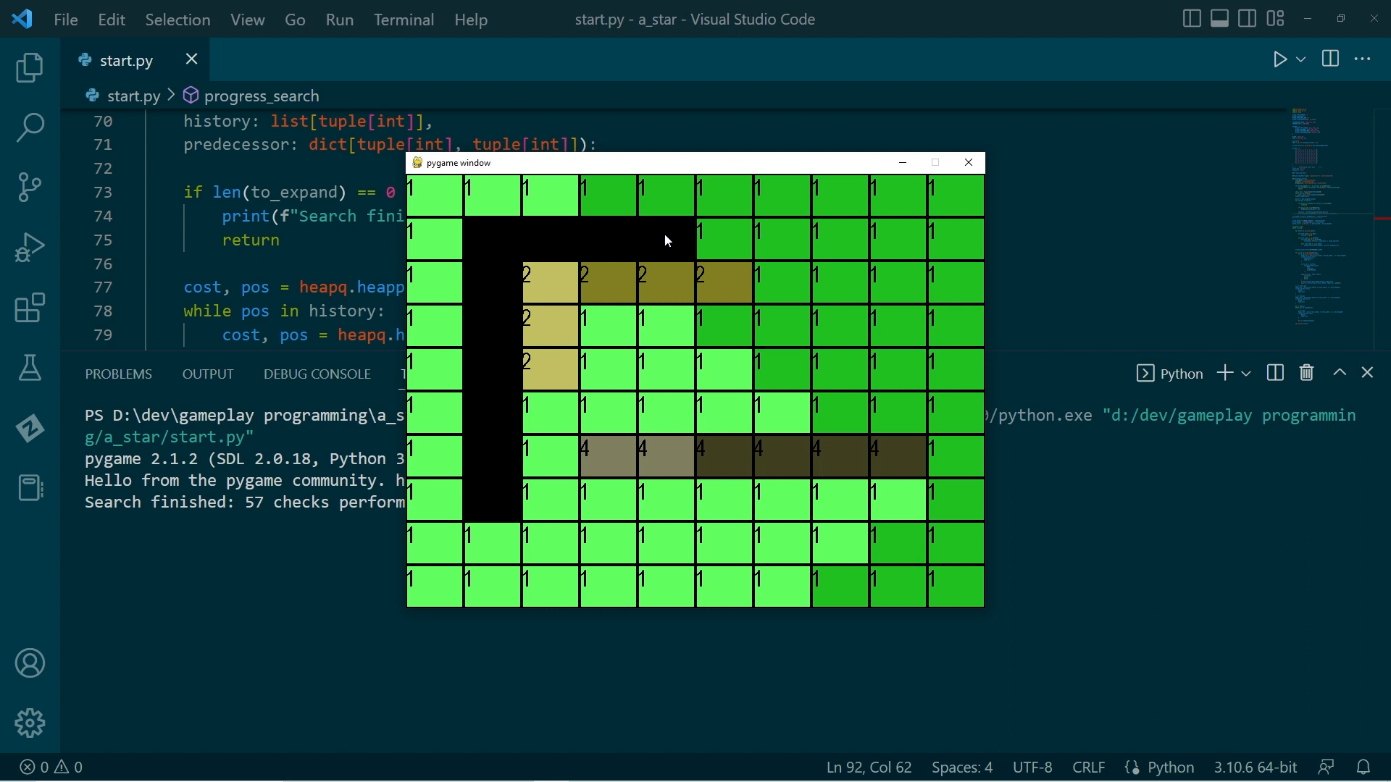
pyautogui.moveTo(644, 241)
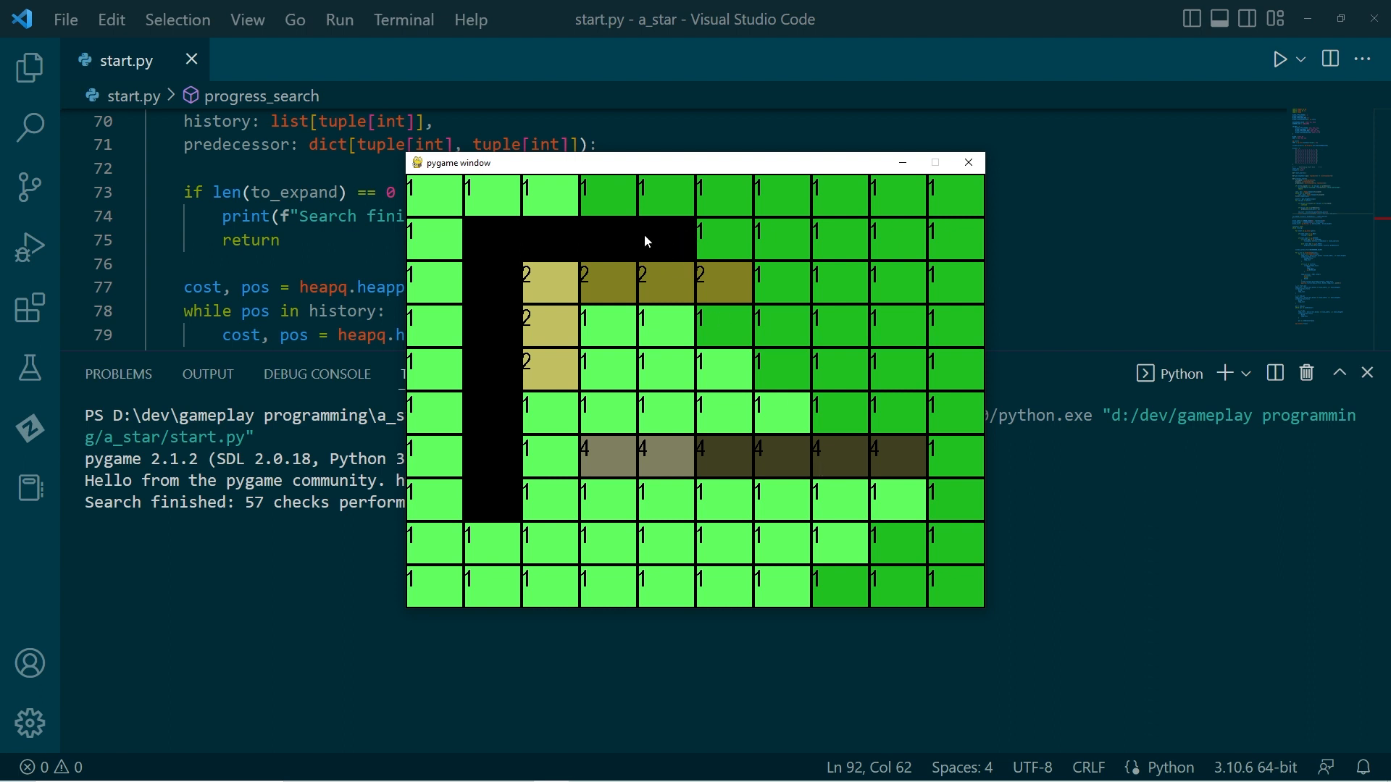
pyautogui.moveTo(694, 246)
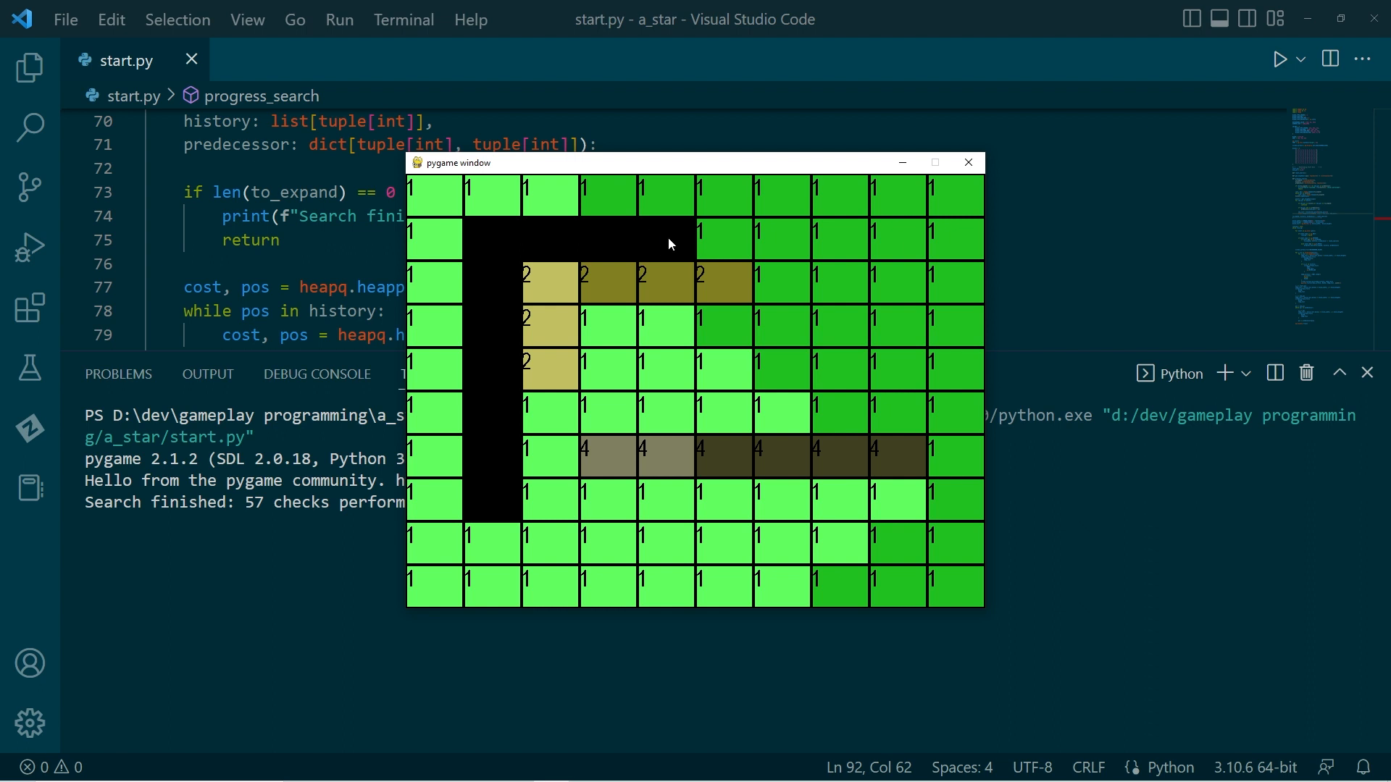
pyautogui.moveTo(554, 242)
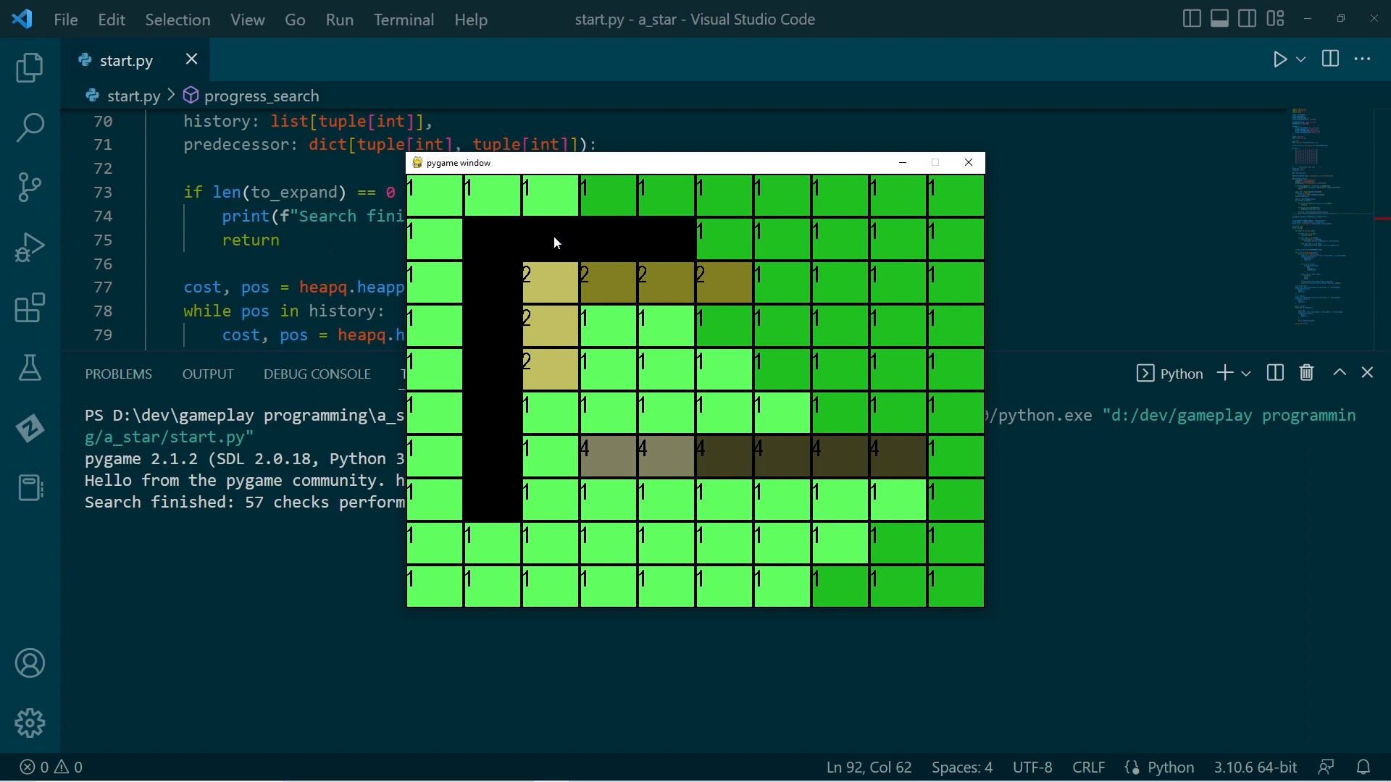
pyautogui.moveTo(550, 230)
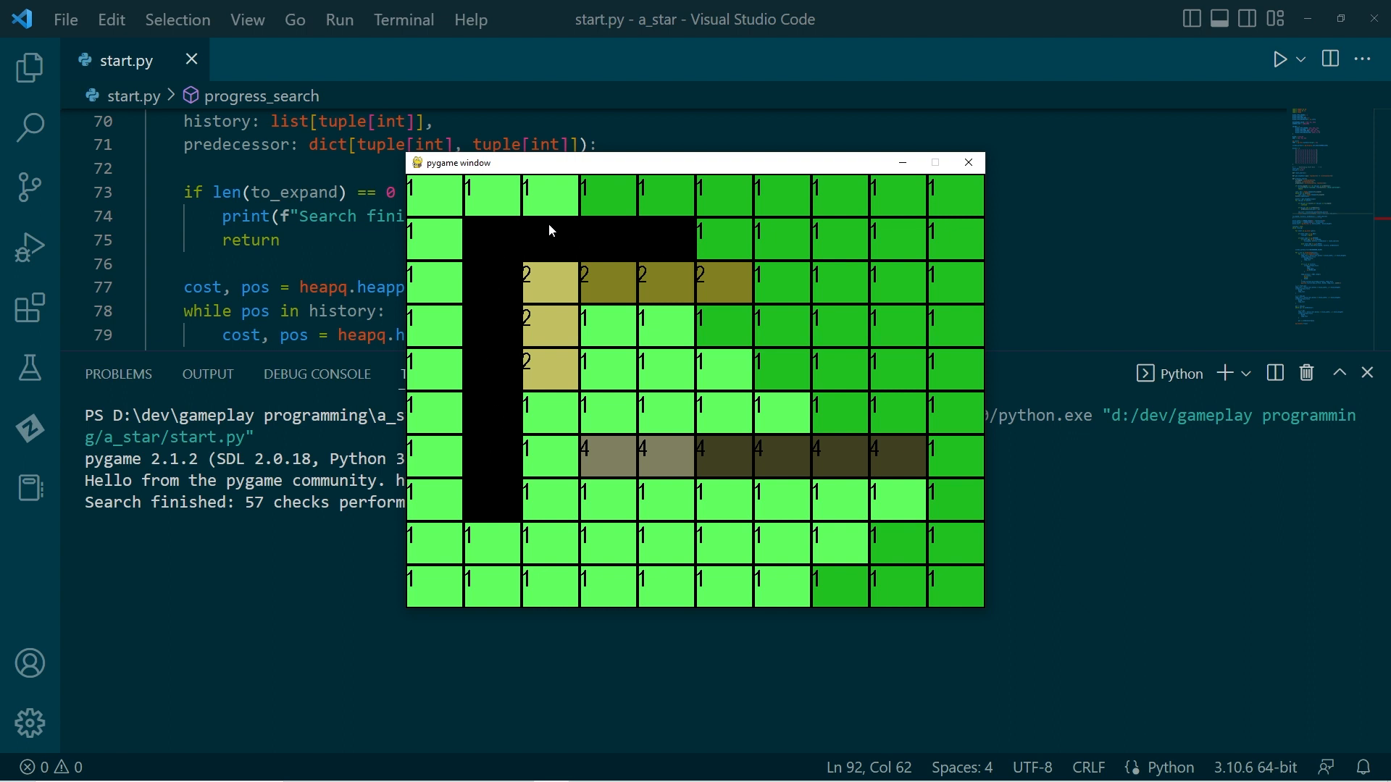
pyautogui.moveTo(595, 234)
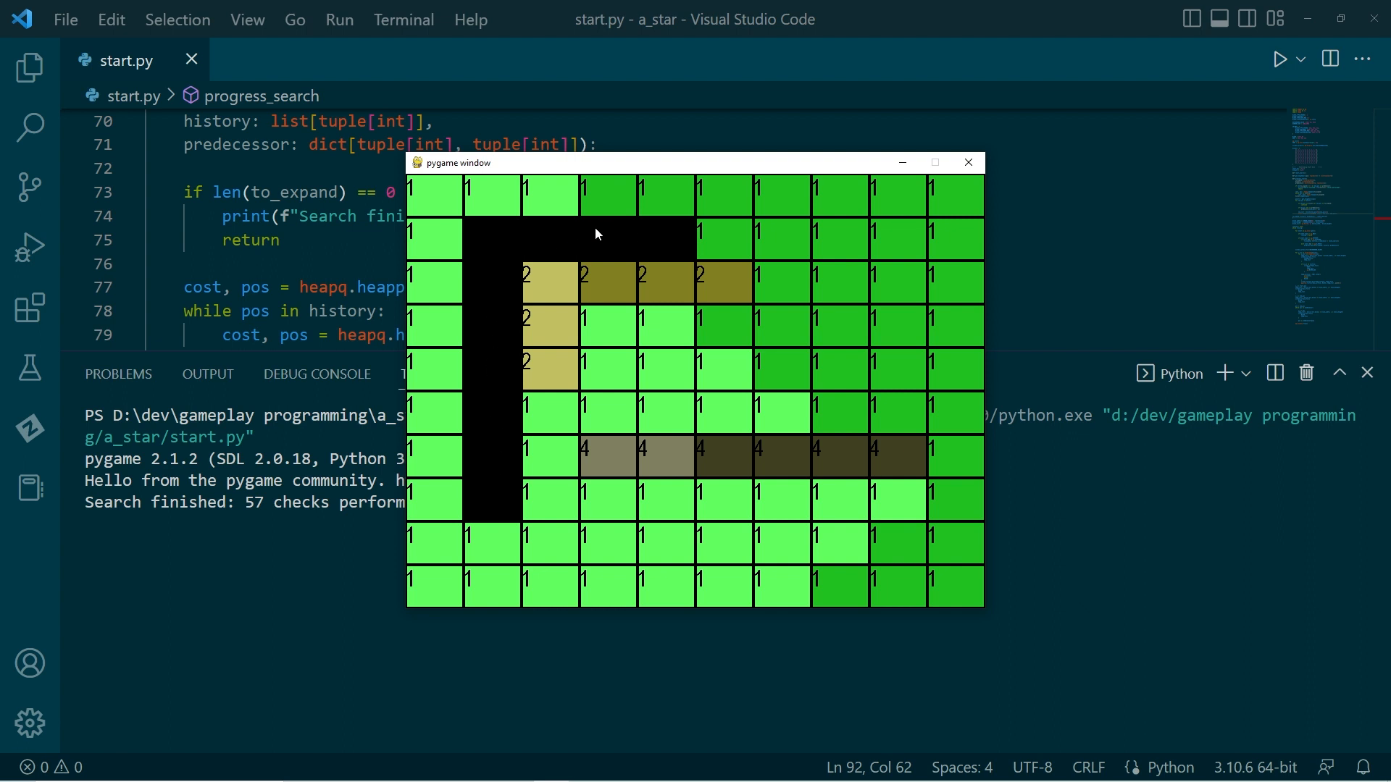
pyautogui.moveTo(654, 240)
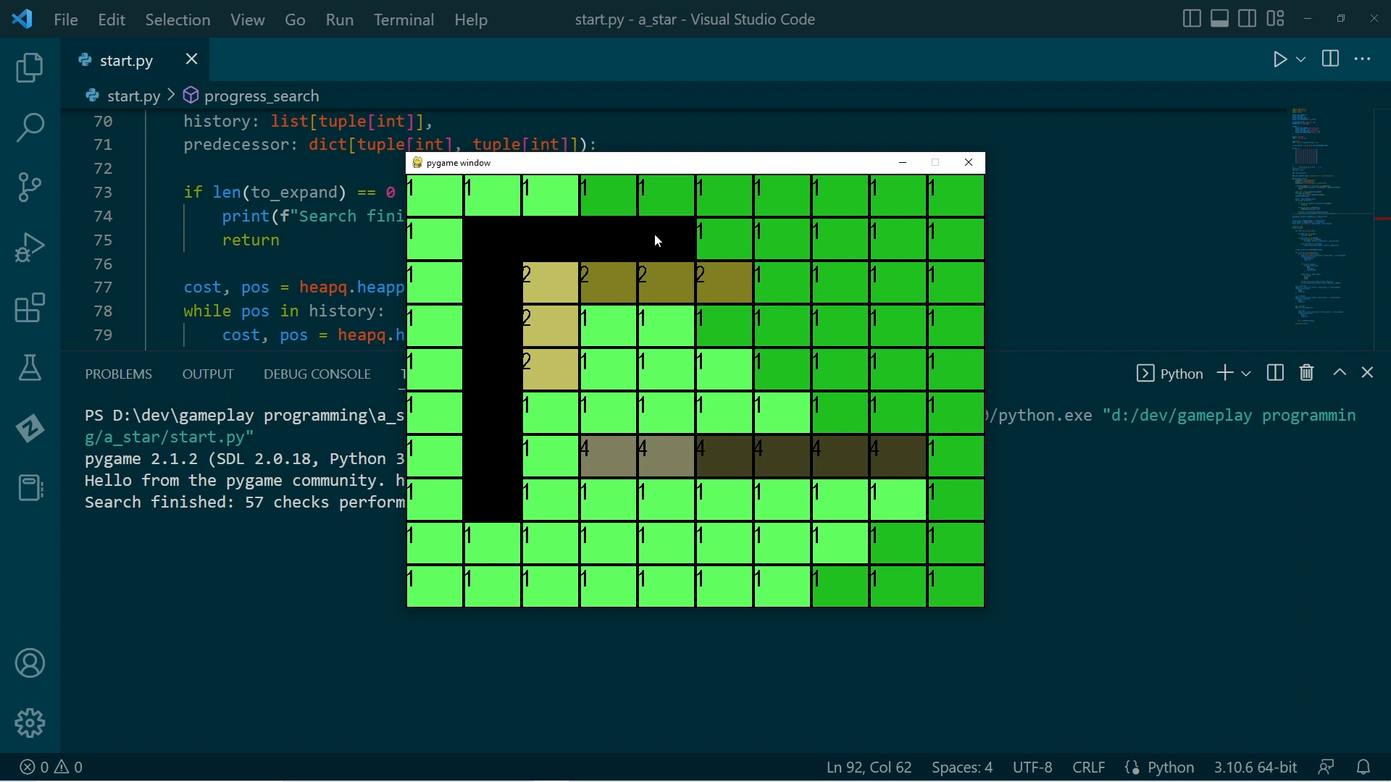
pyautogui.moveTo(671, 238)
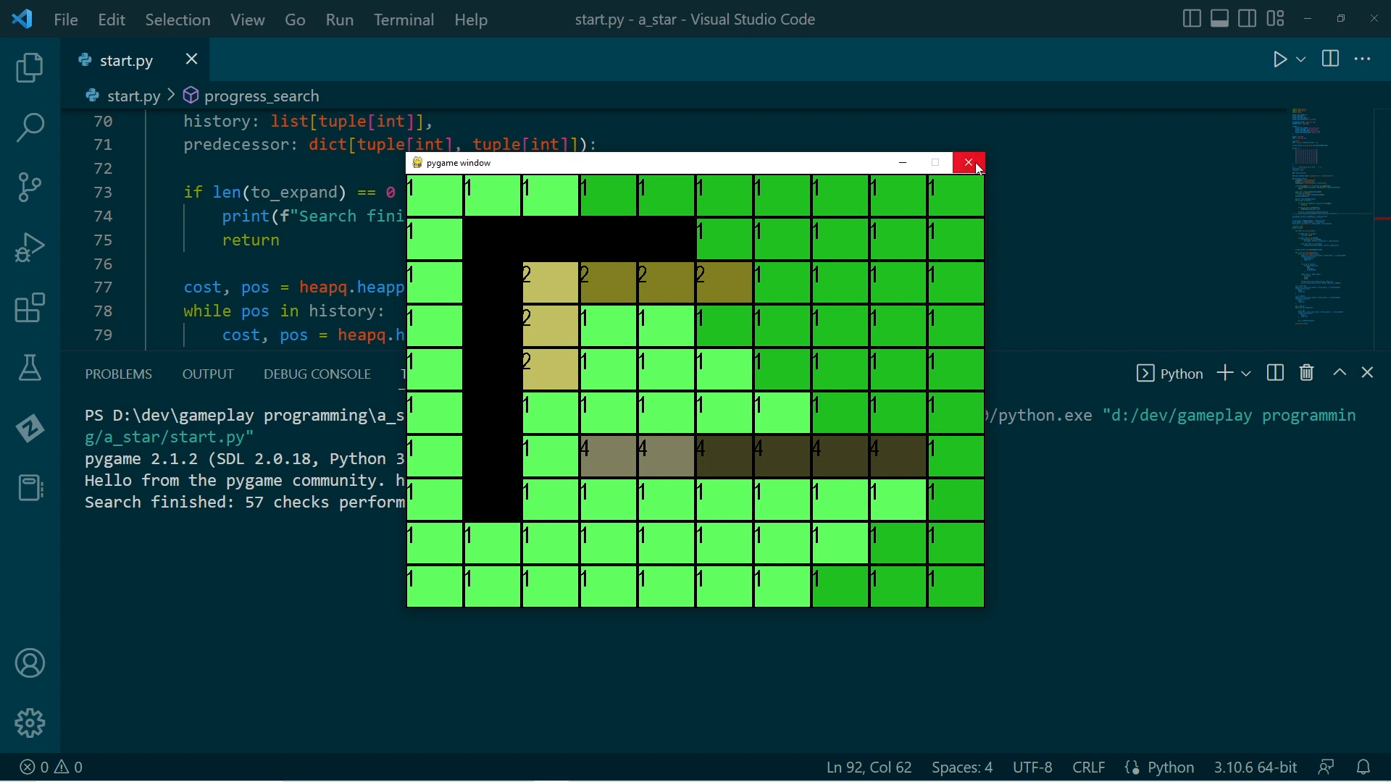
# Step: Close the pygame window and define heuristic_cost(pos: tuple[int]) above progress_search
pyautogui.click(967, 162)
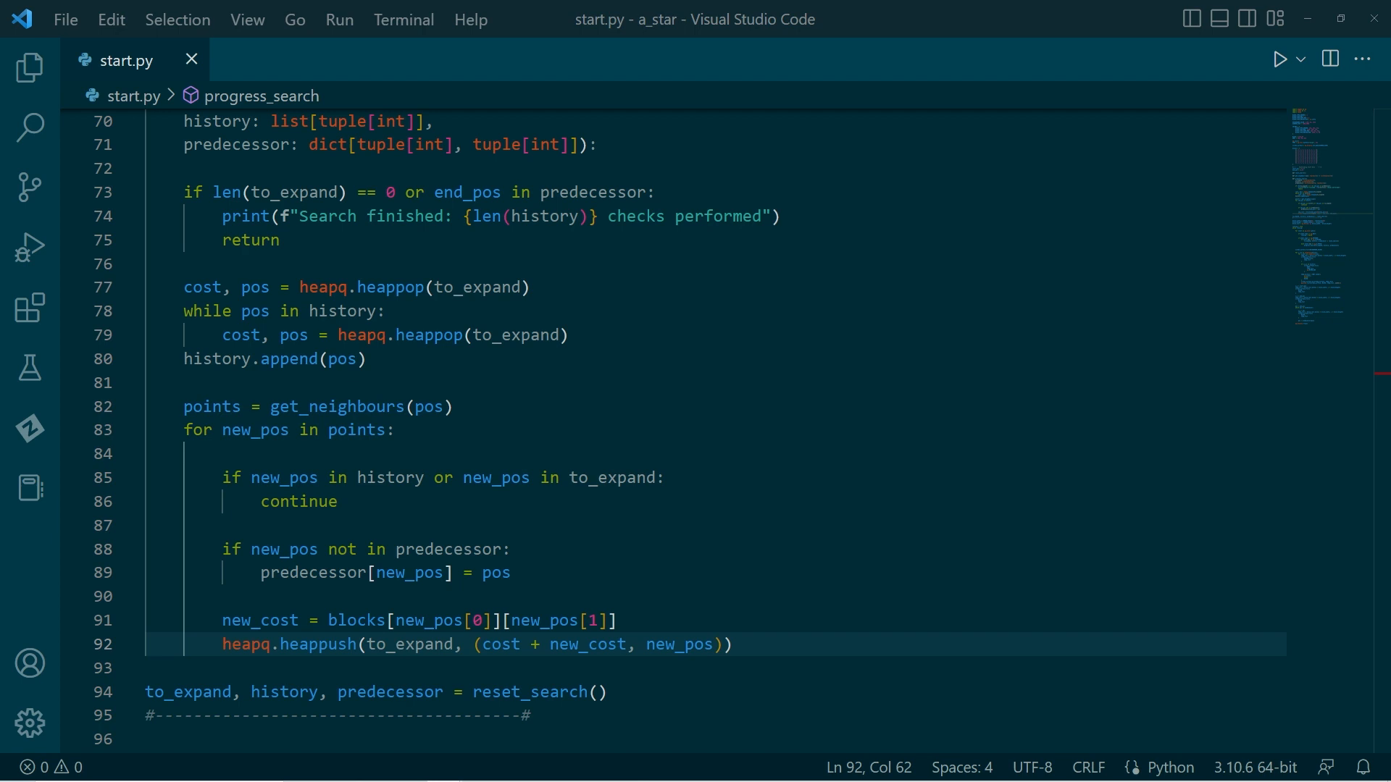
pyautogui.click(571, 335)
pyautogui.write('def')
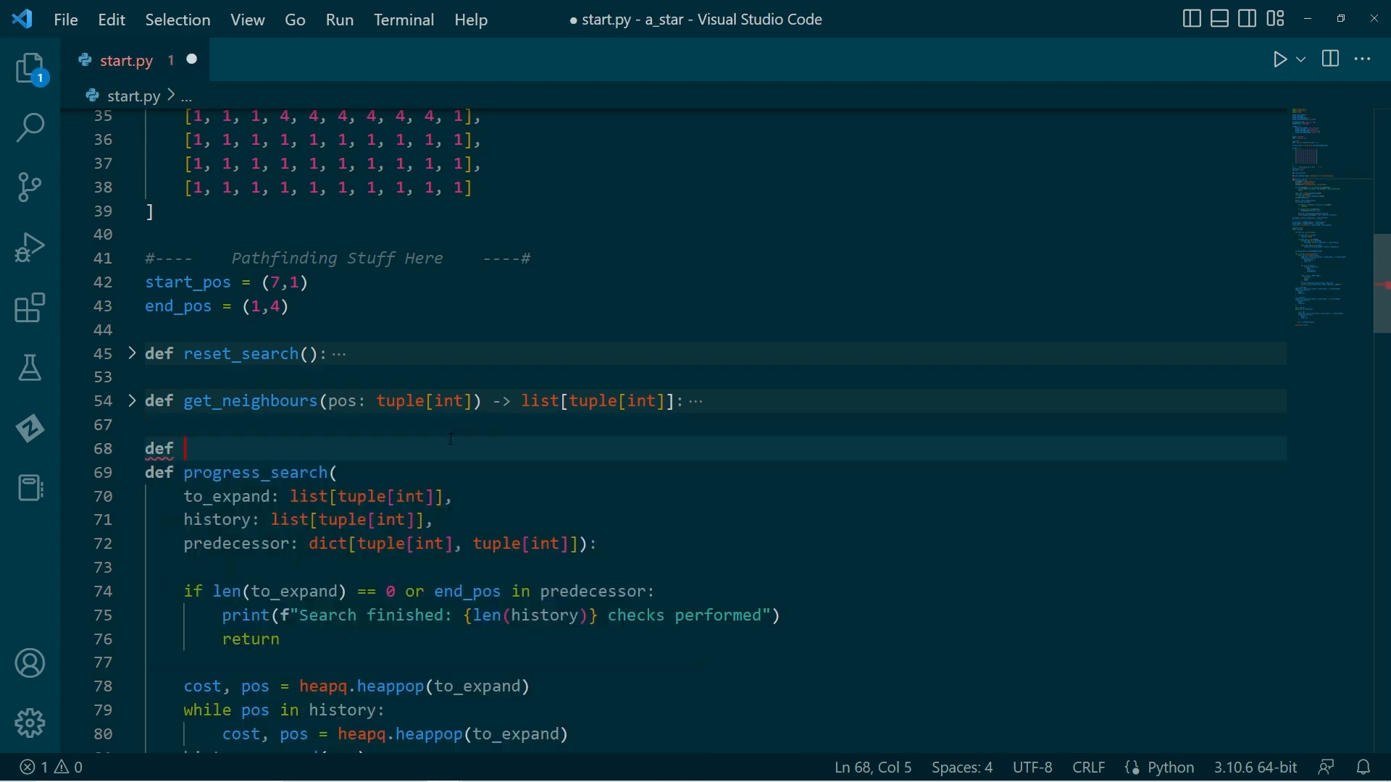
pyautogui.write('heuristic_cost()')
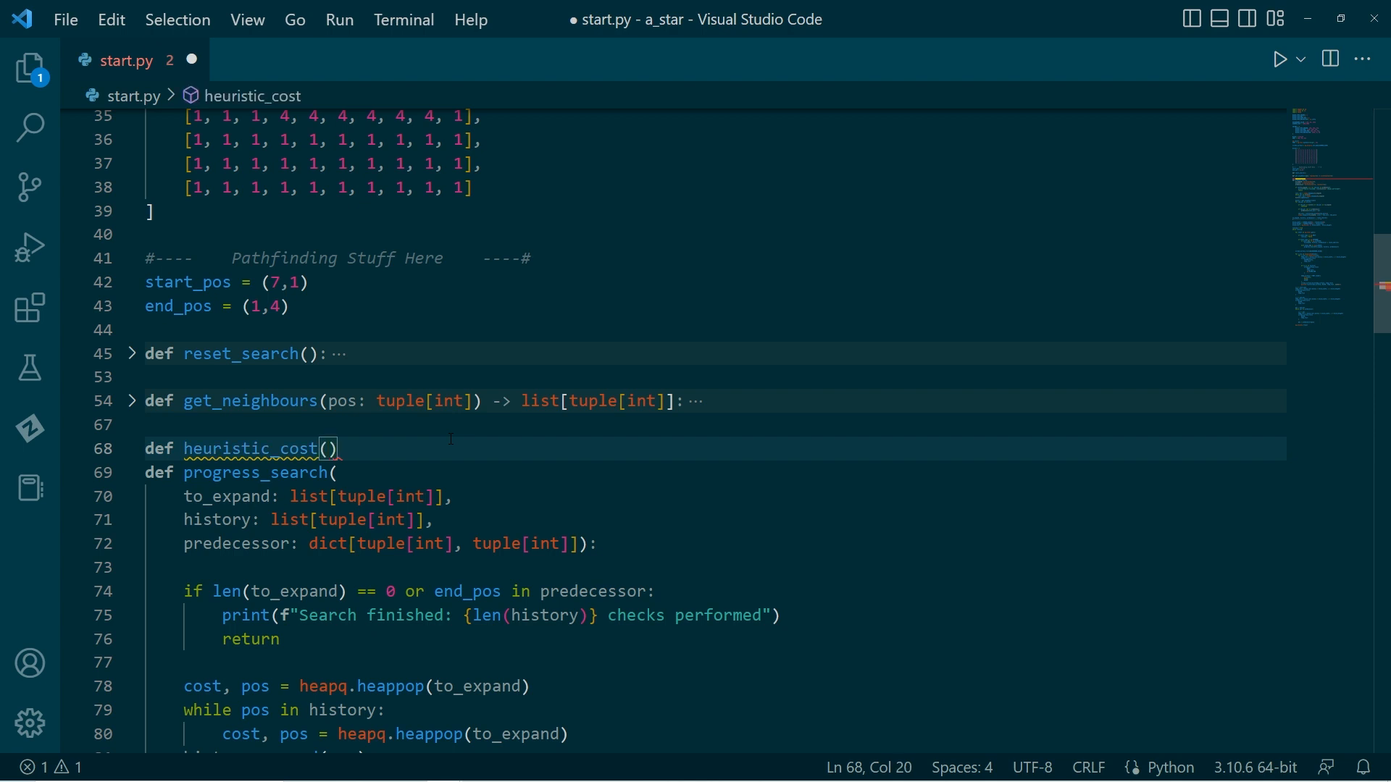
pyautogui.write('pos: tuple[int]) ->')
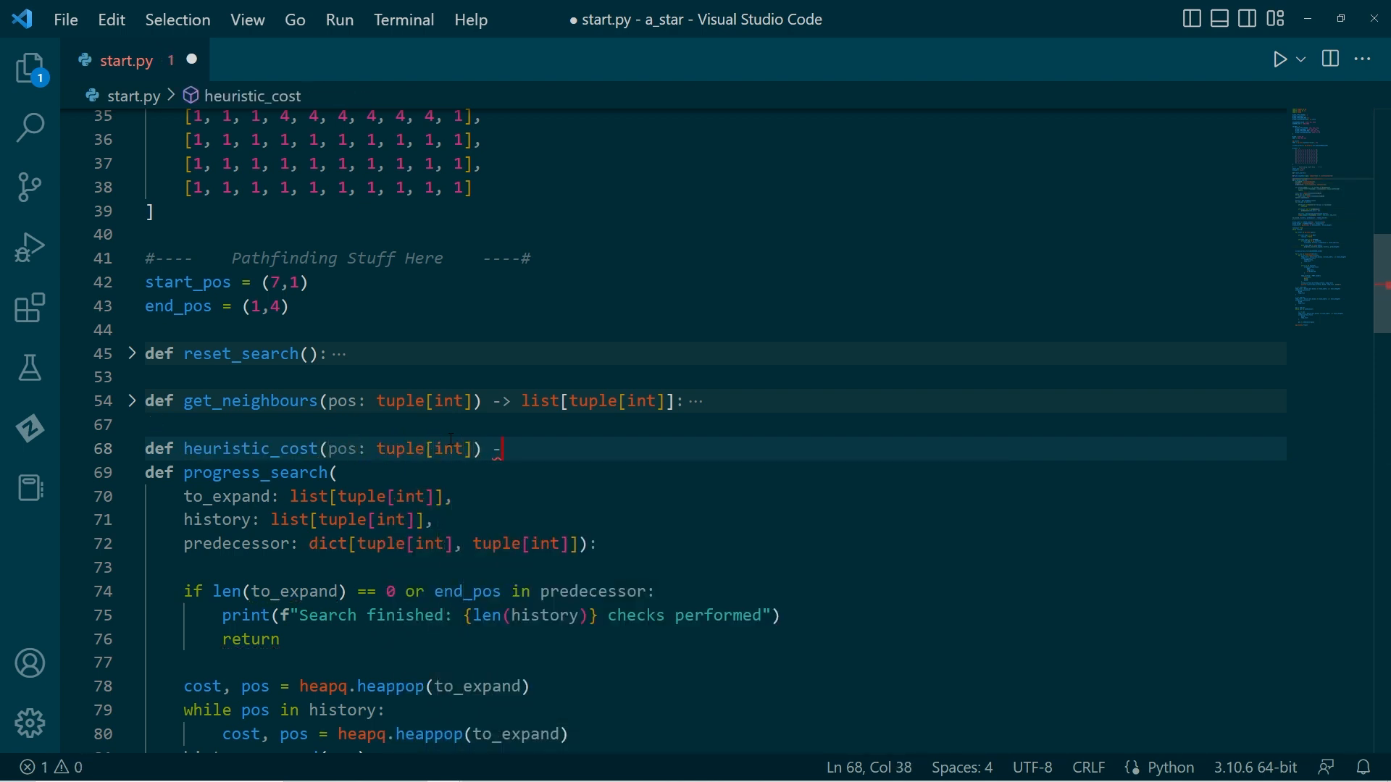
pyautogui.write('>')
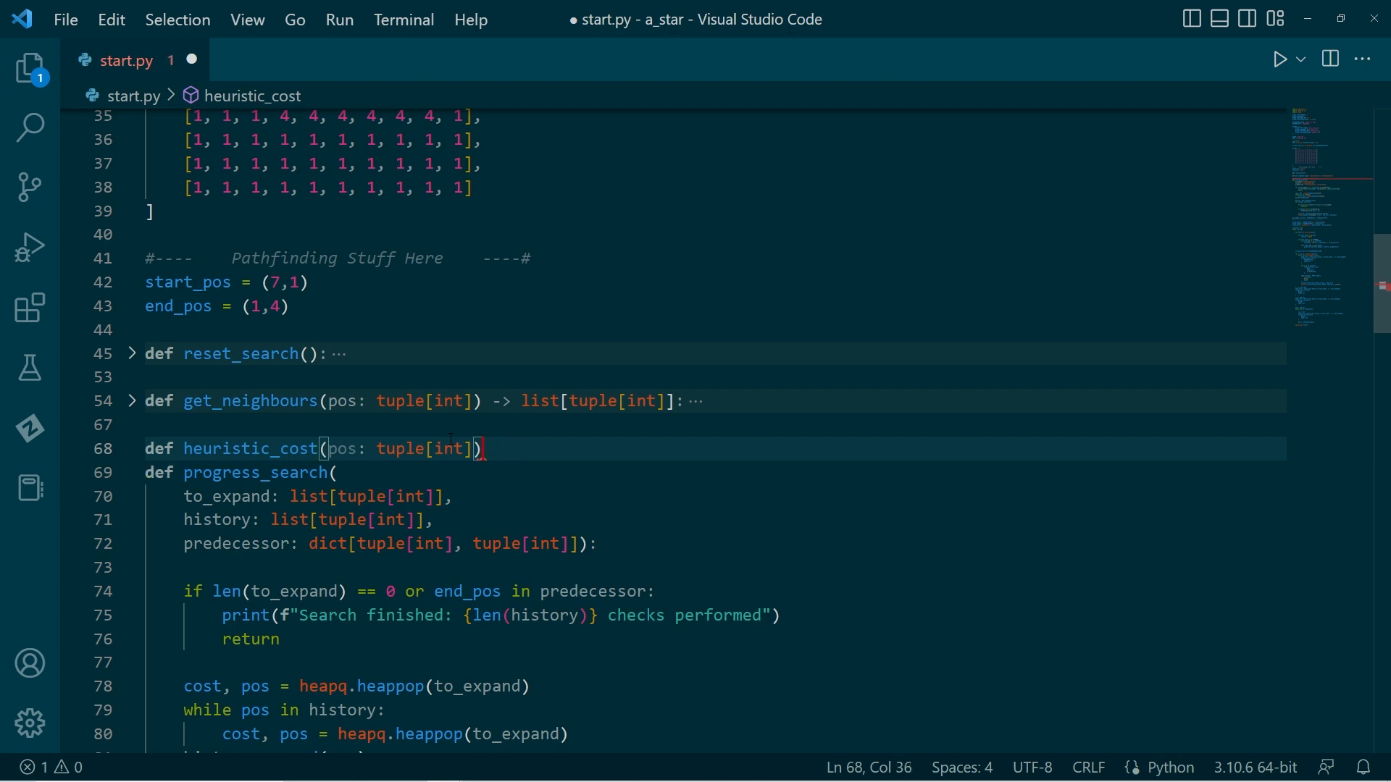
pyautogui.write(':')
pyautogui.press('Enter')
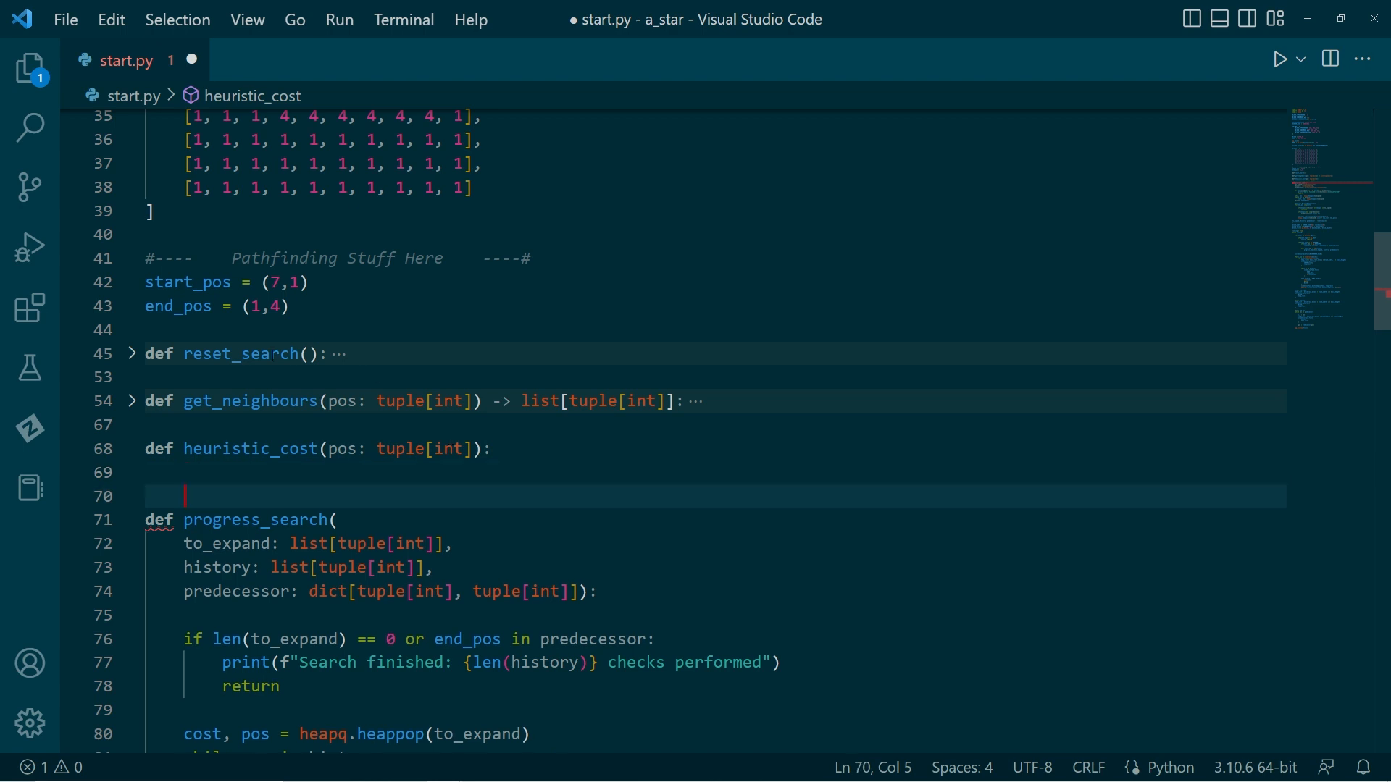
pyautogui.moveTo(250, 448)
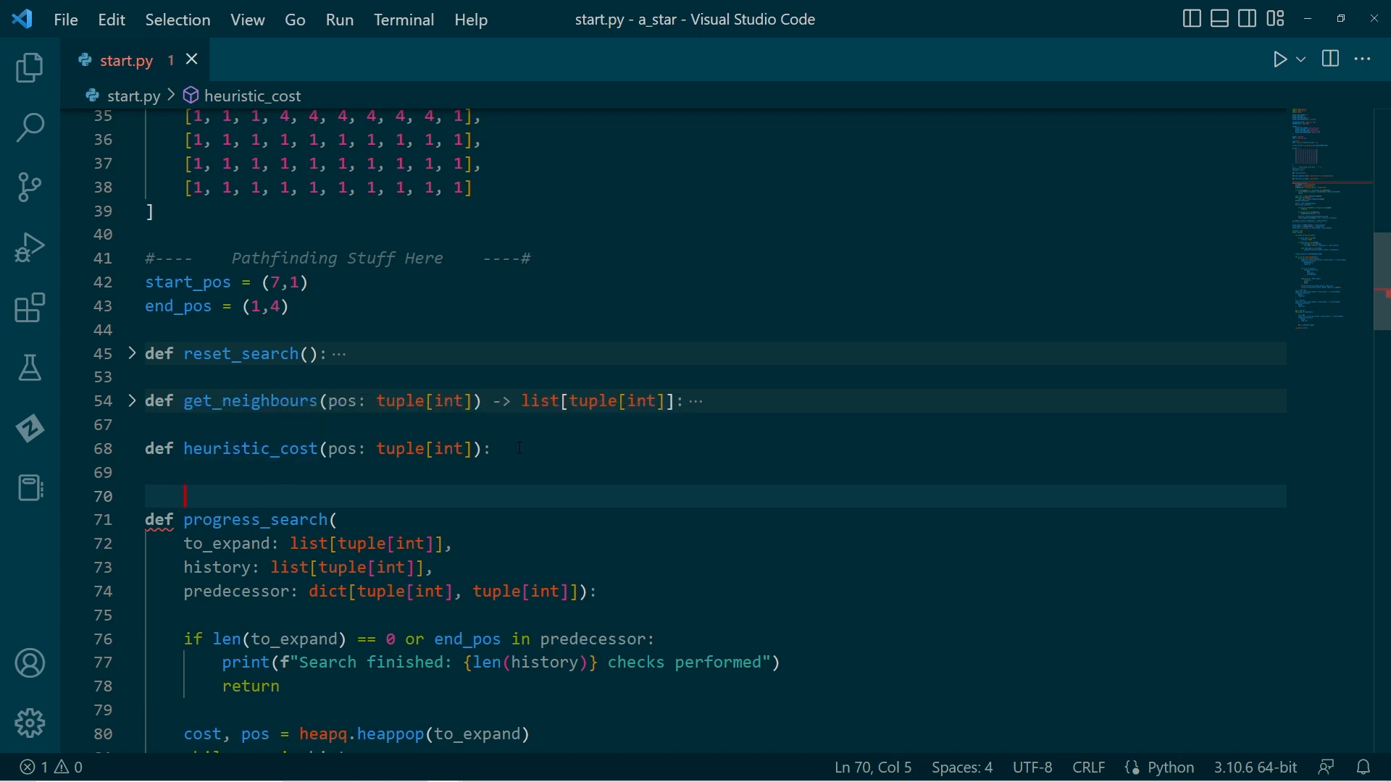
# Step: Unpack pos into i, j and end_pos into i_goal, j_goal
pyautogui.write('i,')
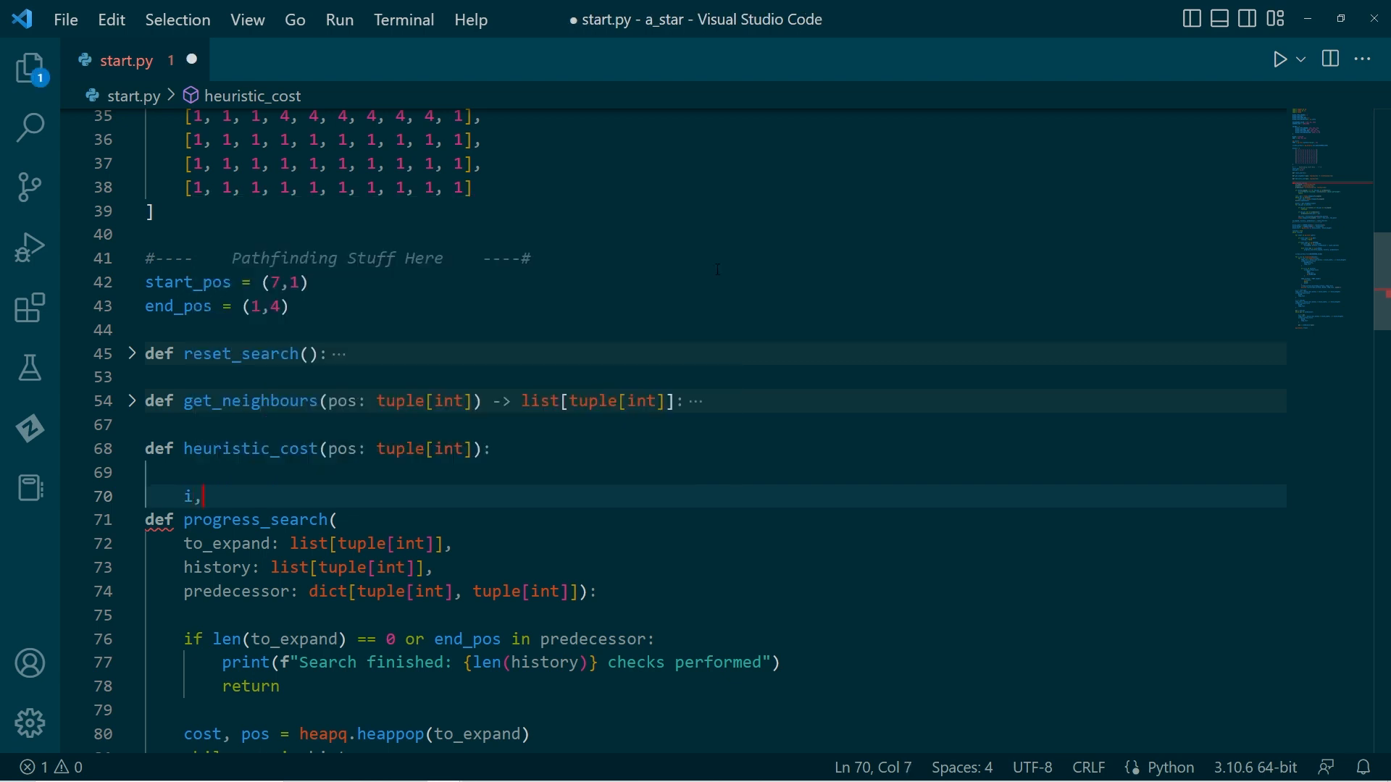
pyautogui.write('j')
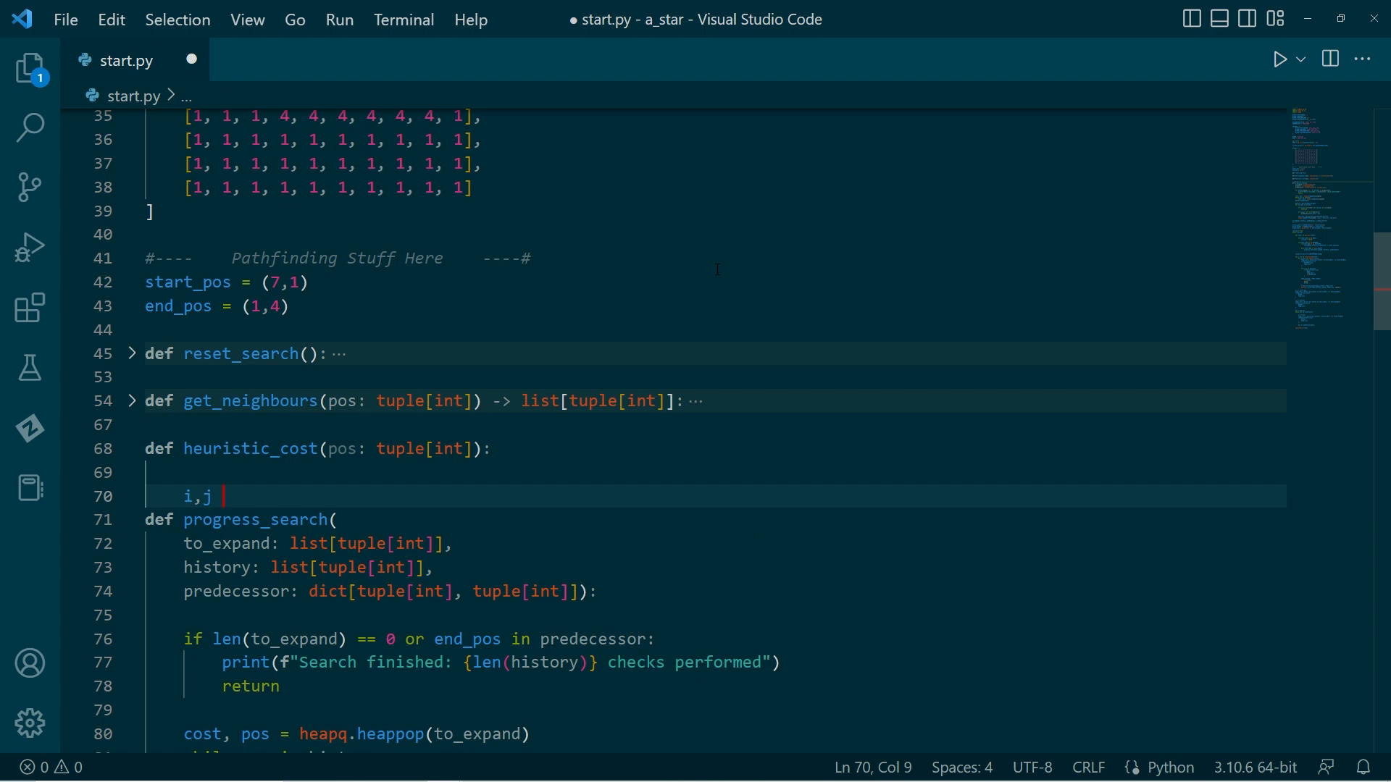
pyautogui.write('= pos')
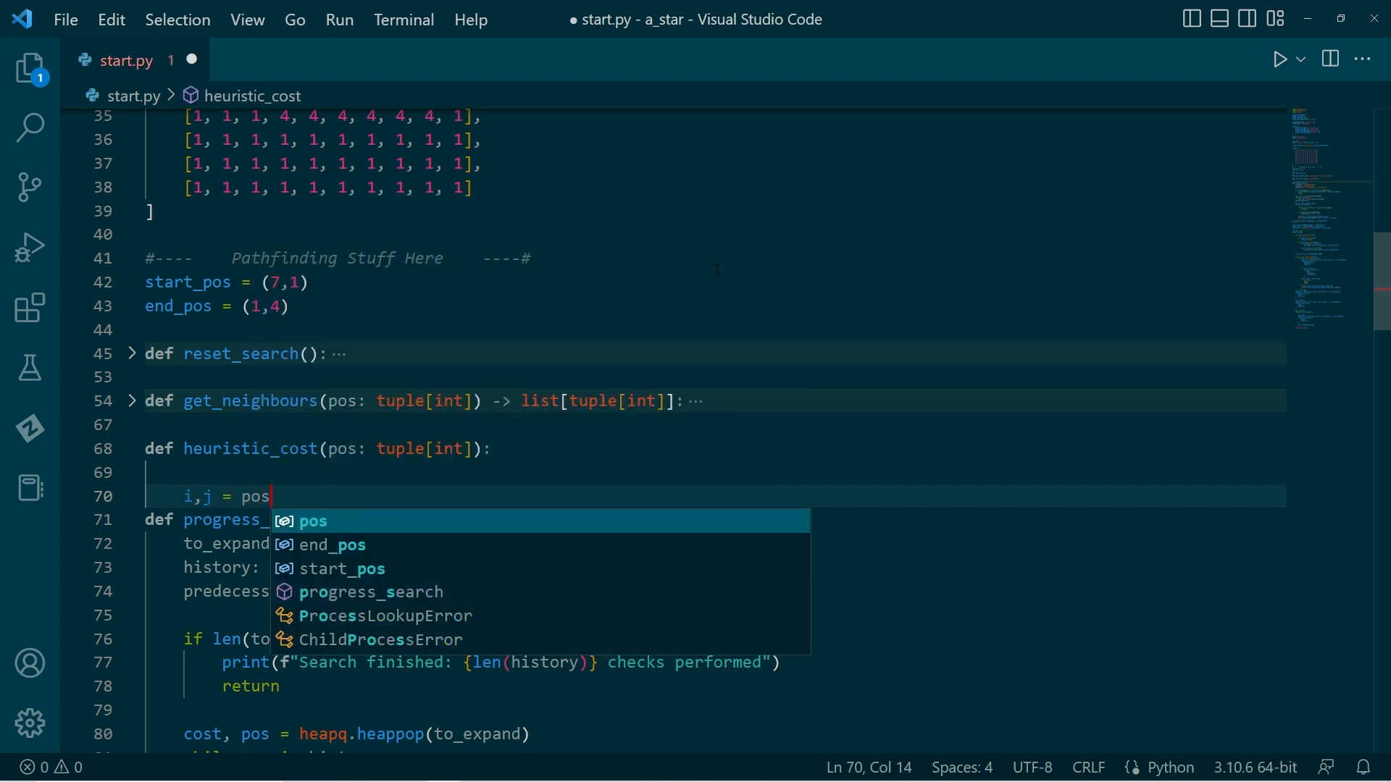
pyautogui.press('Escape')
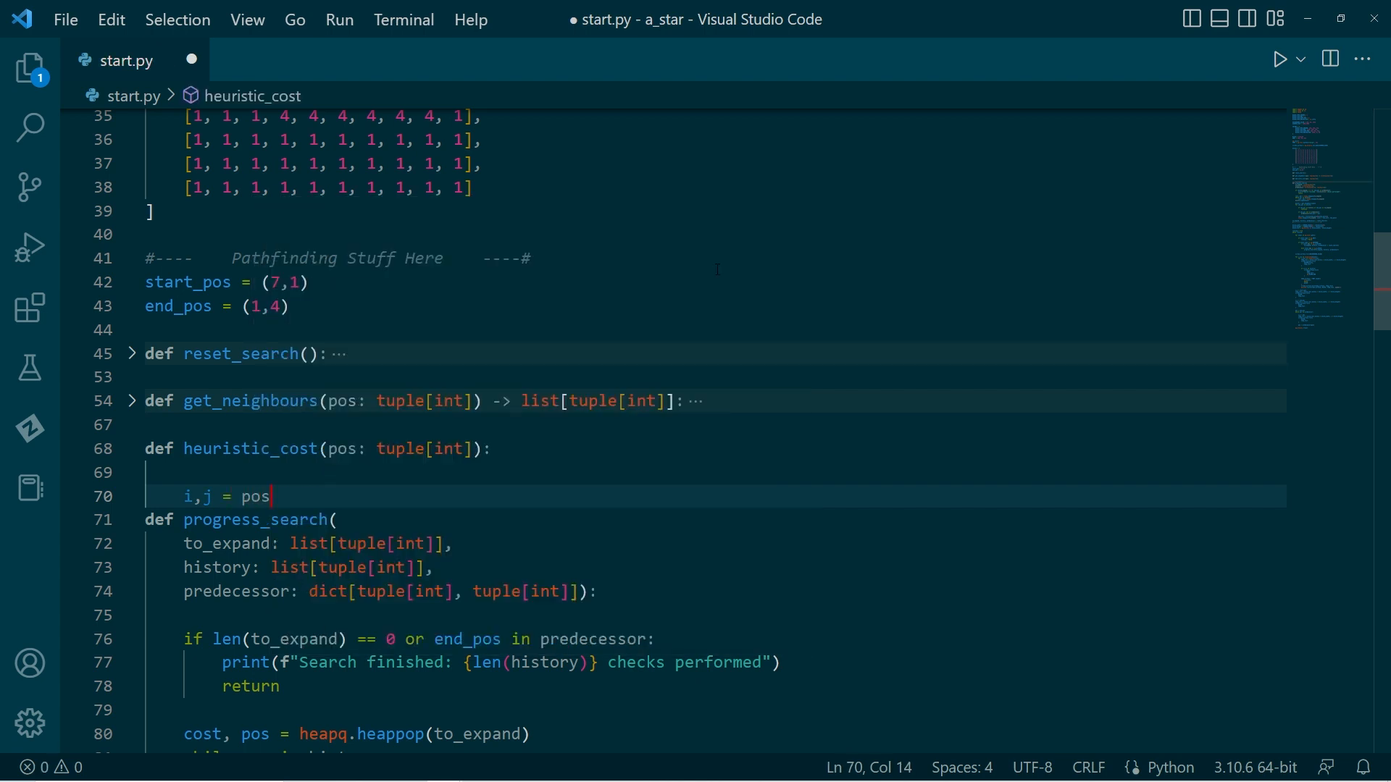
pyautogui.press('enter')
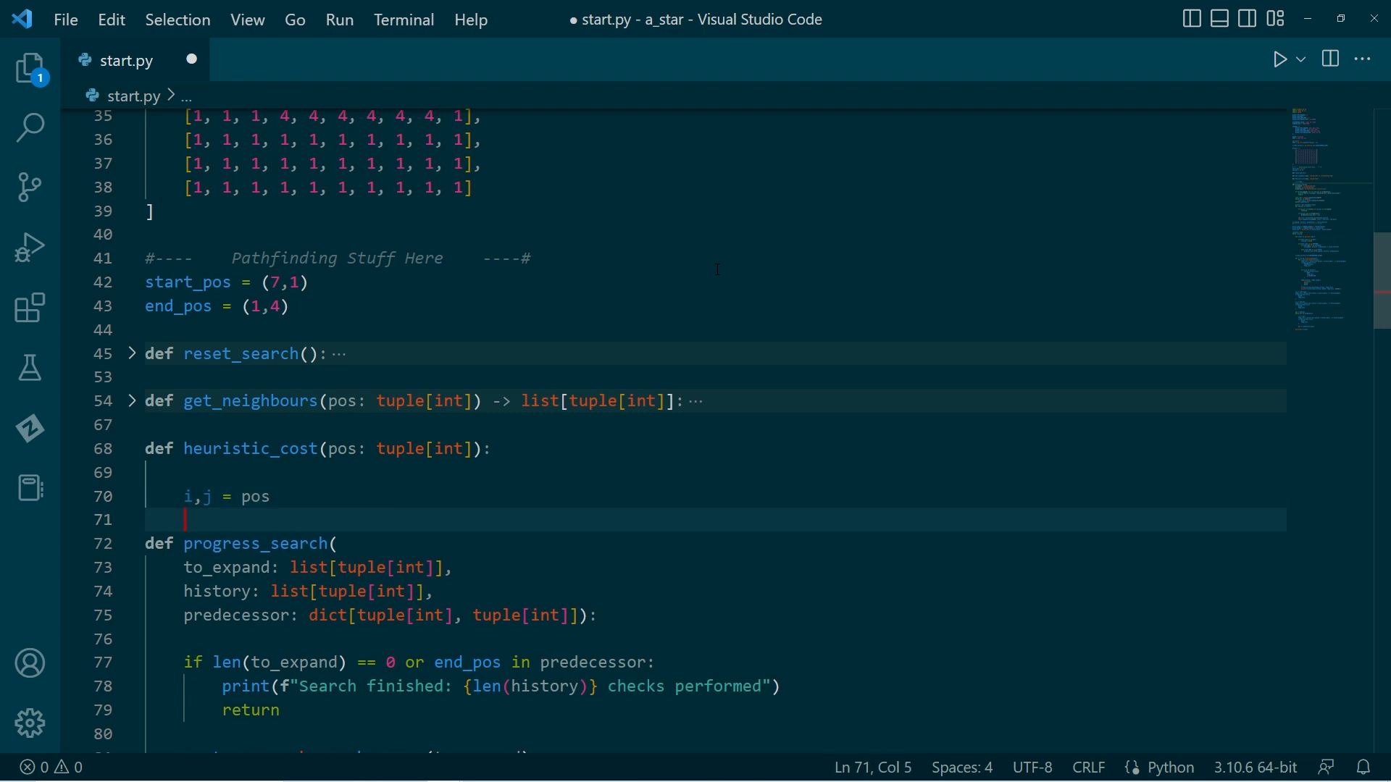
pyautogui.write('i_g')
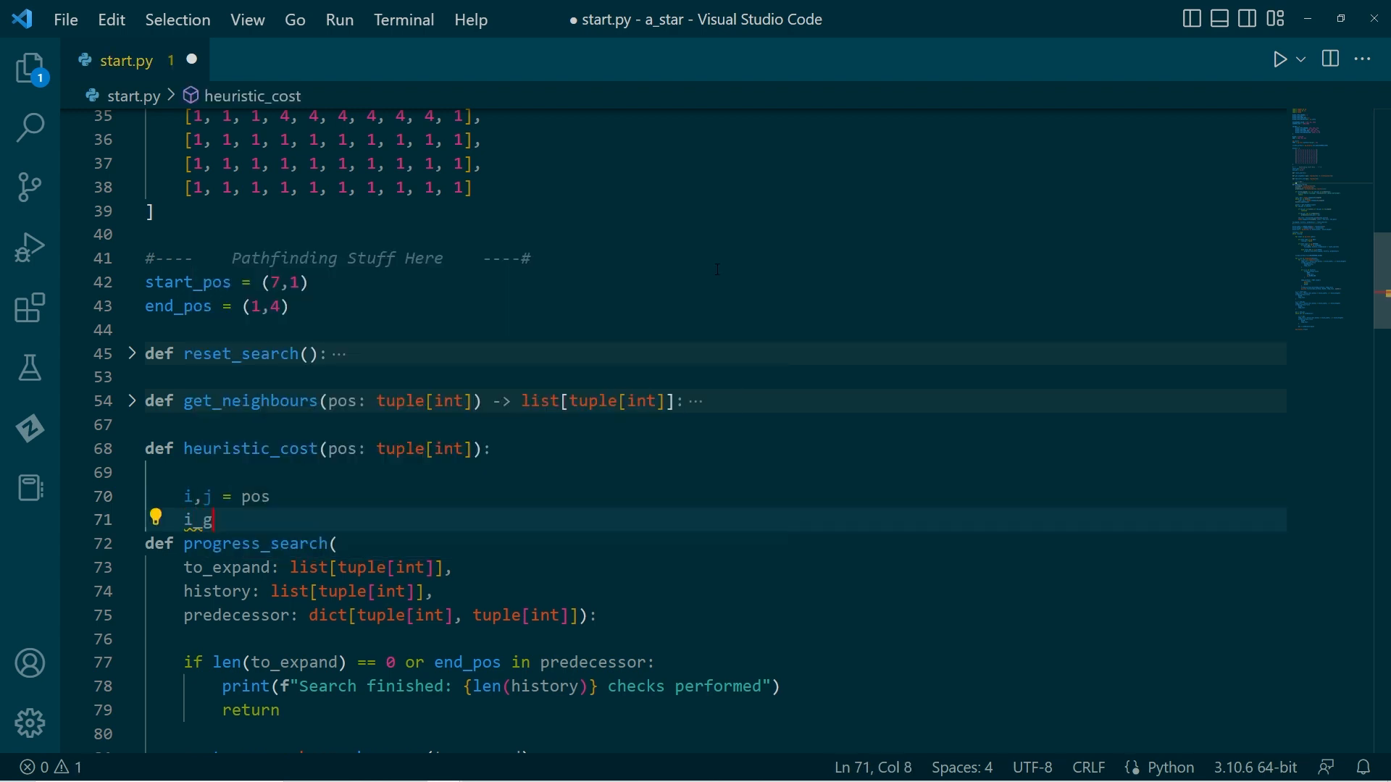
pyautogui.write('oal,')
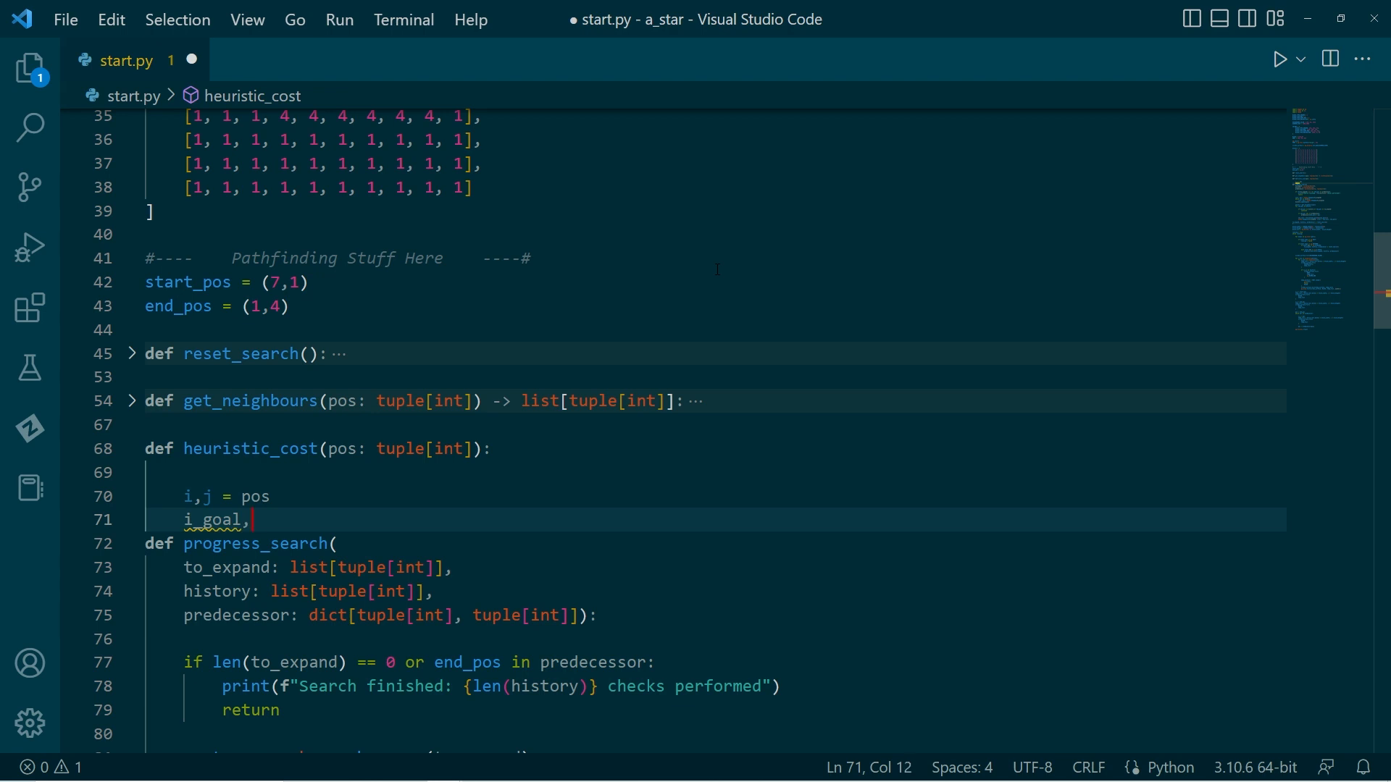
pyautogui.write('j_goal')
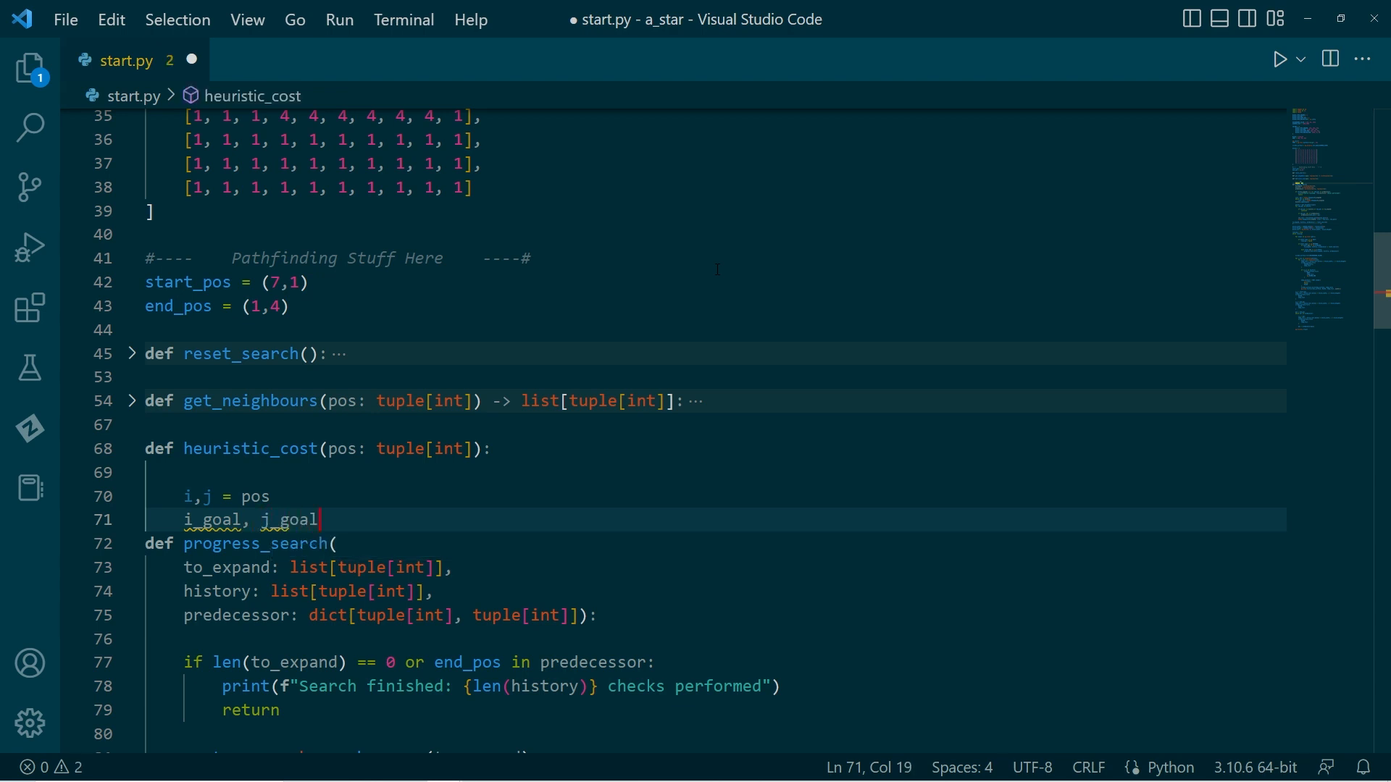
pyautogui.write('= end_pos')
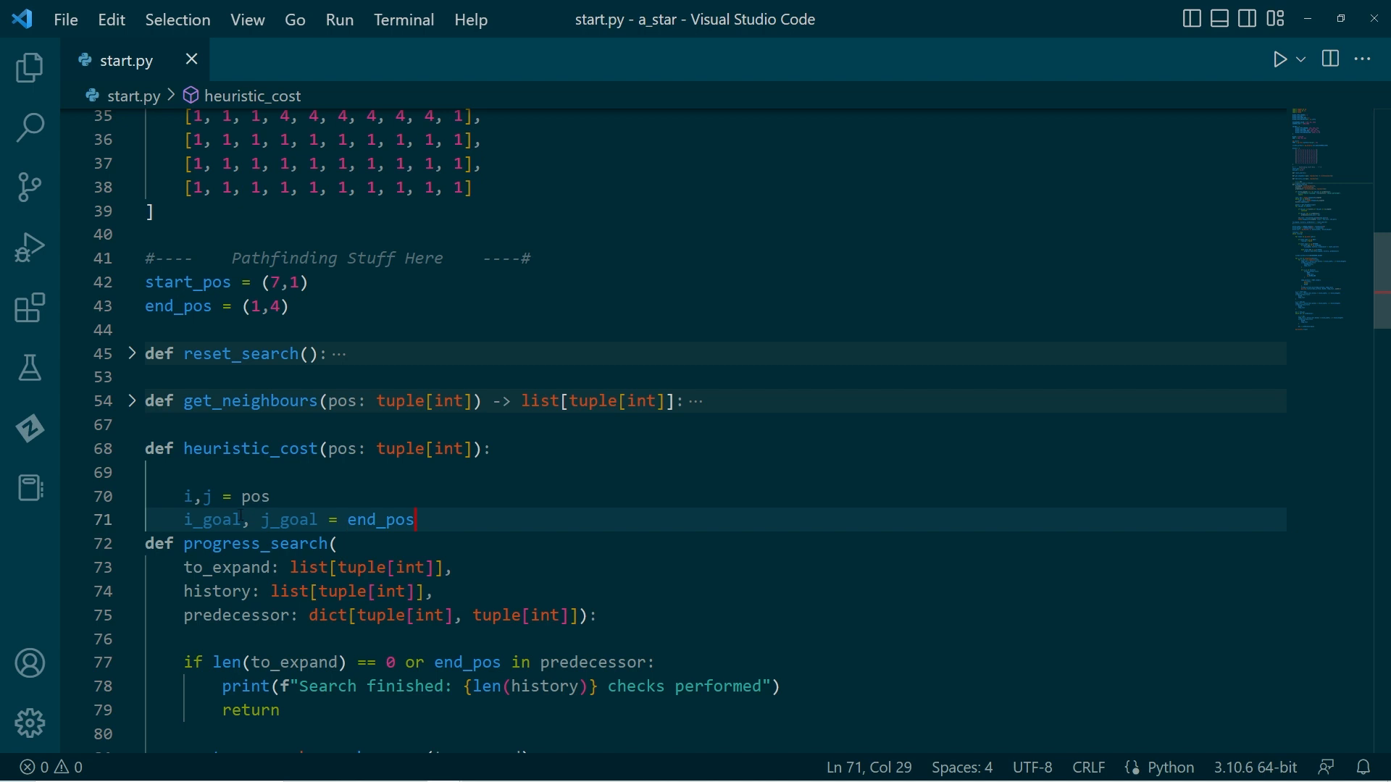
# Step: Return the Manhattan distance abs(i_goal - i) + abs(j_goal - j)
pyautogui.press('enter')
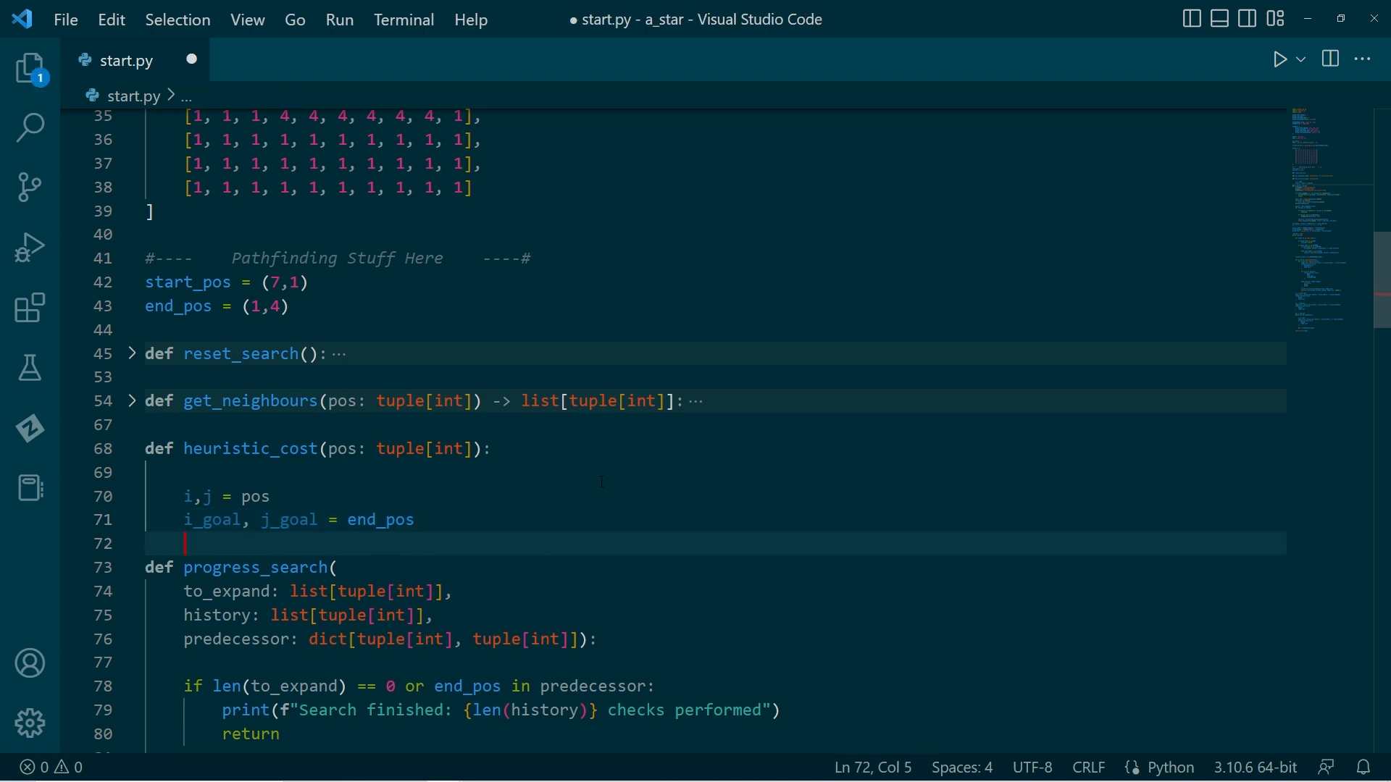
pyautogui.write('return')
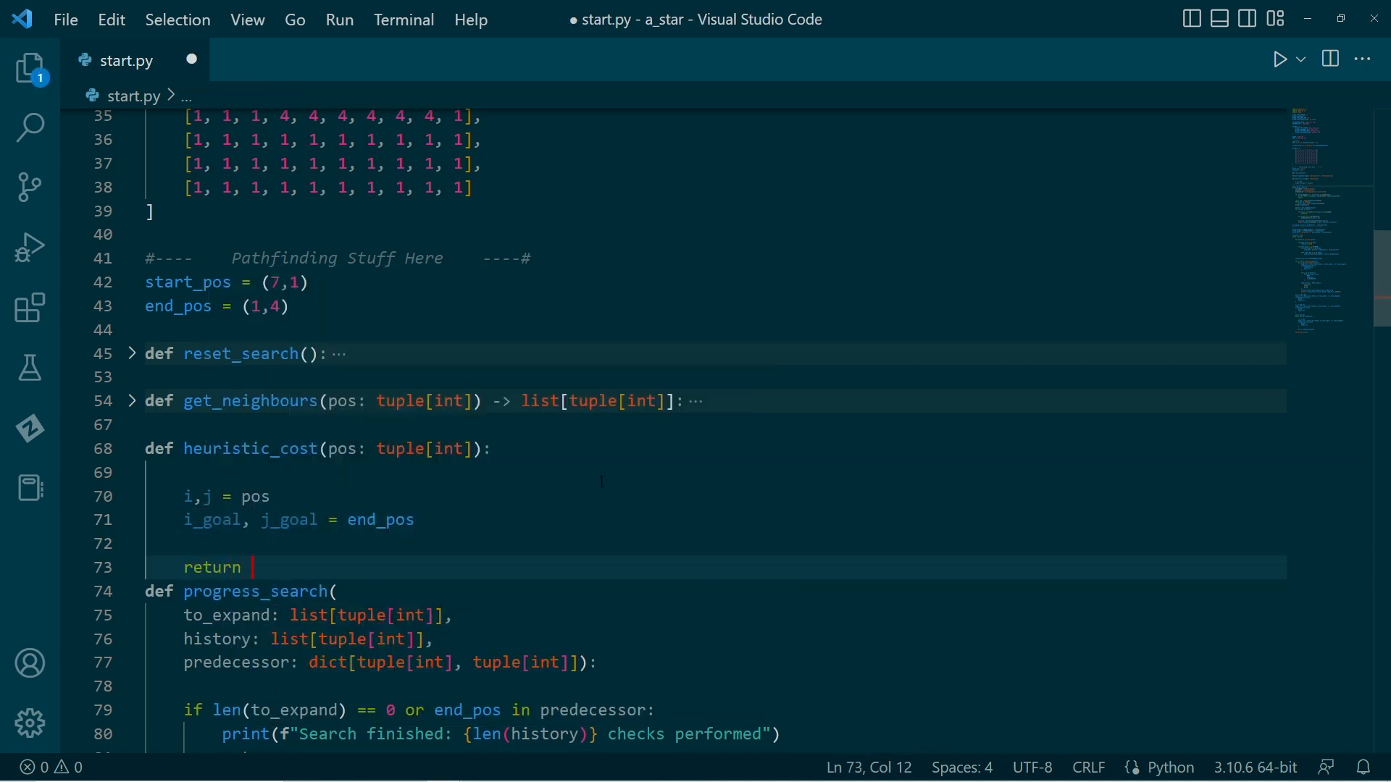
pyautogui.write('abs')
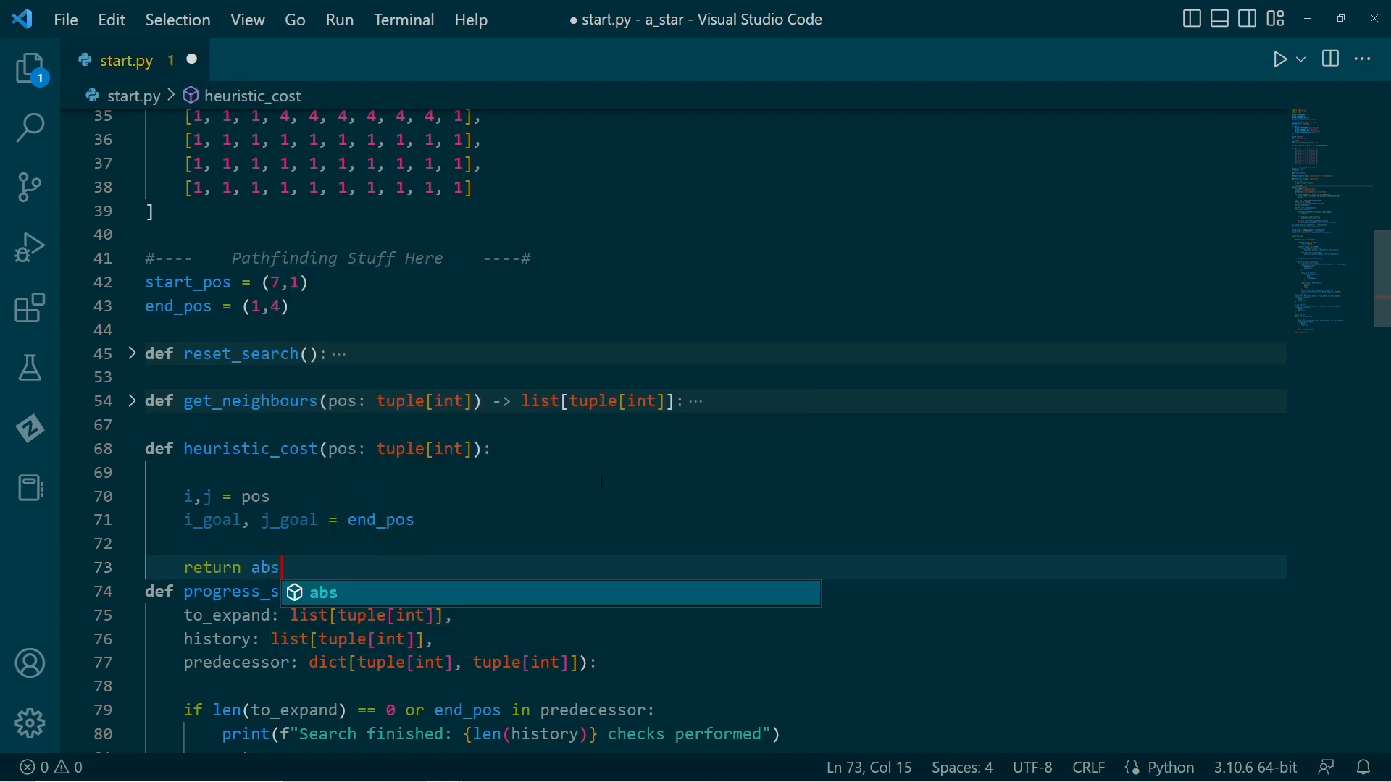
pyautogui.write('(i_goal')
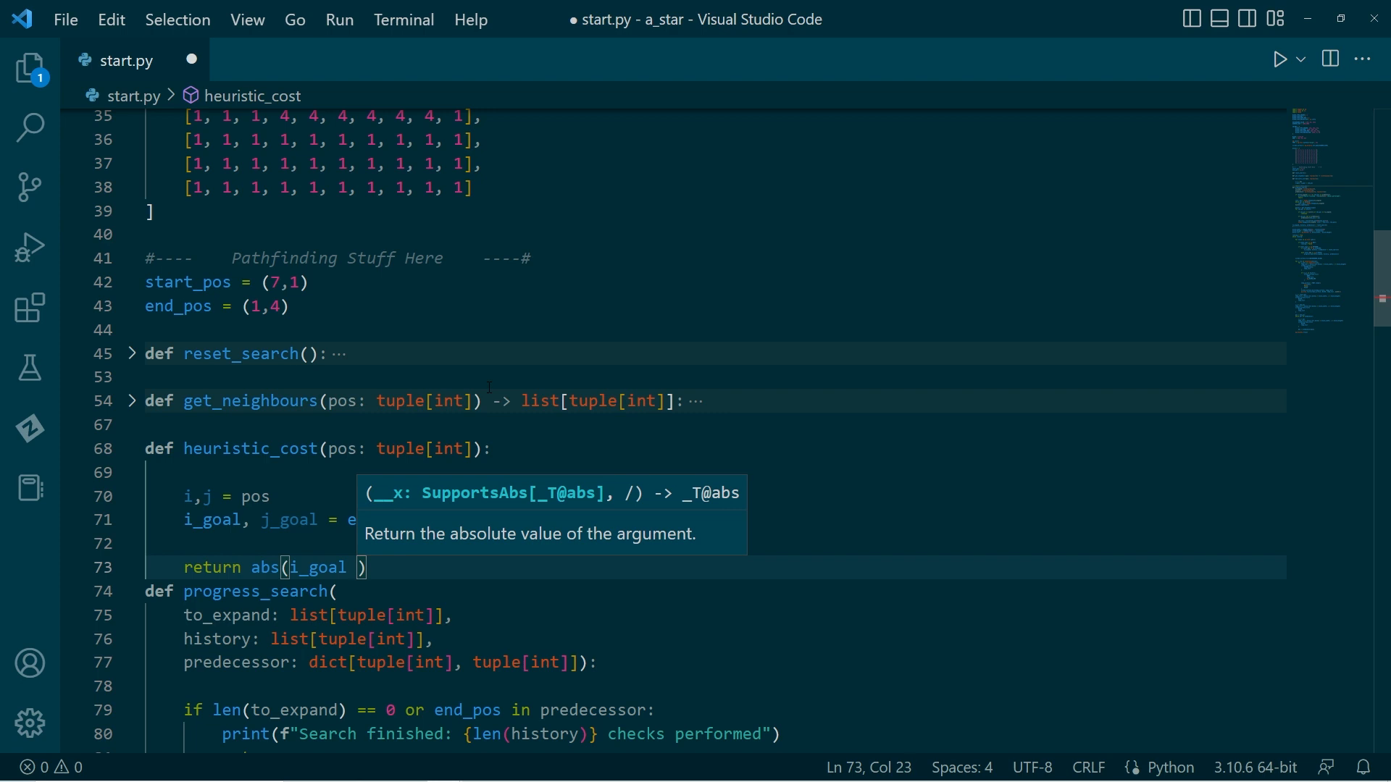
pyautogui.write('- i')
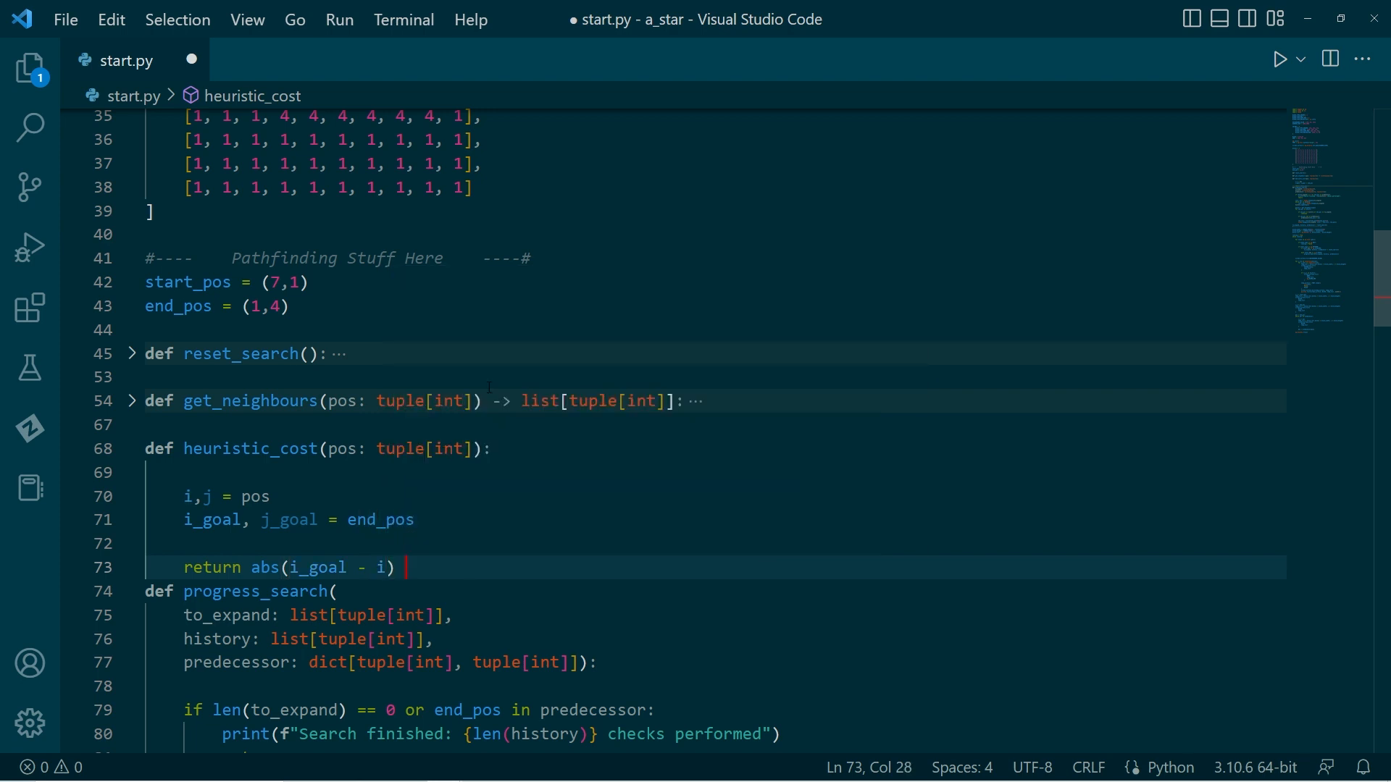
pyautogui.write('+ abs')
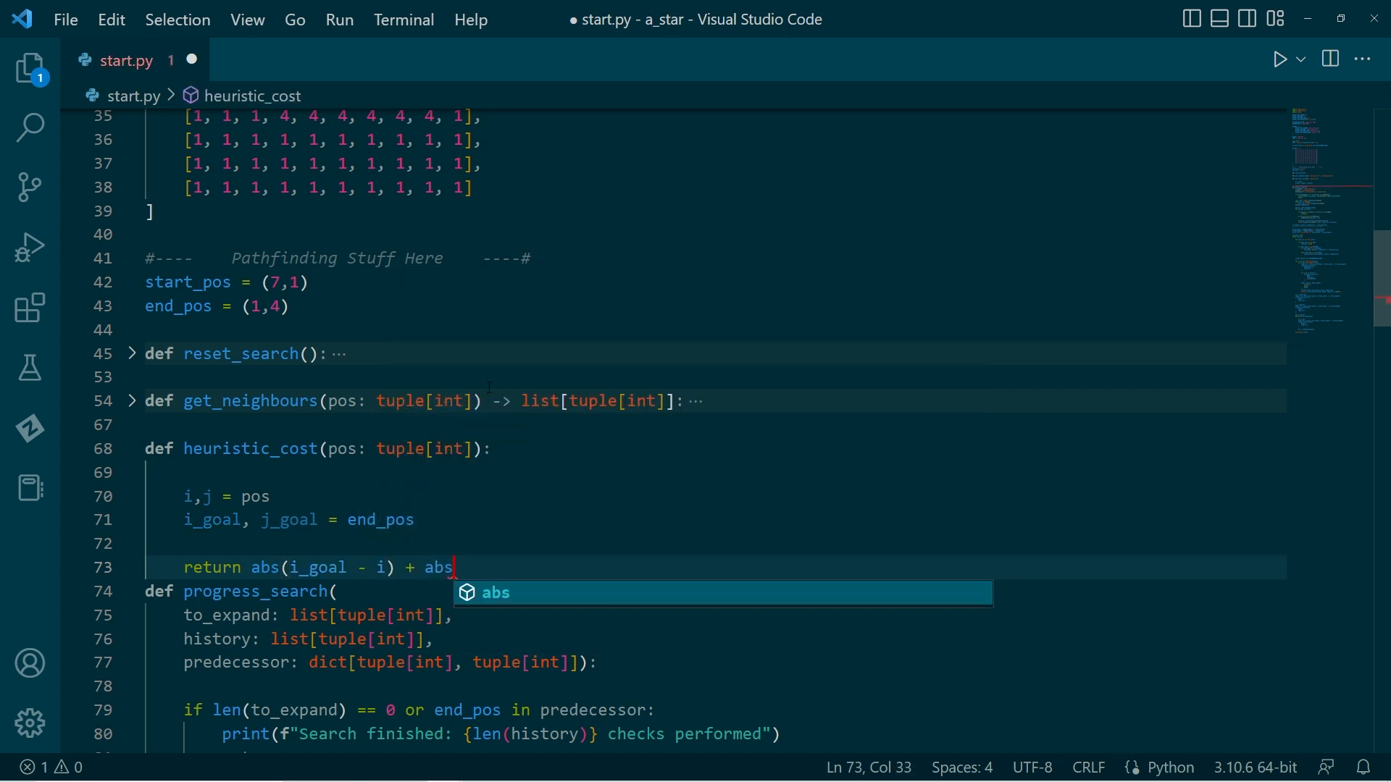
pyautogui.write('(j')
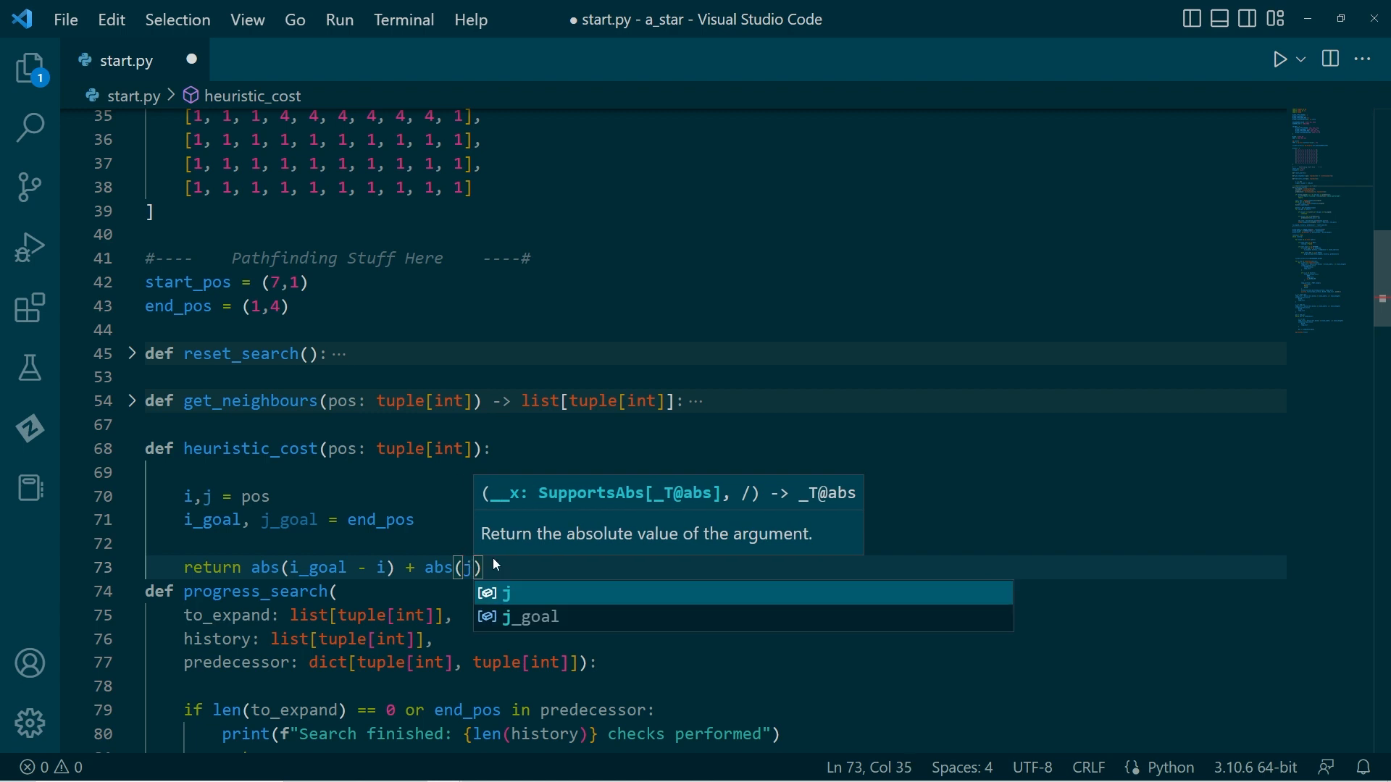
pyautogui.write('_goal -')
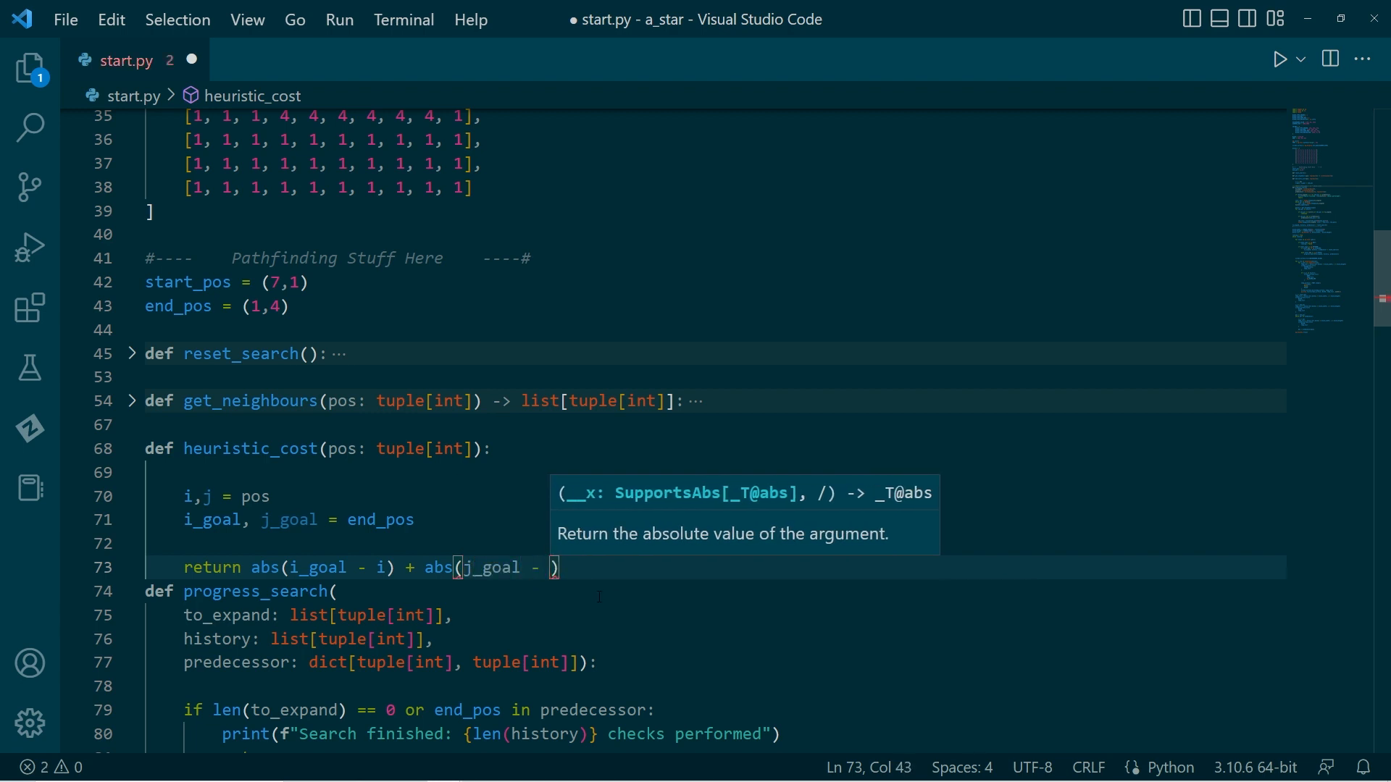
pyautogui.write('j')
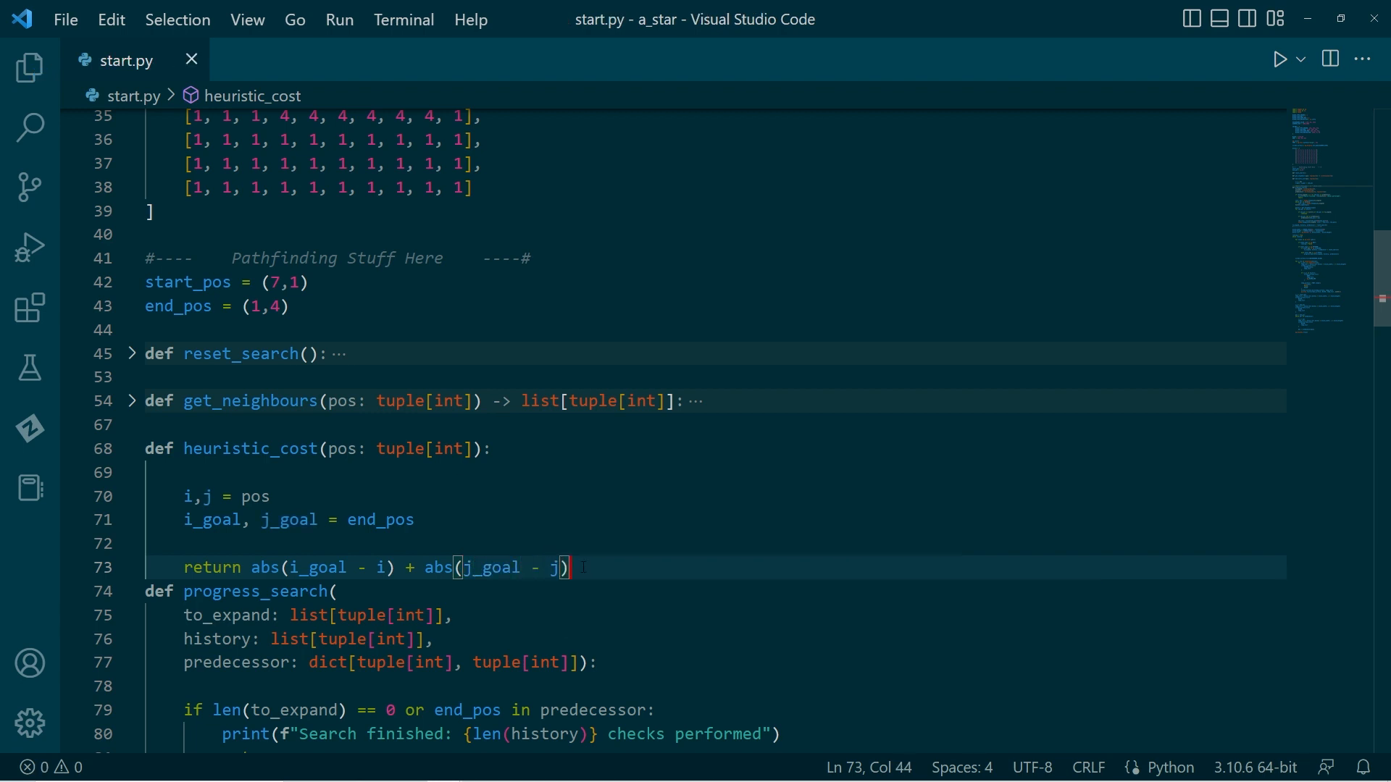
pyautogui.press('enter')
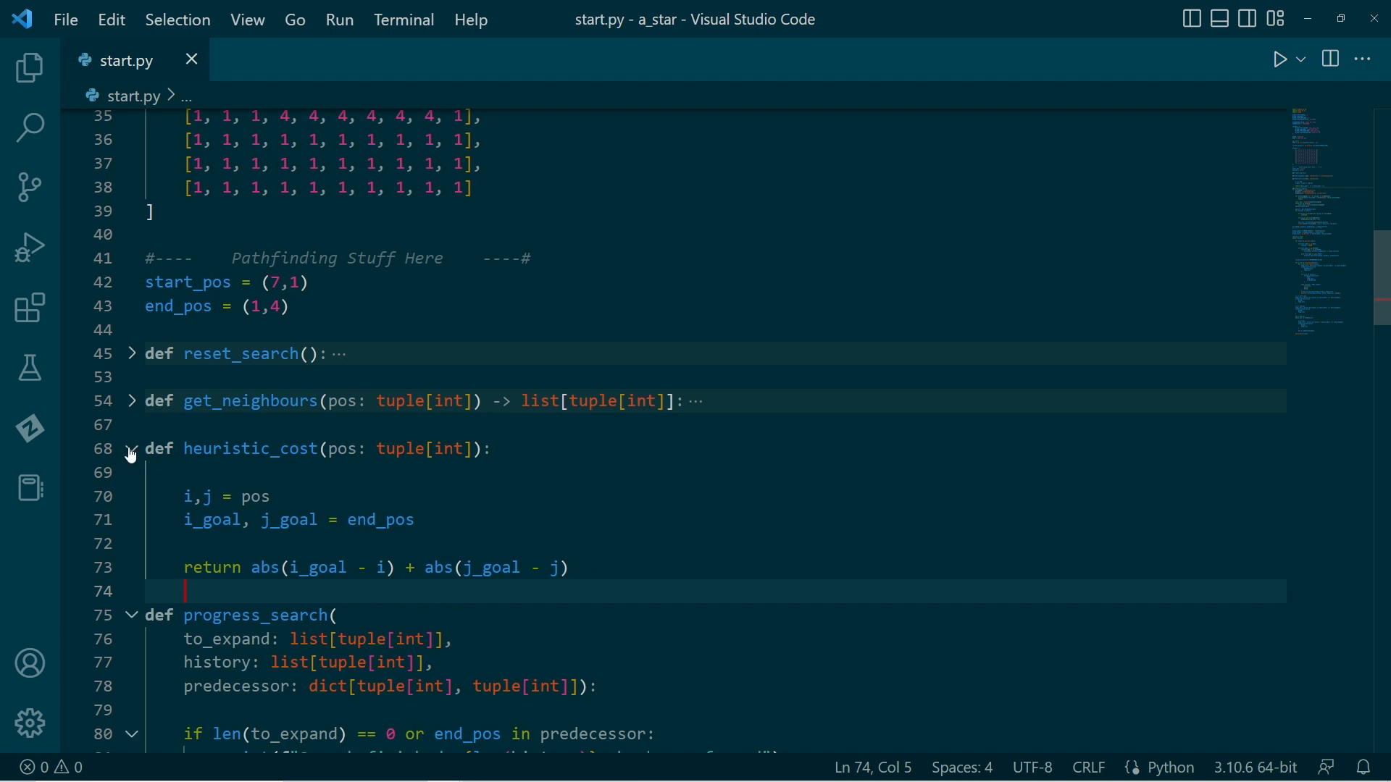
# Step: Add heuristic_cost(new_pos) to the heappush priority on line 99 via autocomplete
pyautogui.click(130, 449)
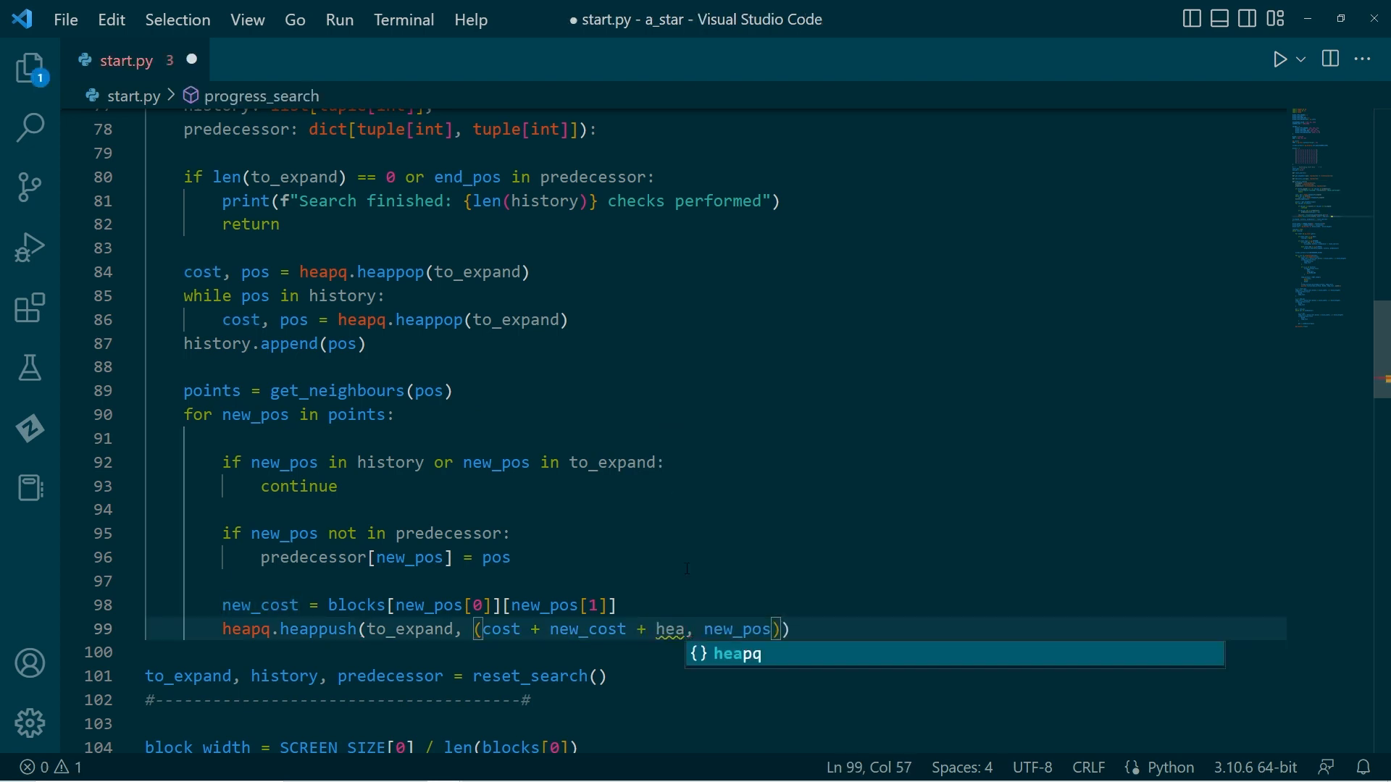
pyautogui.press('BackSpace')
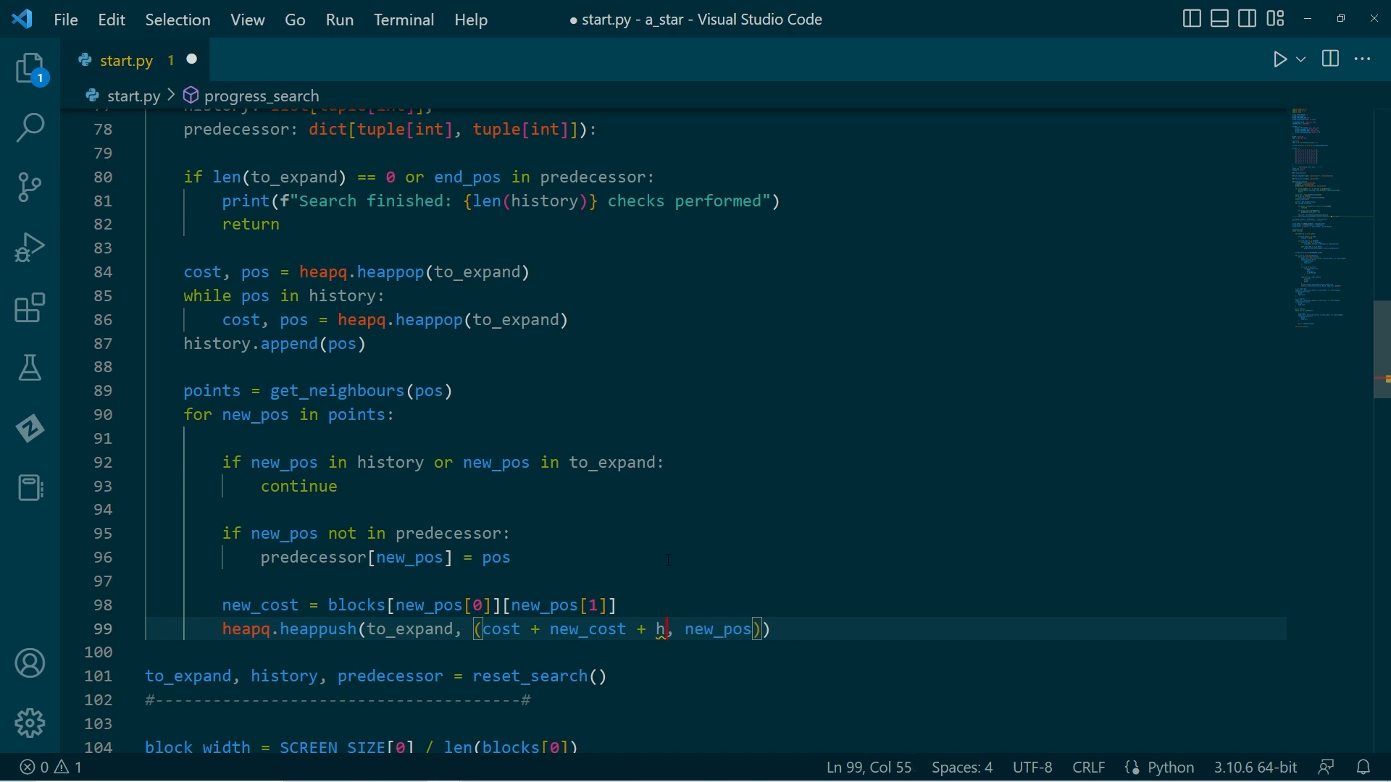
pyautogui.write('e')
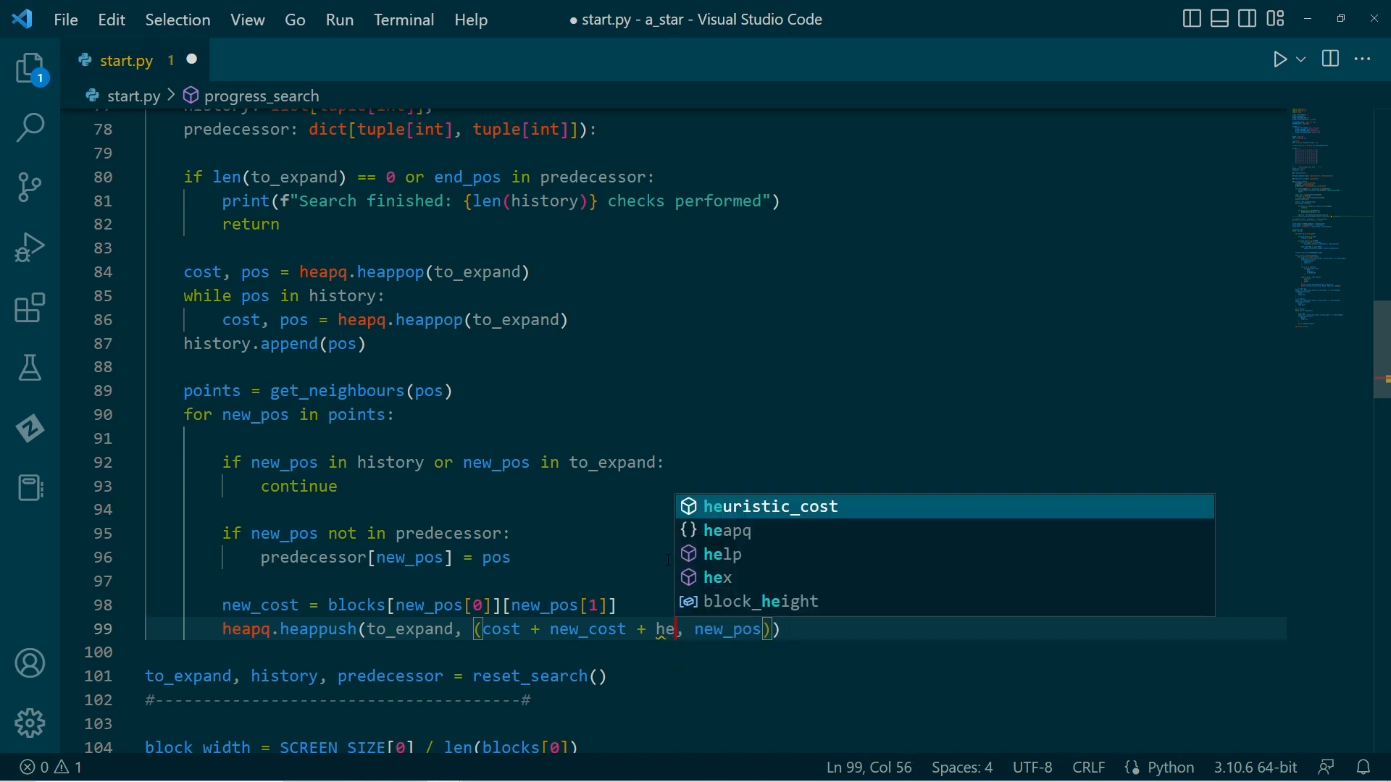
pyautogui.press('Tab')
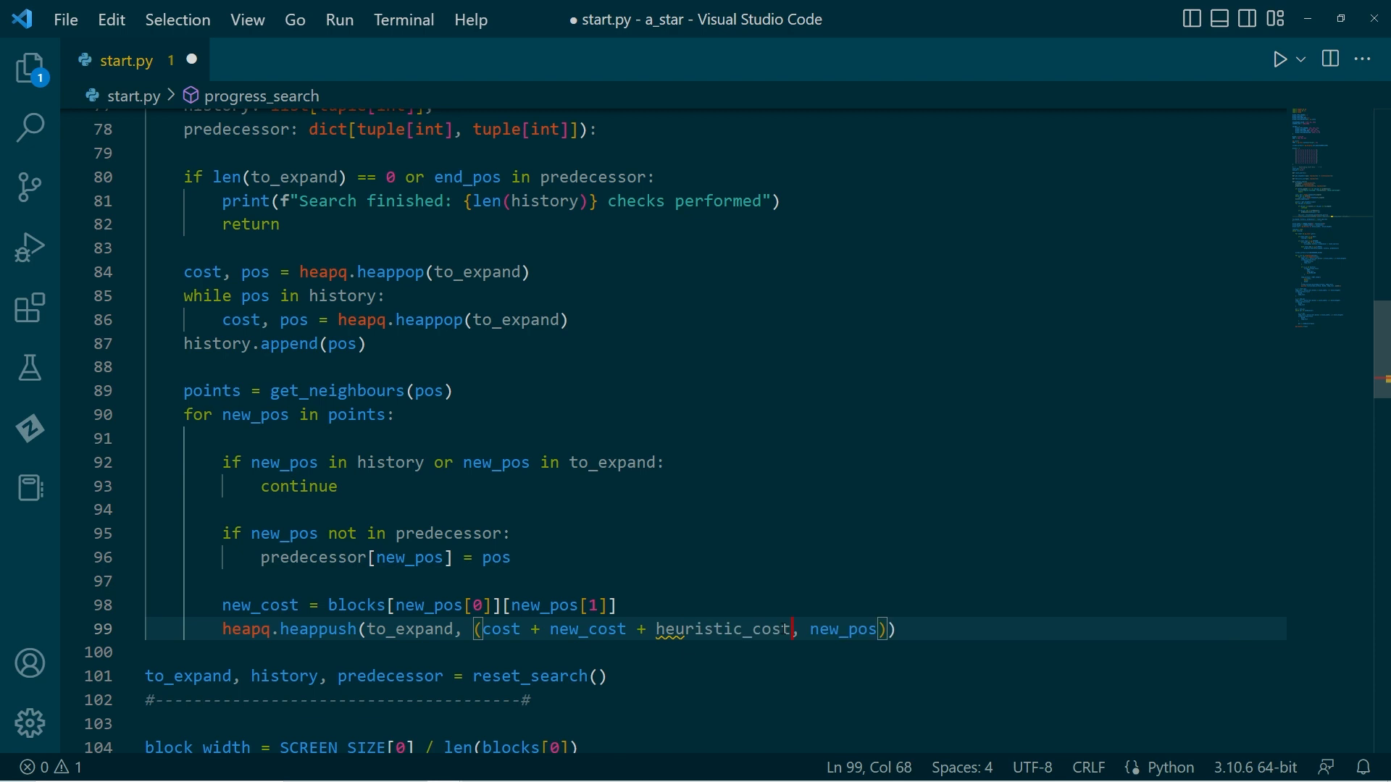
pyautogui.write('(no')
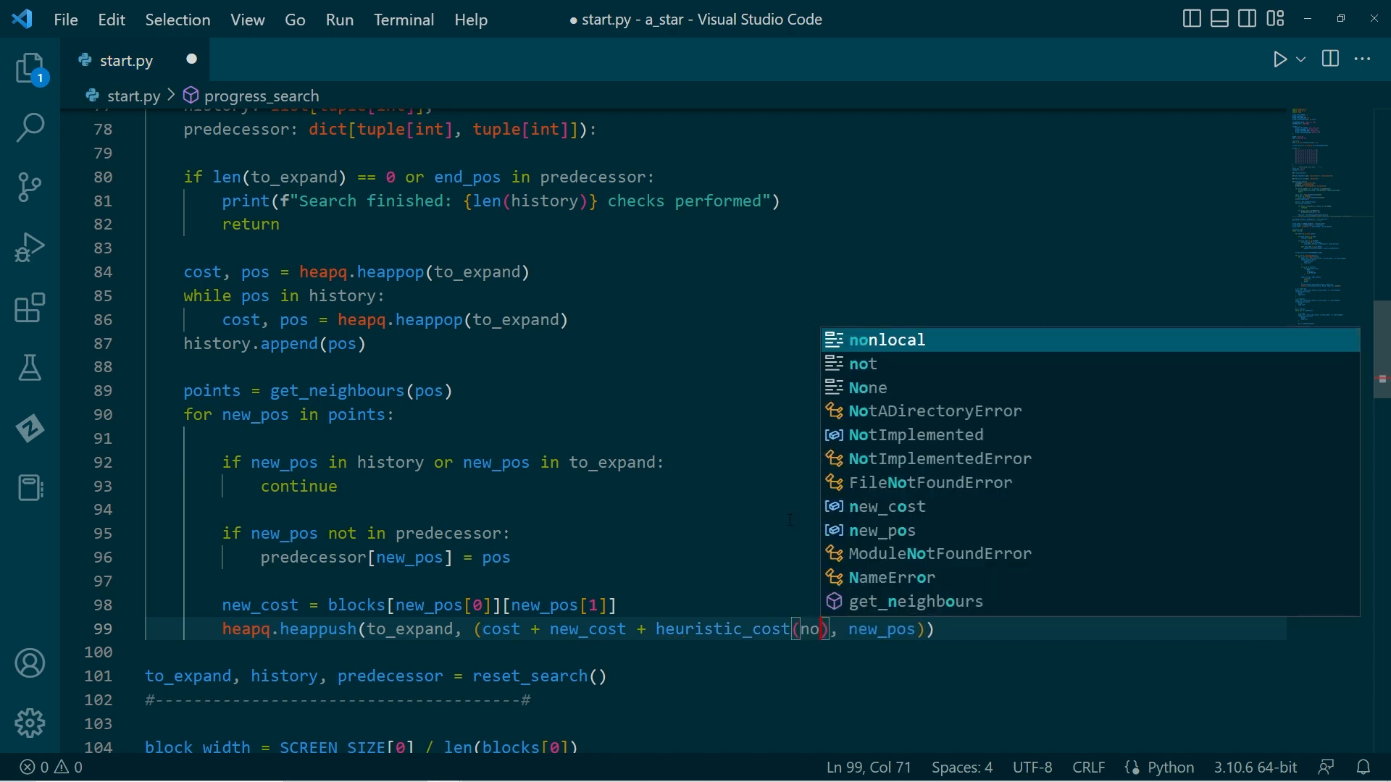
pyautogui.write('w_pos')
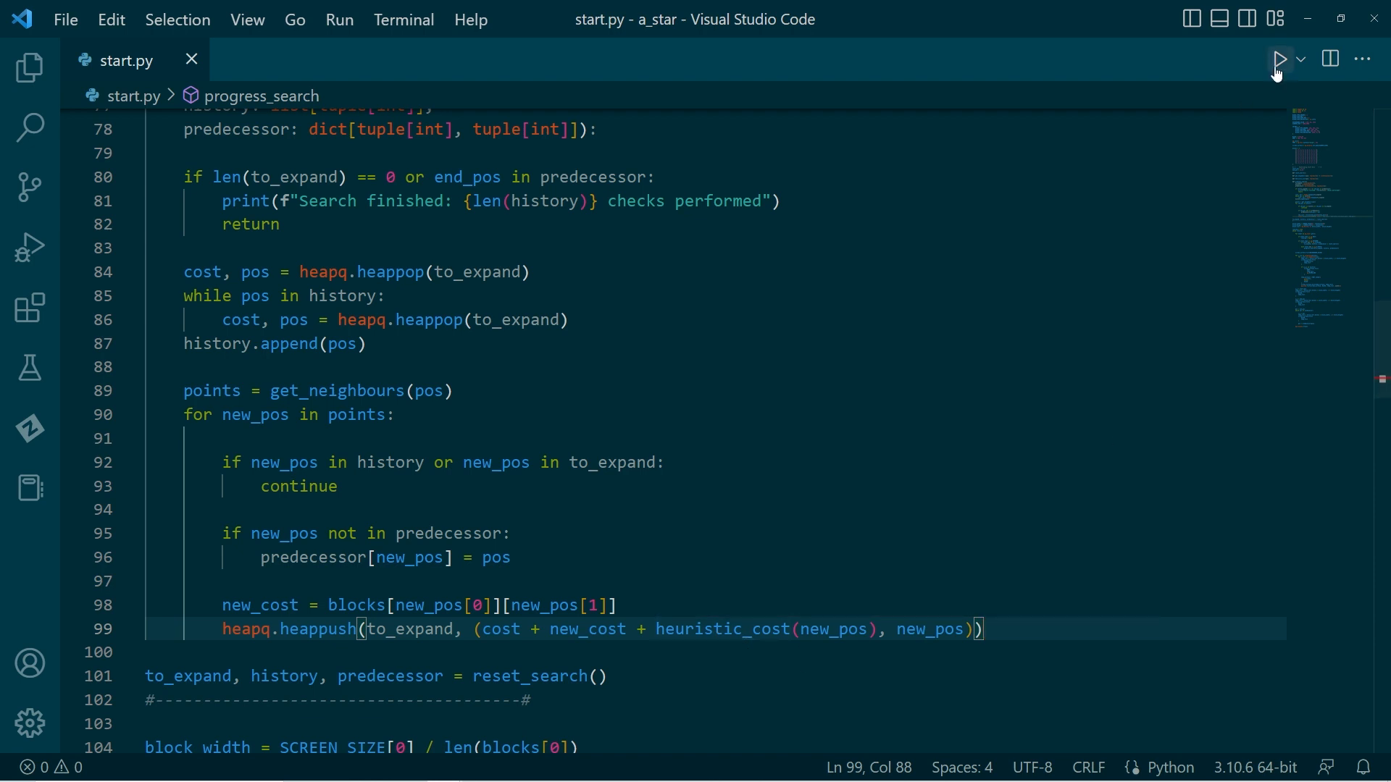
# Step: Run start.py to show the heuristic path routed around the black wall
pyautogui.click(1278, 60)
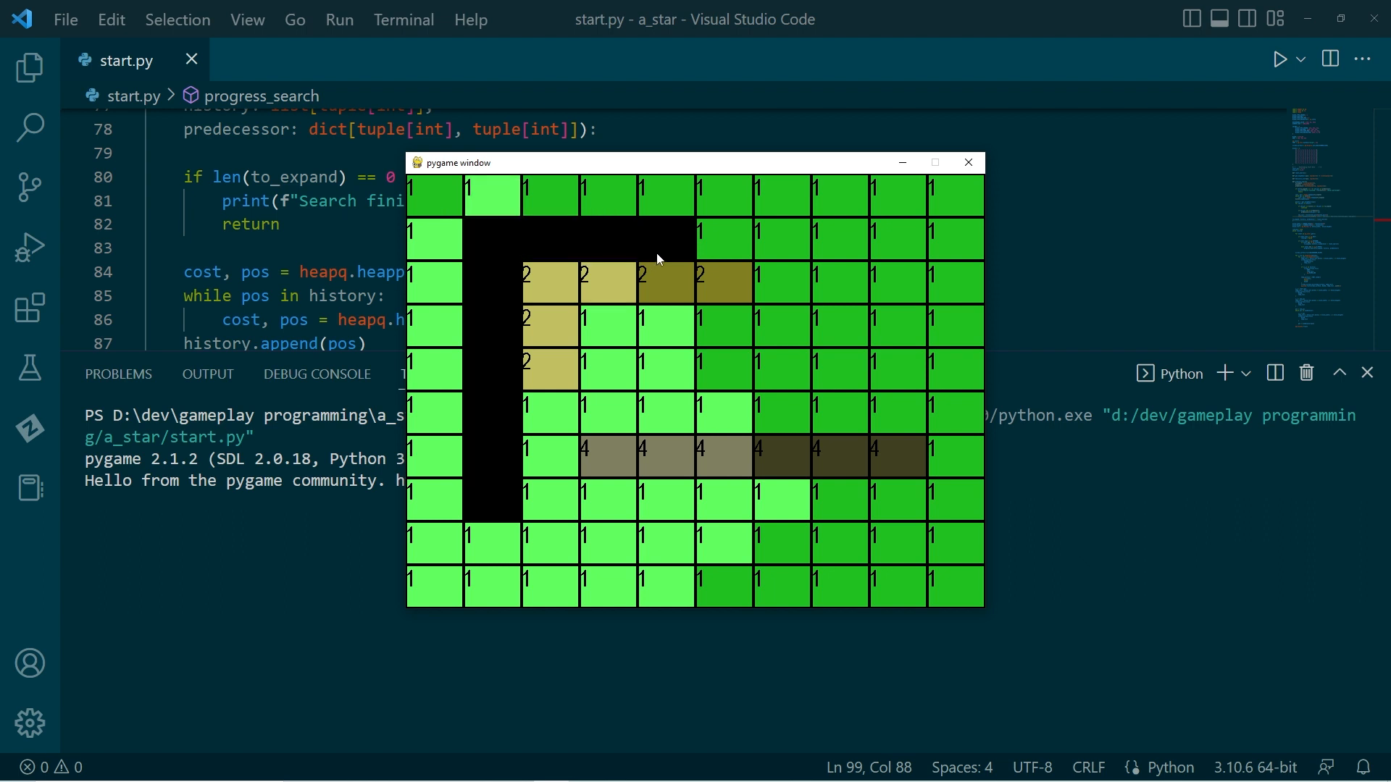
pyautogui.moveTo(797, 394)
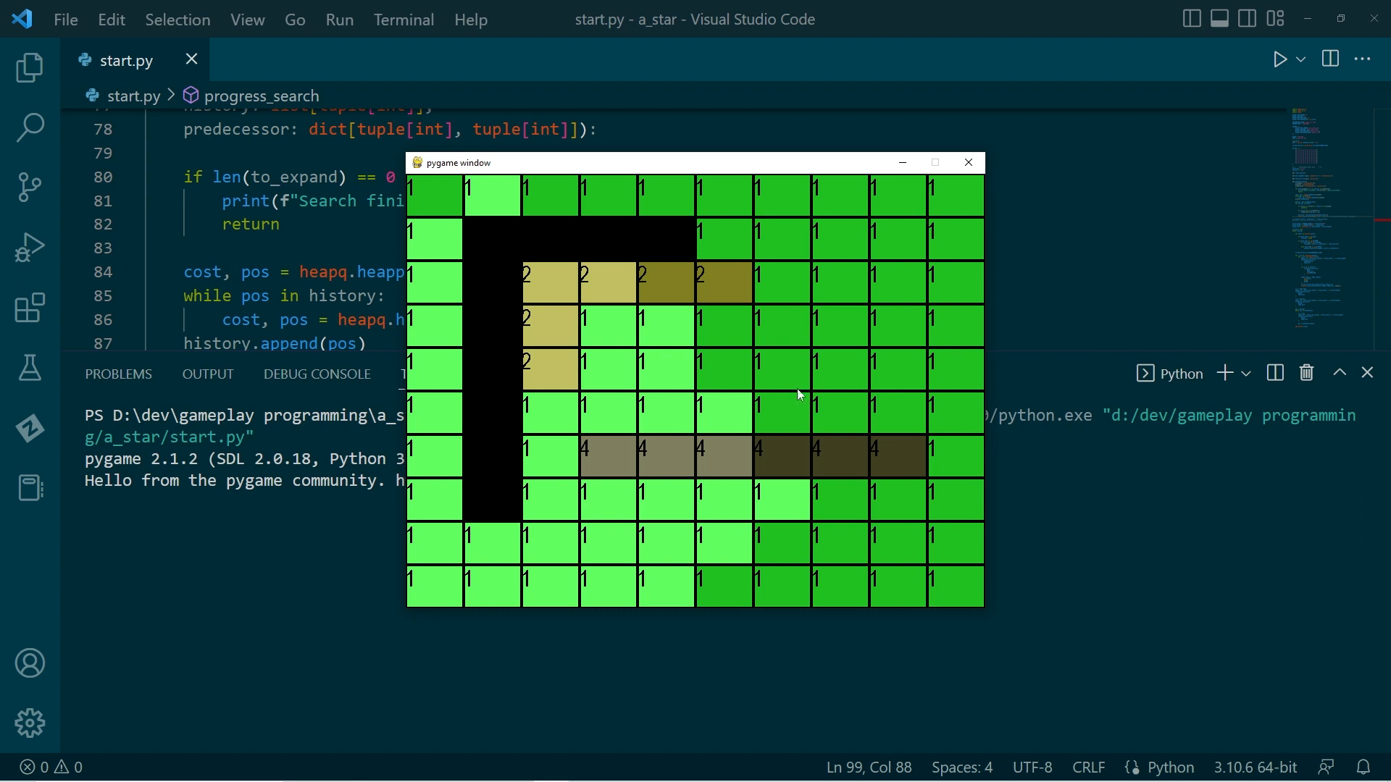
pyautogui.moveTo(715, 364)
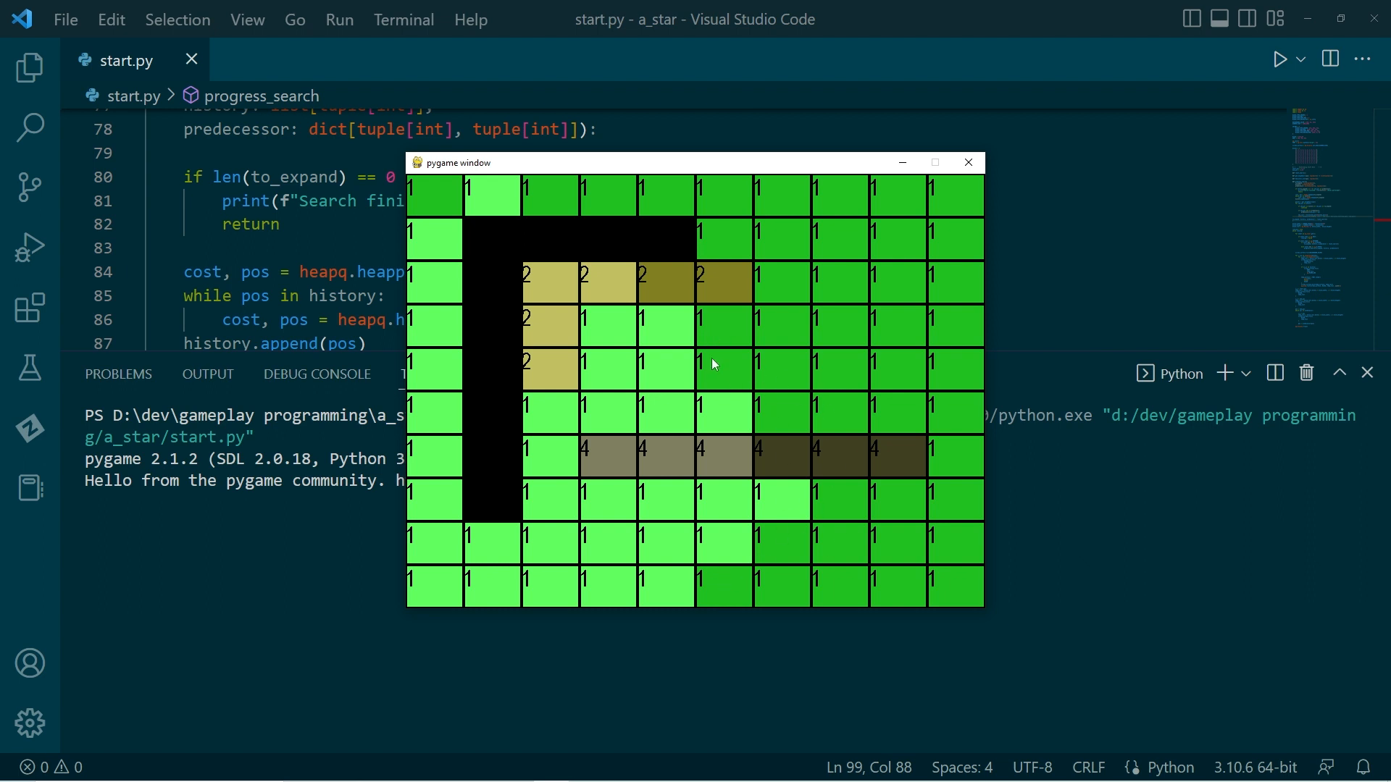
pyautogui.moveTo(667, 304)
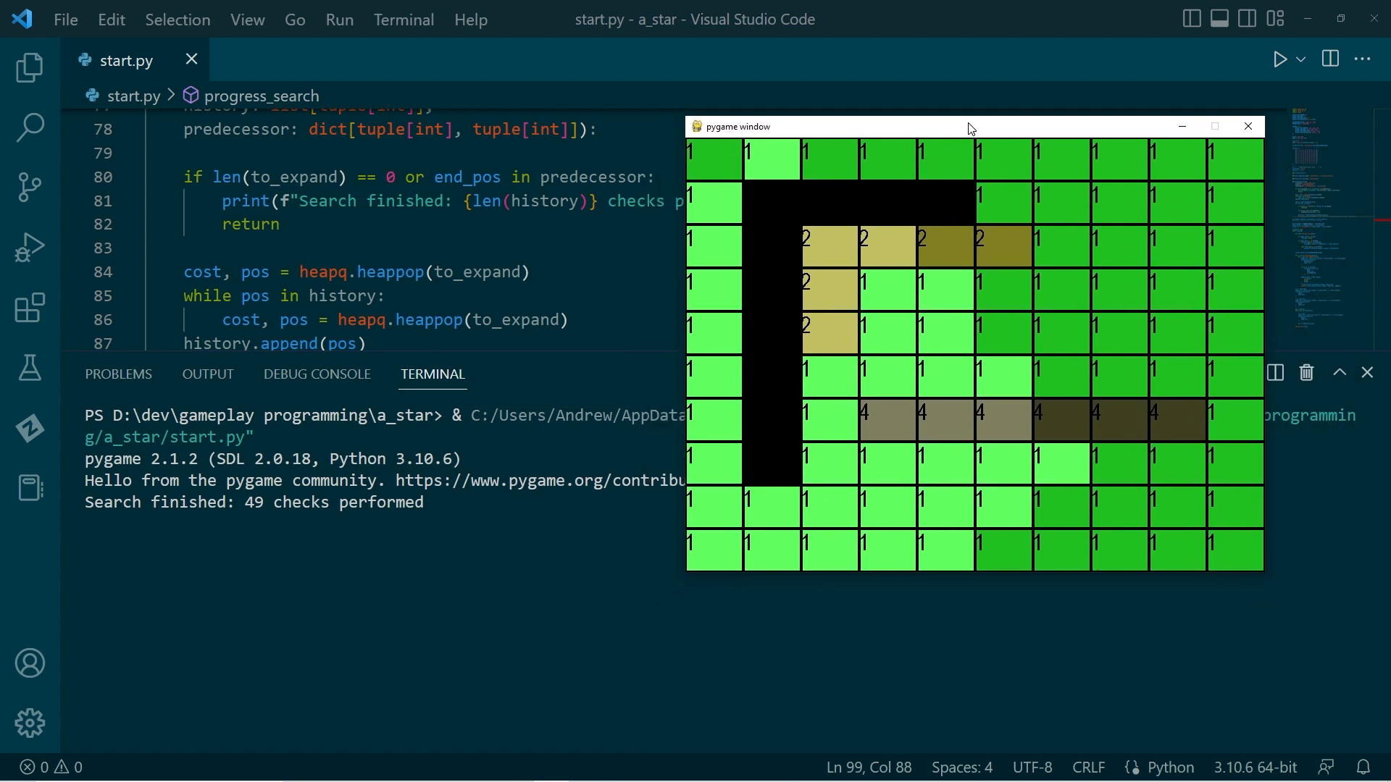
pyautogui.moveTo(841, 387)
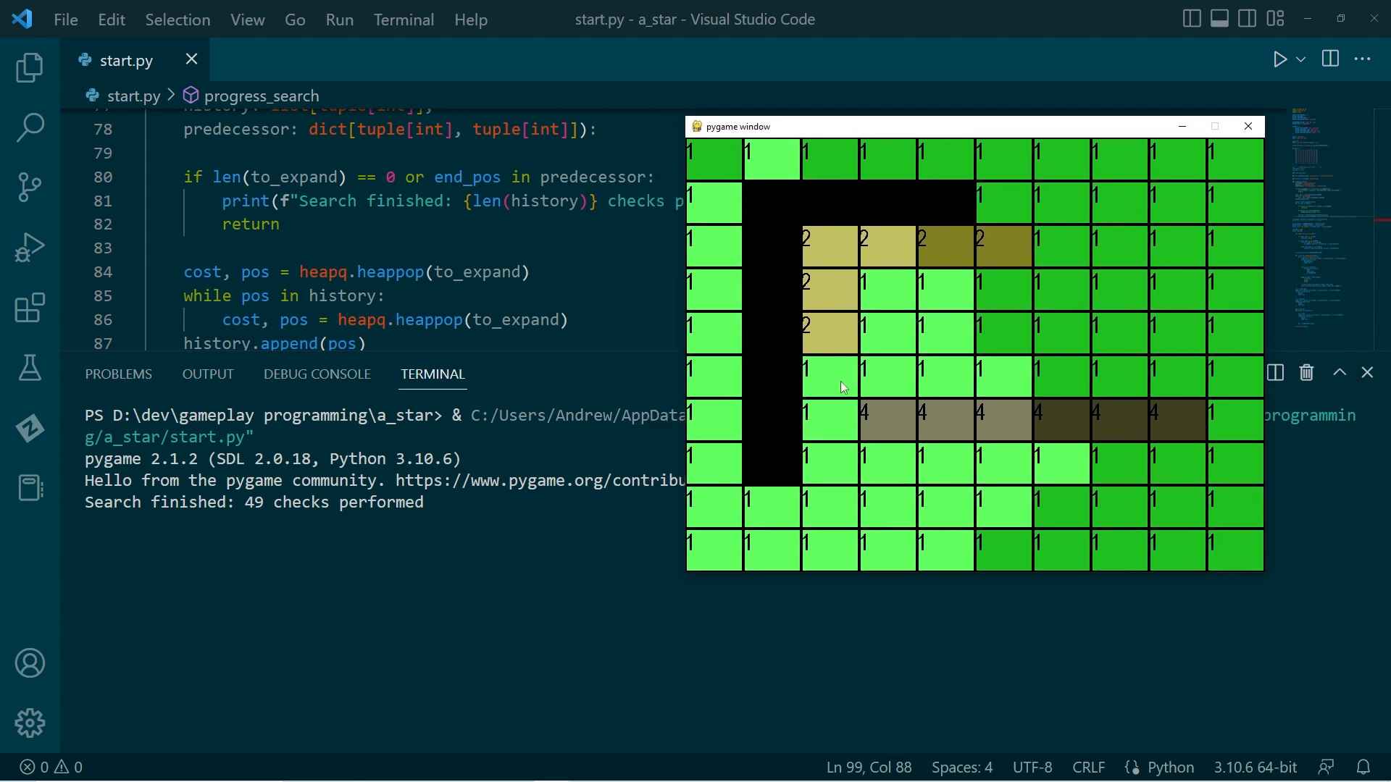
pyautogui.moveTo(885, 281)
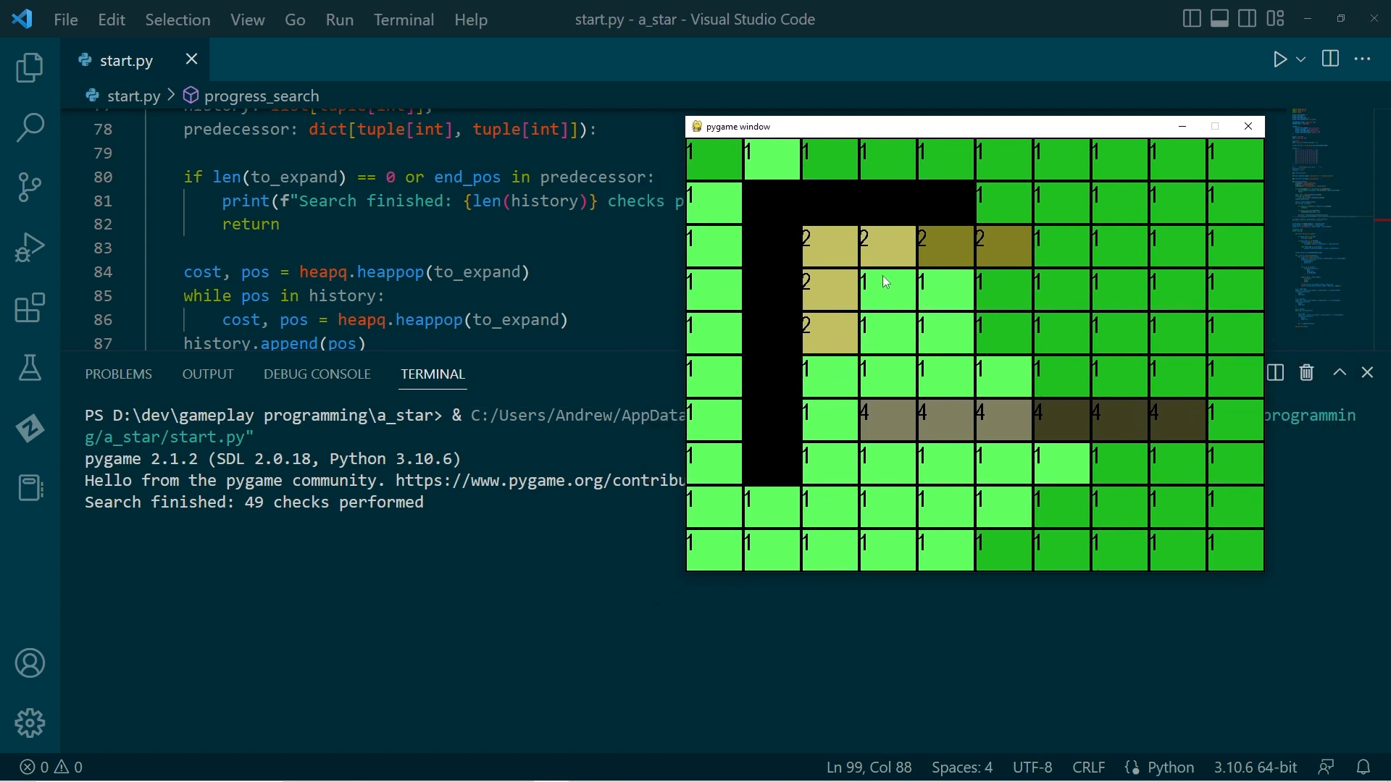
pyautogui.moveTo(770, 253)
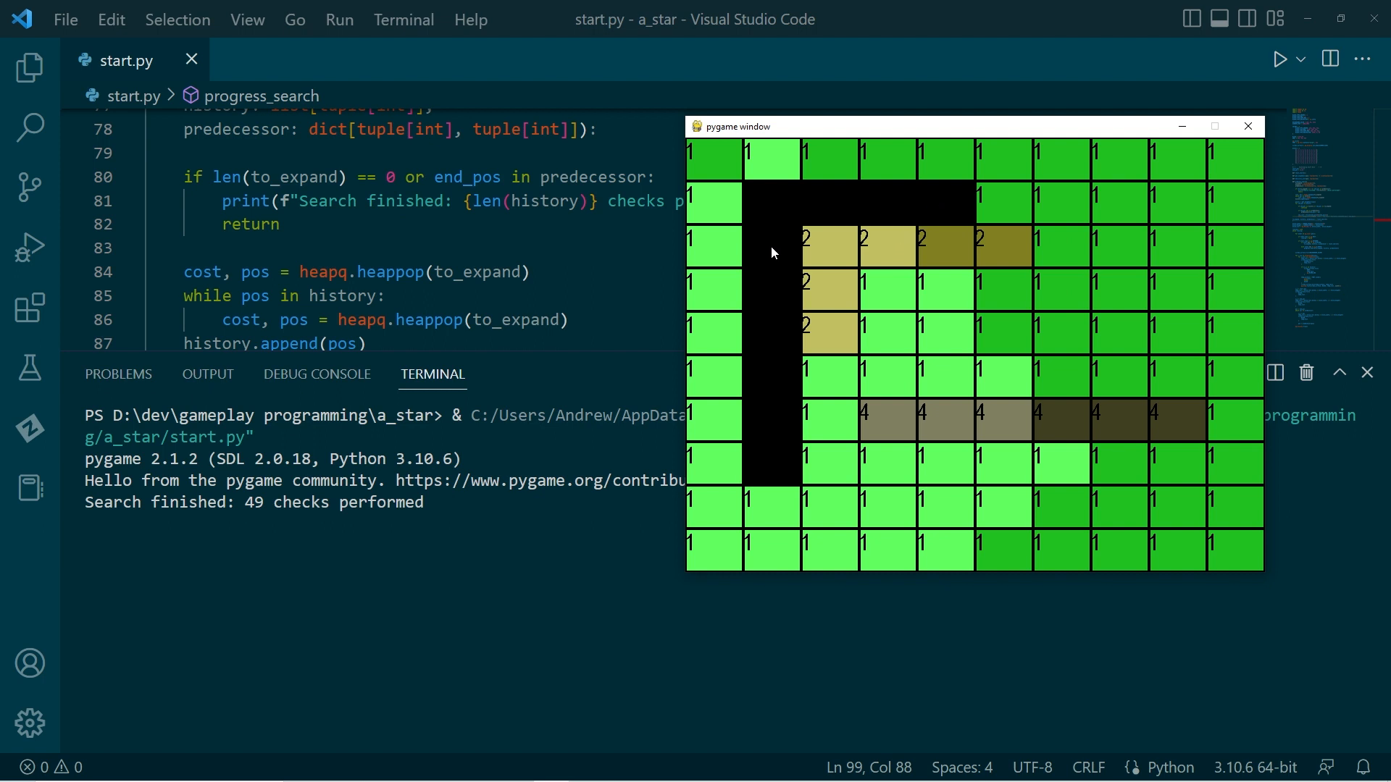
pyautogui.click(461, 238)
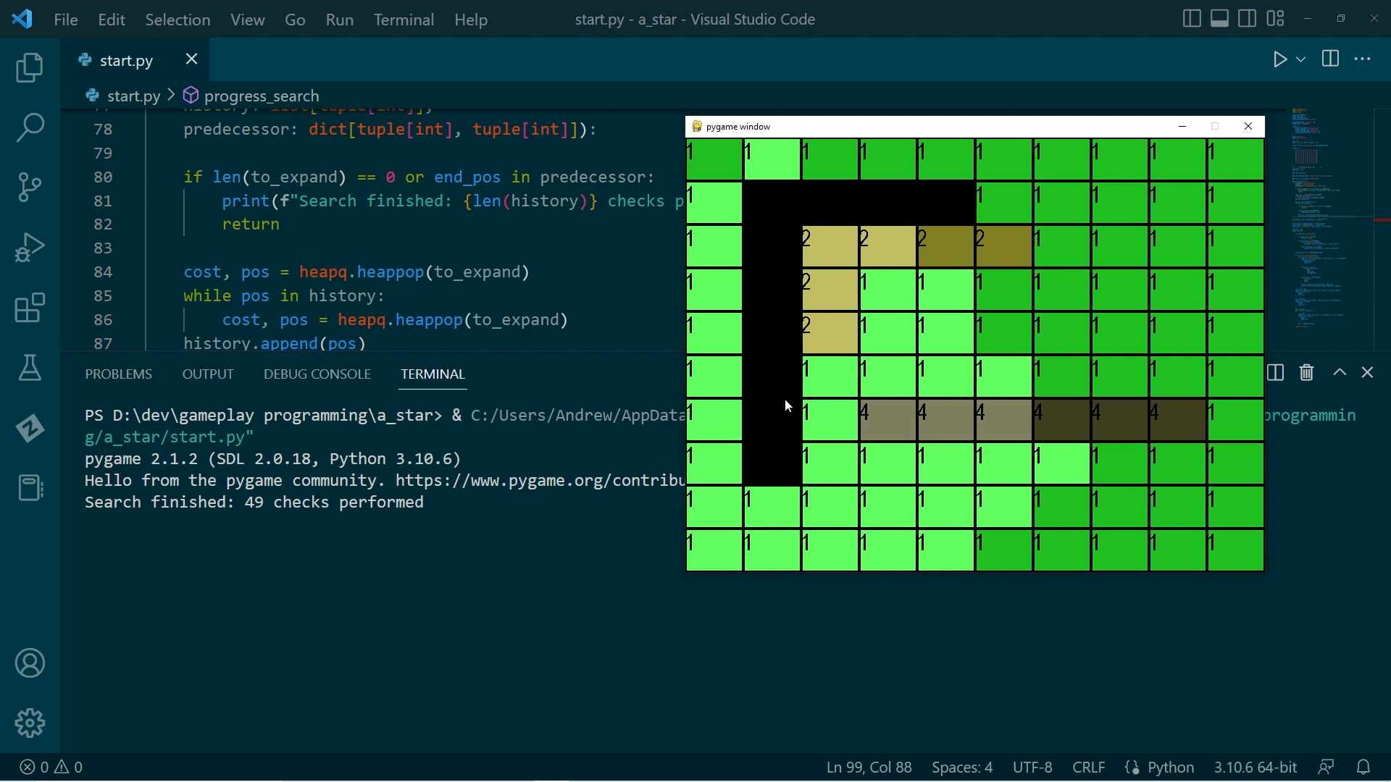
pyautogui.moveTo(790, 239)
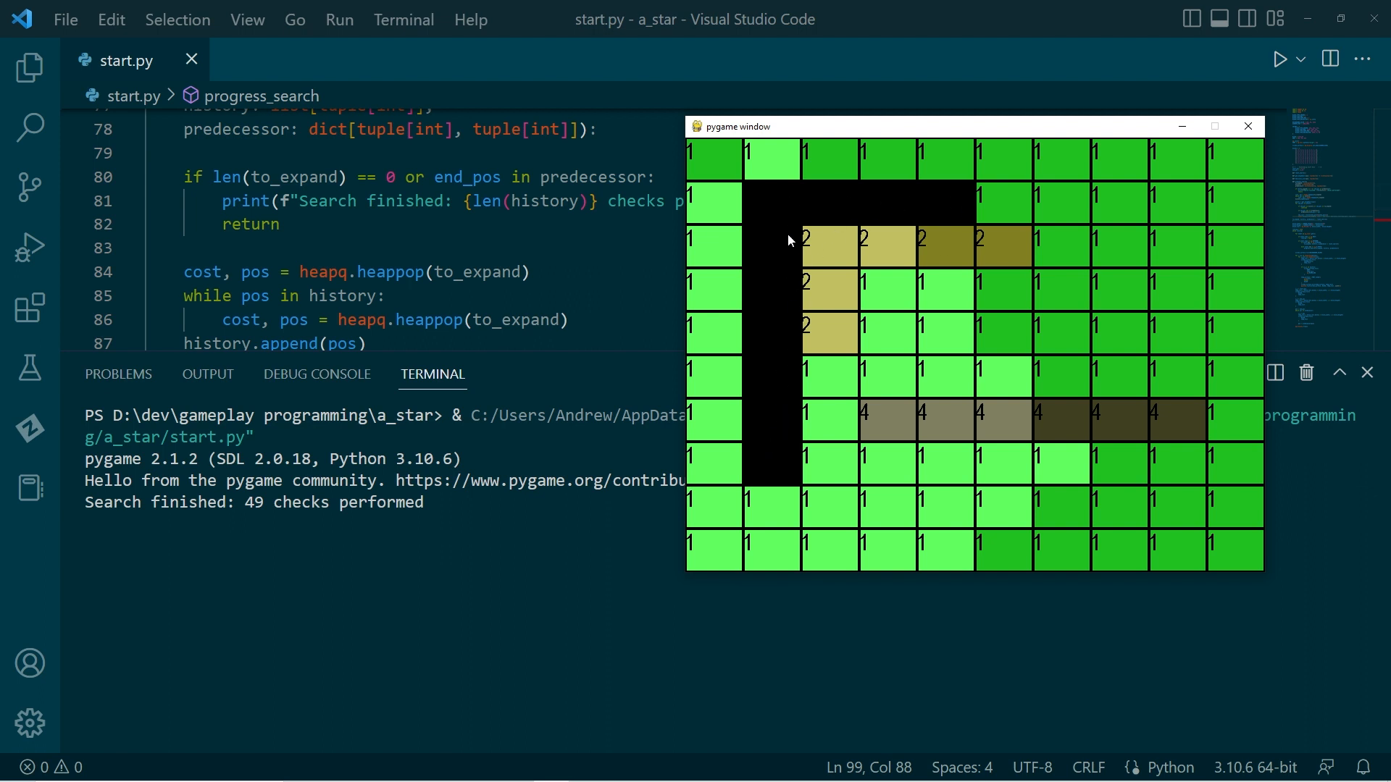
pyautogui.moveTo(948, 369)
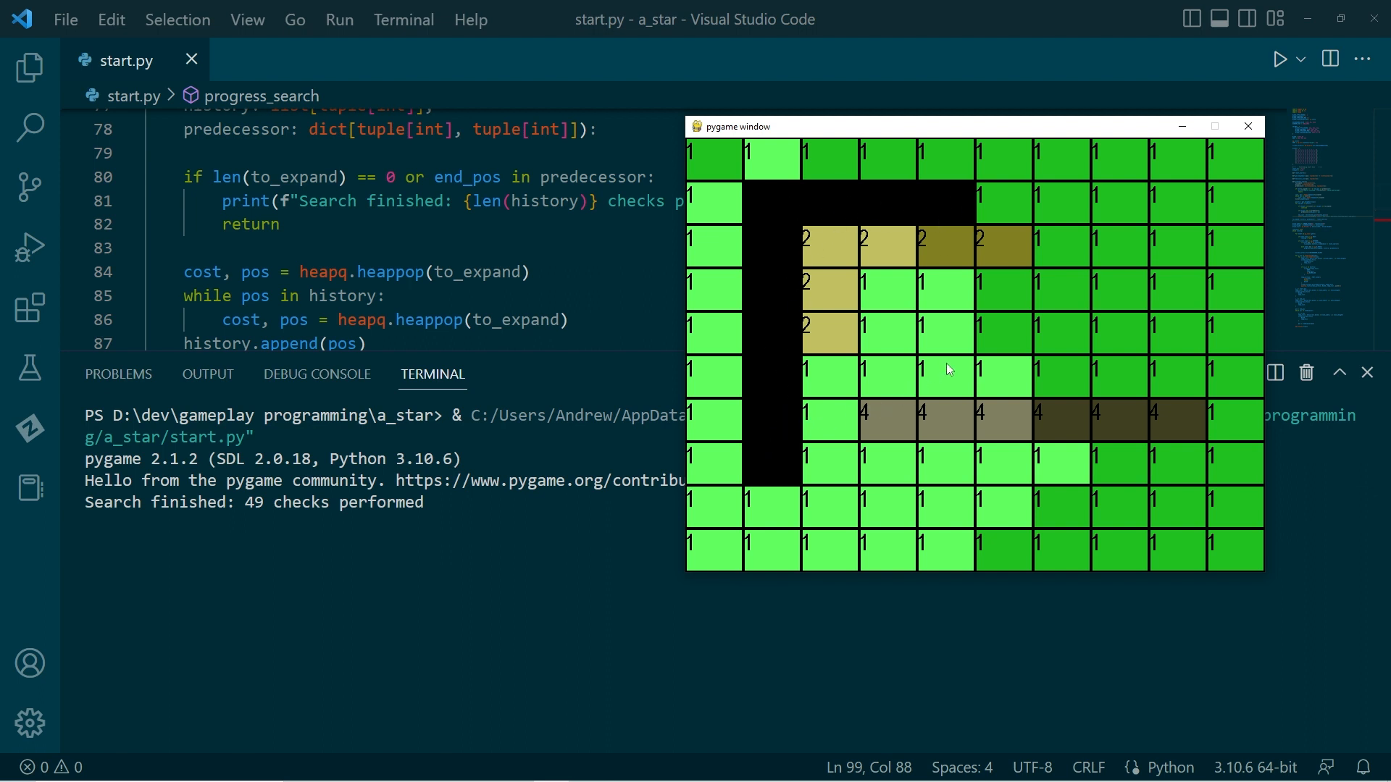
pyautogui.moveTo(933, 219)
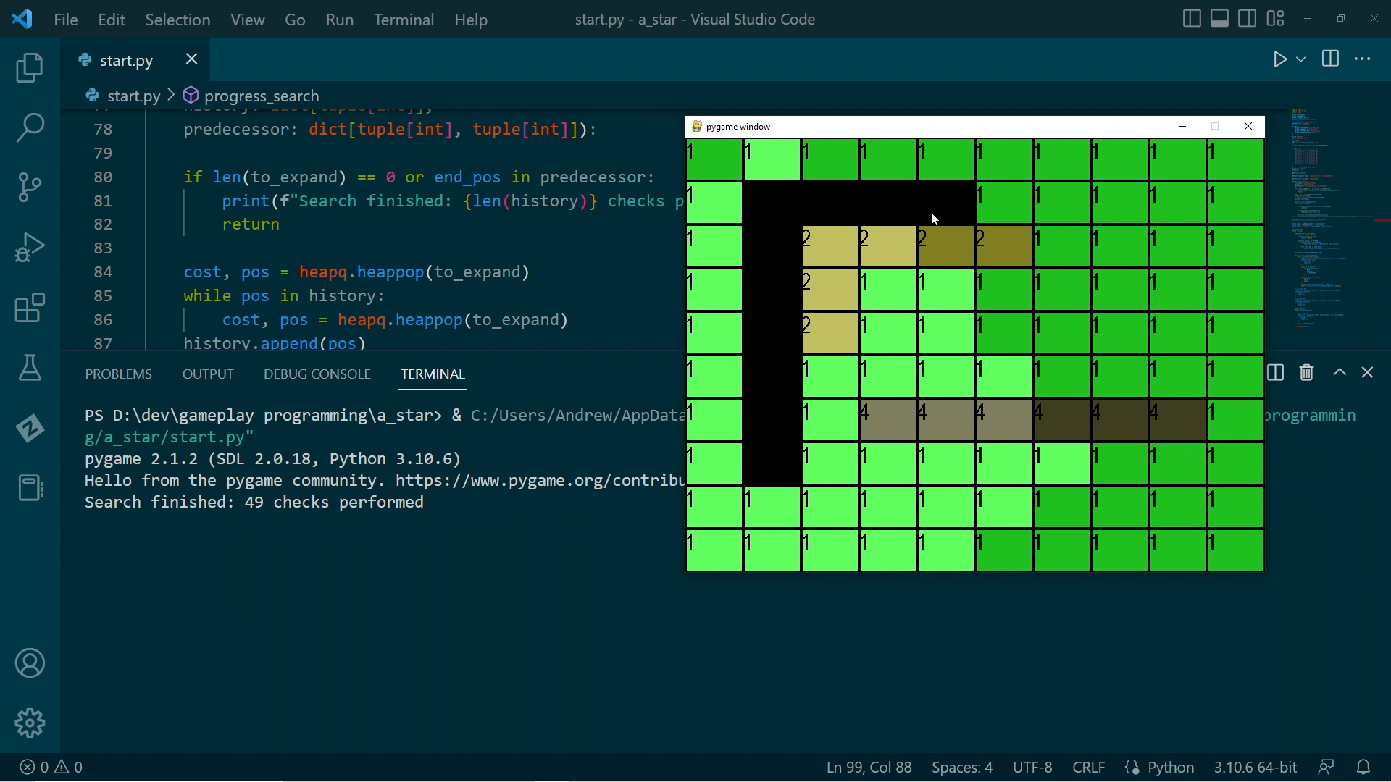
pyautogui.moveTo(939, 214)
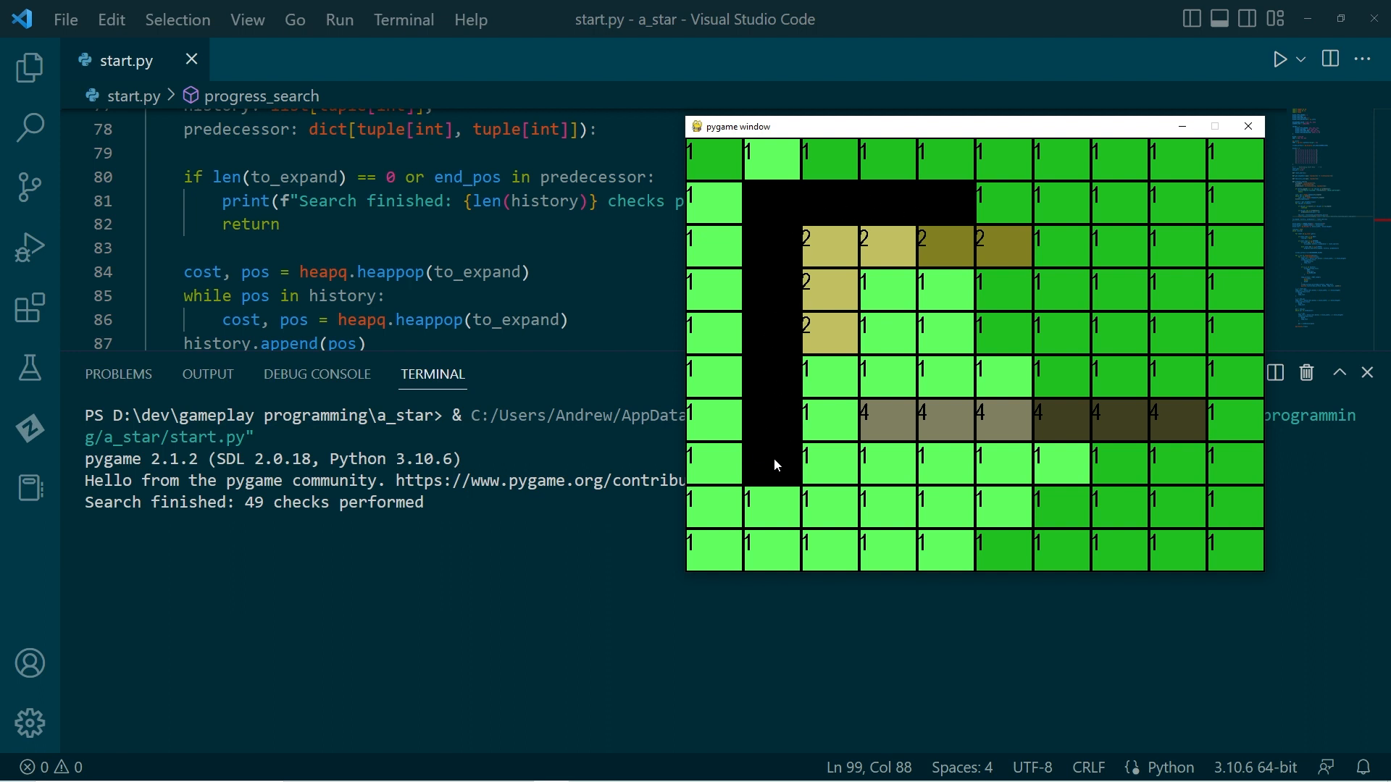
pyautogui.moveTo(775, 444)
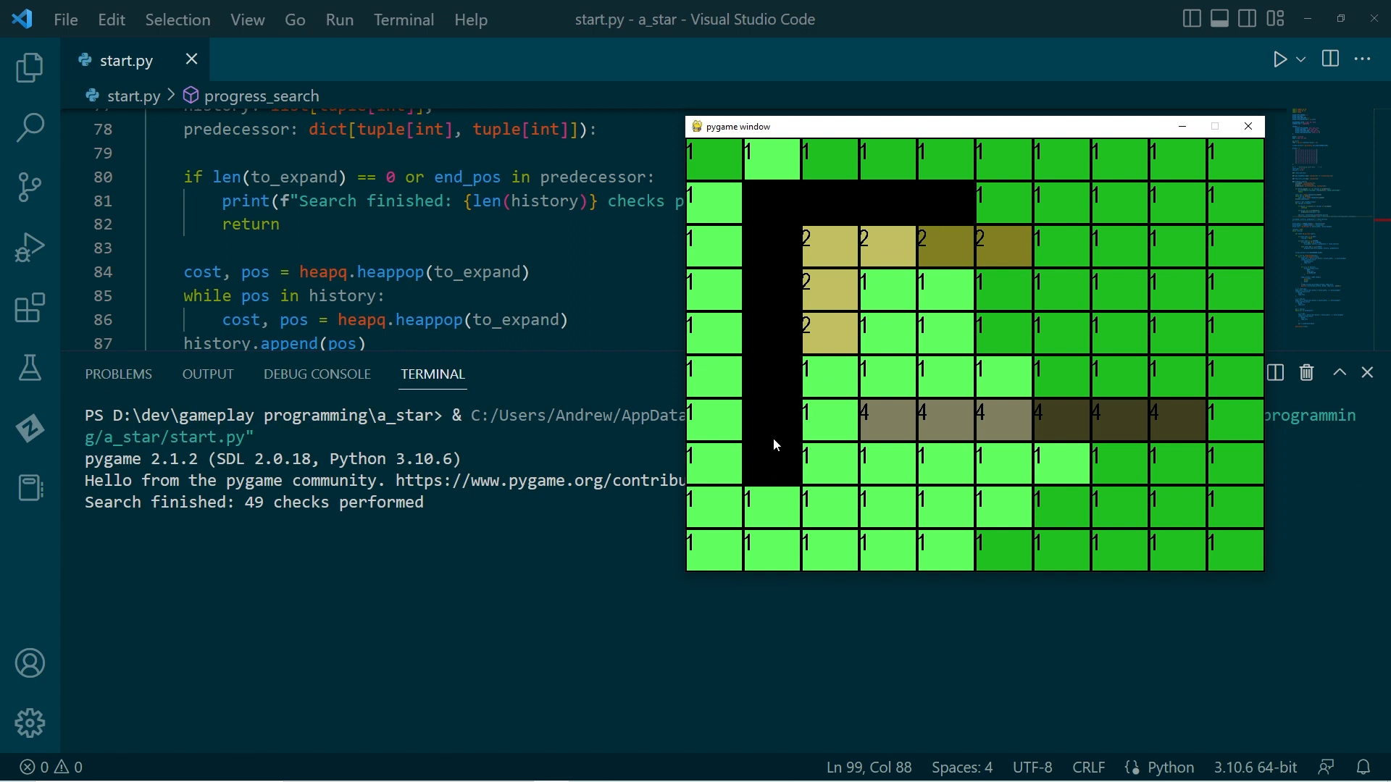
pyautogui.moveTo(933, 198)
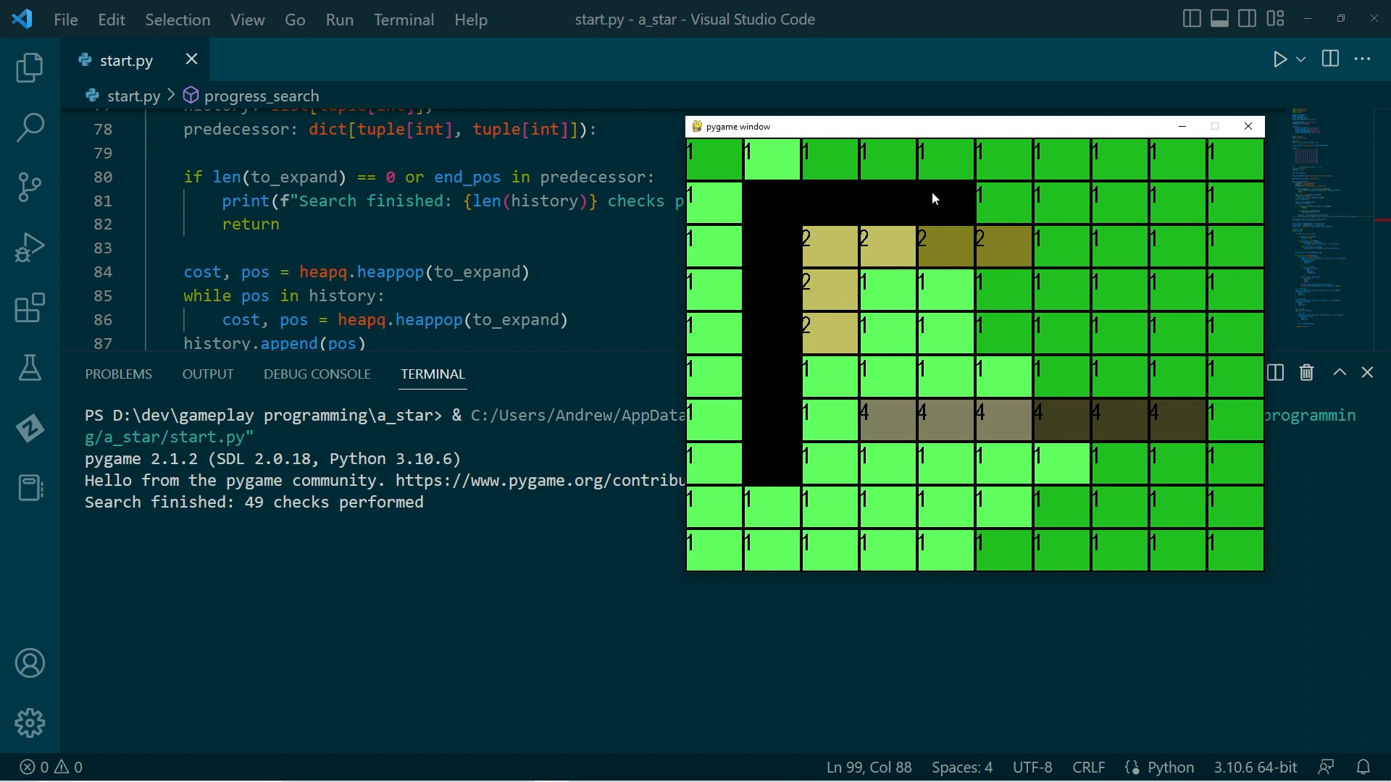
pyautogui.moveTo(760, 271)
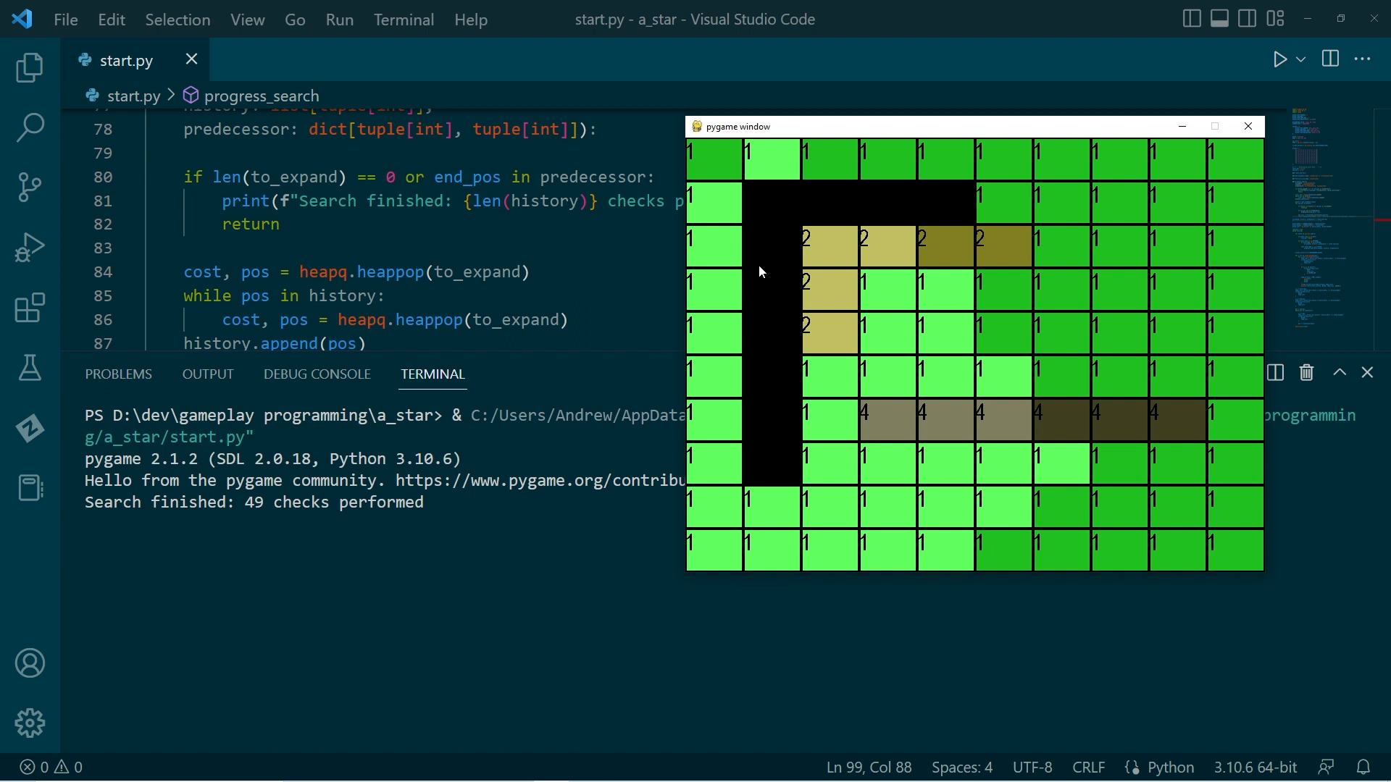
pyautogui.moveTo(790, 216)
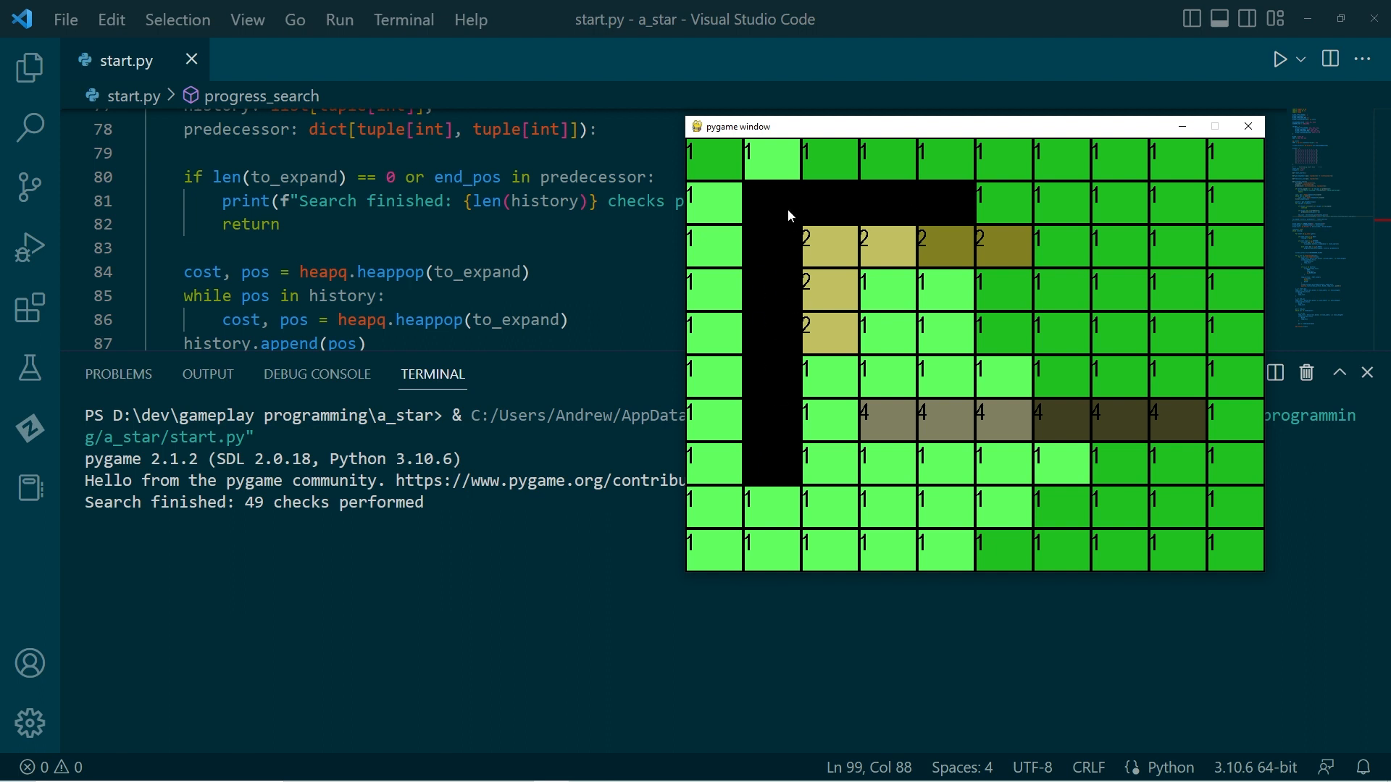
pyautogui.moveTo(964, 316)
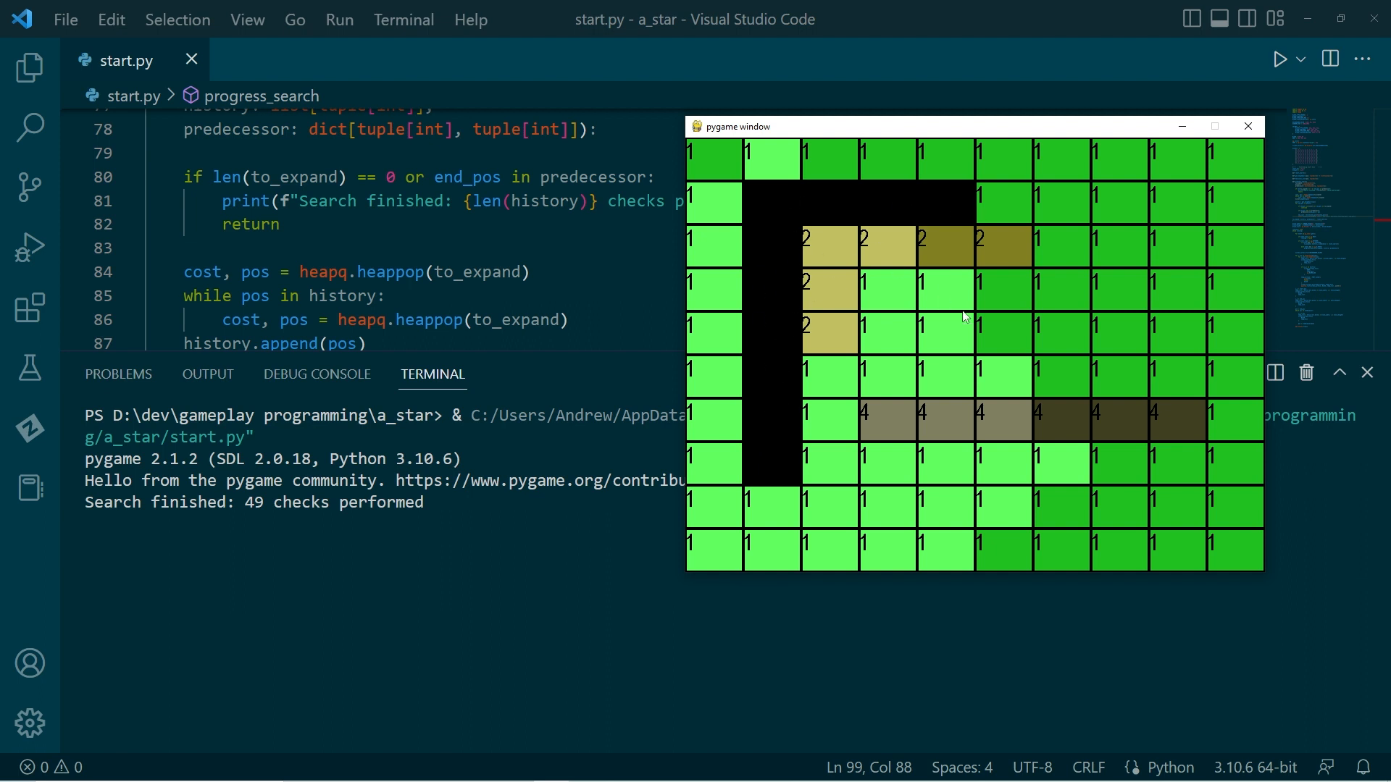
pyautogui.moveTo(1024, 315)
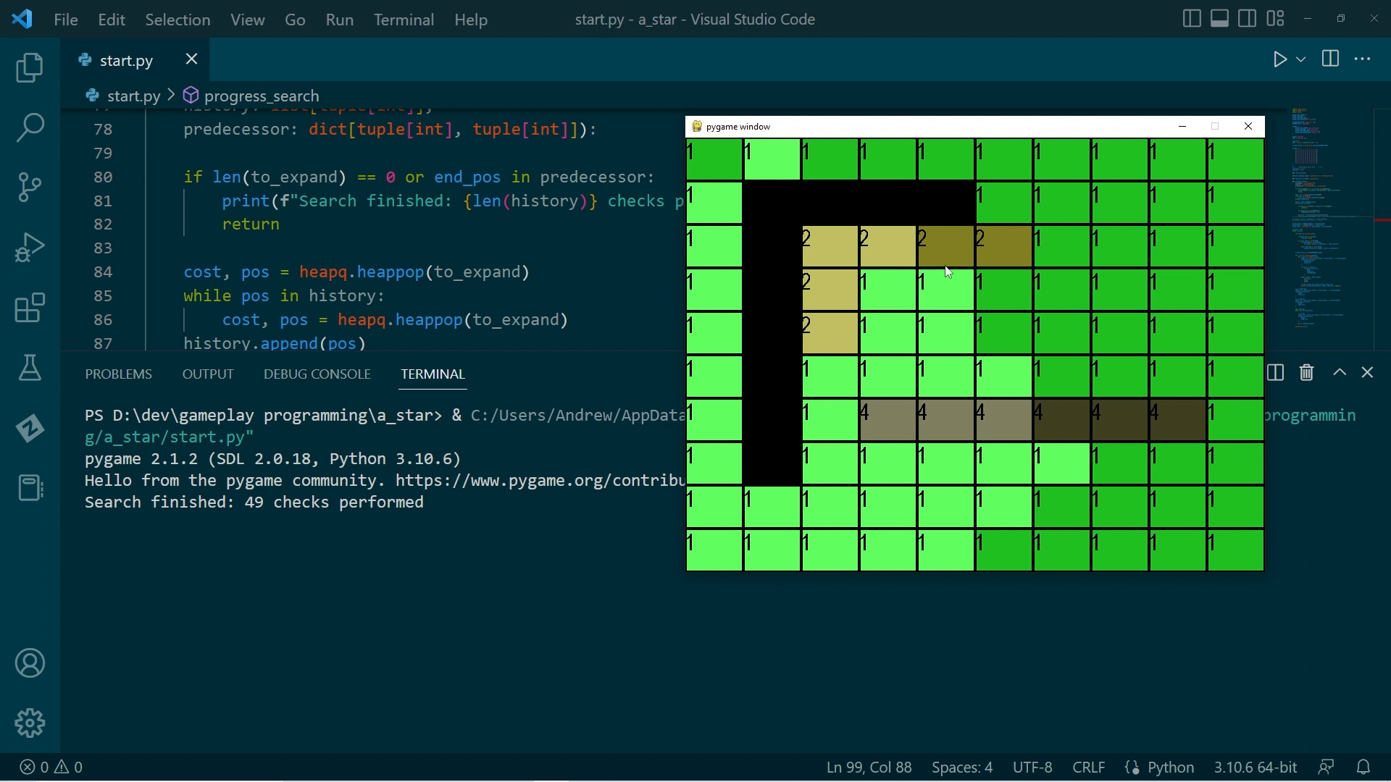
pyautogui.moveTo(1028, 347)
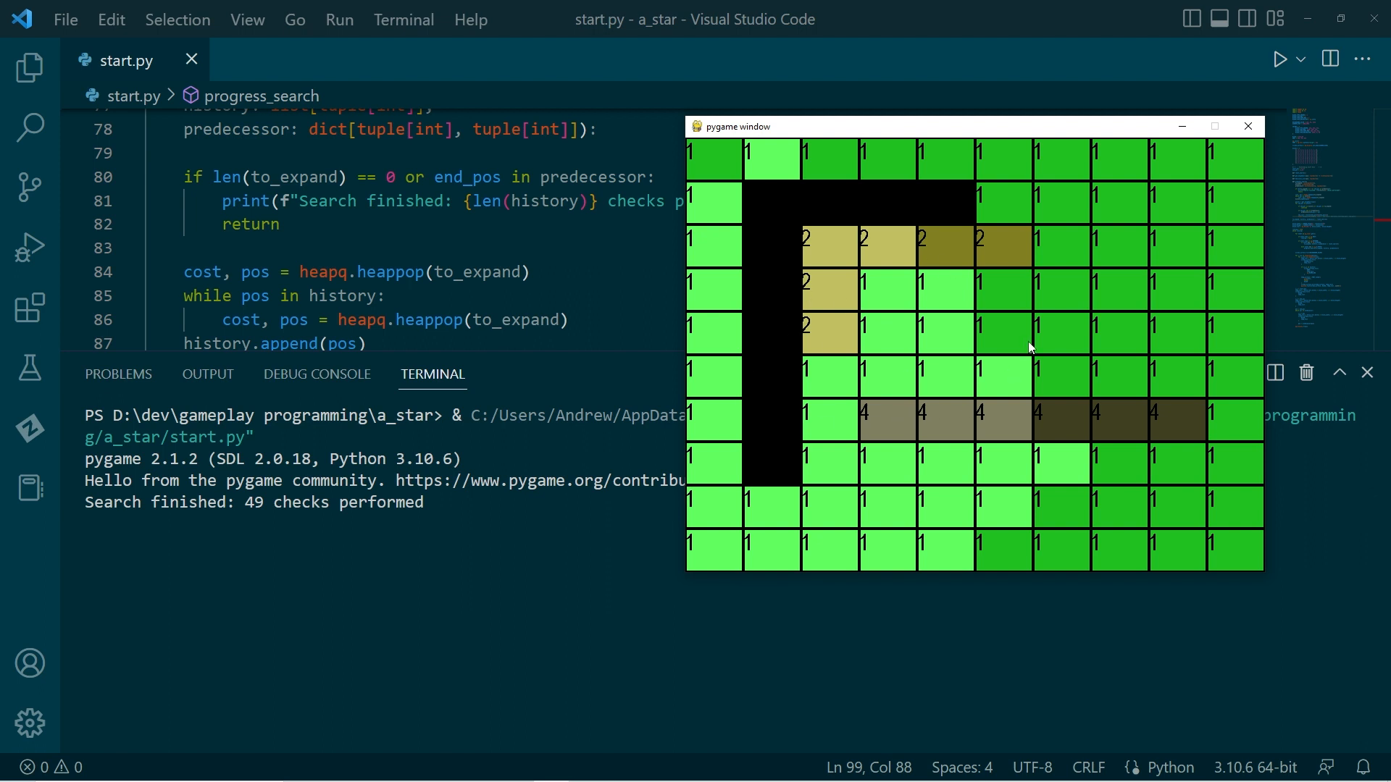